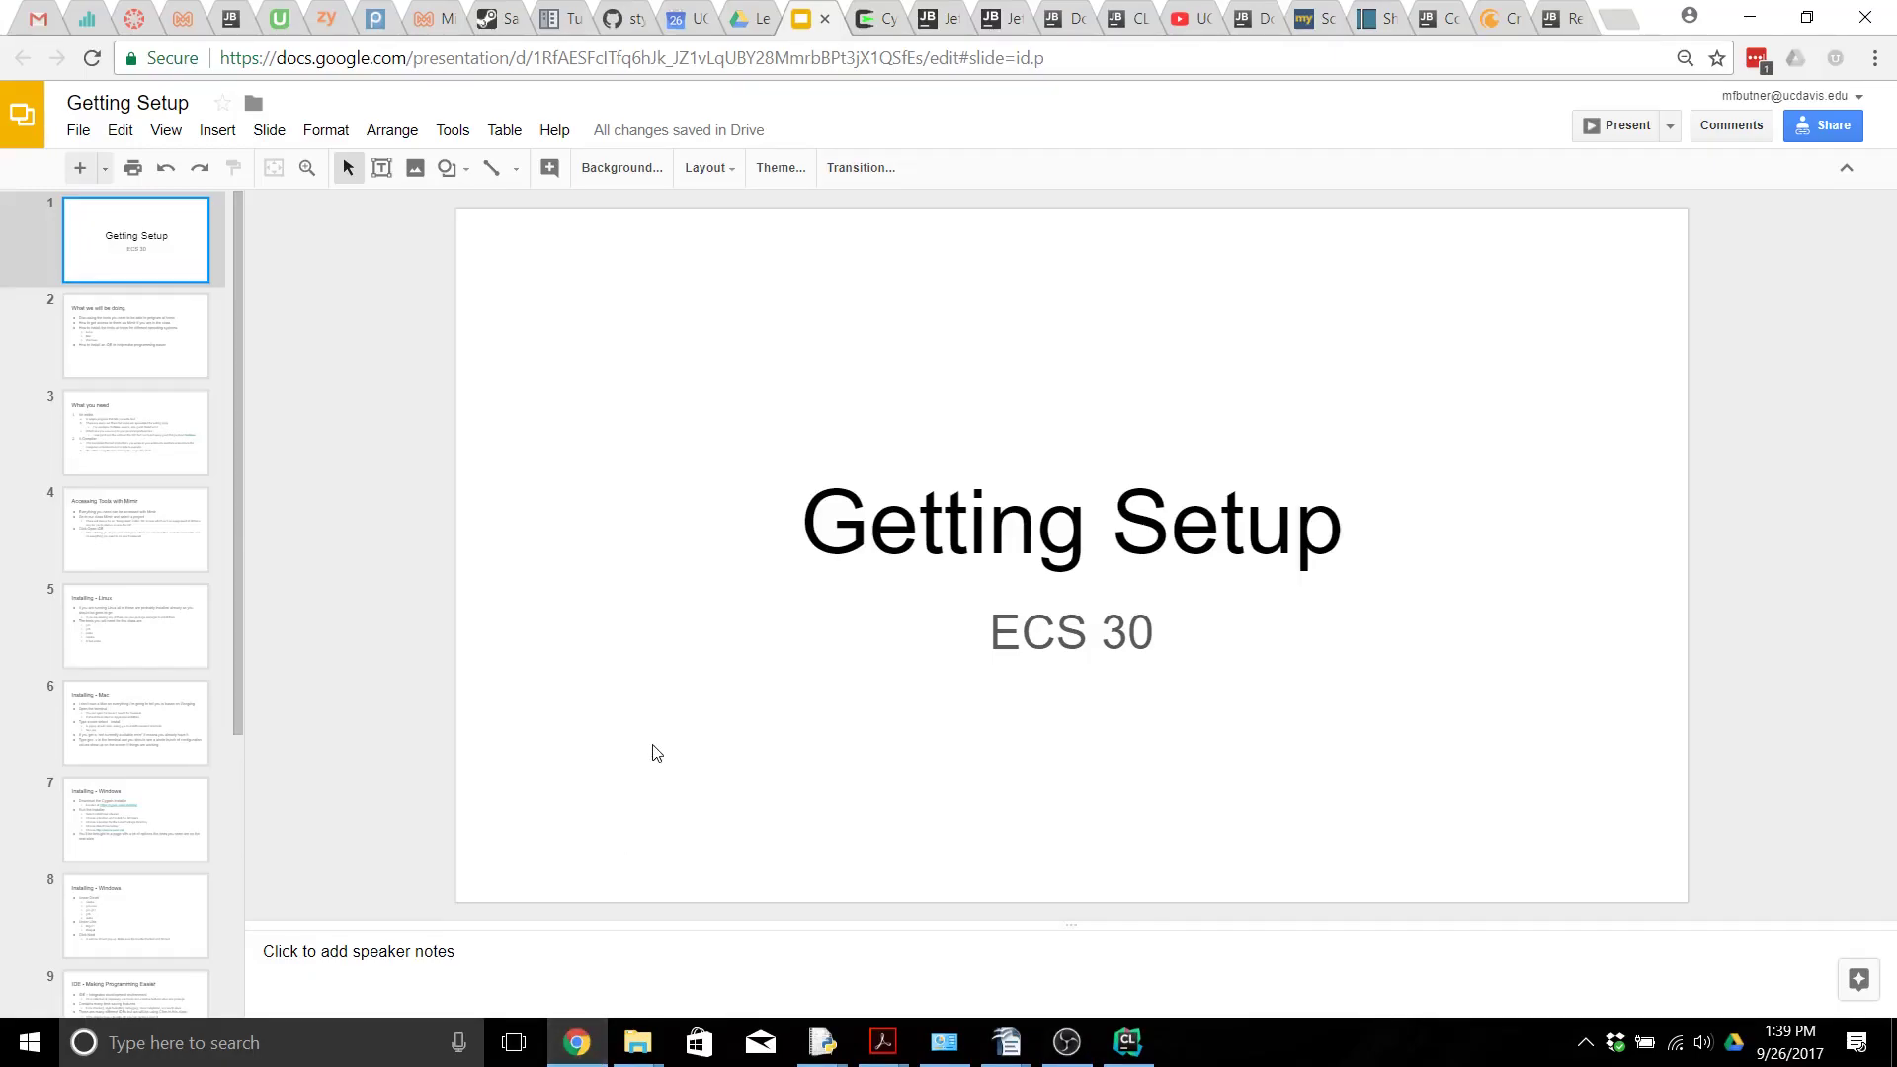
pyautogui.moveTo(174, 360)
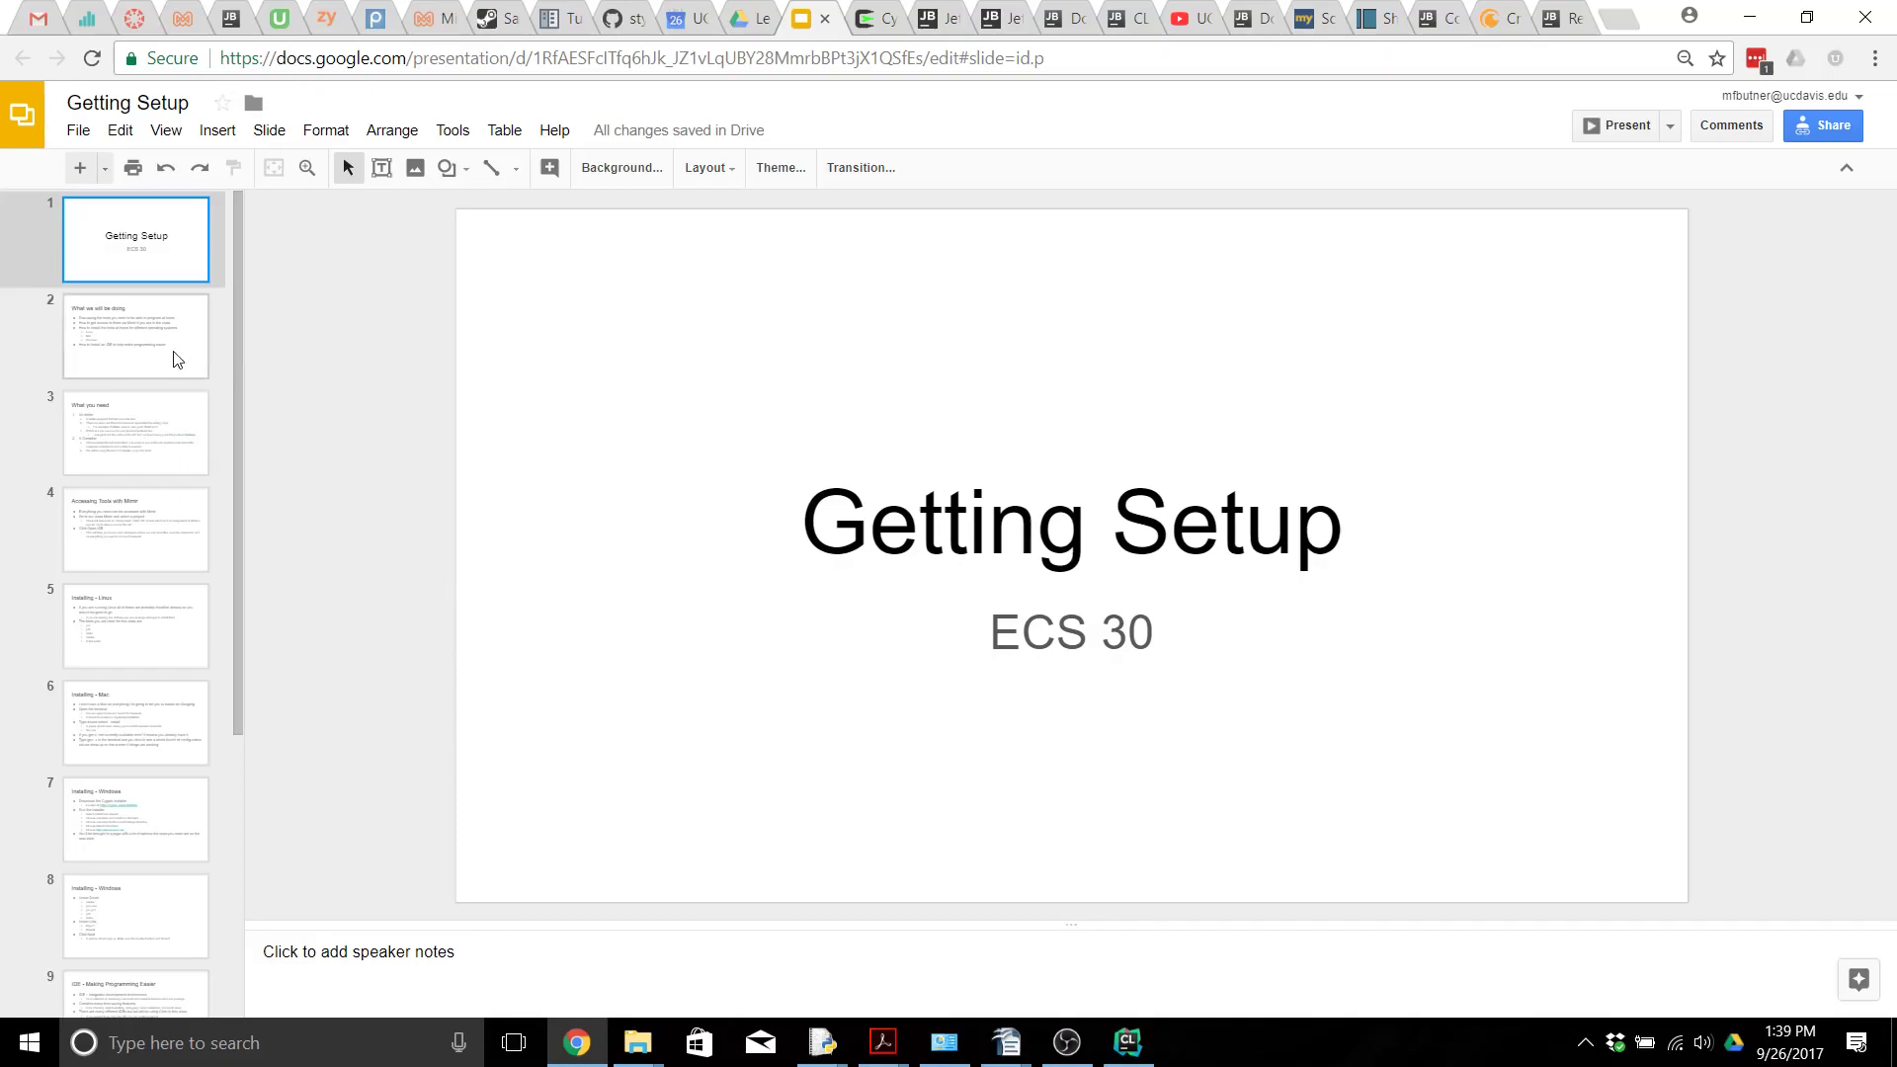
# Step: Show the second slide, 'What we will be doing', in the Getting Setup deck
pyautogui.click(135, 336)
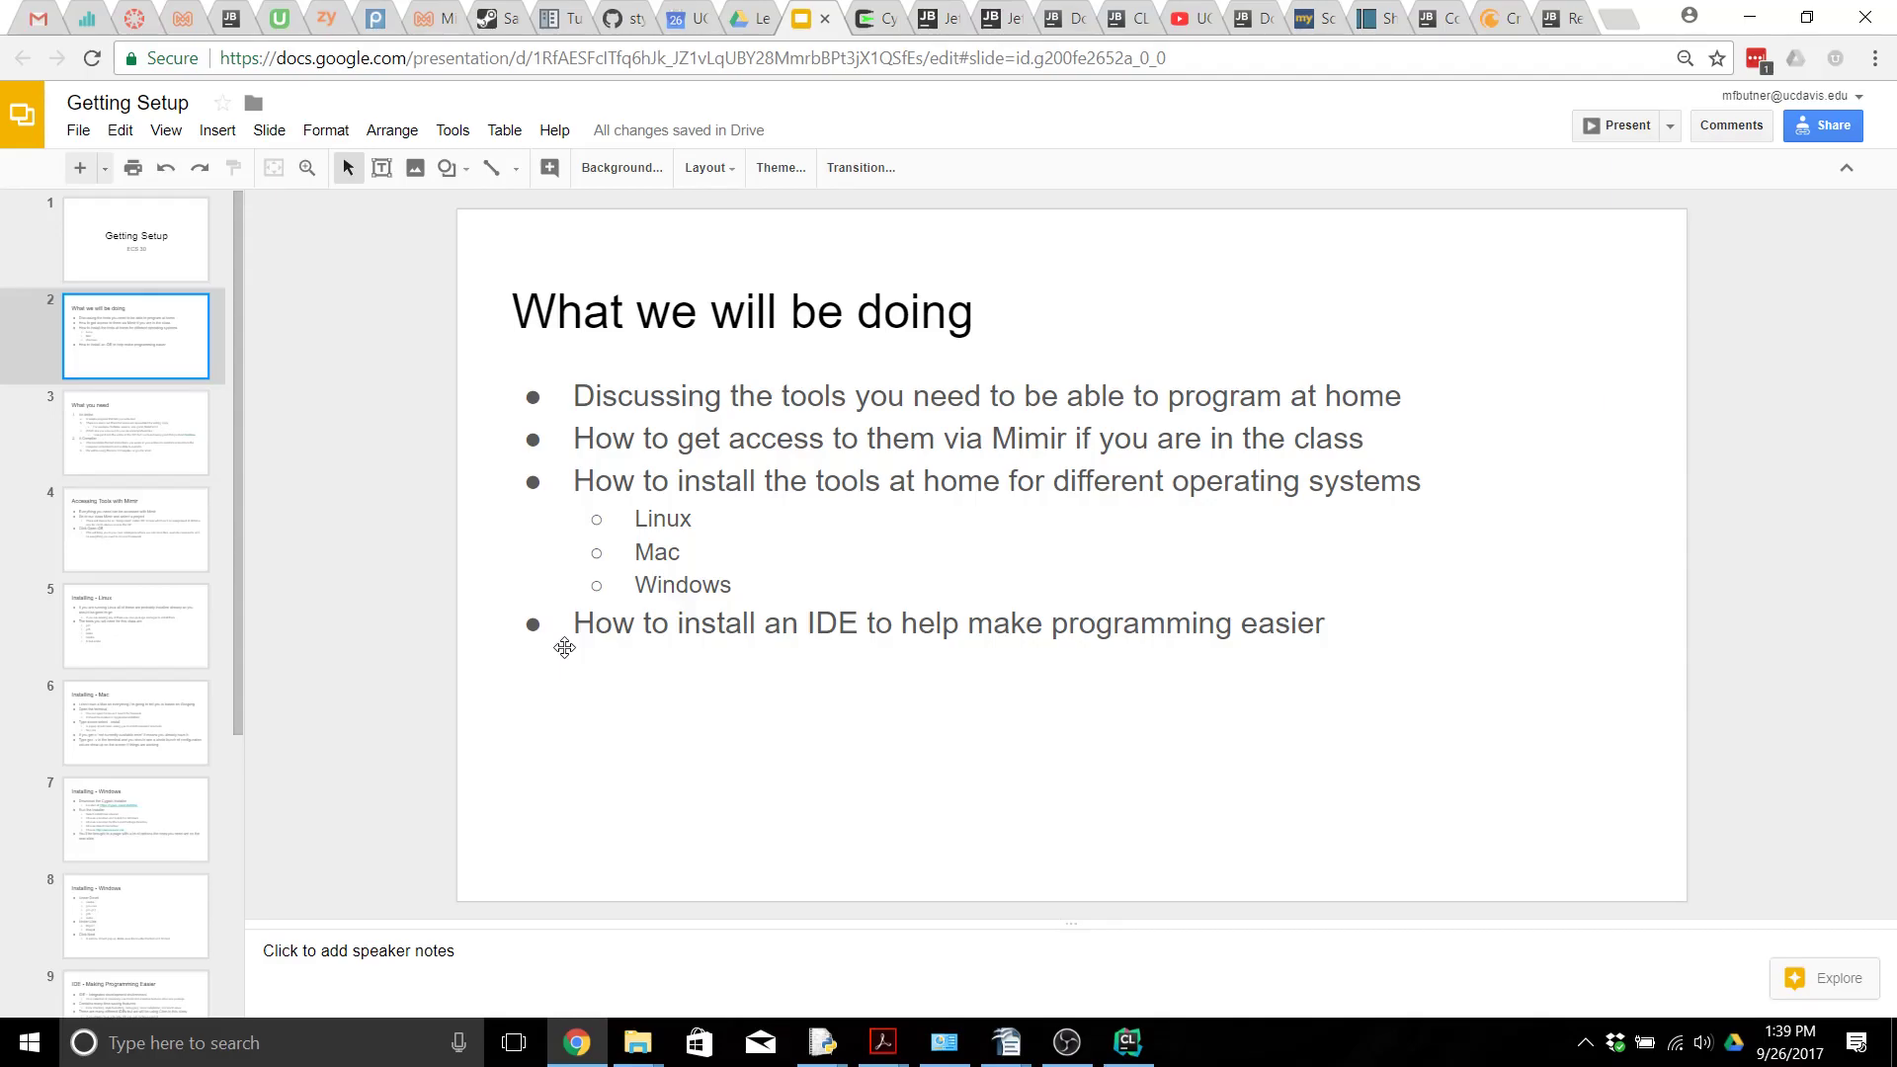
pyautogui.moveTo(545, 555)
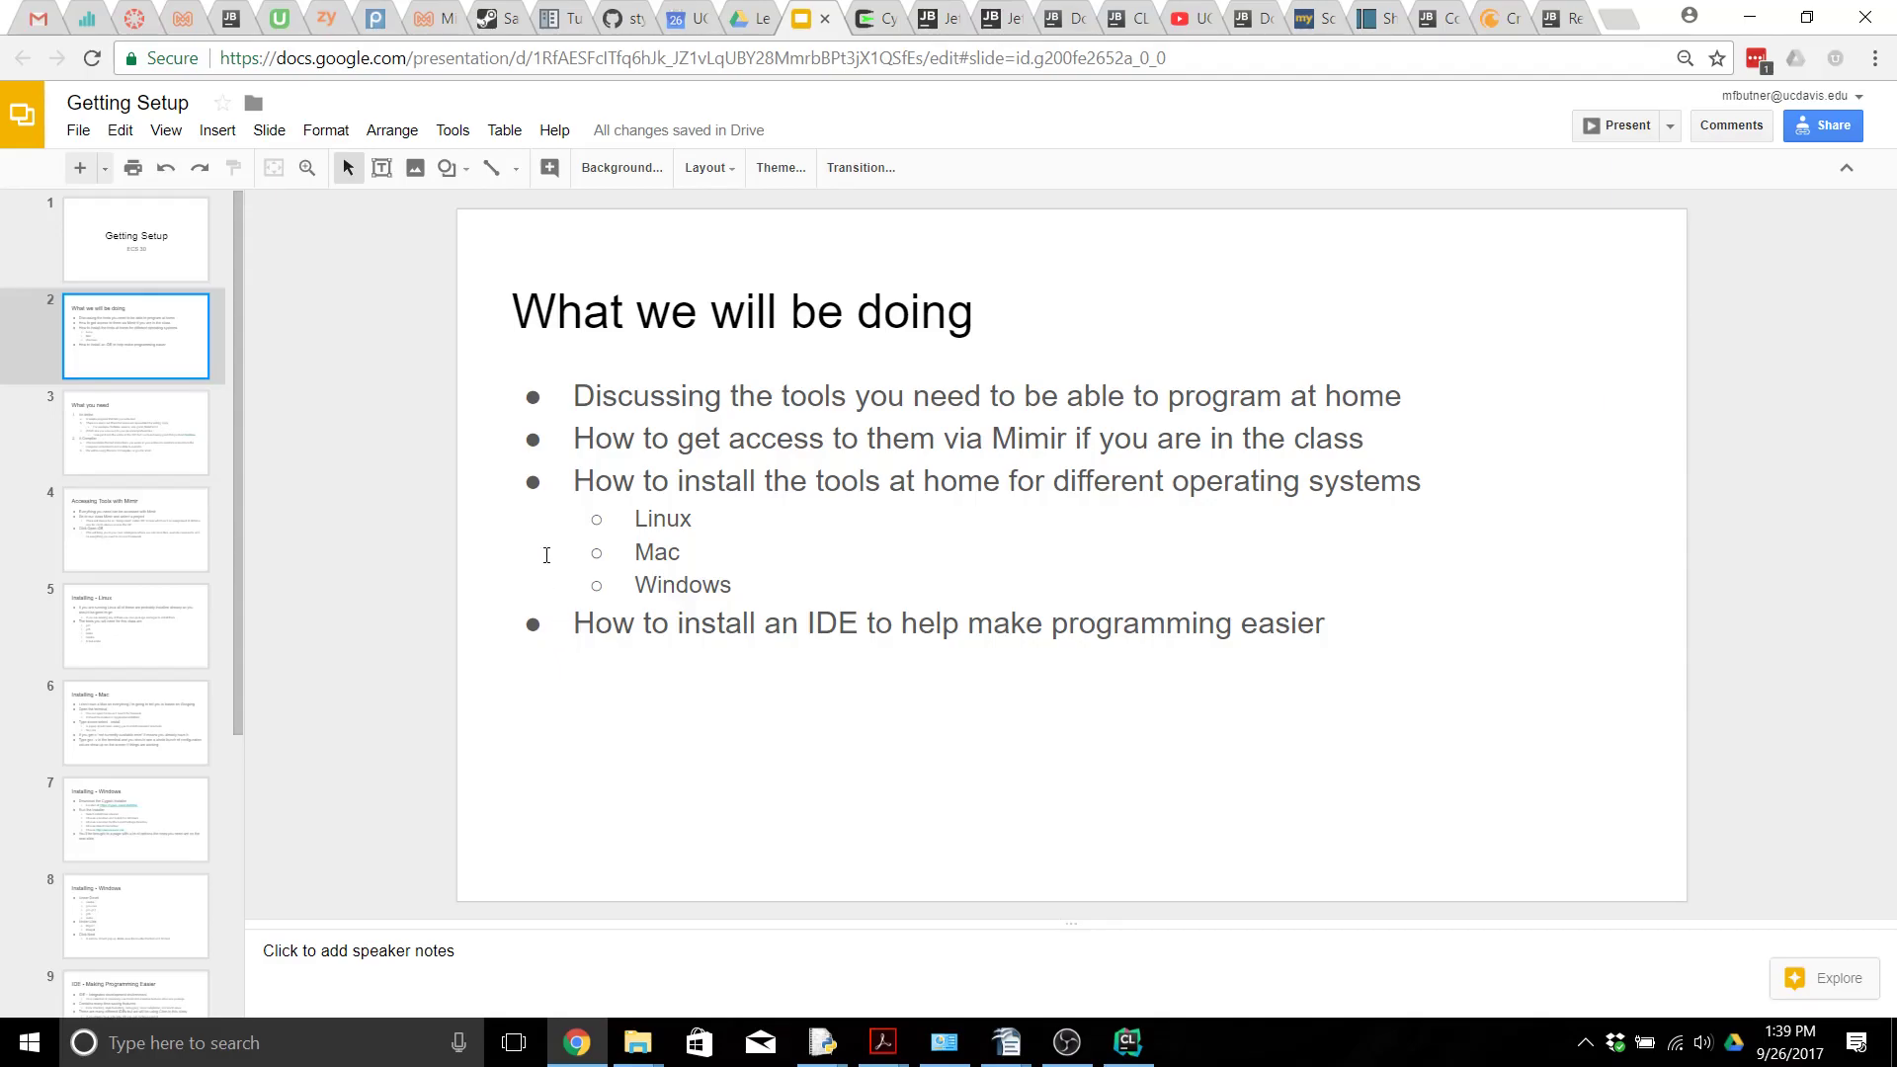
pyautogui.moveTo(771, 628)
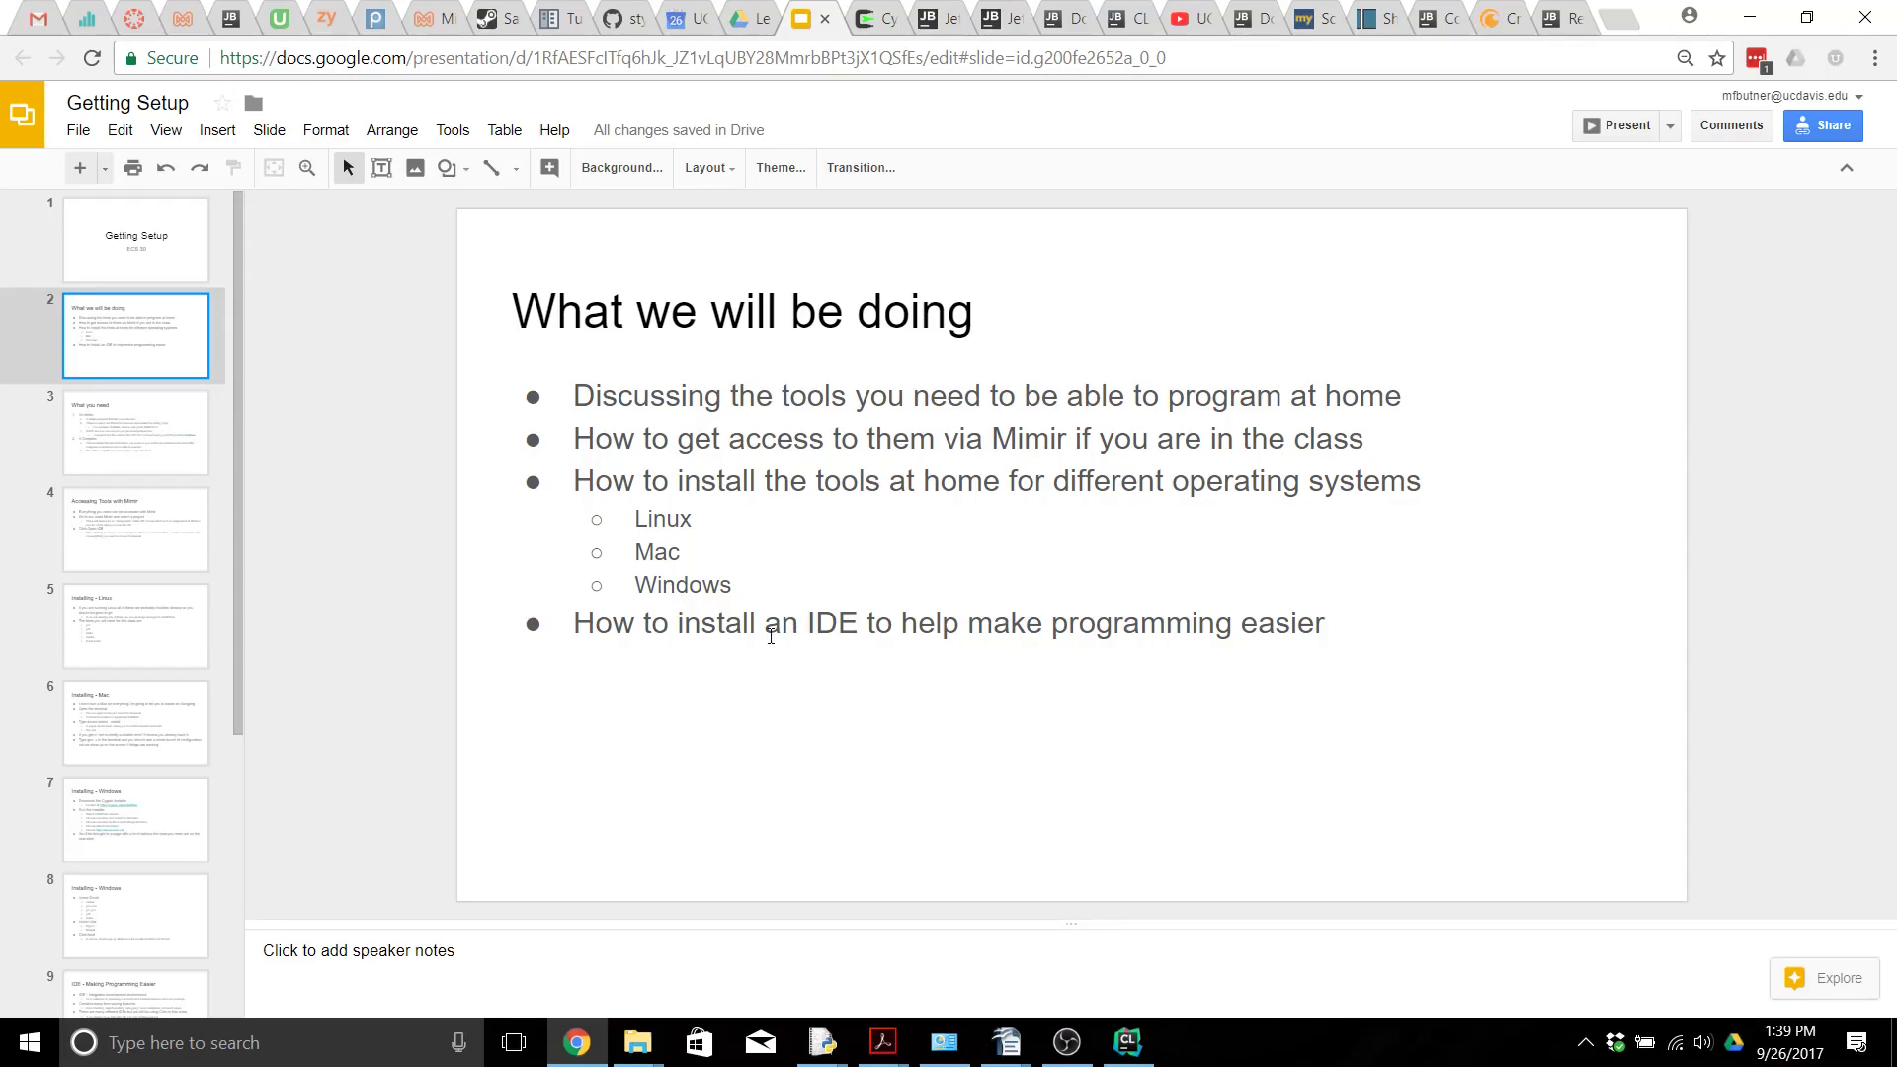
pyautogui.moveTo(175, 435)
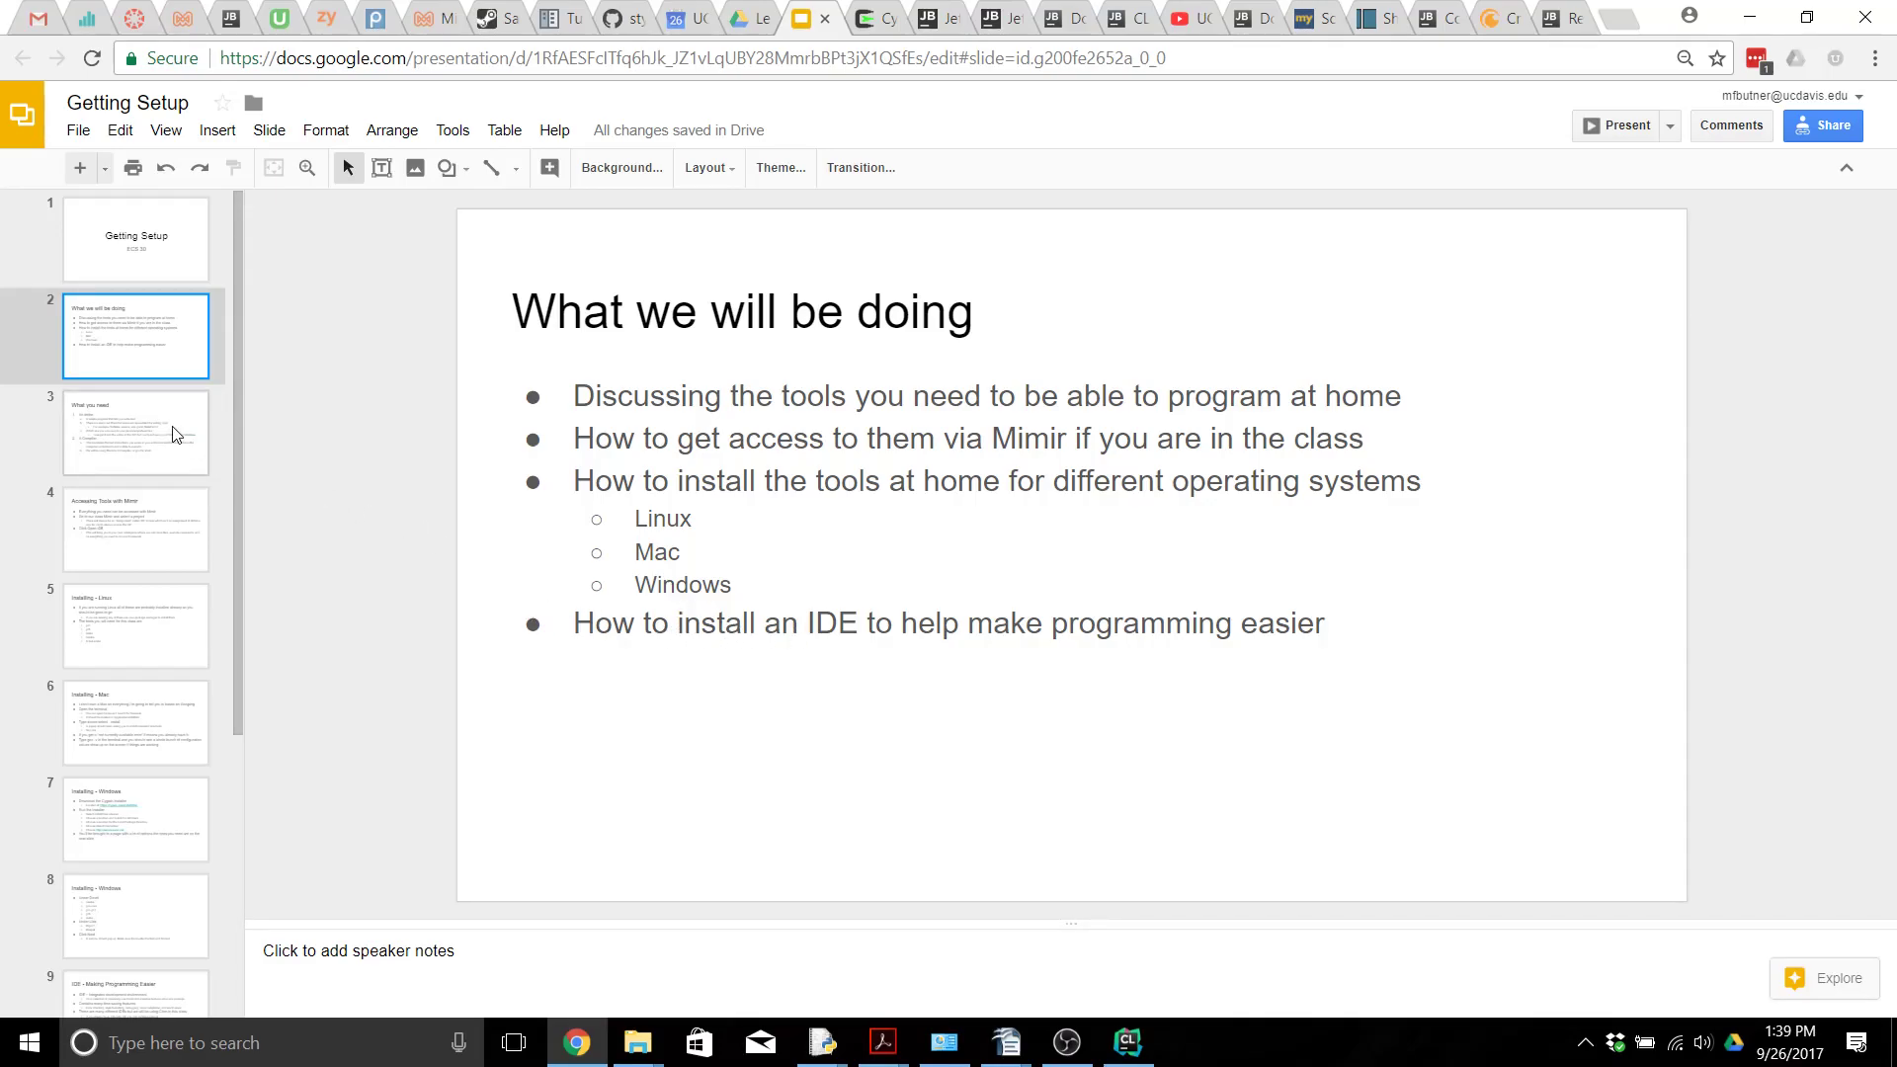
# Step: Show the third slide, 'What you need', covering an editor and a compiler like gcc
pyautogui.click(135, 432)
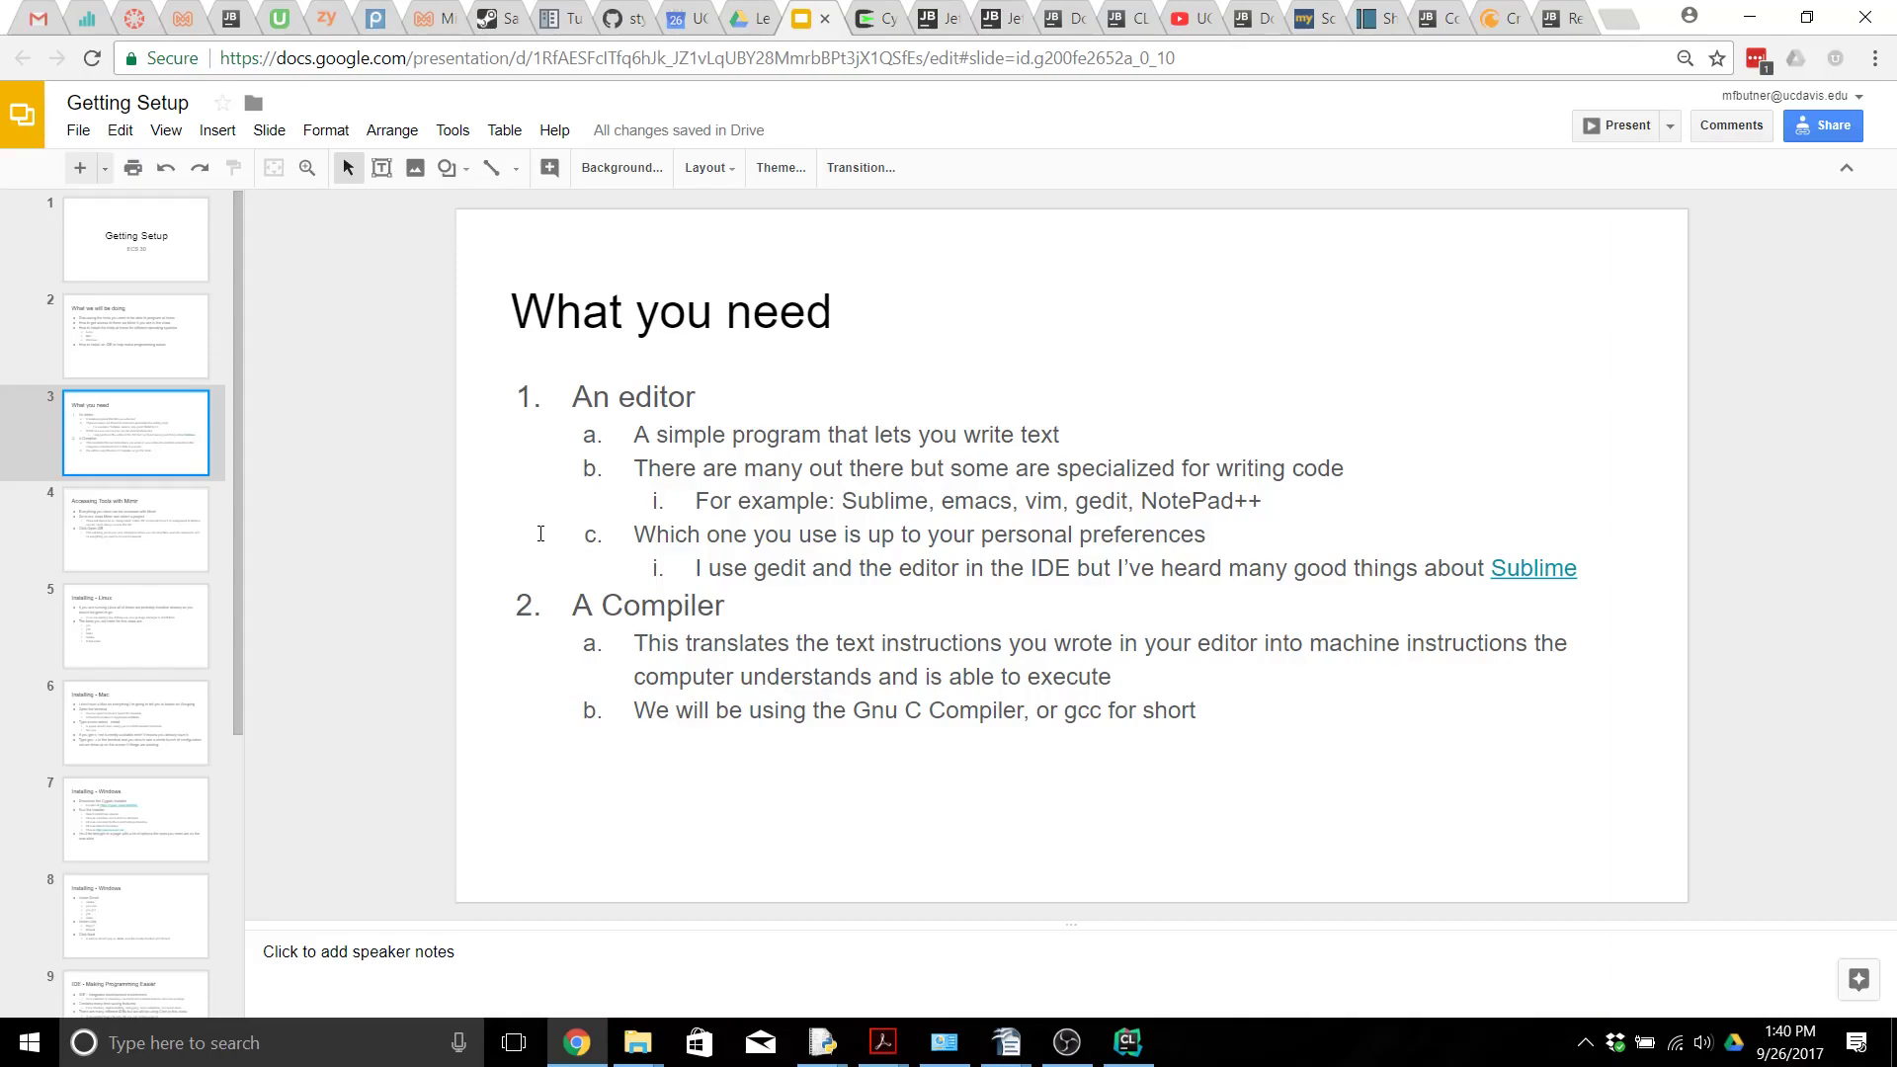
pyautogui.moveTo(540, 611)
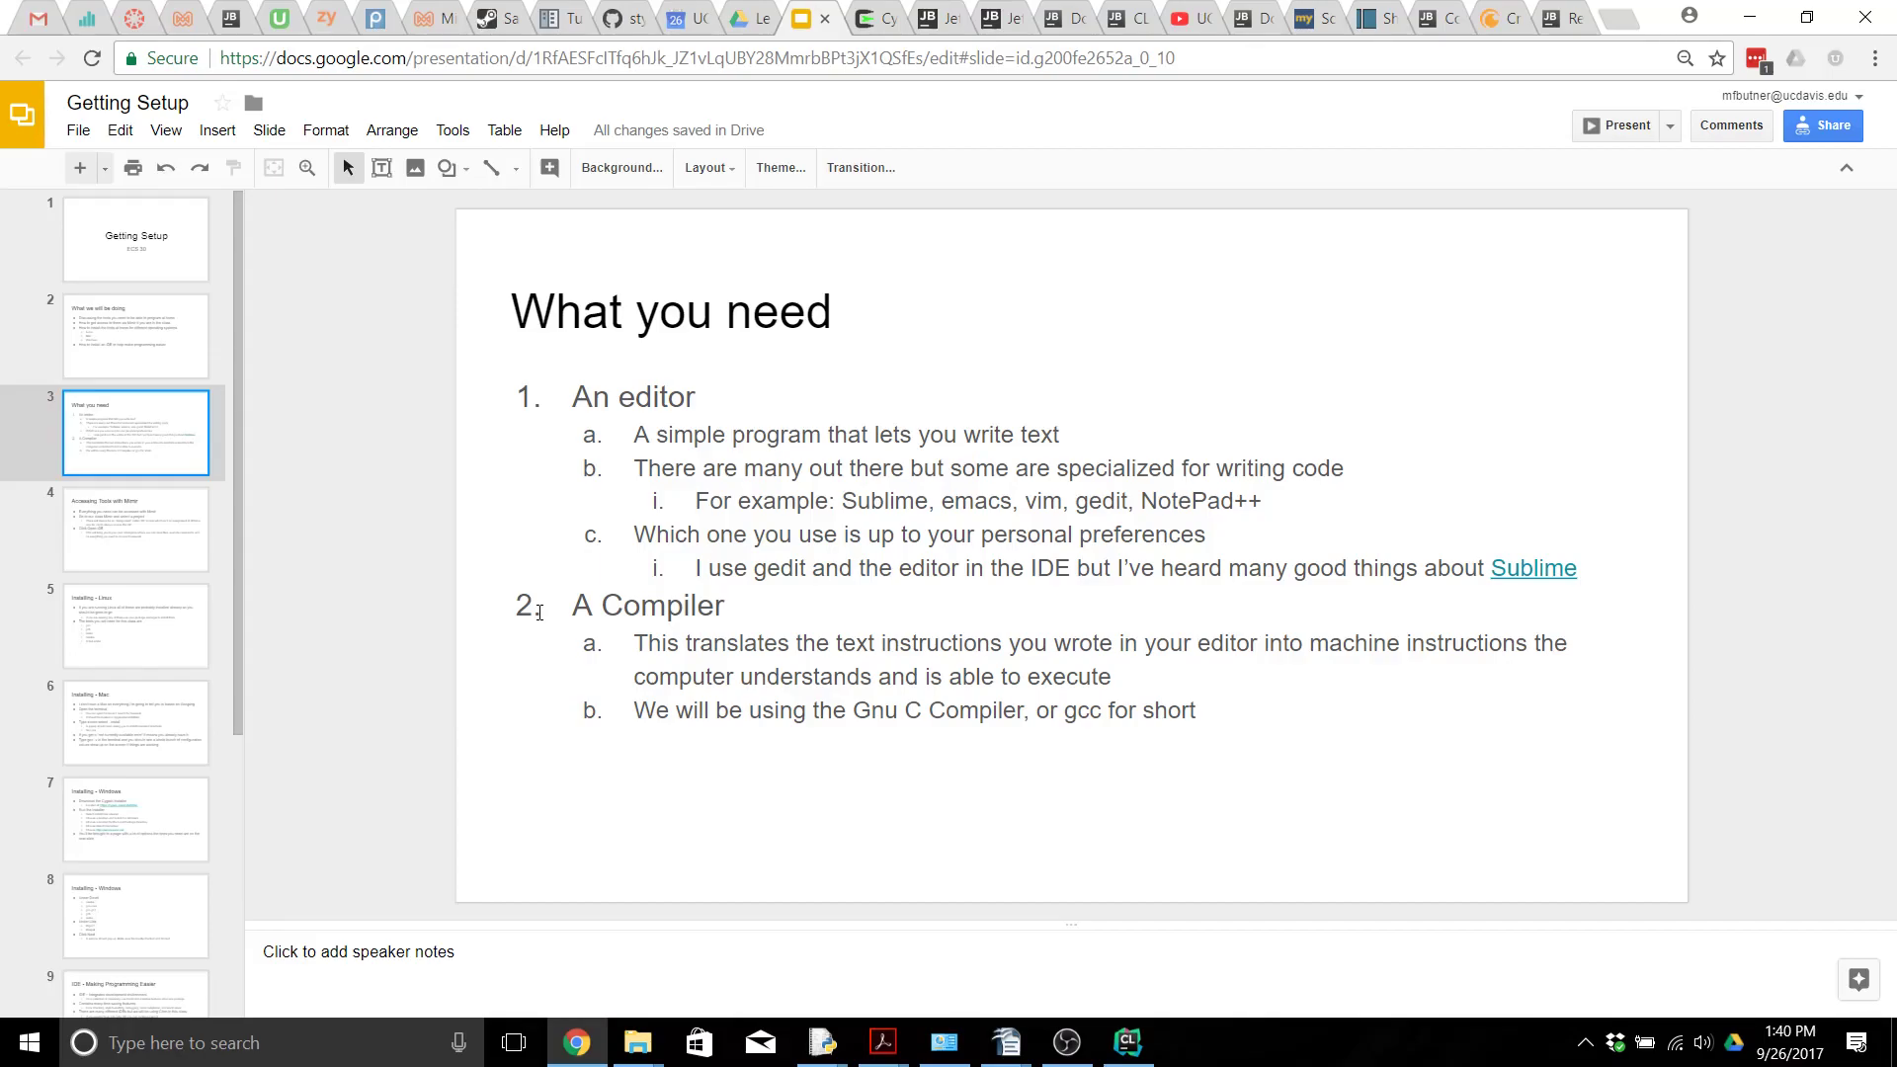
pyautogui.moveTo(113, 542)
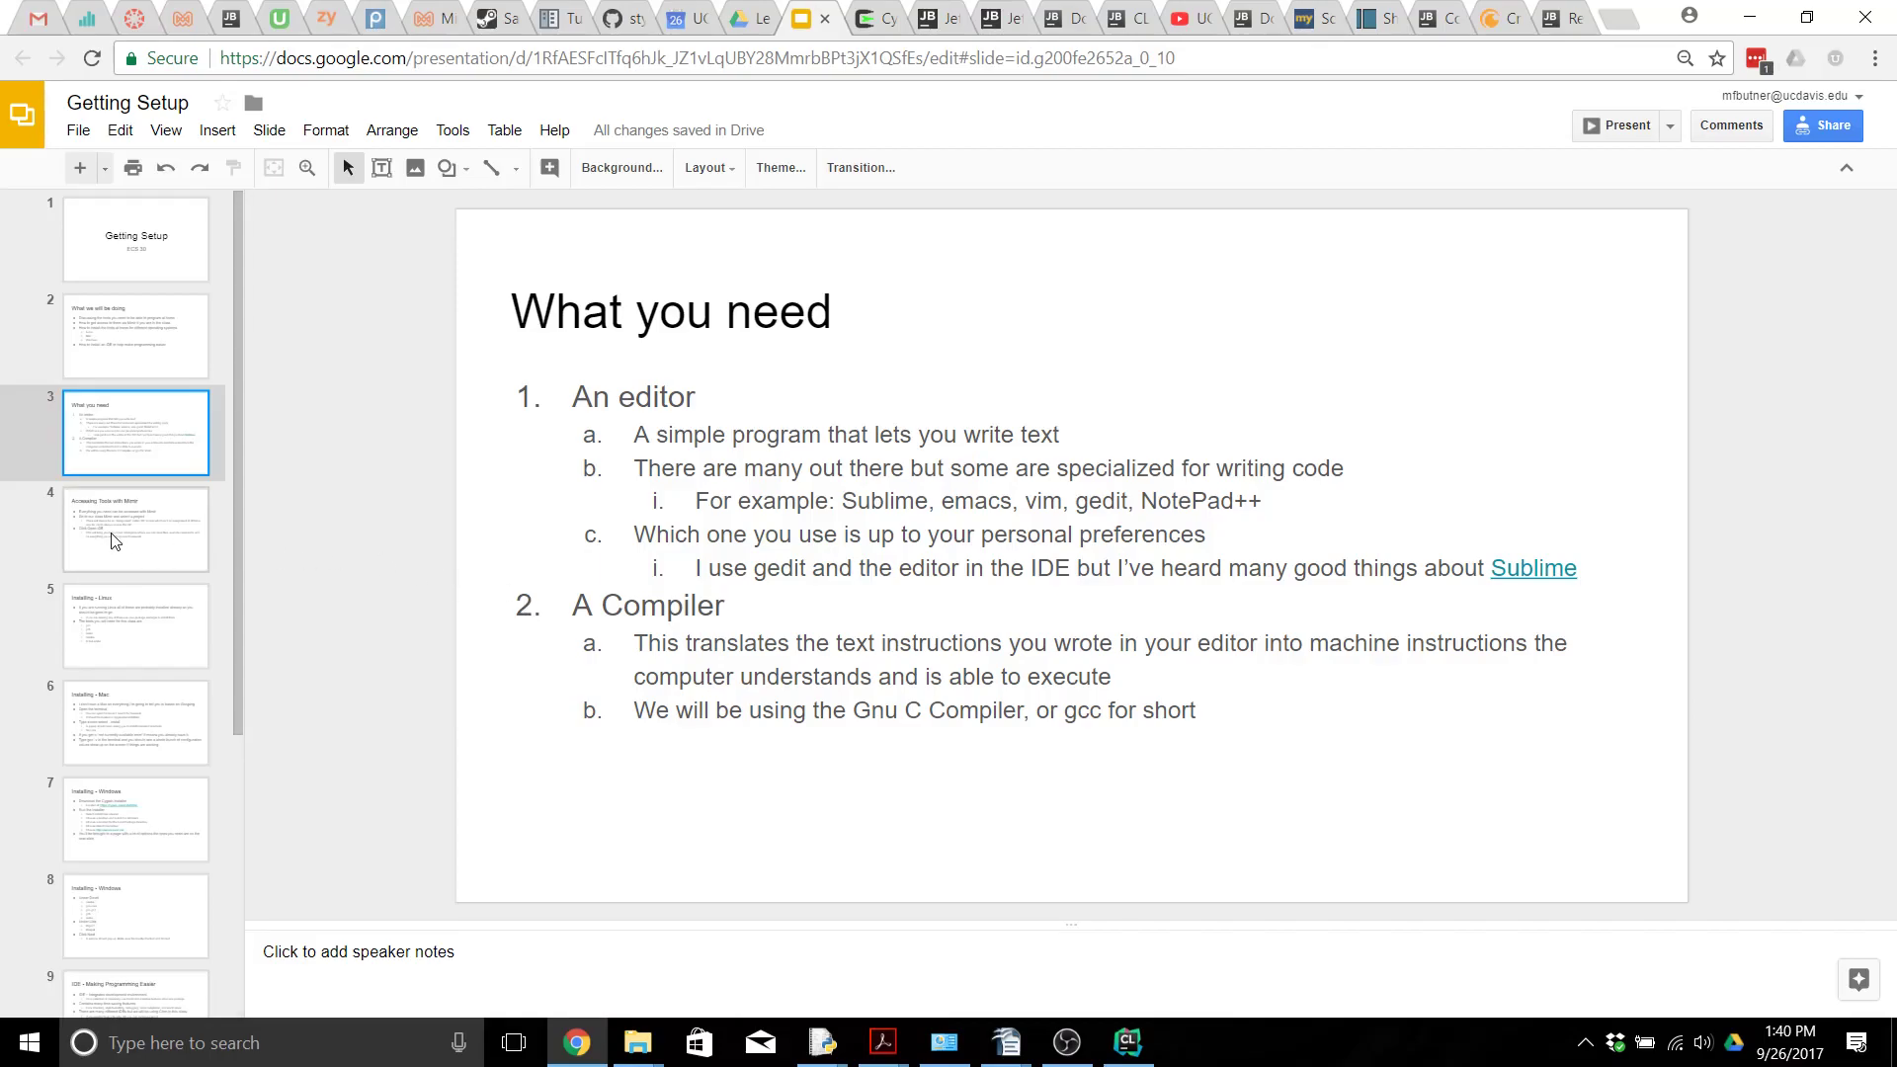
# Step: Go to the 'Accessing Tools with Mimir' slide, then open ECS 30's IDE Access project
pyautogui.click(135, 529)
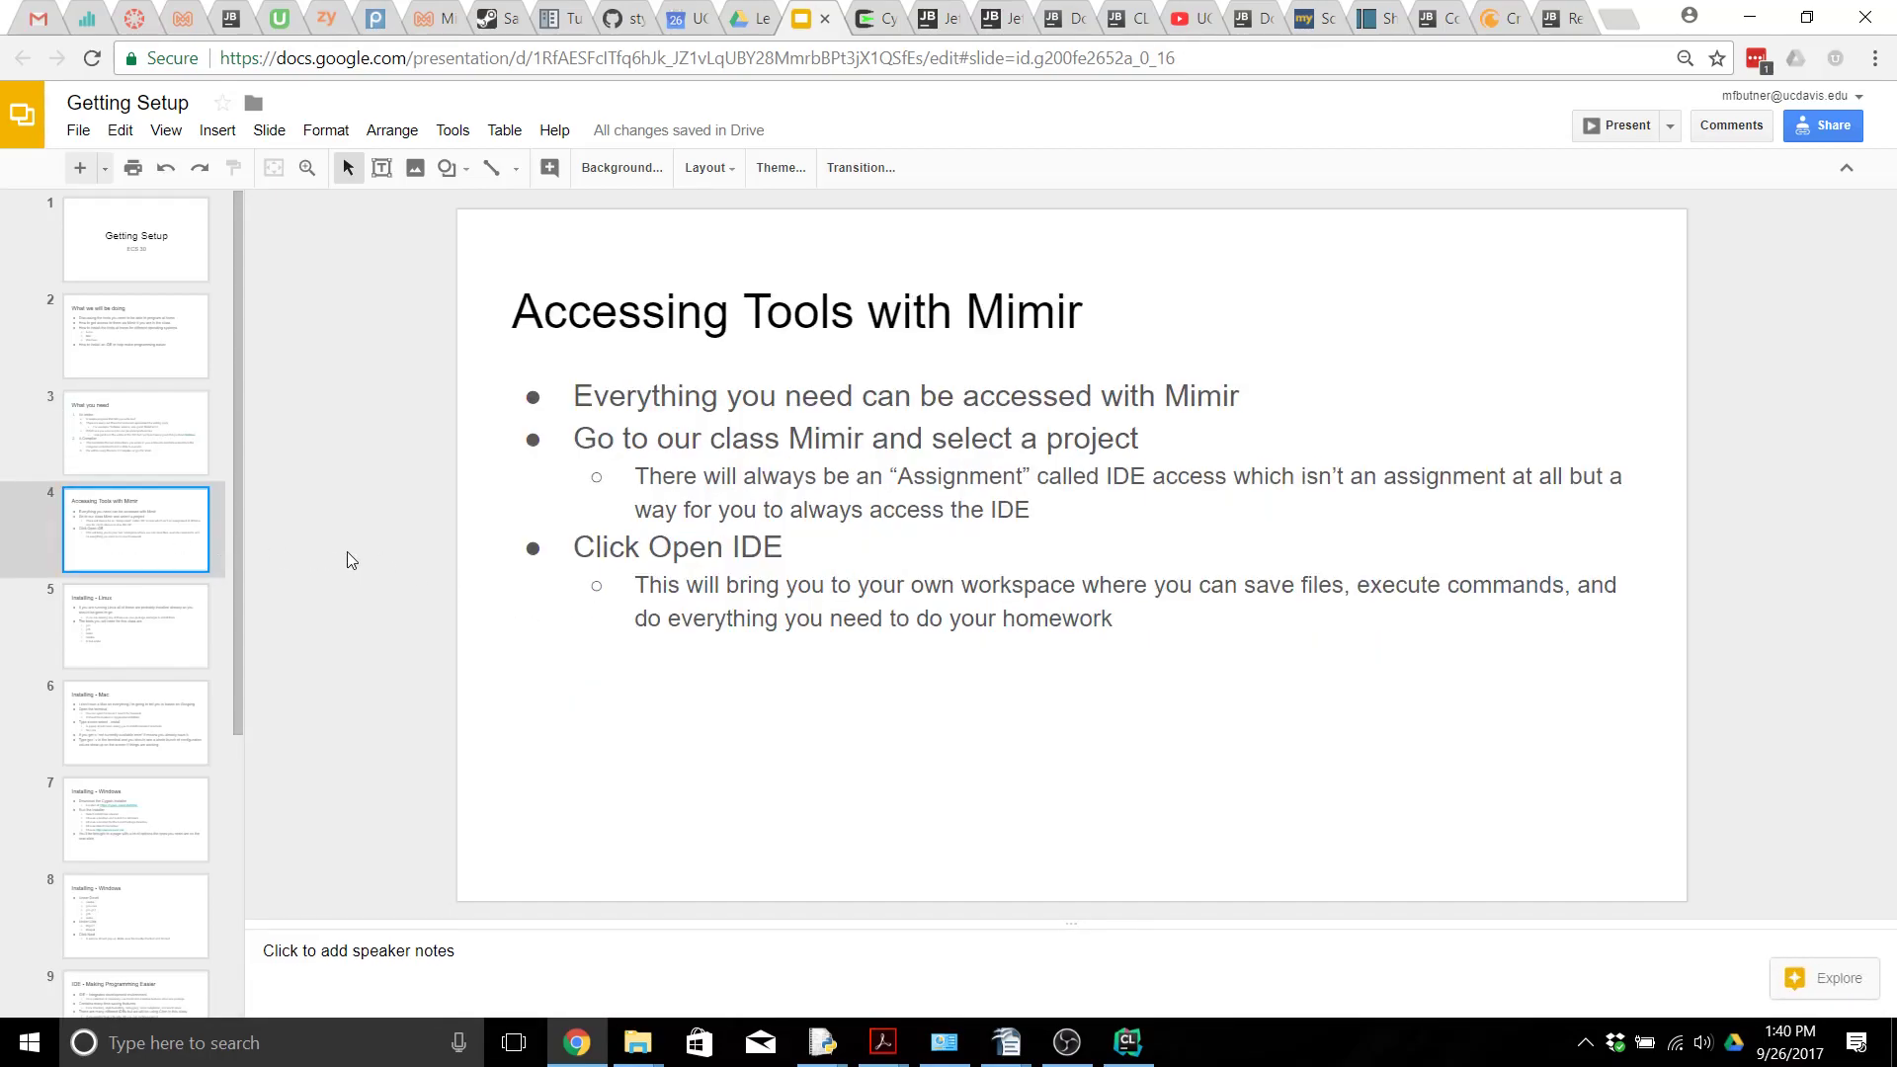
pyautogui.moveTo(366, 549)
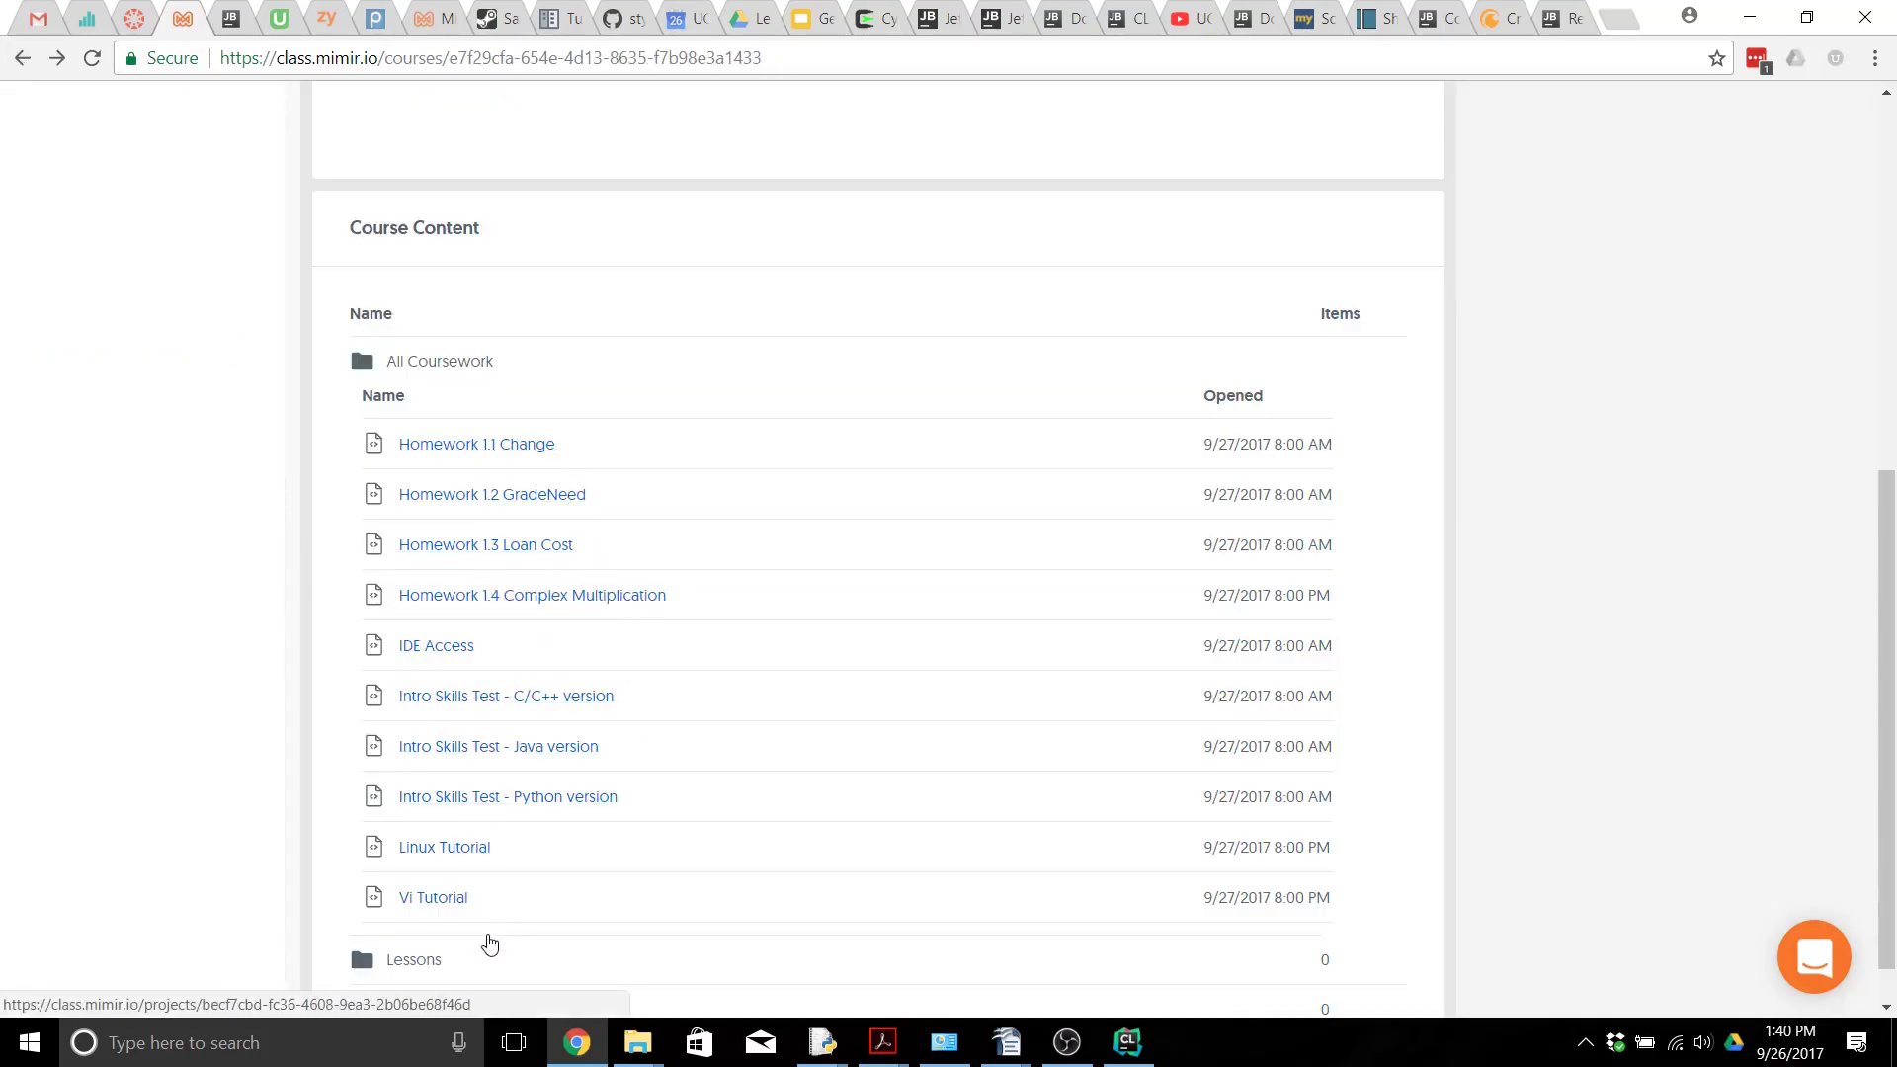
pyautogui.moveTo(388, 652)
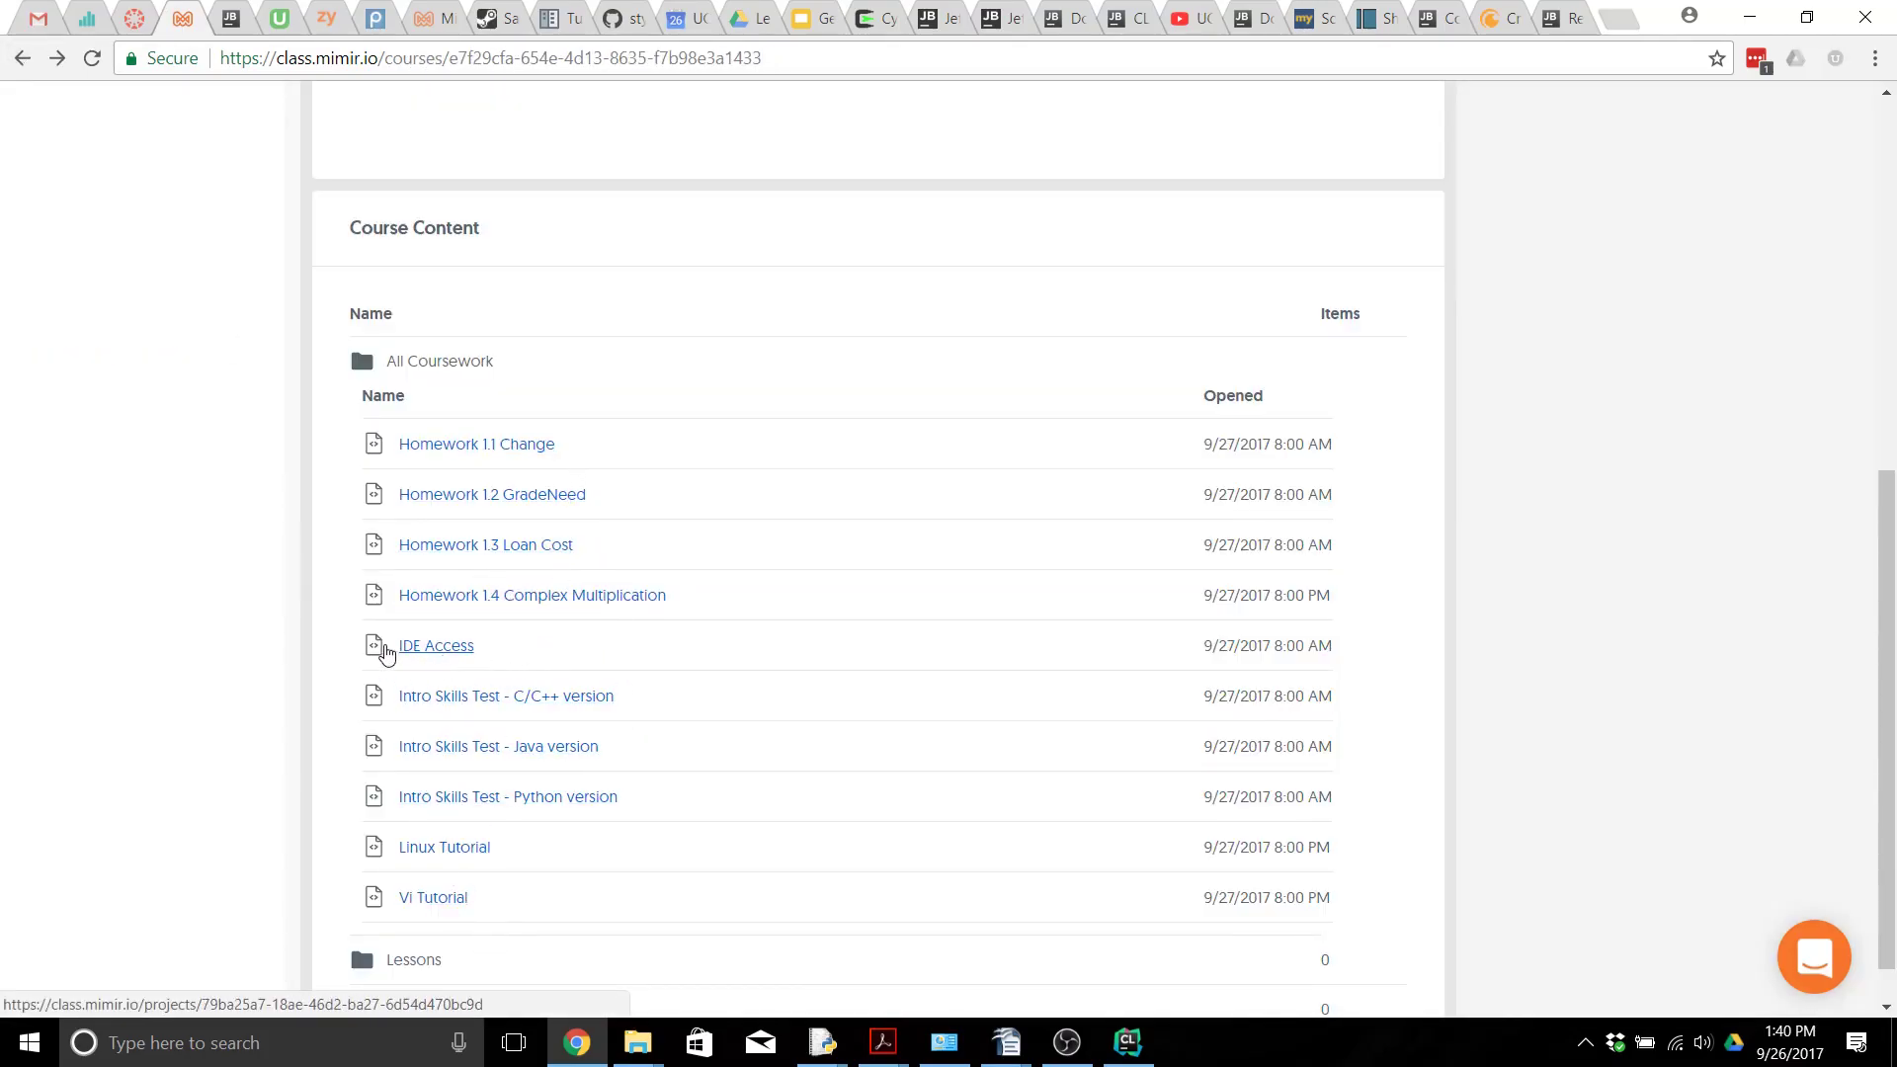
pyautogui.moveTo(461, 660)
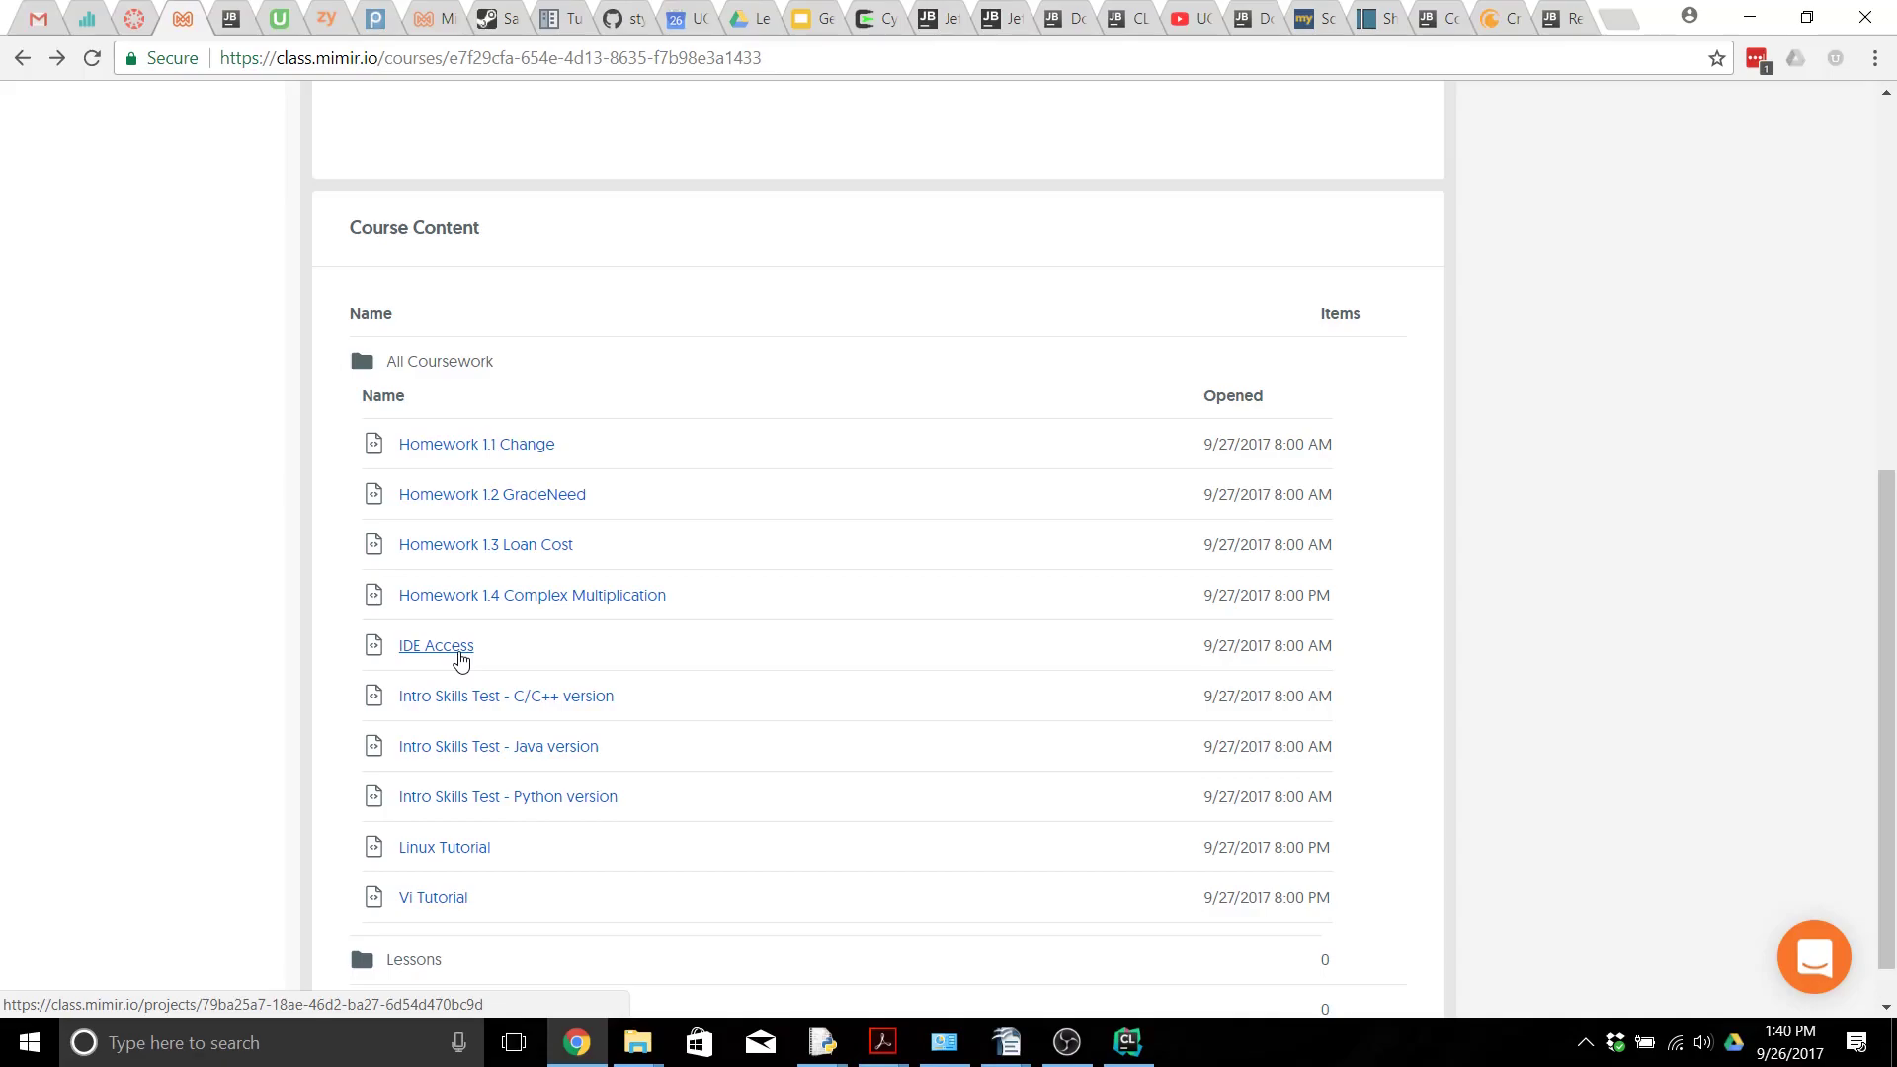
pyautogui.click(434, 645)
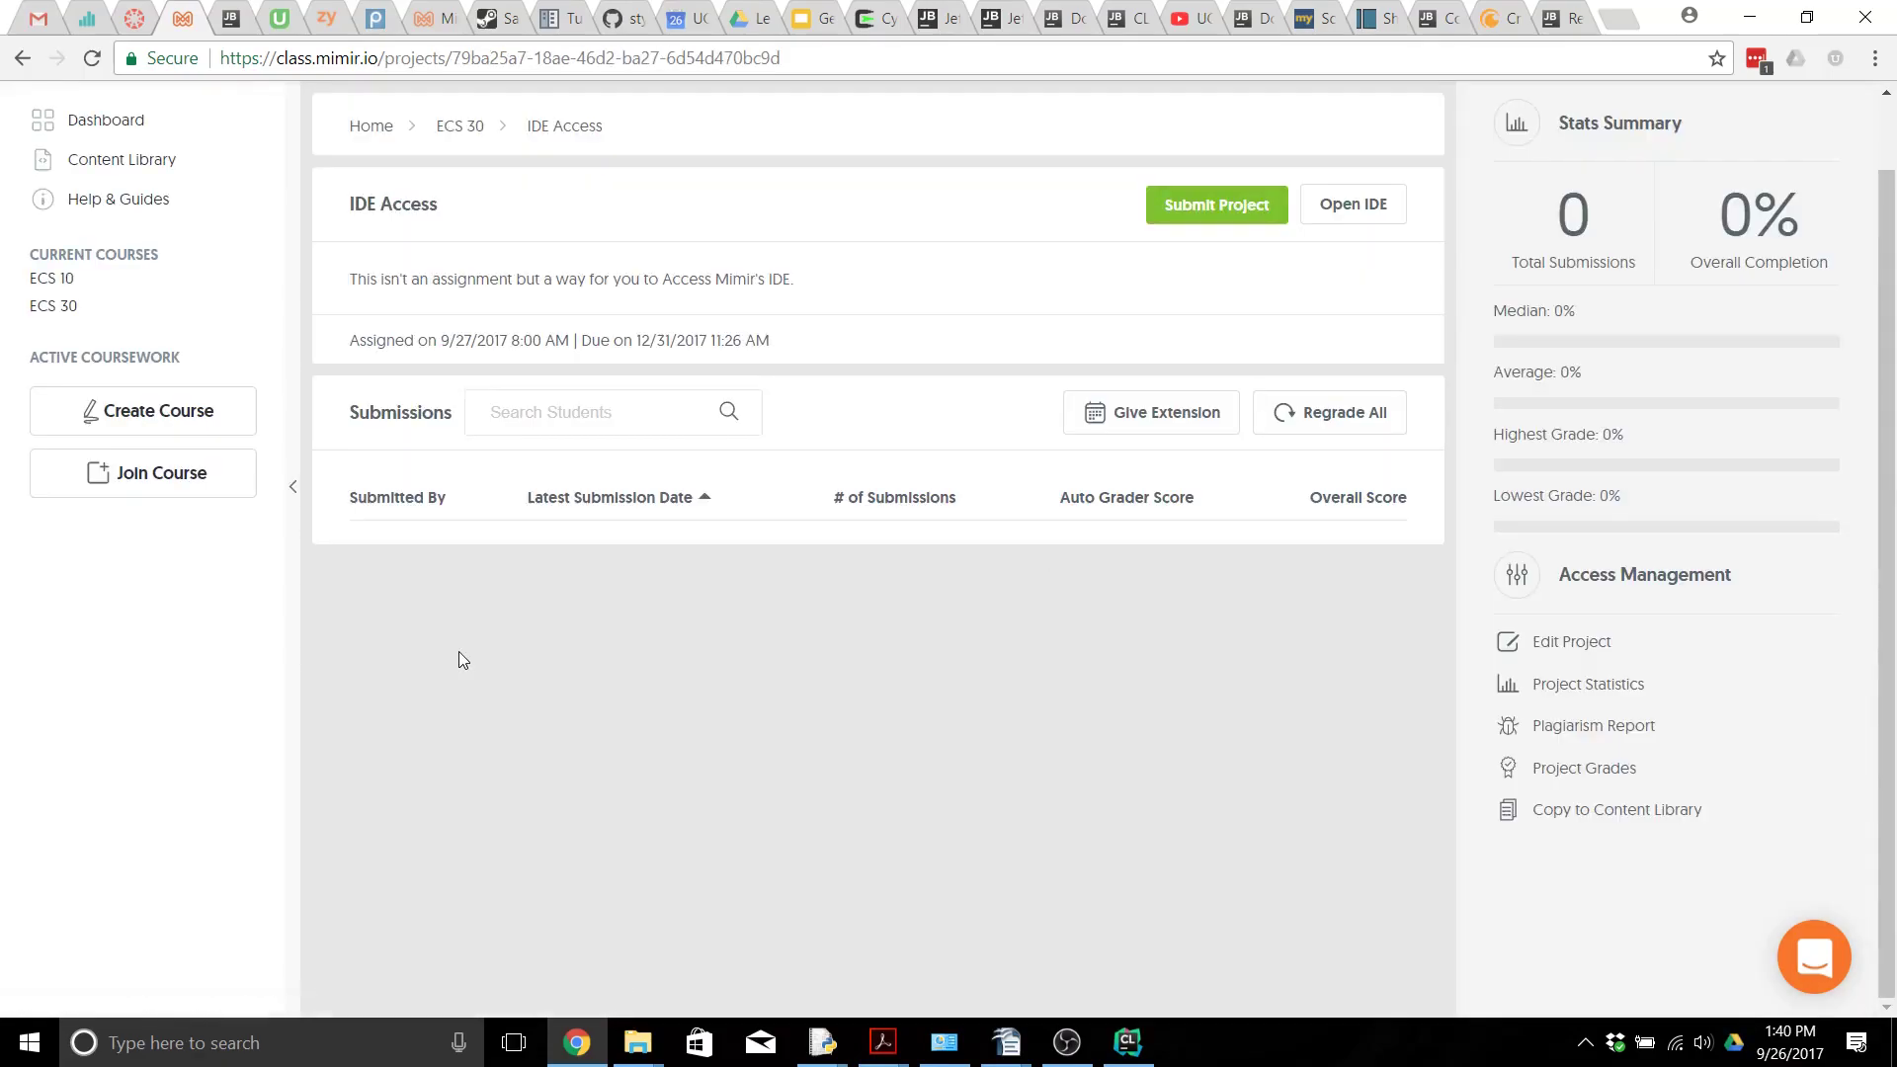
pyautogui.moveTo(1312, 207)
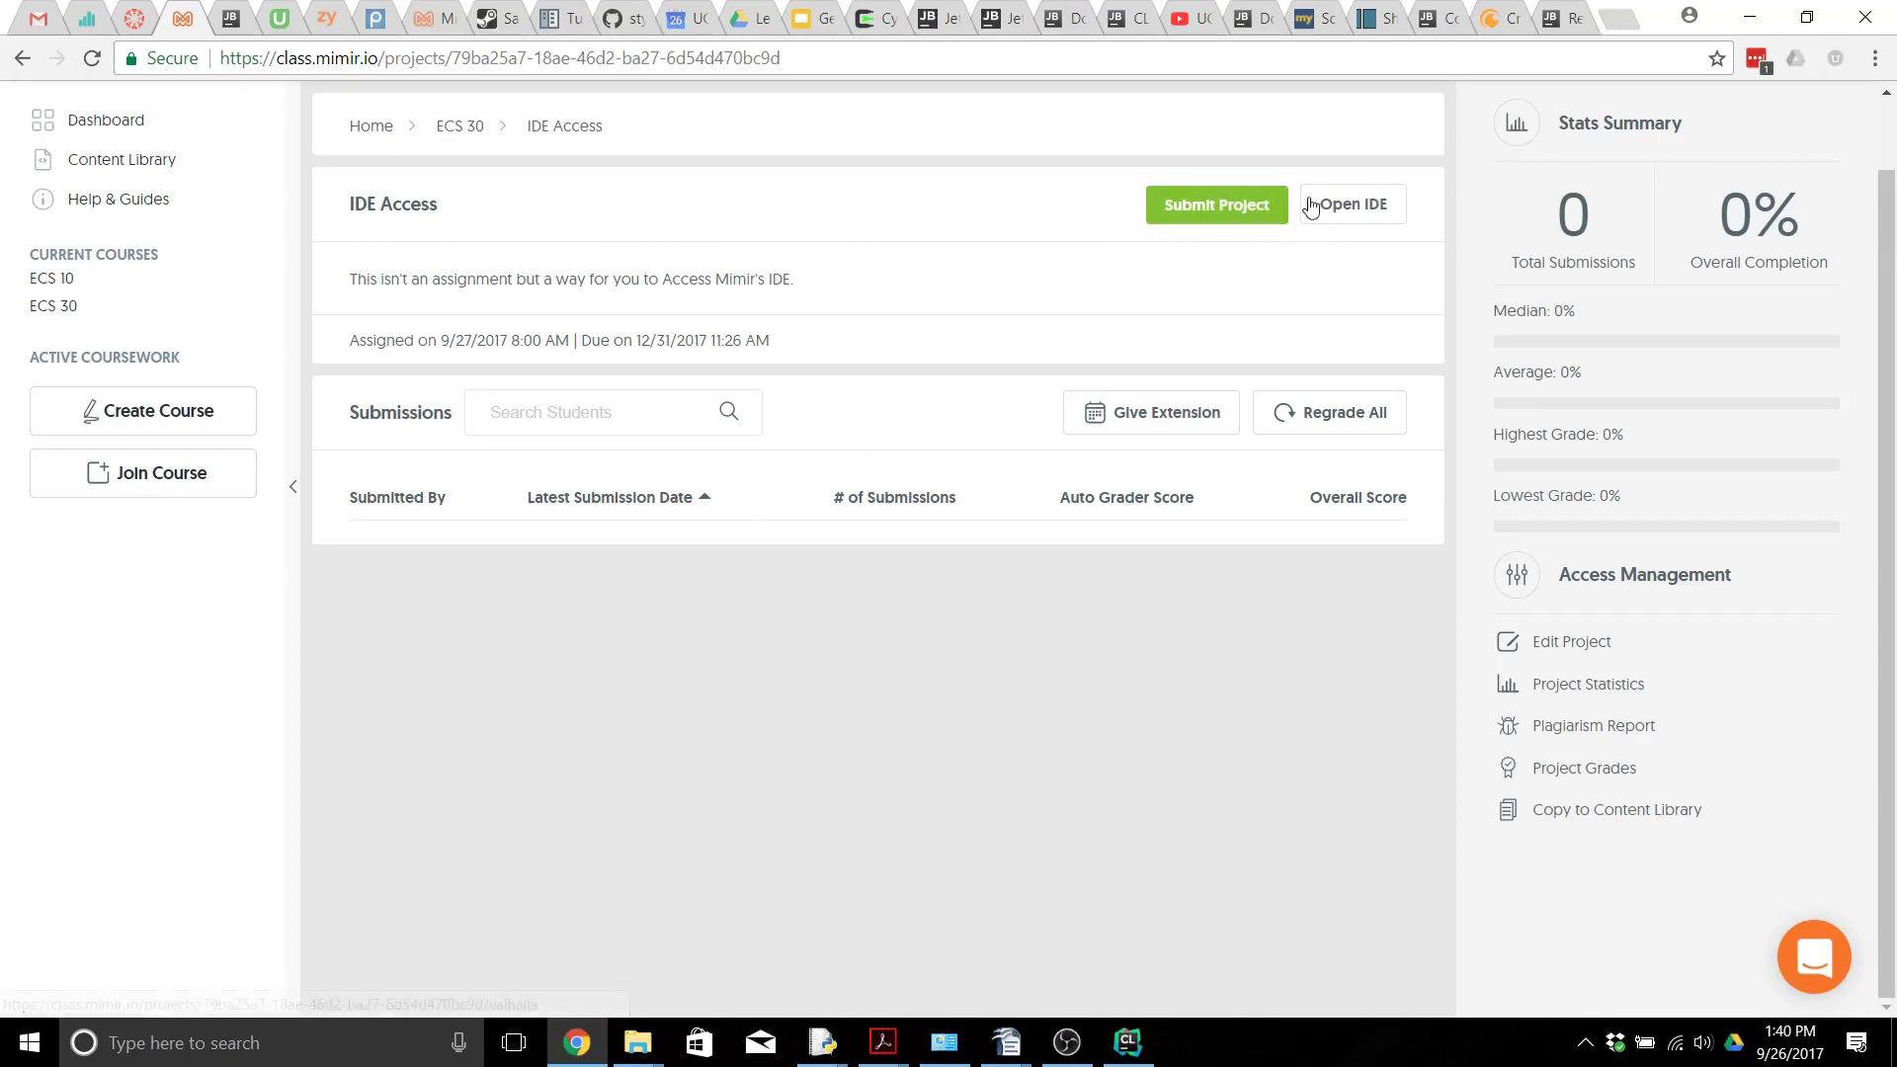
# Step: Launch the Mimir IDE, type test text, view folder actions, then return to the slides
pyautogui.click(1352, 204)
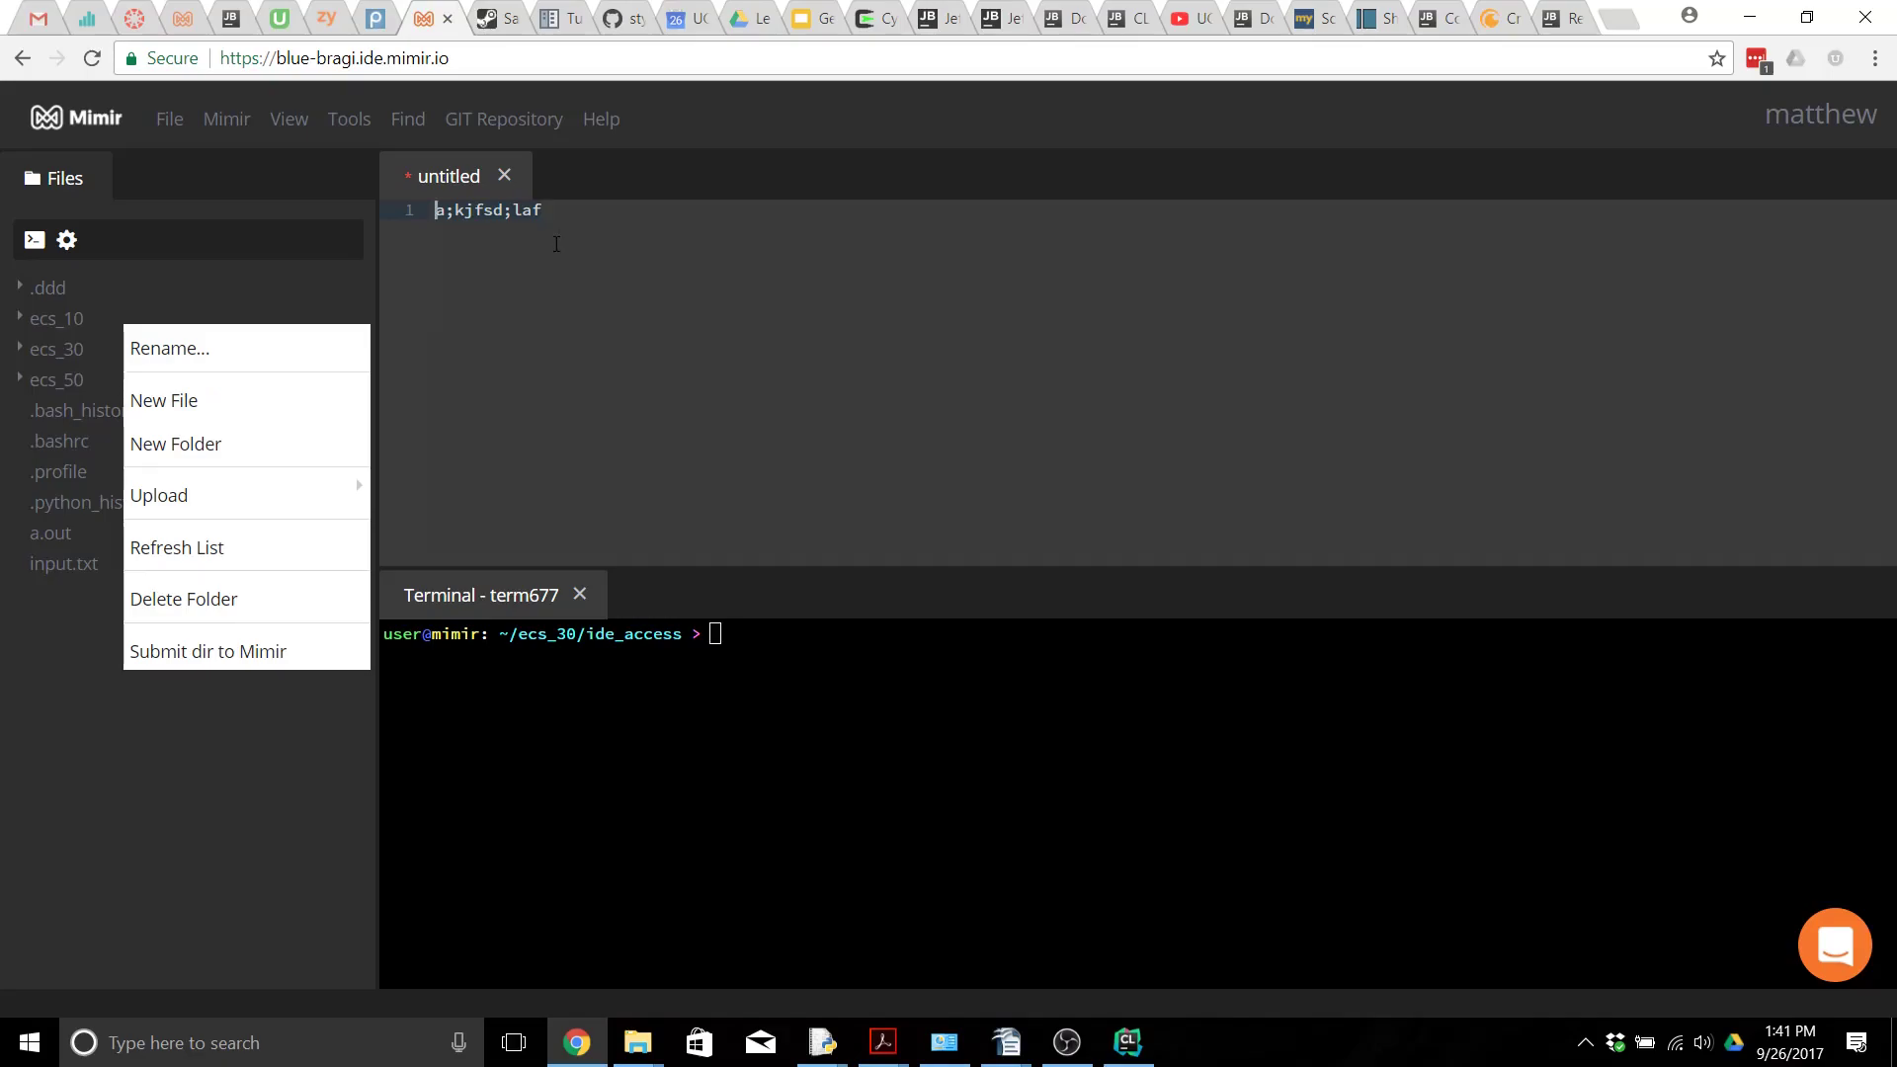
pyautogui.click(588, 228)
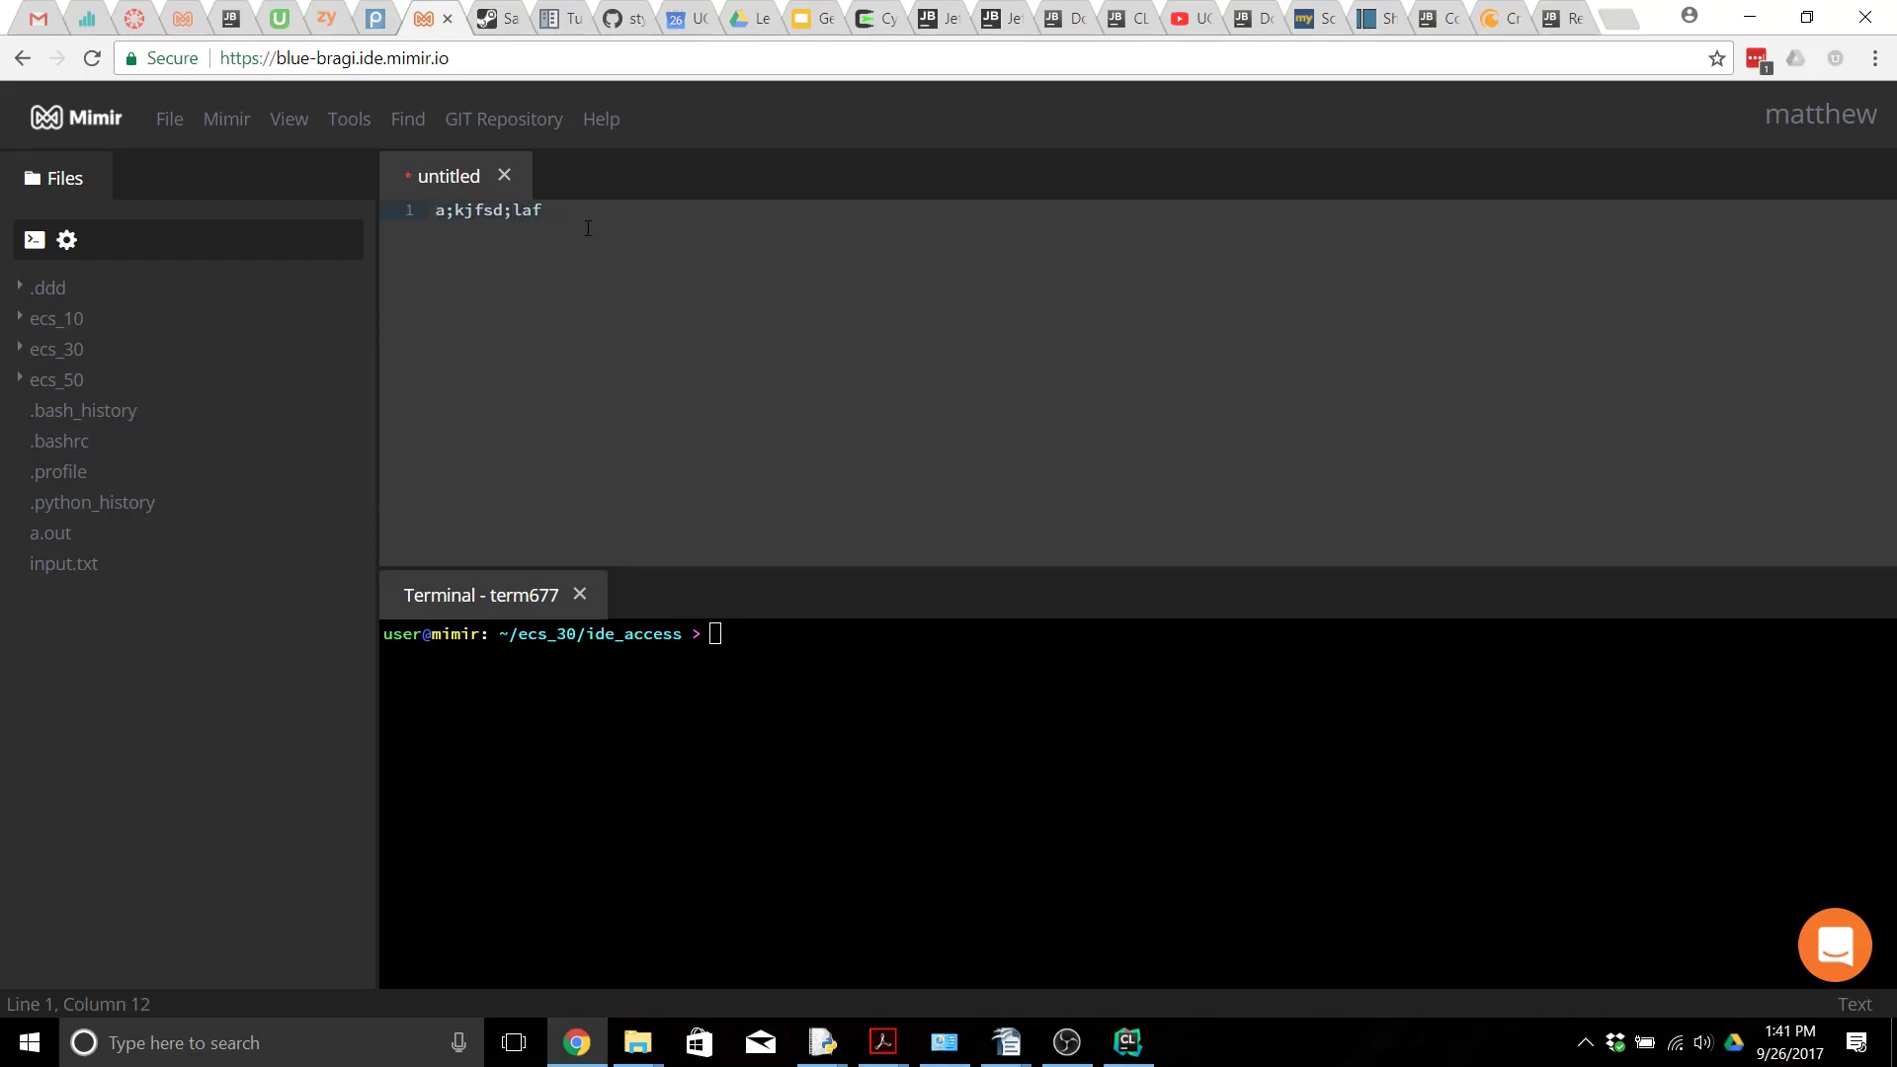
pyautogui.write('jkl;adsfj;lsd')
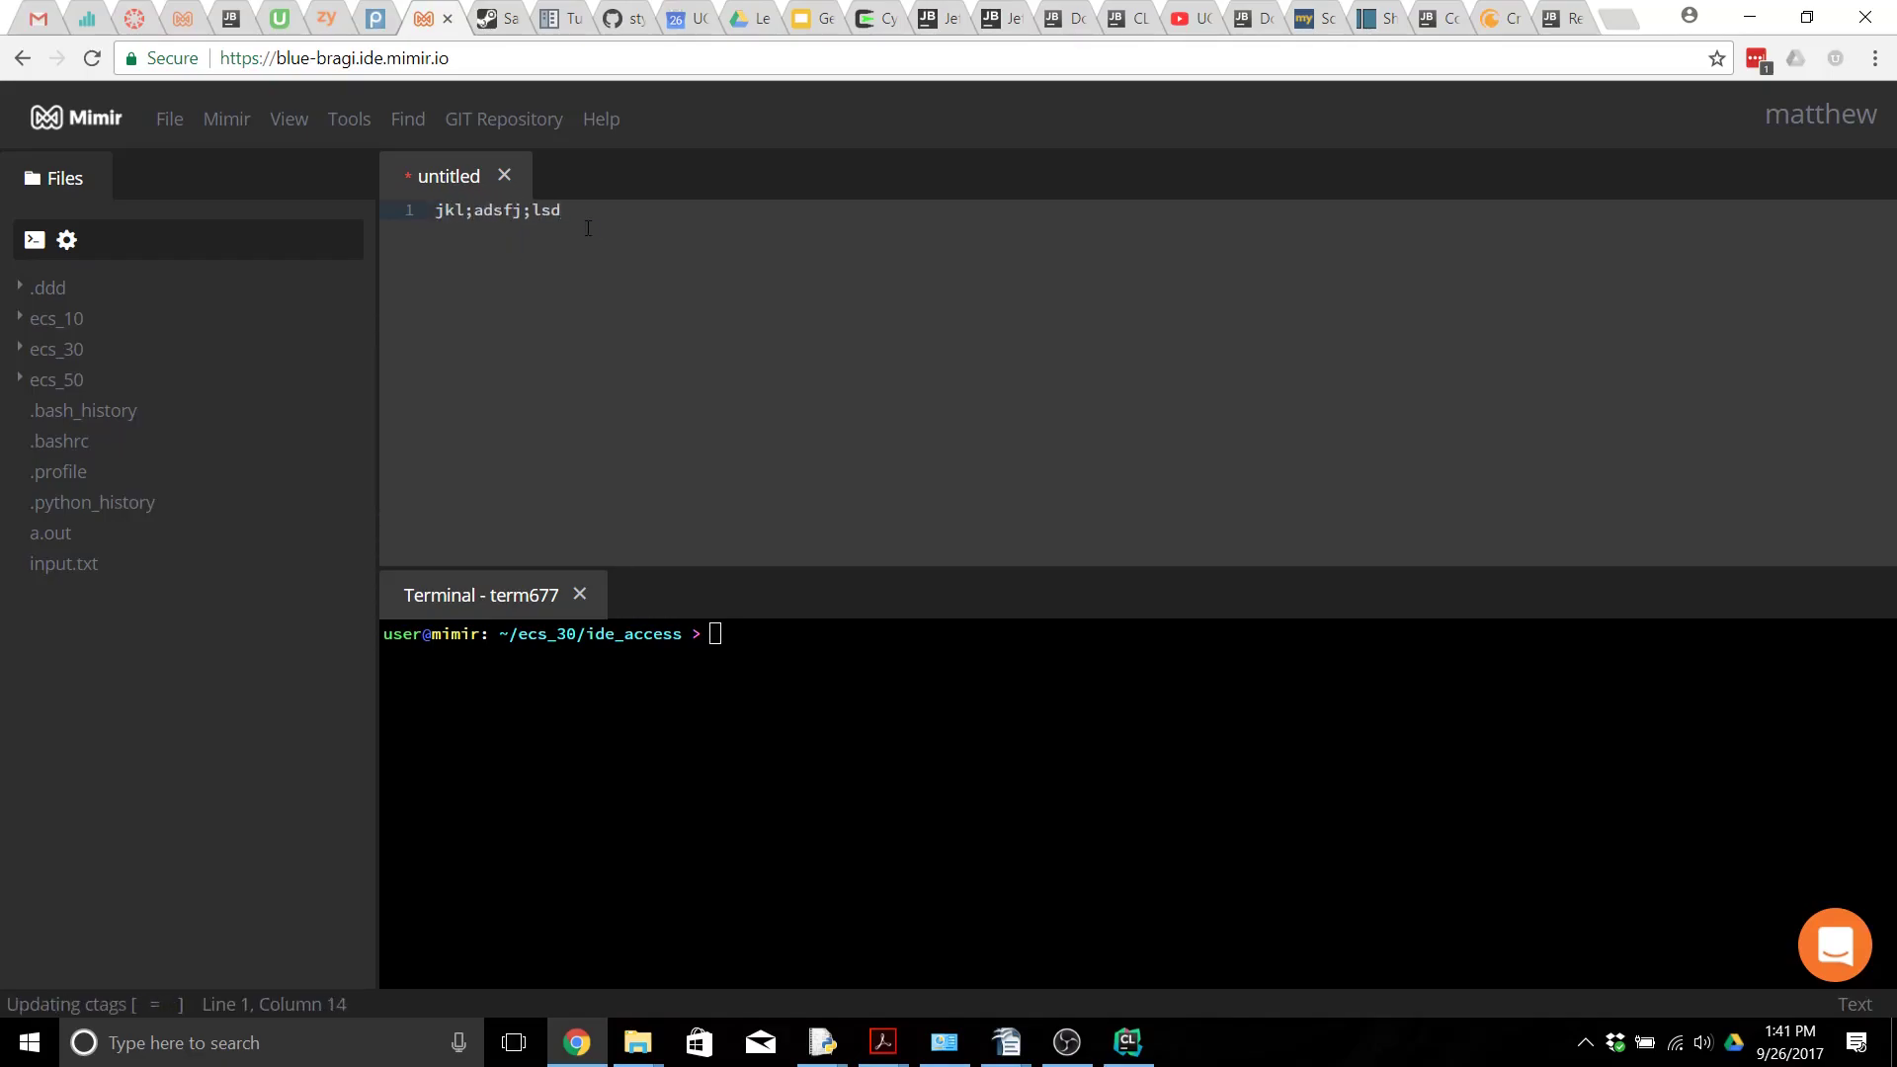
pyautogui.moveTo(168, 296)
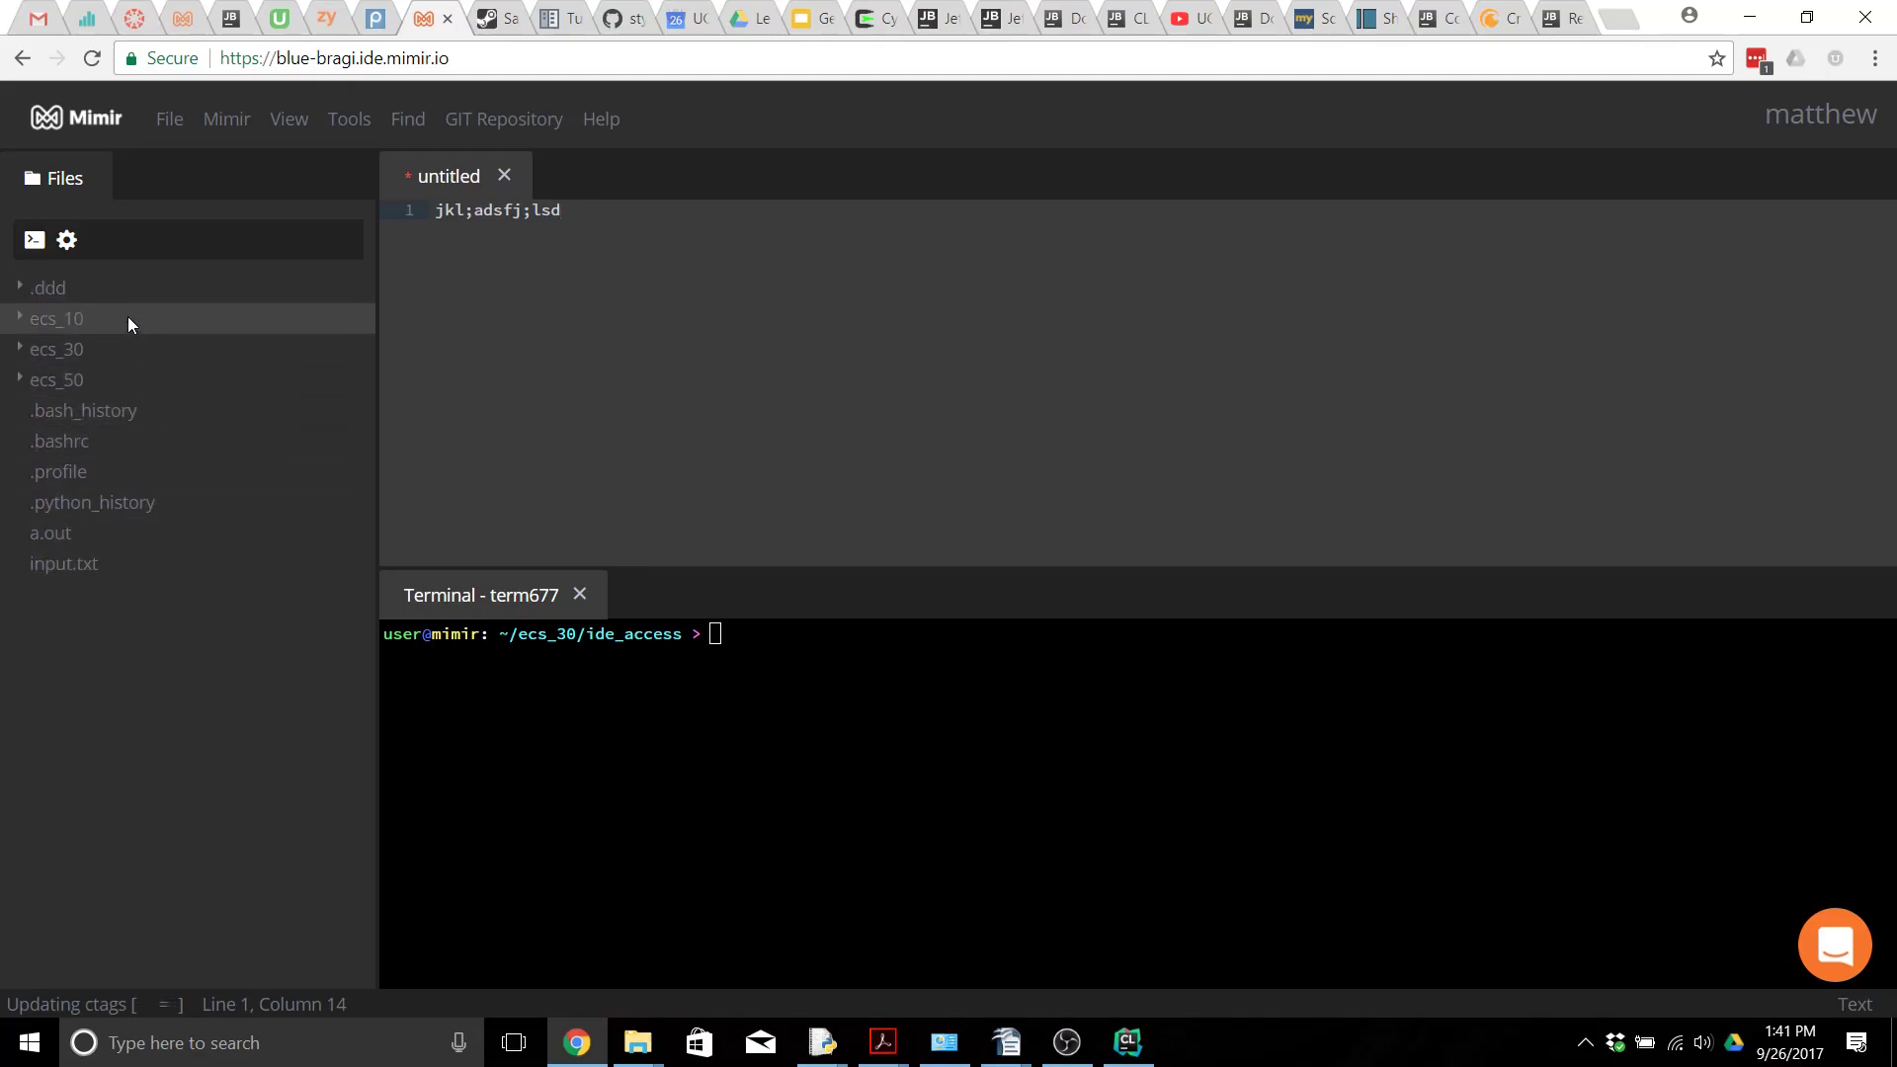
pyautogui.rightClick(56, 318)
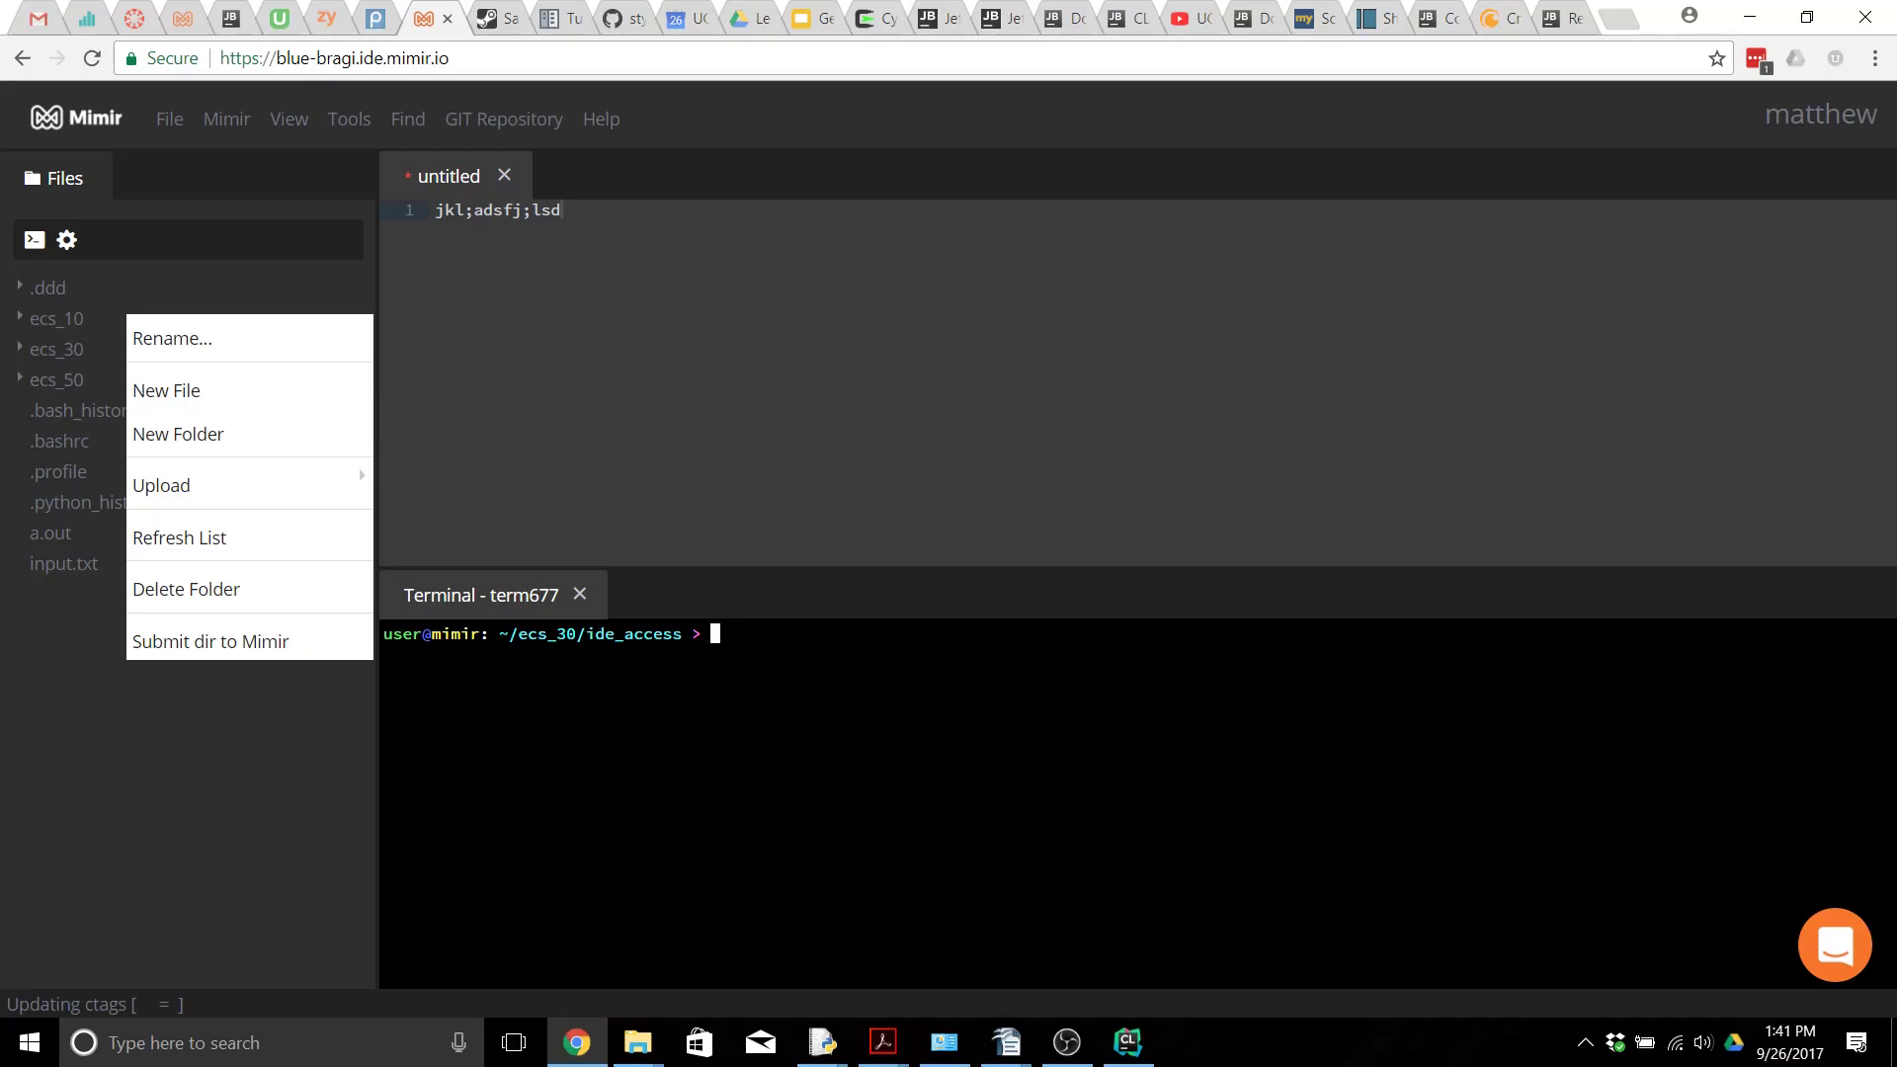
pyautogui.moveTo(719, 274)
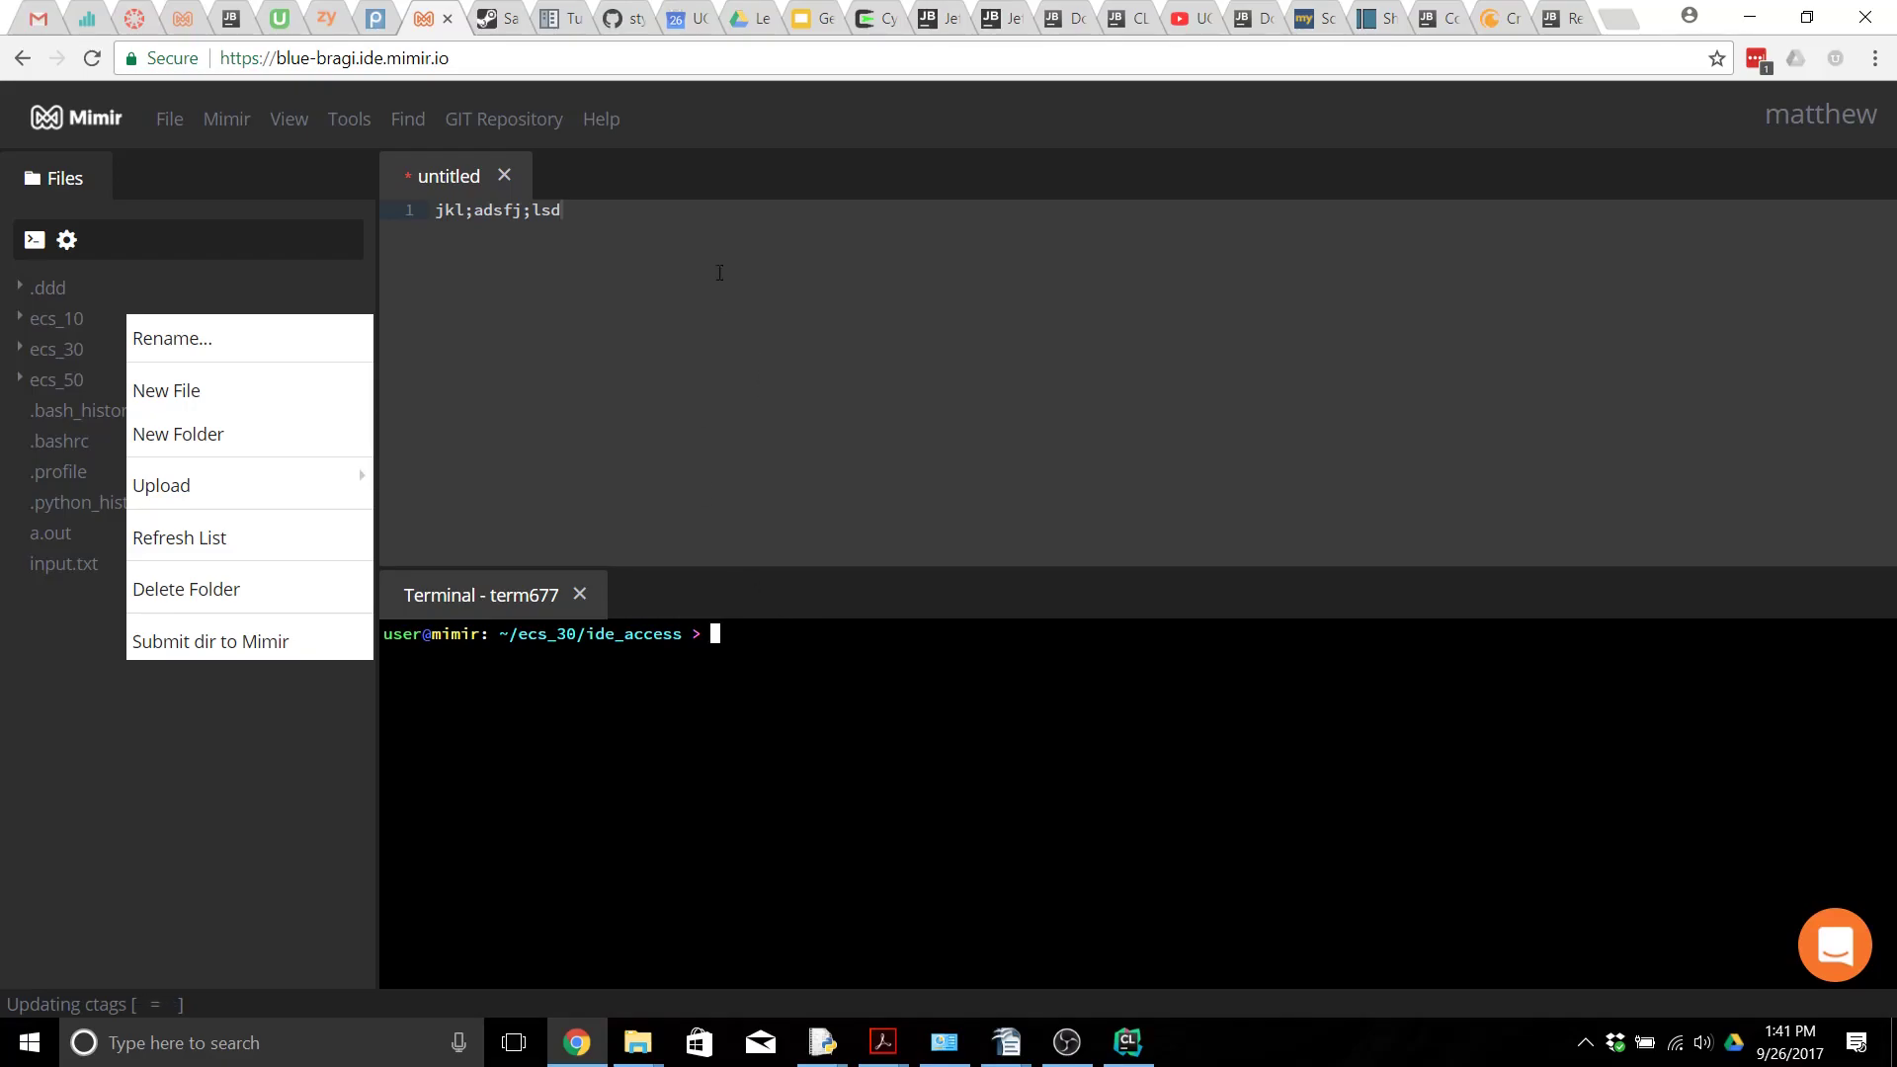
pyautogui.moveTo(835, 17)
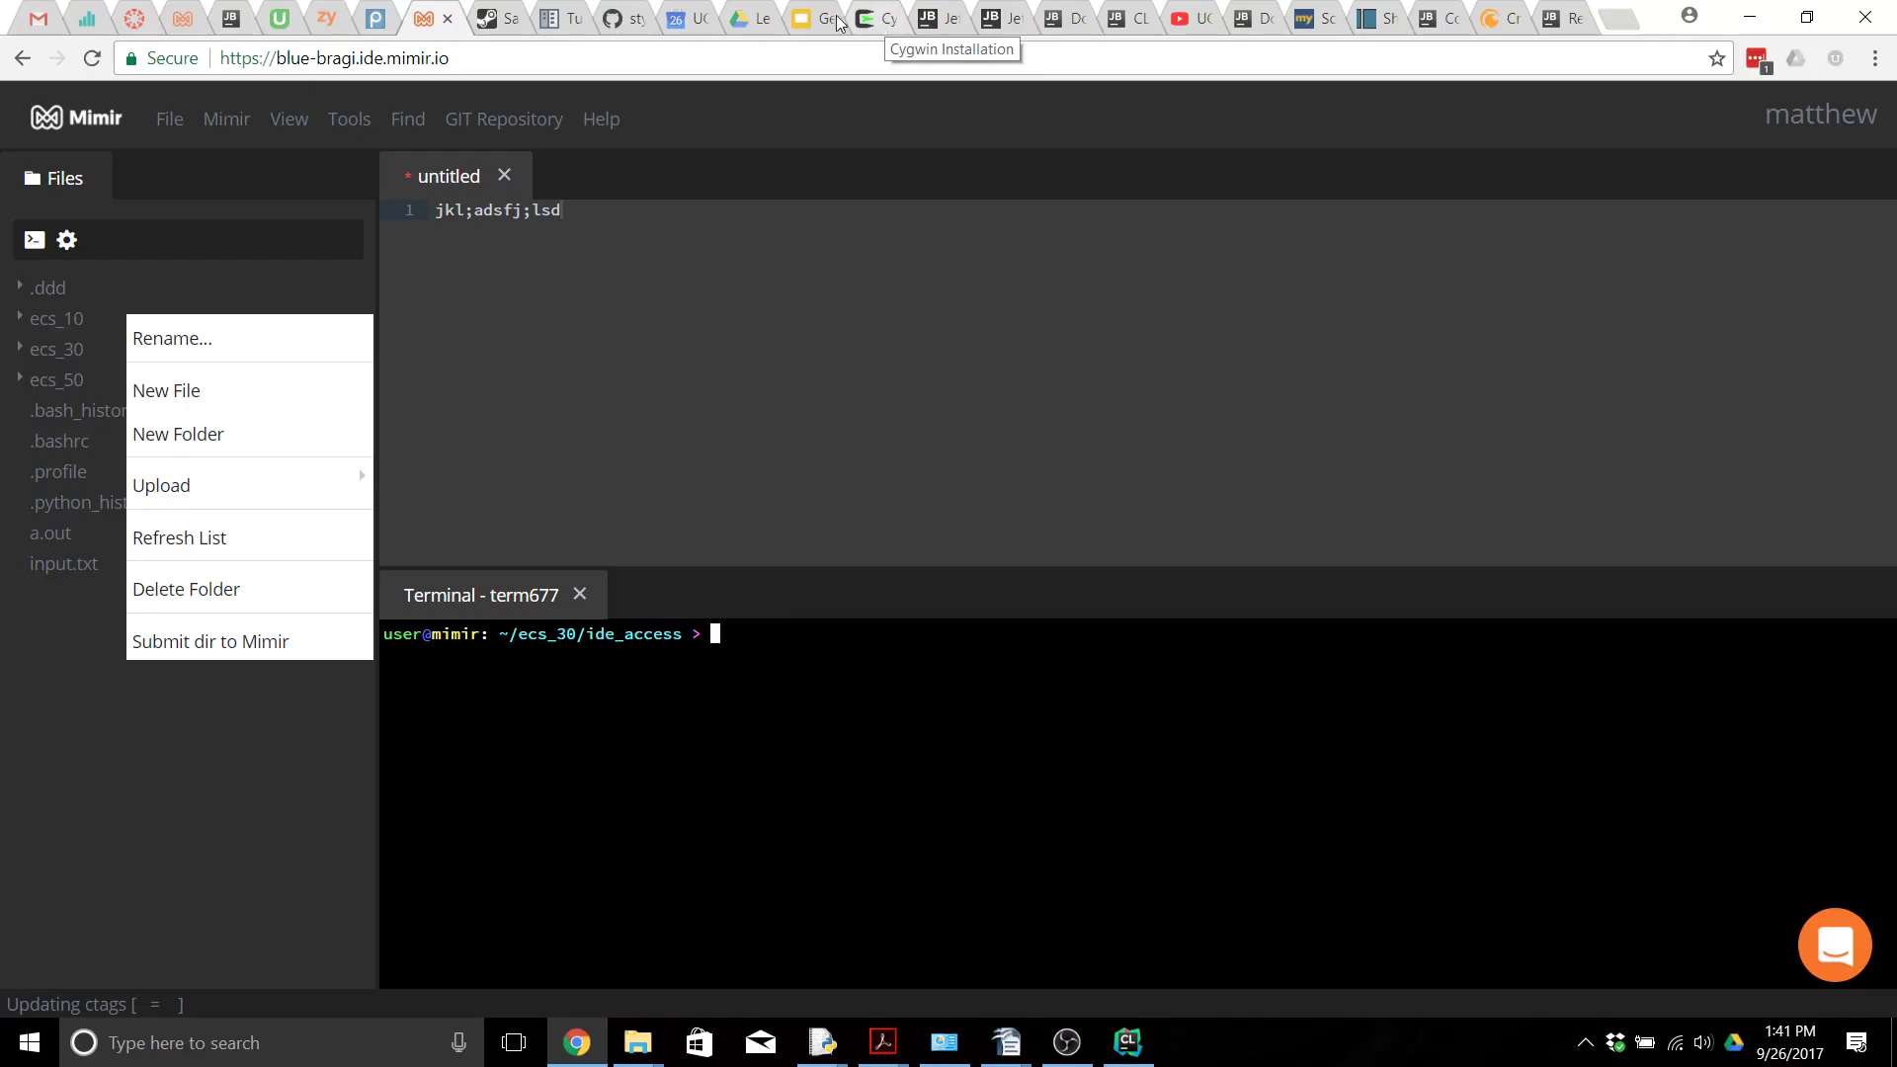
pyautogui.click(813, 18)
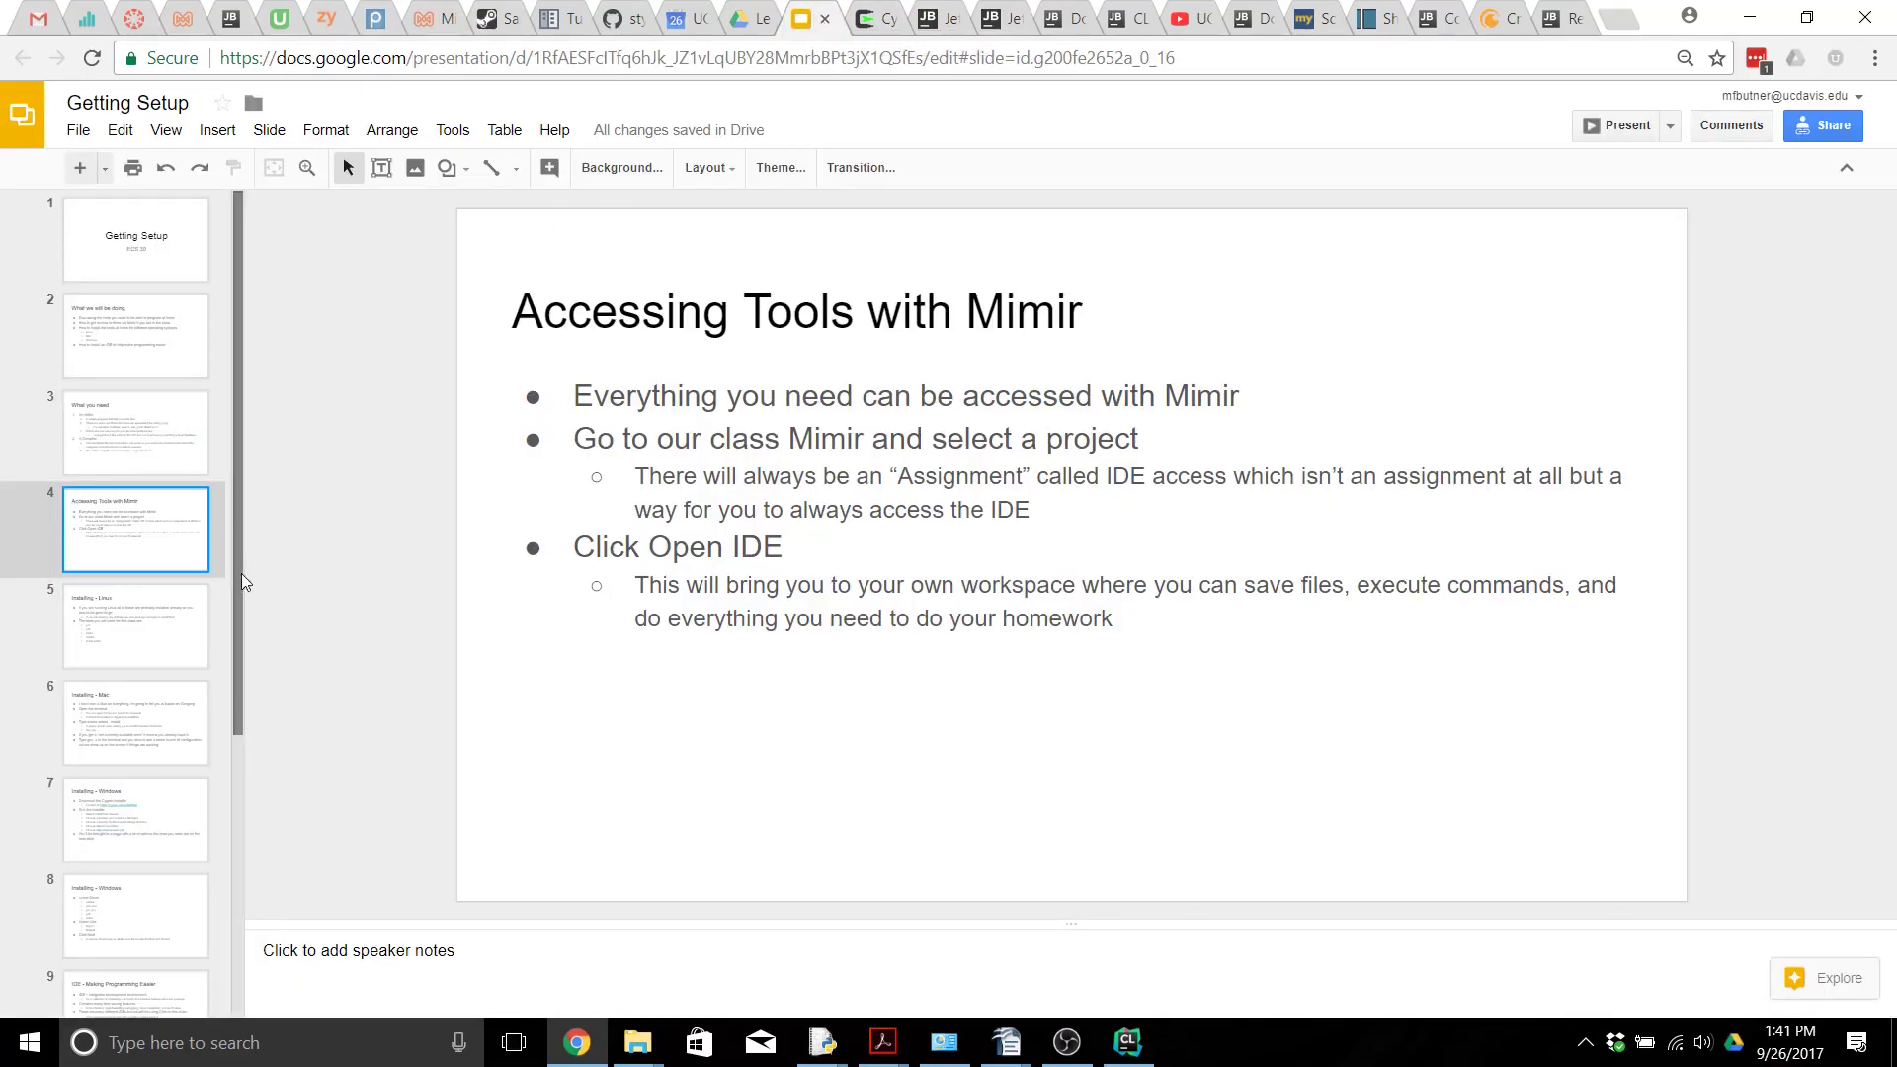
# Step: Show the fifth slide, 'Installing - Linux', listing gcc, gdb, make, cmake and an editor
pyautogui.click(136, 627)
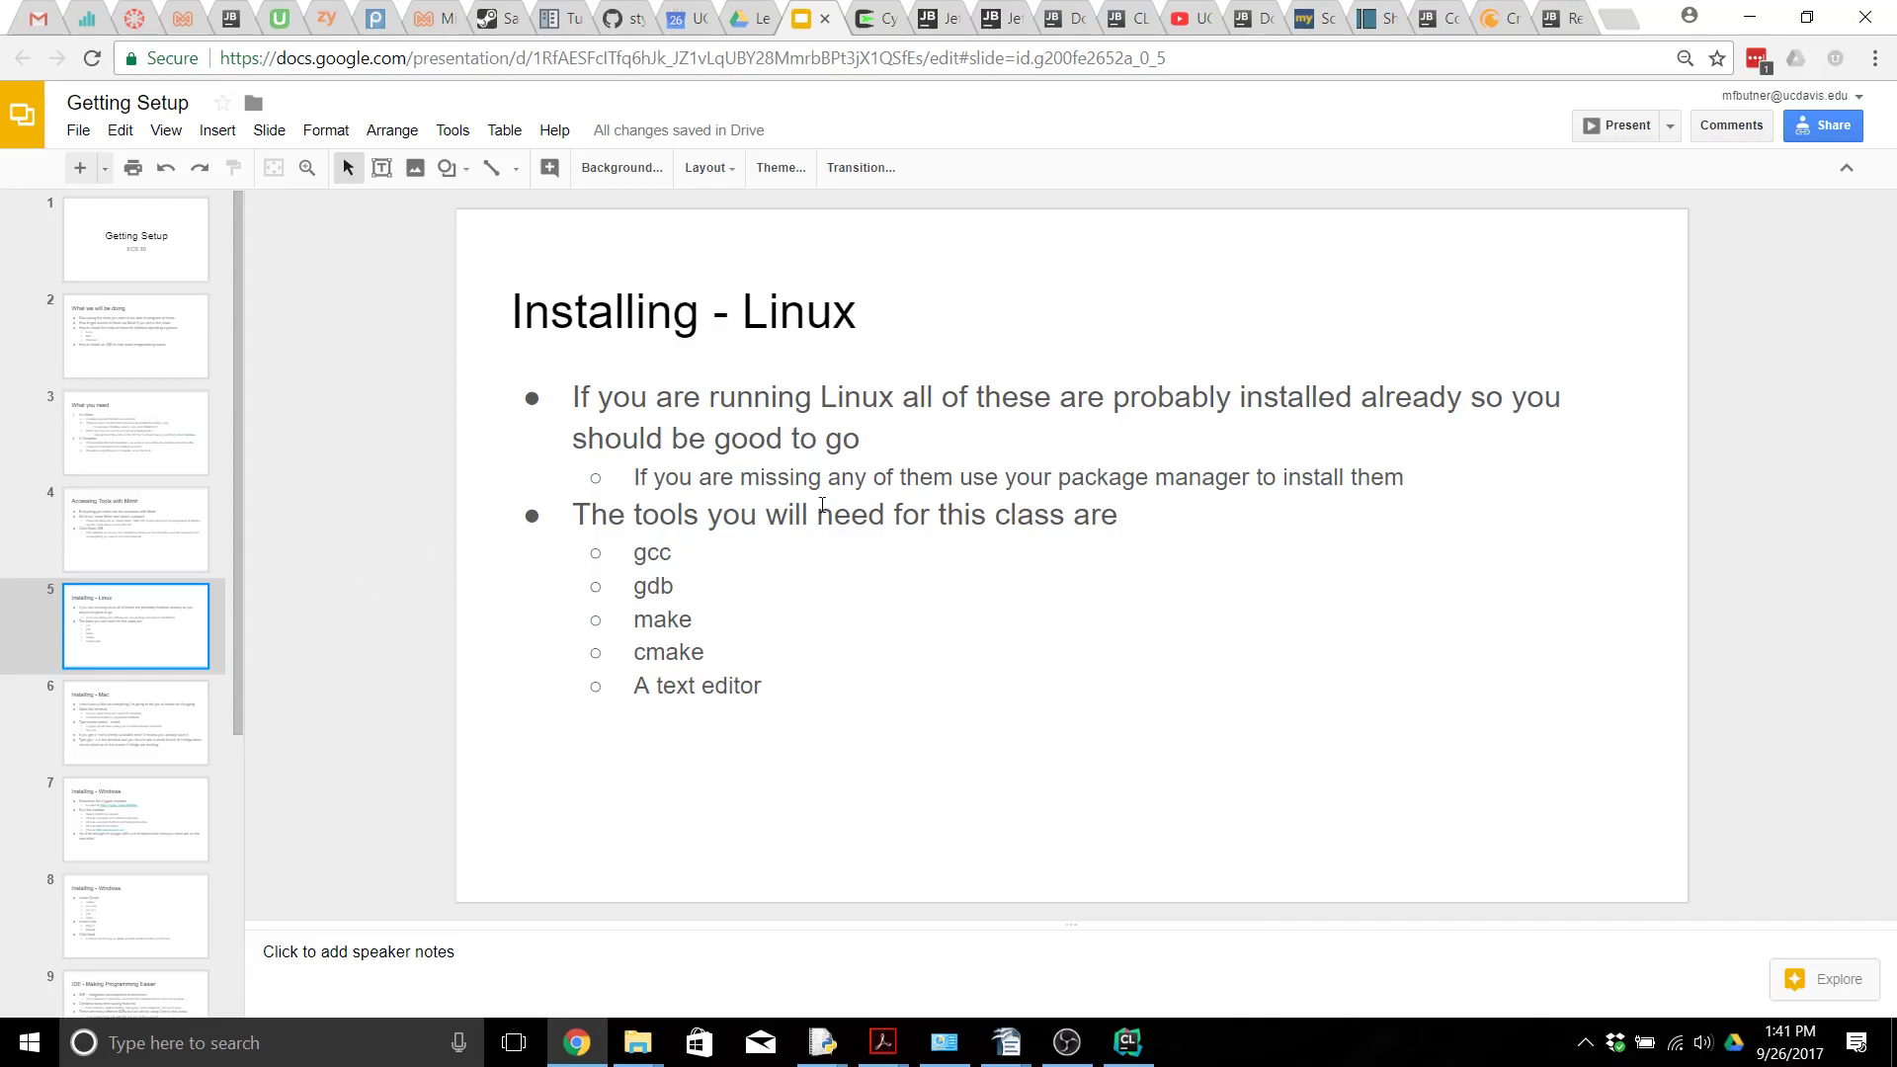
pyautogui.moveTo(1266, 473)
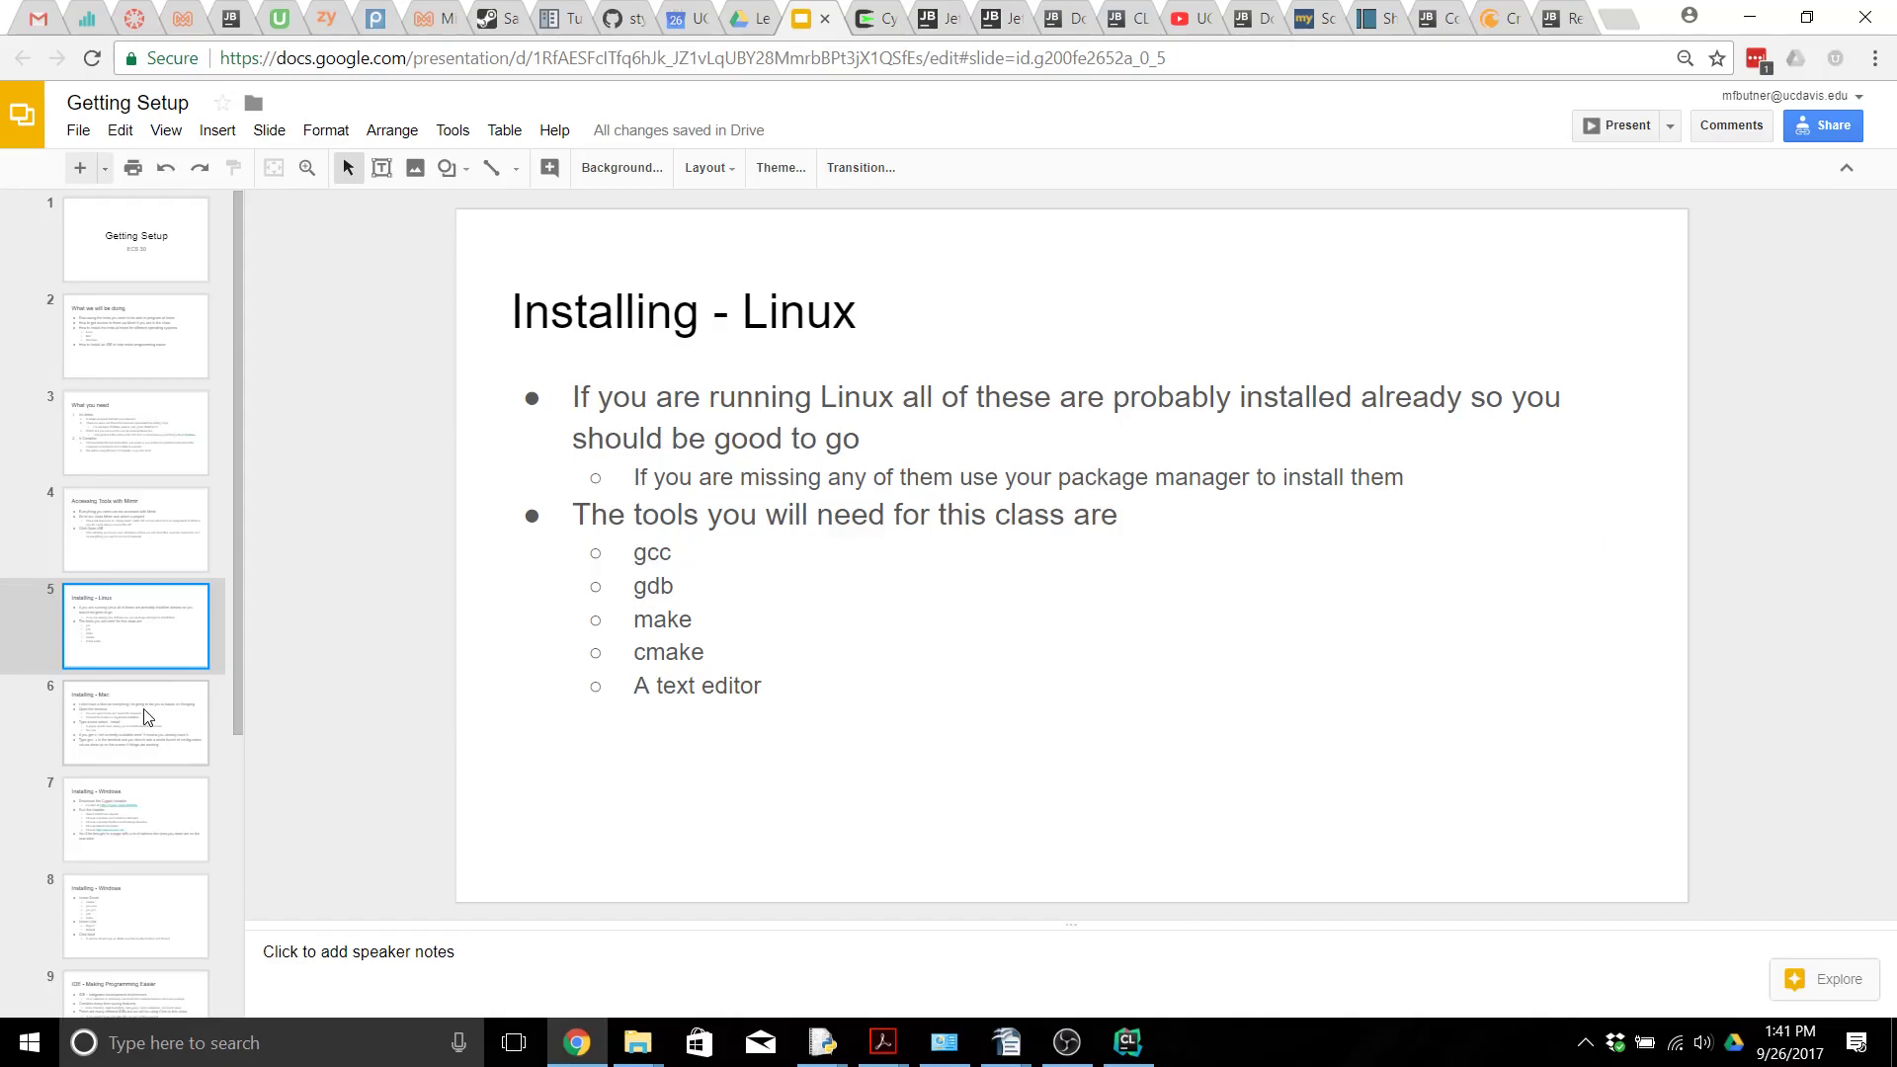
pyautogui.click(135, 722)
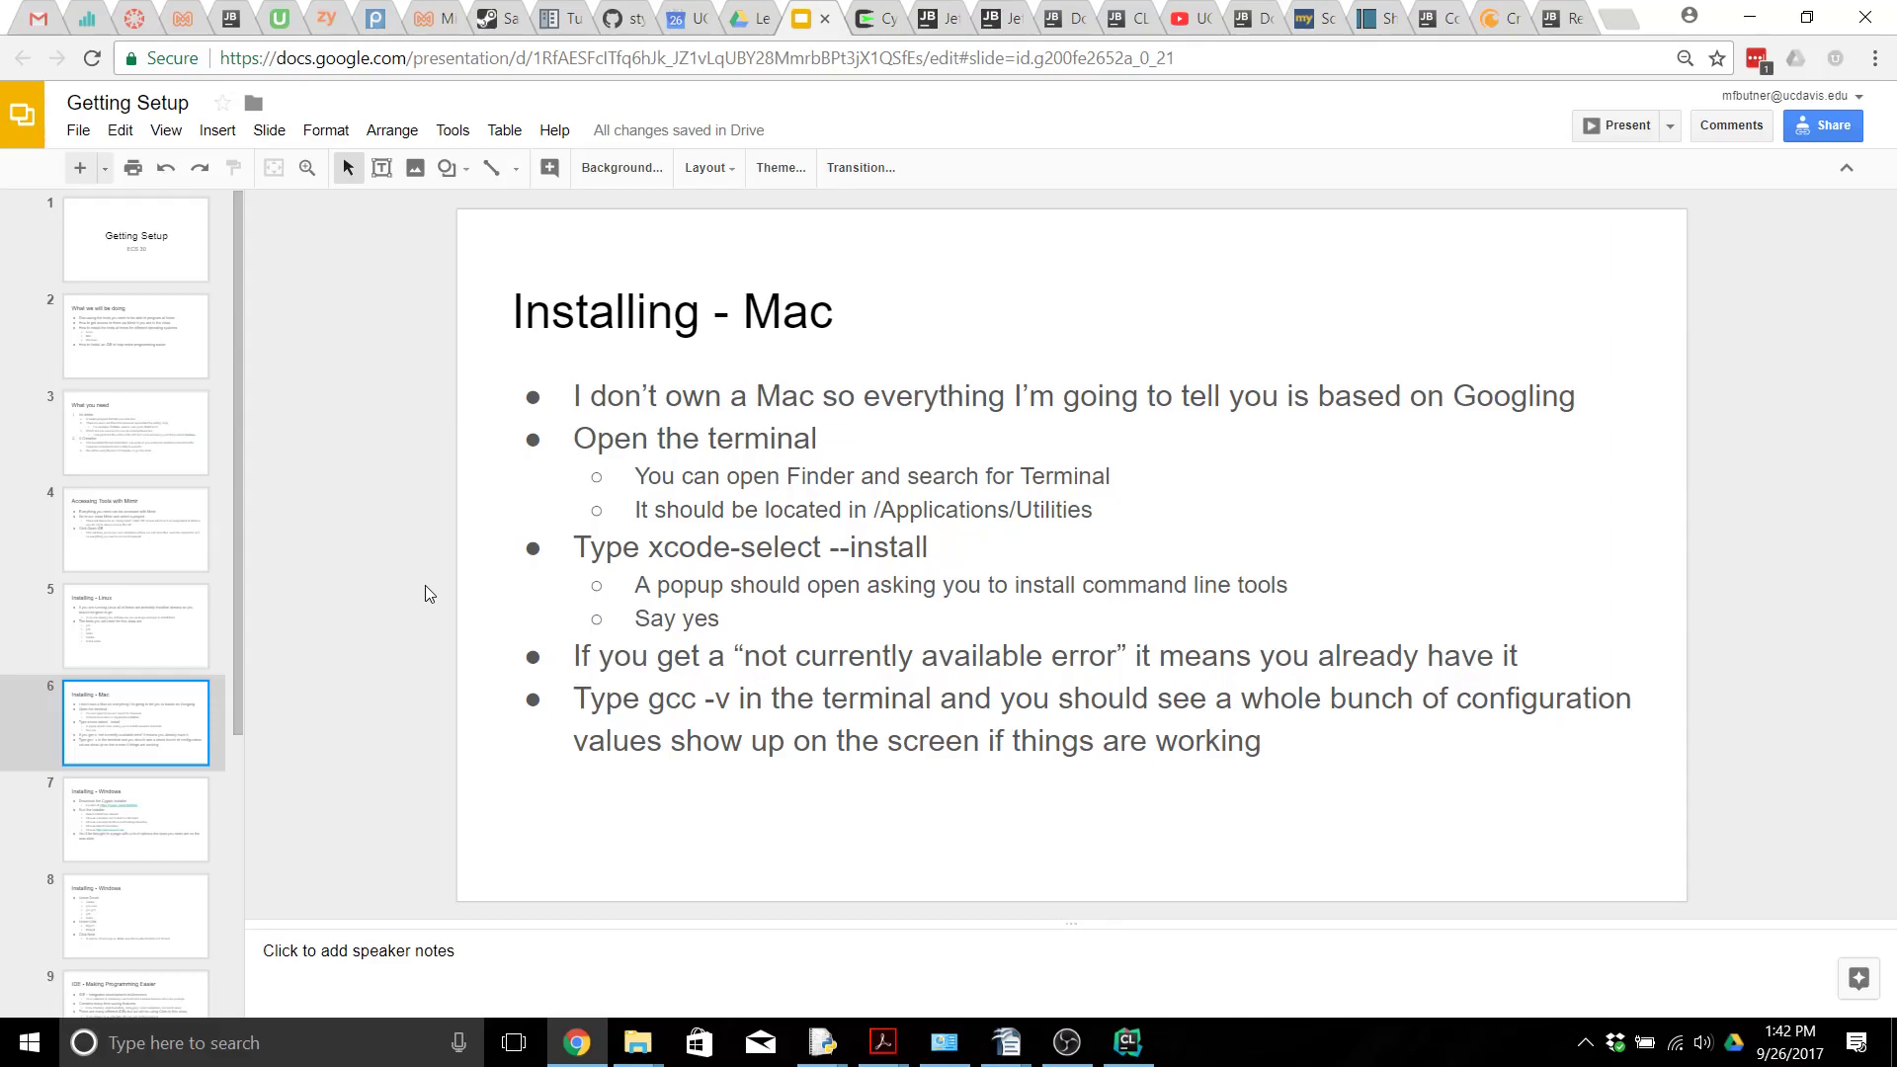
pyautogui.moveTo(474, 455)
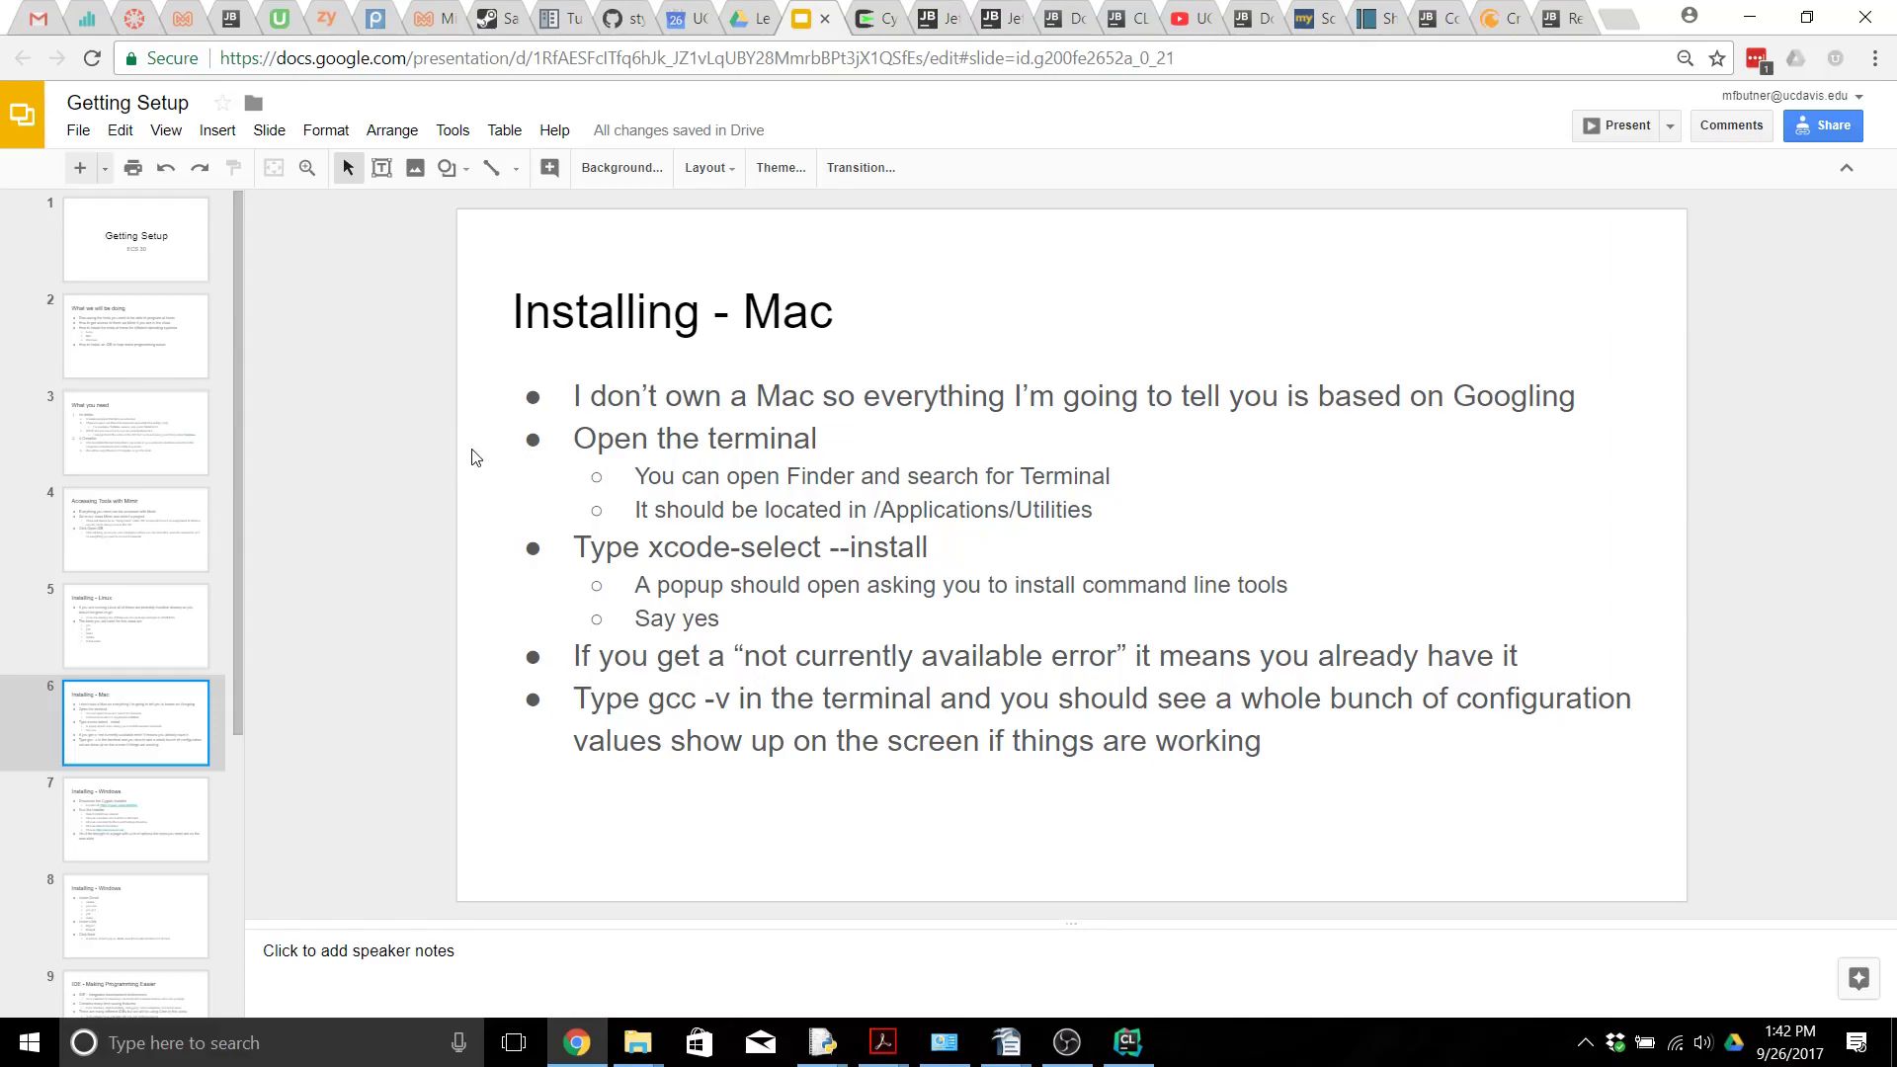
pyautogui.moveTo(486, 455)
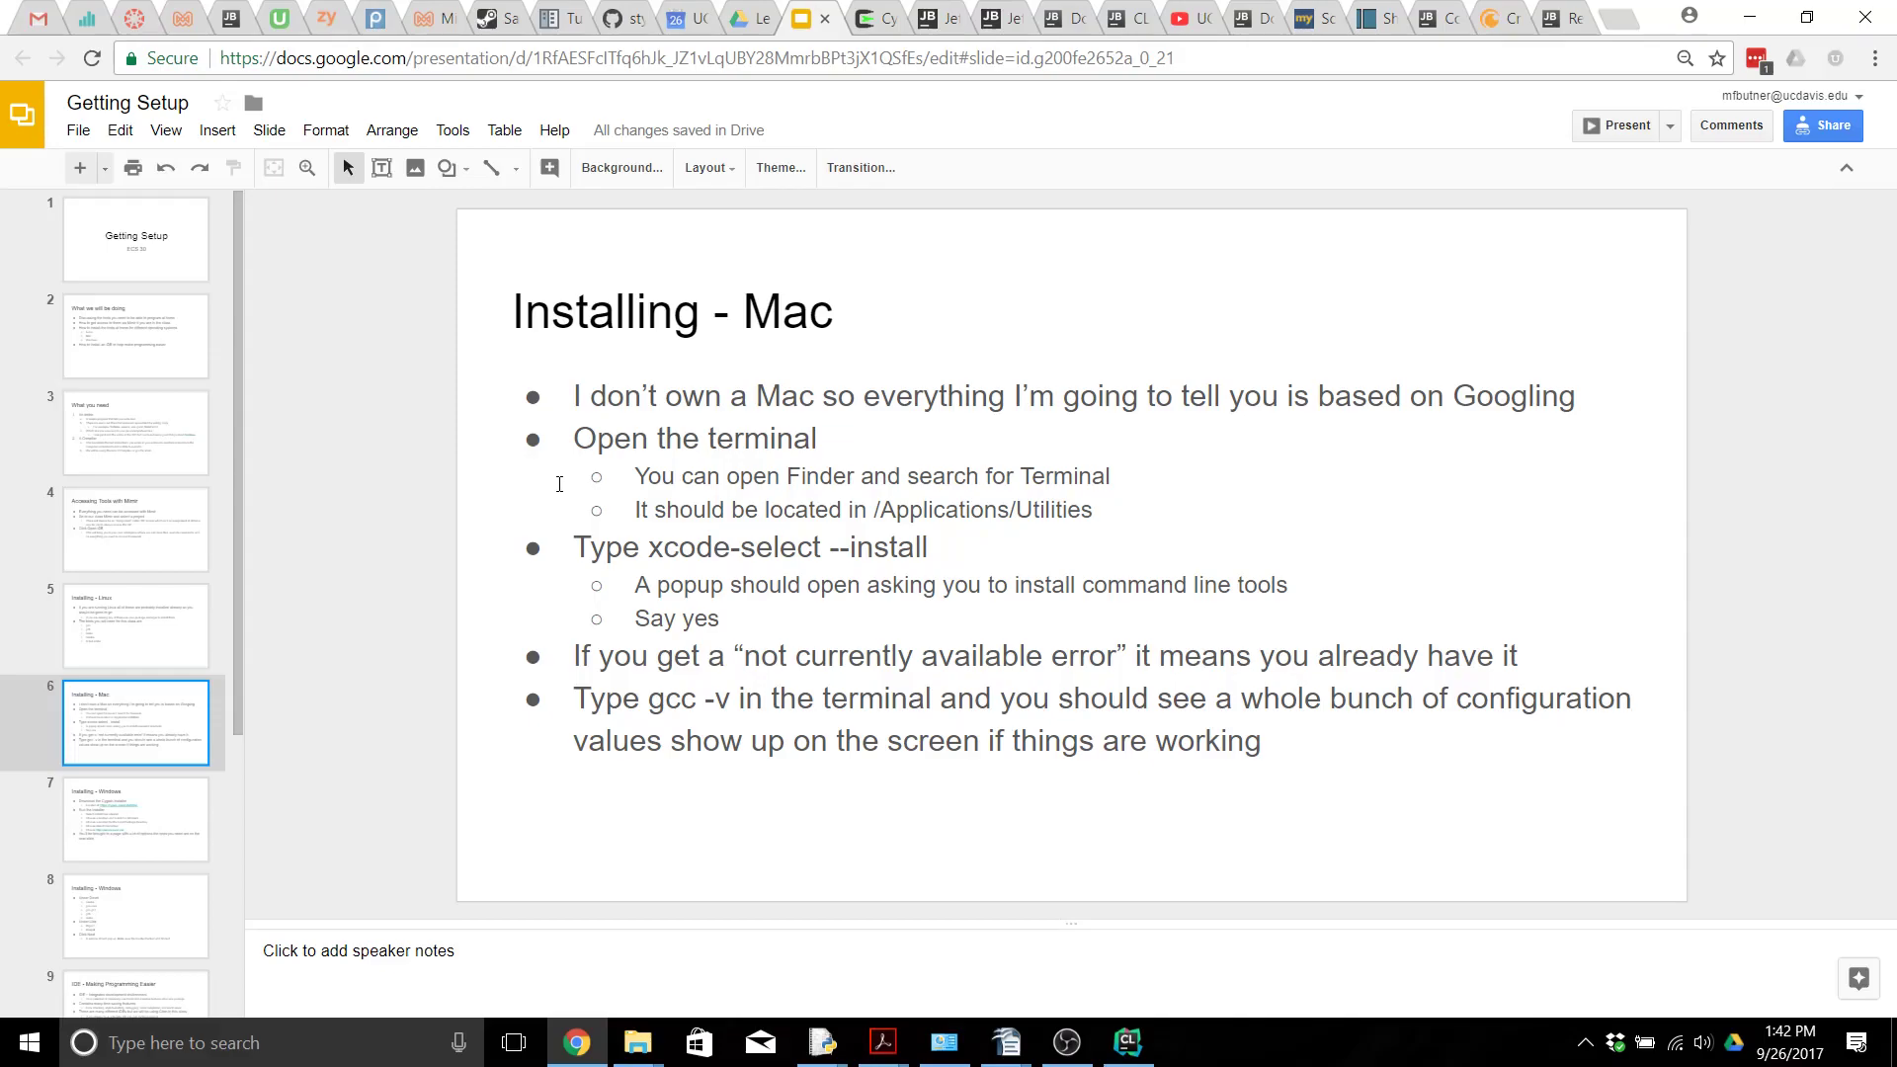
pyautogui.moveTo(580, 516)
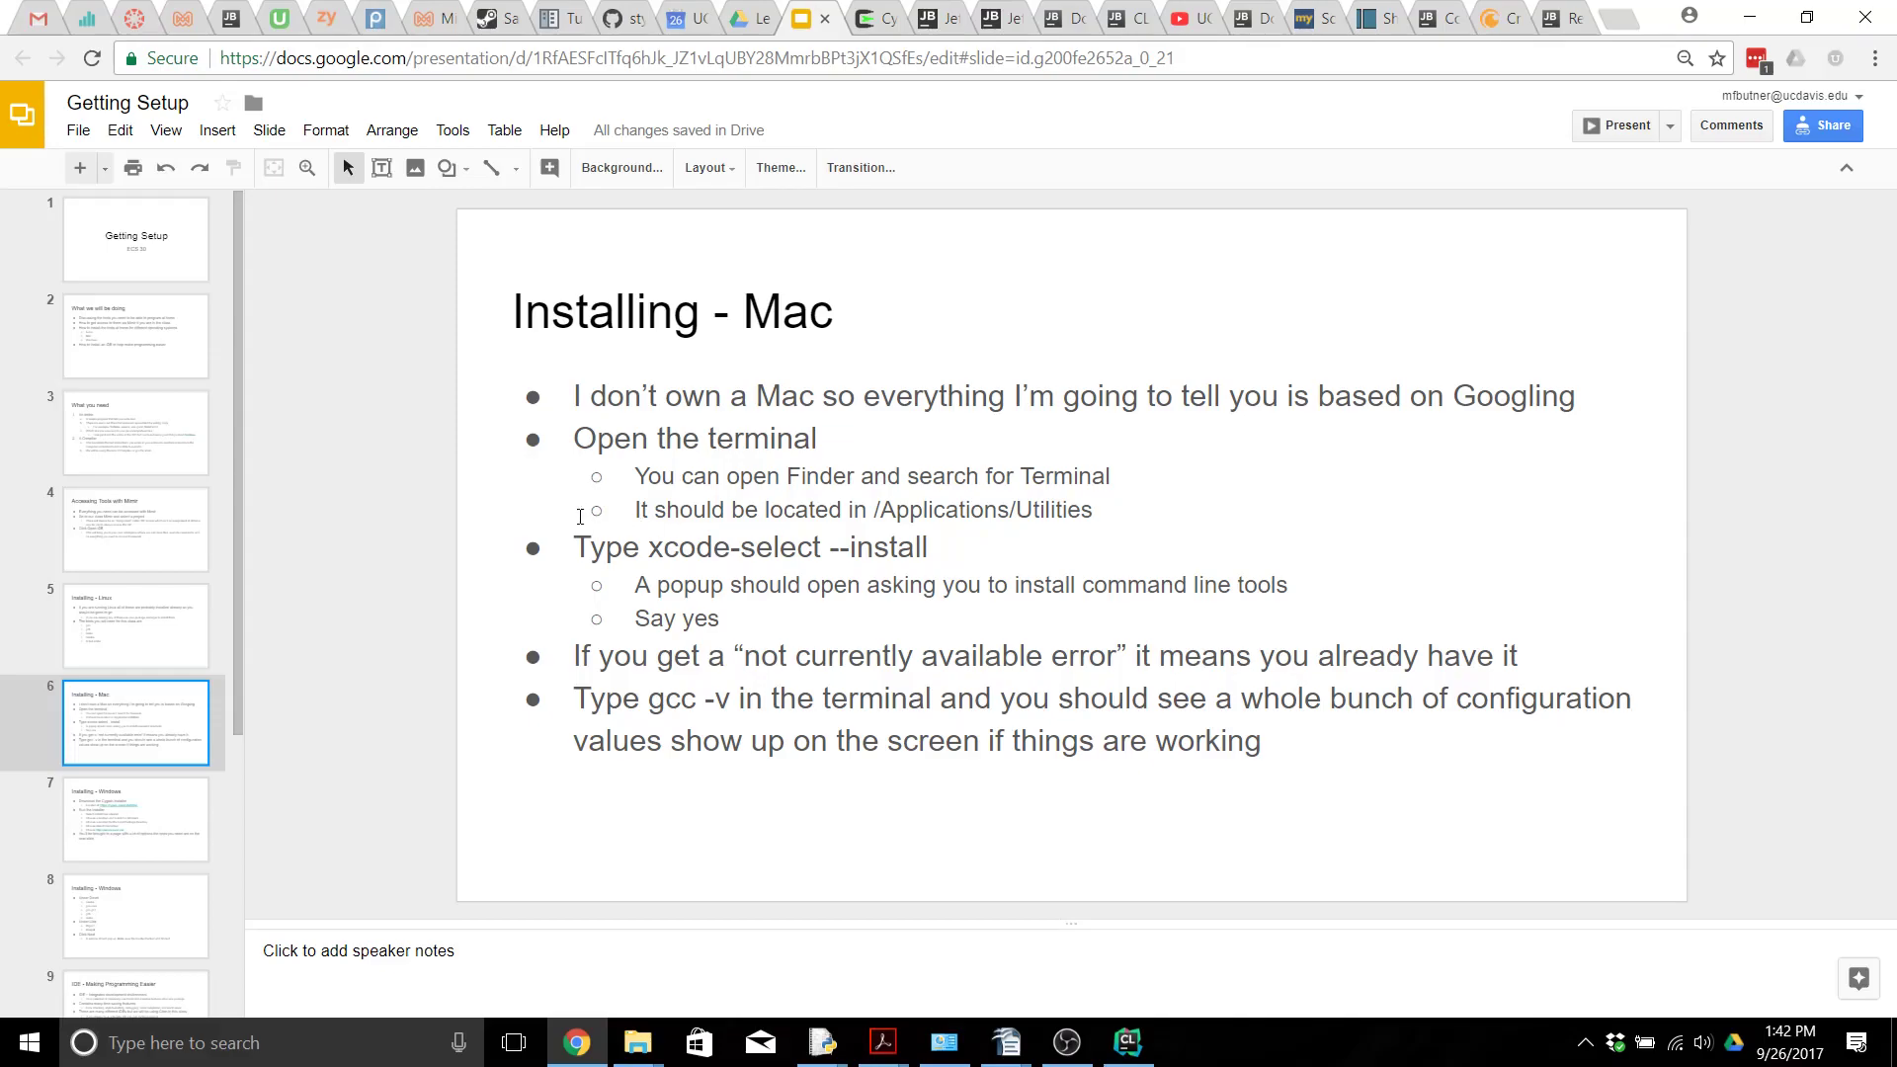
pyautogui.moveTo(506, 520)
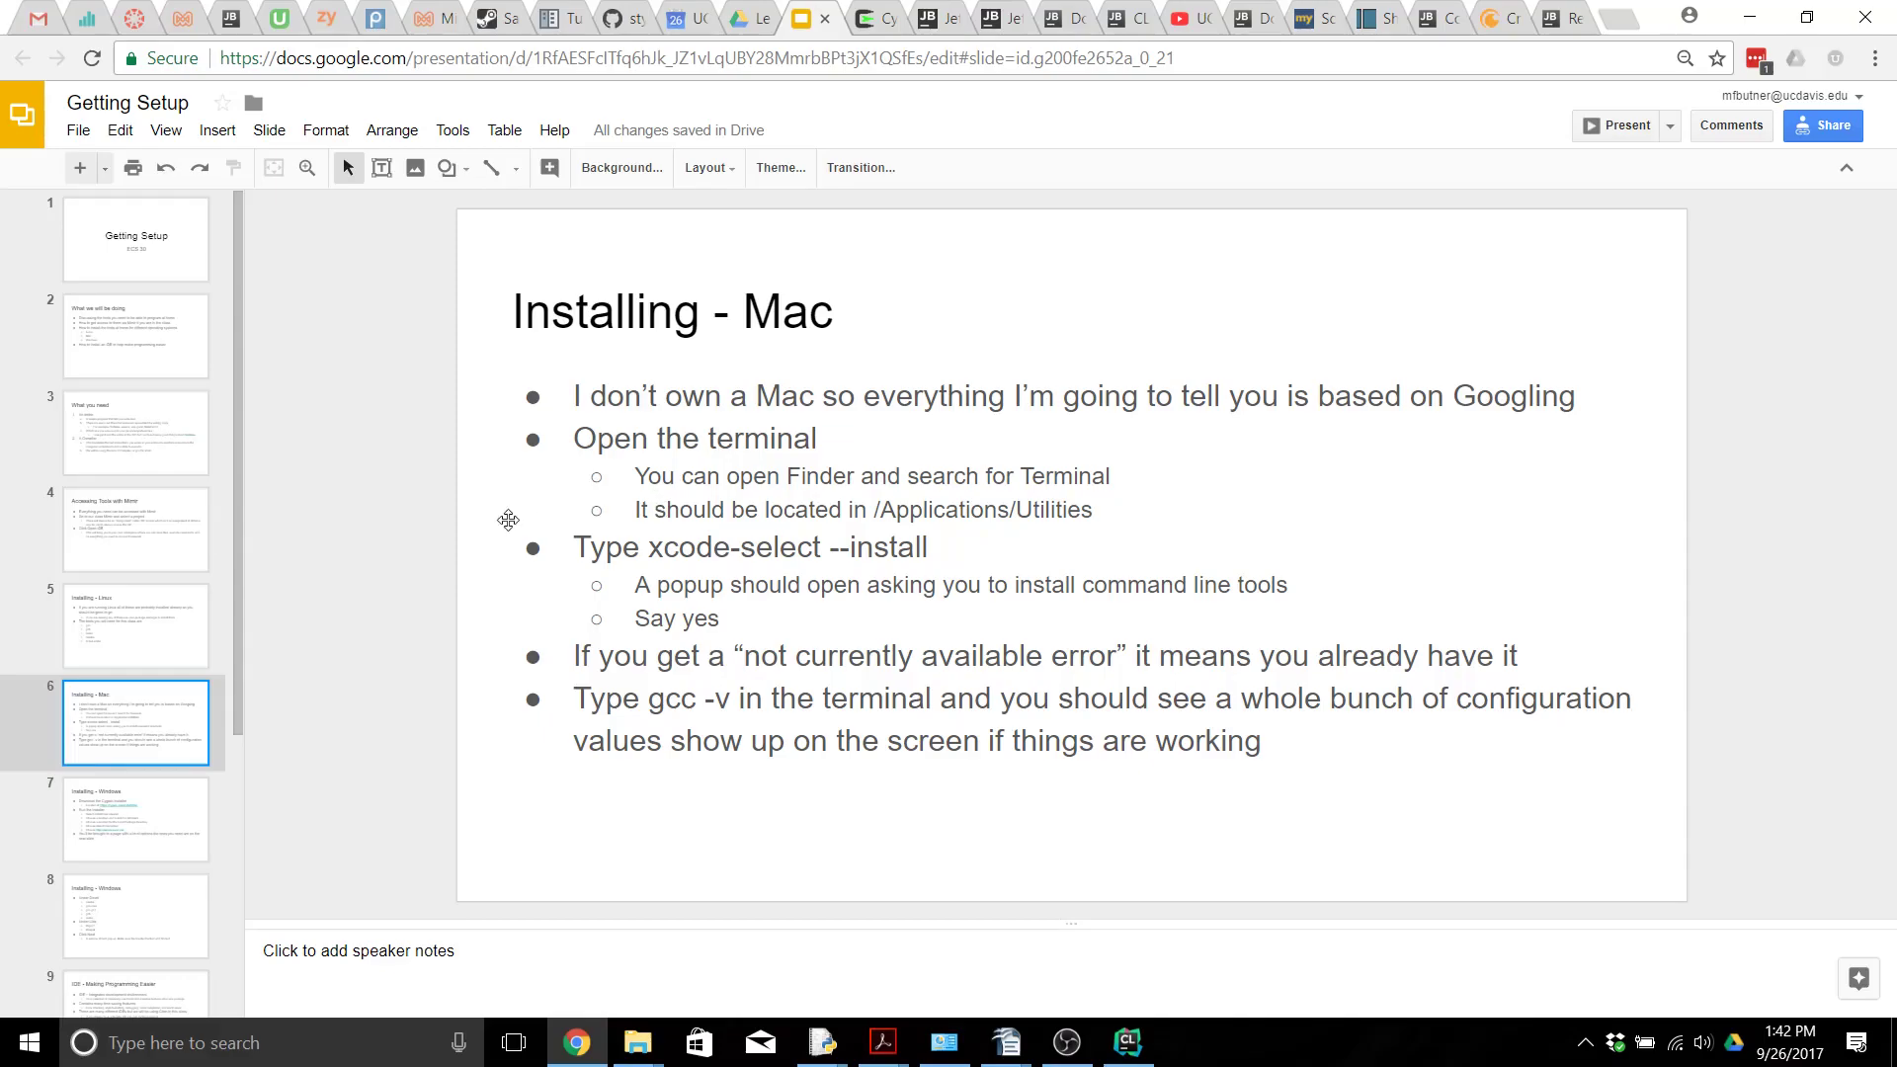
pyautogui.moveTo(637, 505)
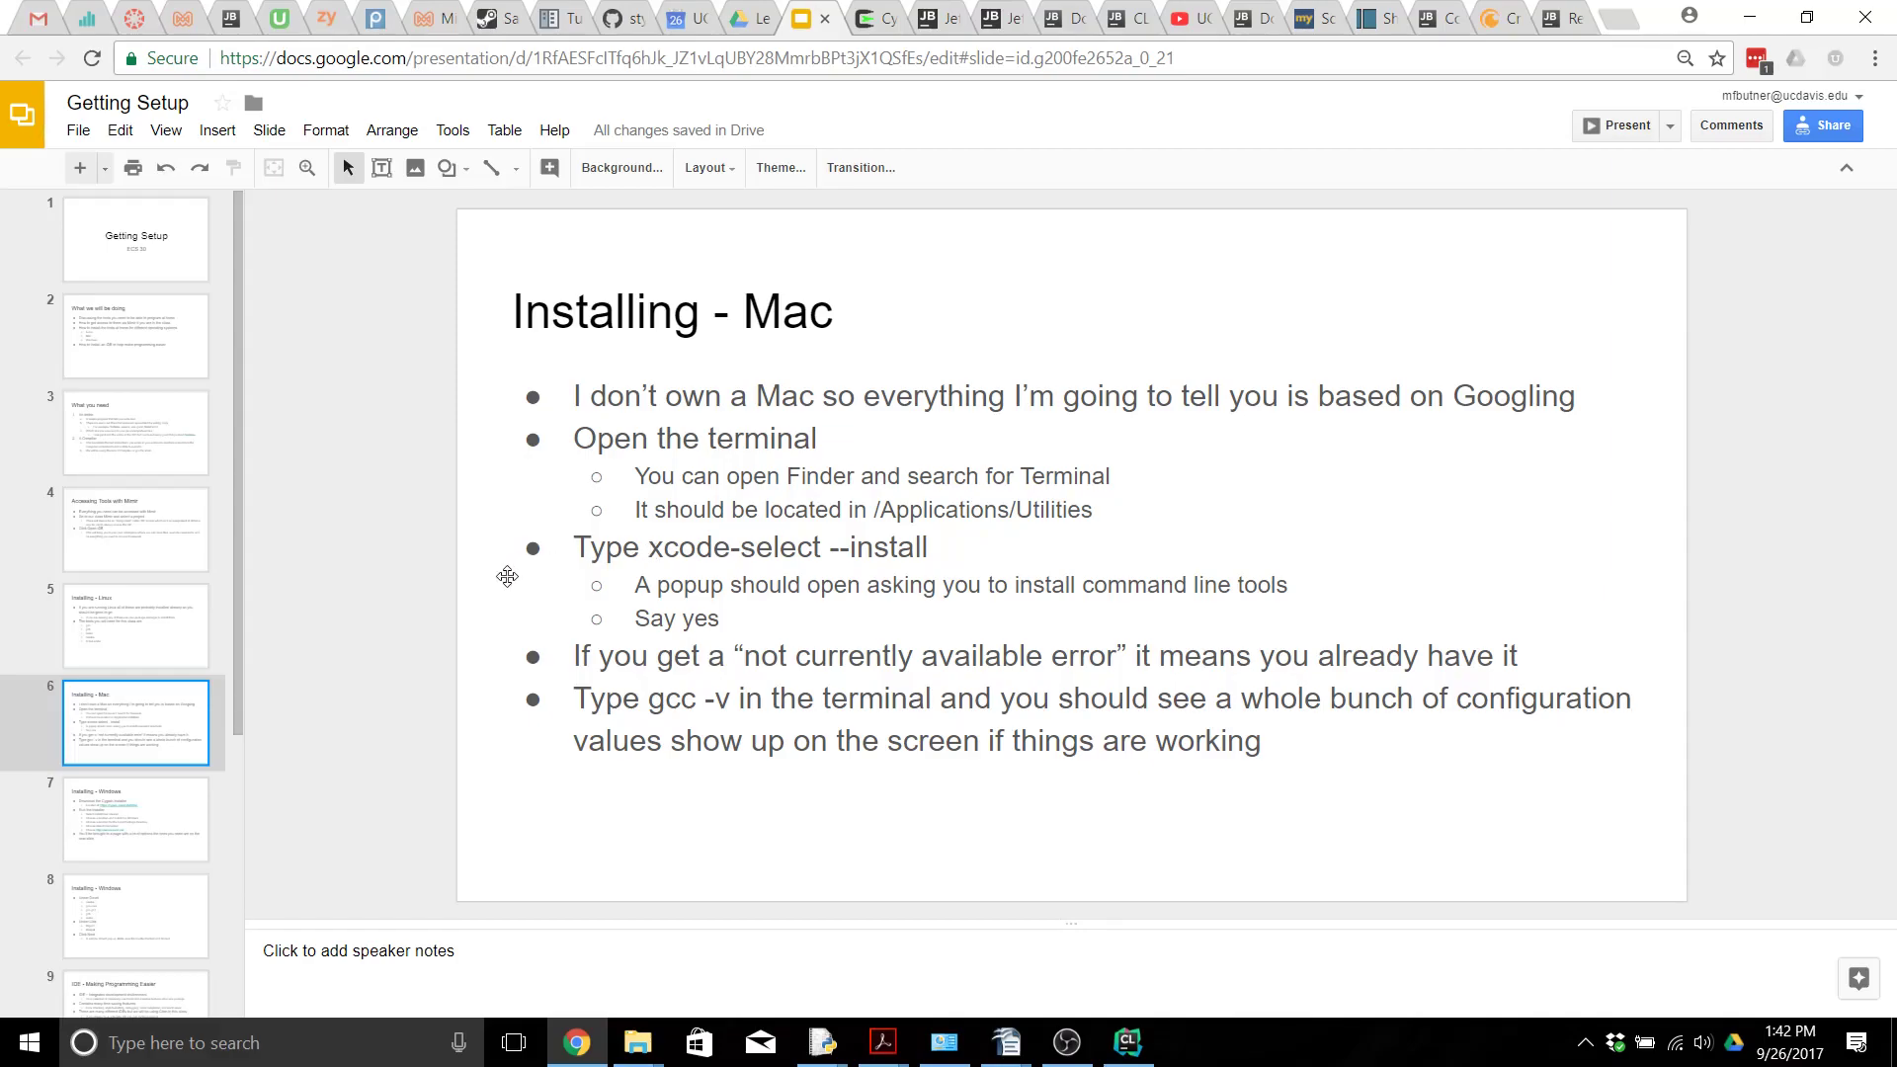
pyautogui.moveTo(531, 582)
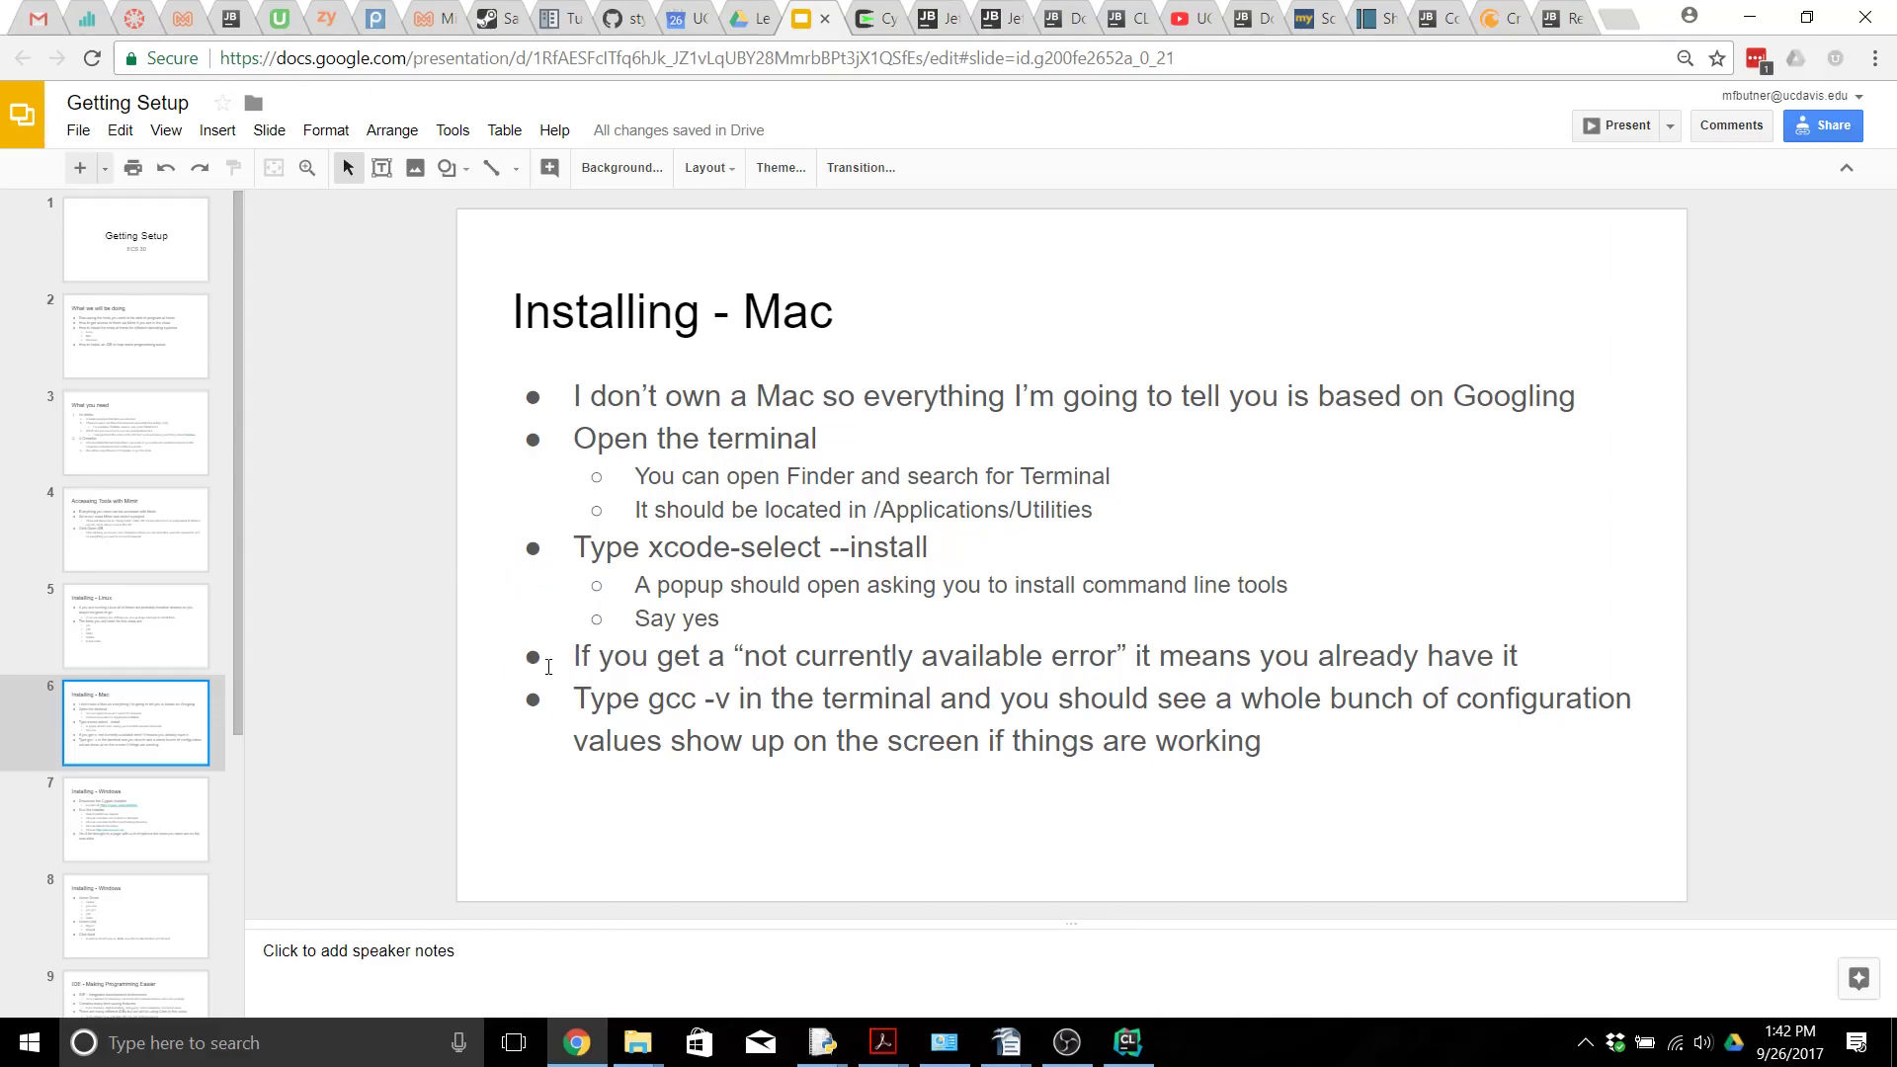
pyautogui.moveTo(561, 618)
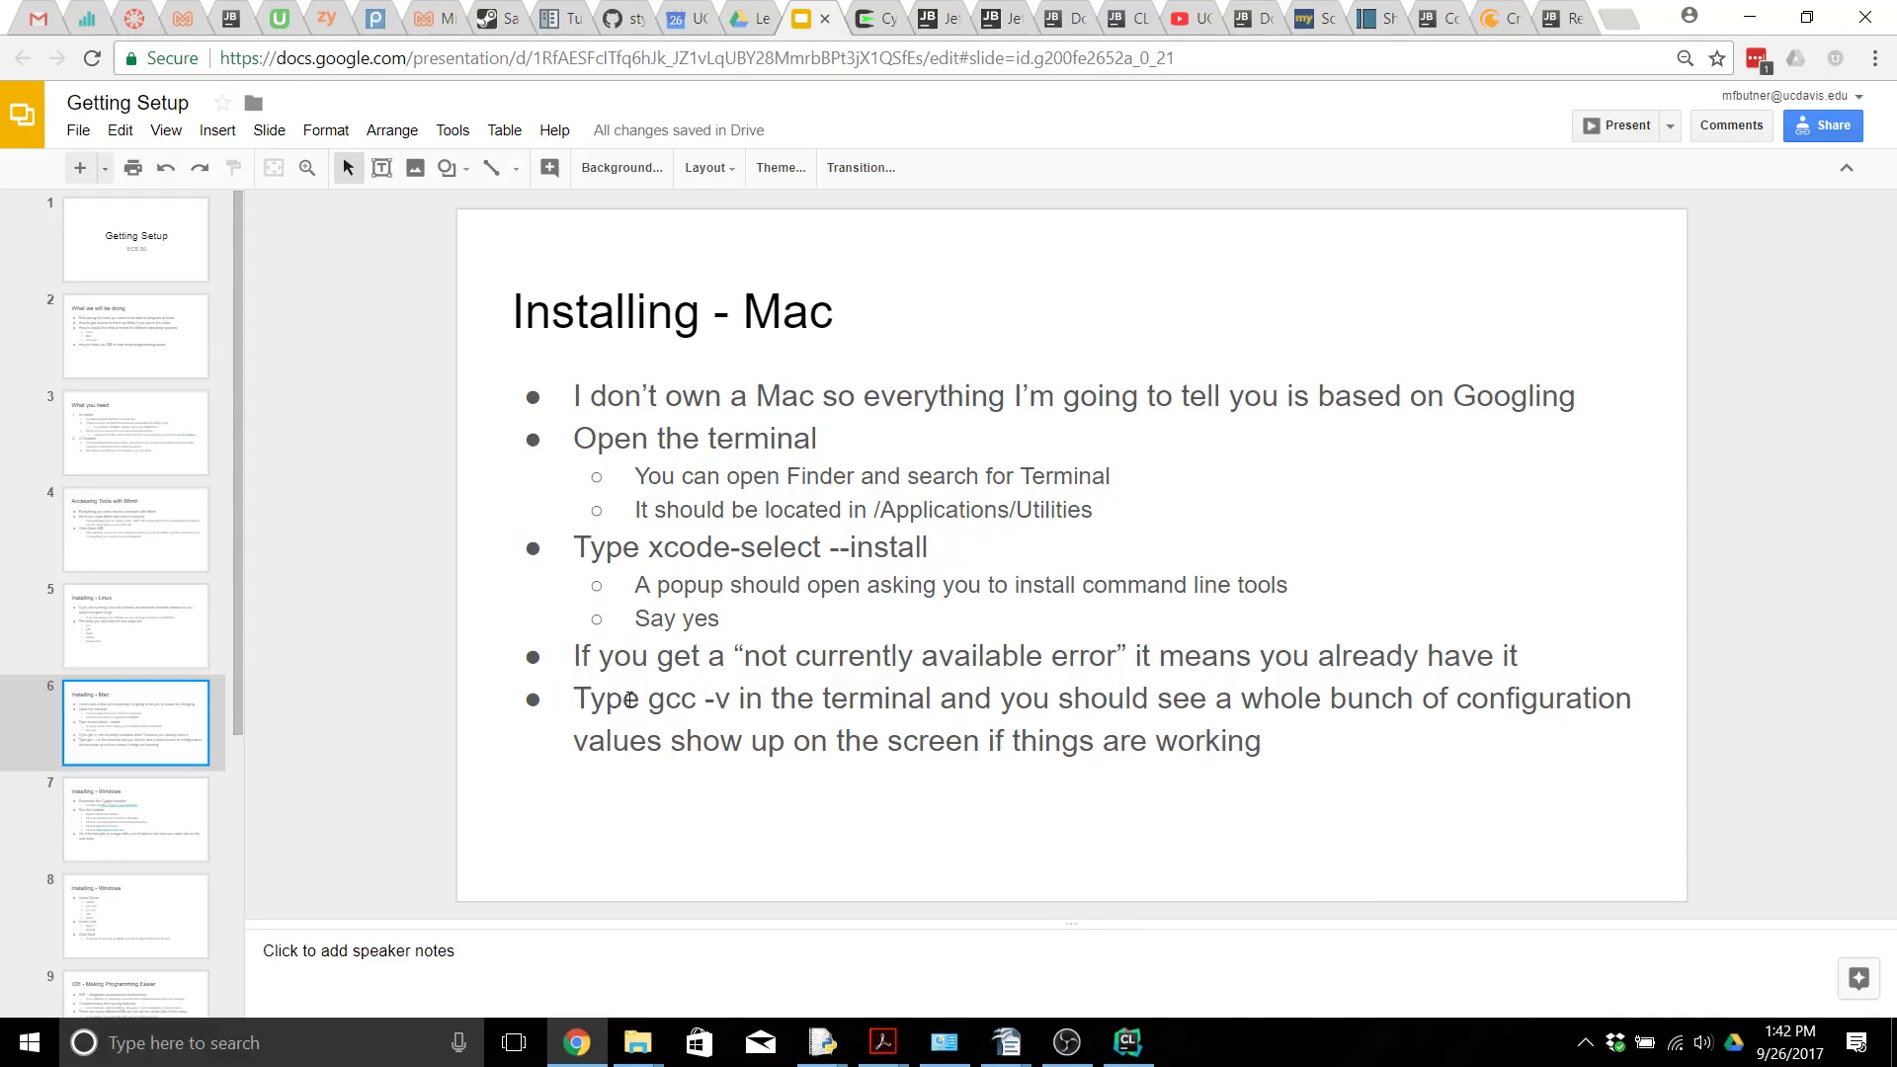
pyautogui.moveTo(431, 8)
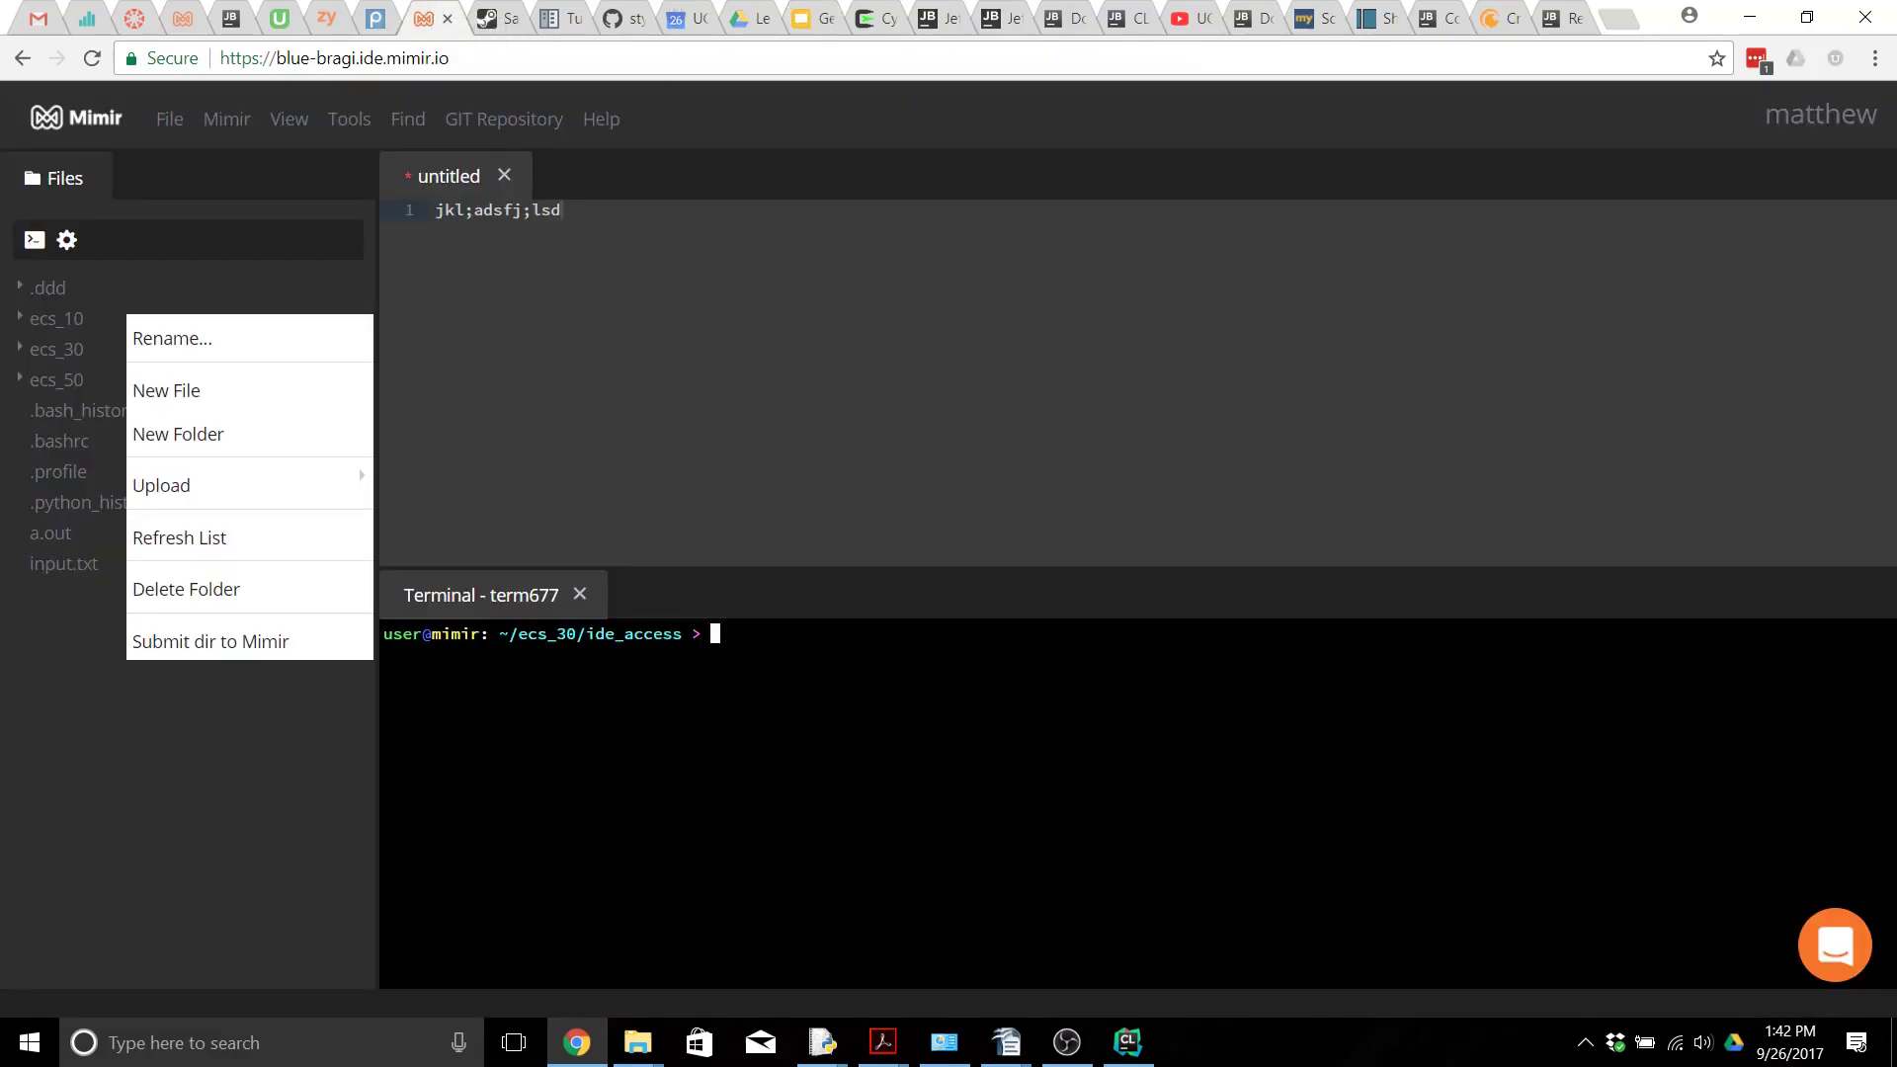
# Step: Run gcc -v in the Mimir terminal to show gcc 6.3.0, then return to the slides
pyautogui.write('gcc -v')
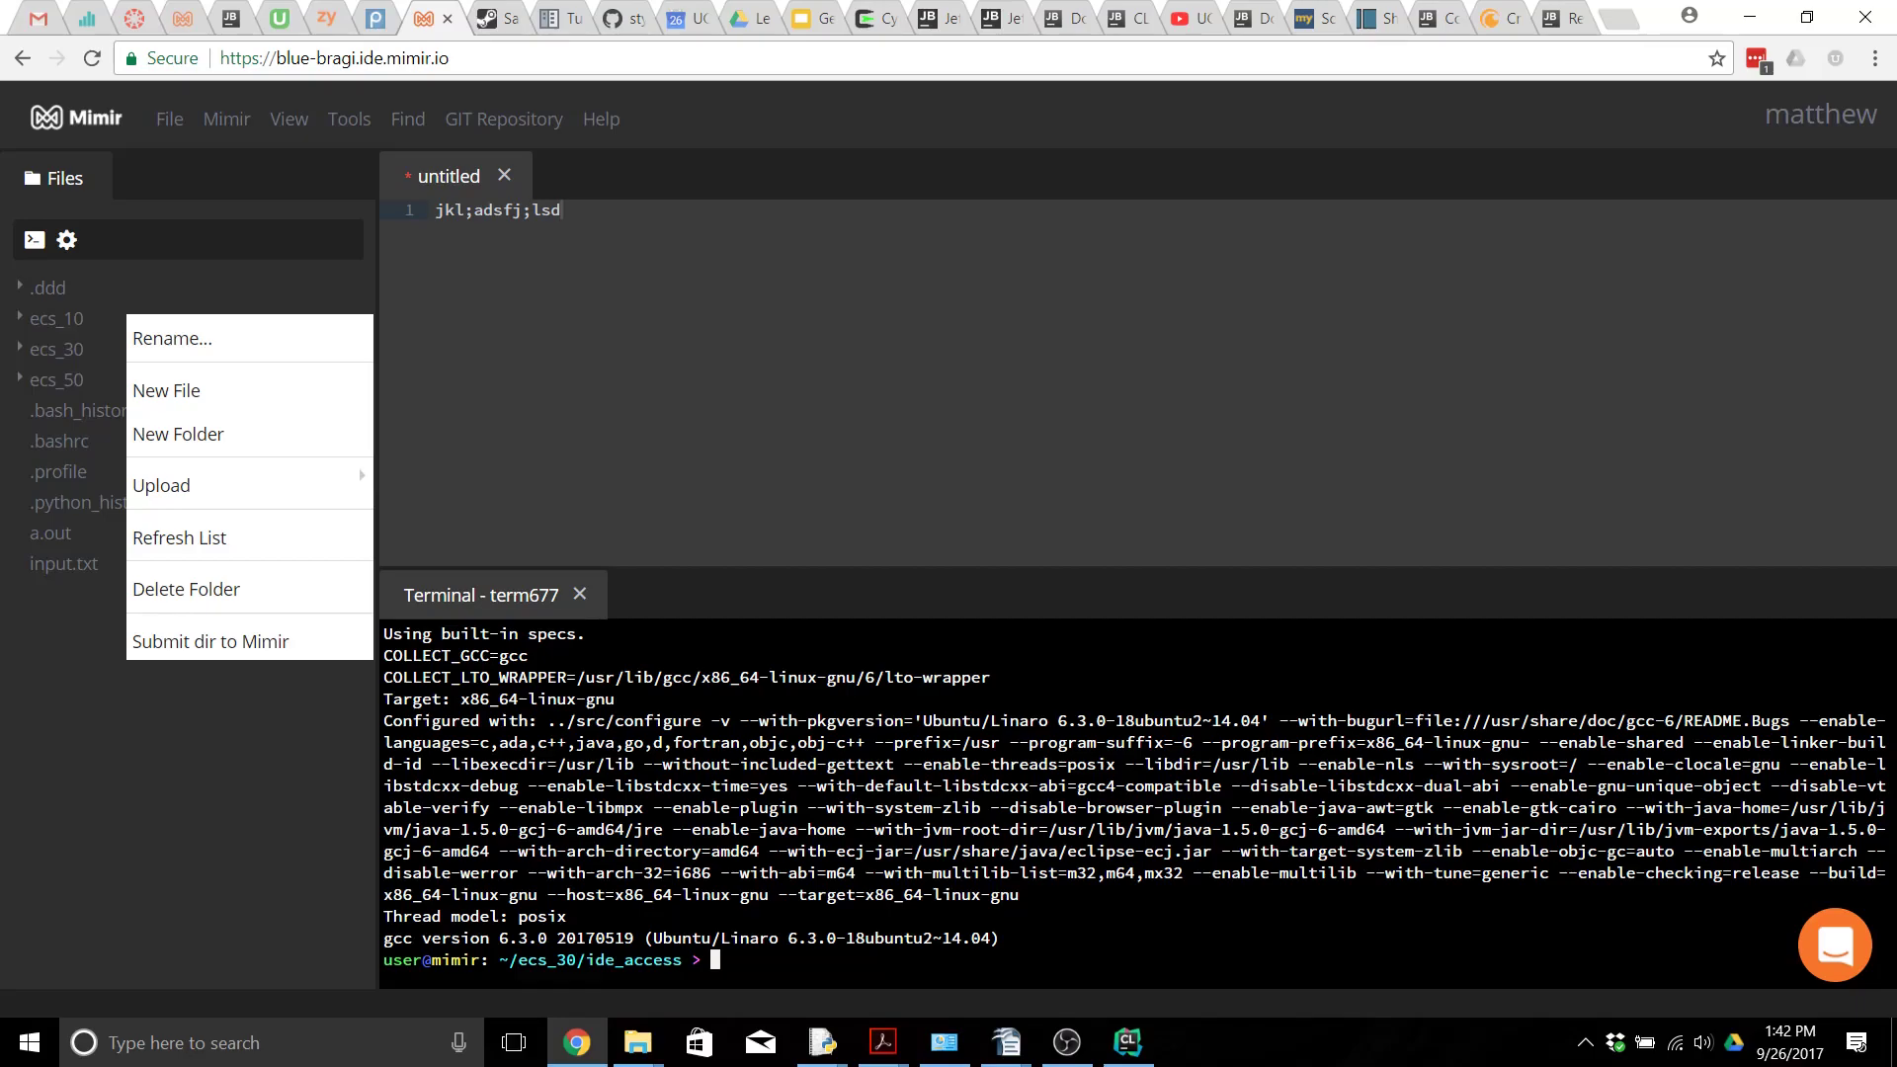
pyautogui.moveTo(825, 8)
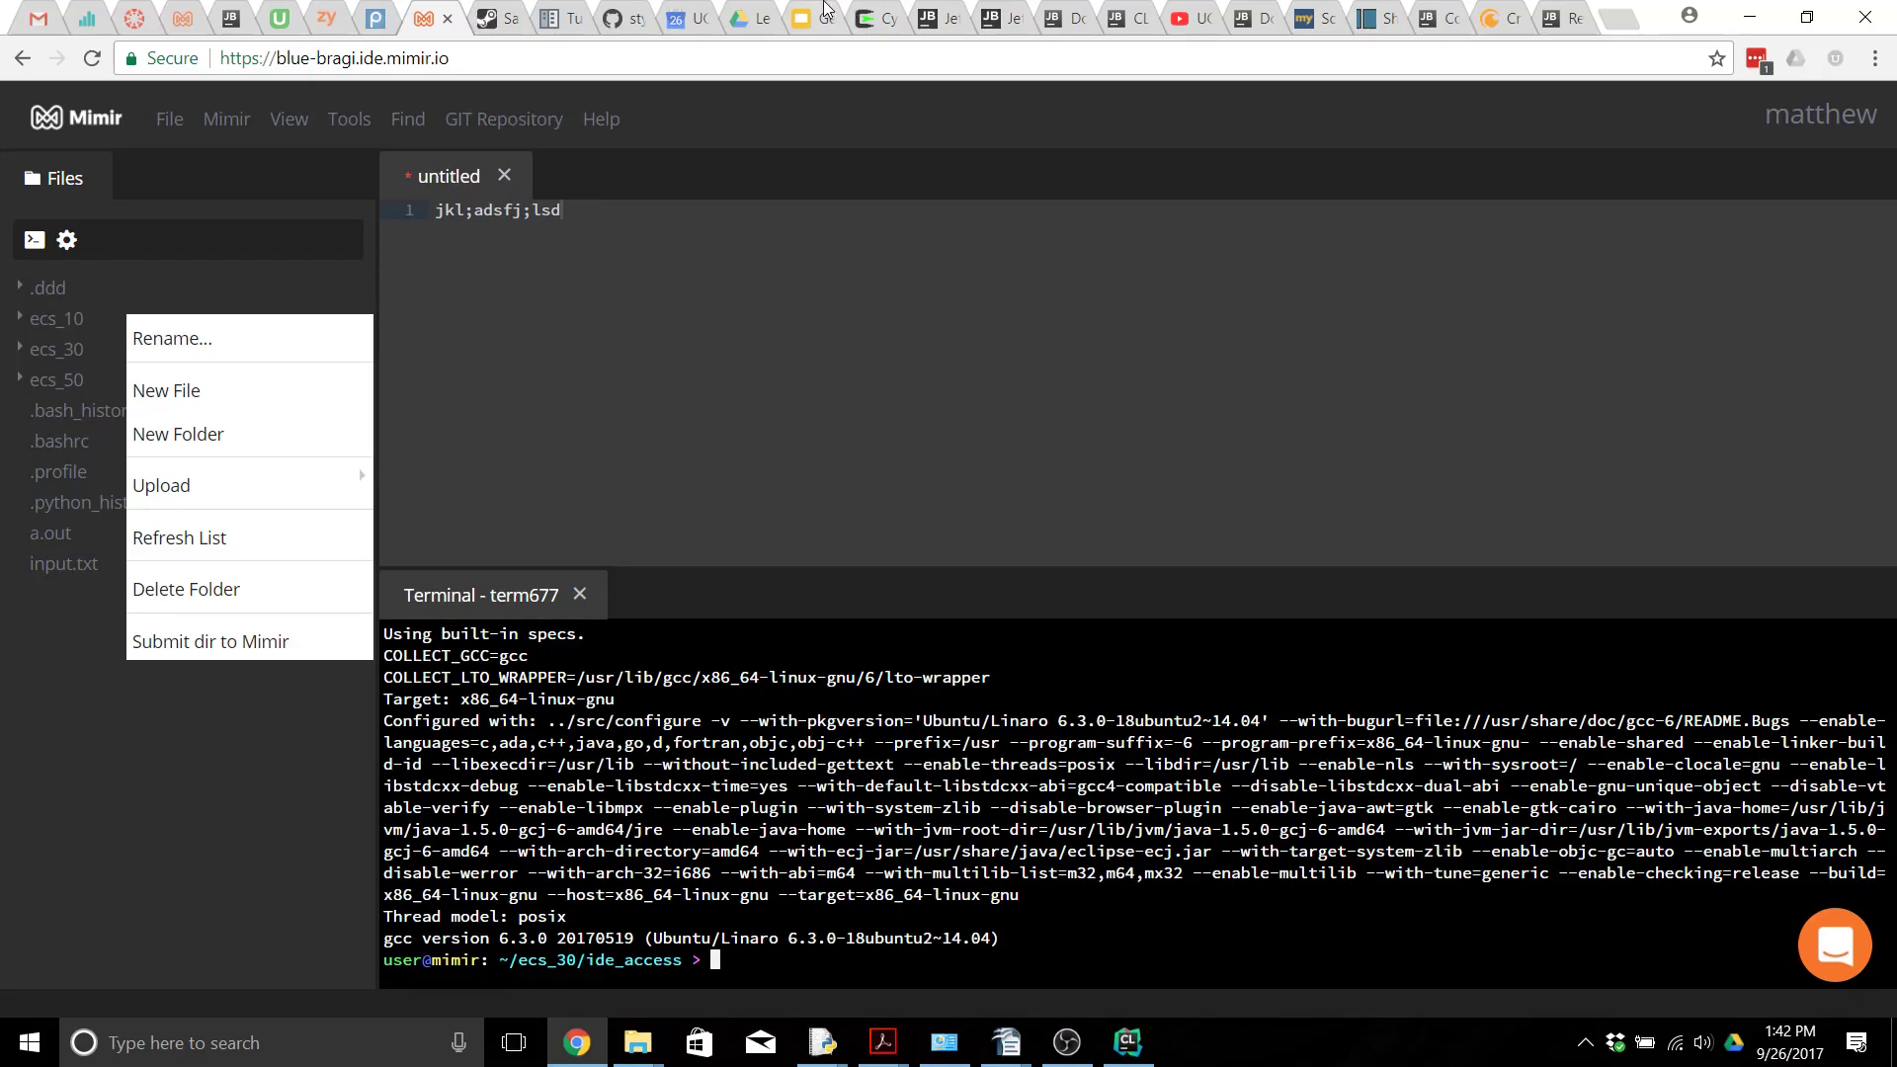
pyautogui.click(817, 17)
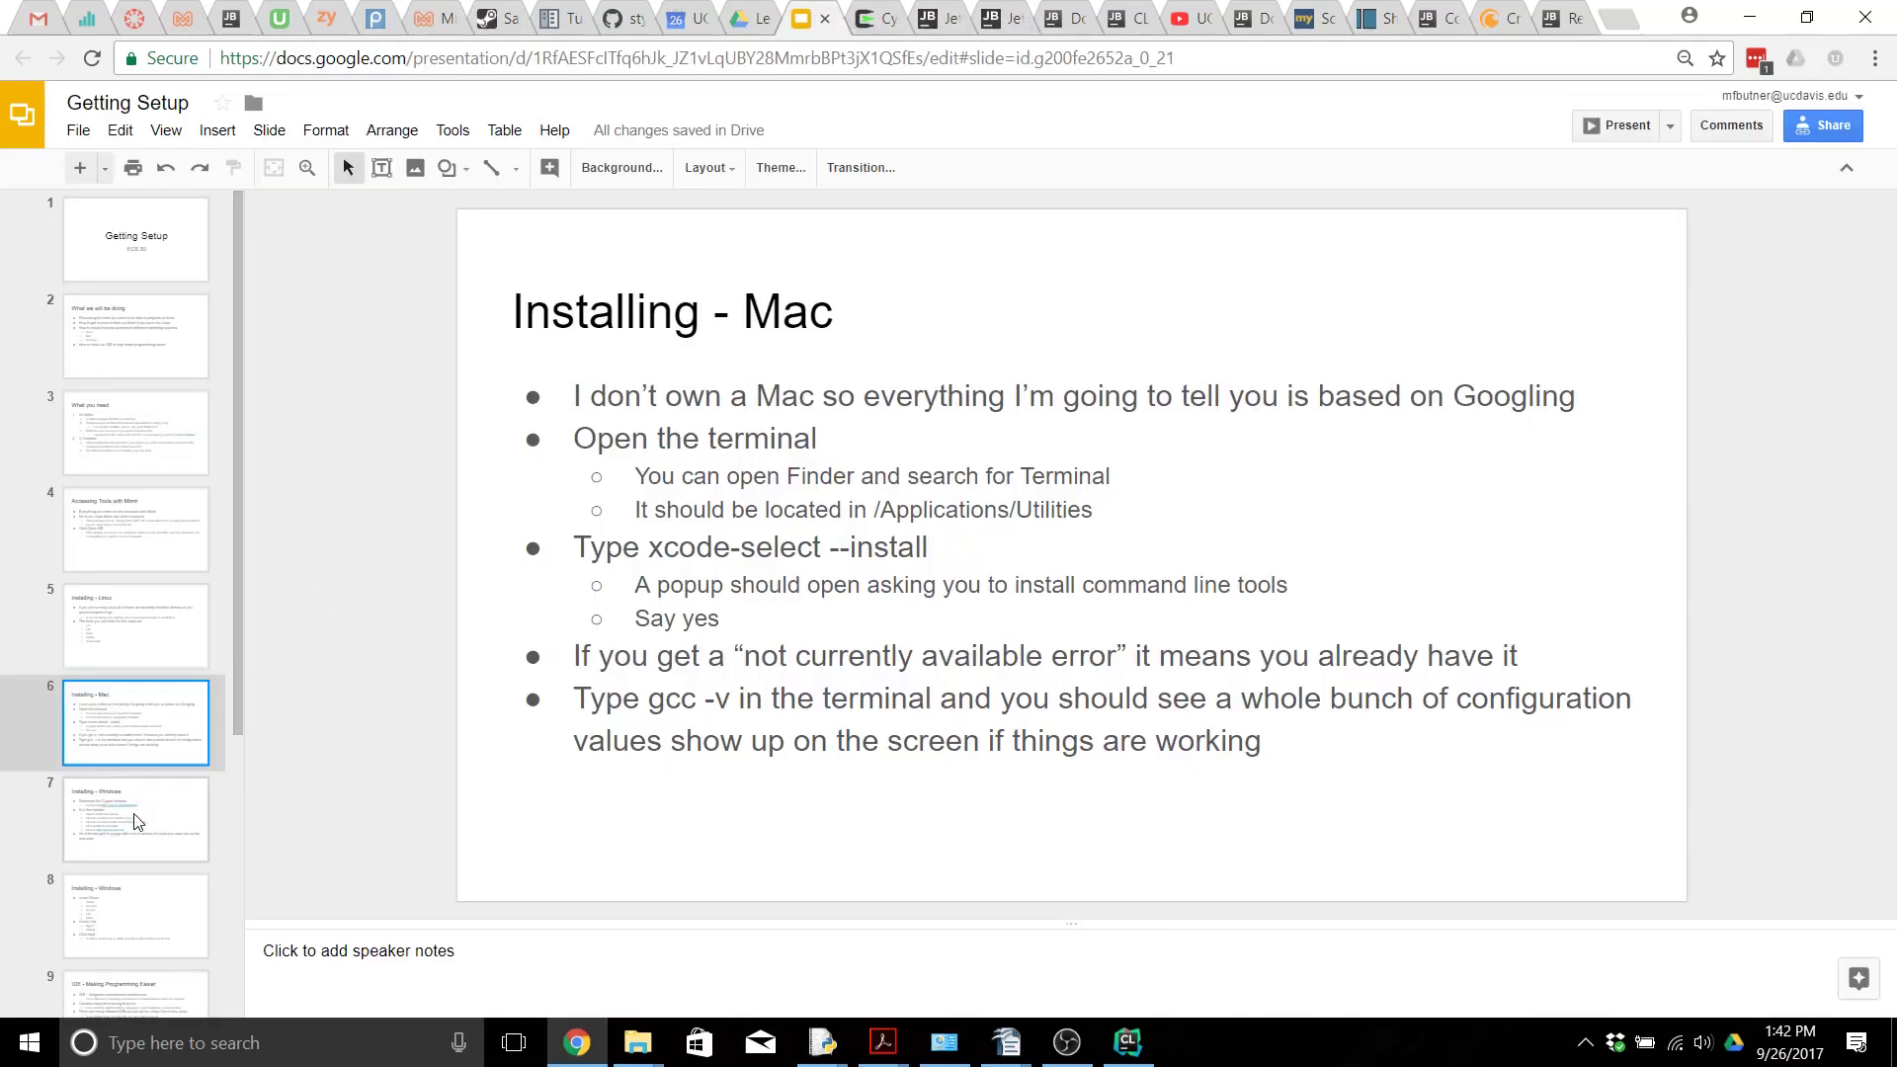
# Step: Show slide 7, 'Installing - Windows', then switch to the cygwin.com installation page
pyautogui.click(136, 818)
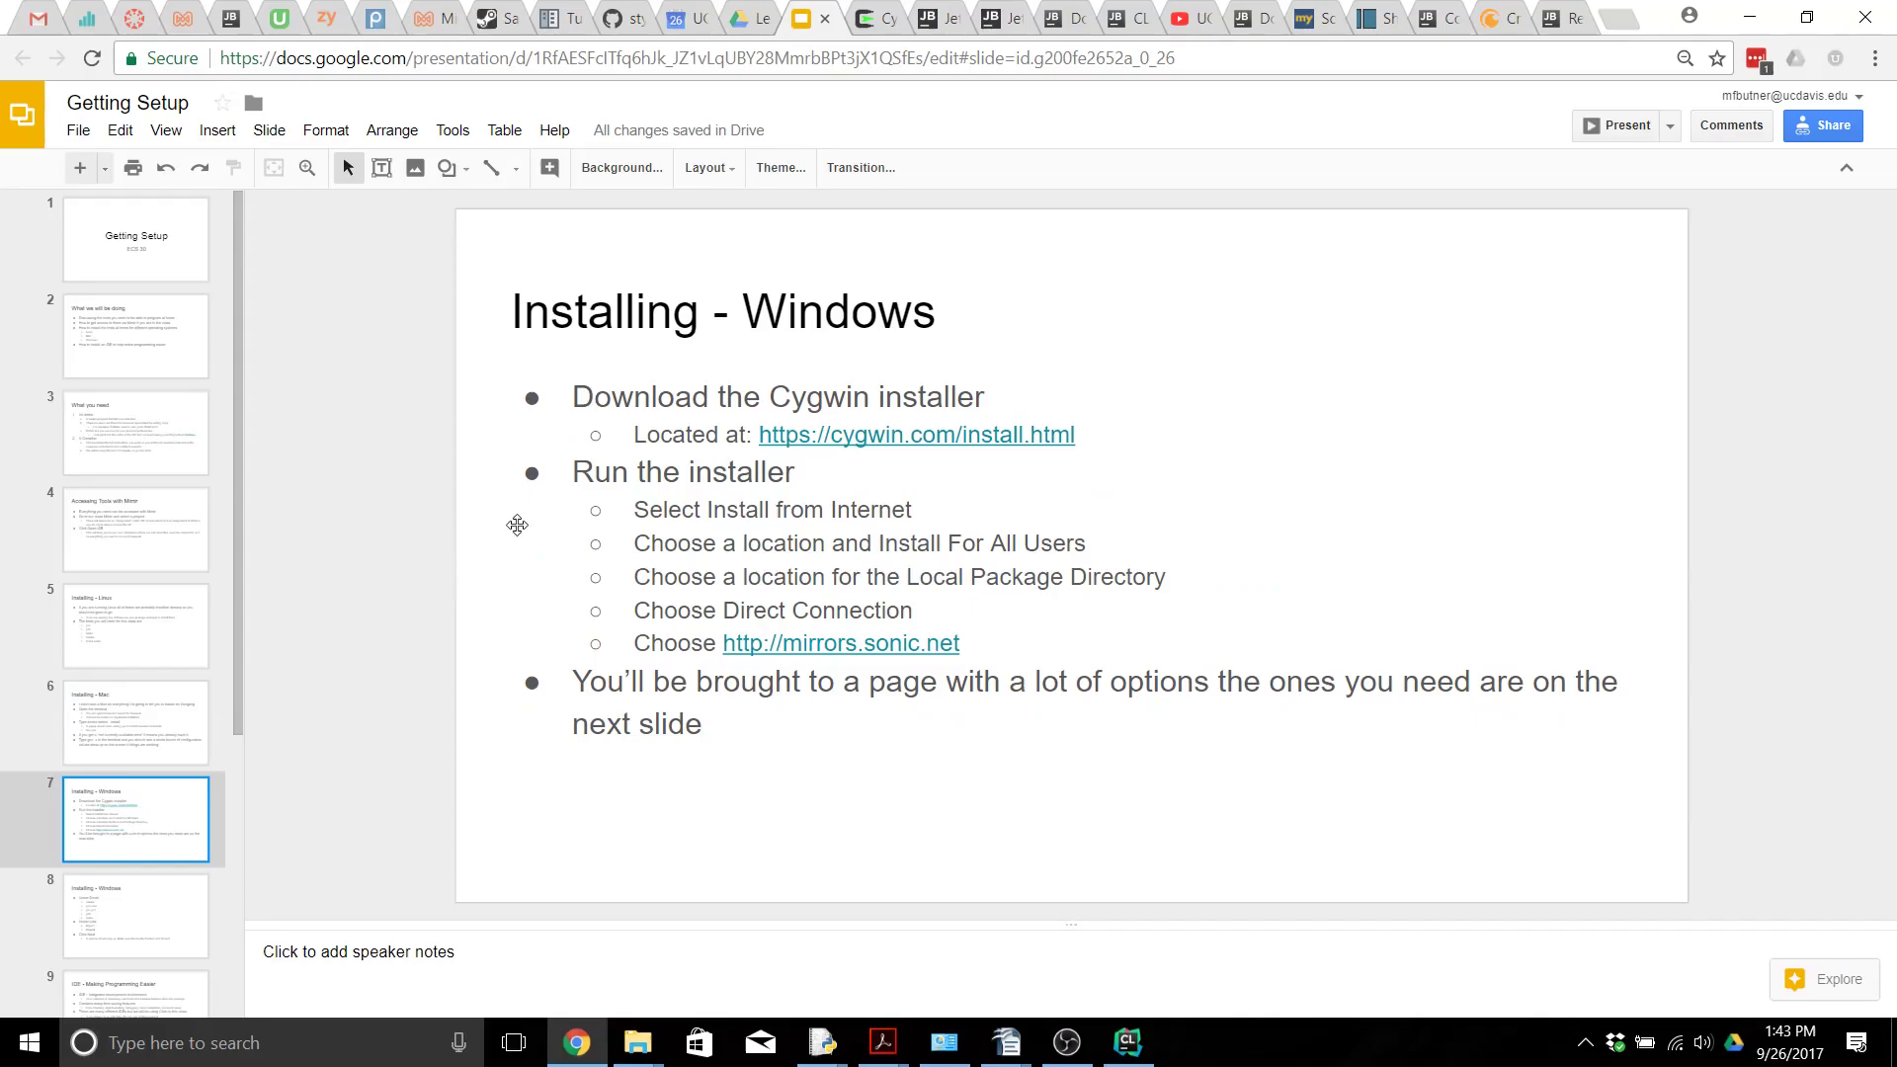
pyautogui.moveTo(861, 403)
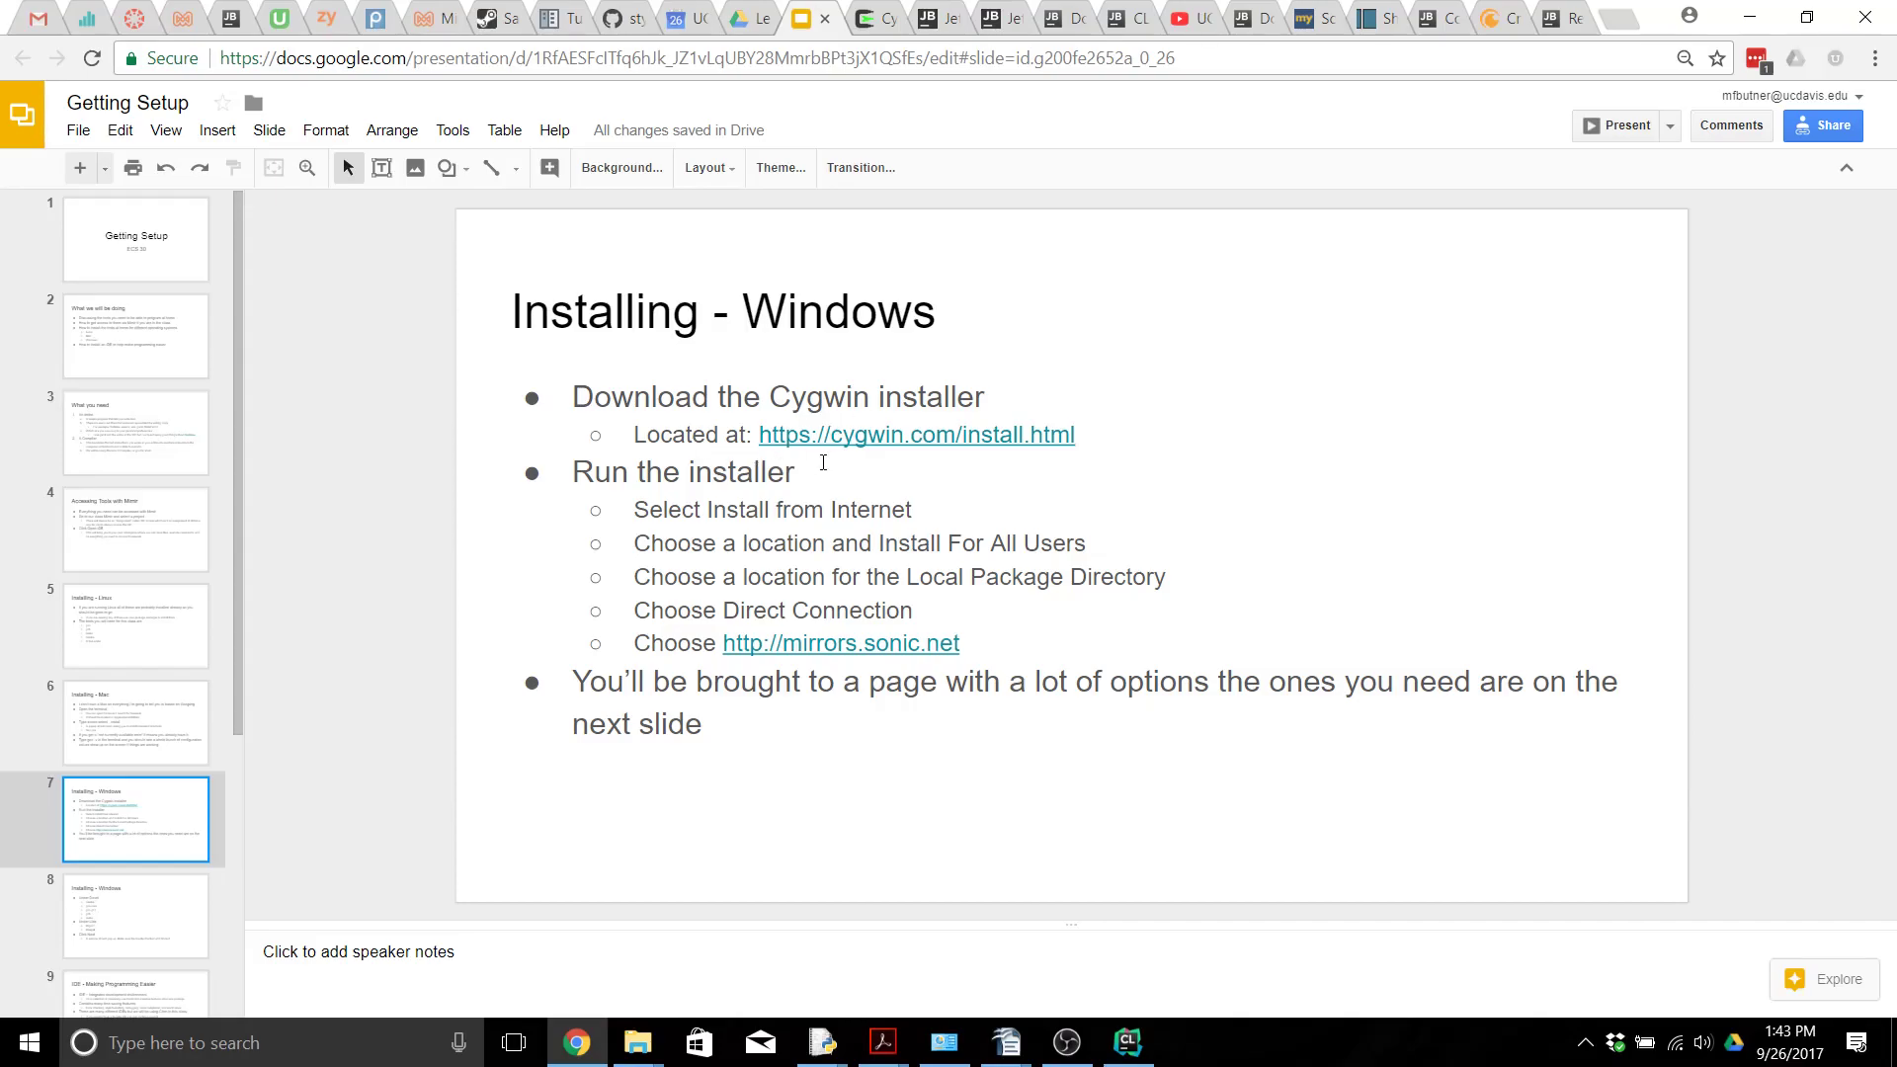
pyautogui.click(916, 434)
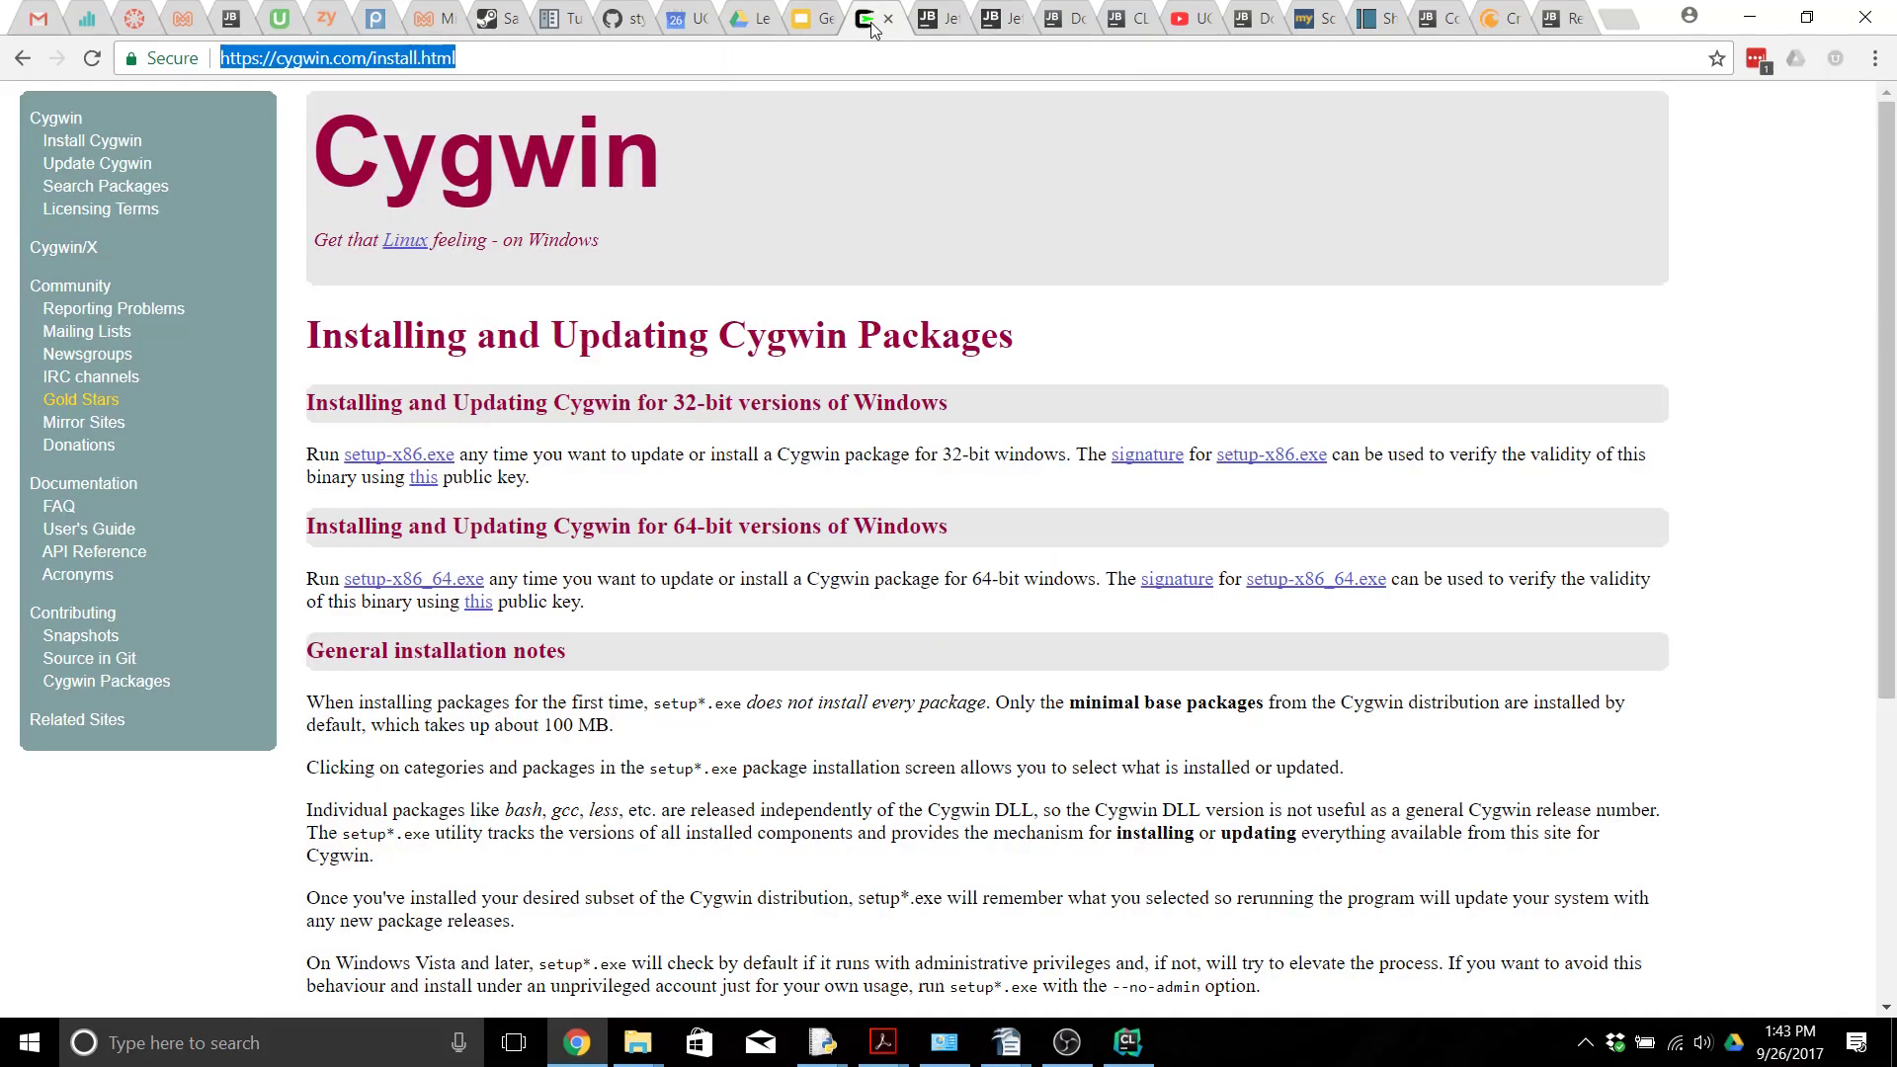
pyautogui.moveTo(358, 459)
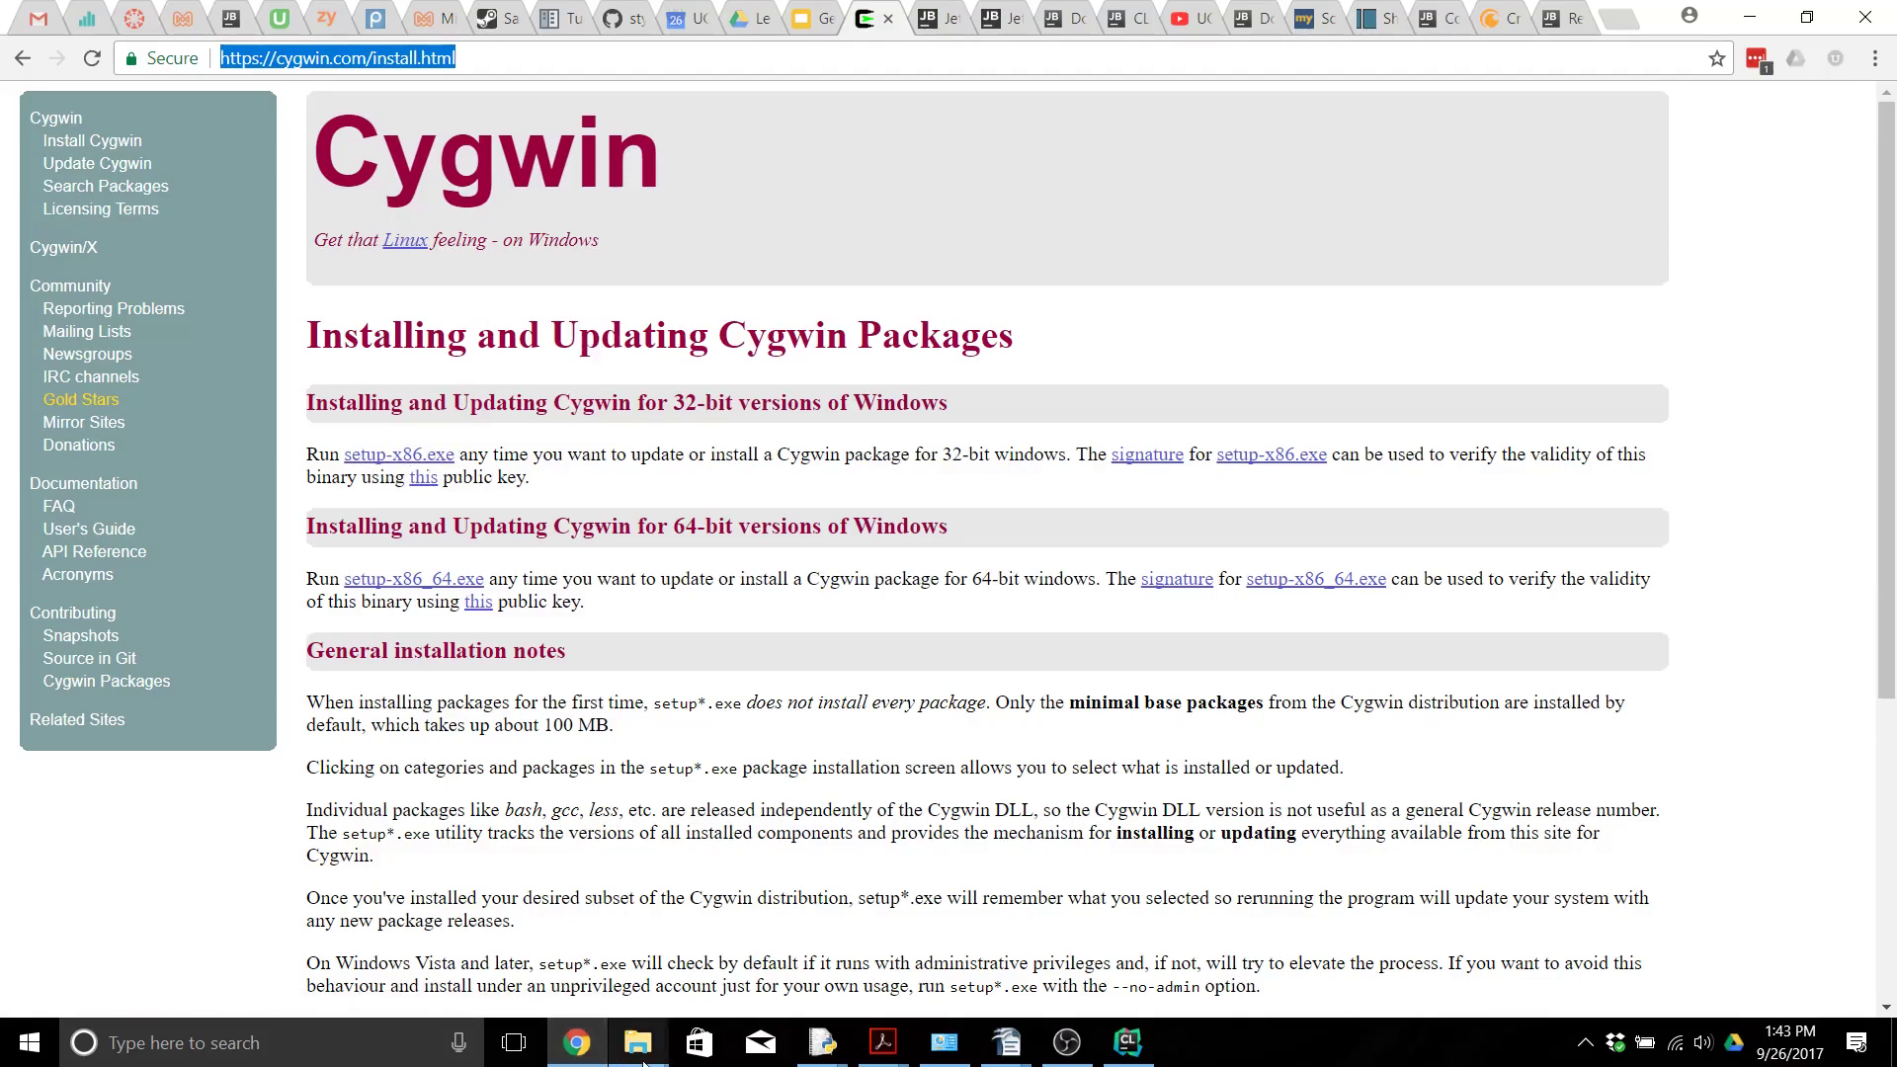
# Step: Launch setup-x86_64.exe from Downloads and advance past install directory and mirrors.sonic.net site selection
pyautogui.click(638, 1042)
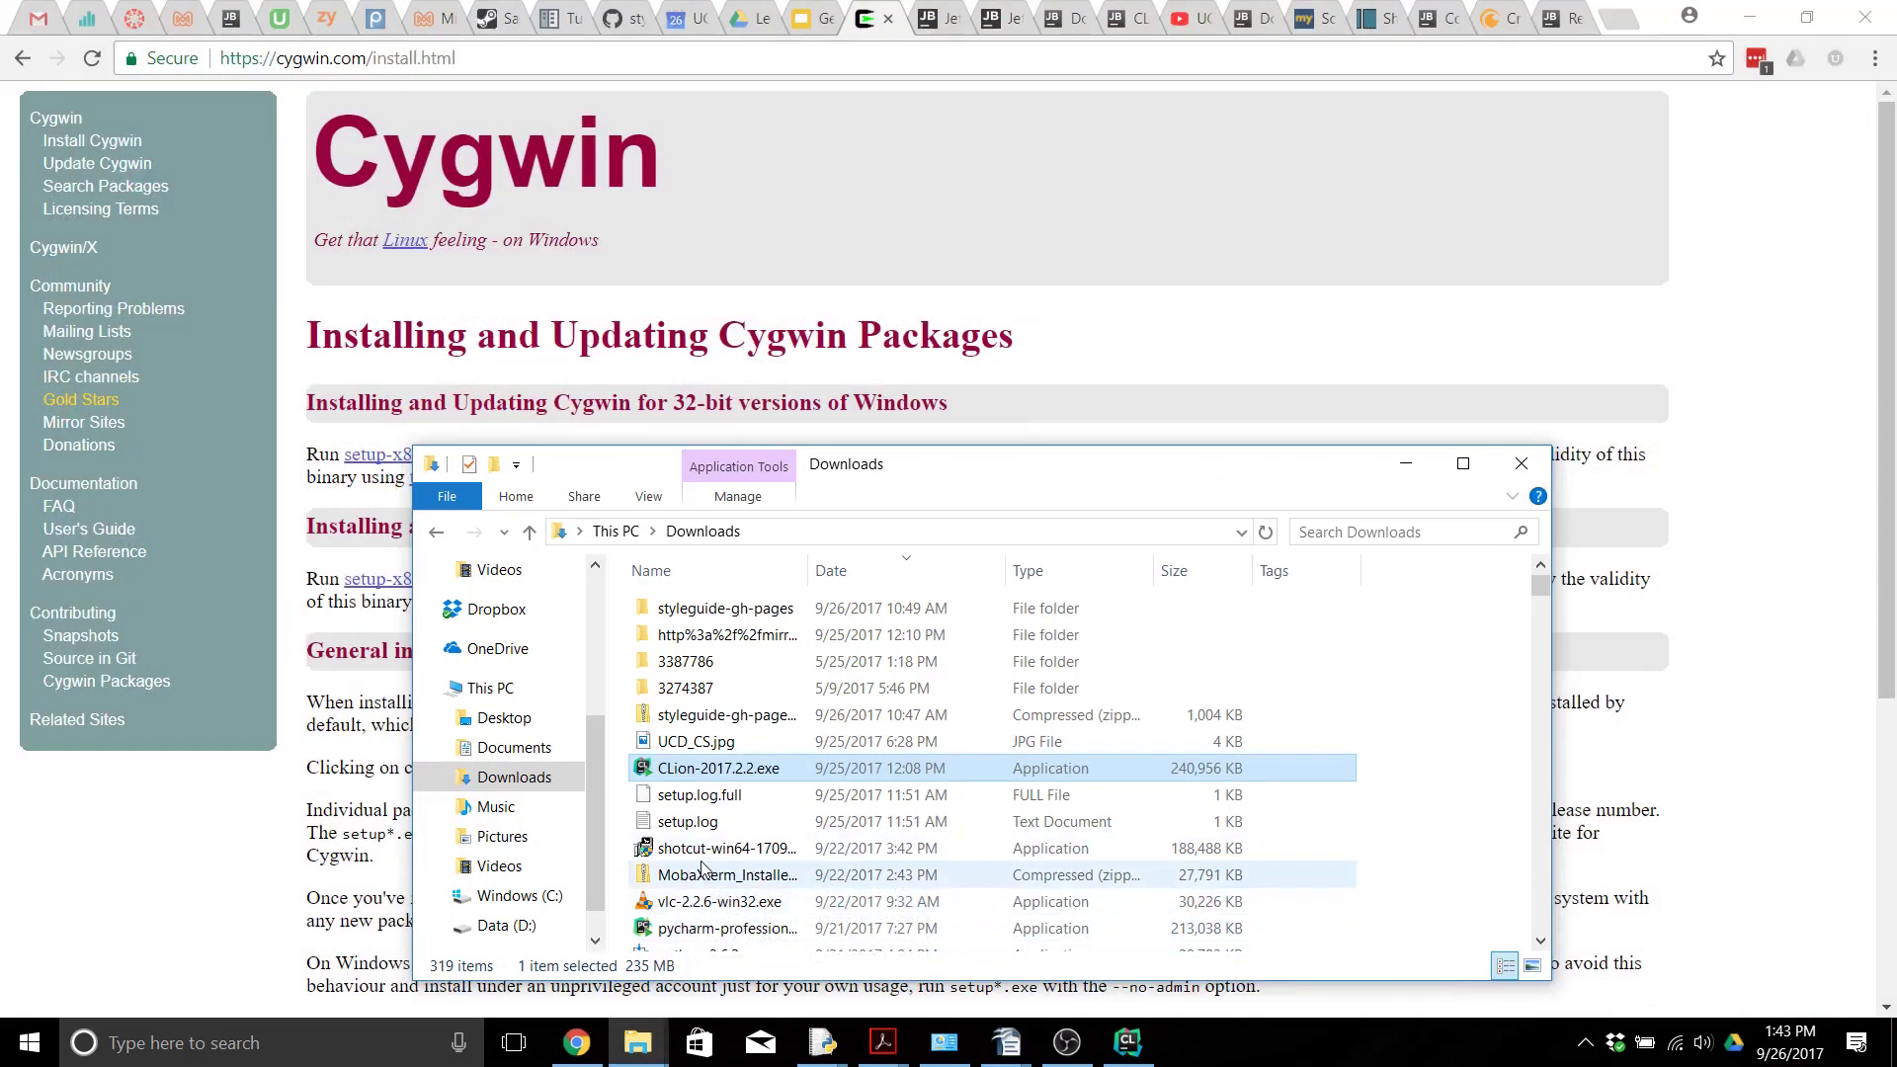
pyautogui.scroll(-3)
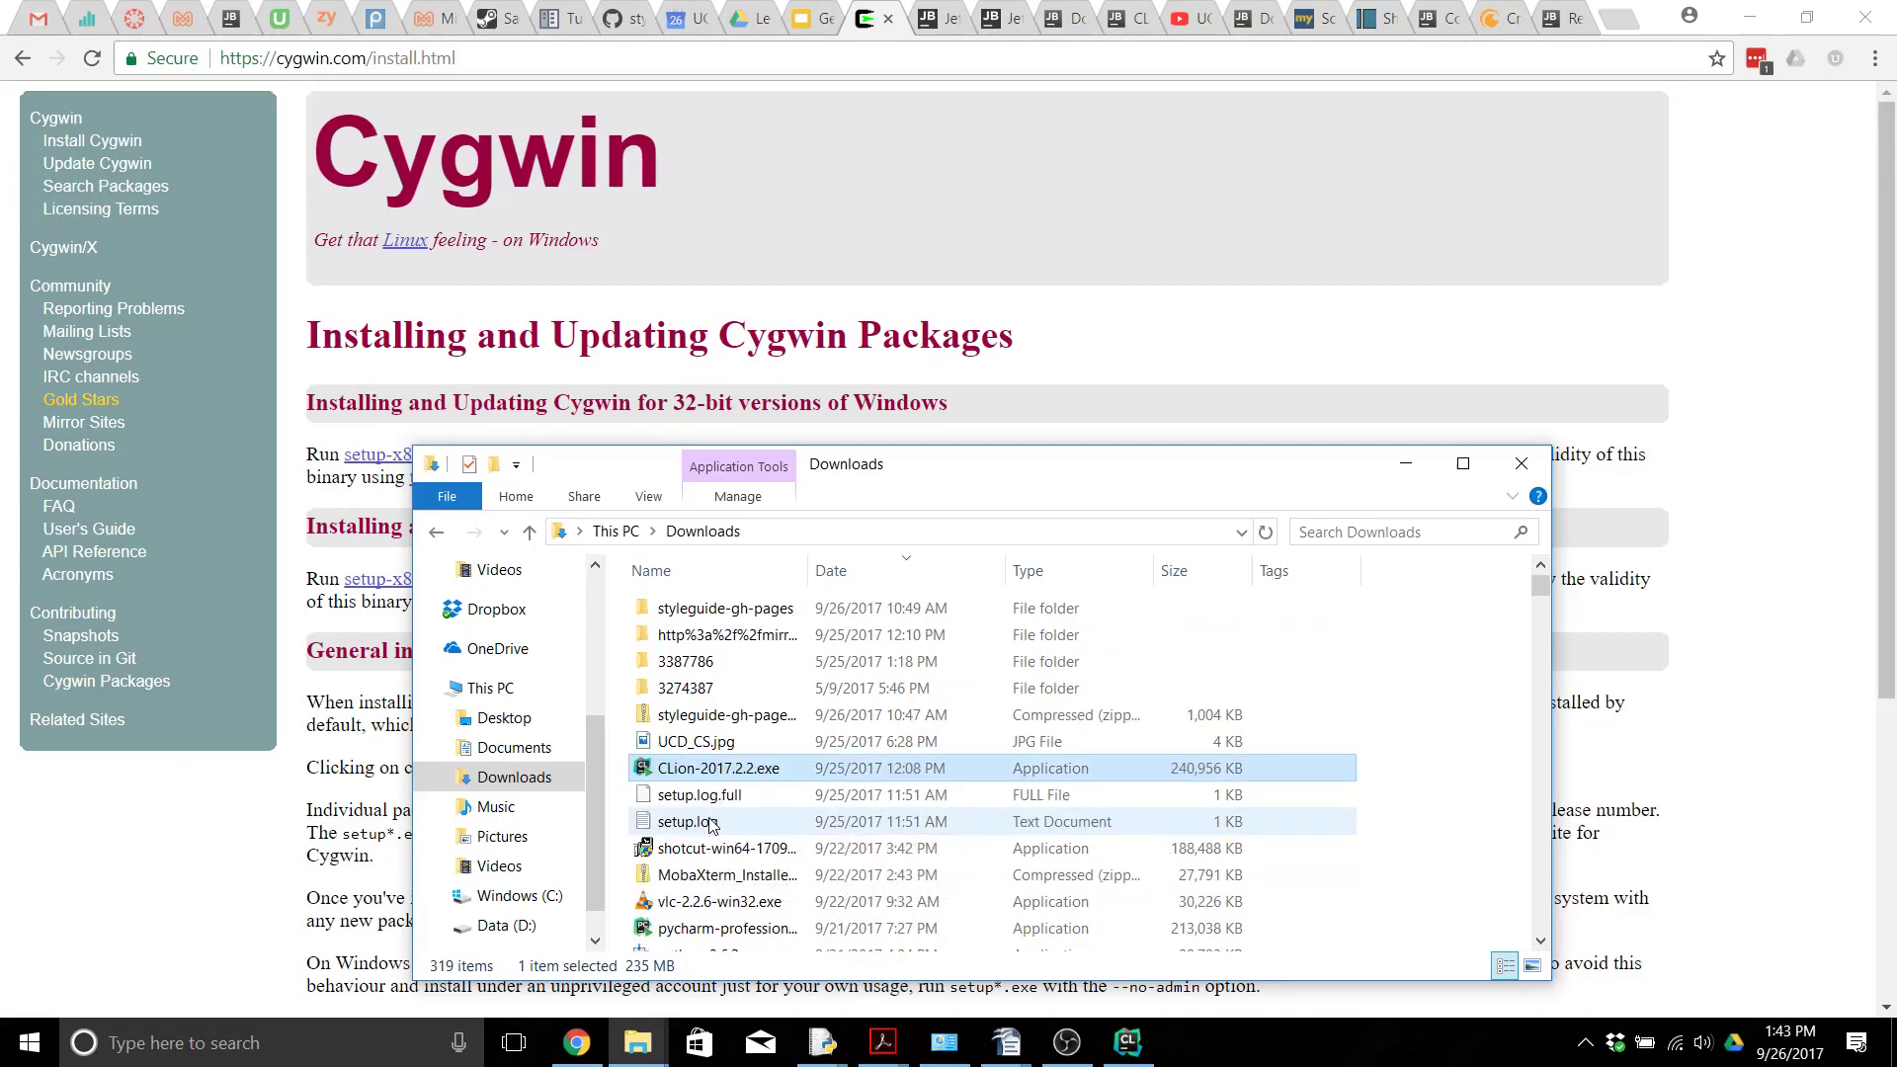
pyautogui.scroll(-3)
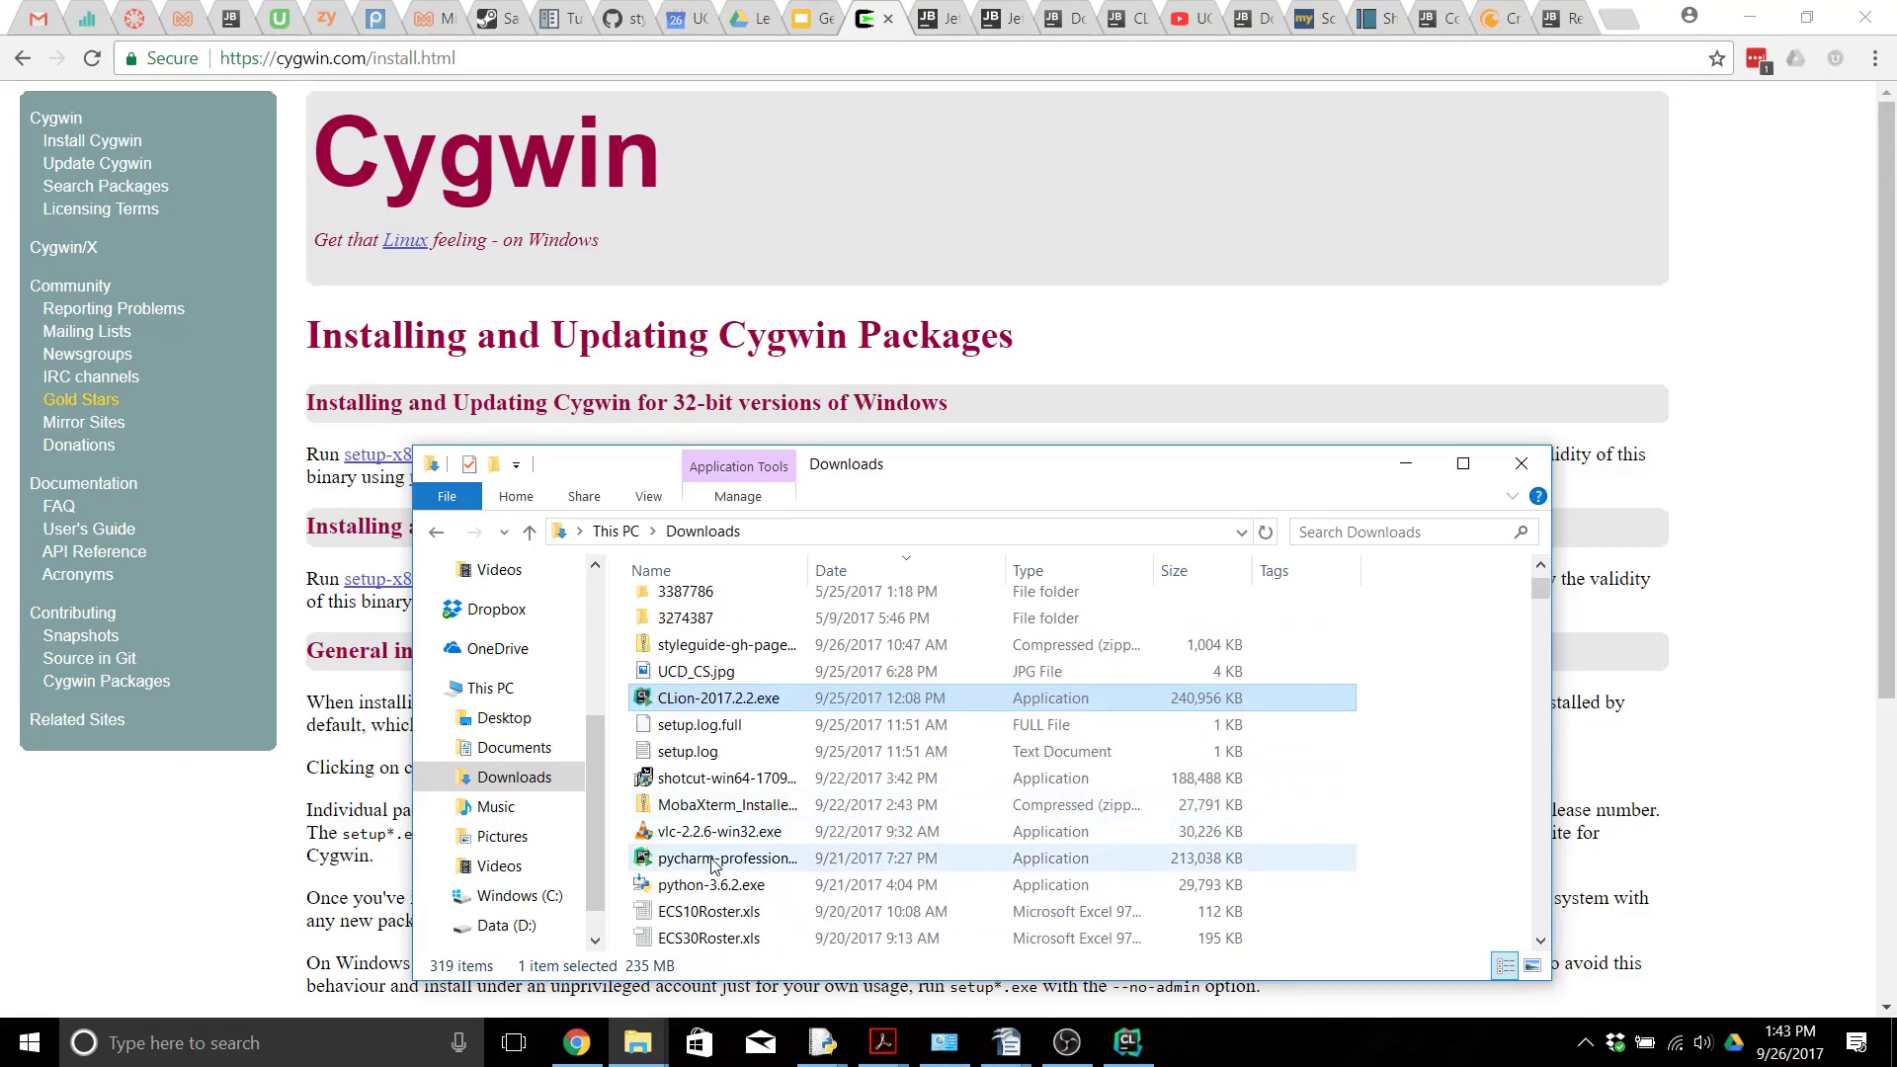
pyautogui.scroll(-3)
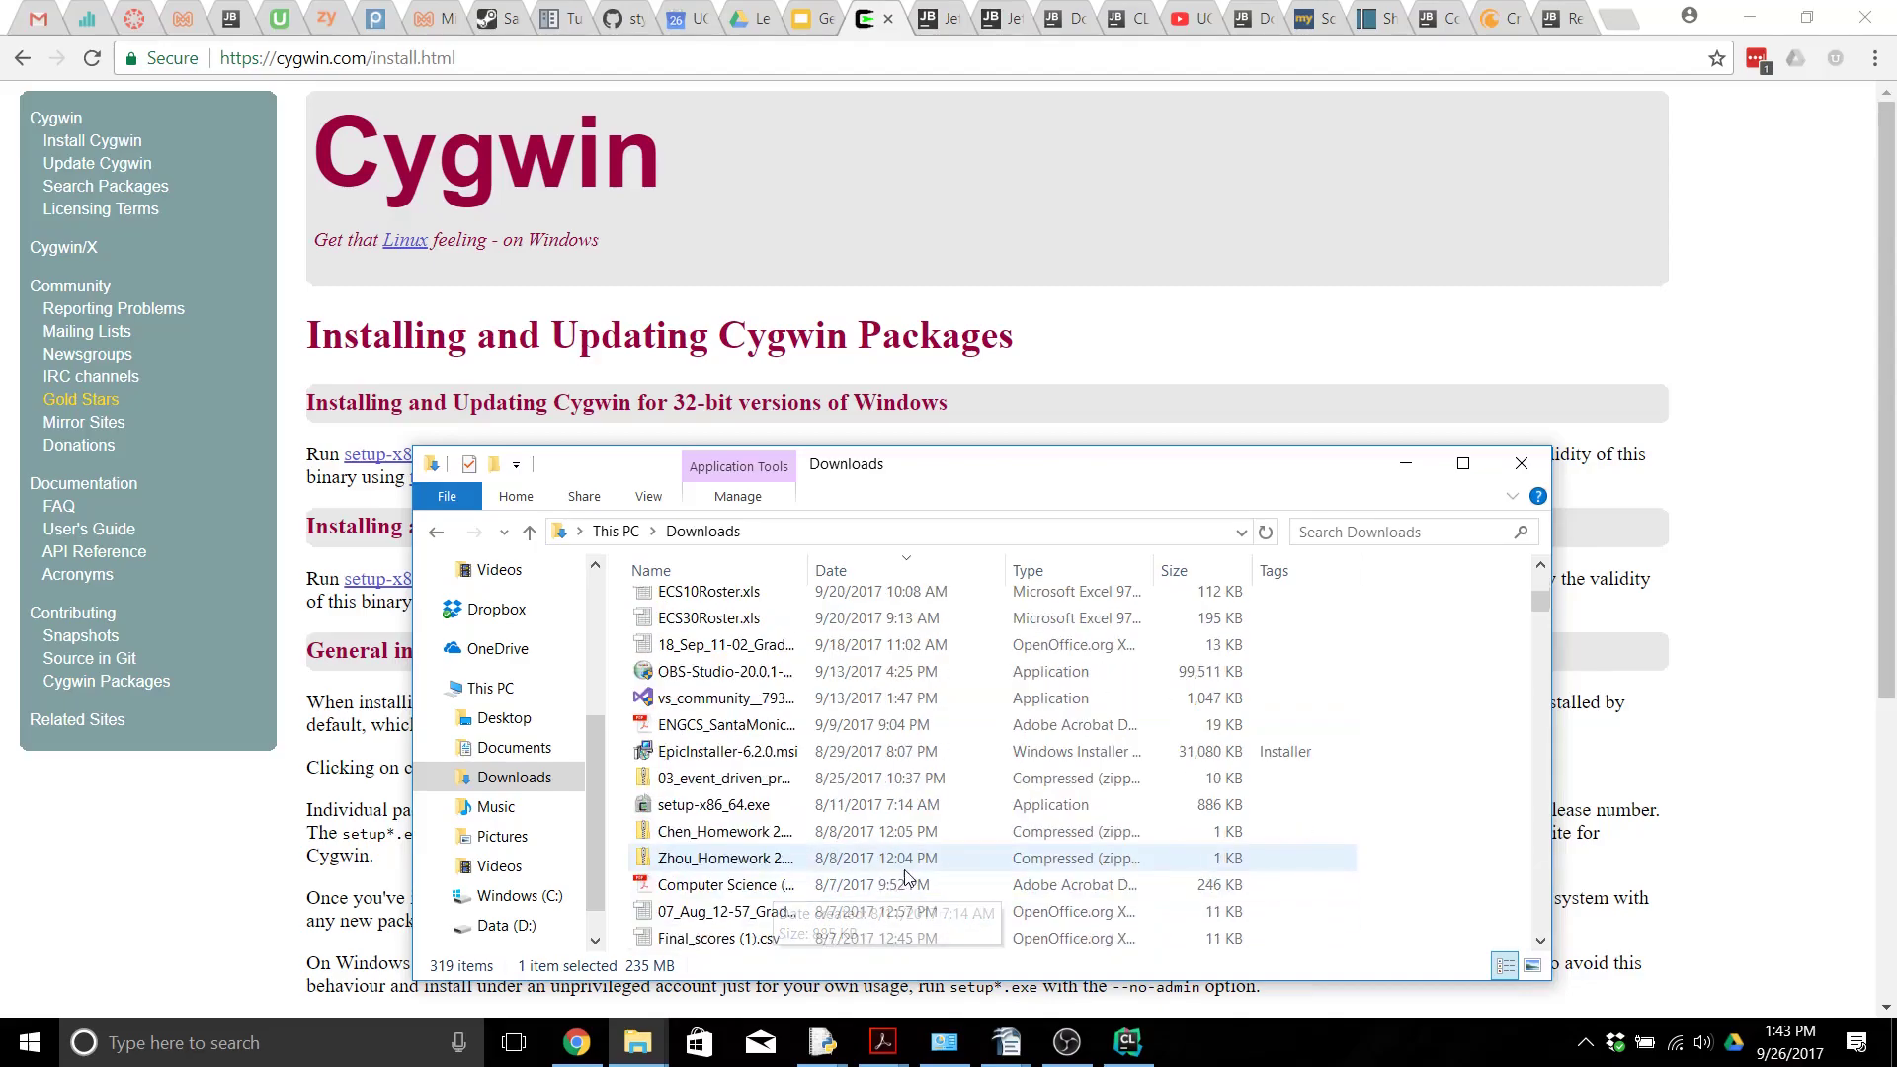
pyautogui.click(714, 804)
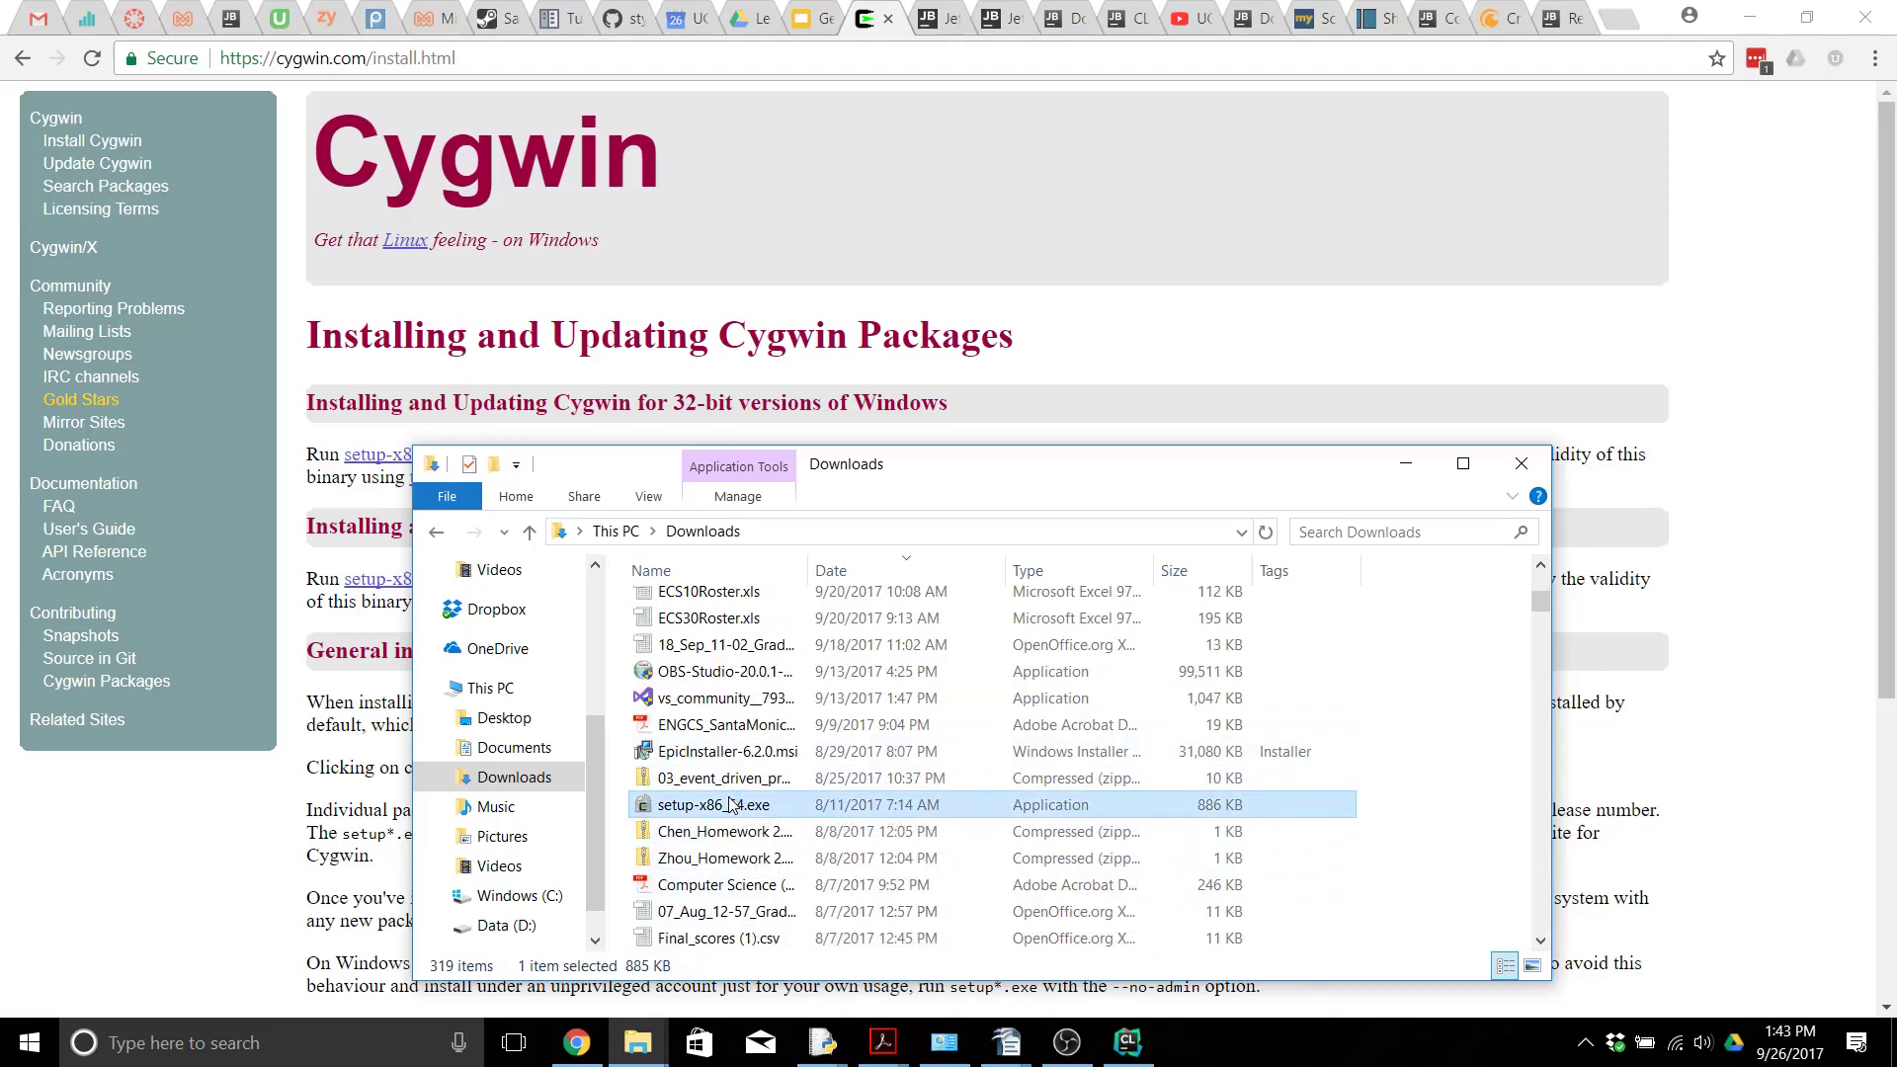
pyautogui.doubleClick(714, 804)
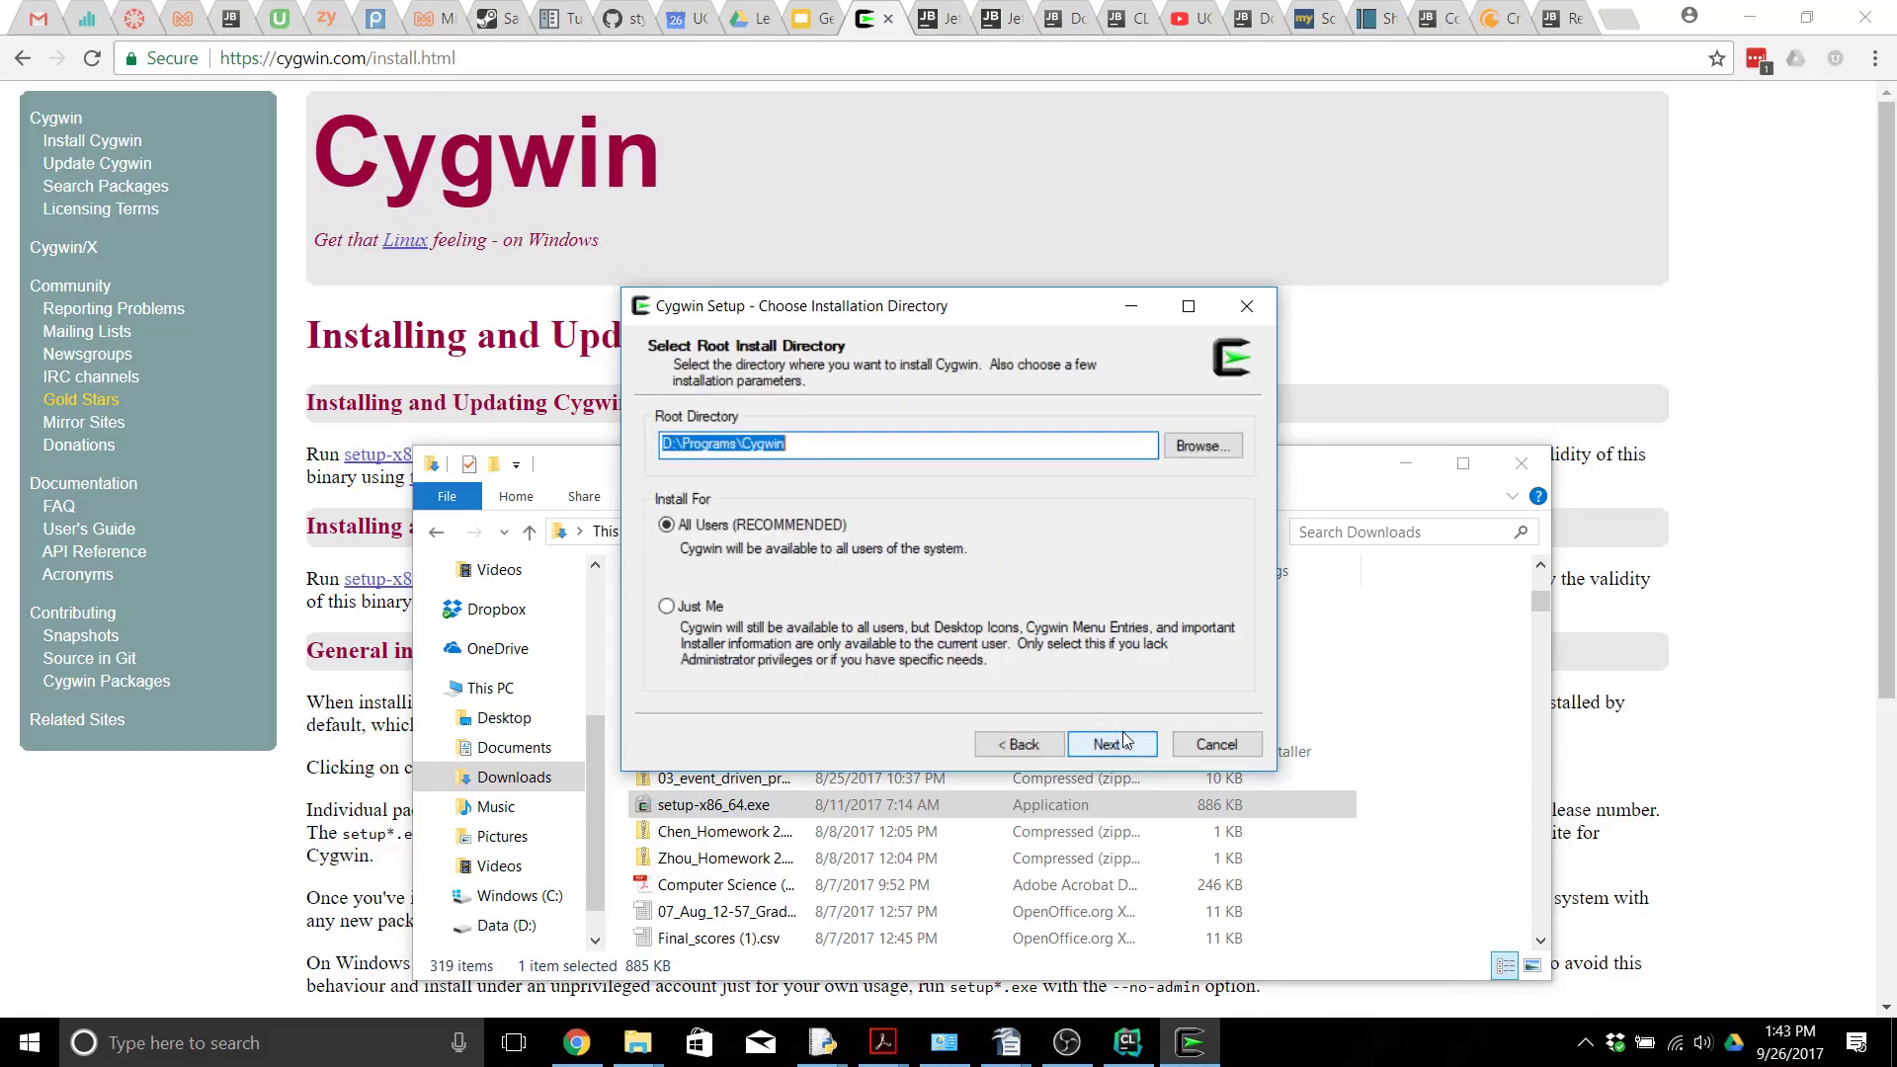
pyautogui.moveTo(1073, 610)
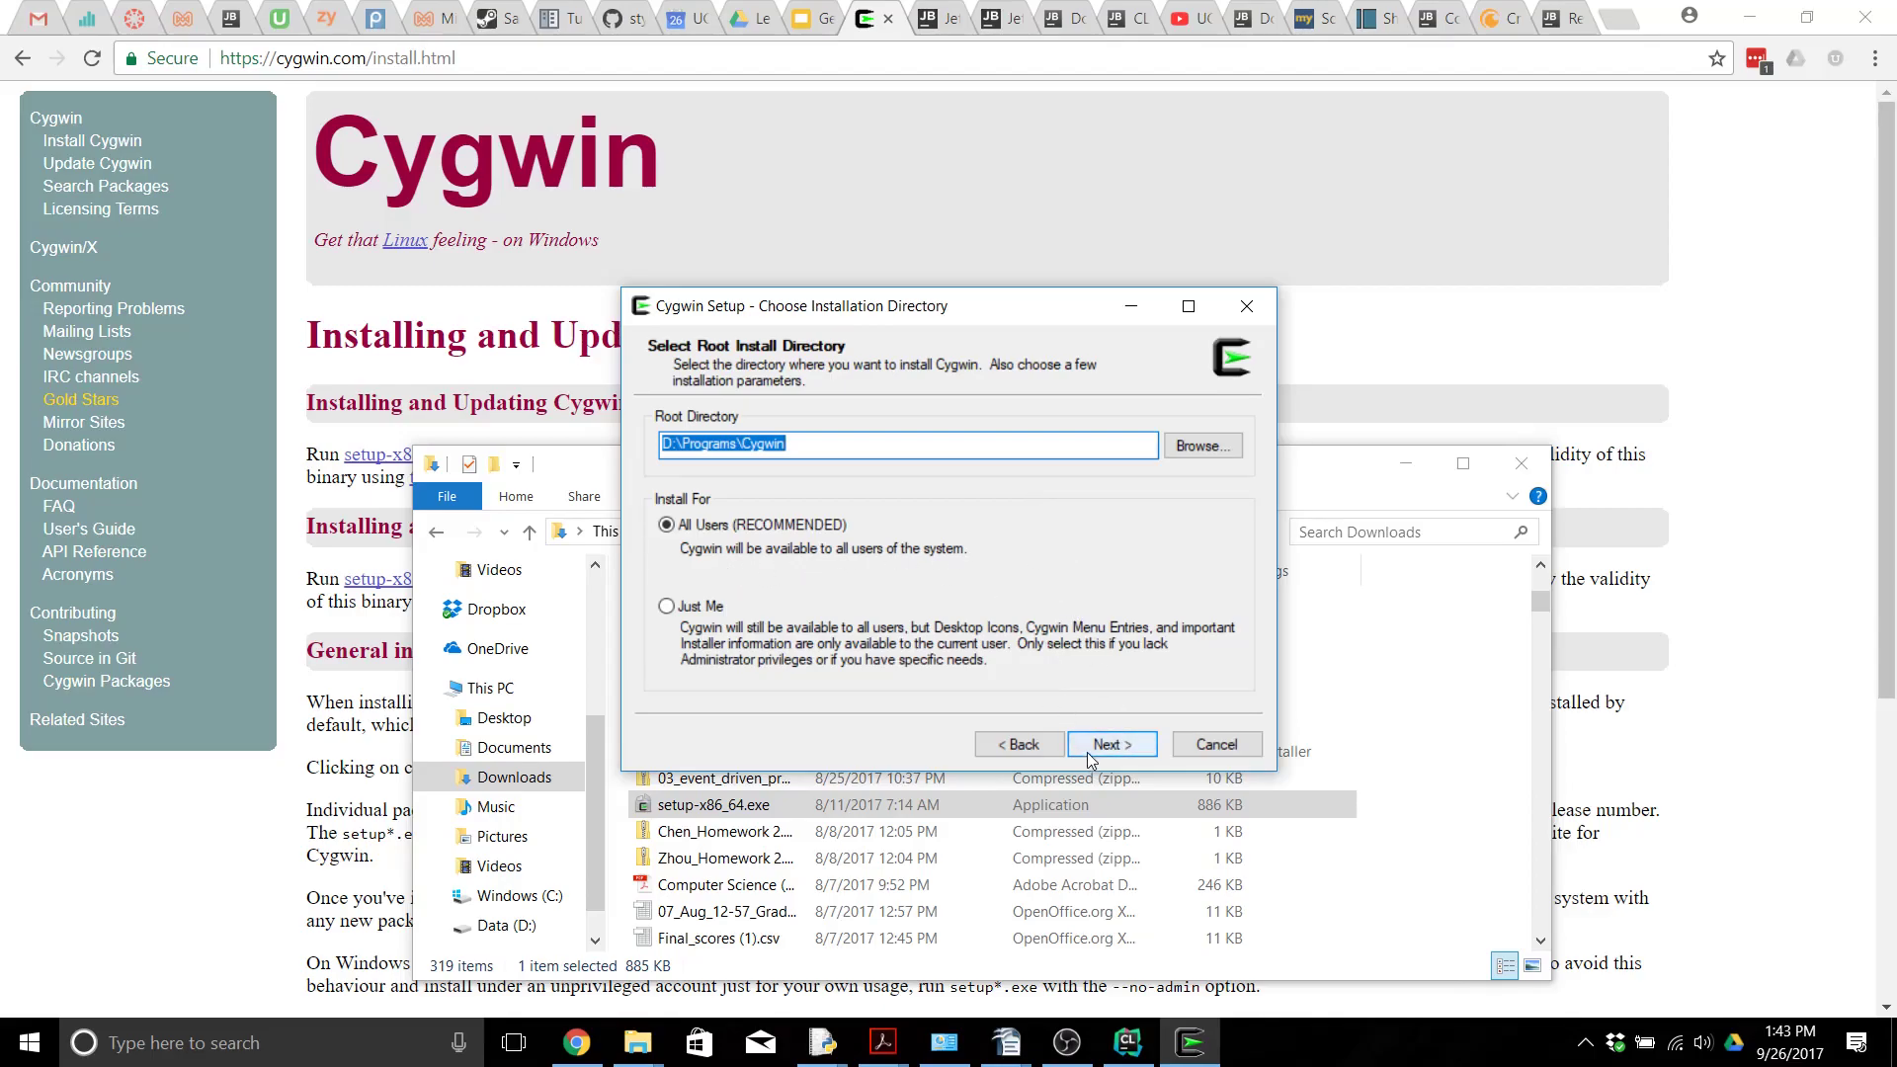
pyautogui.click(1113, 744)
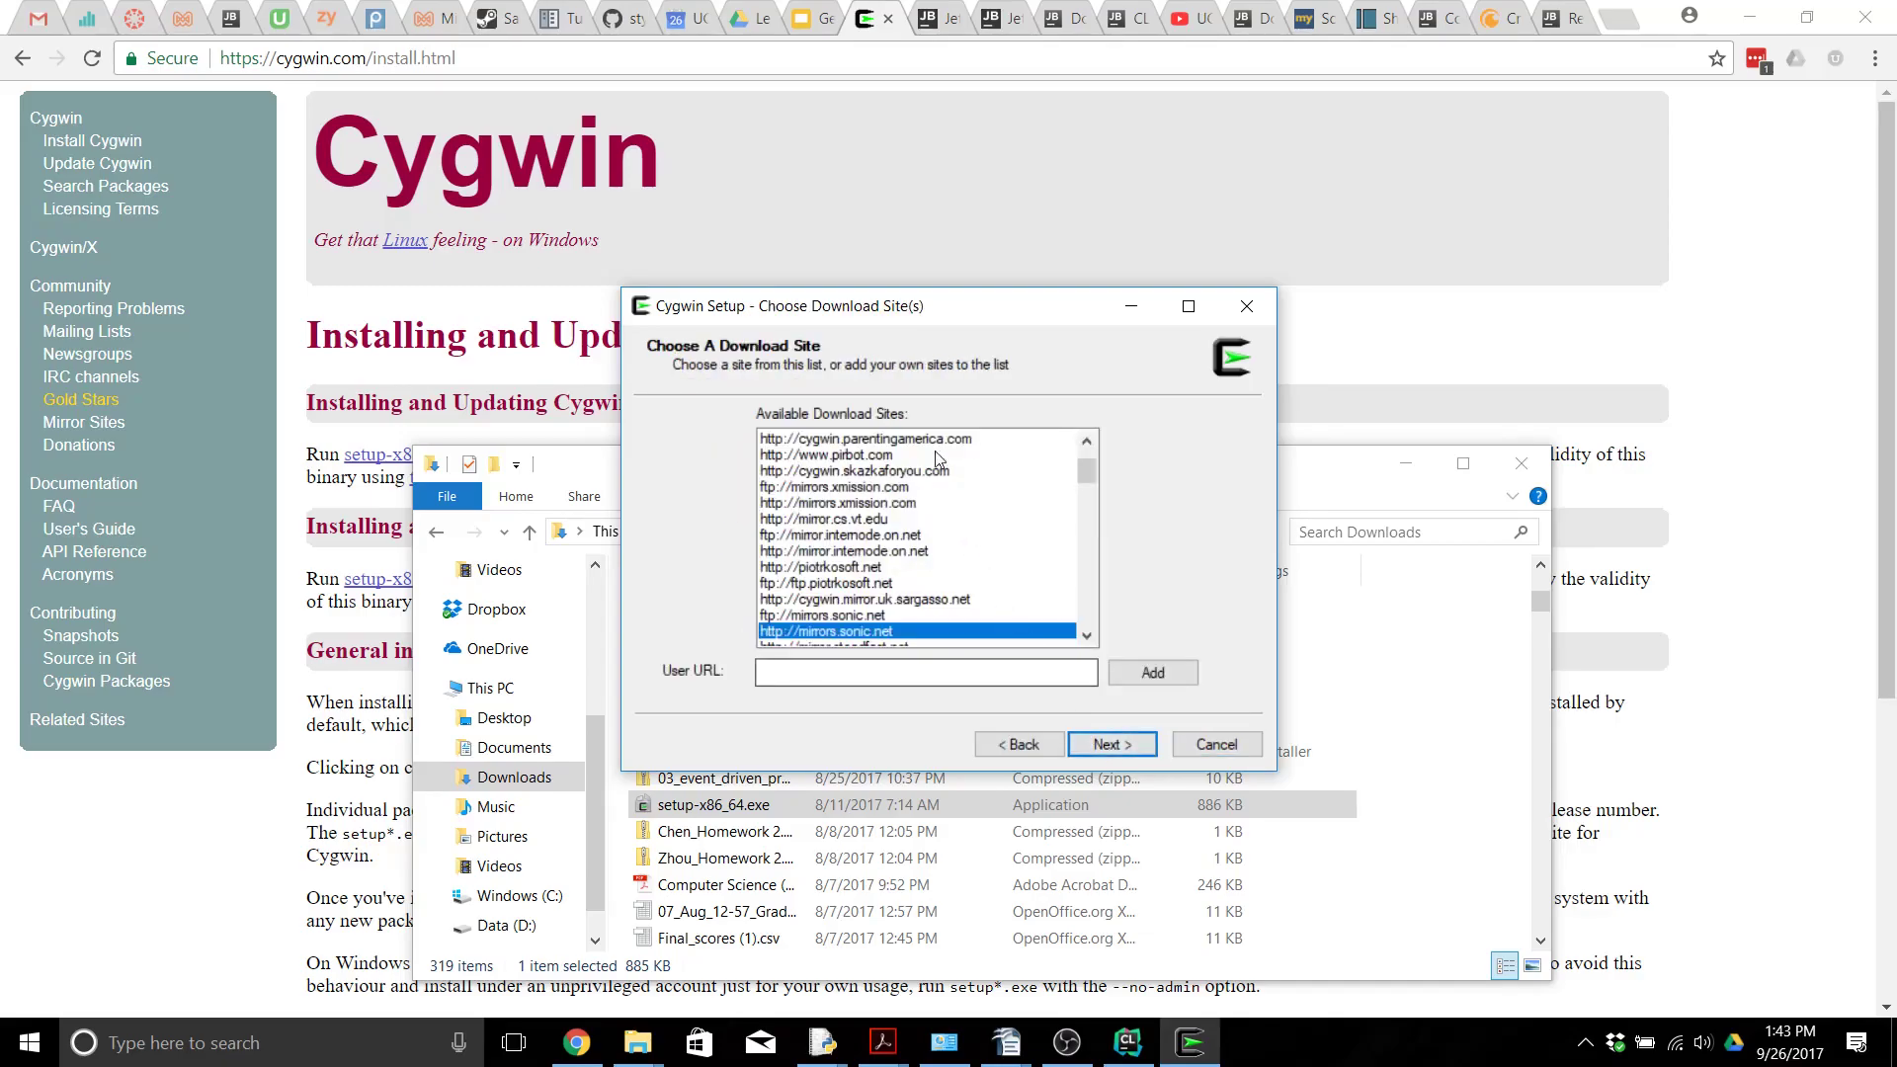
pyautogui.moveTo(917, 609)
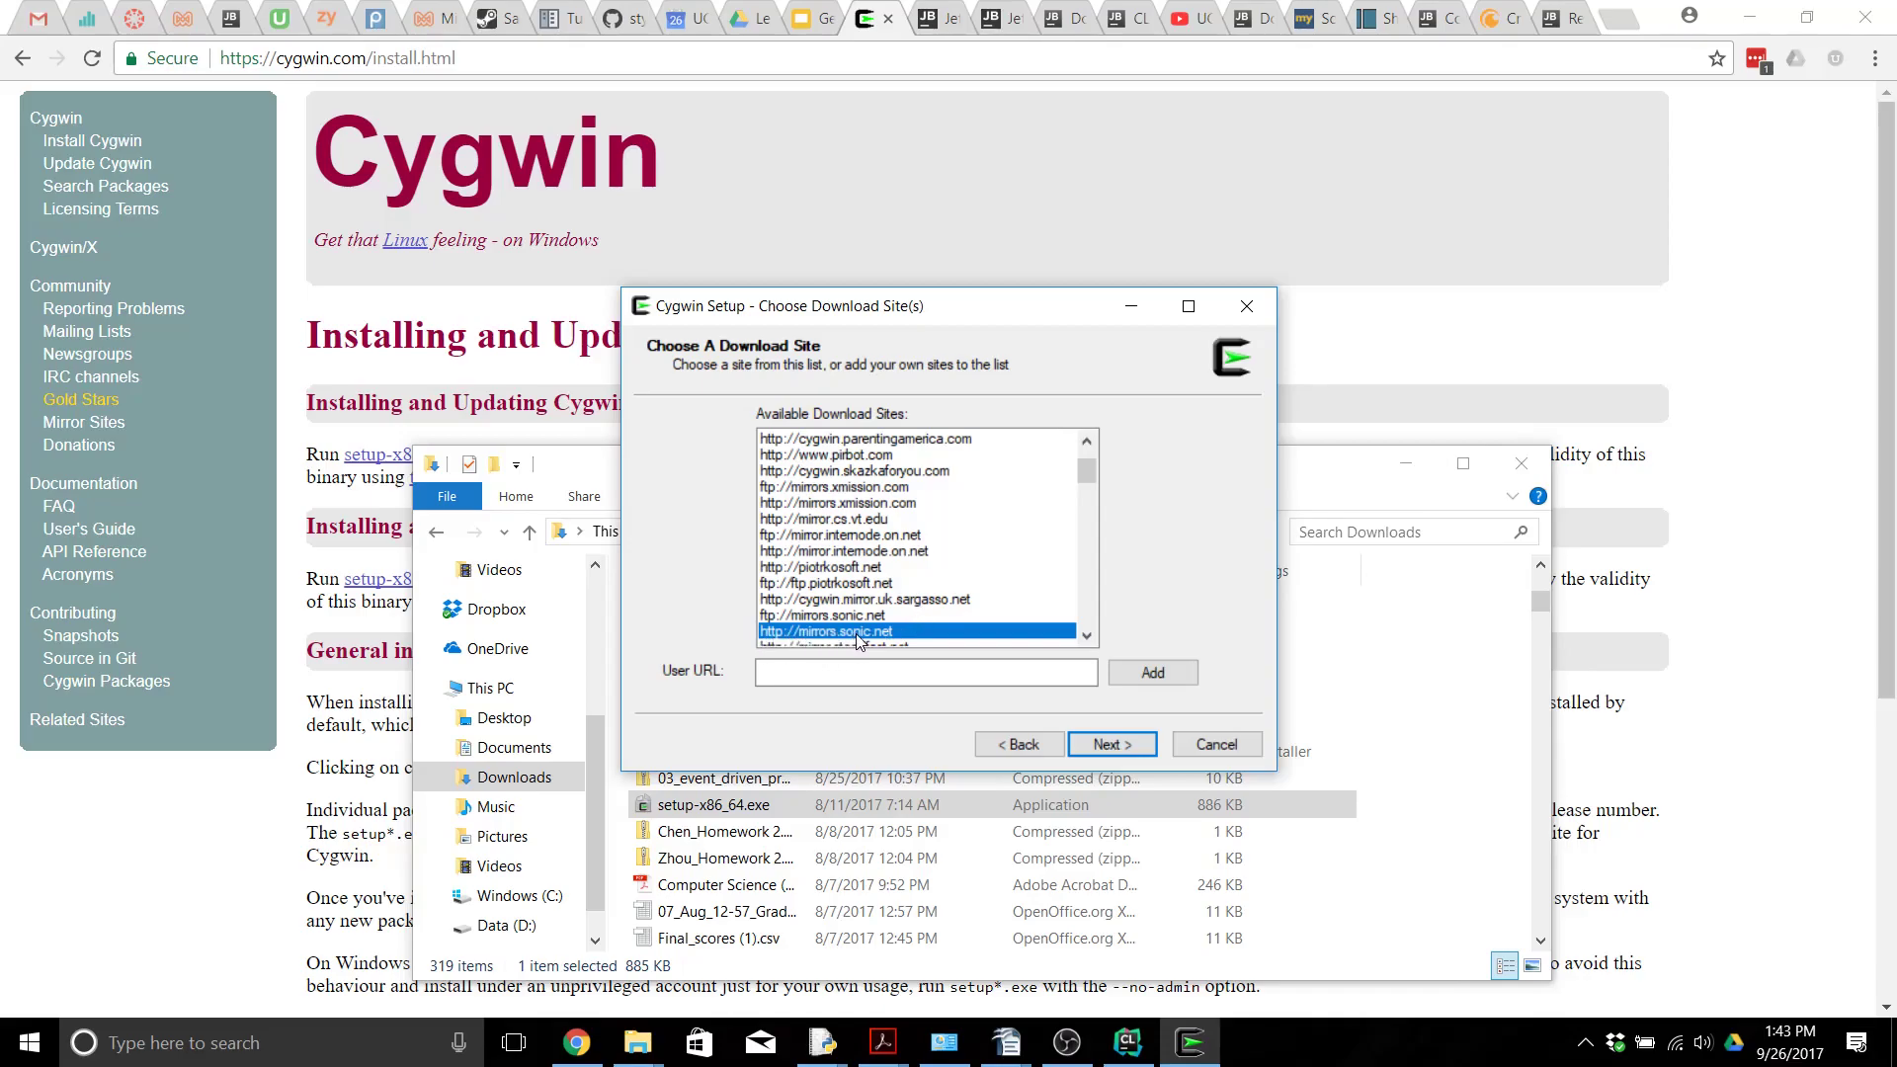
pyautogui.moveTo(961, 638)
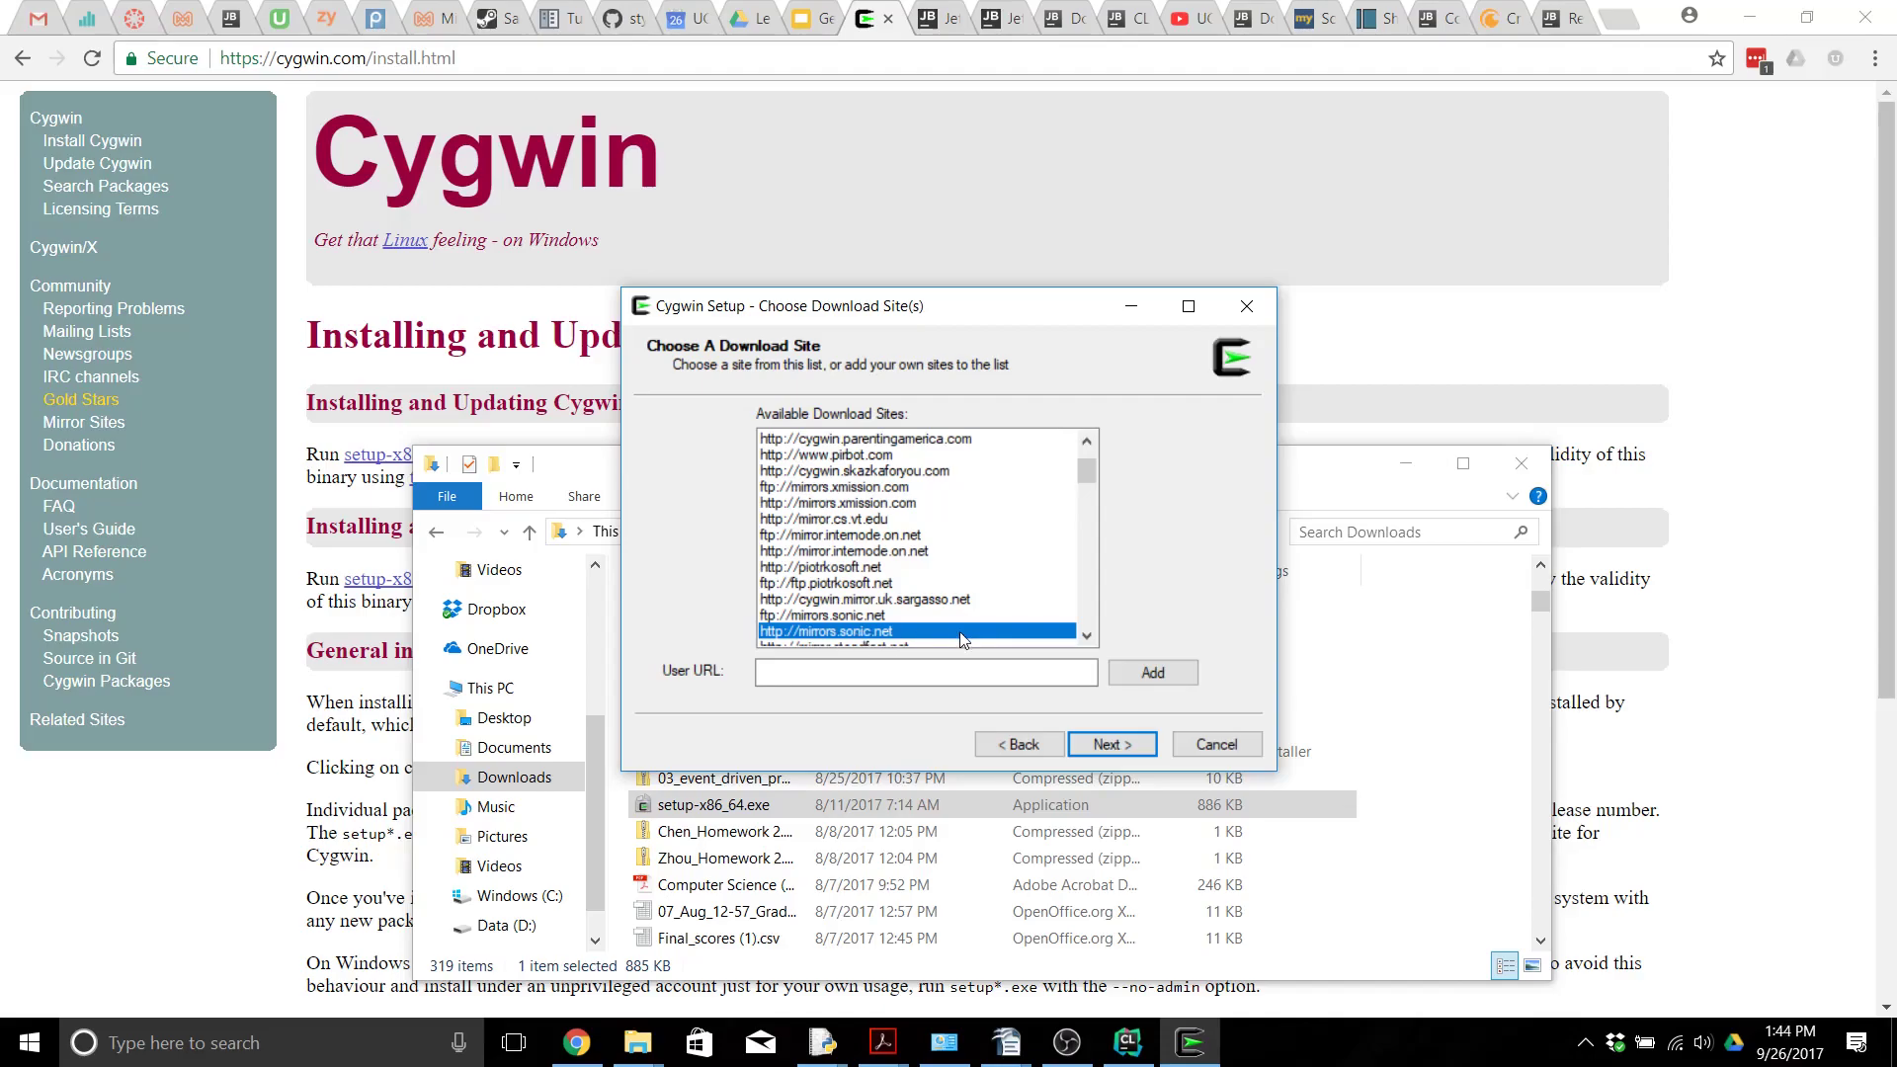
pyautogui.moveTo(1123, 745)
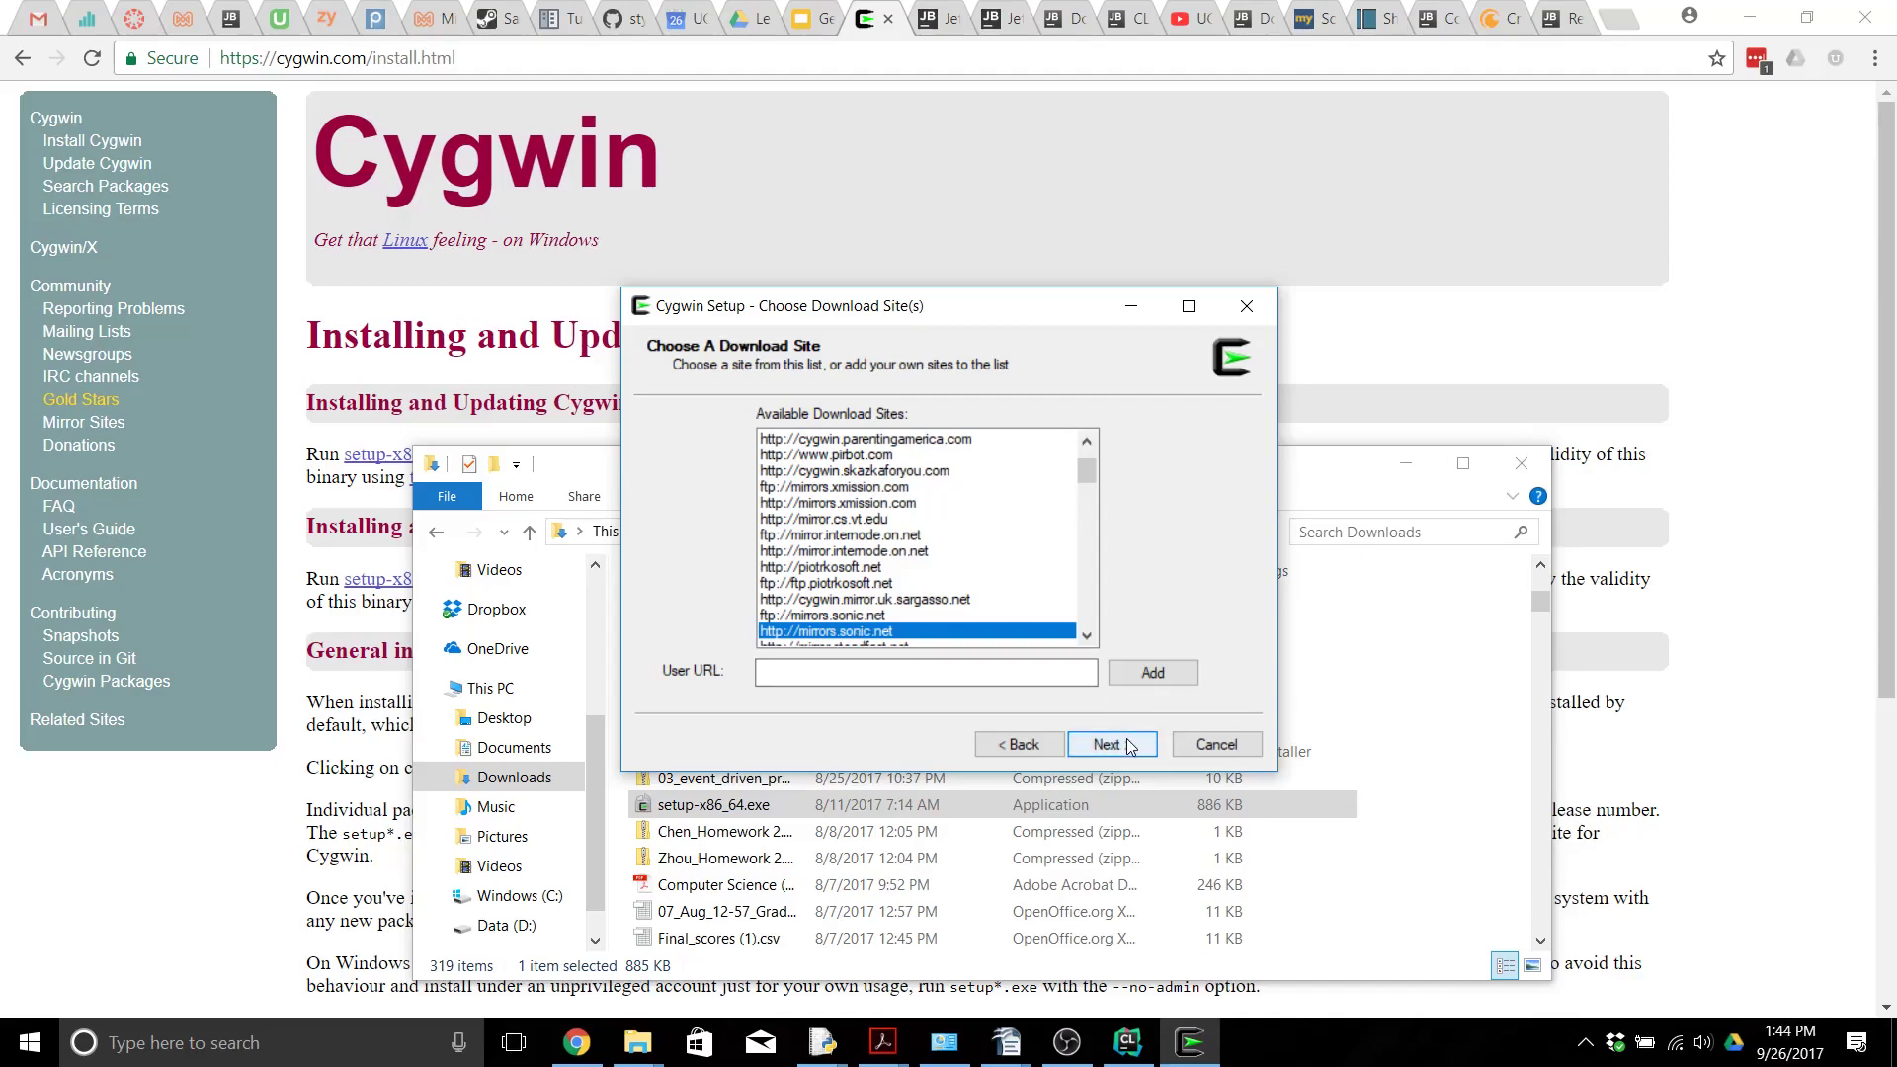
pyautogui.click(1112, 743)
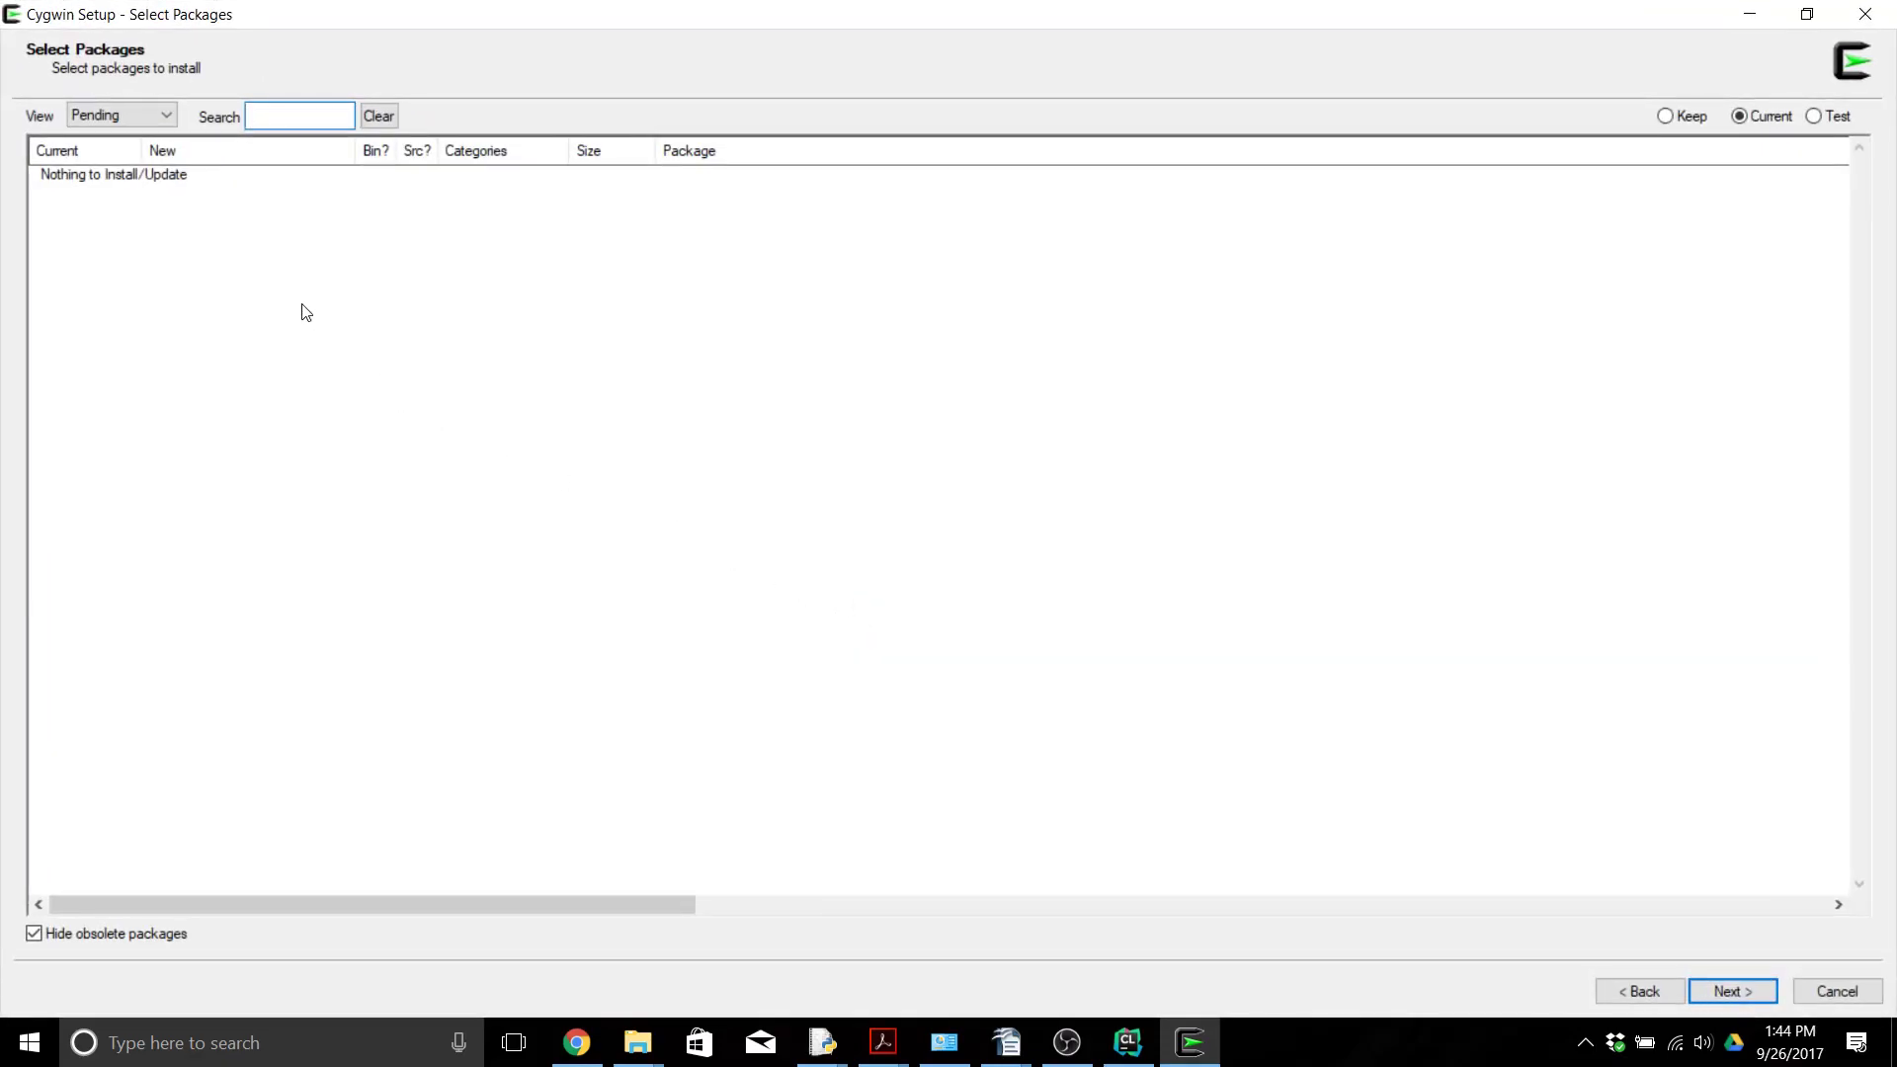
# Step: Set the package View dropdown to Category
pyautogui.click(162, 116)
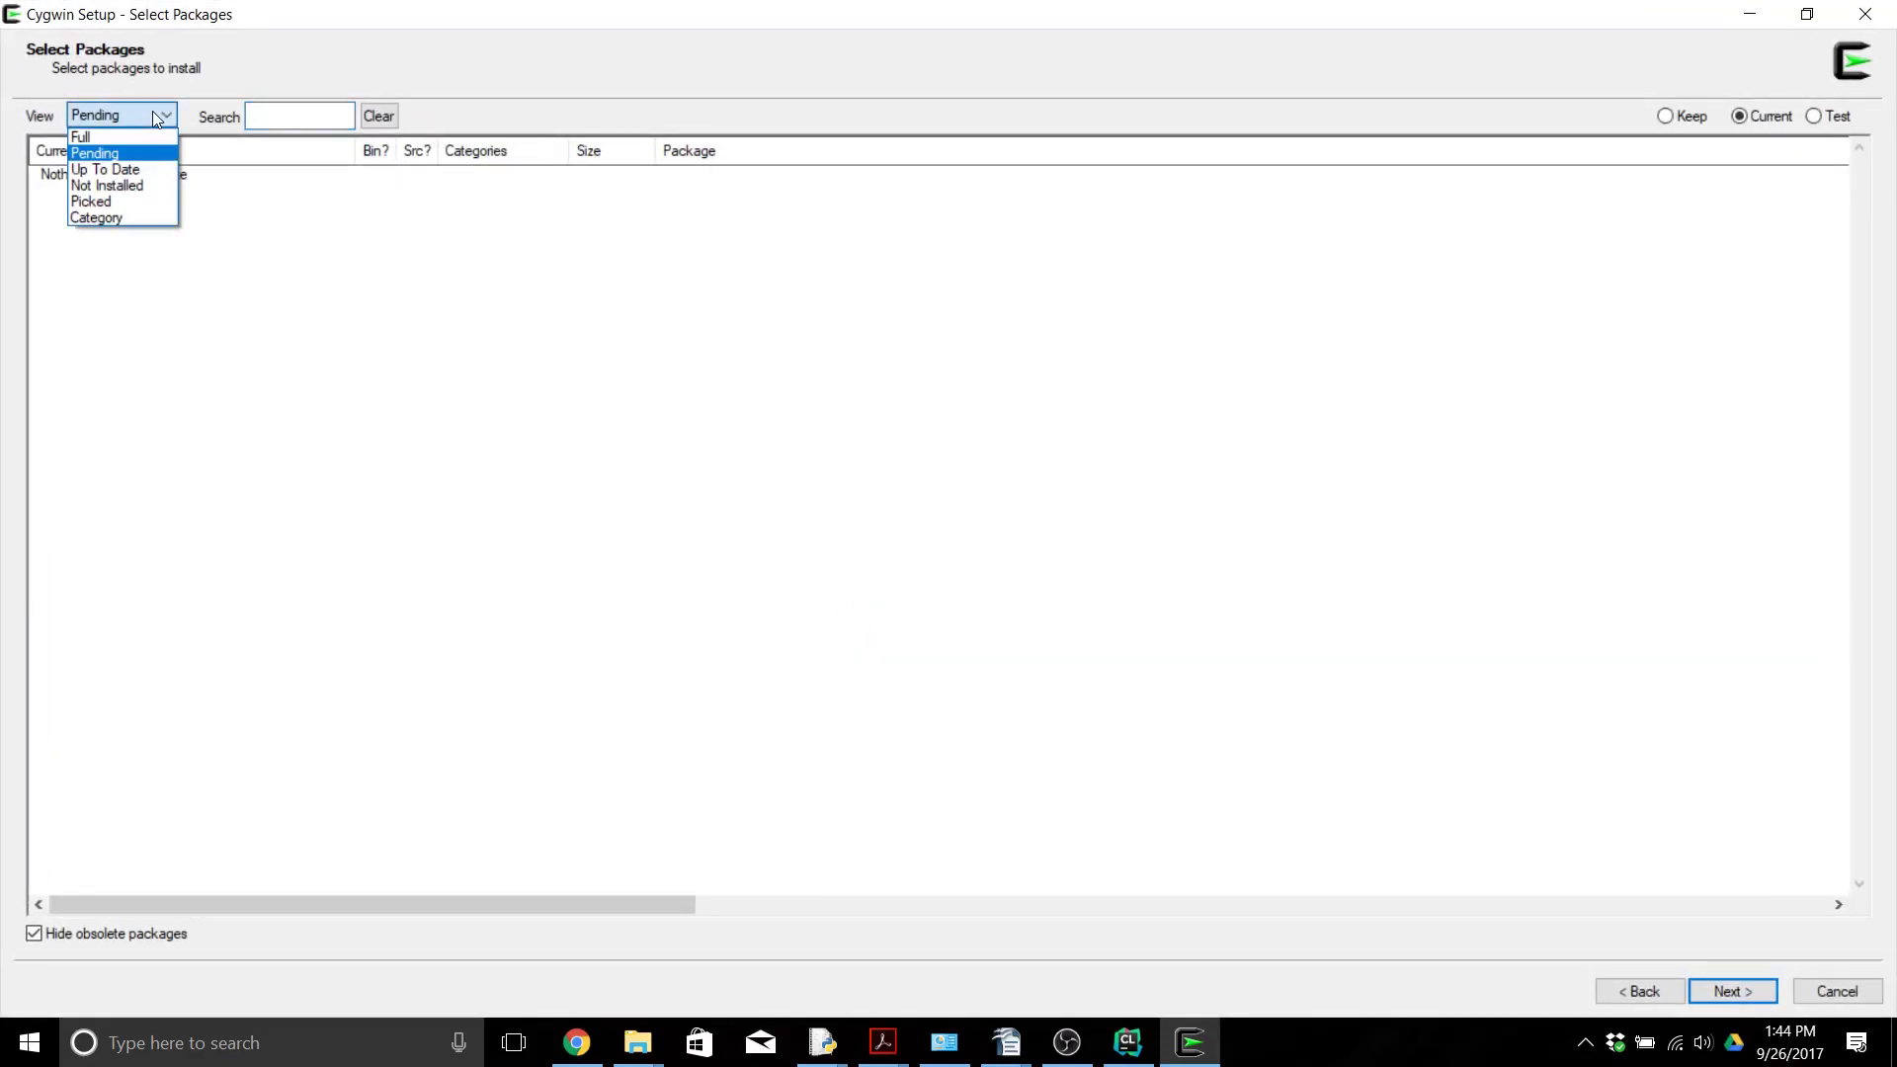
pyautogui.moveTo(156, 120)
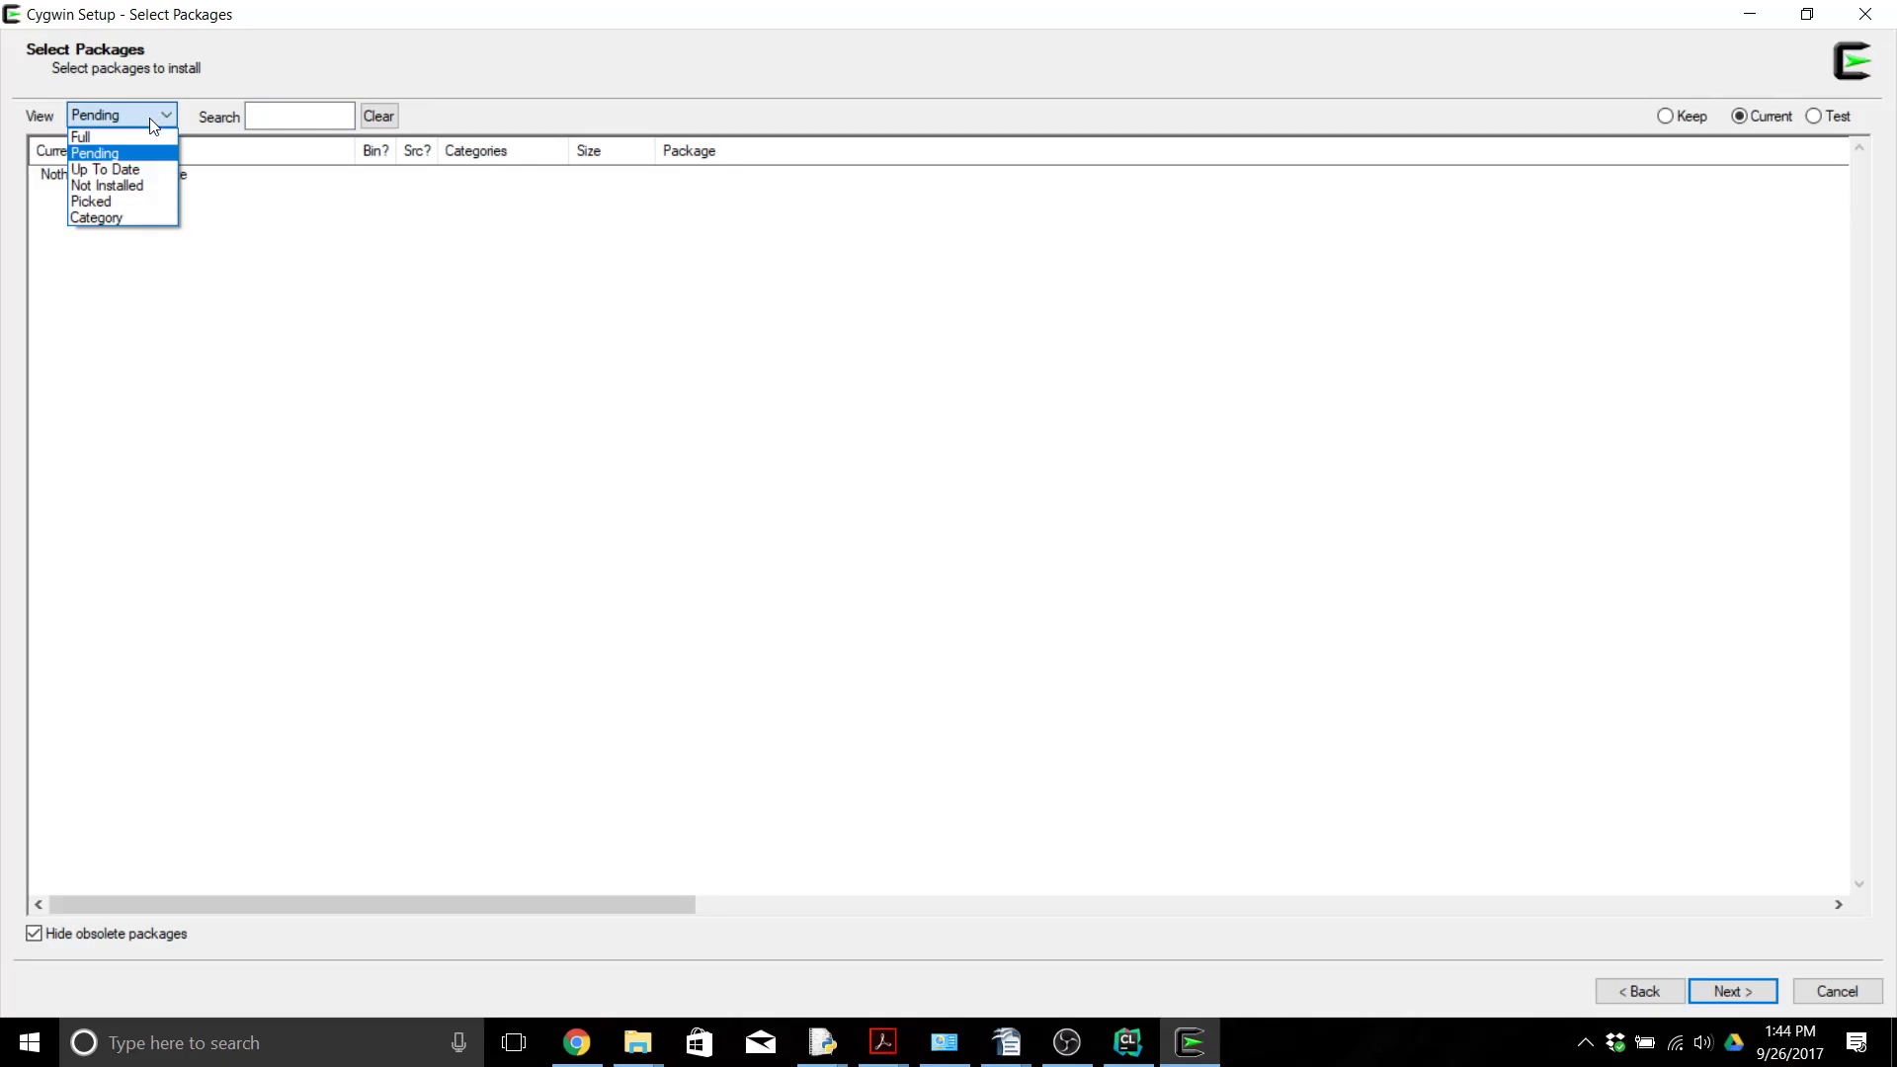
pyautogui.click(96, 218)
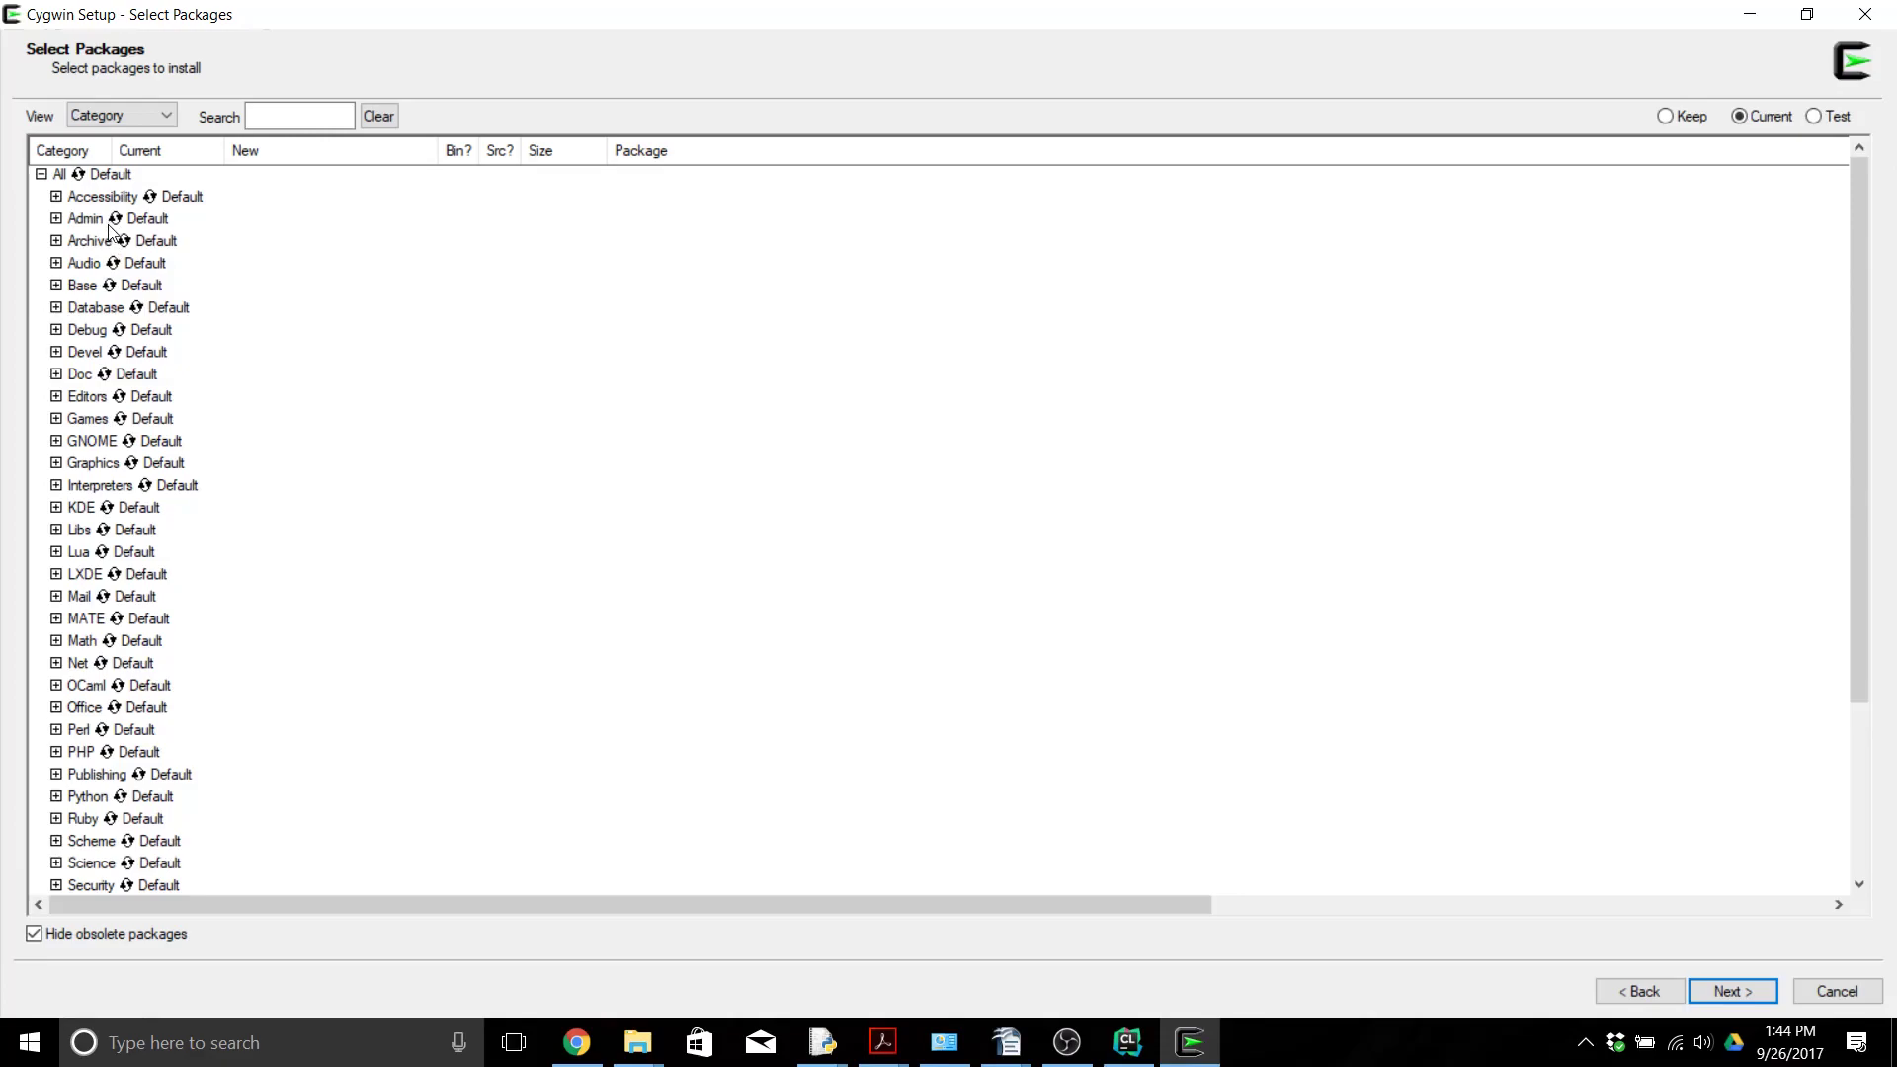
pyautogui.moveTo(115, 367)
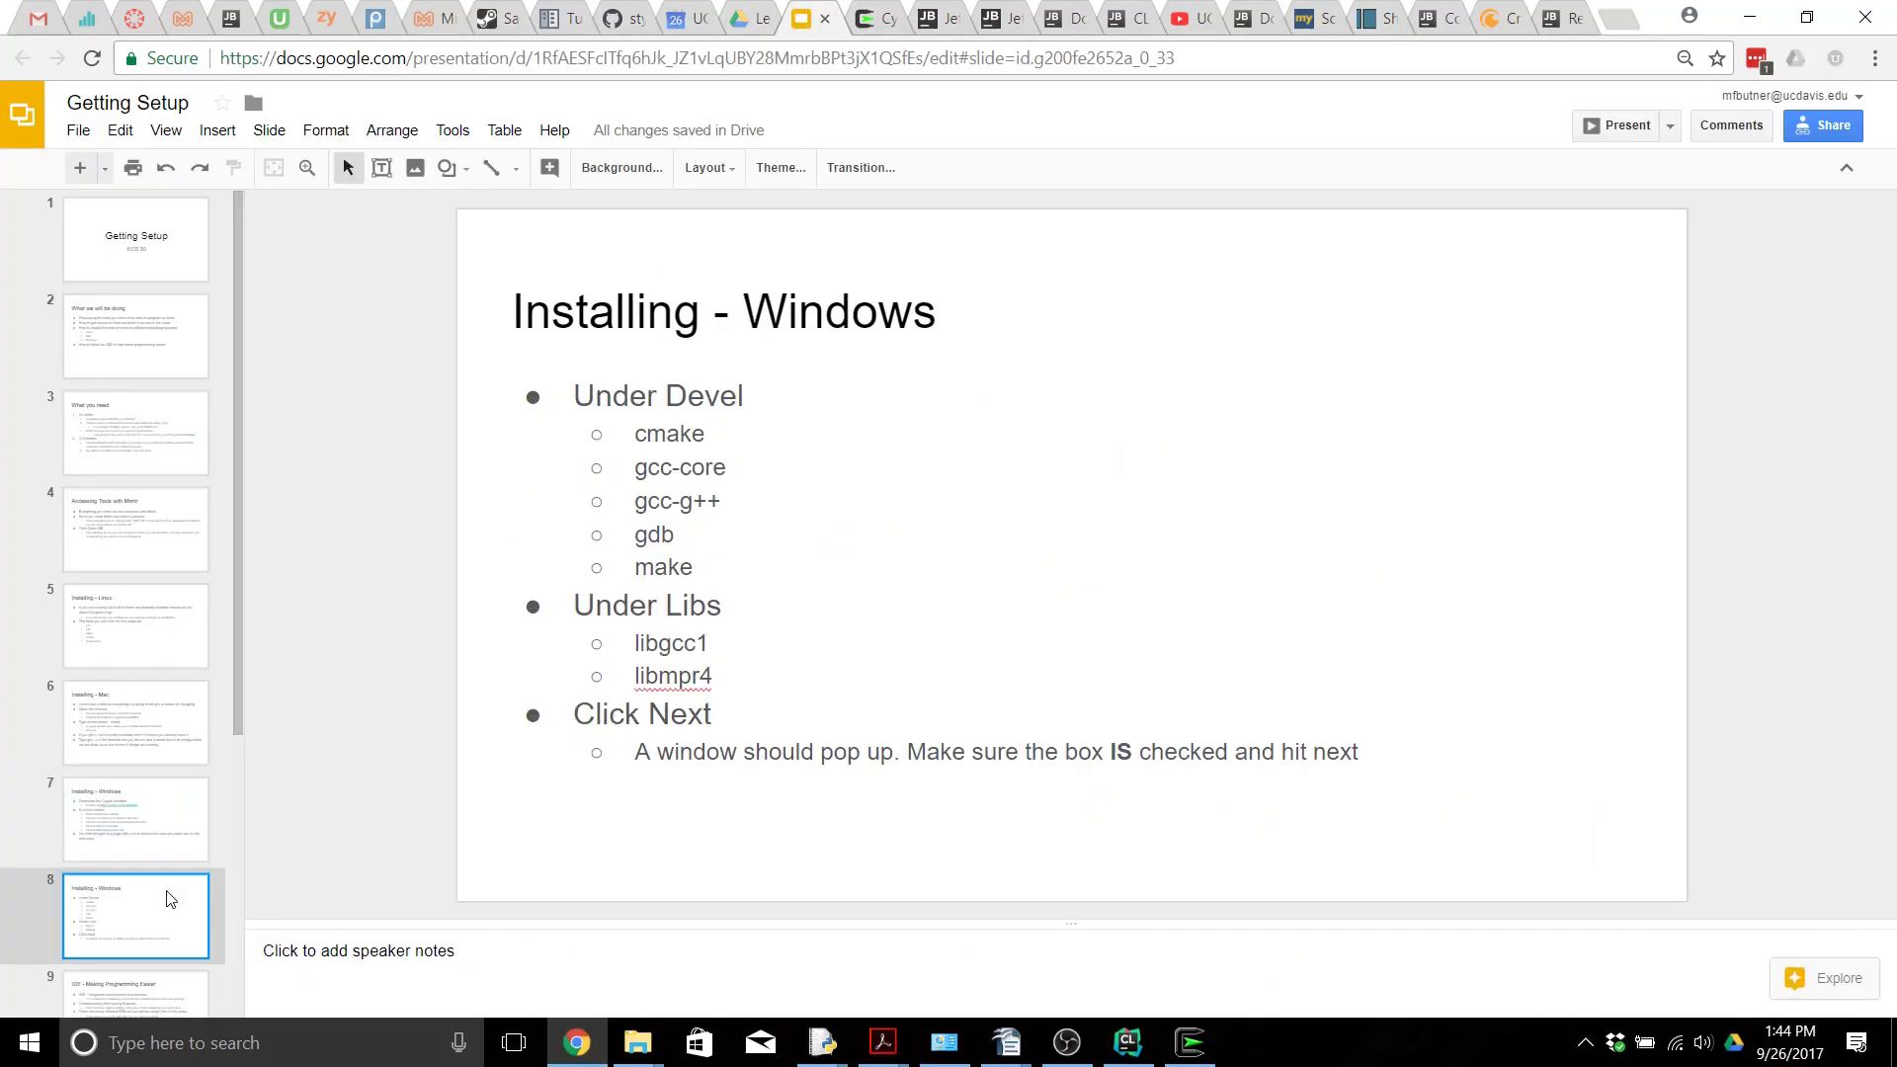
pyautogui.moveTo(707, 480)
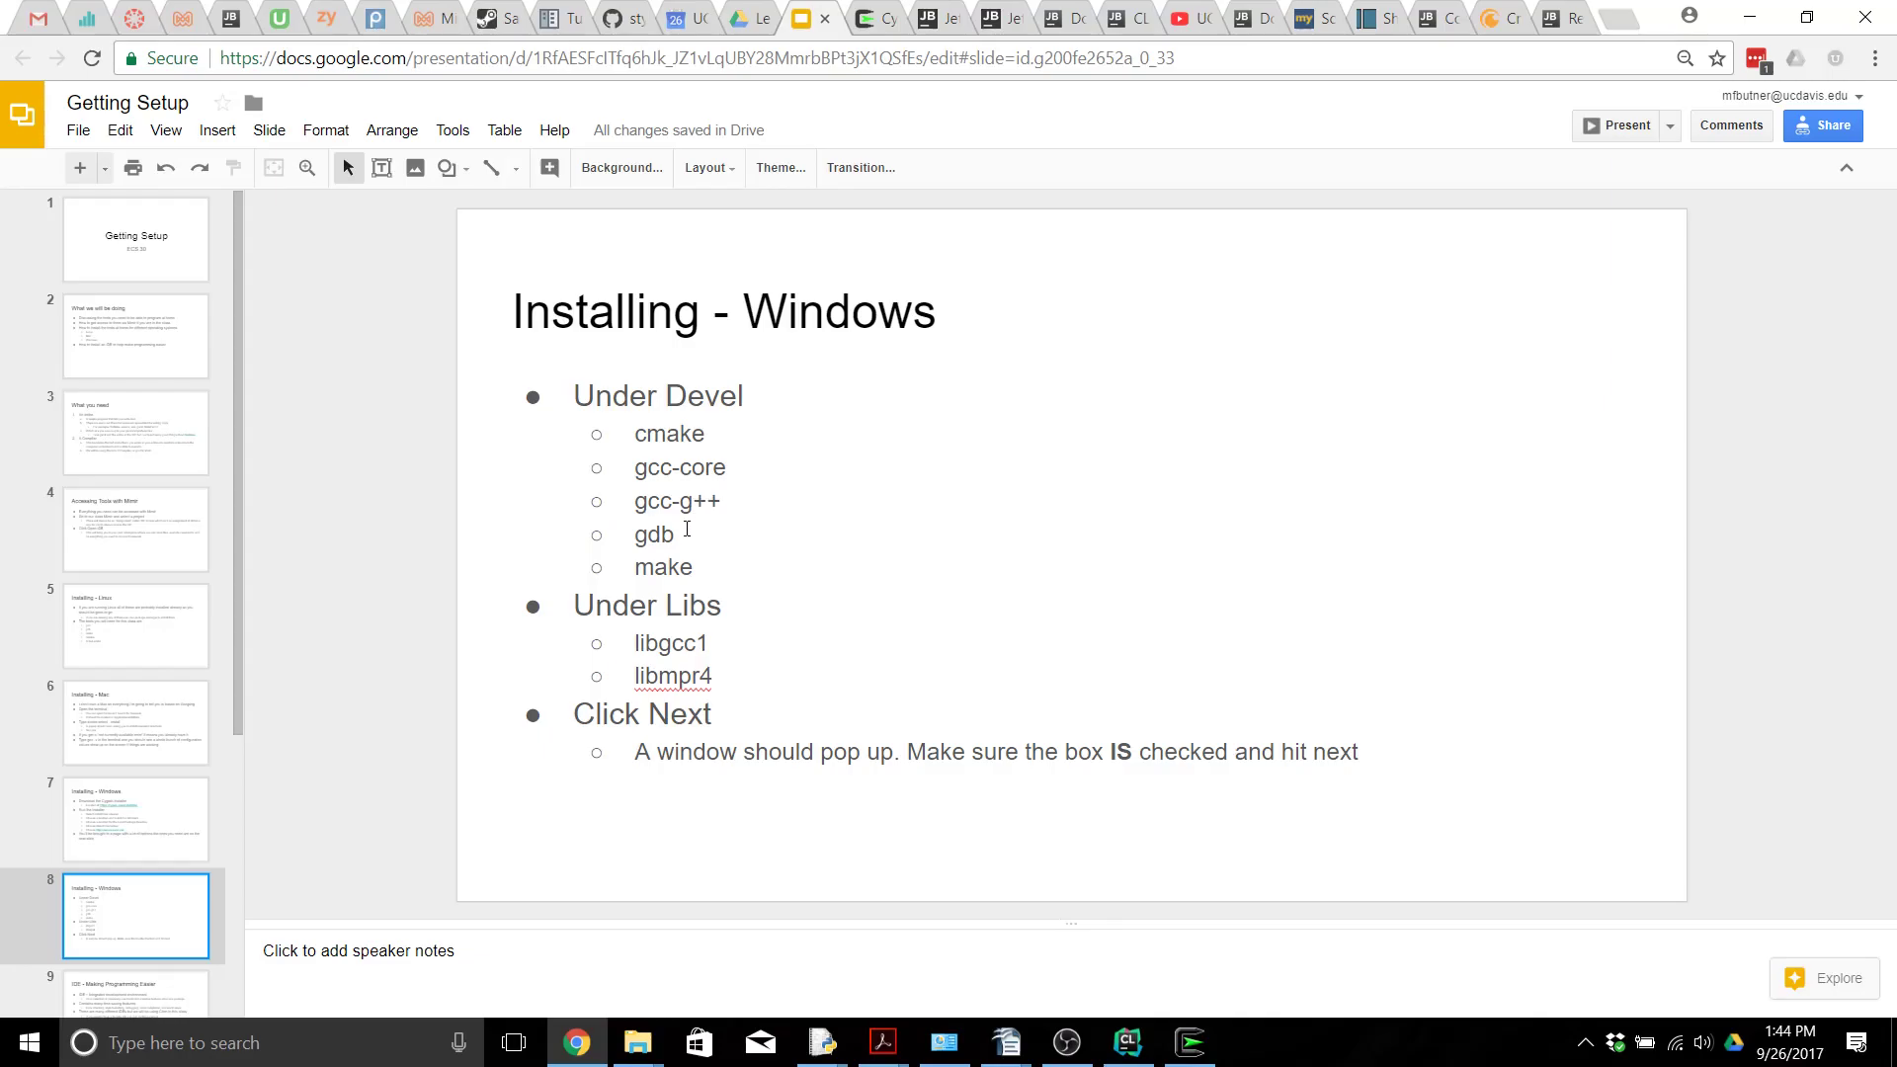
pyautogui.moveTo(747, 572)
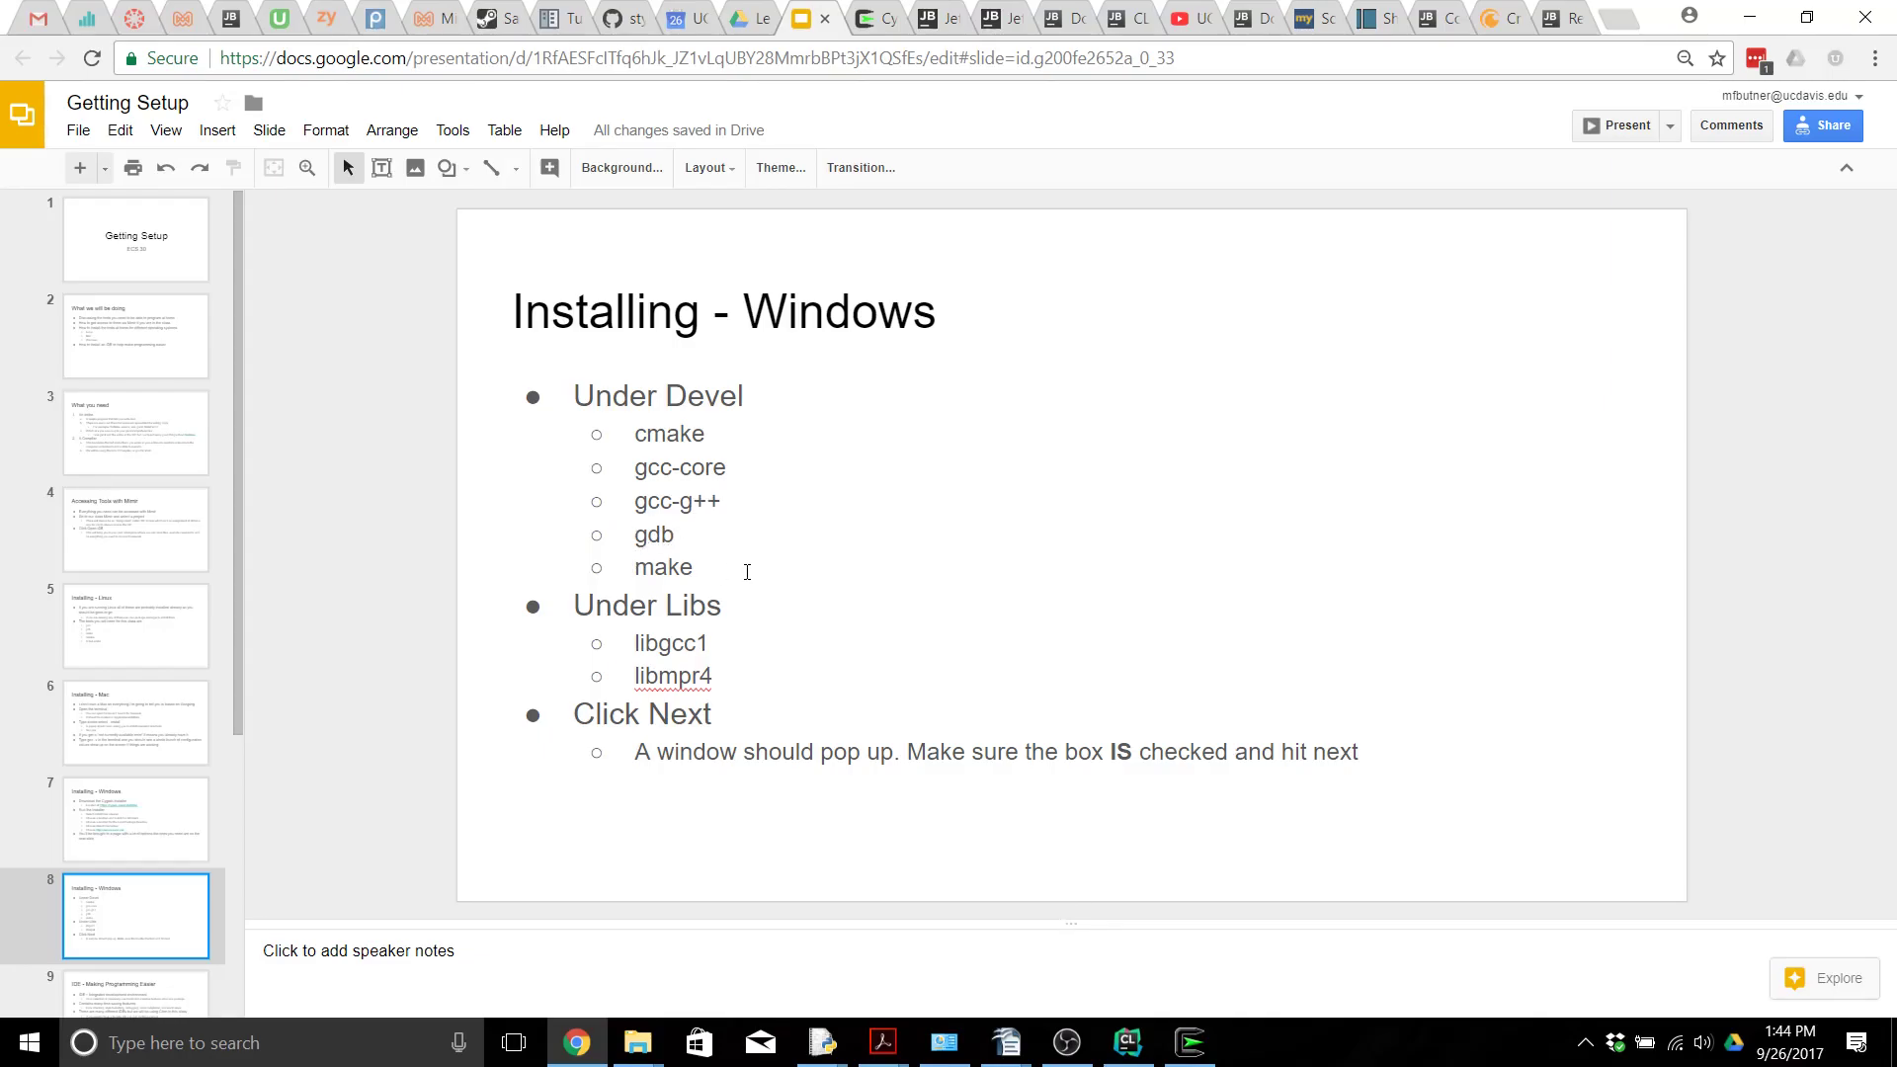
pyautogui.moveTo(650, 374)
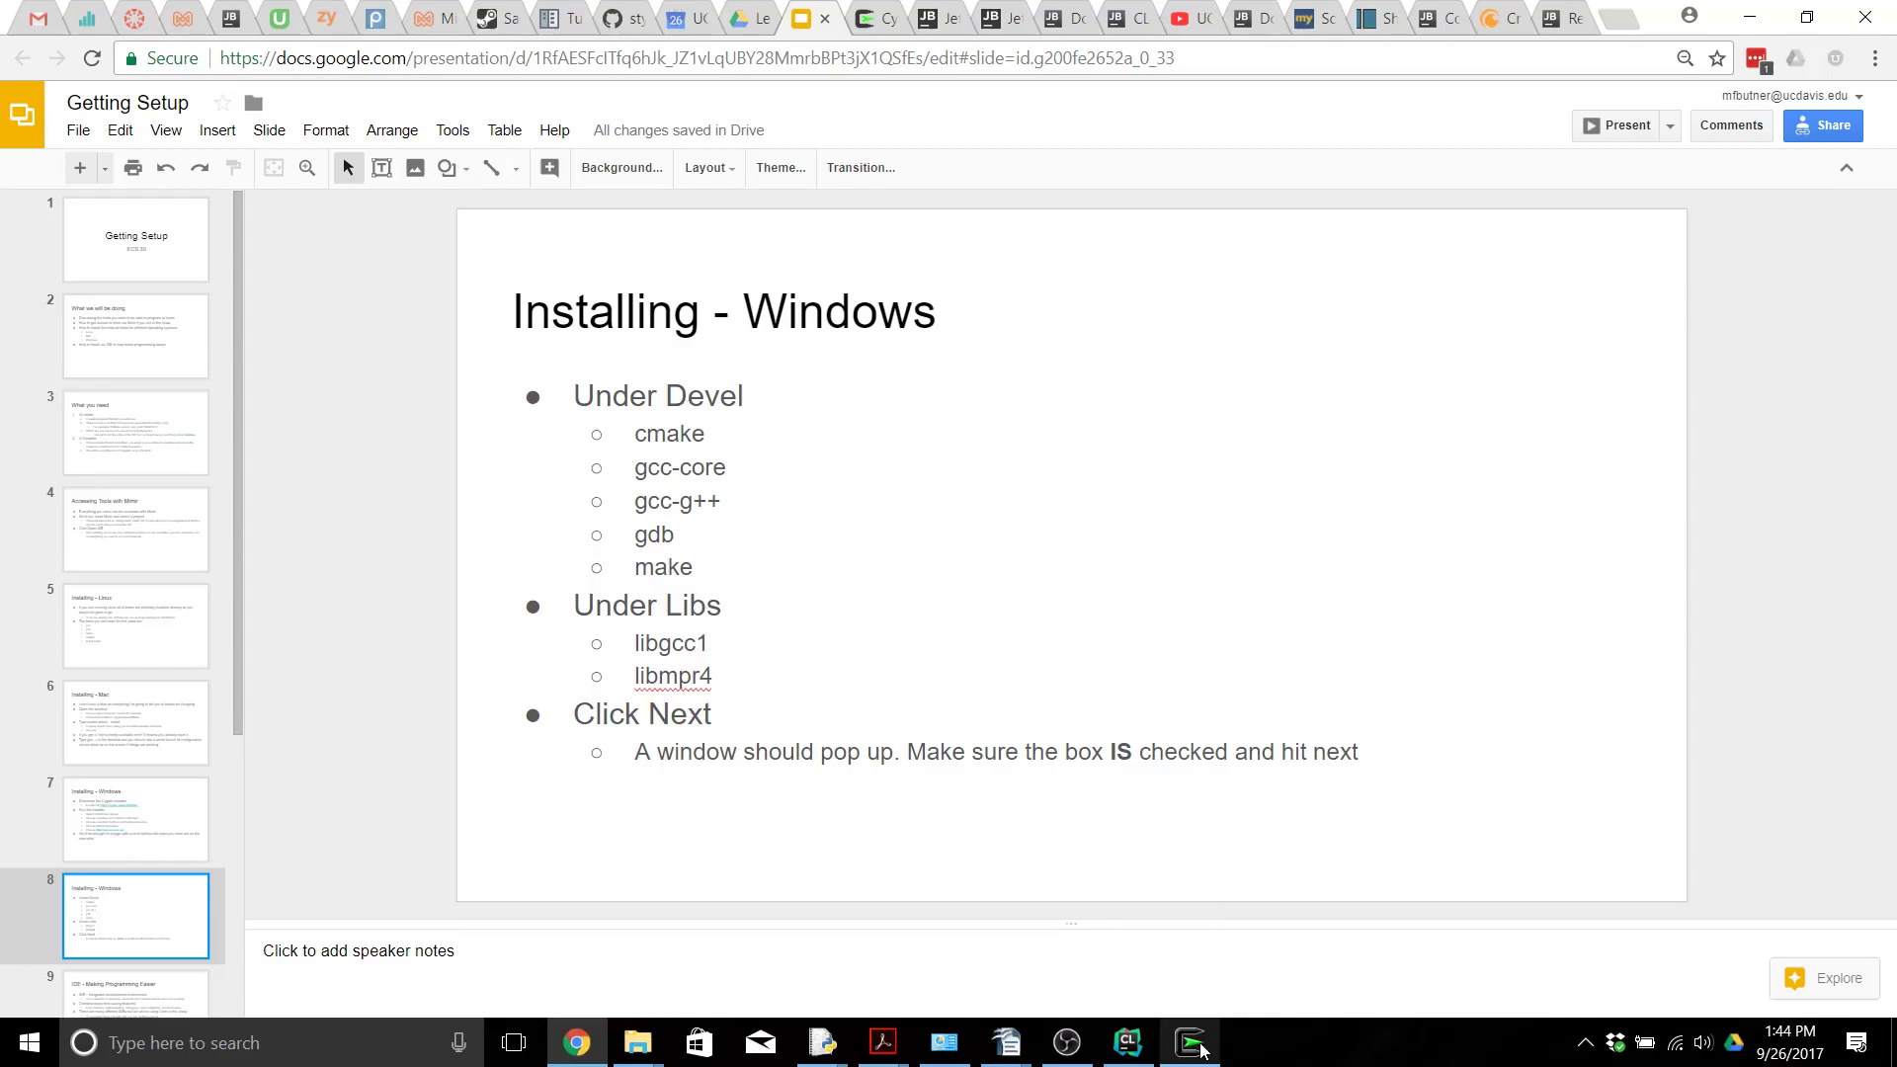
# Step: Switch back to the Cygwin Setup category package list from the taskbar
pyautogui.click(1191, 1041)
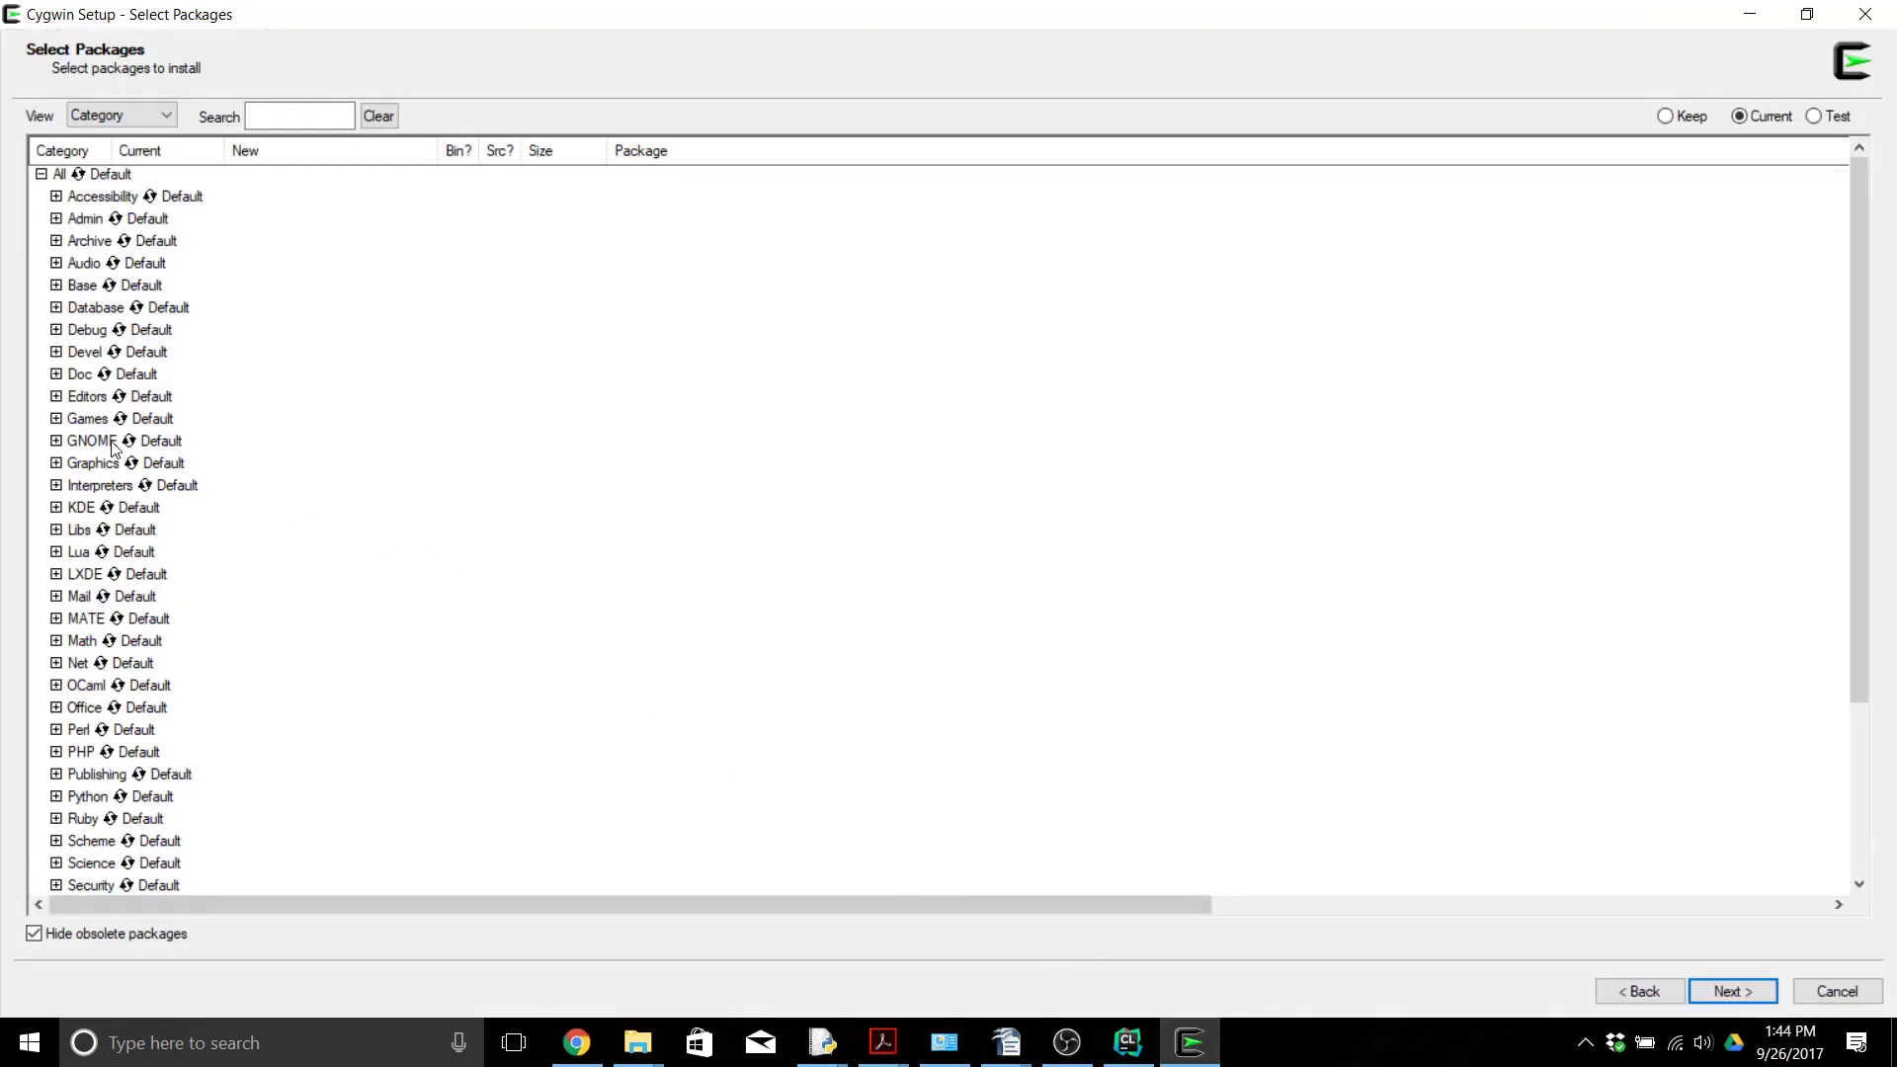
# Step: Expand Devel, confirm cmake 3.6.2-1 is installed and kept, then return to the slides
pyautogui.click(55, 352)
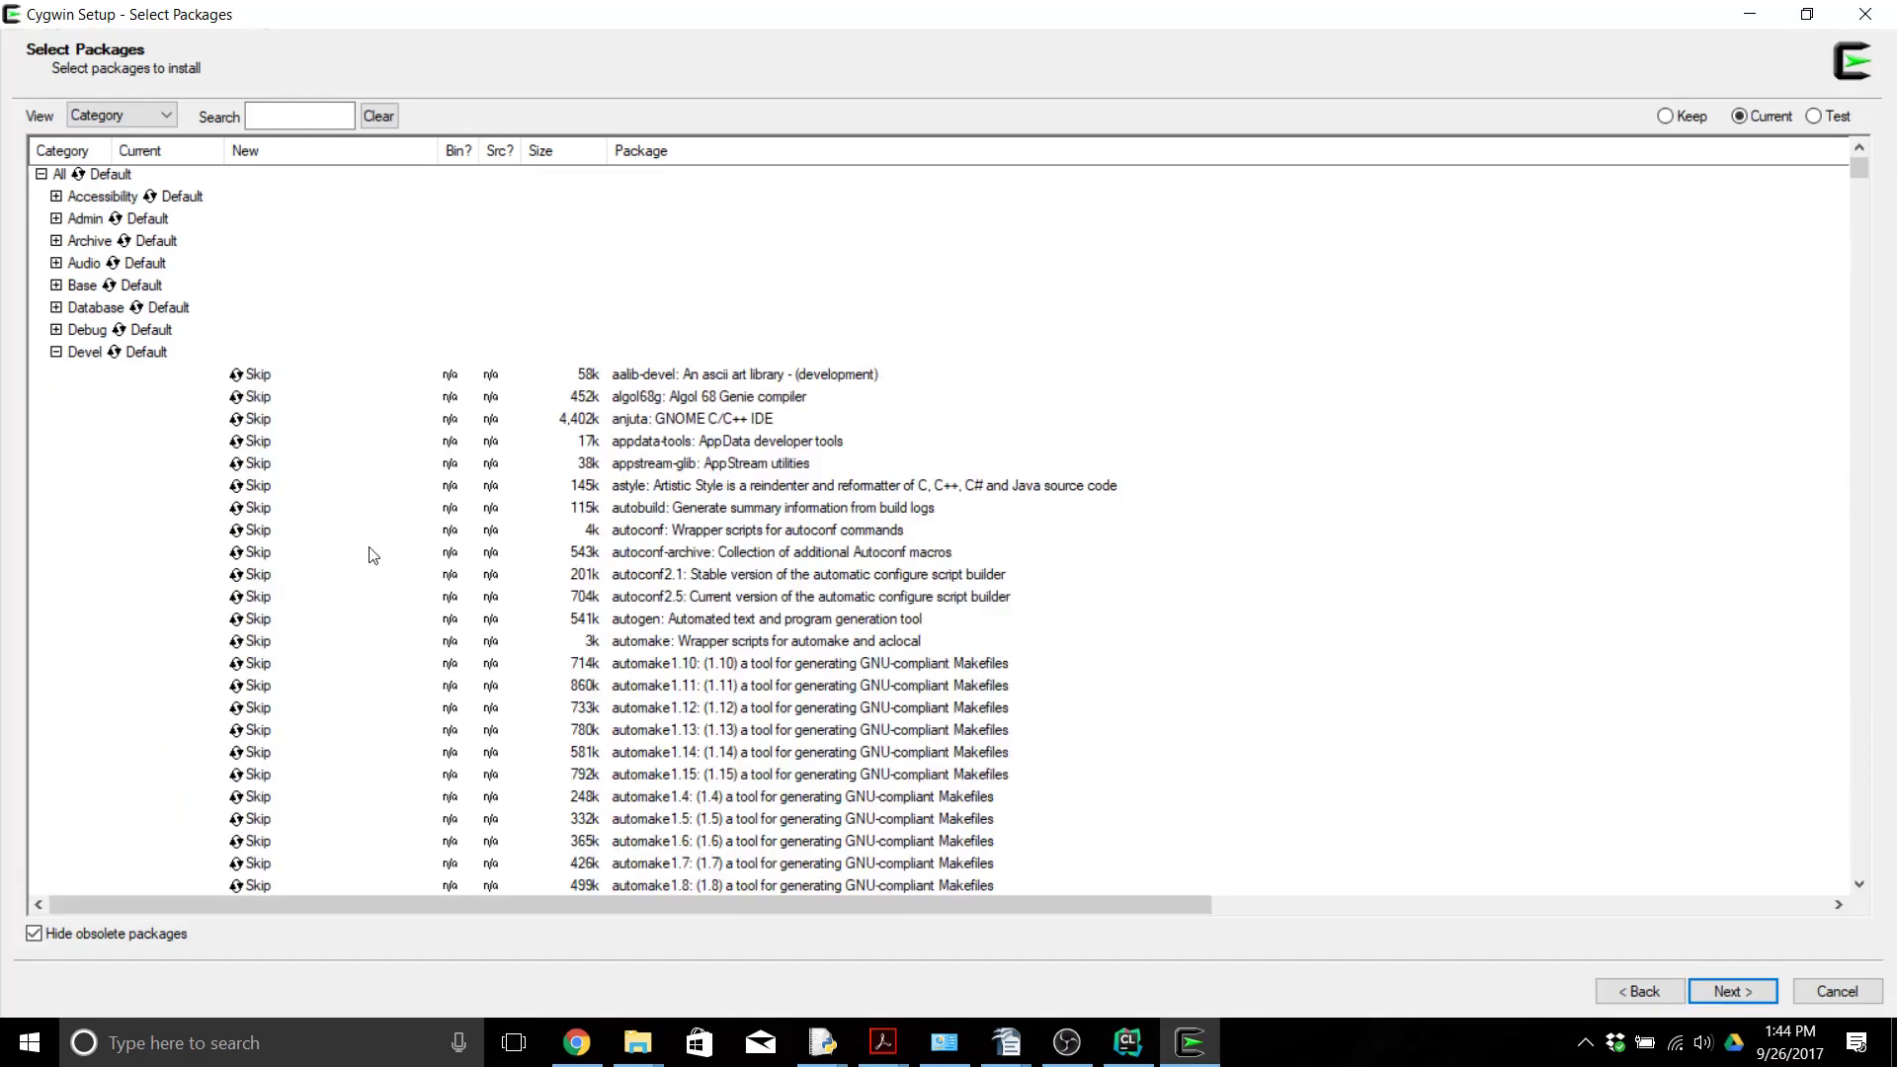
pyautogui.scroll(-3)
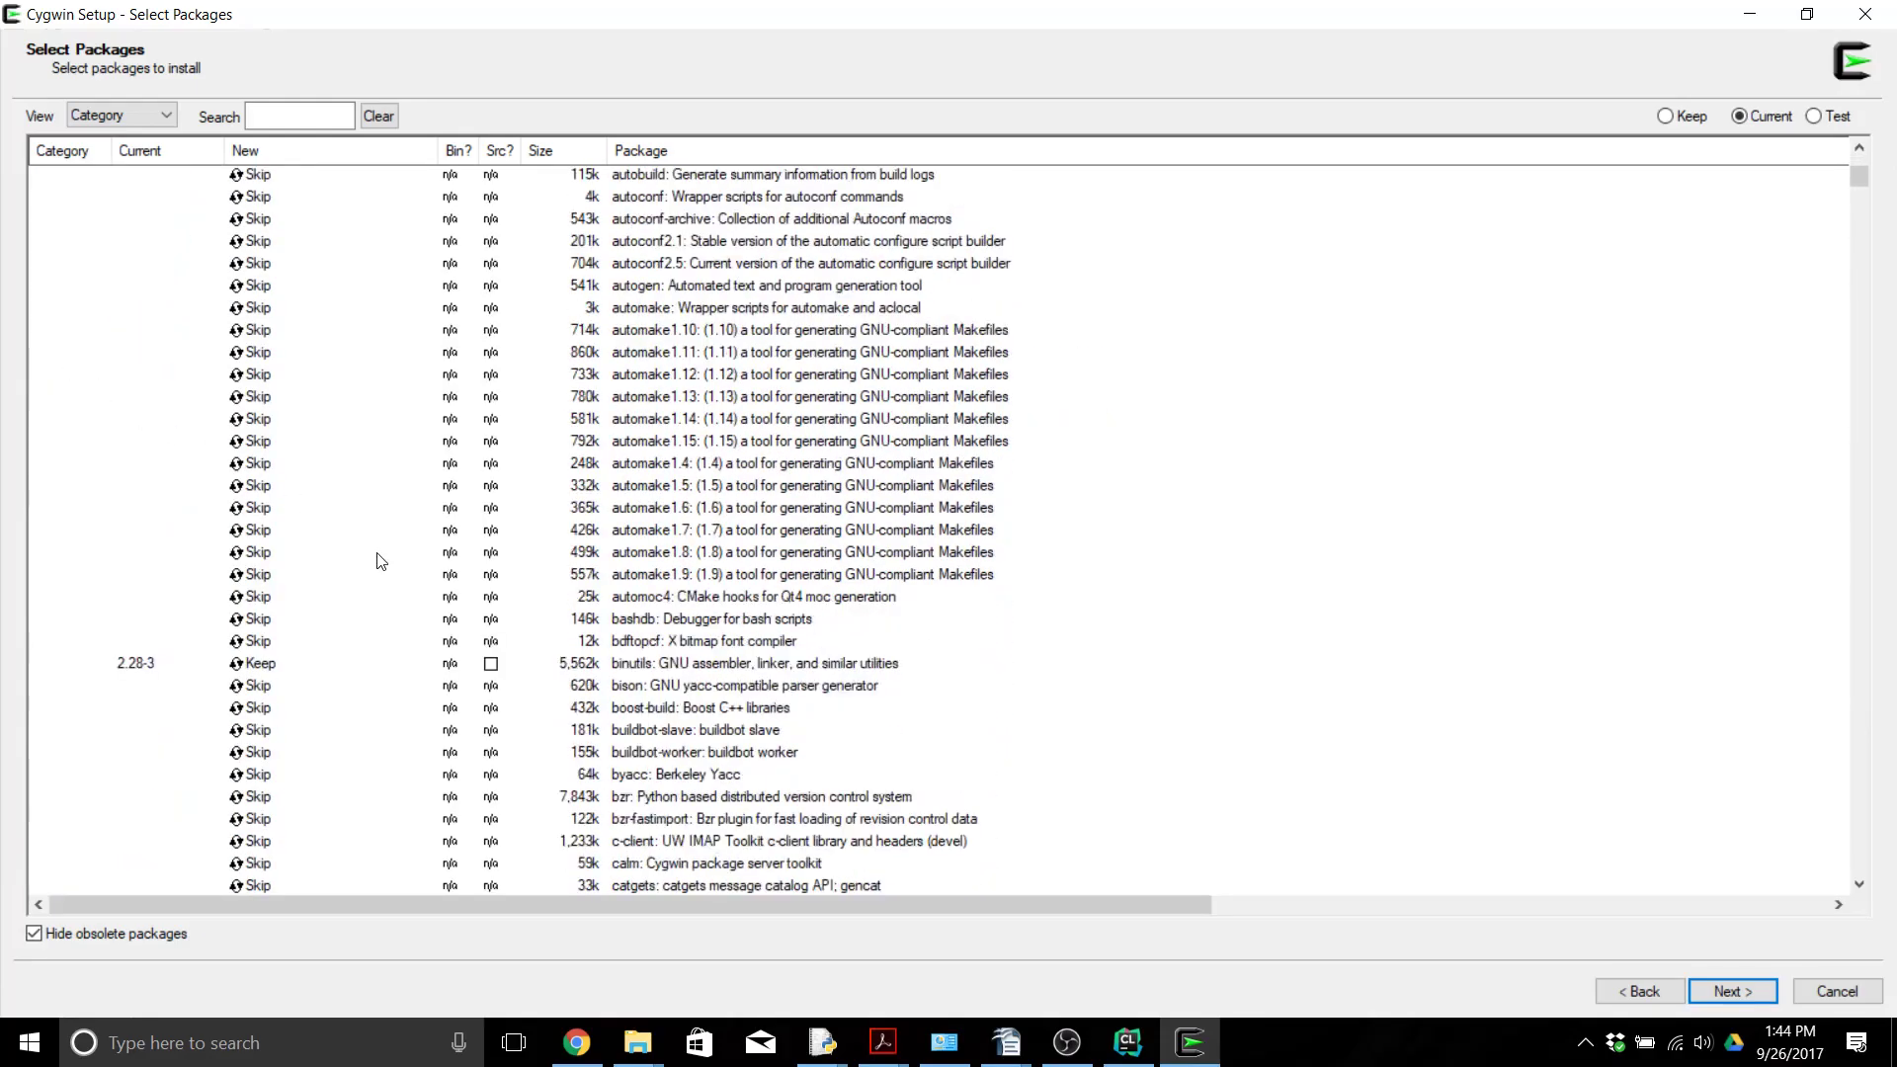
pyautogui.scroll(-3)
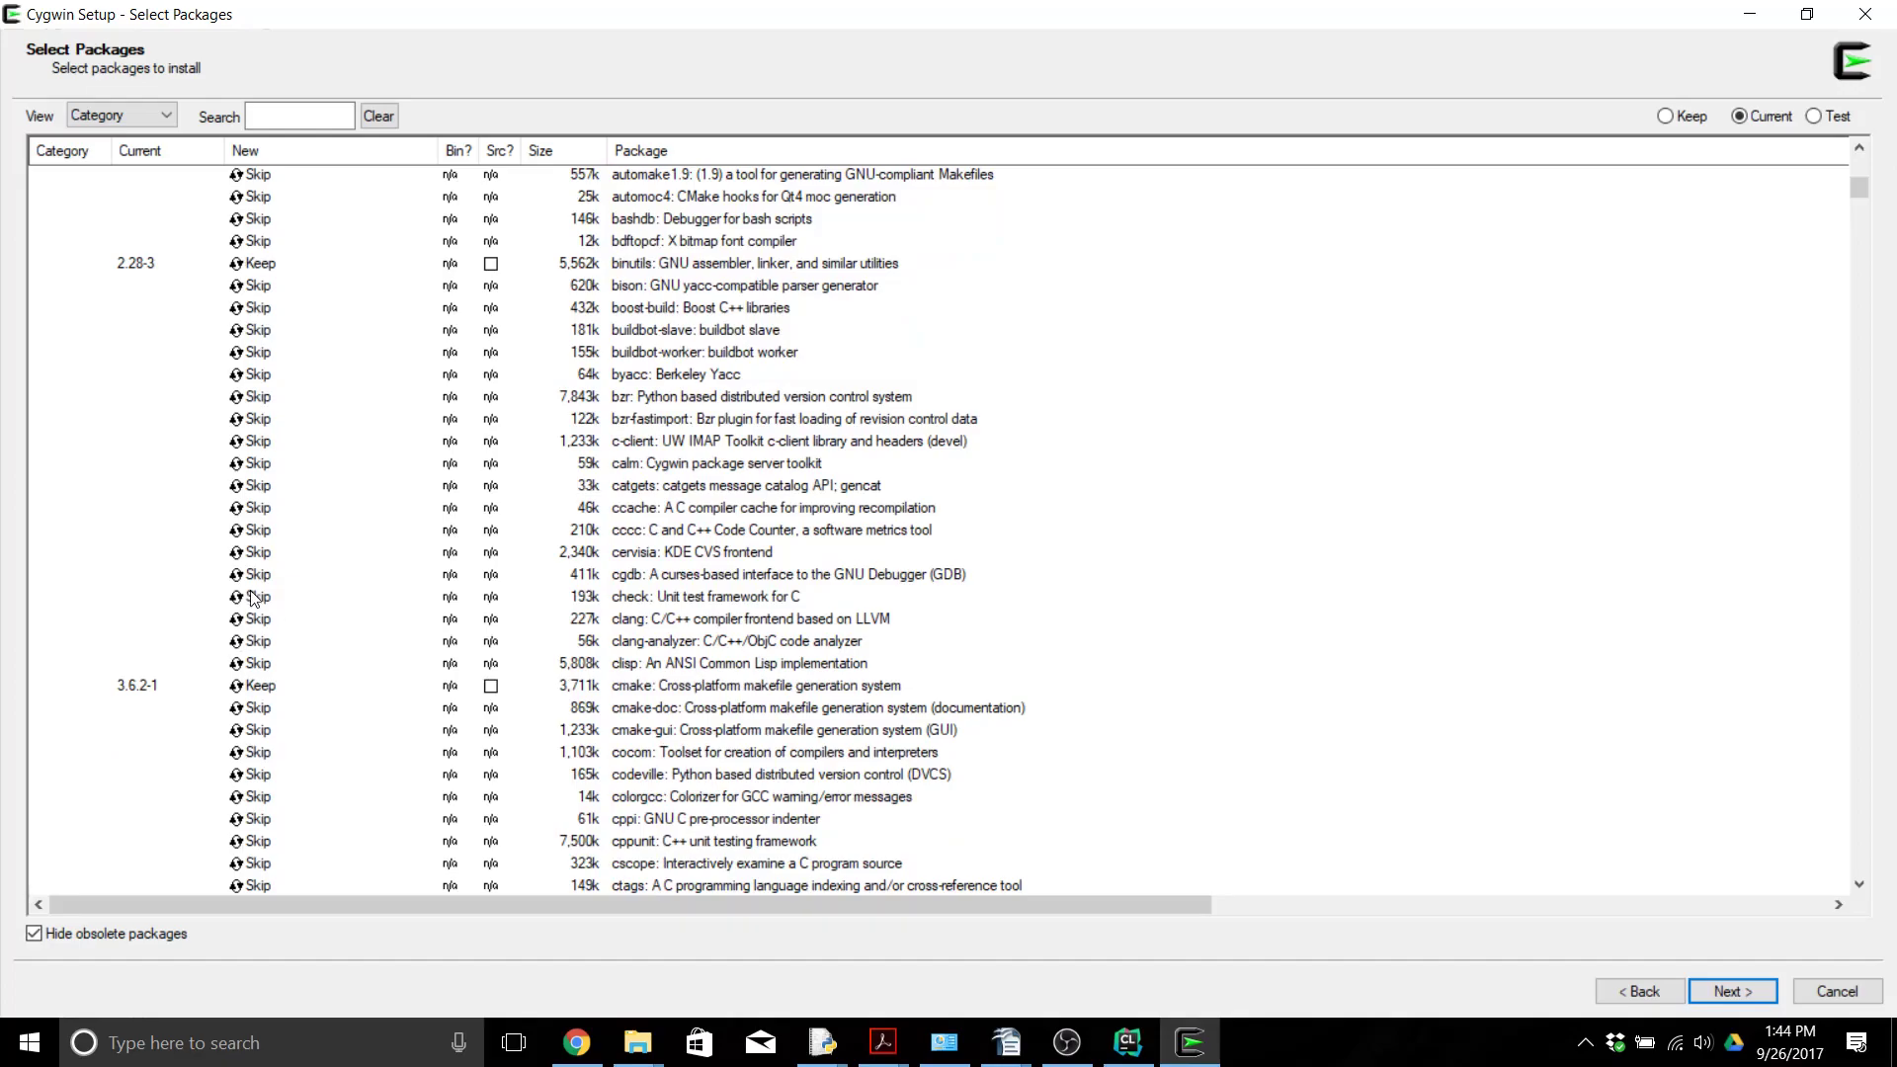
pyautogui.moveTo(259, 800)
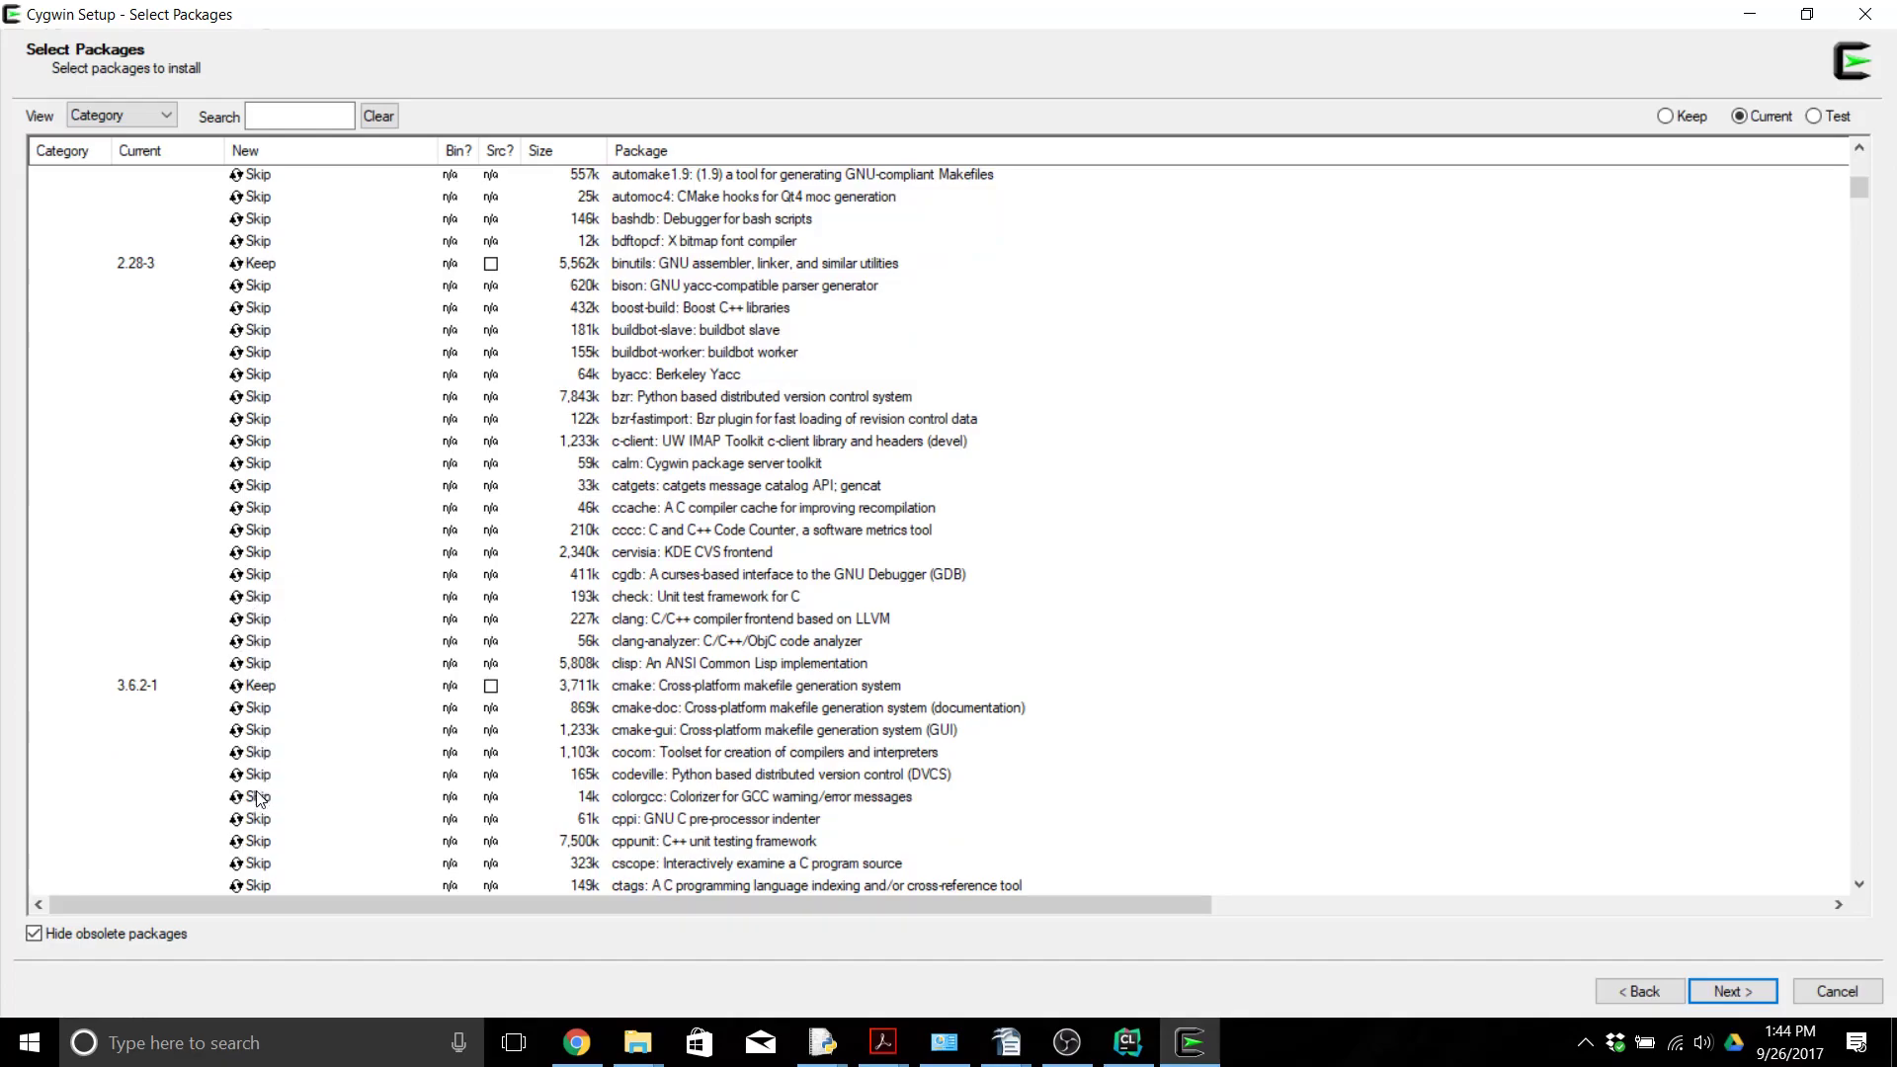
pyautogui.moveTo(223, 691)
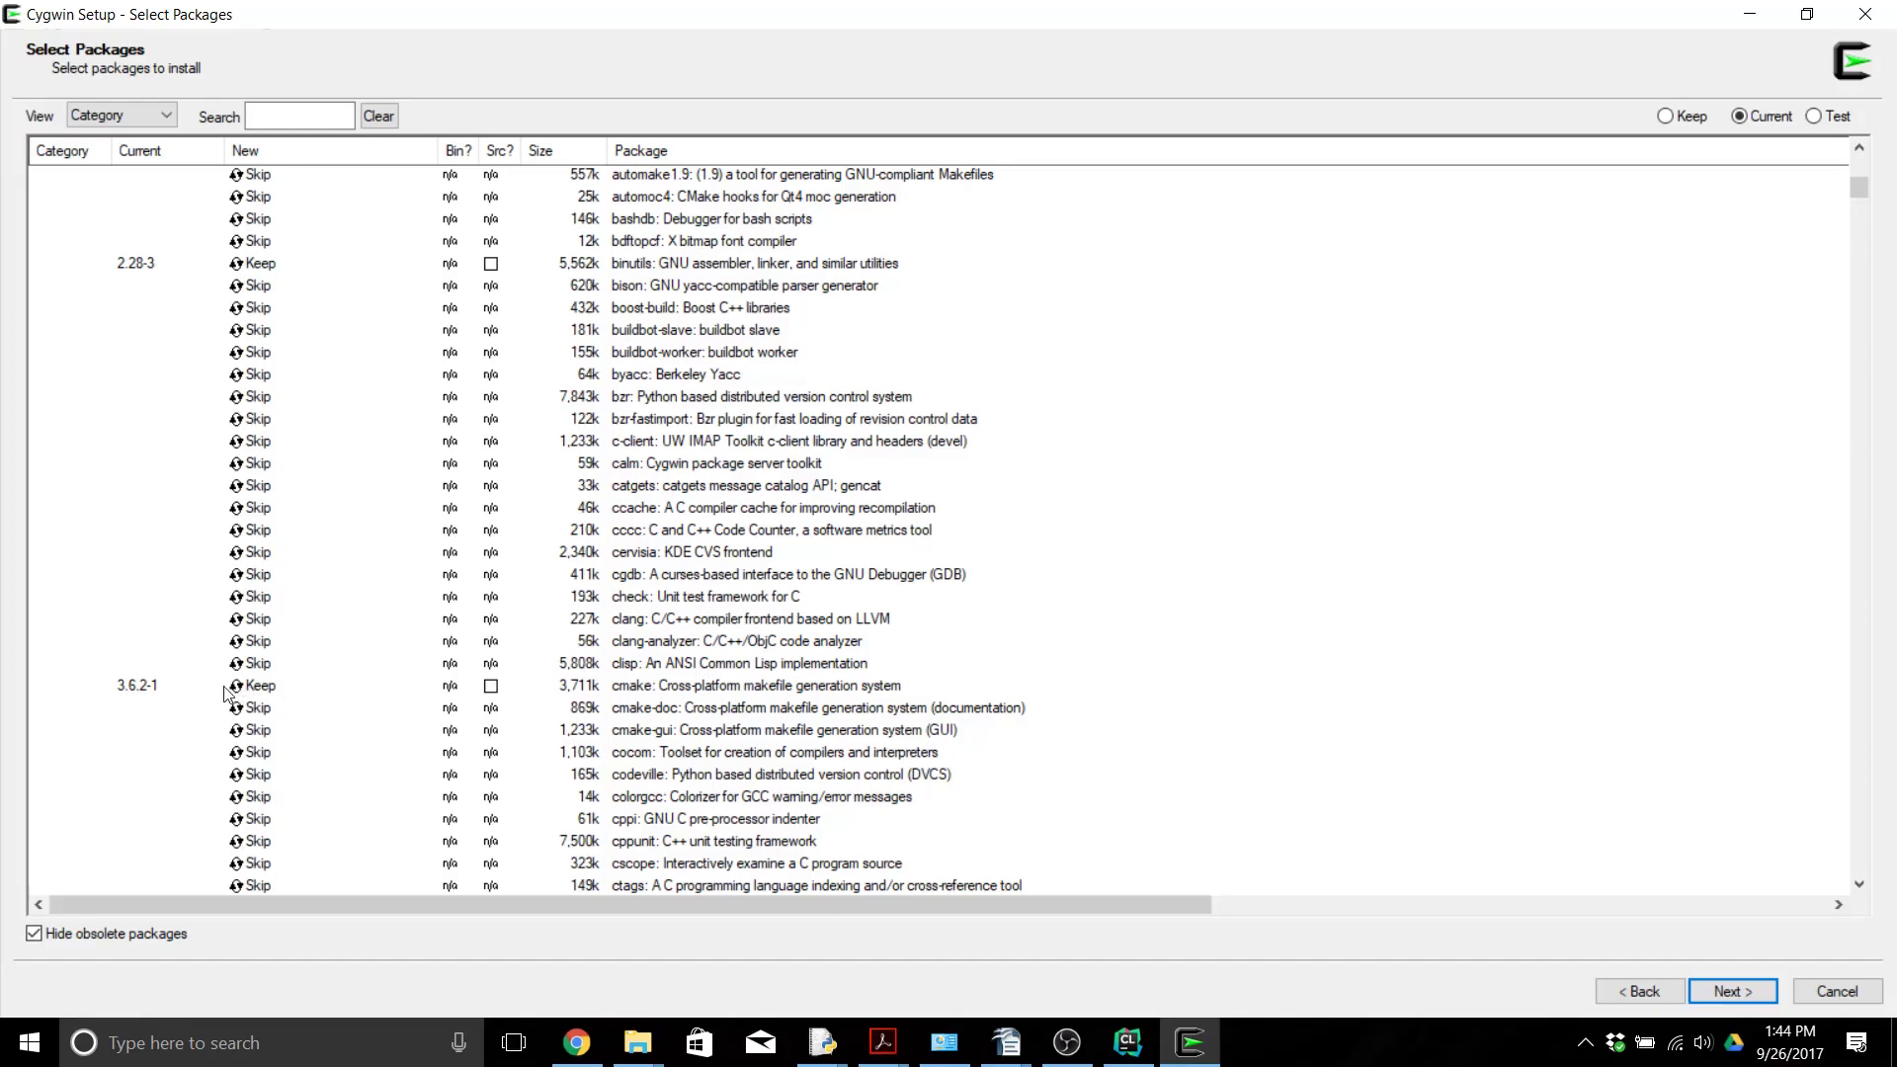
pyautogui.moveTo(250, 685)
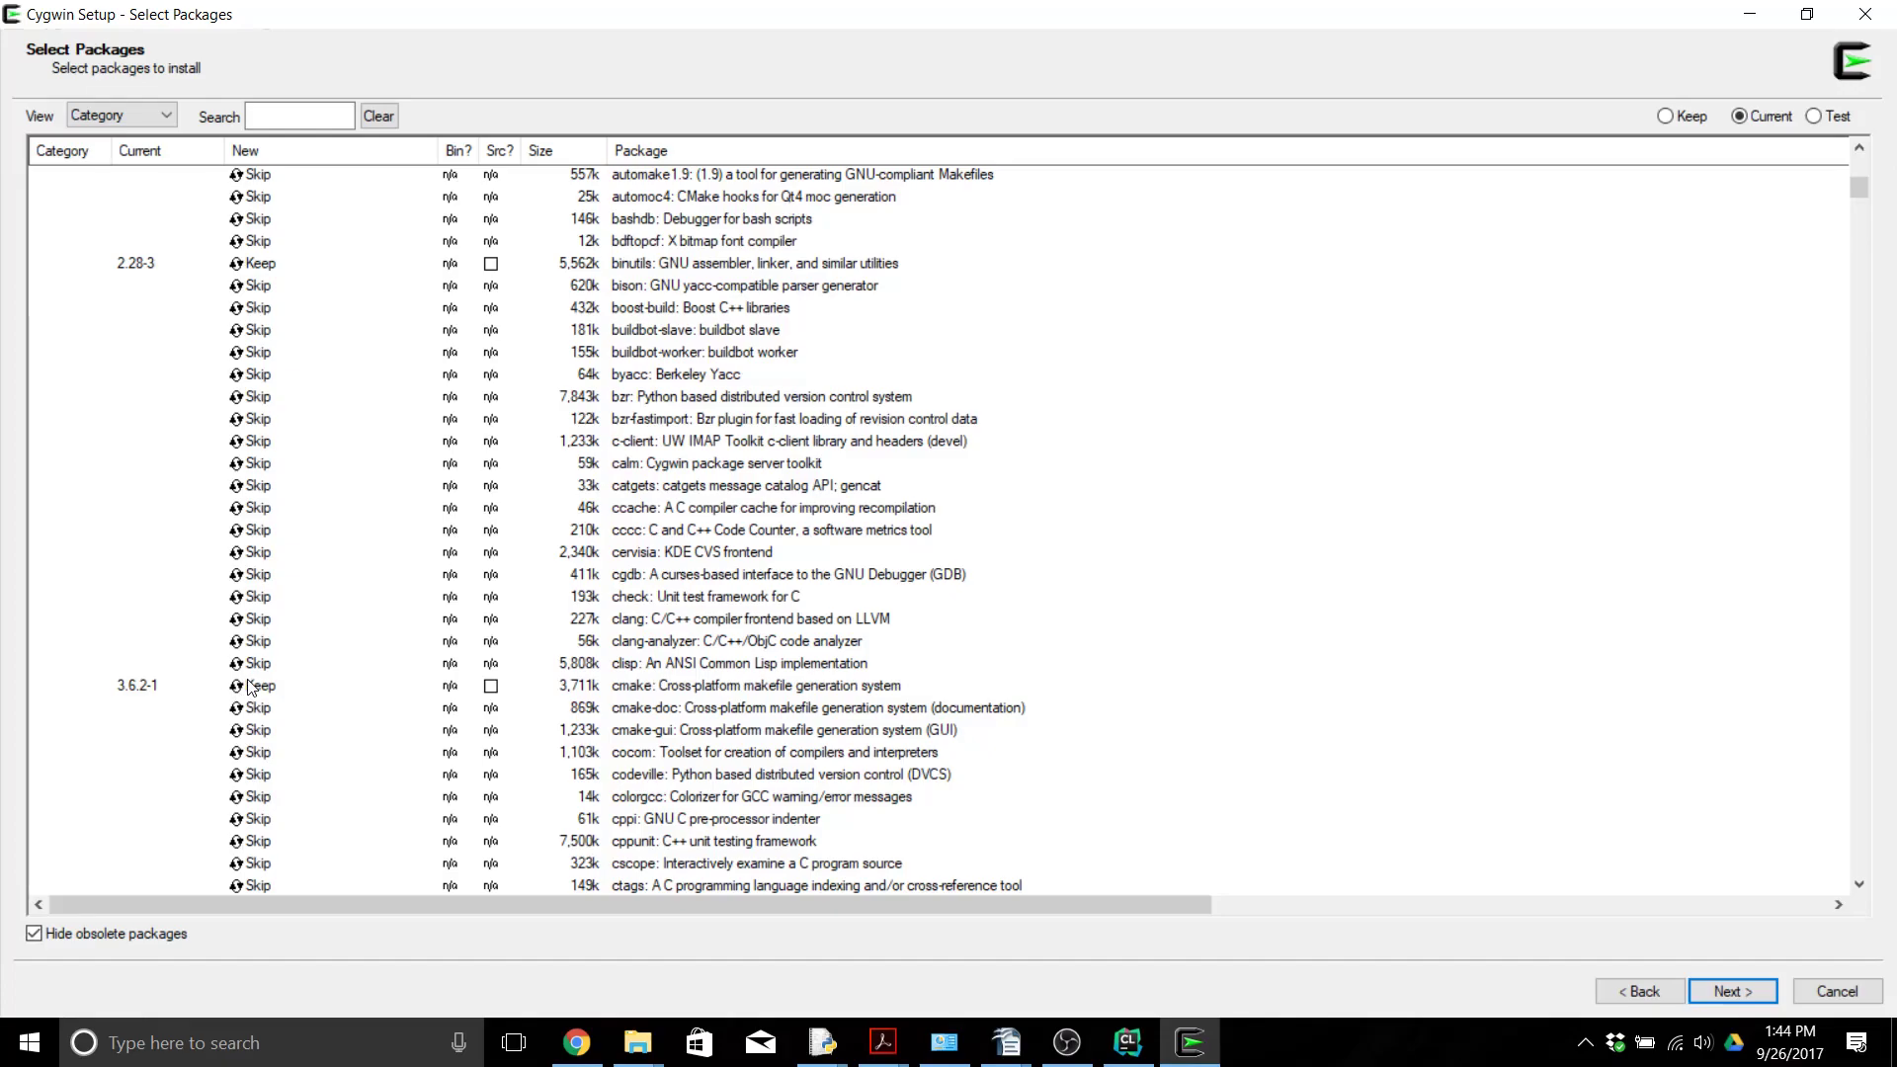
pyautogui.click(253, 663)
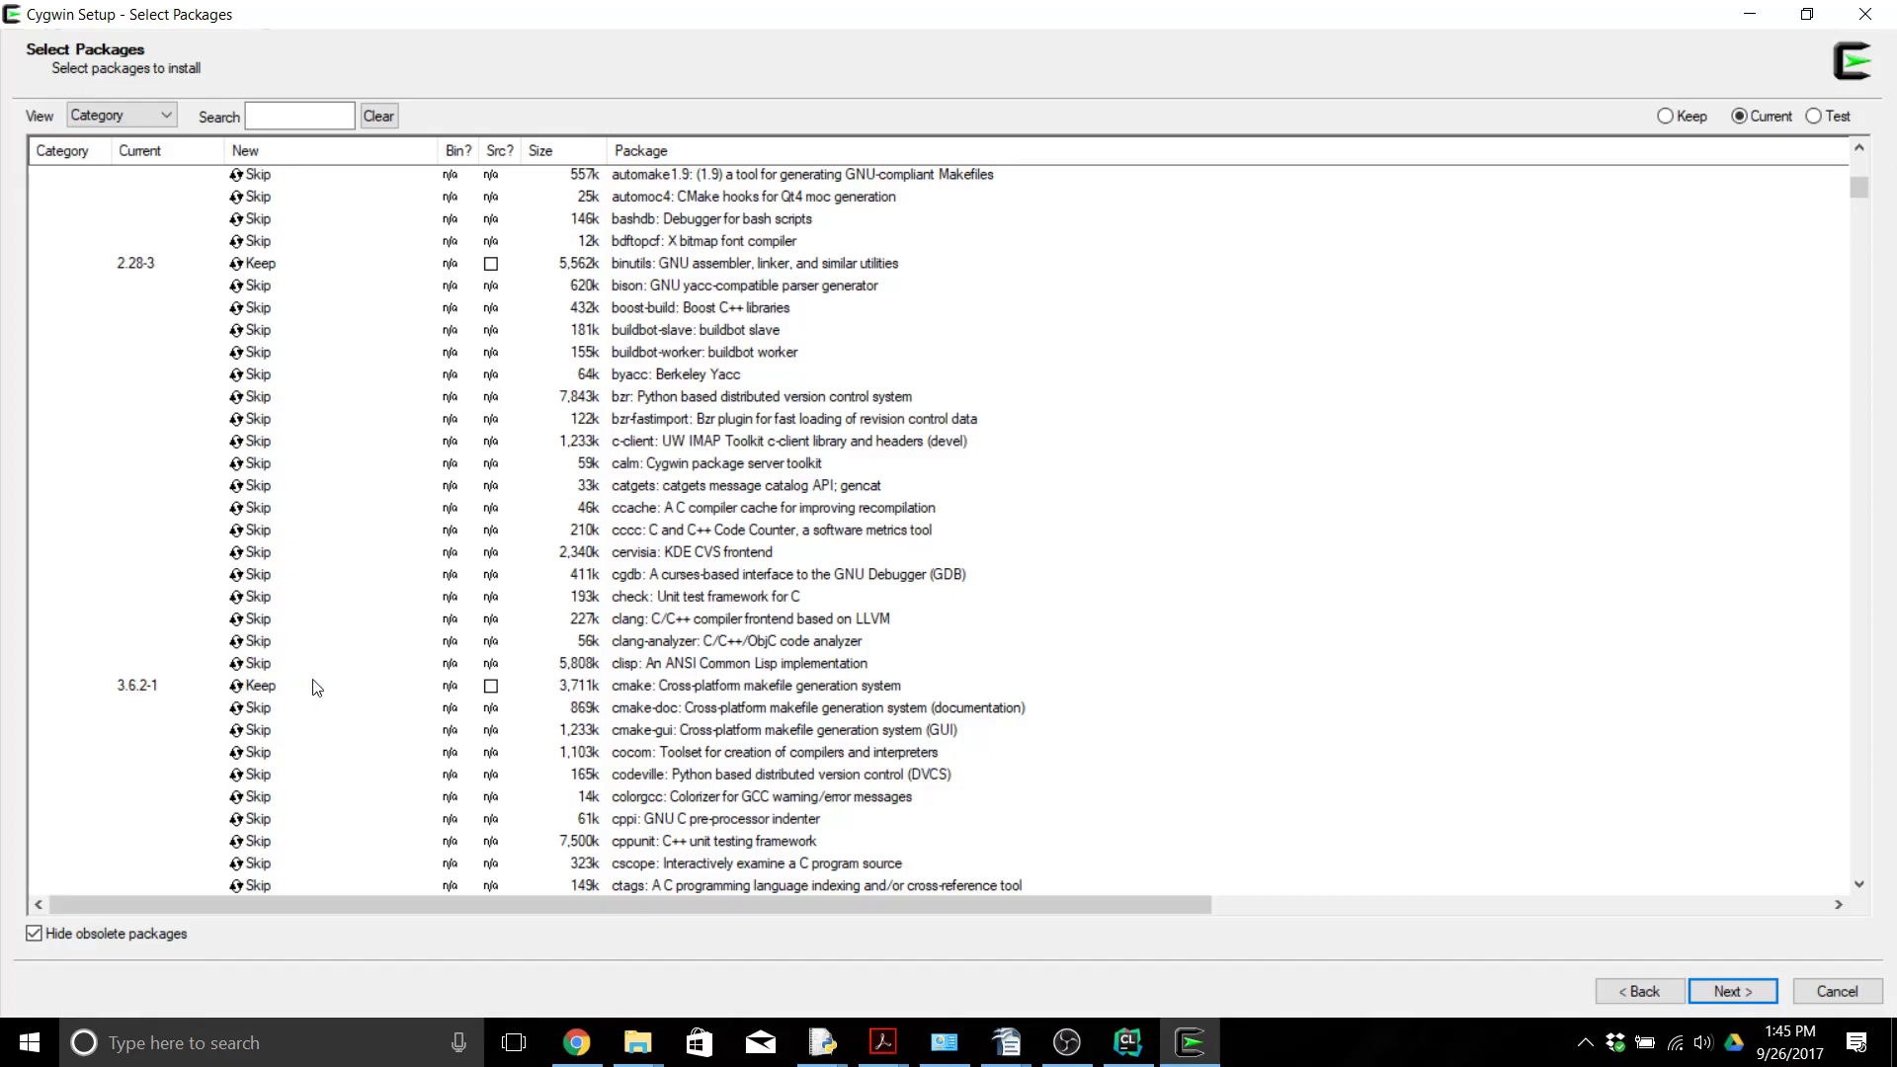
pyautogui.moveTo(324, 686)
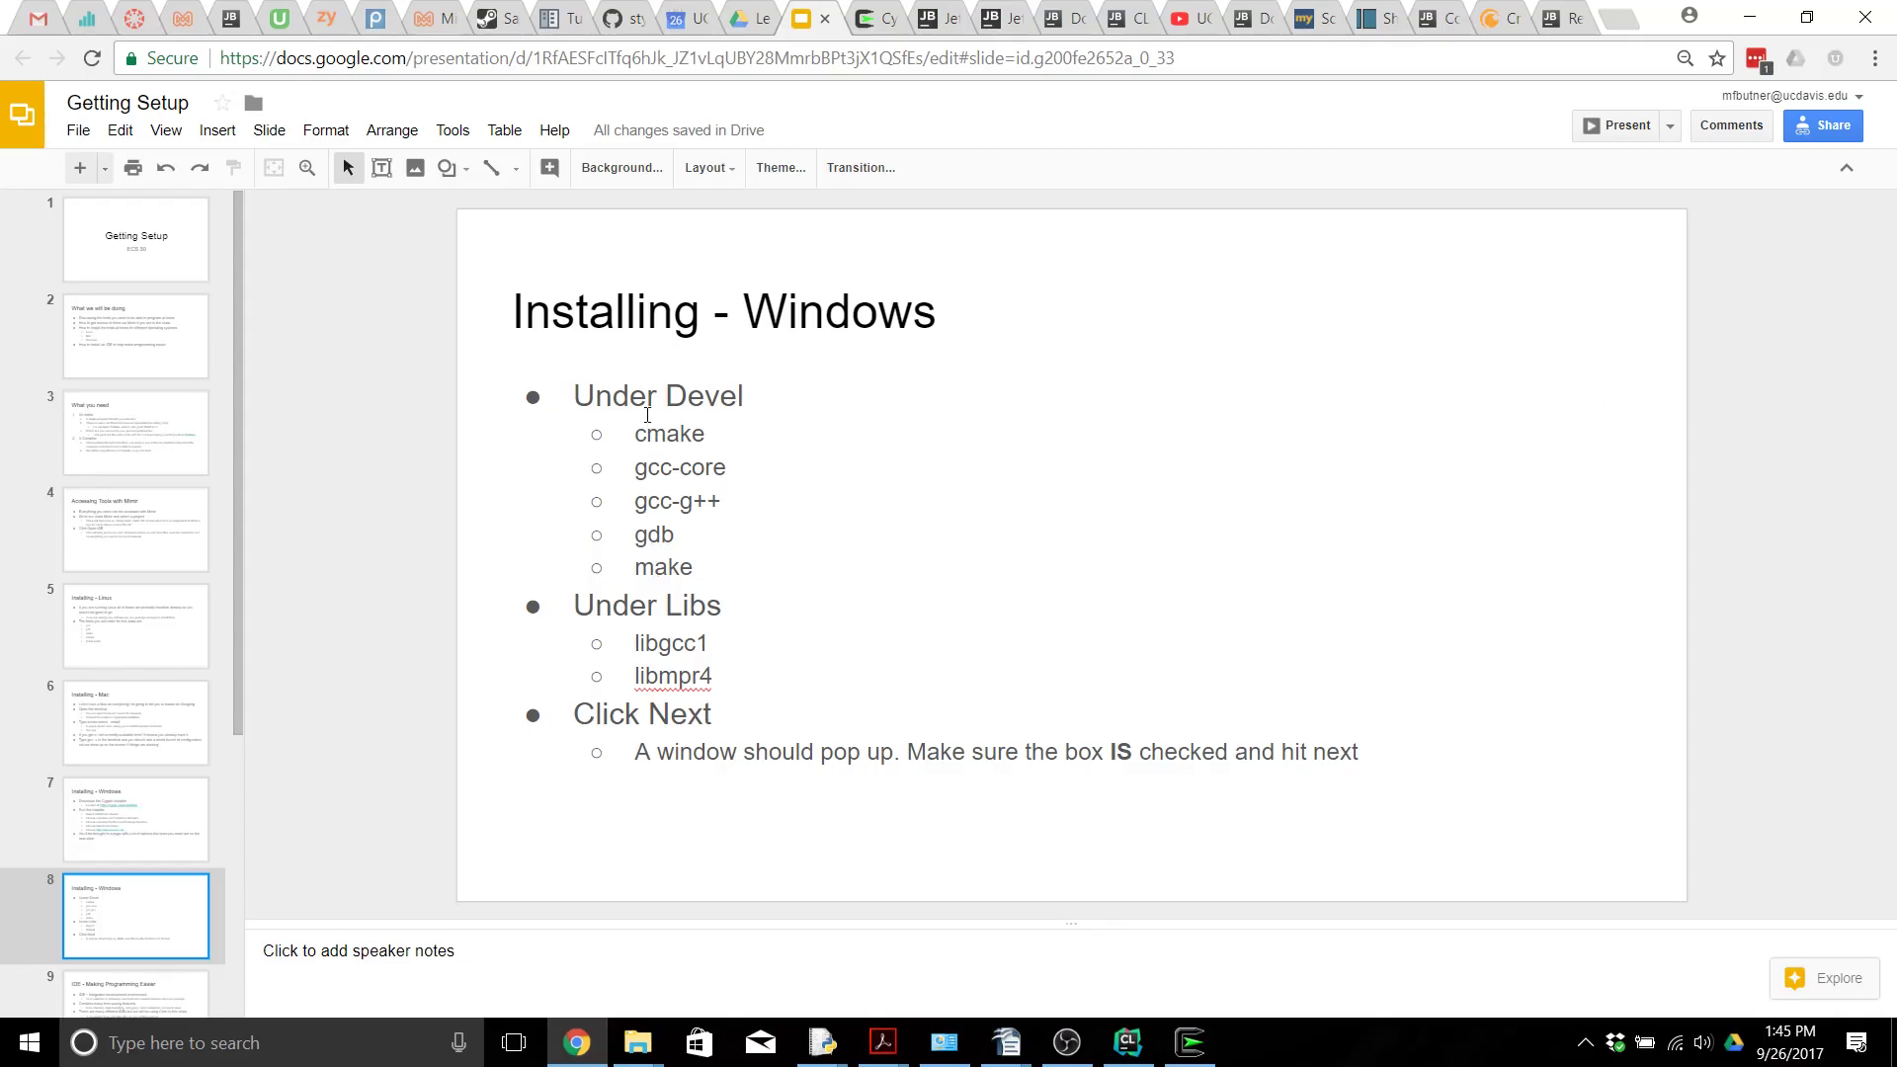
pyautogui.moveTo(638, 569)
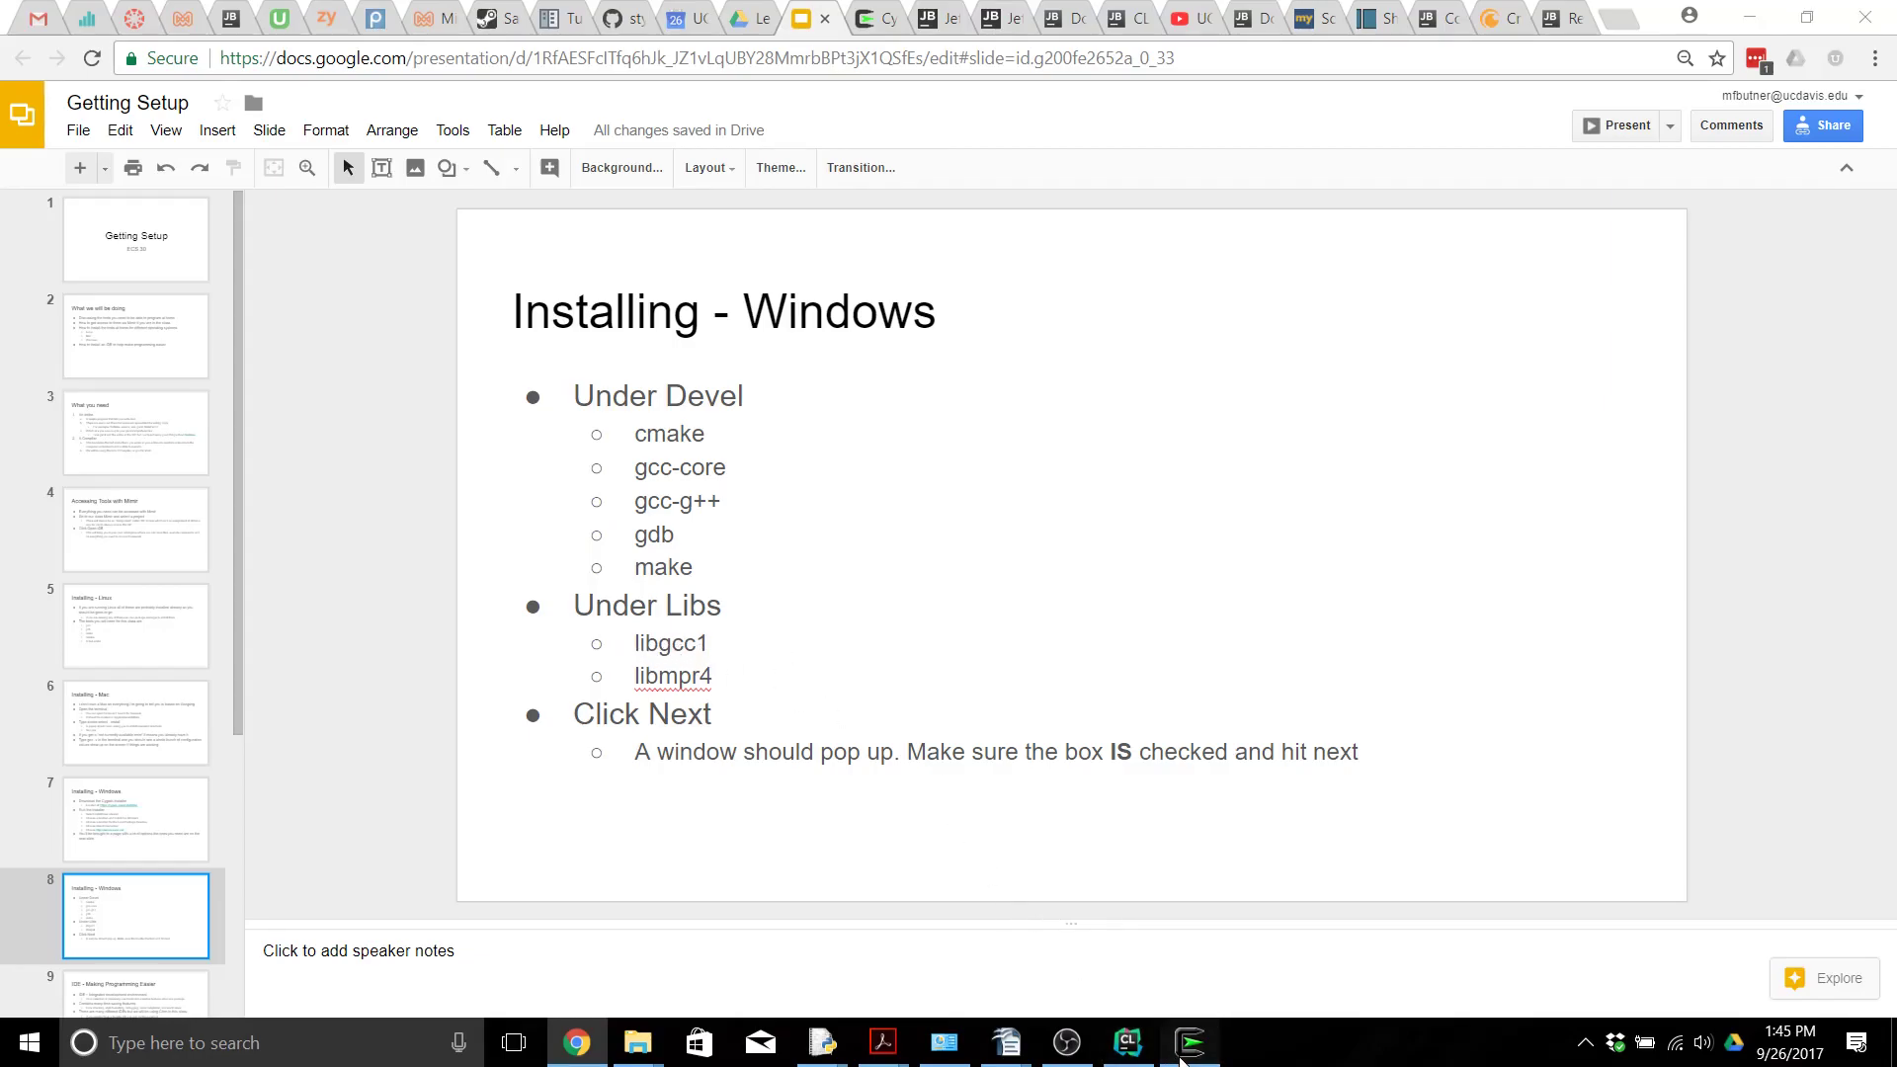
# Step: After reviewing the slide's Devel and Libs checklist, return to Cygwin Setup
pyautogui.click(1189, 1041)
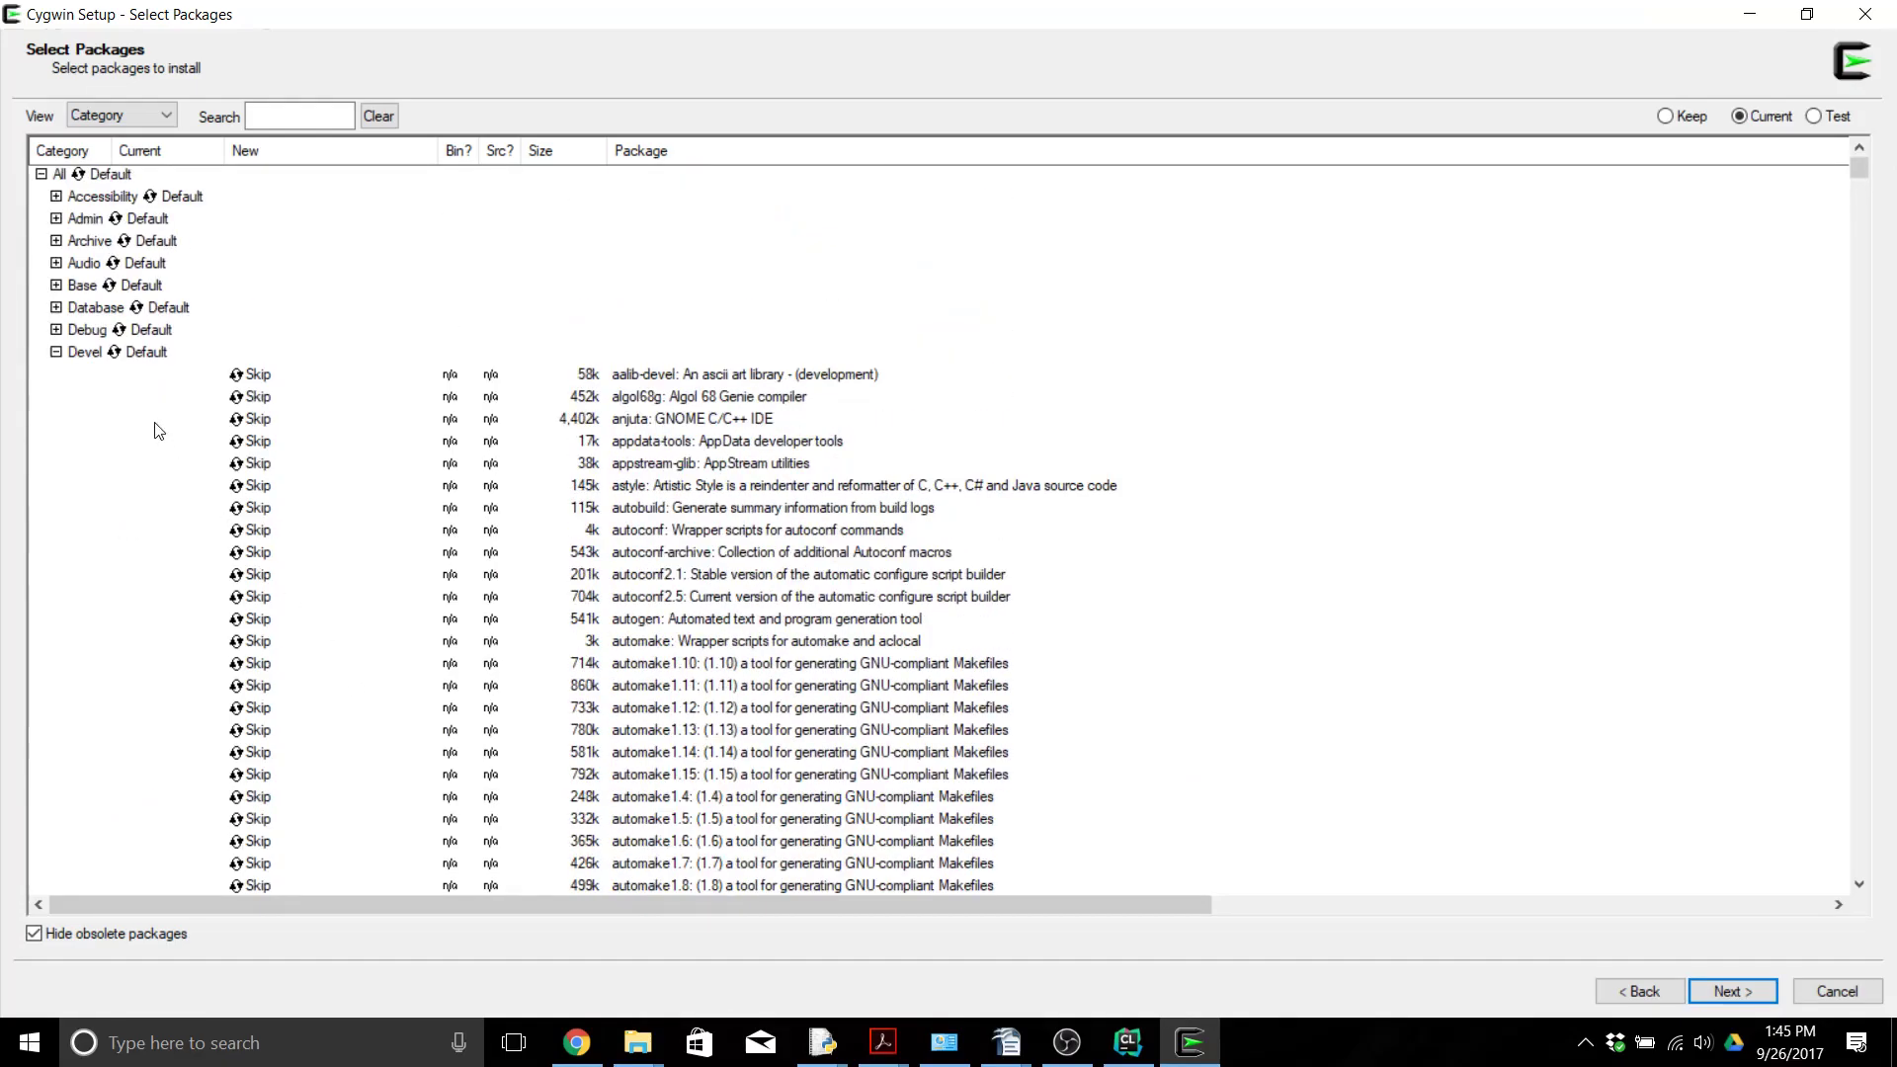
# Step: Collapse Devel and expand the Libs category to view its library packages
pyautogui.click(57, 352)
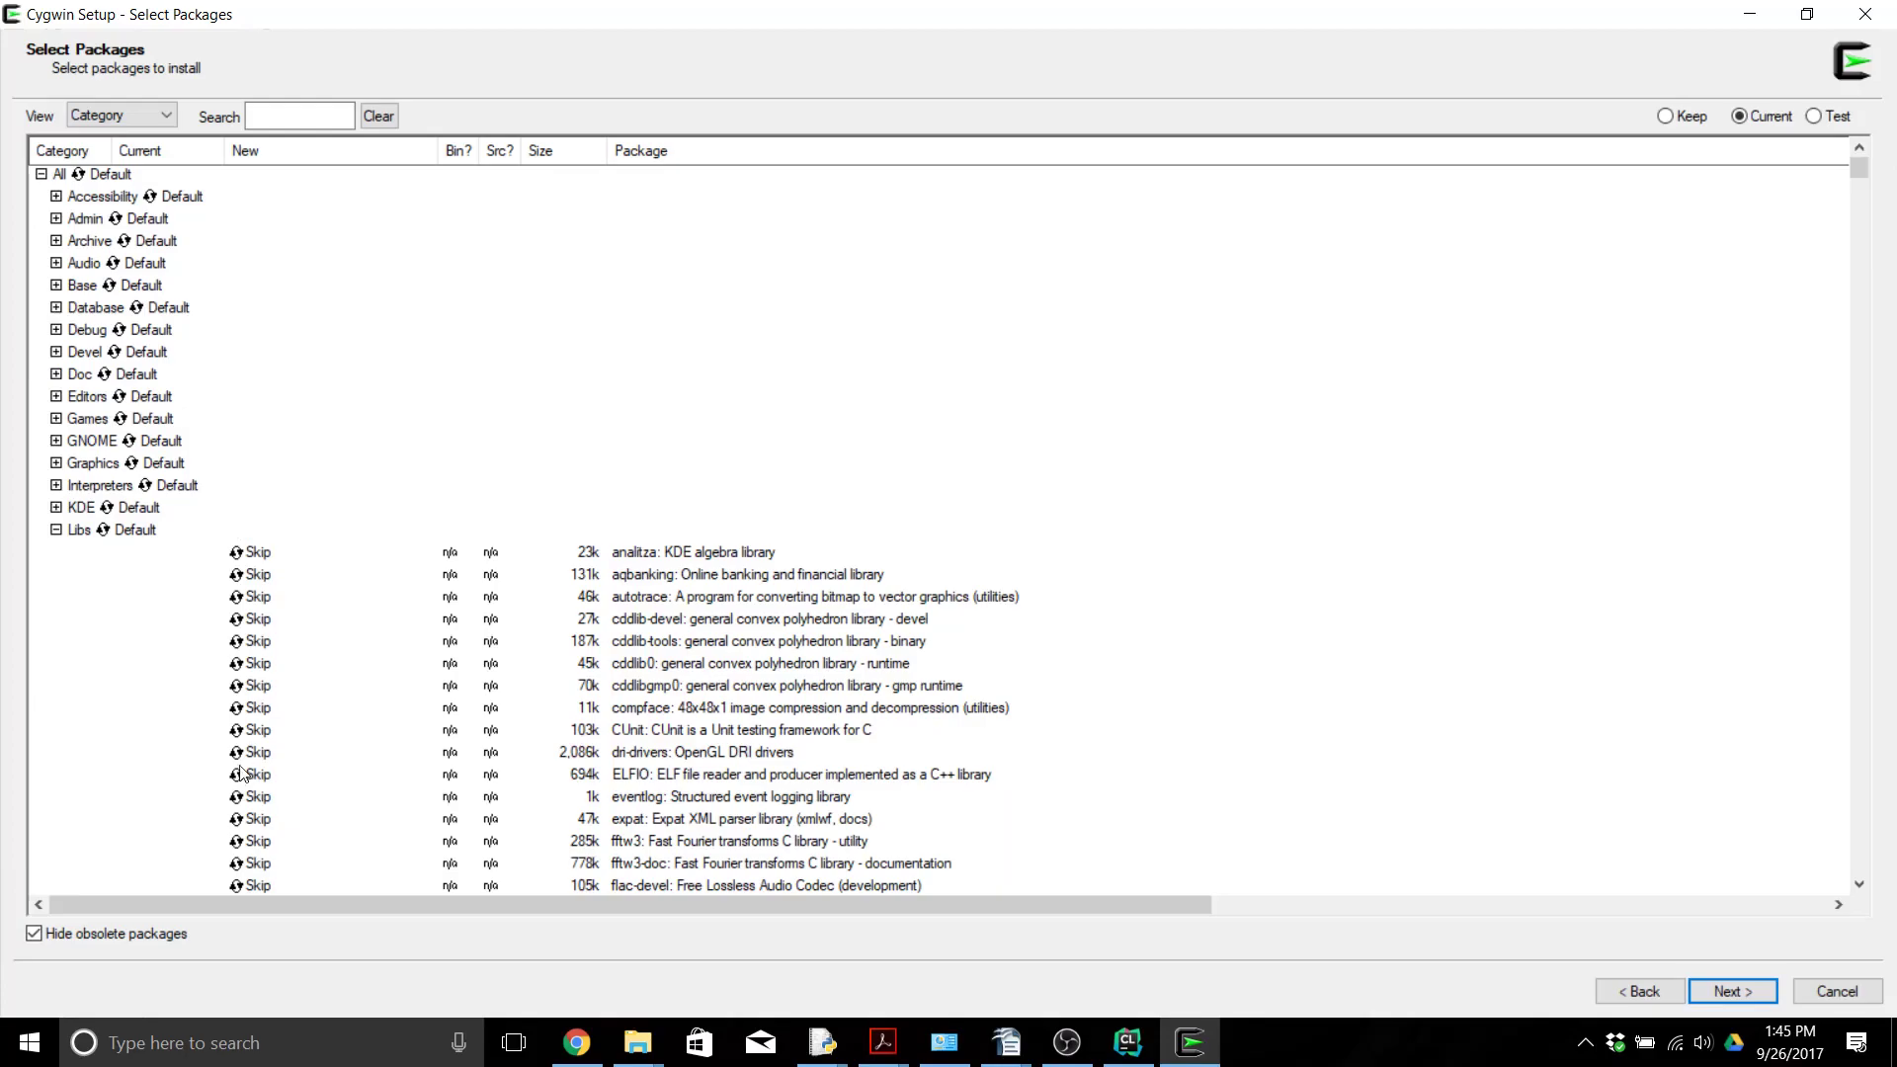
pyautogui.moveTo(345, 682)
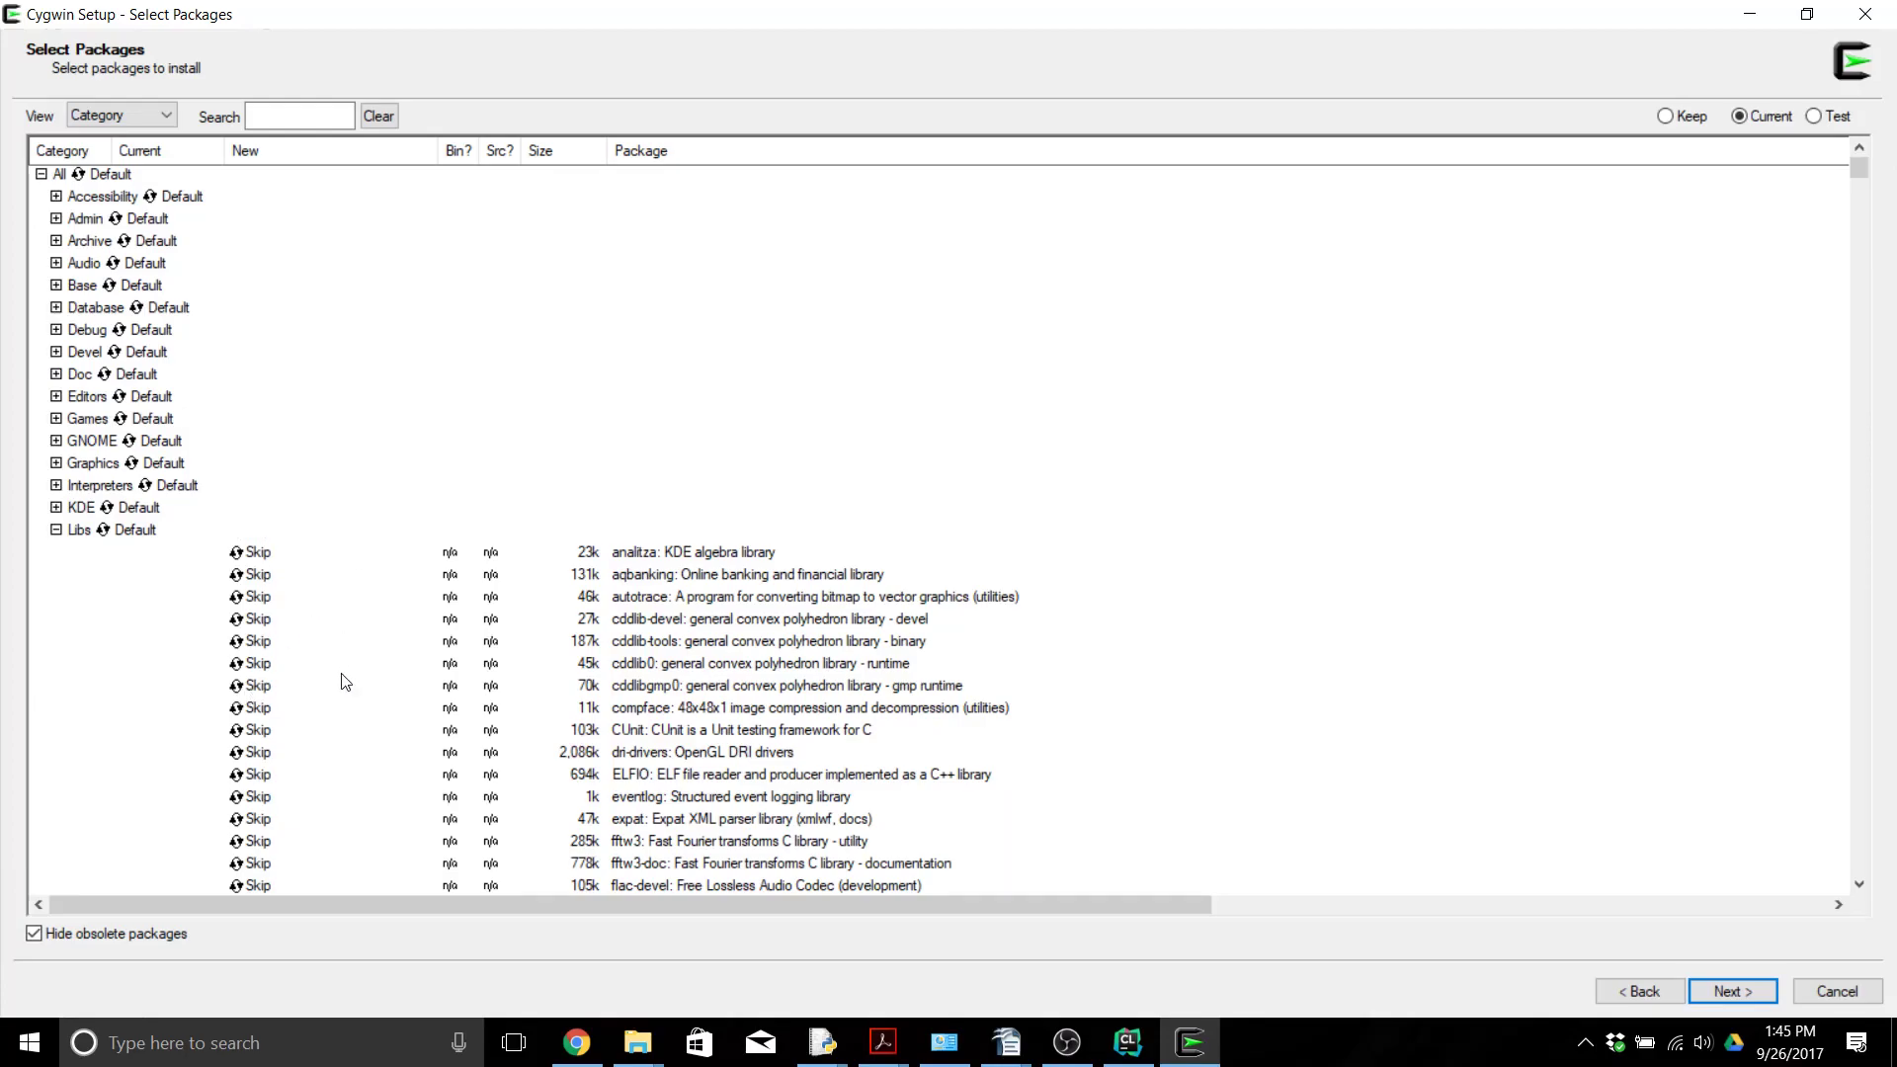
pyautogui.moveTo(570, 766)
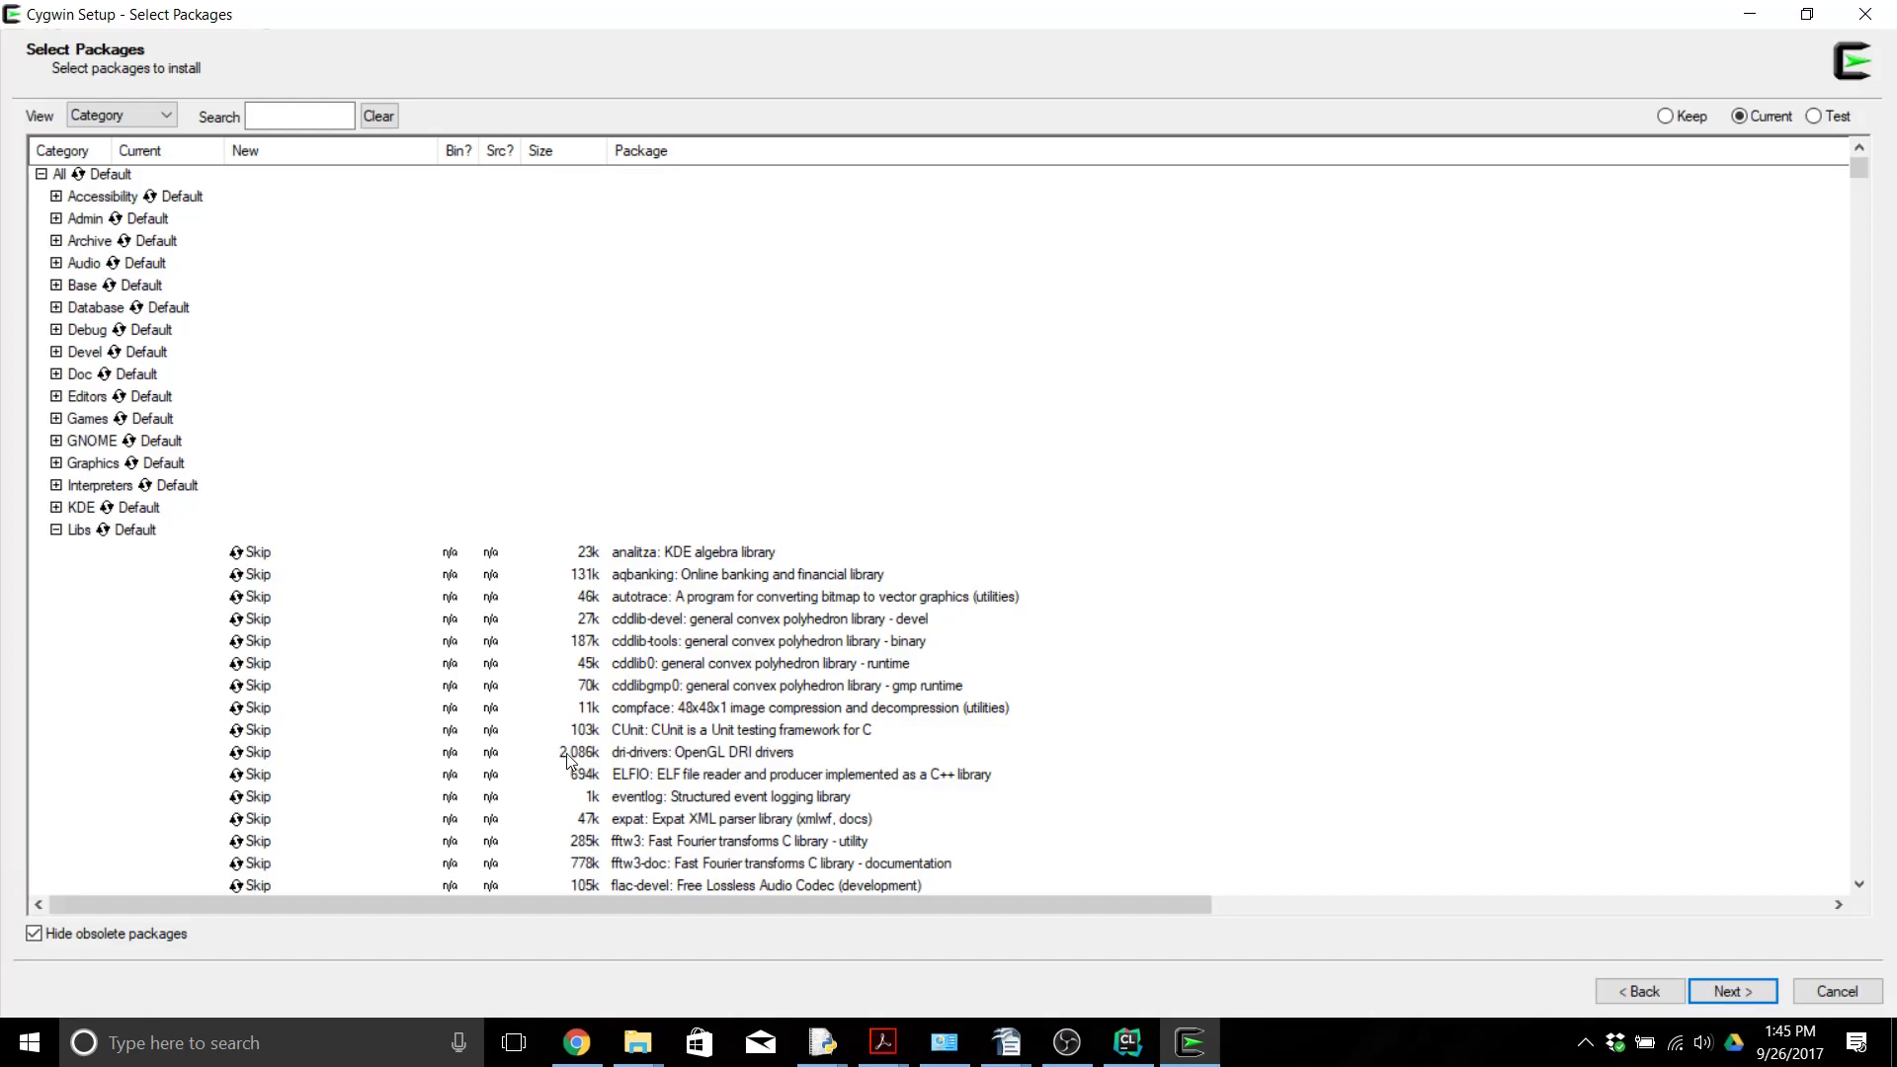
pyautogui.moveTo(575, 1043)
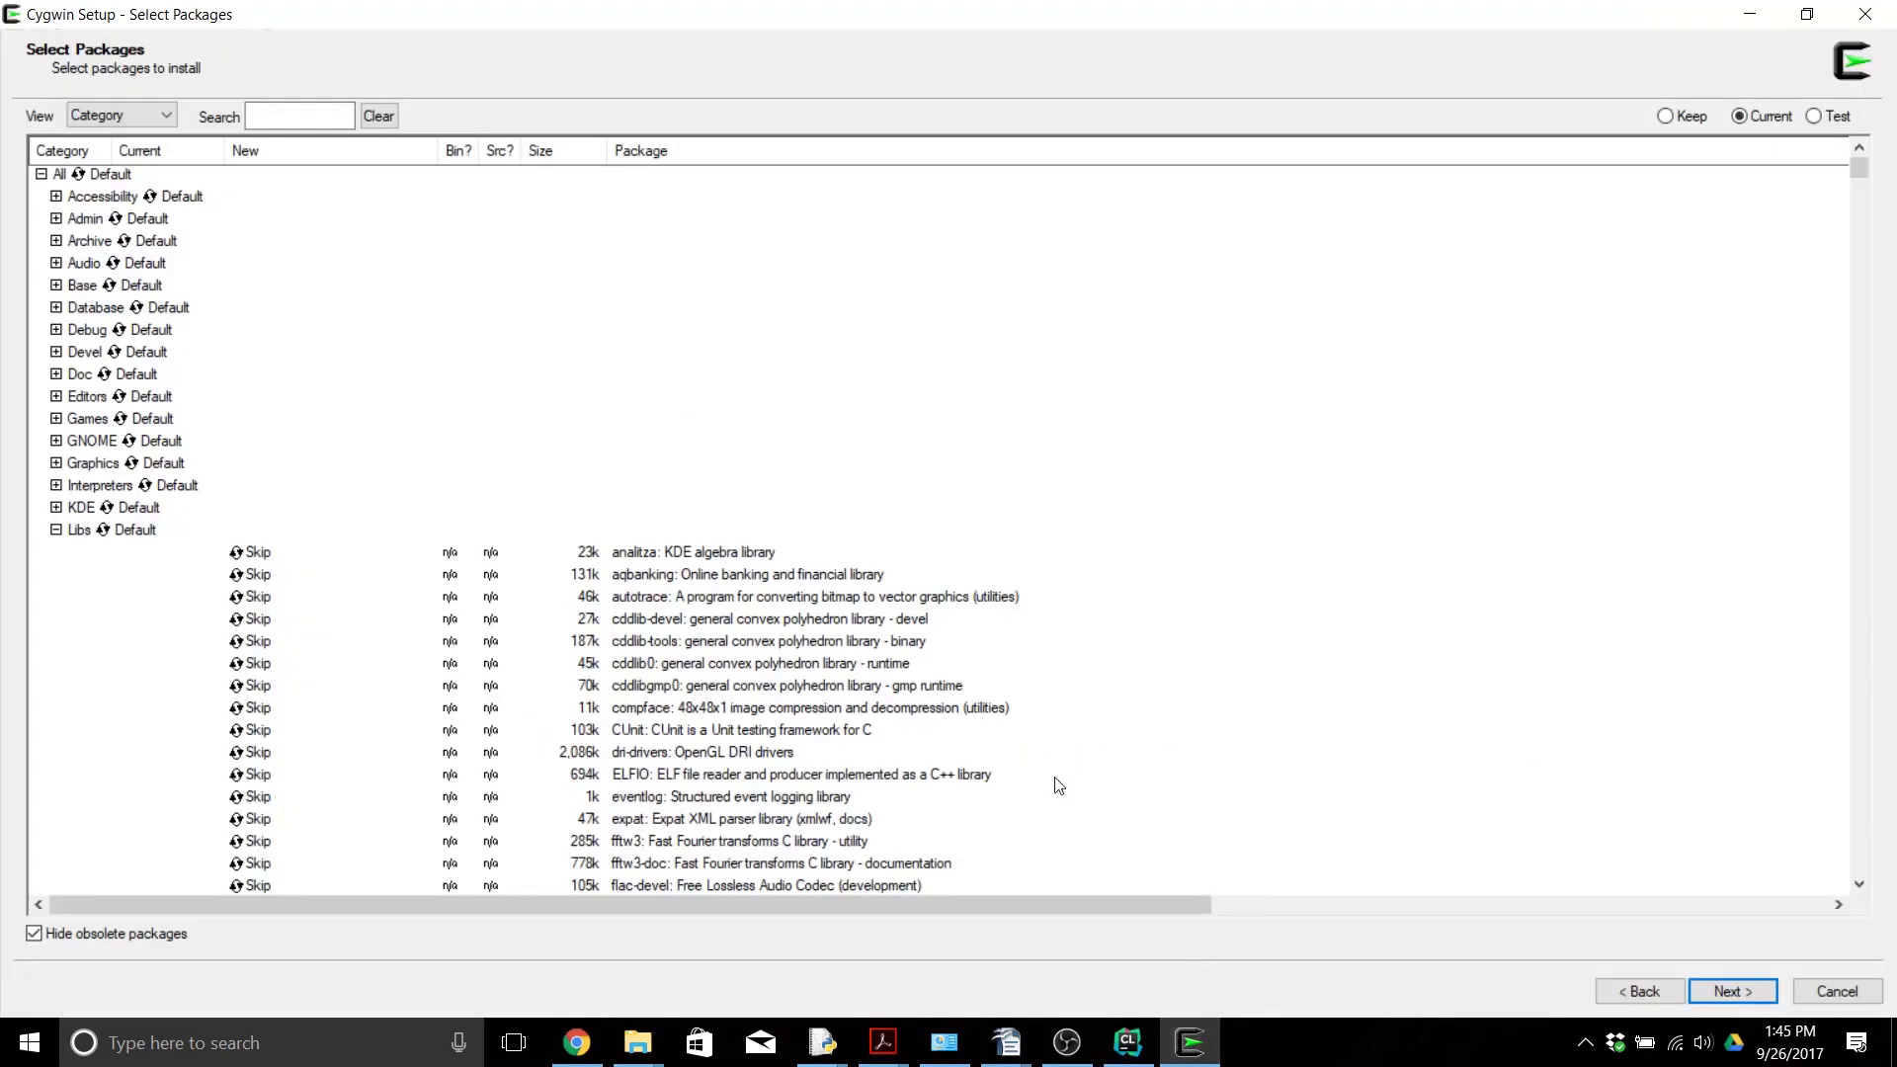
pyautogui.moveTo(1626, 935)
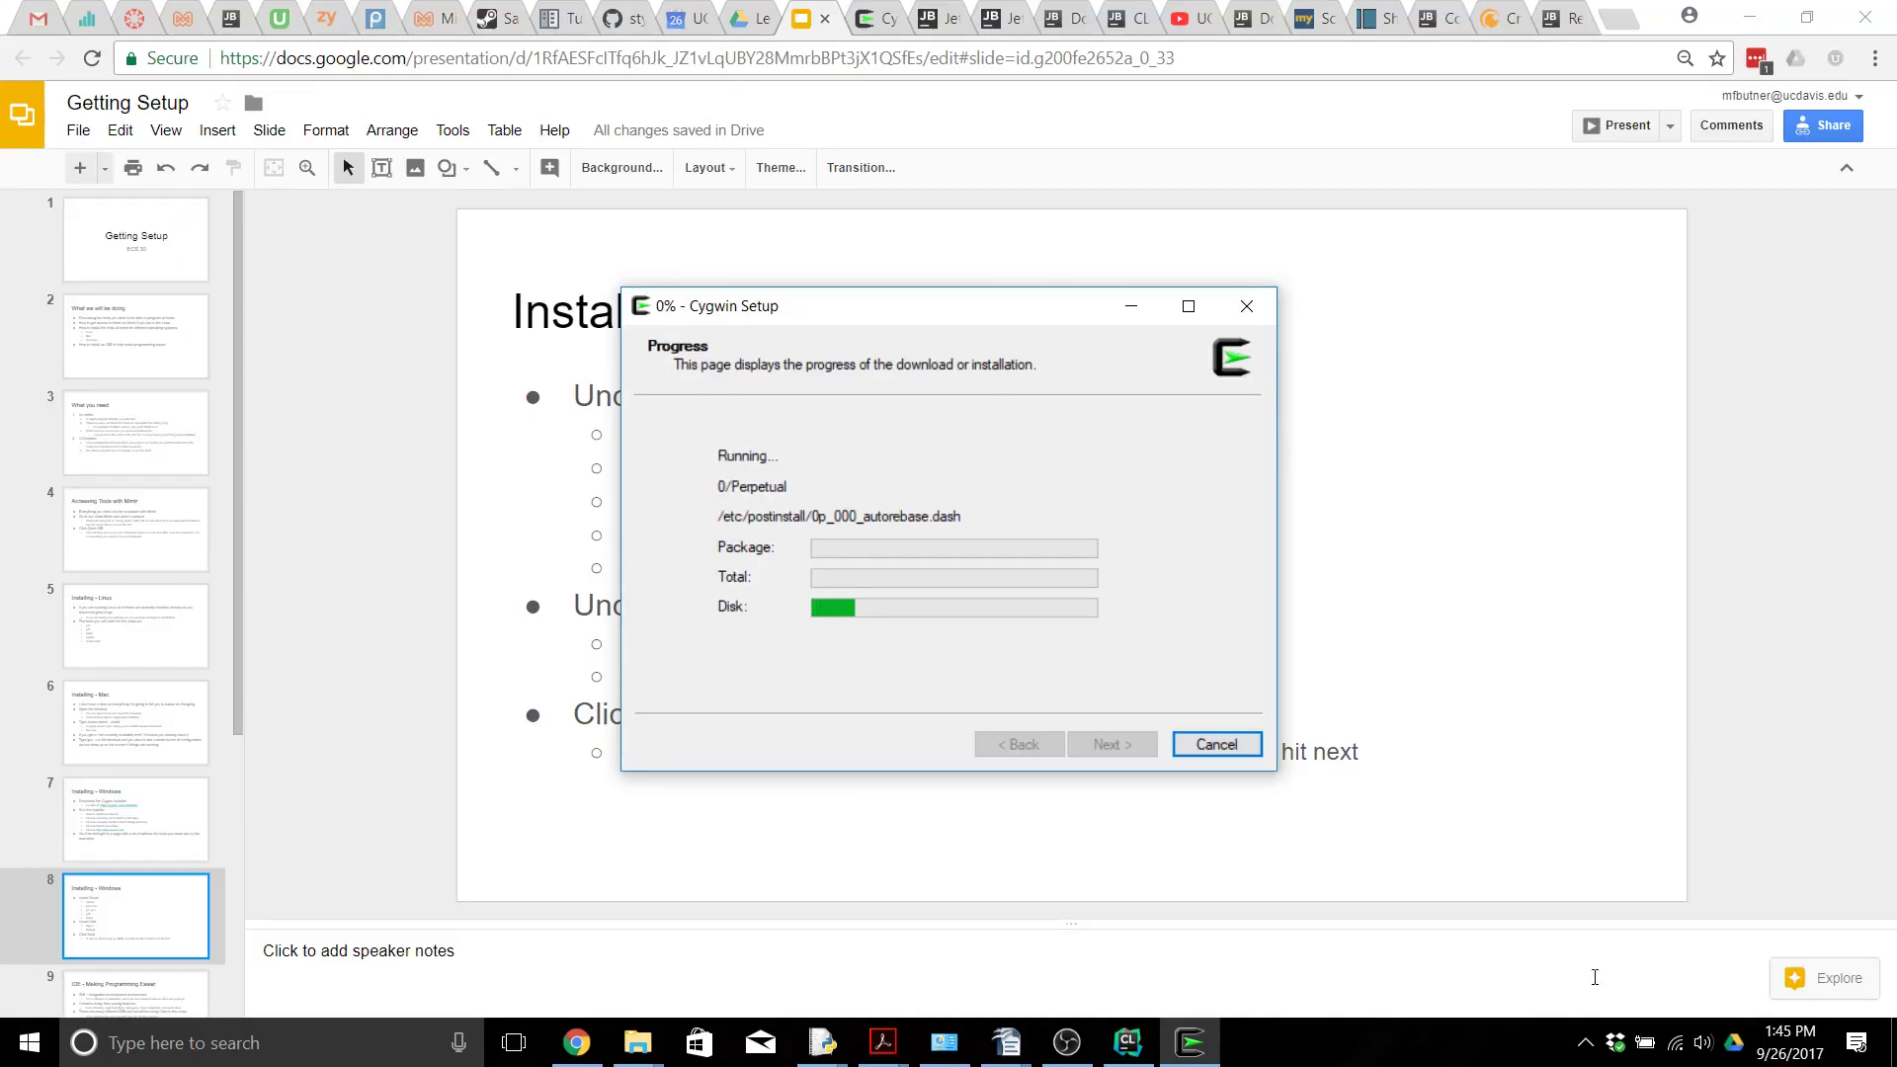
pyautogui.moveTo(961, 909)
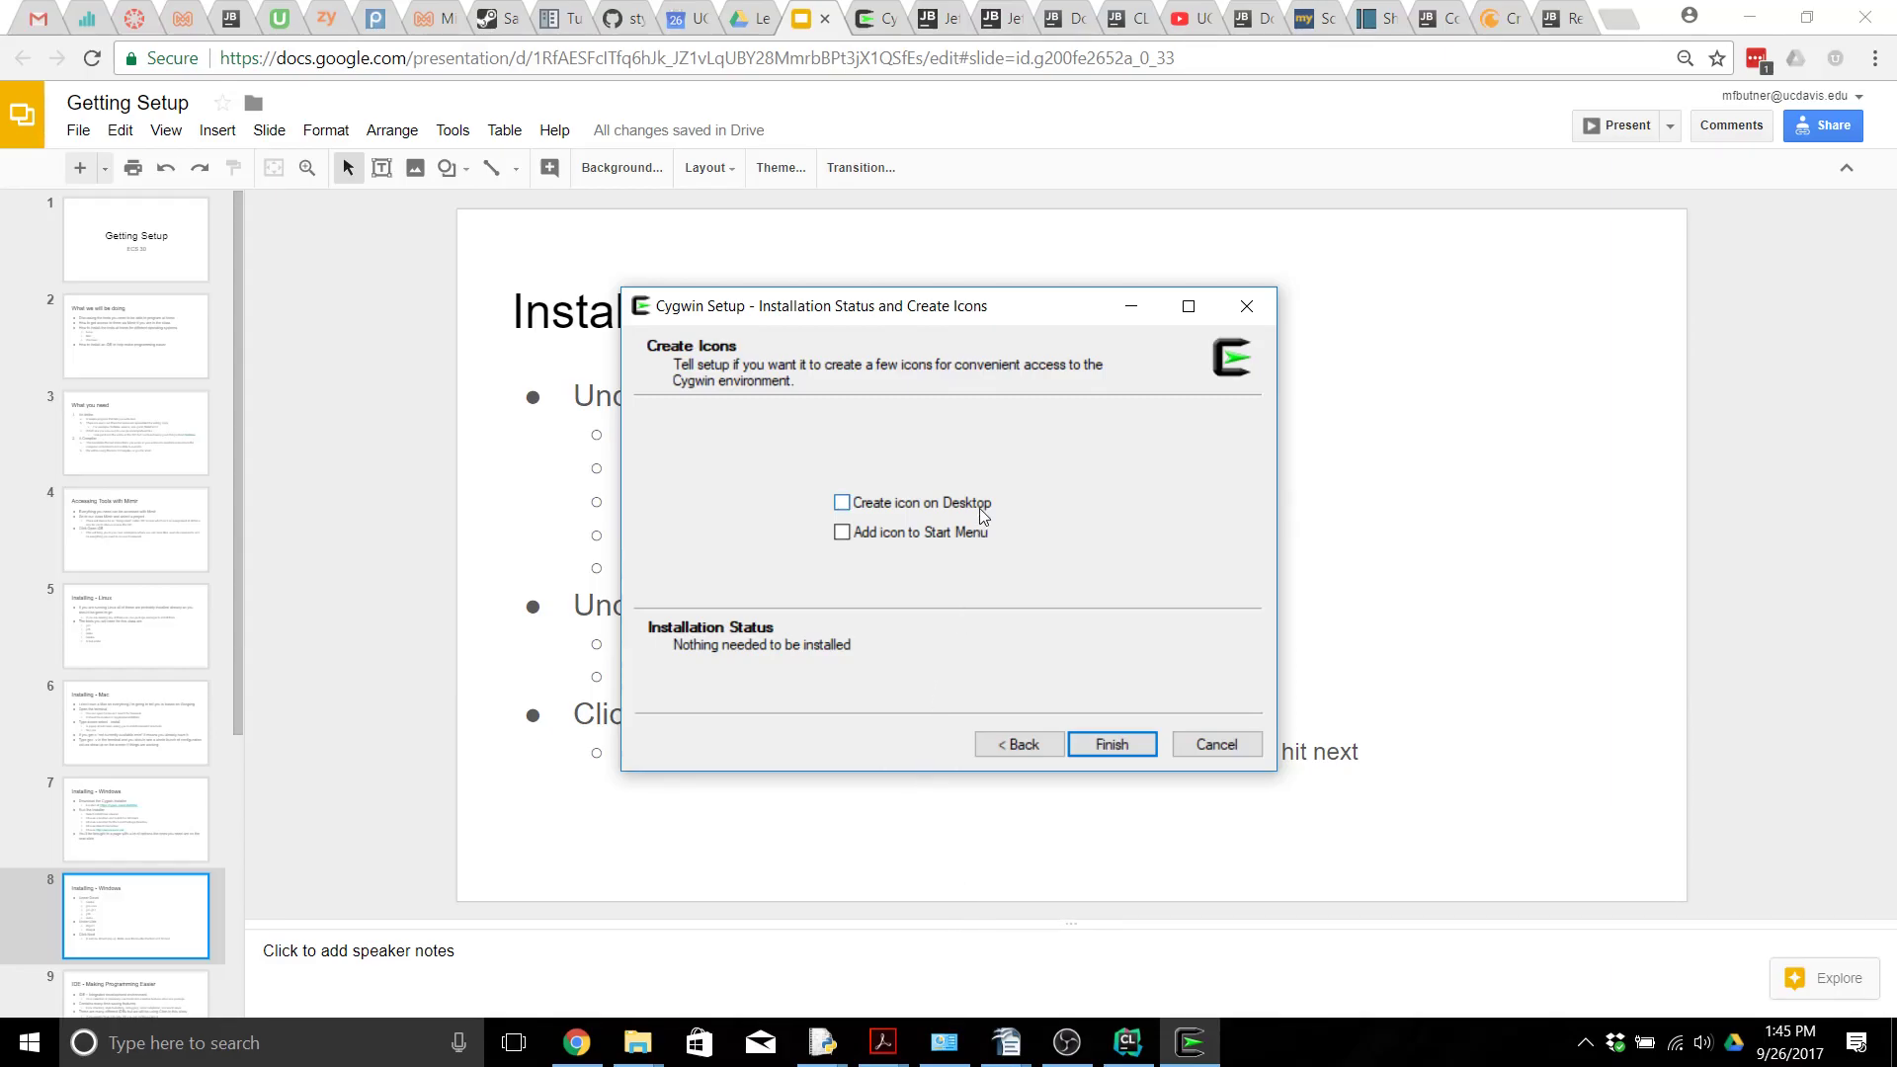
pyautogui.moveTo(978, 540)
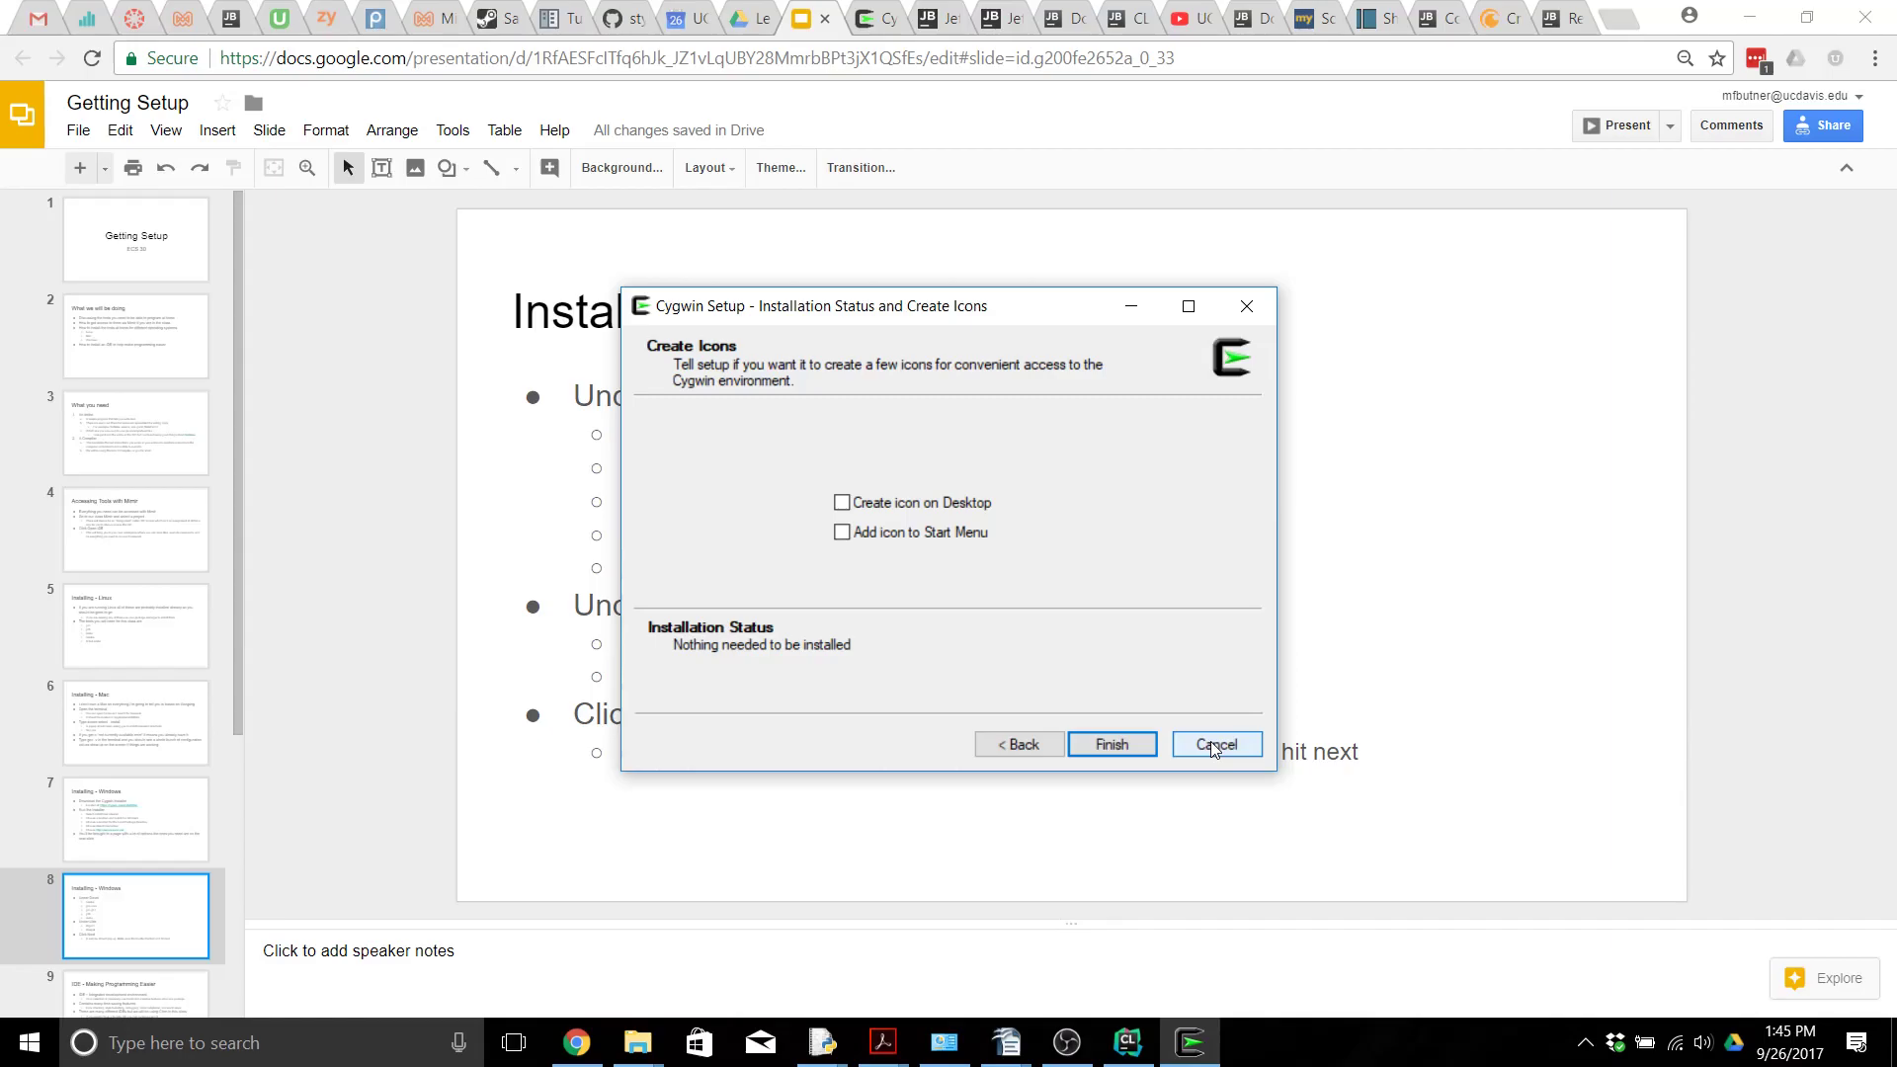
# Step: Close Cygwin Setup with the desktop and Start Menu shortcut boxes left unchecked
pyautogui.click(1217, 744)
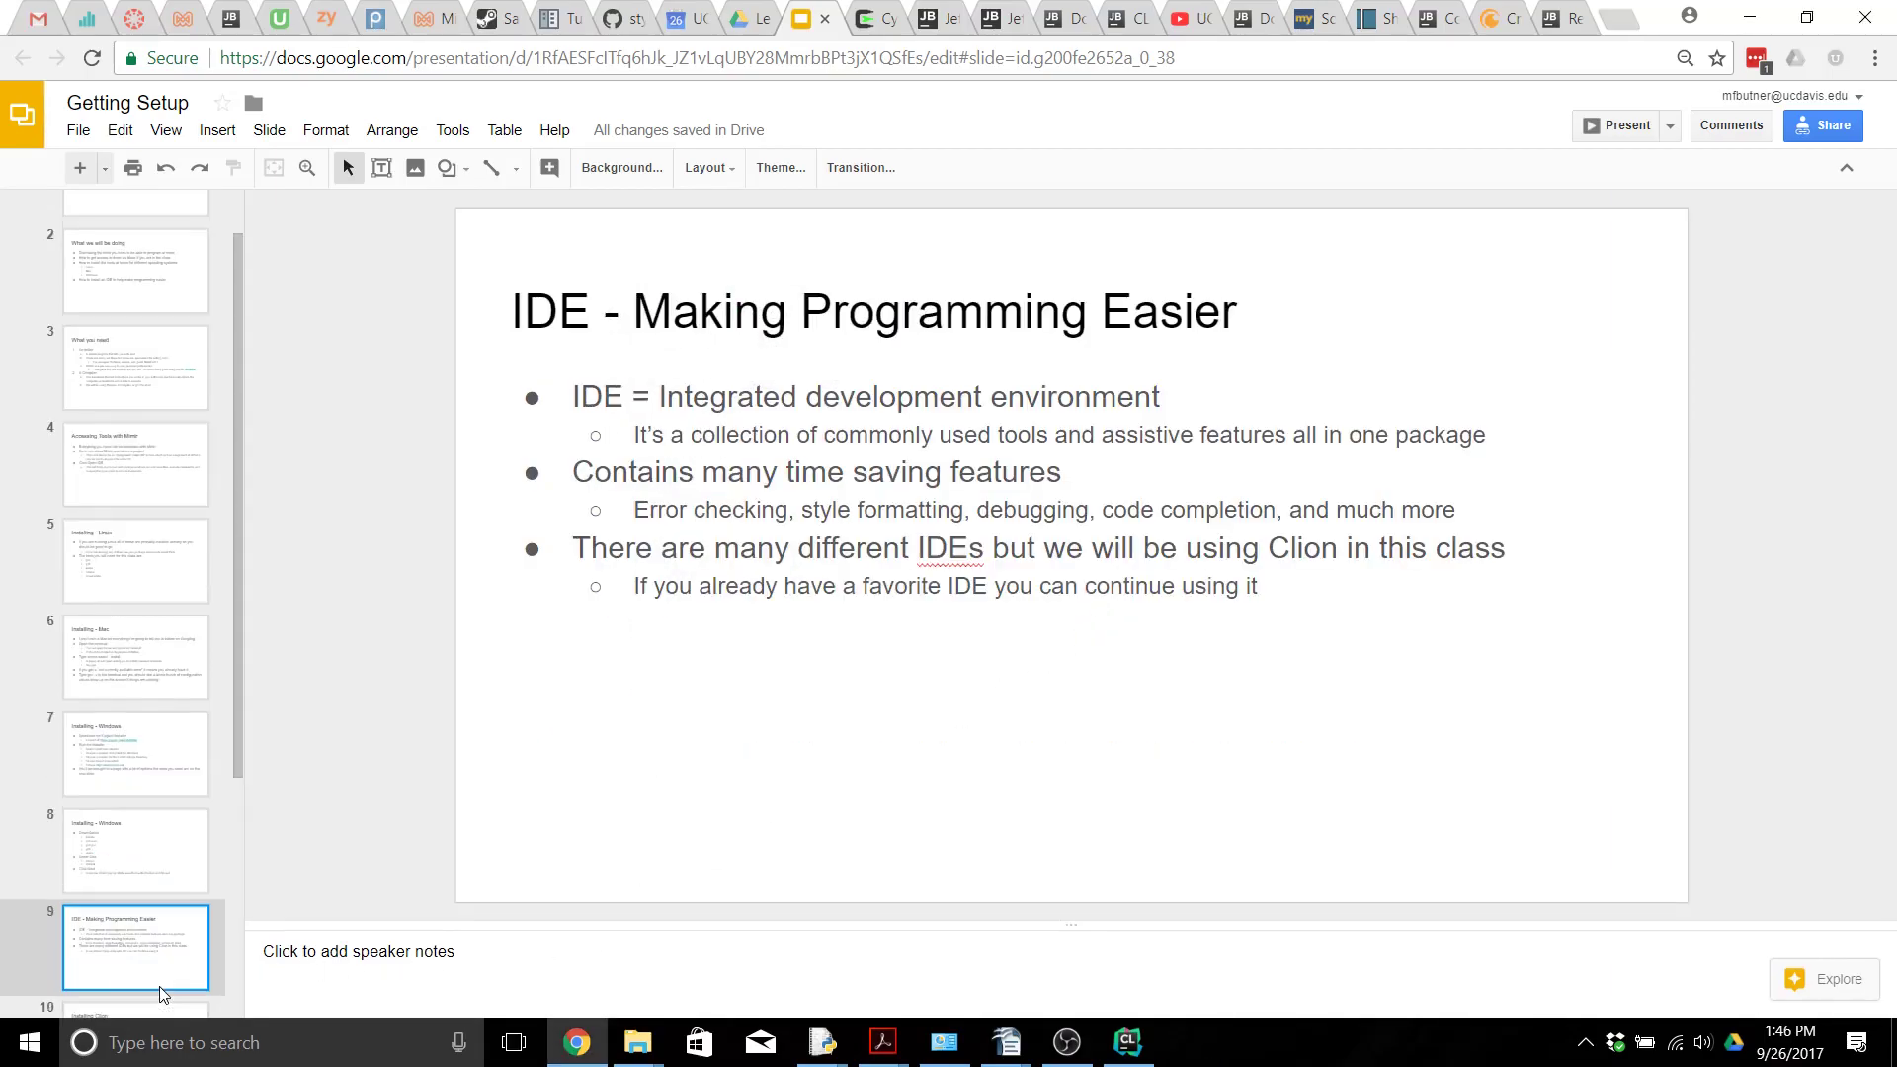
pyautogui.moveTo(819, 765)
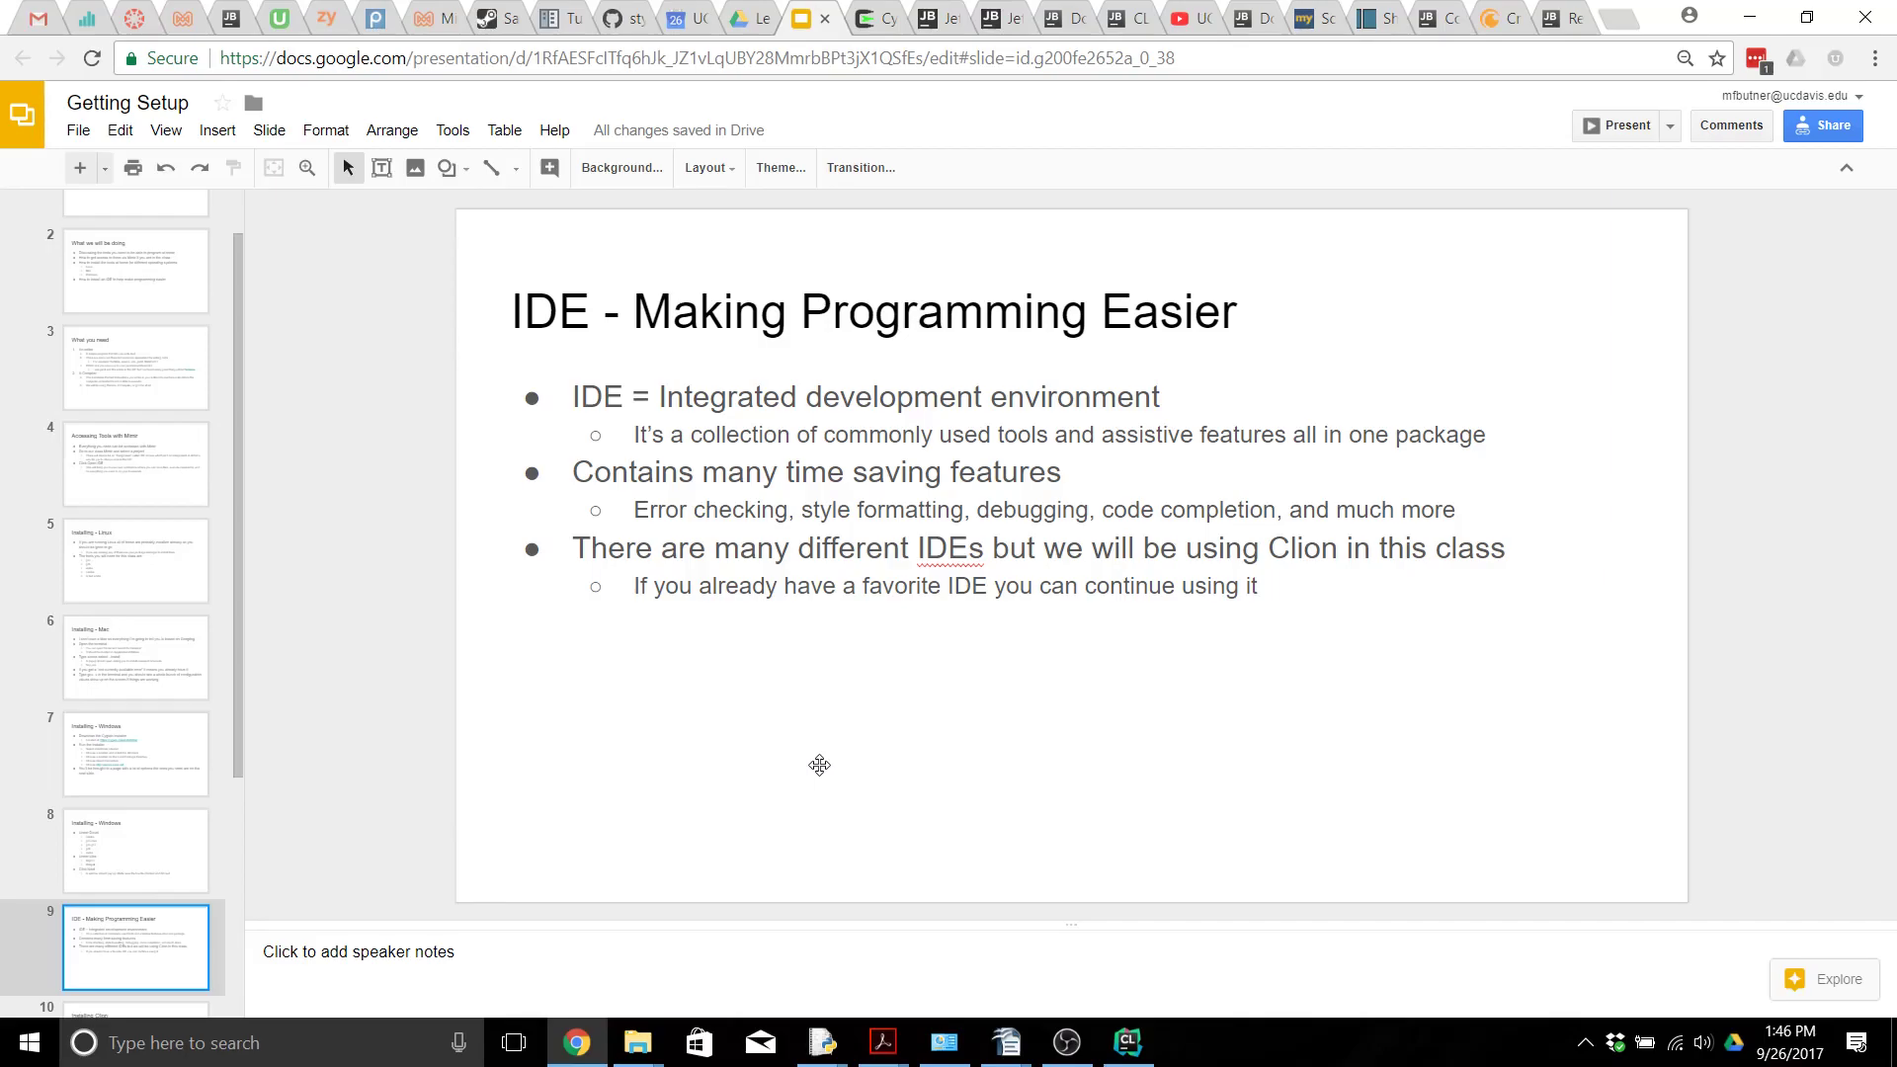
pyautogui.moveTo(191, 705)
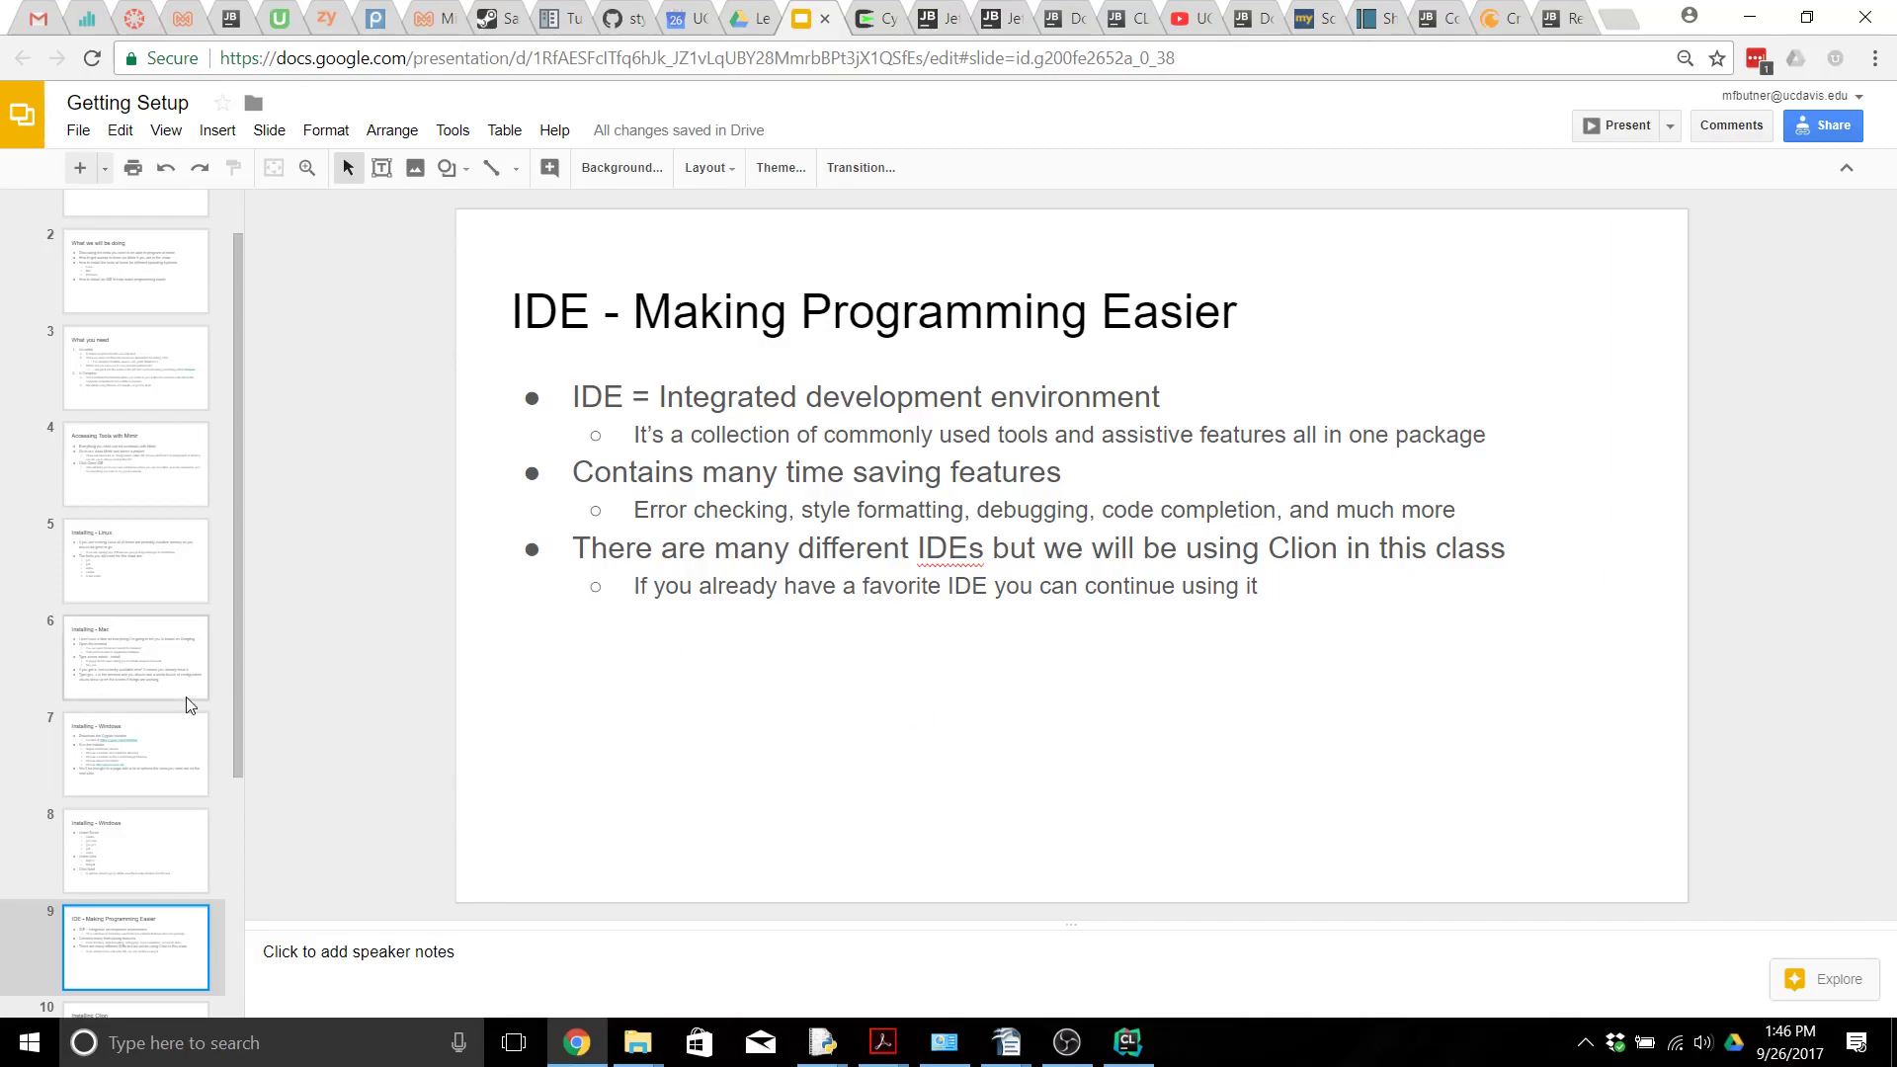
# Step: Scroll through the JetBrains Products for Learning student application form
pyautogui.scroll(-3)
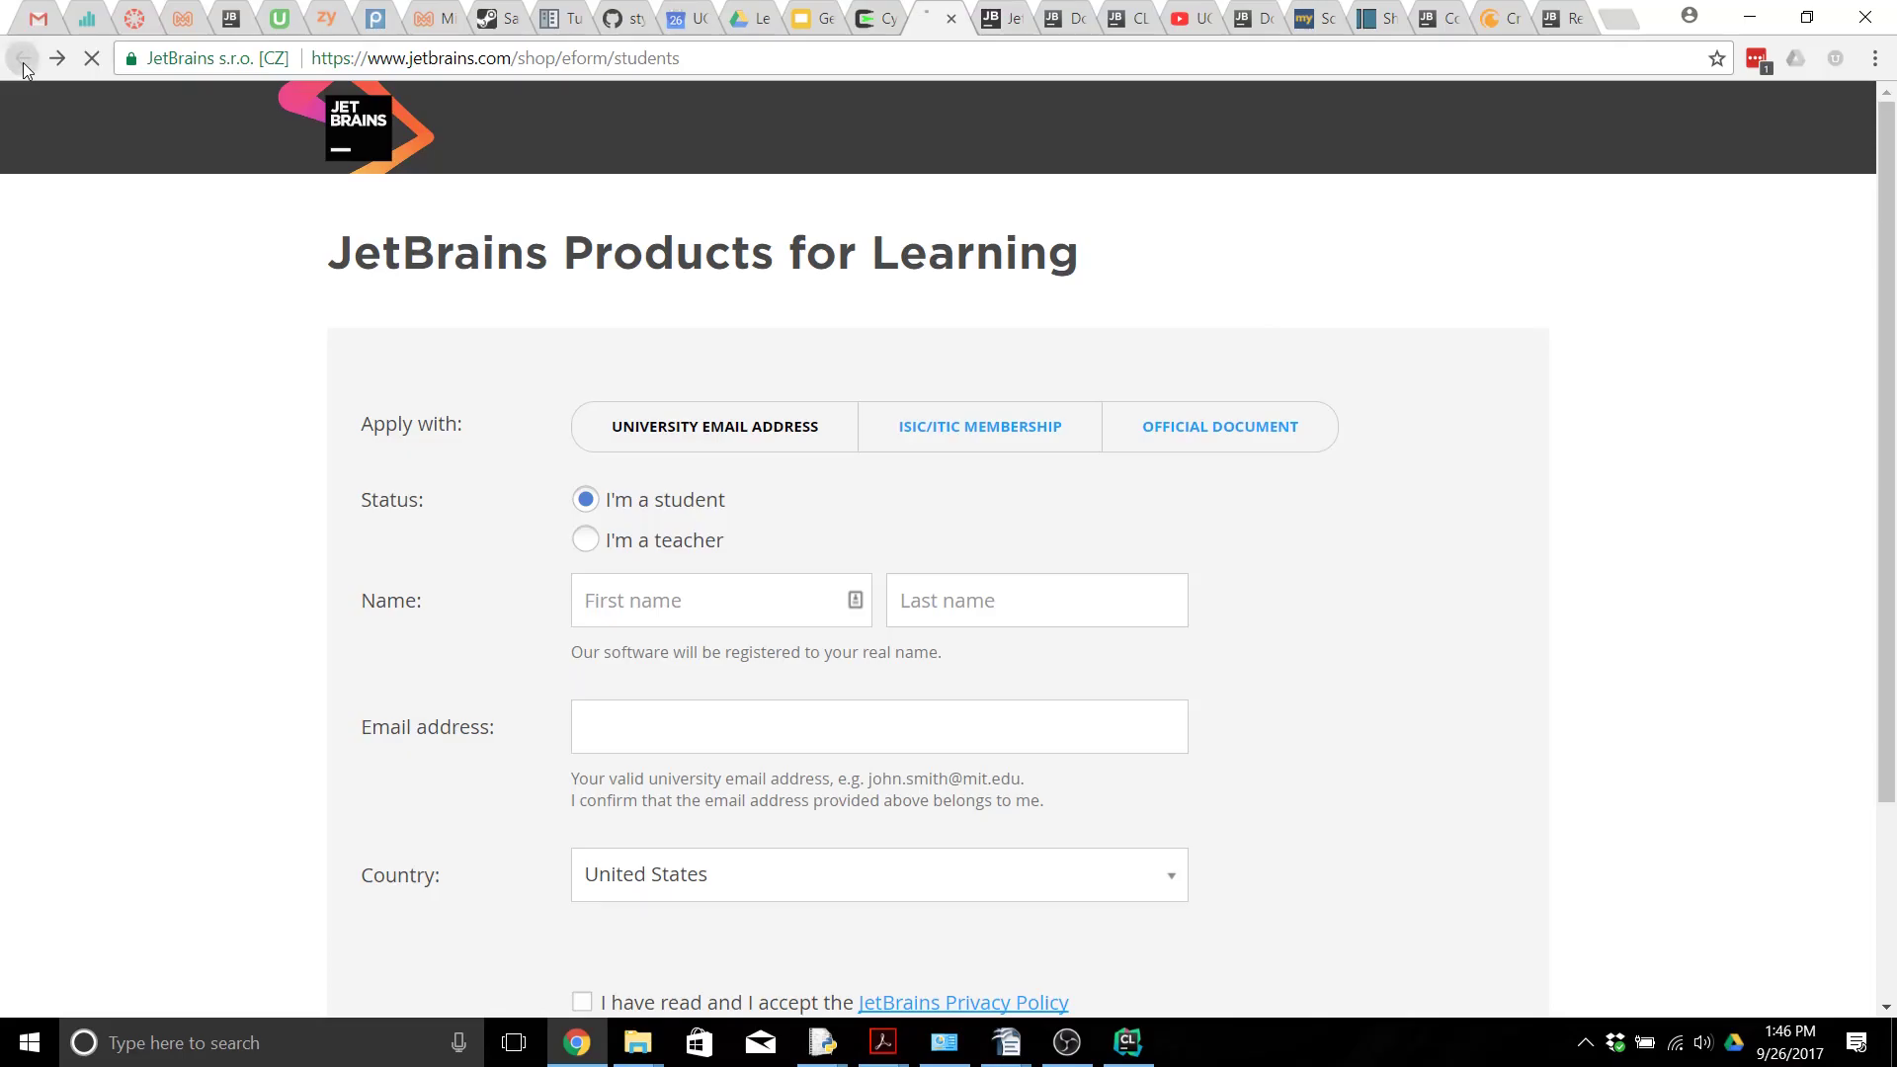
# Step: Move from the student products page past the license application to CLion's product page
pyautogui.click(22, 58)
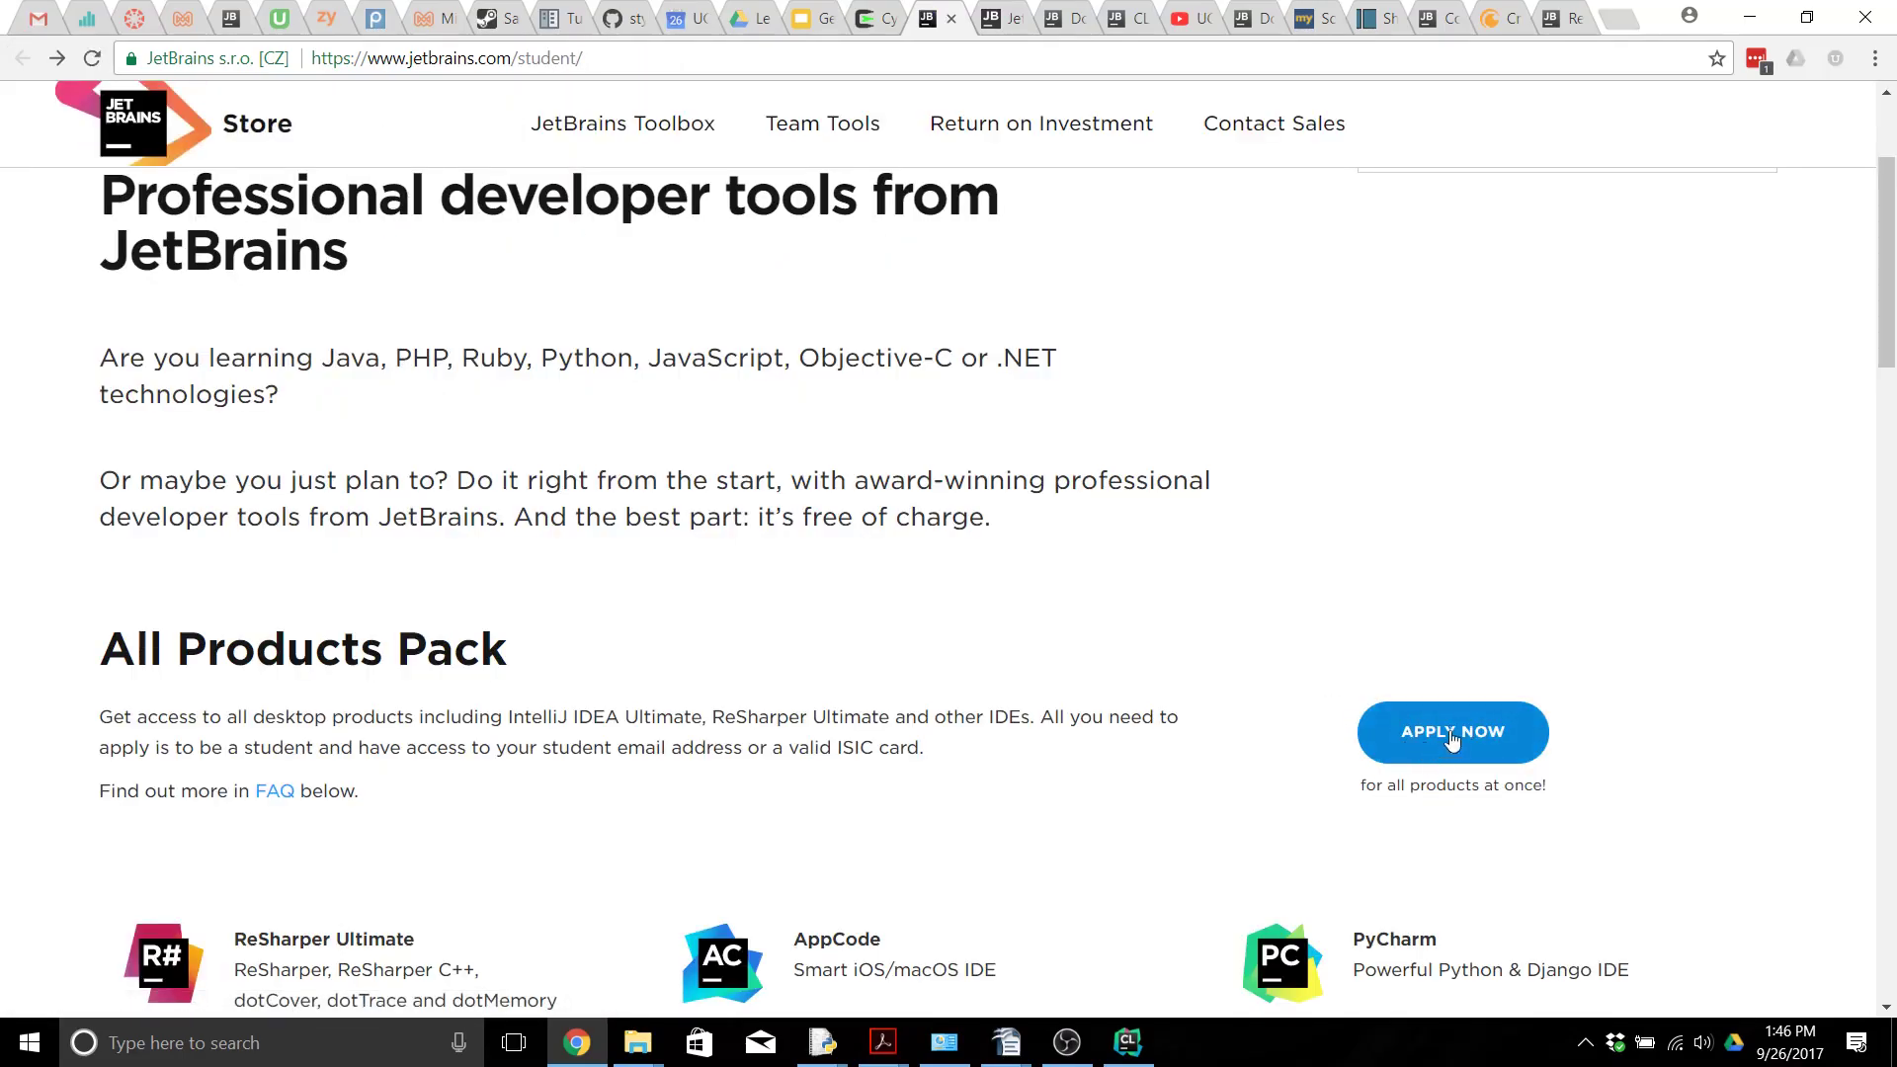
pyautogui.click(1452, 732)
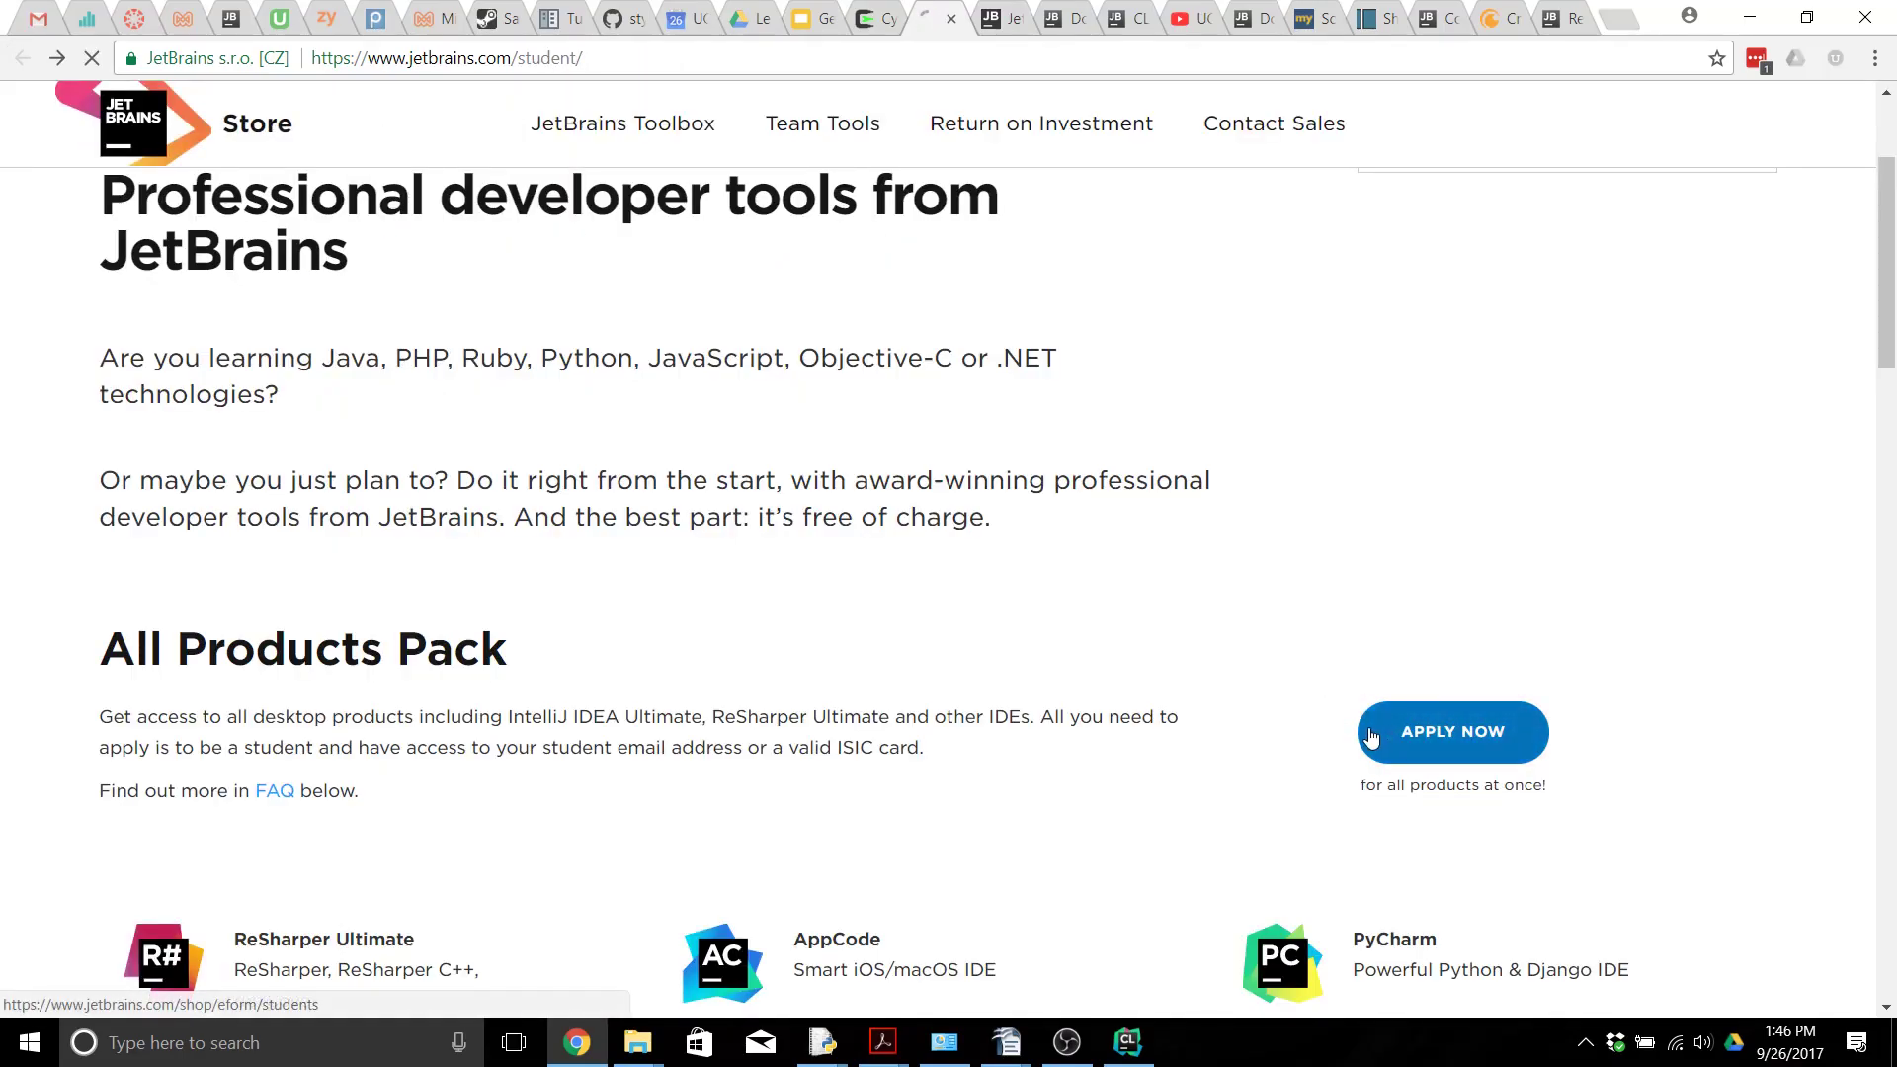
pyautogui.click(1453, 732)
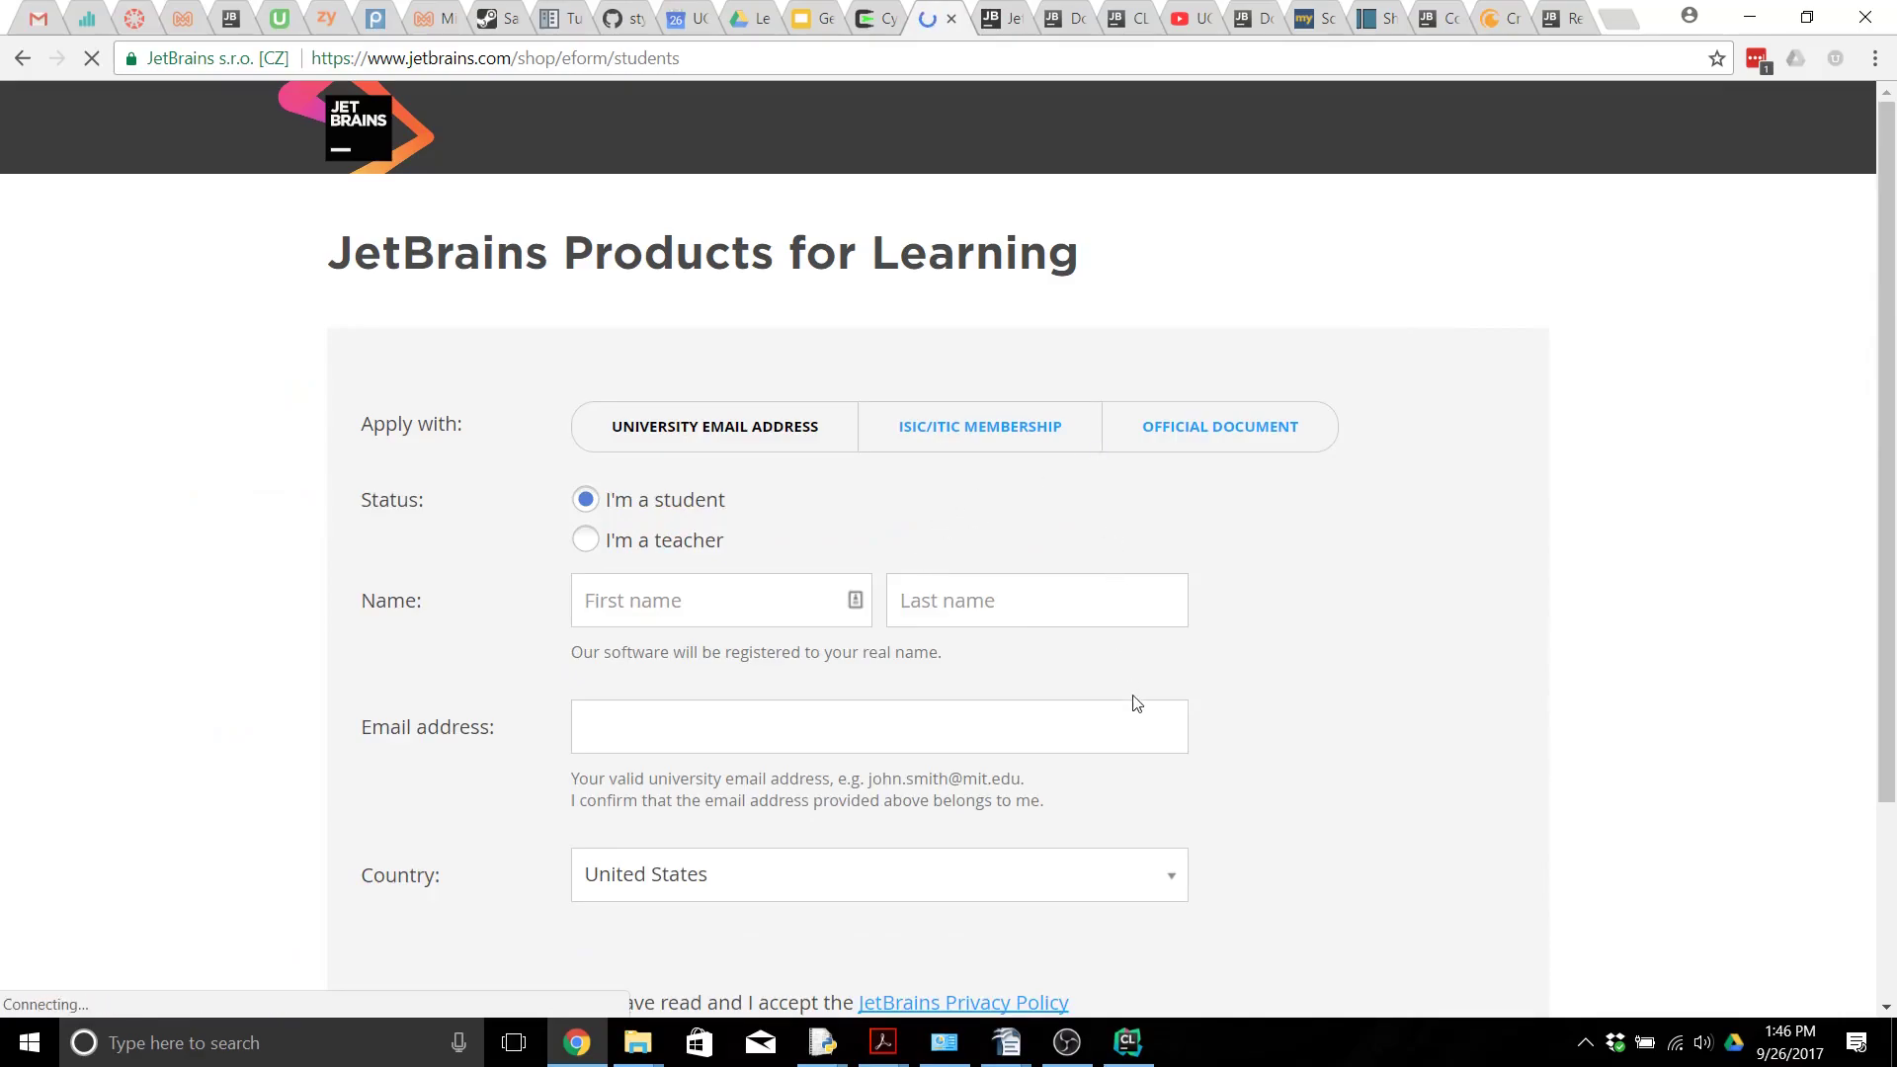
pyautogui.scroll(-3)
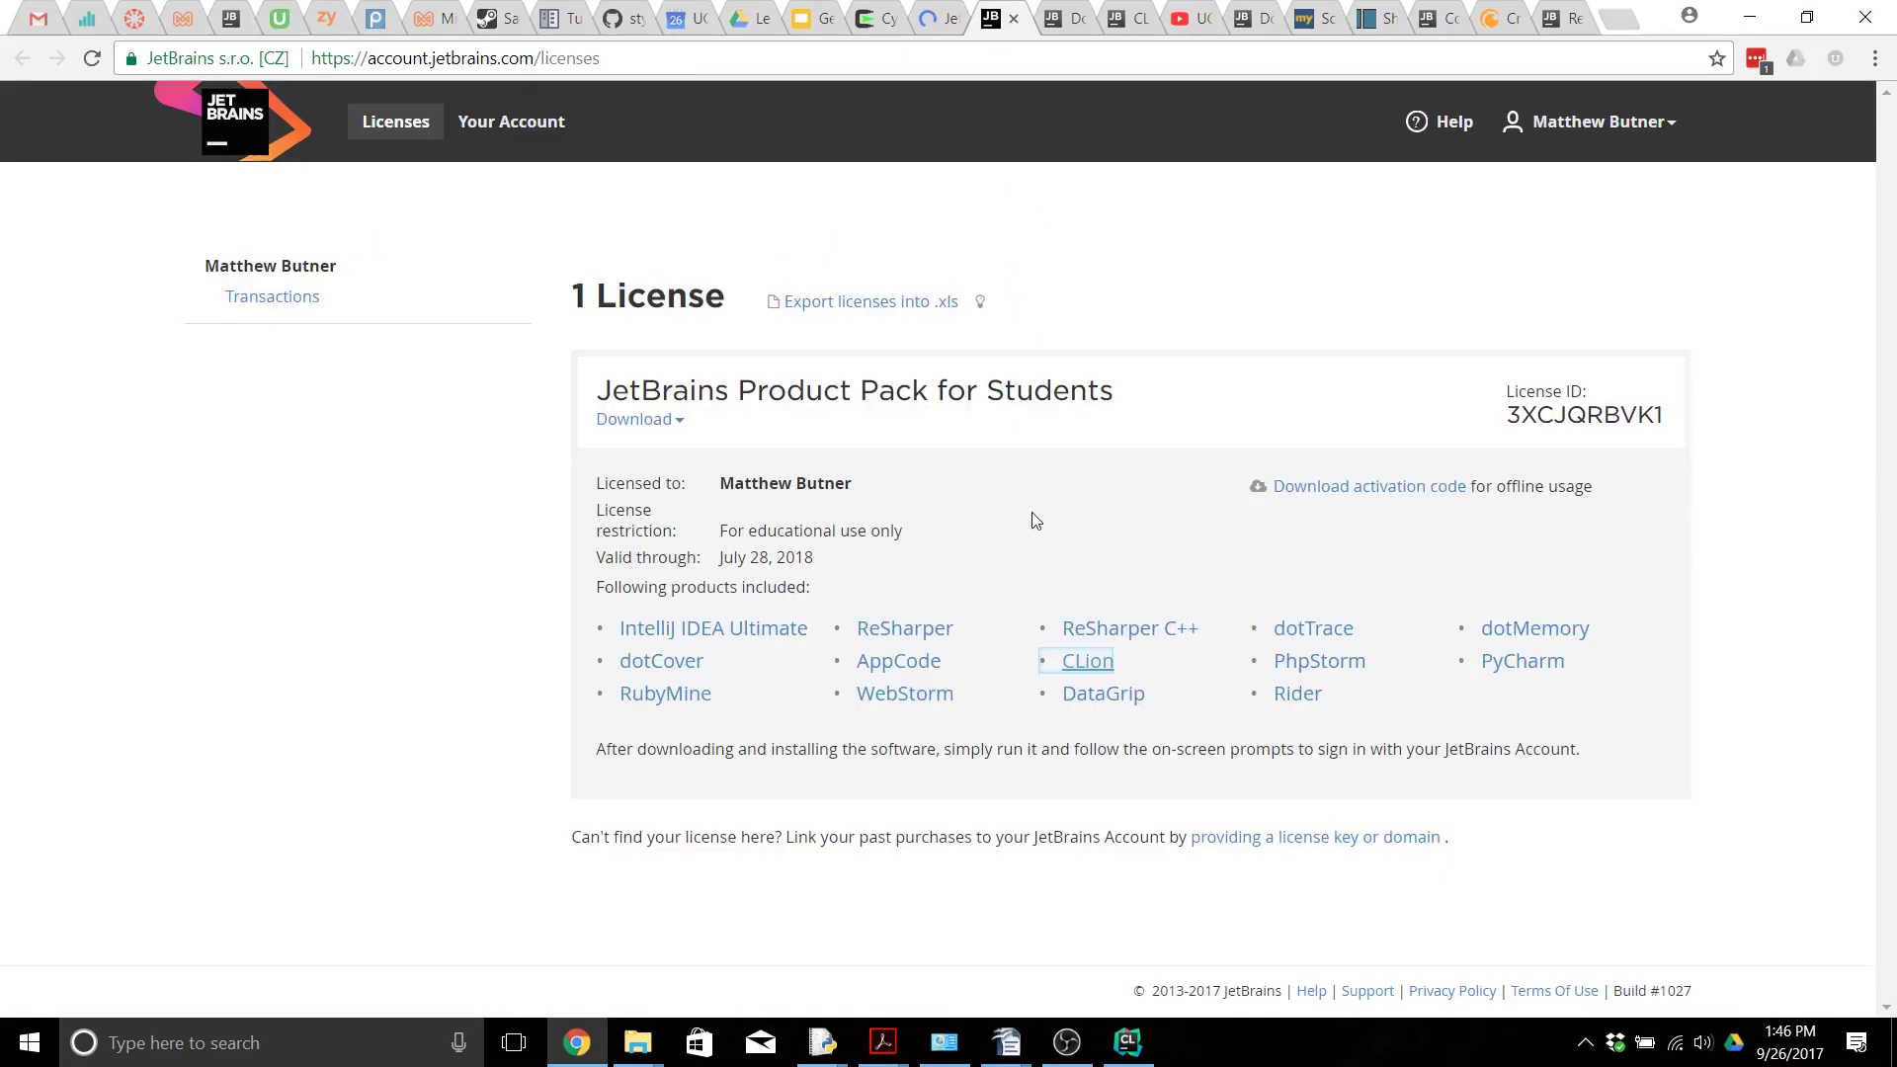
pyautogui.moveTo(1005, 478)
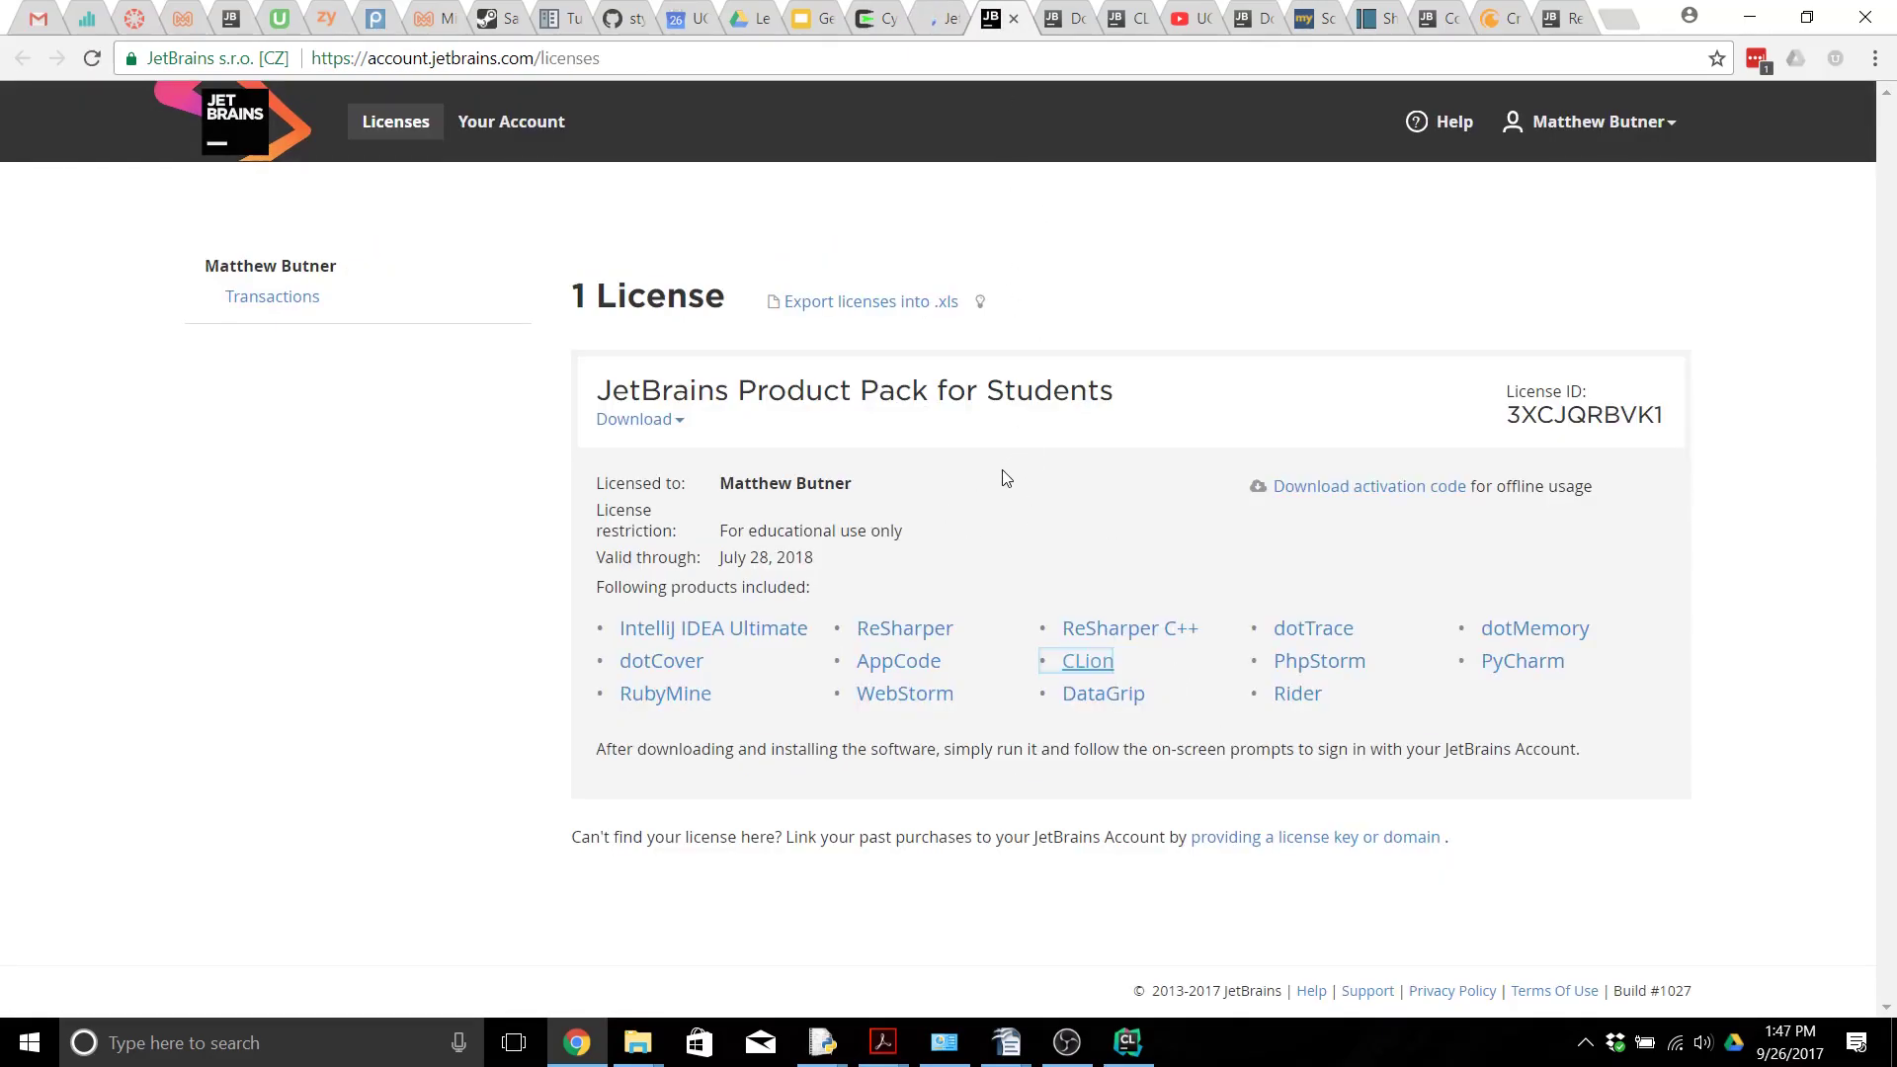
pyautogui.moveTo(810, 678)
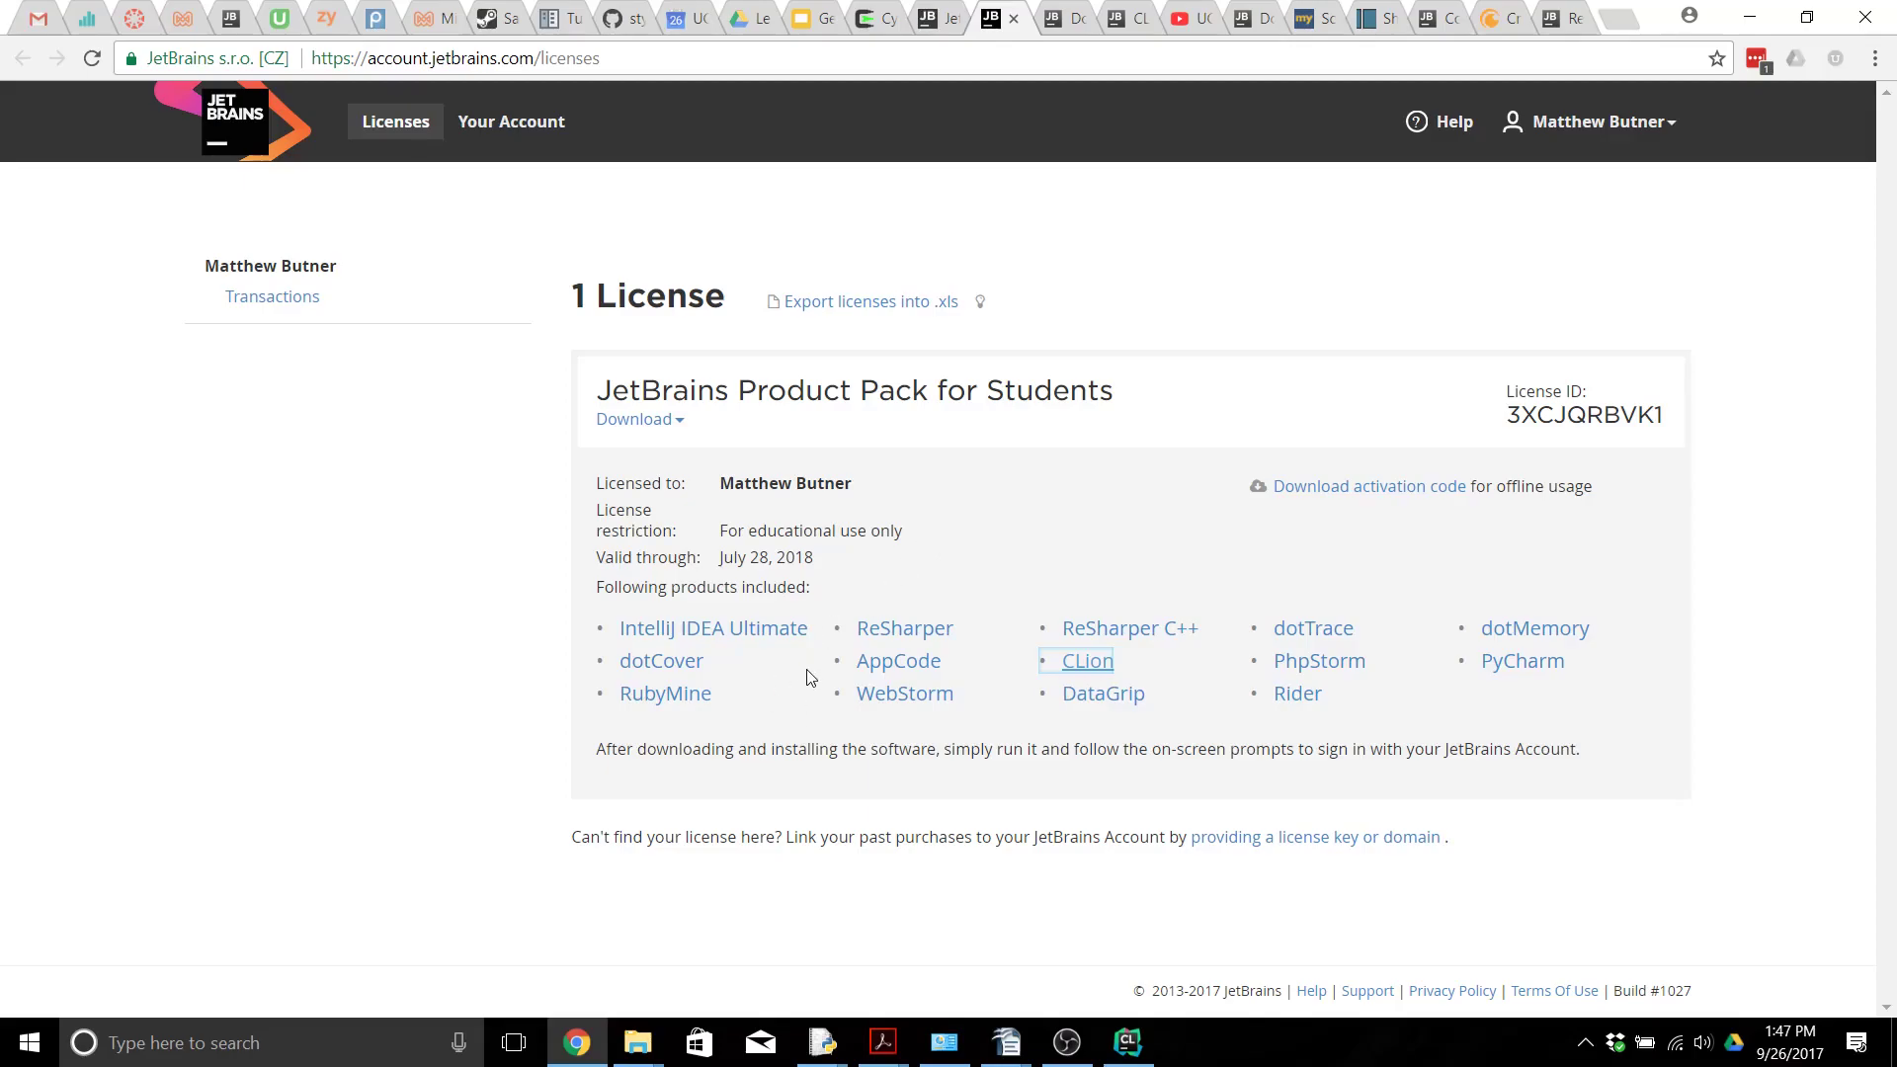
pyautogui.moveTo(1014, 758)
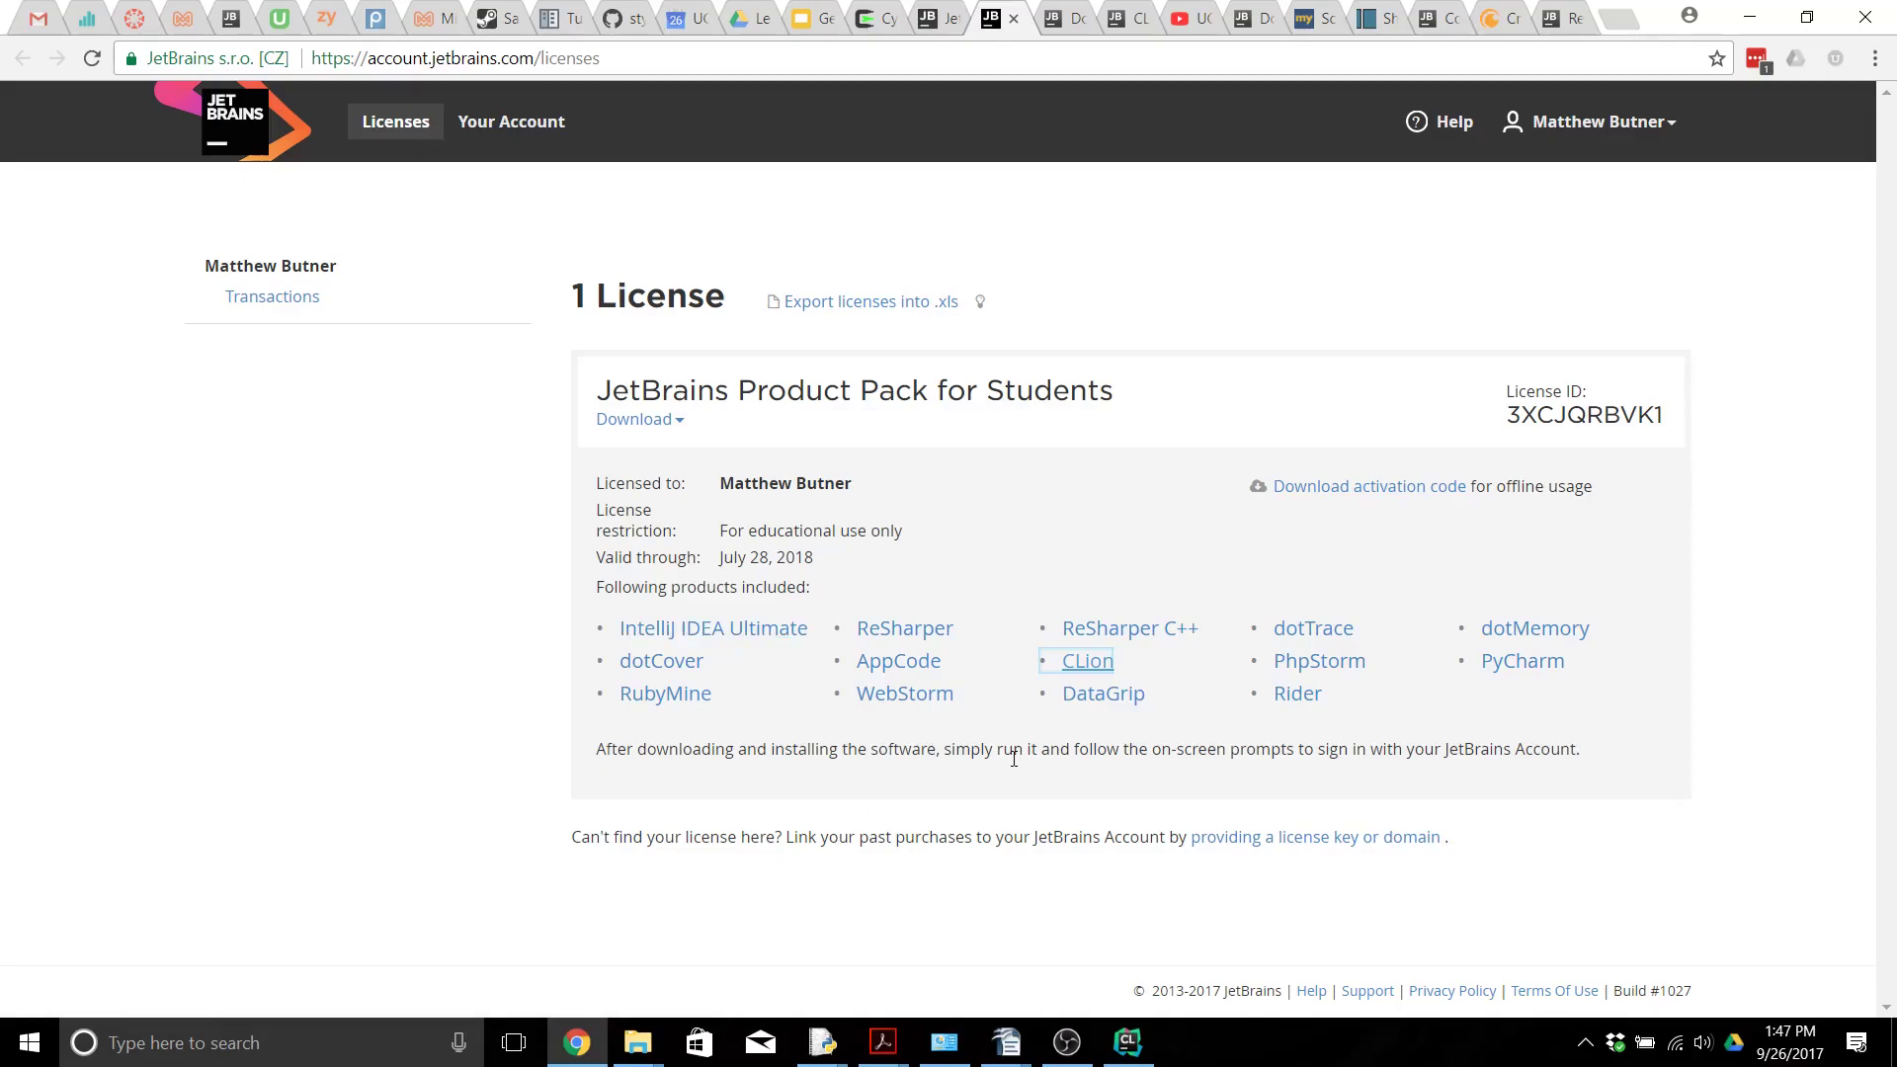
pyautogui.moveTo(1077, 666)
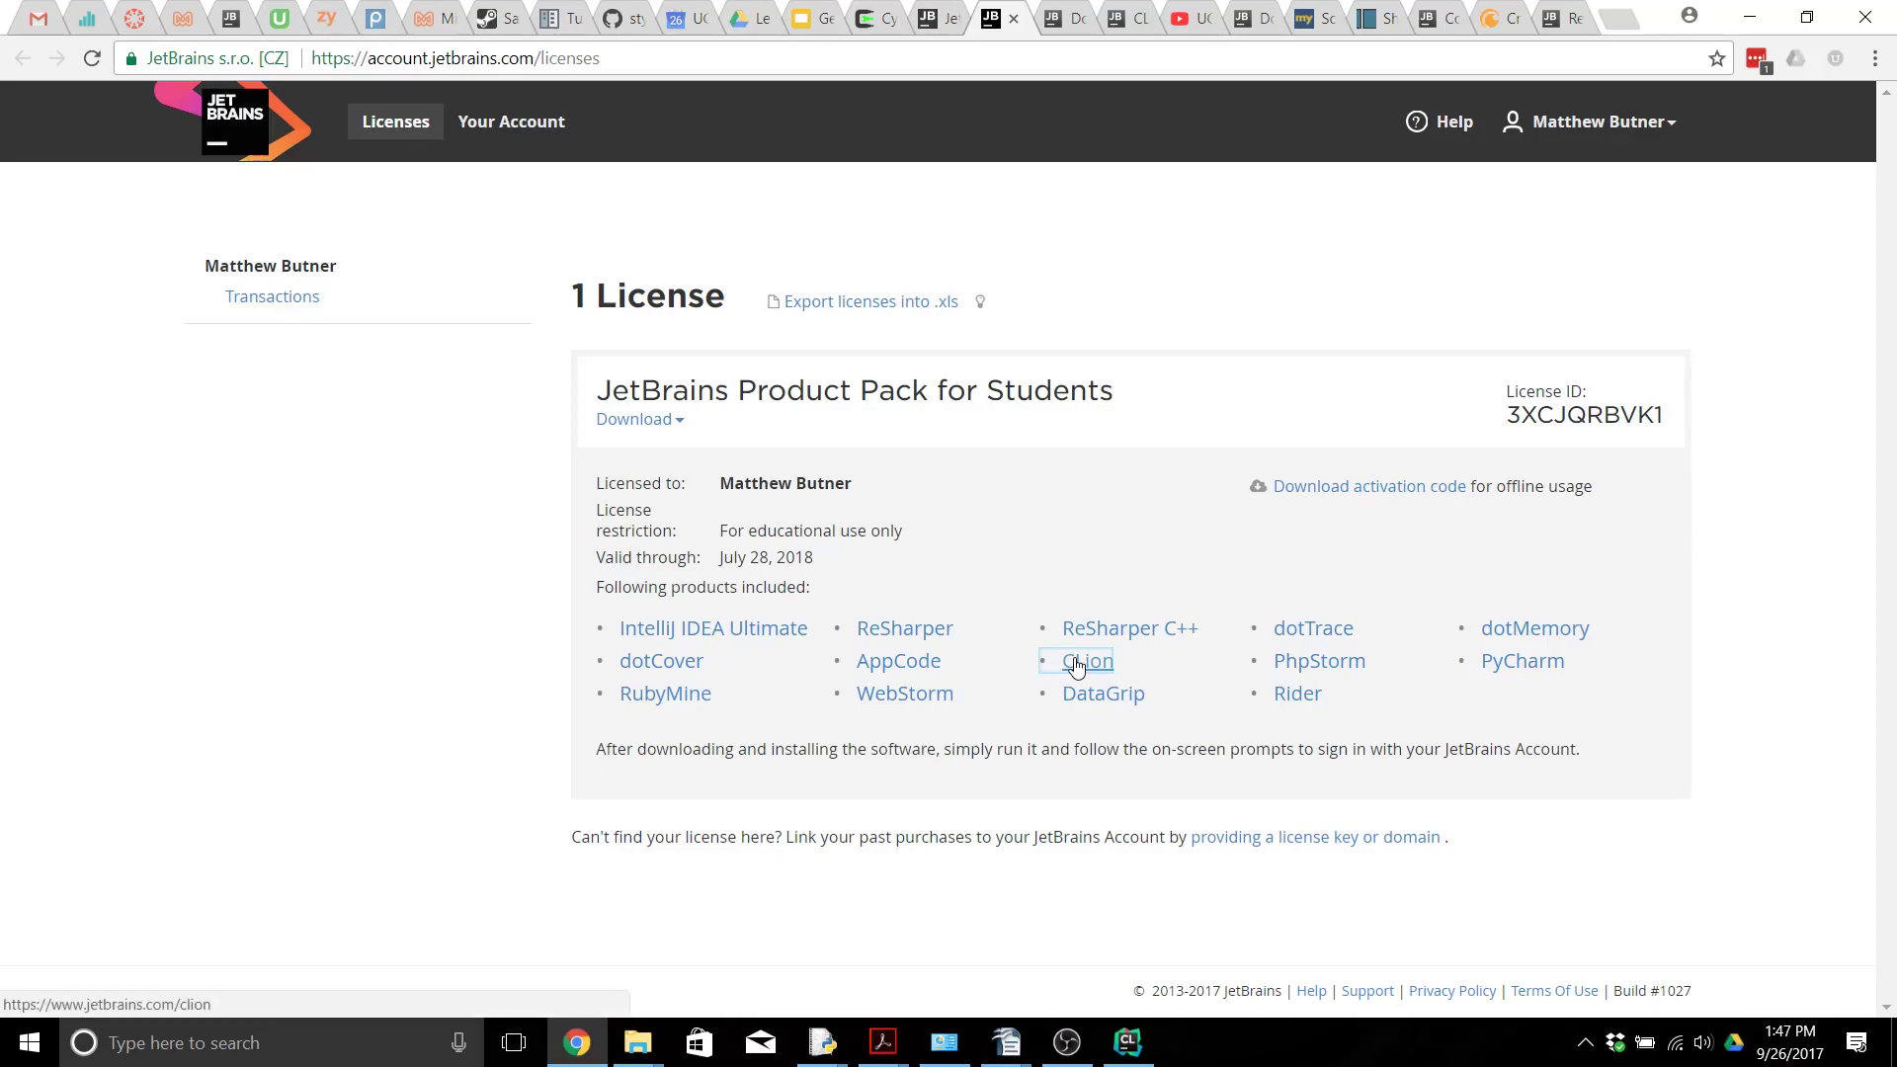
pyautogui.click(1084, 661)
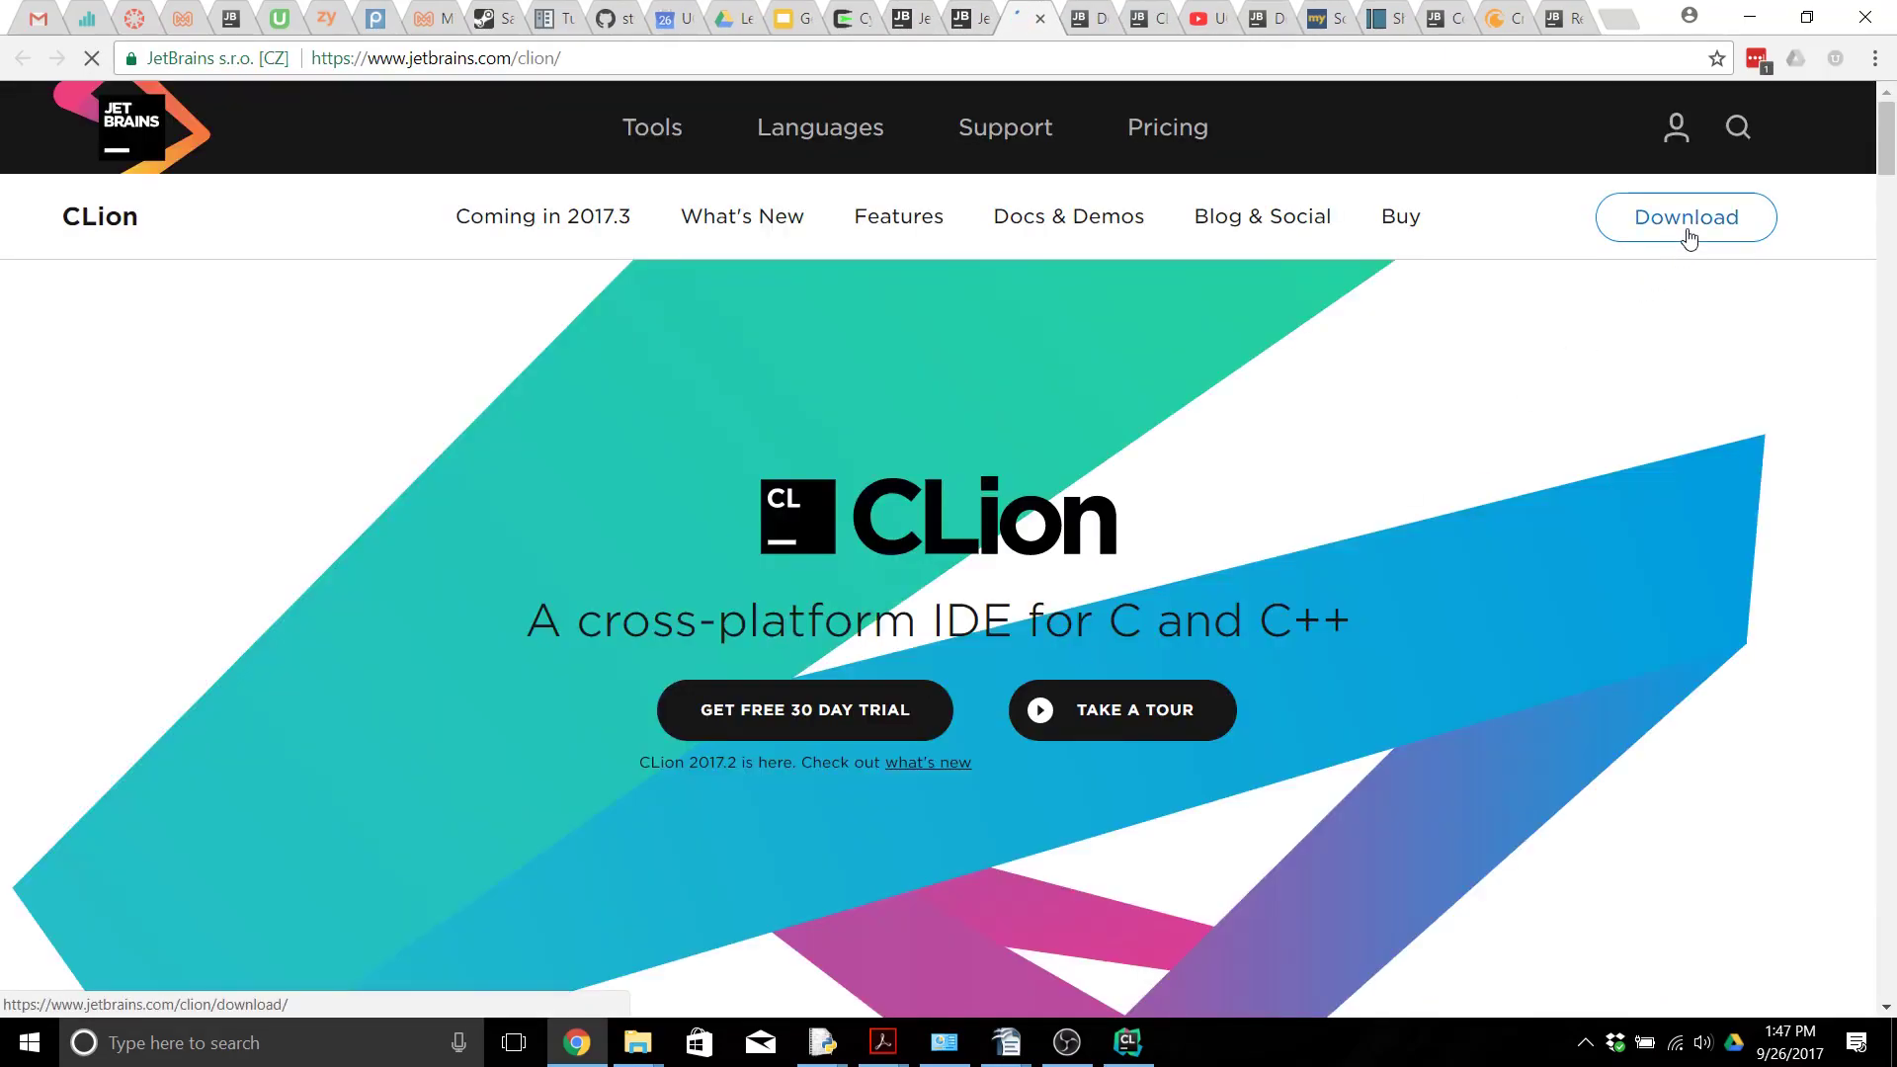
# Step: Open CLion's download page offering the Windows .exe installer for version 2017.2.2
pyautogui.click(1685, 218)
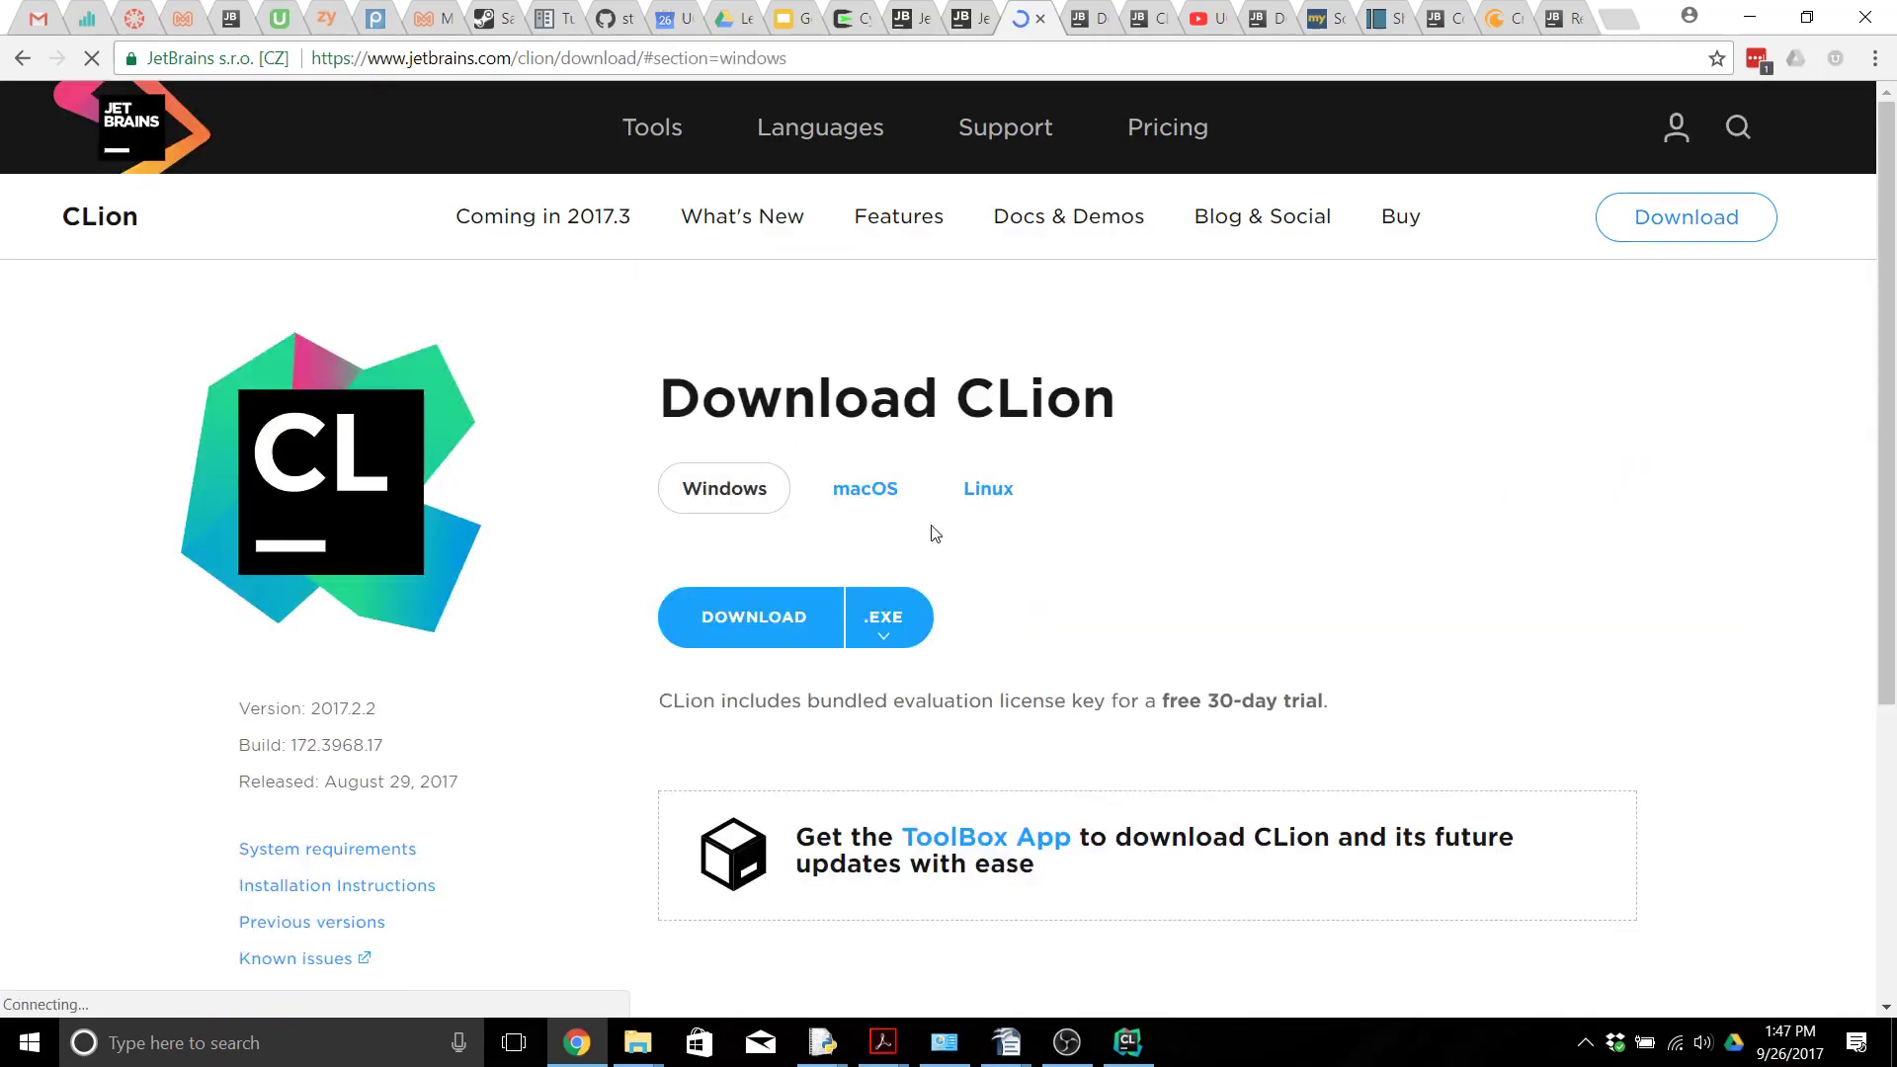
pyautogui.moveTo(1021, 523)
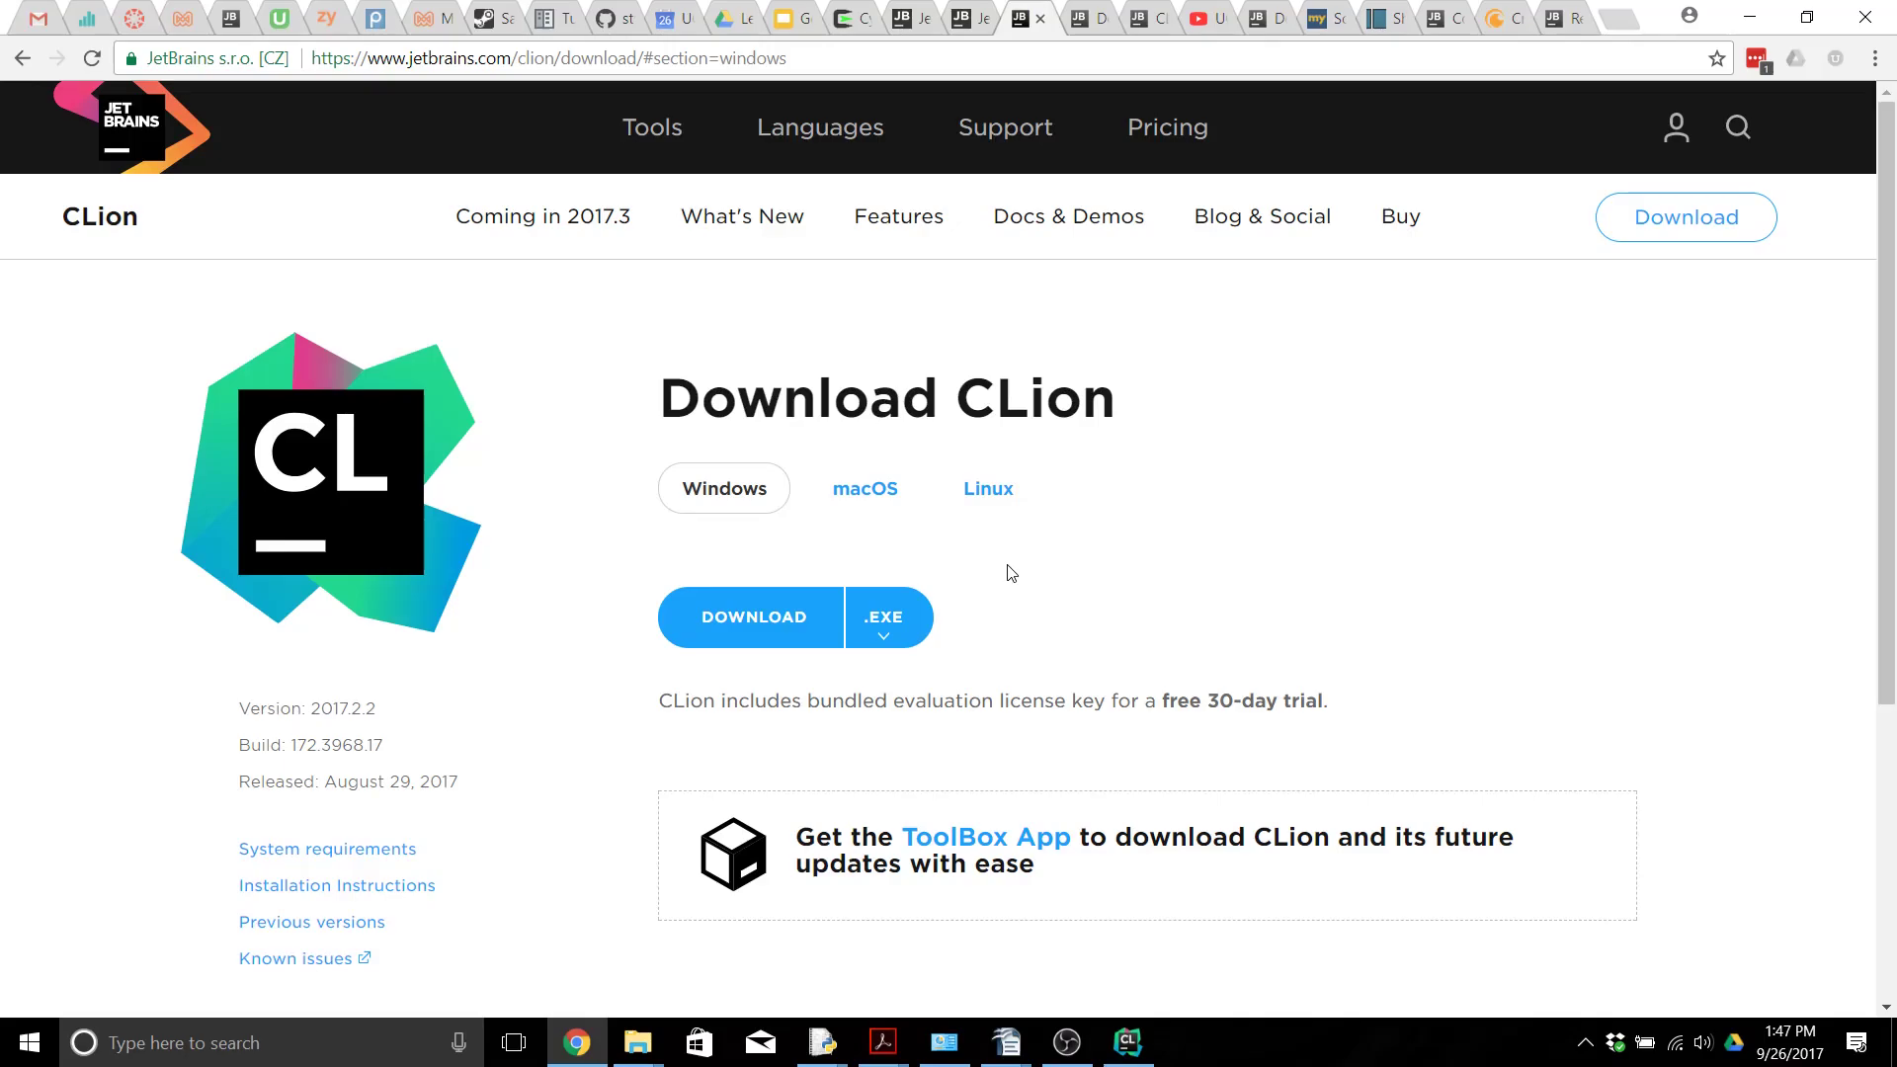
pyautogui.moveTo(1014, 634)
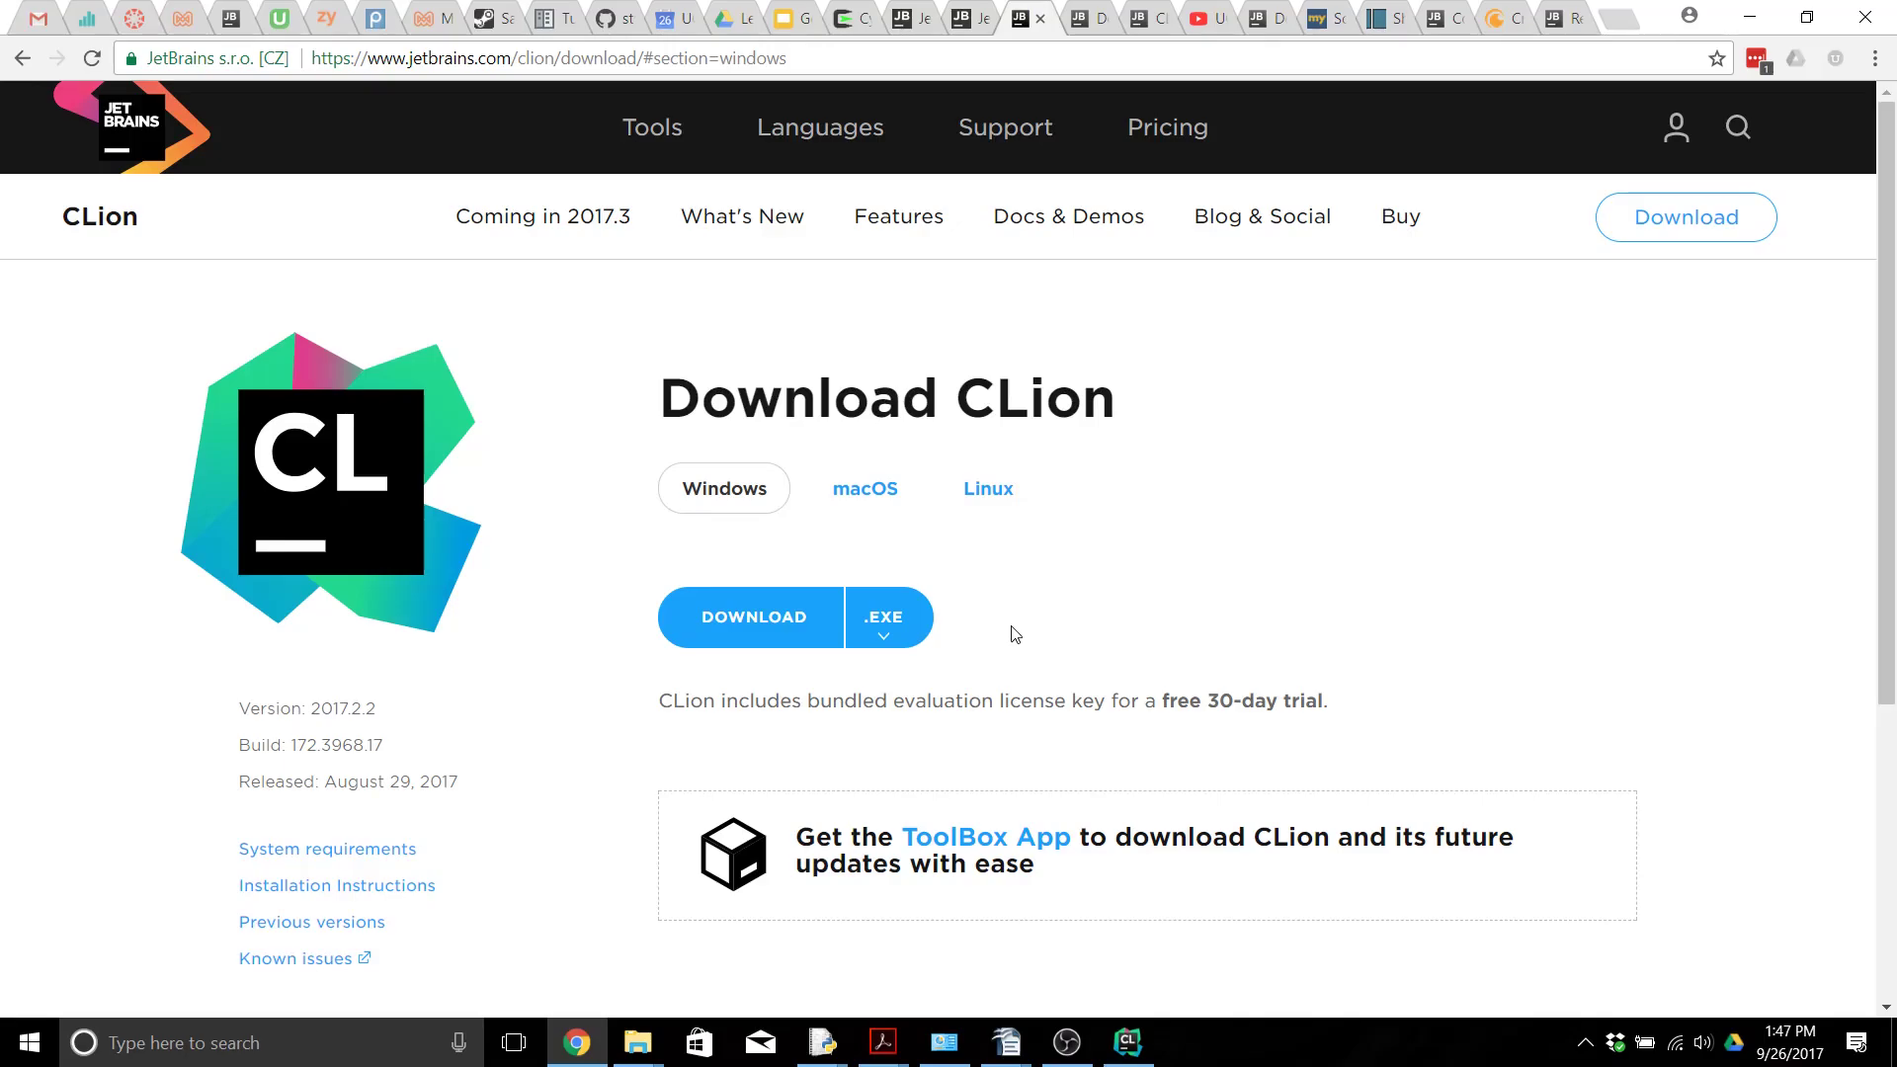
pyautogui.moveTo(612, 996)
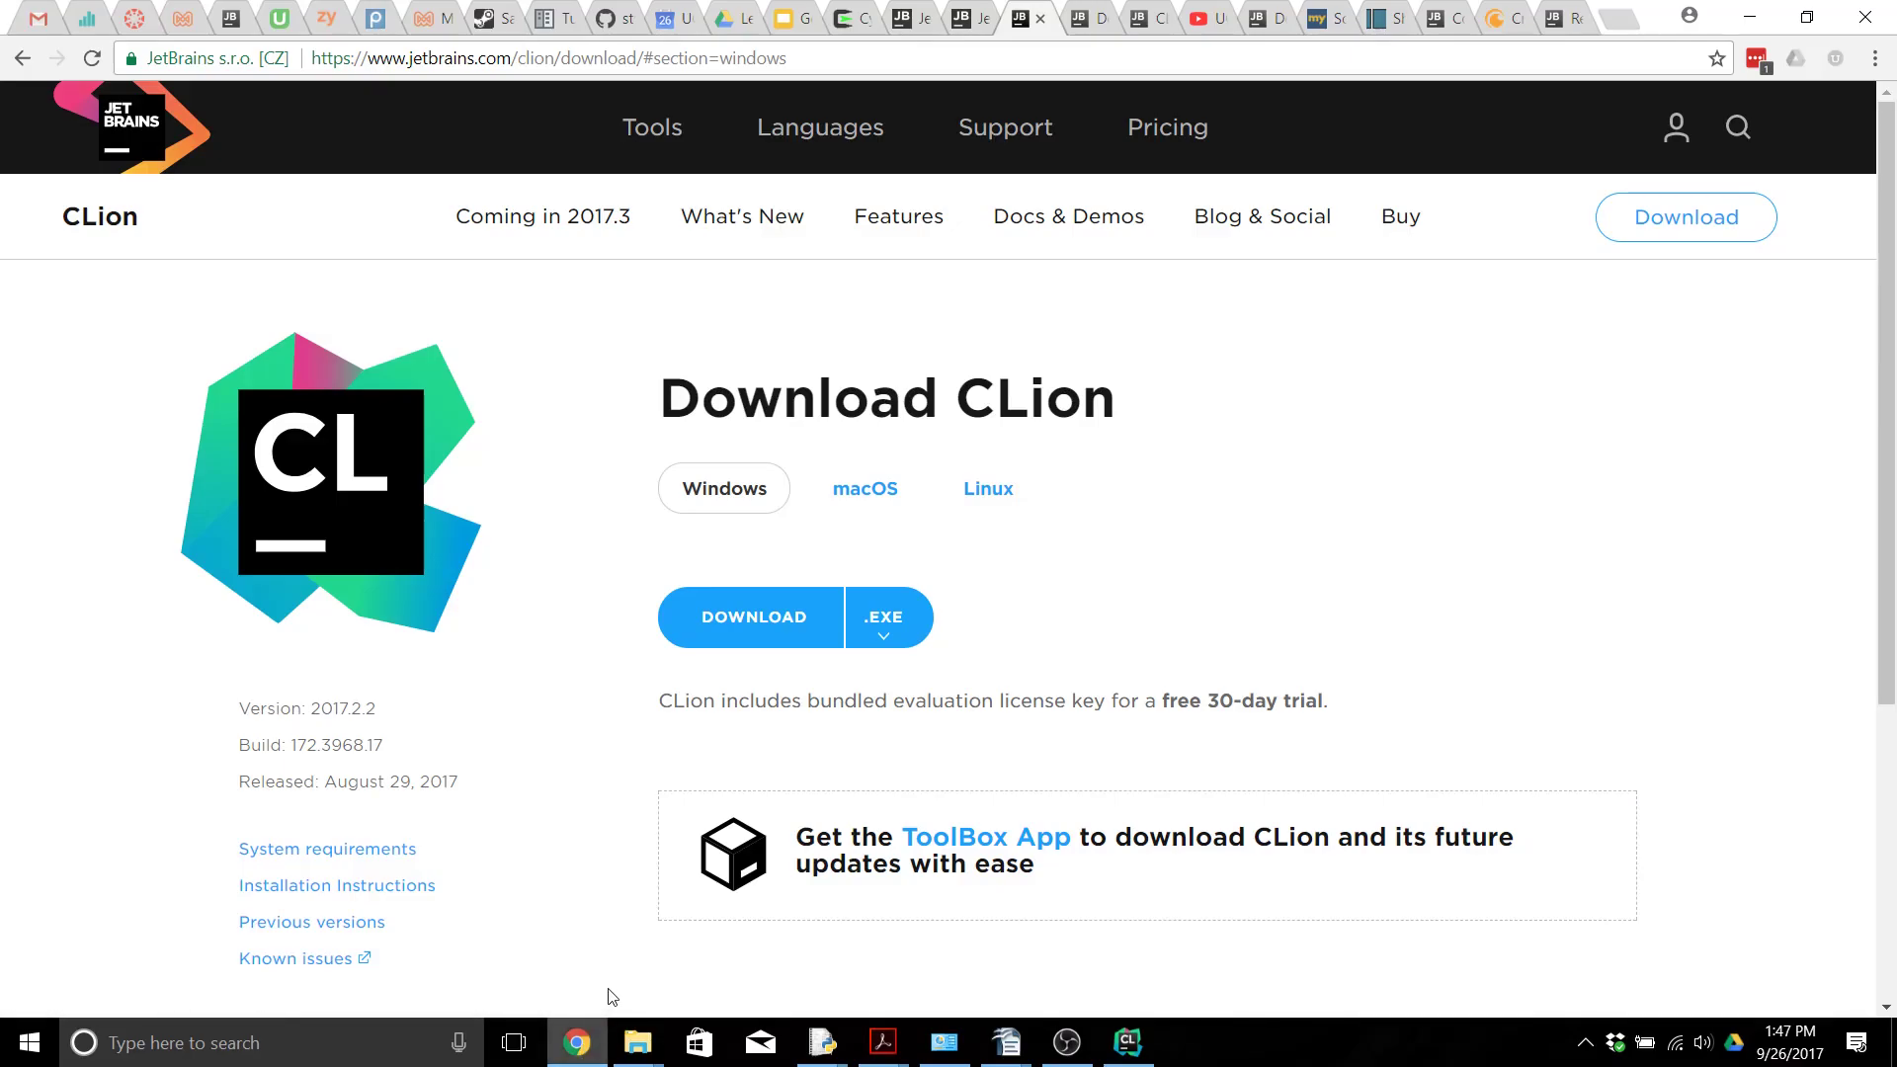
pyautogui.moveTo(856, 69)
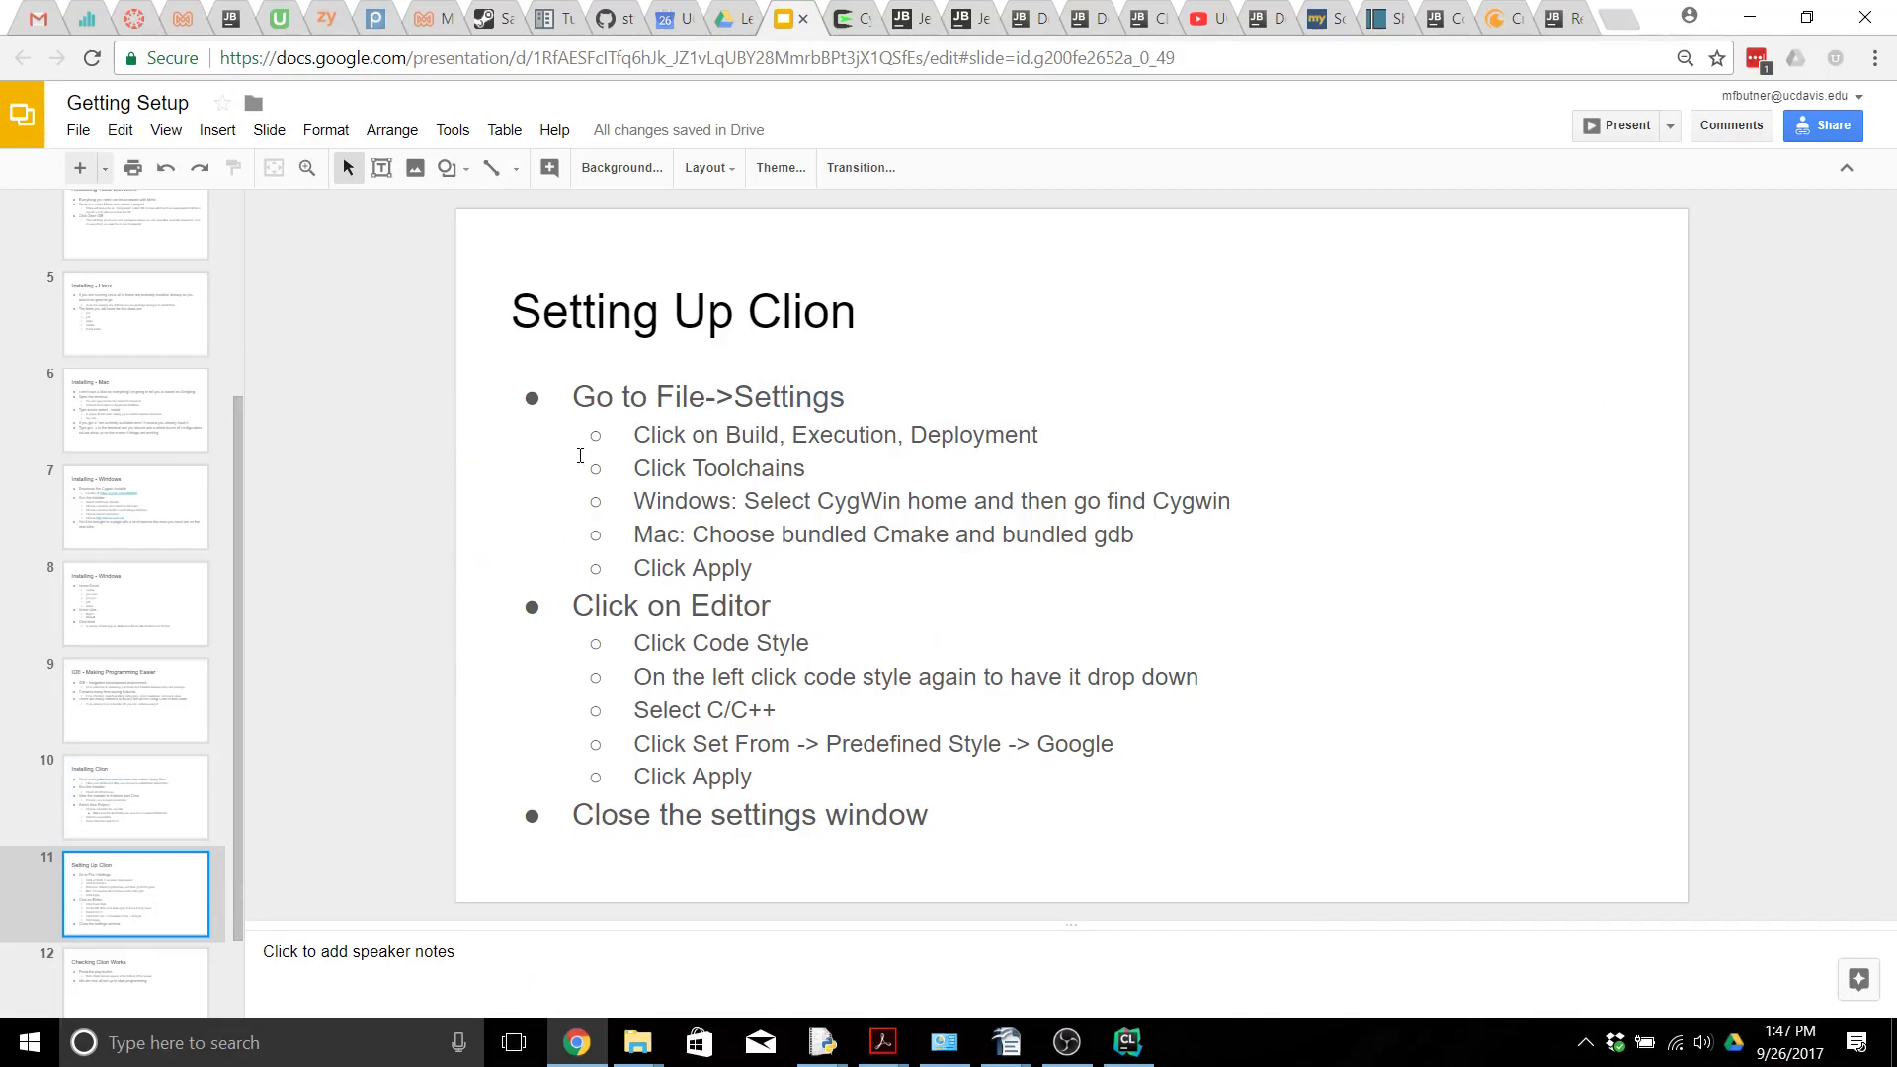
pyautogui.moveTo(1000, 850)
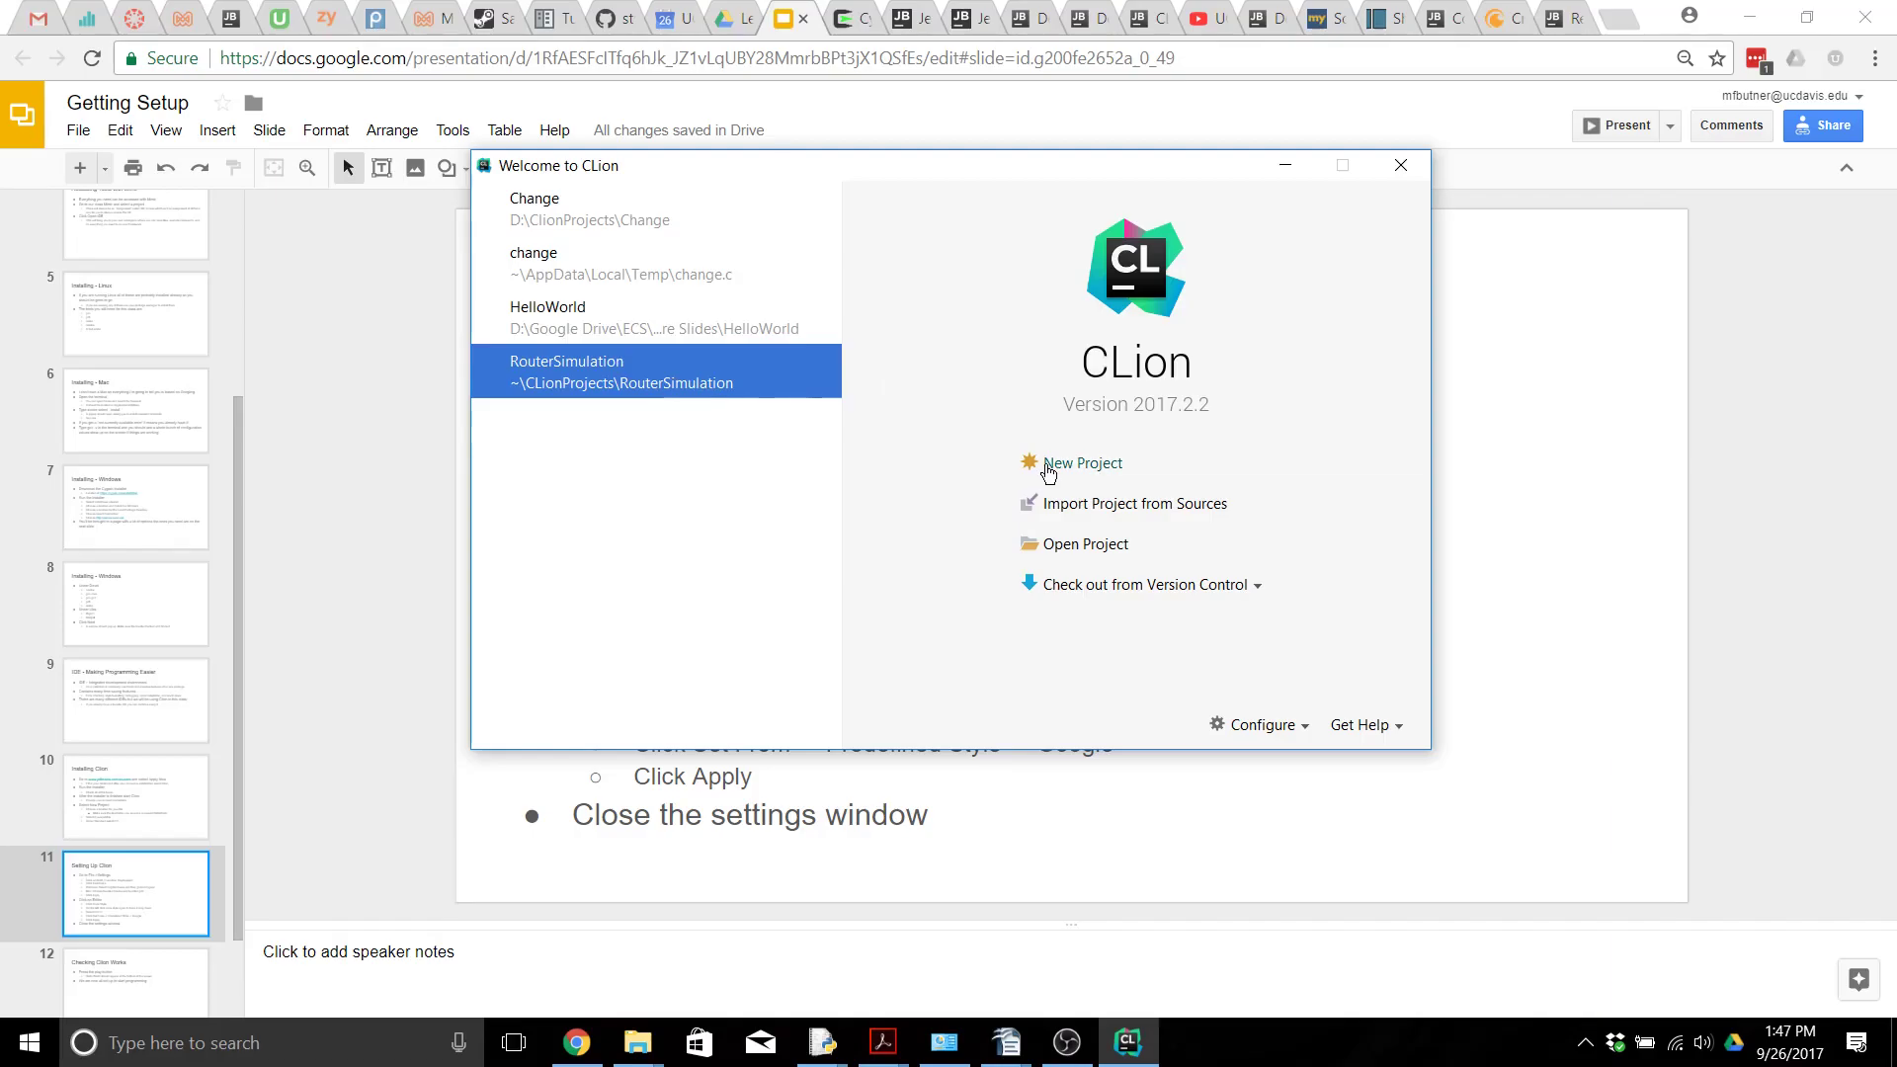
# Step: From the Welcome dialog, start a C Executable project with the C11 language standard
pyautogui.click(1082, 464)
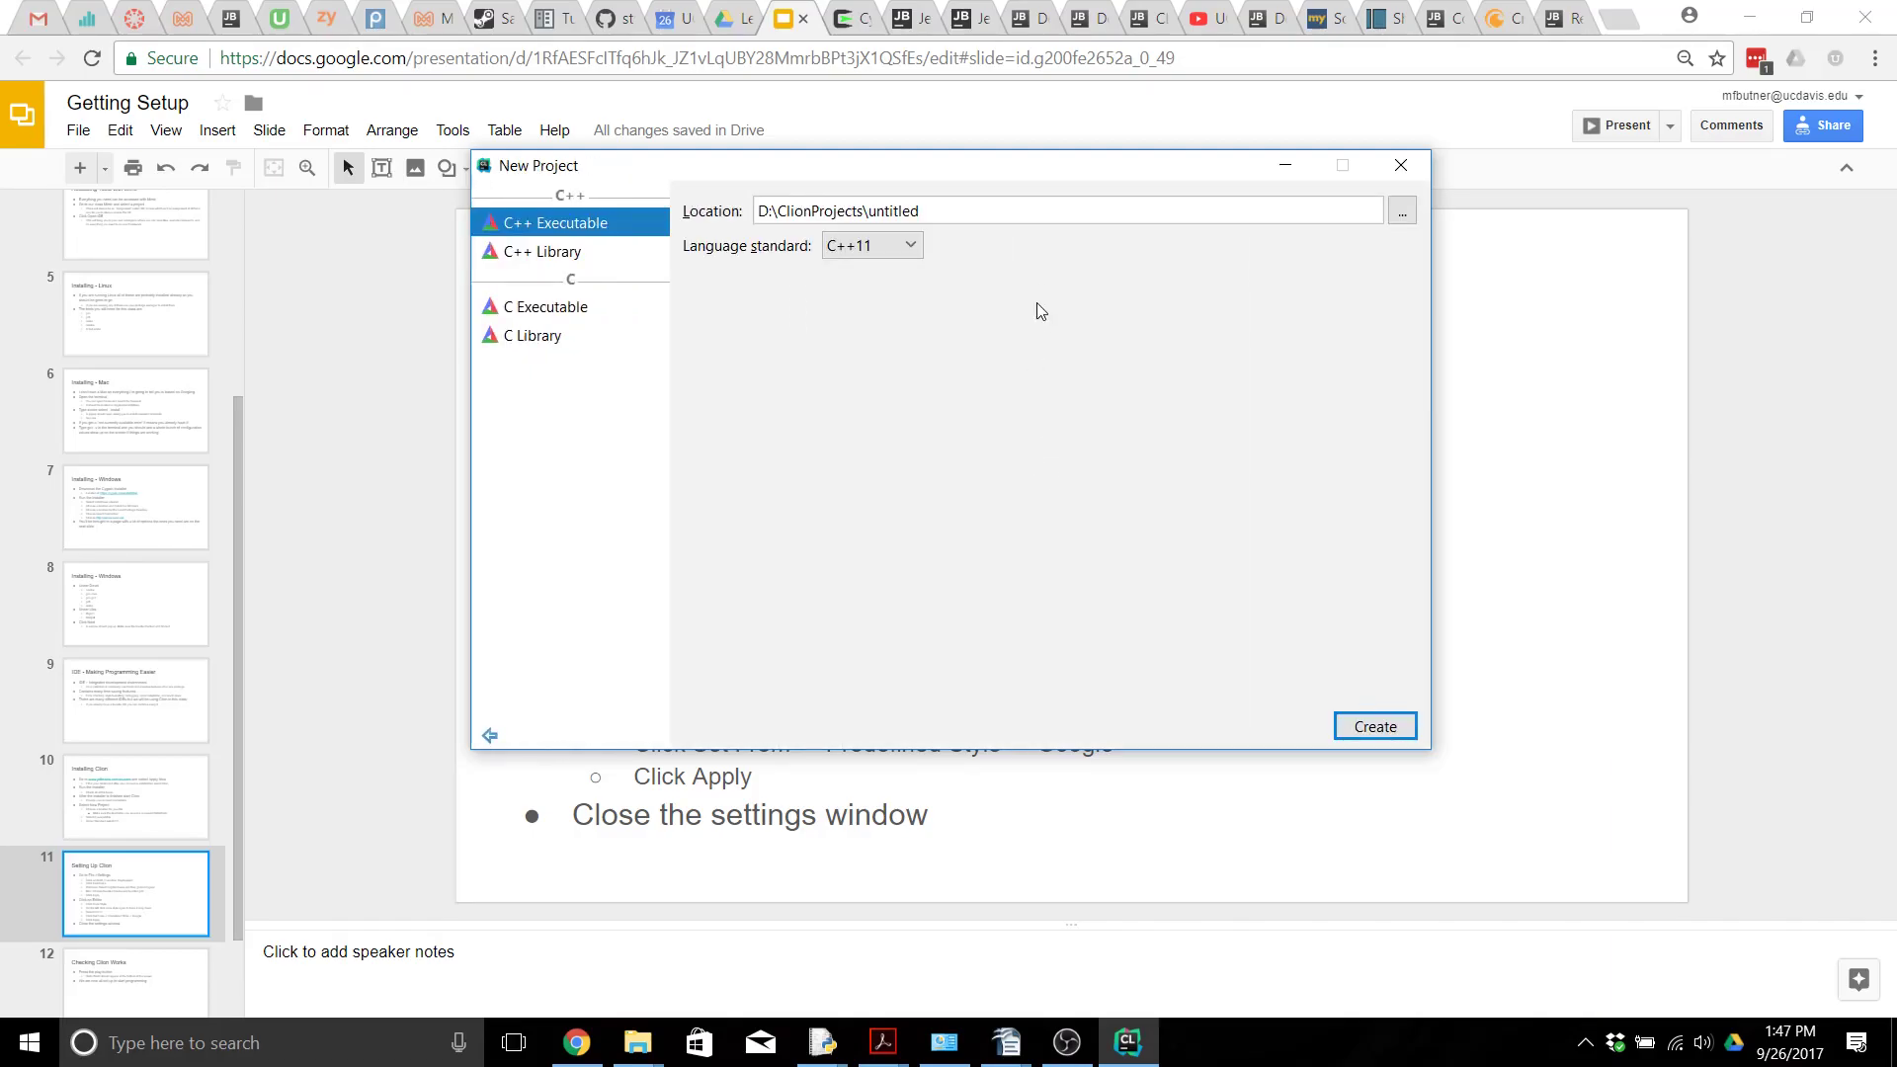
pyautogui.moveTo(1288, 240)
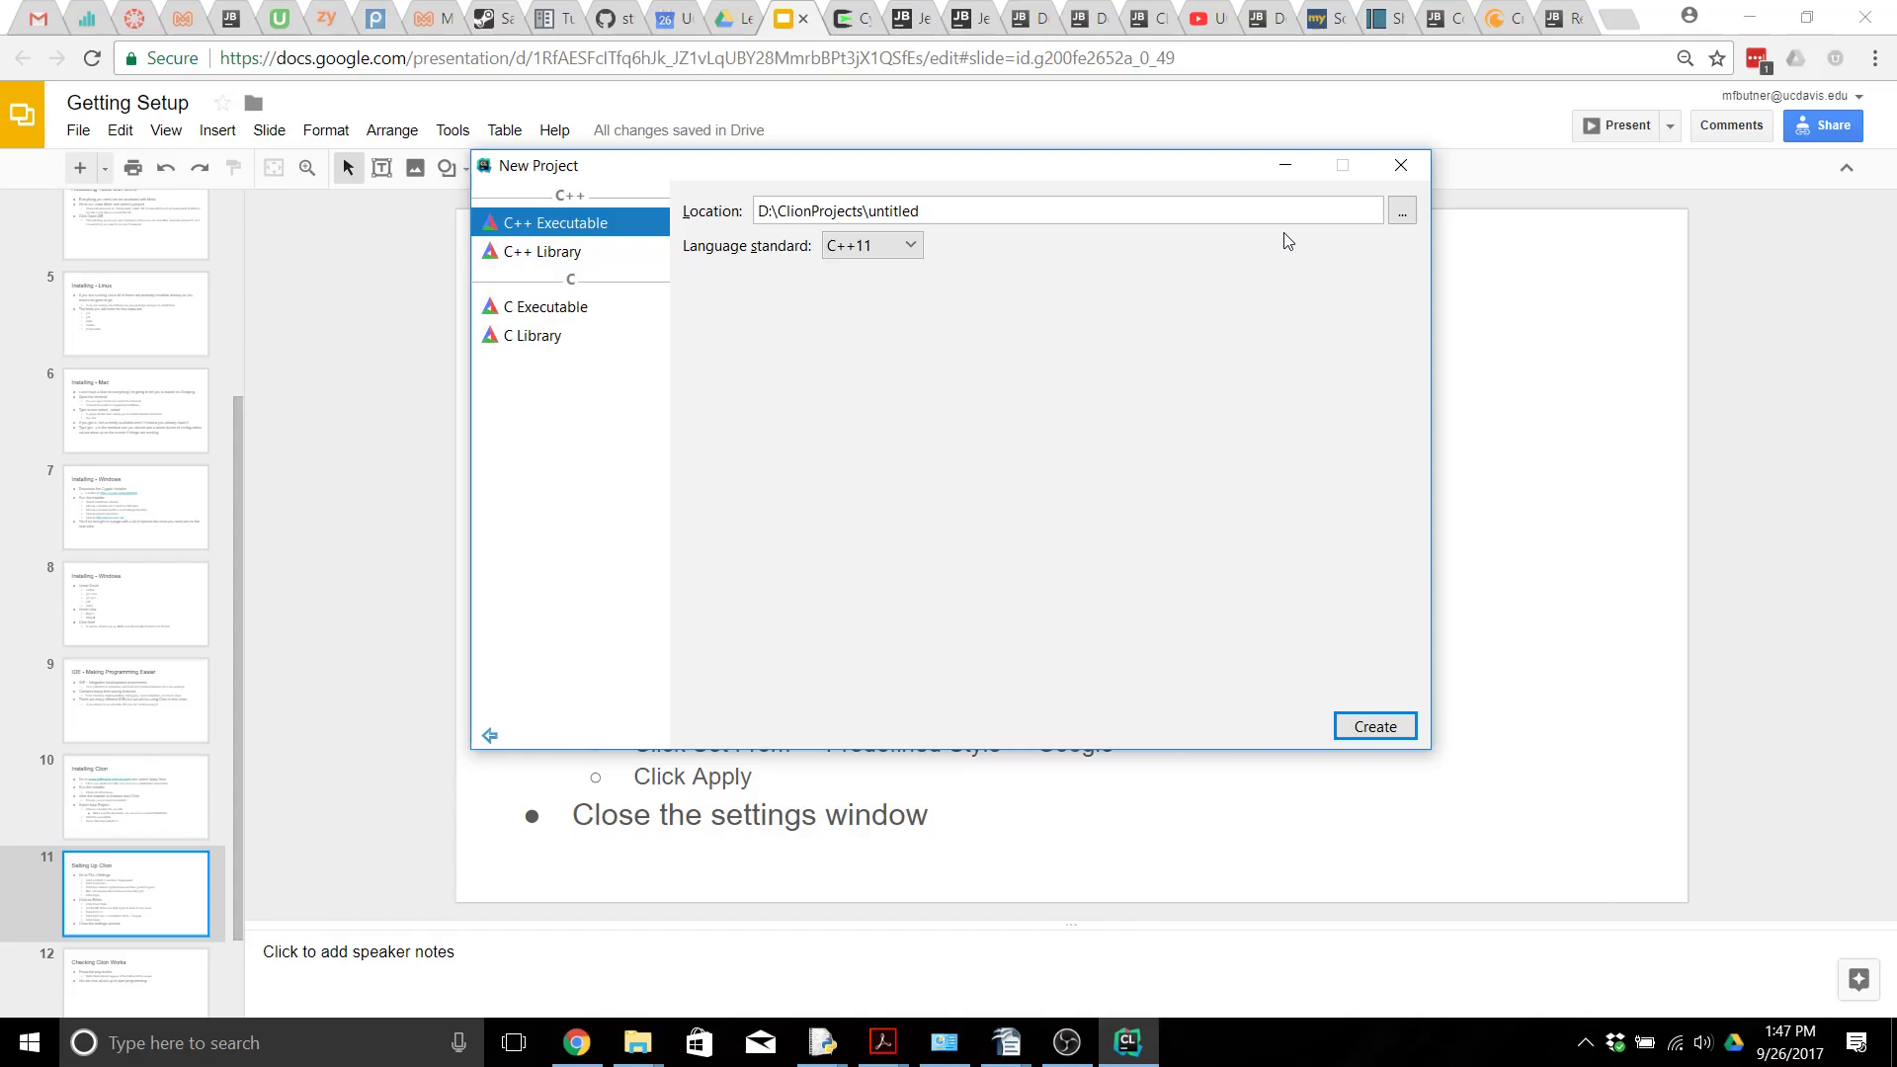
pyautogui.moveTo(580, 319)
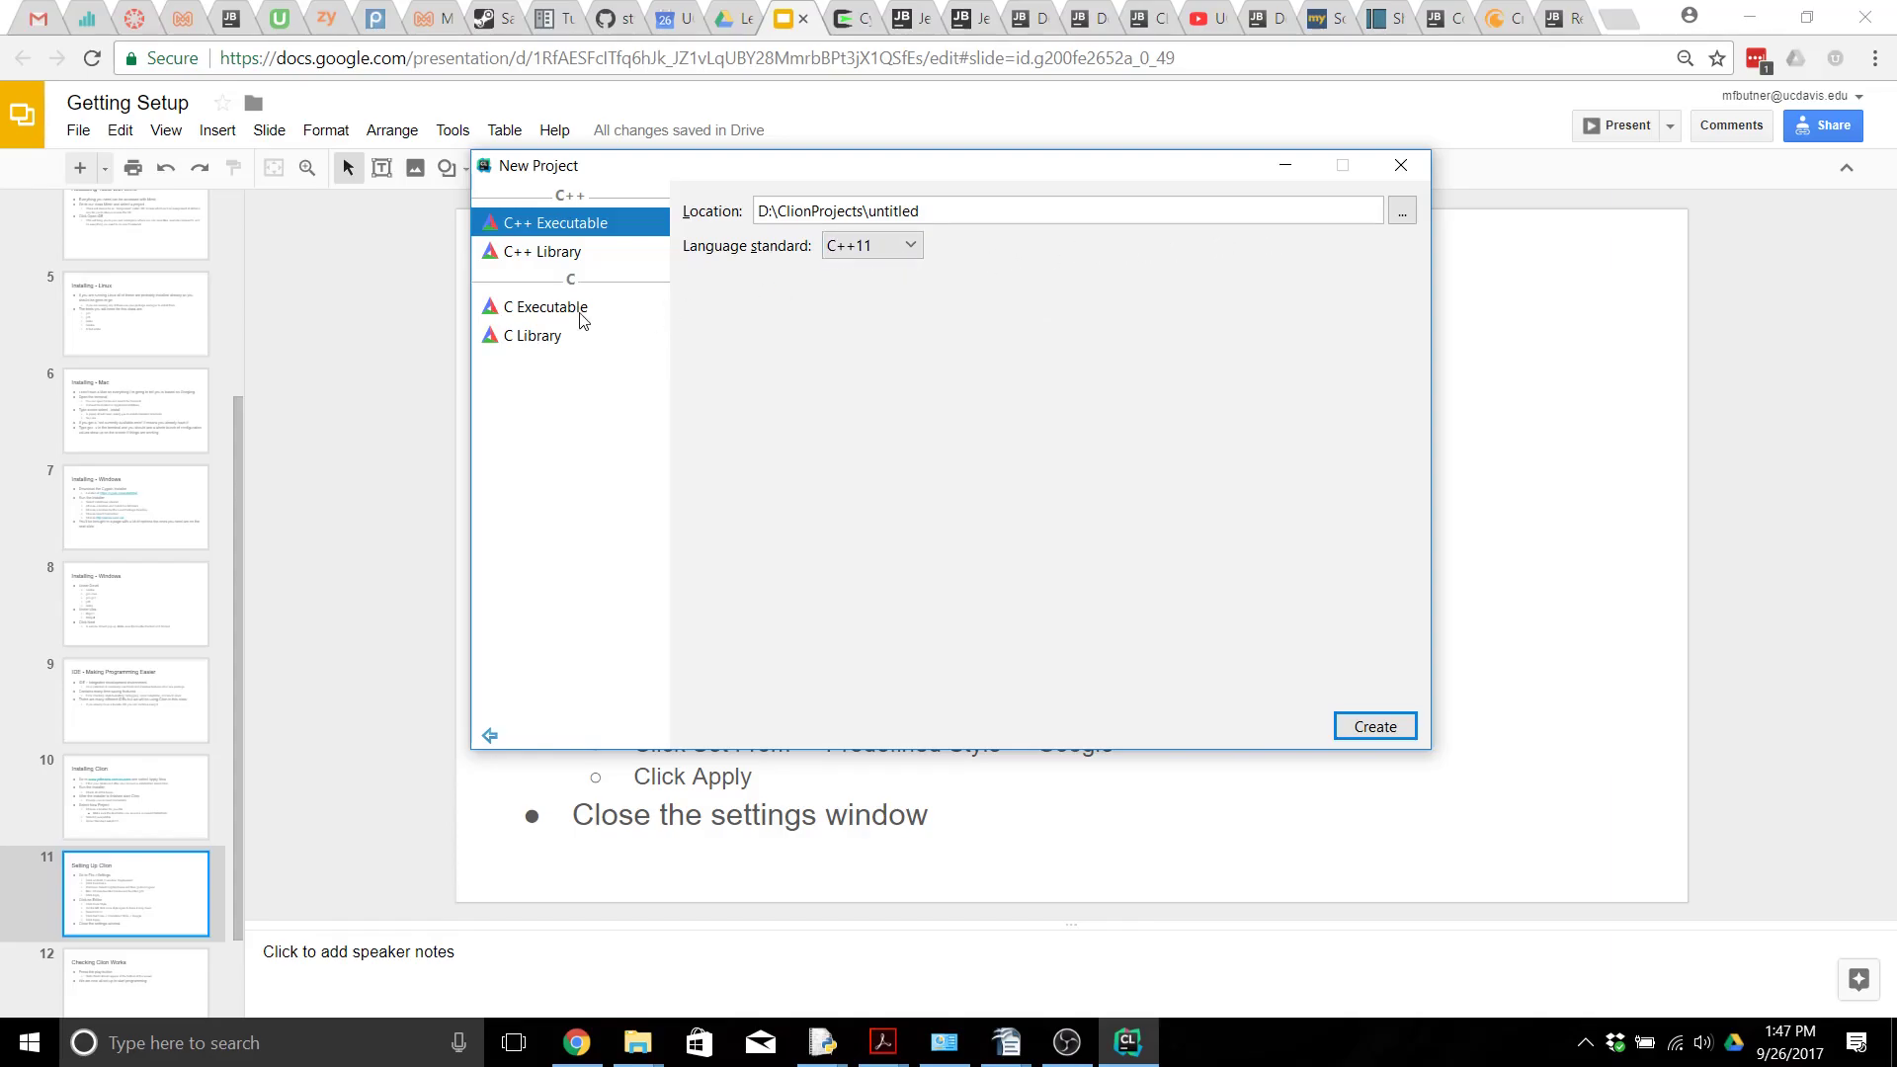
pyautogui.click(544, 306)
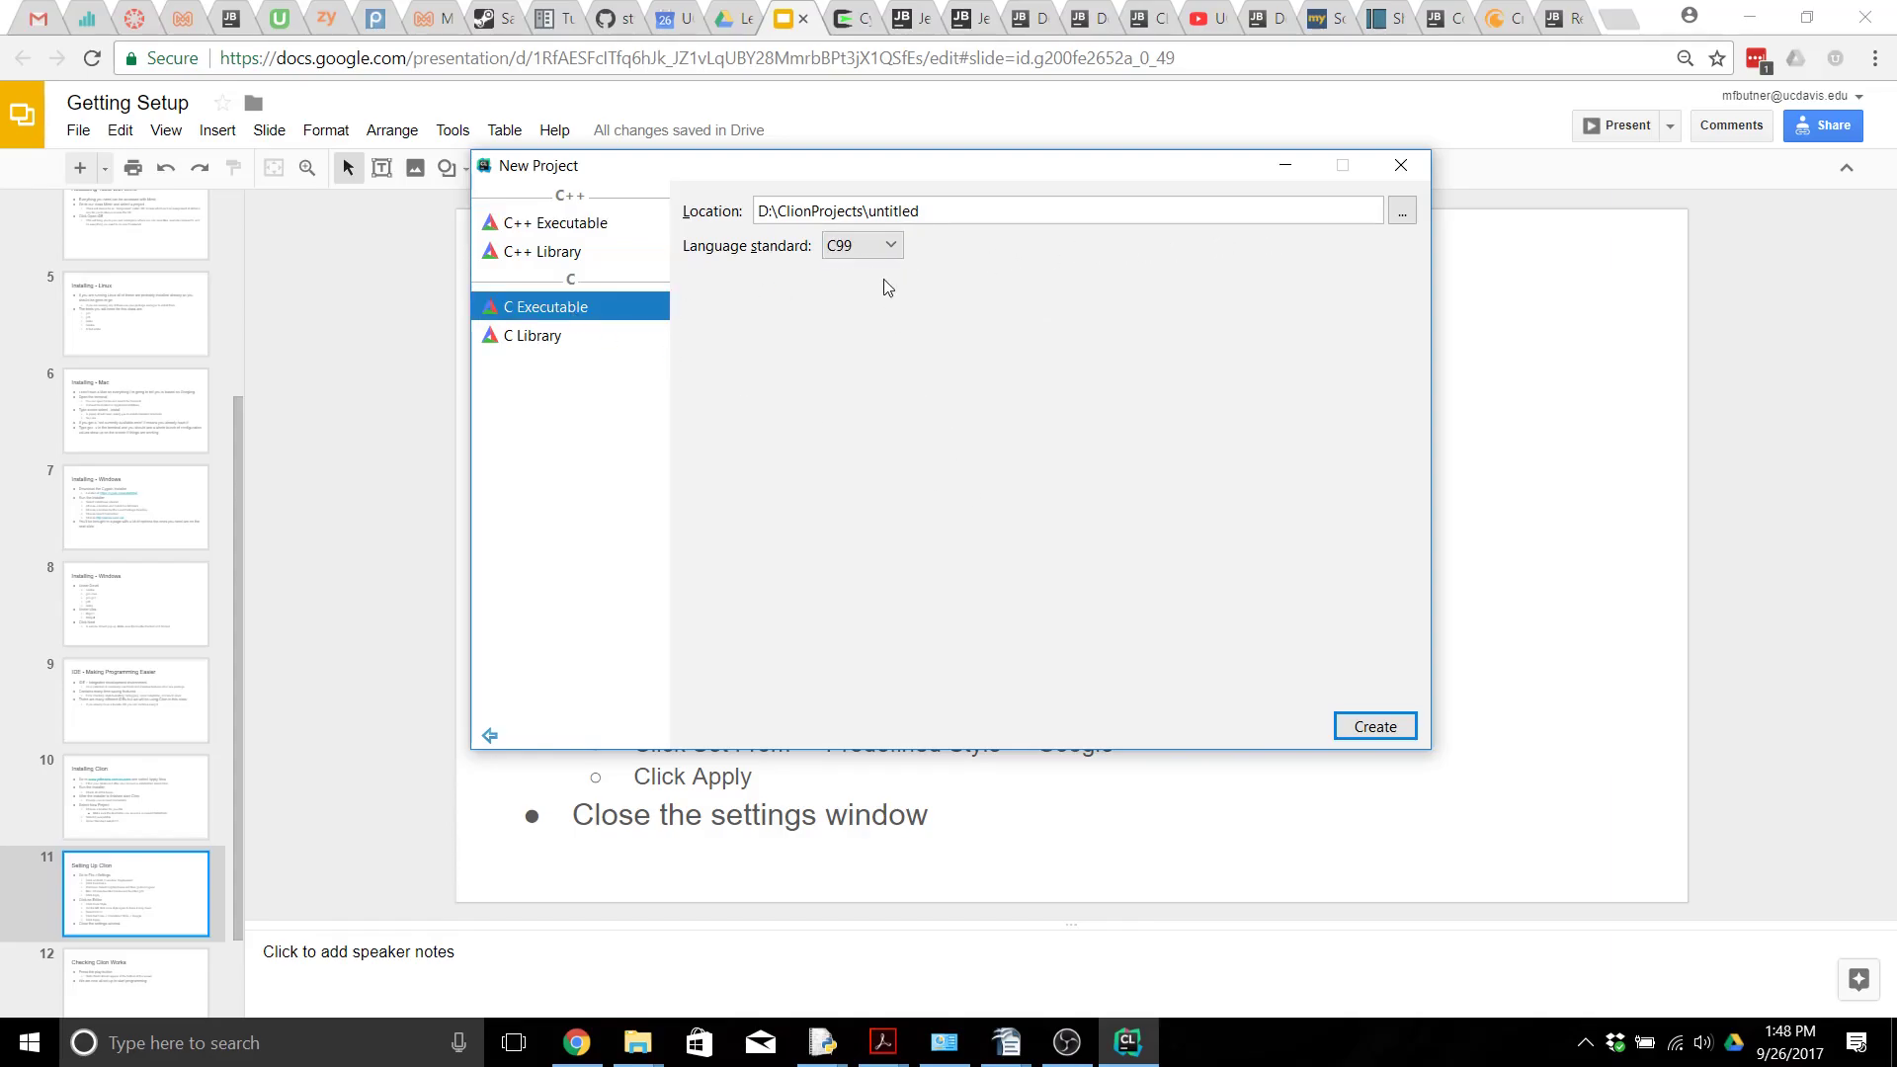
pyautogui.click(890, 245)
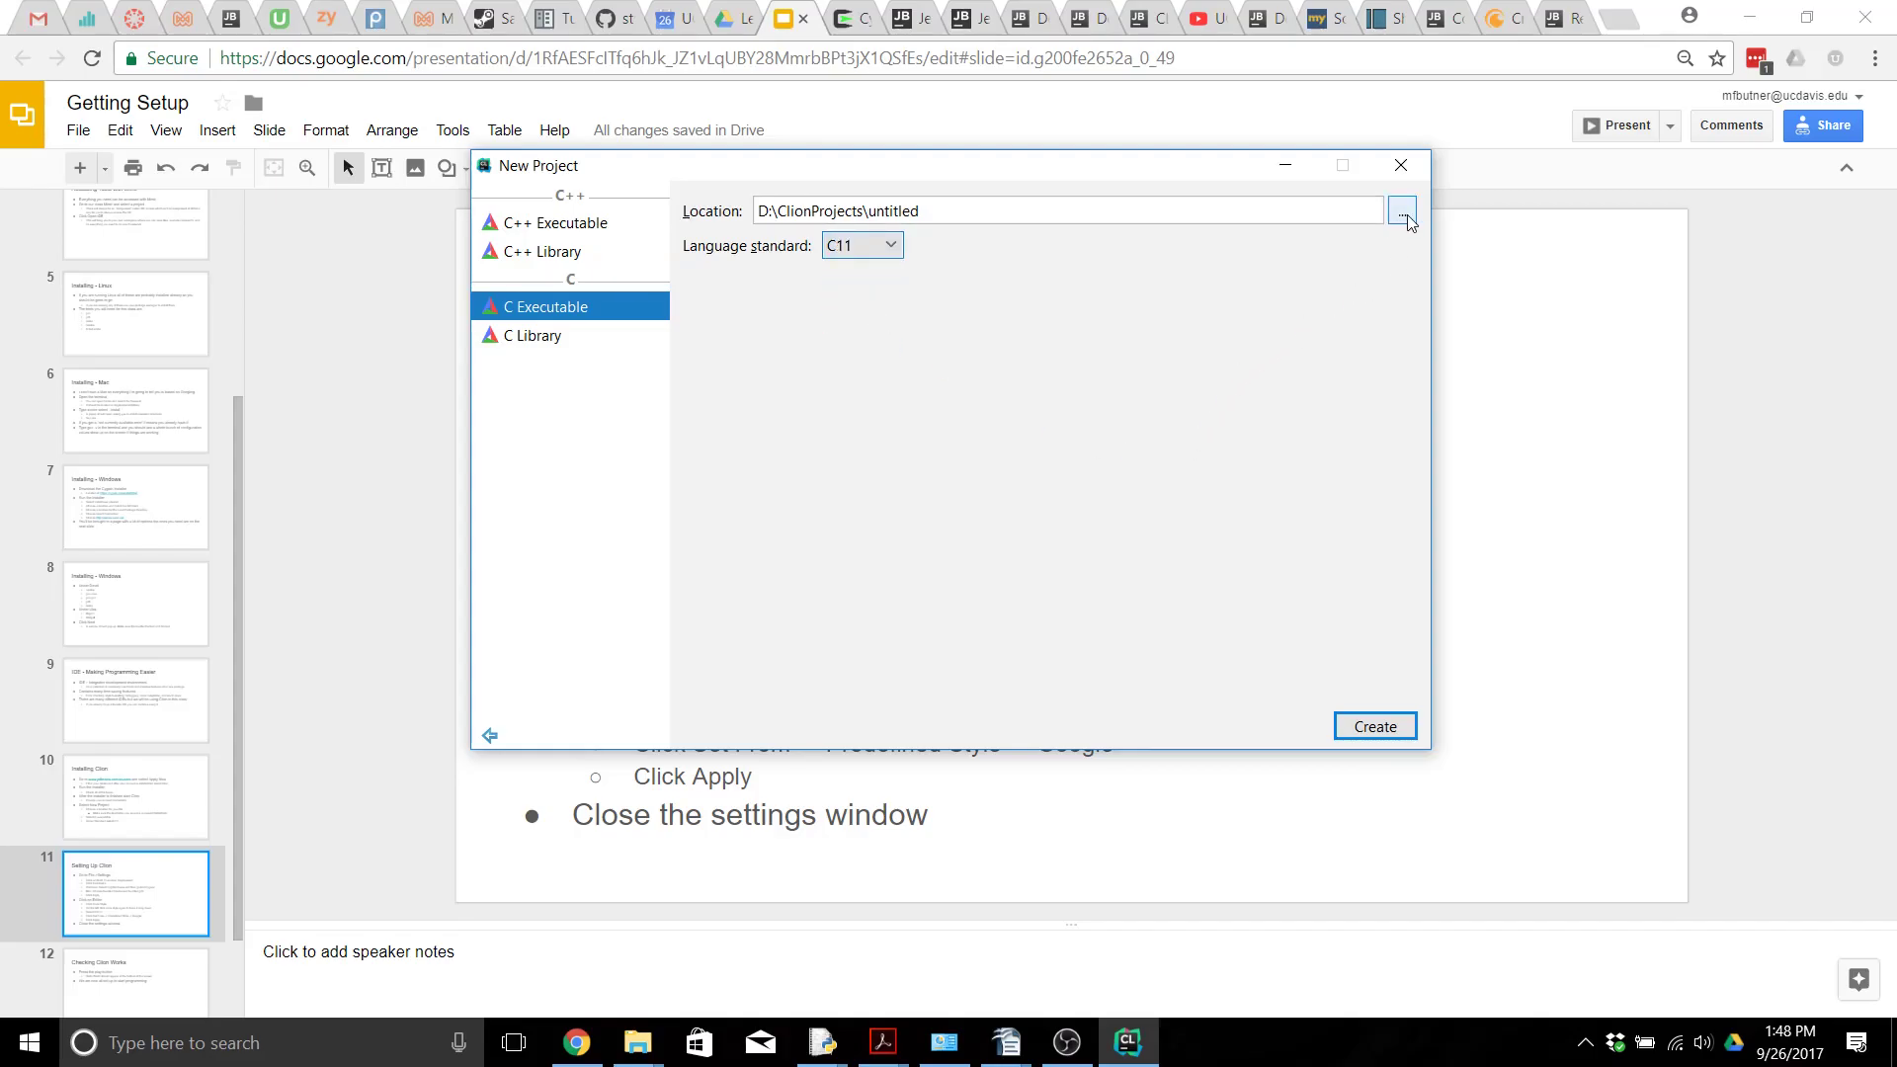
# Step: Create a HelloWorld folder in D:\ClionProjects as the location and create the project
pyautogui.click(1402, 210)
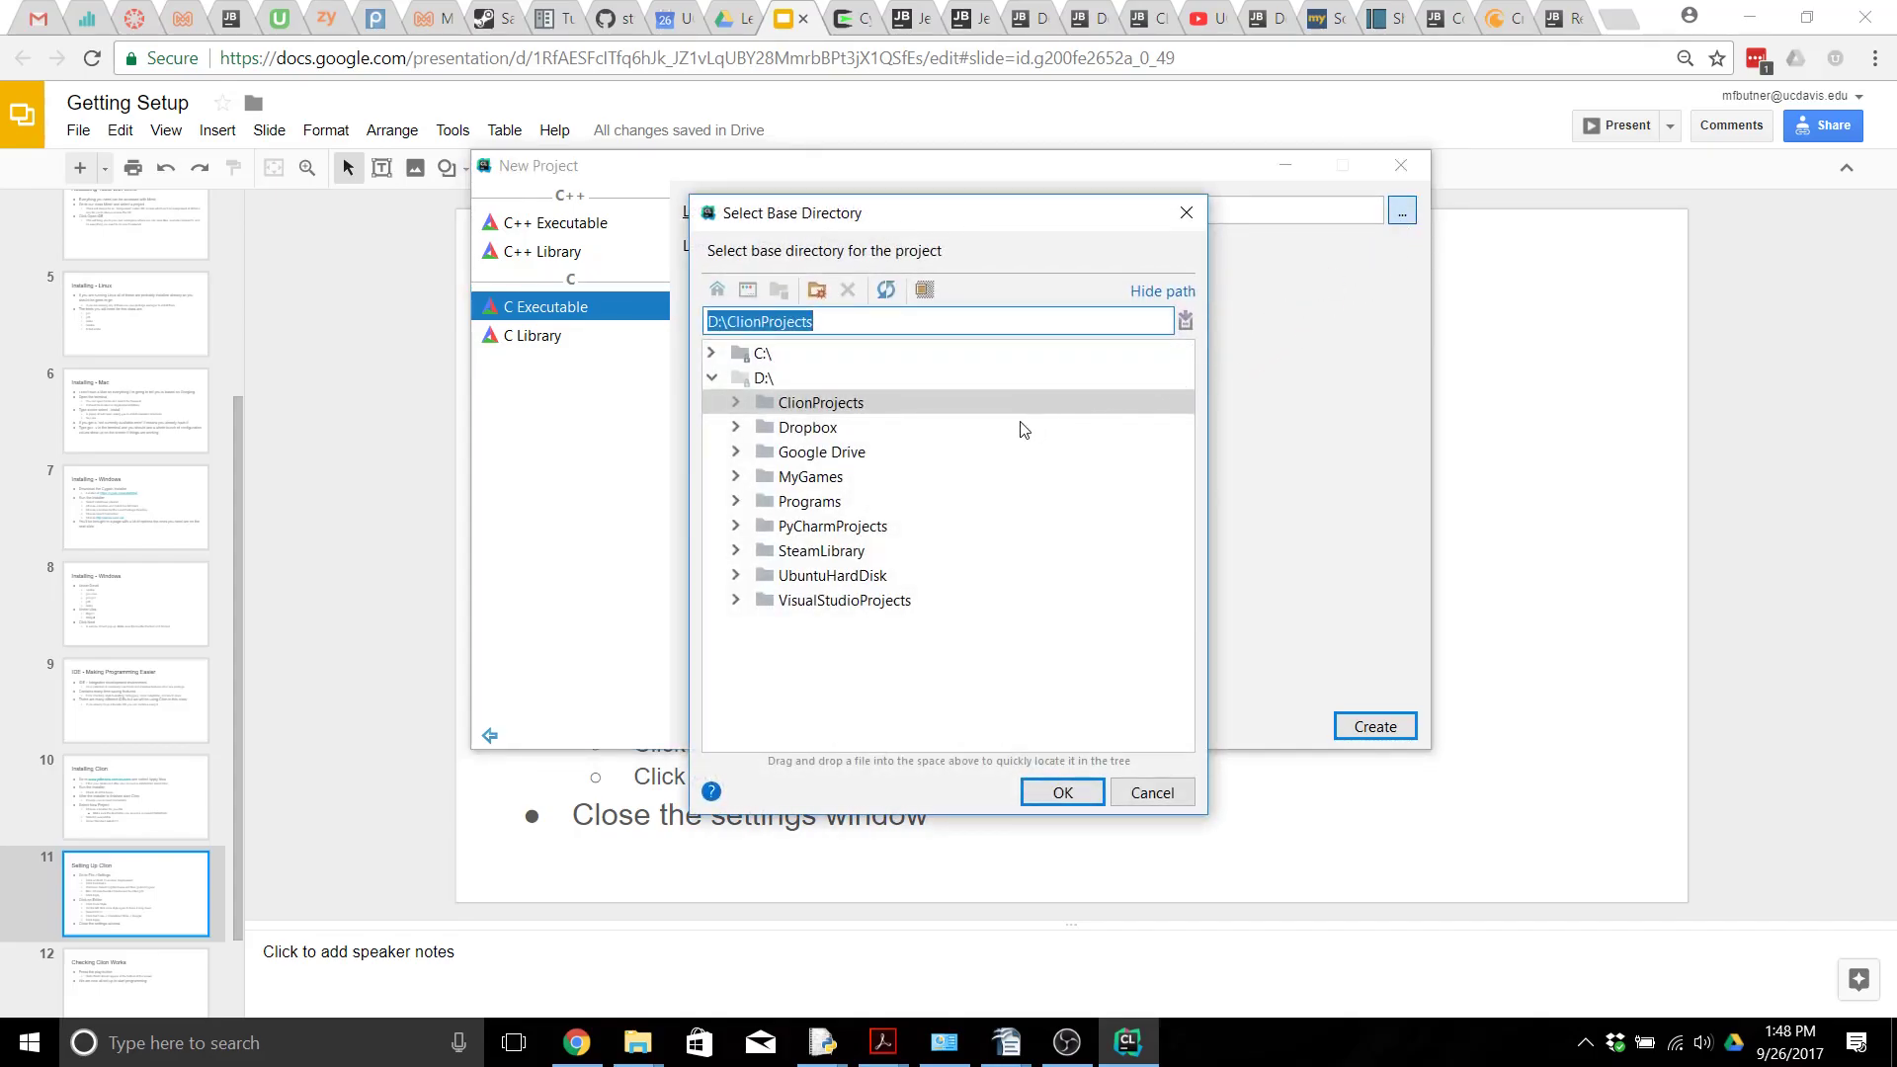
pyautogui.click(735, 402)
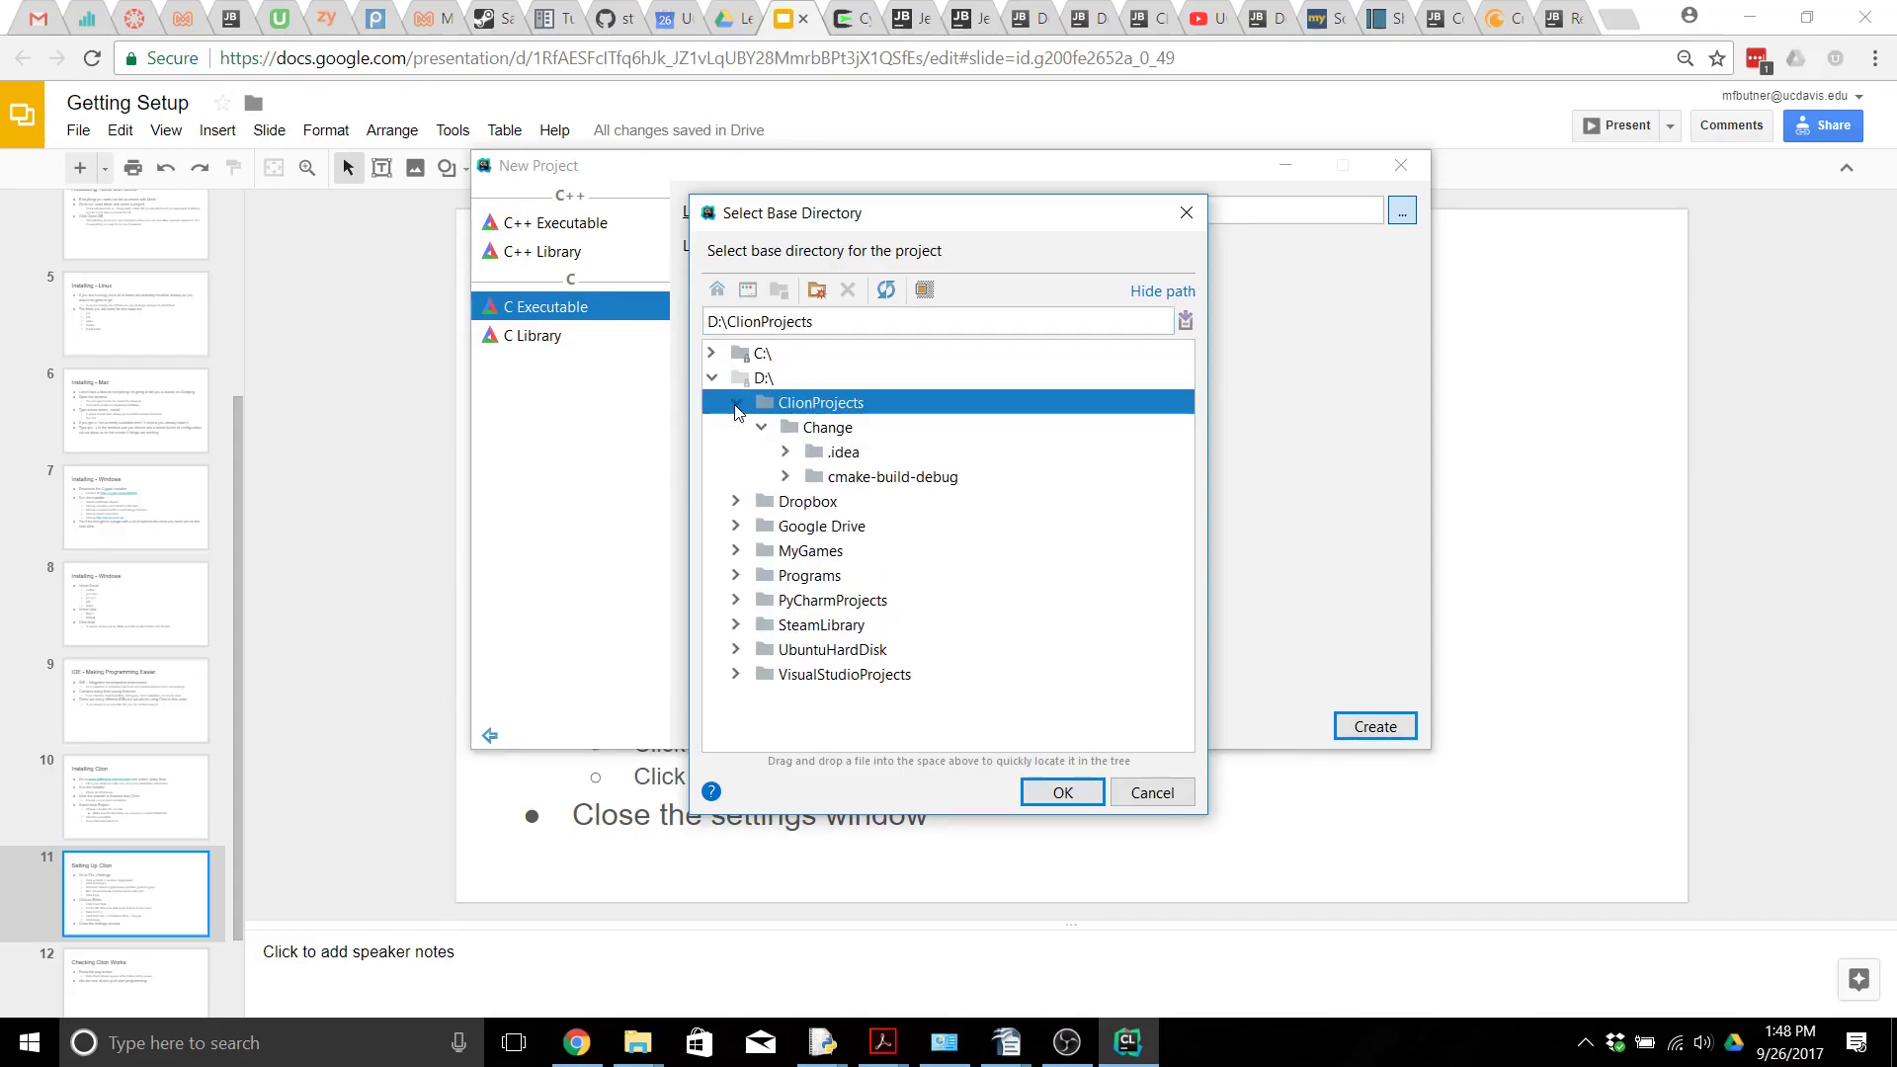
pyautogui.rightClick(819, 402)
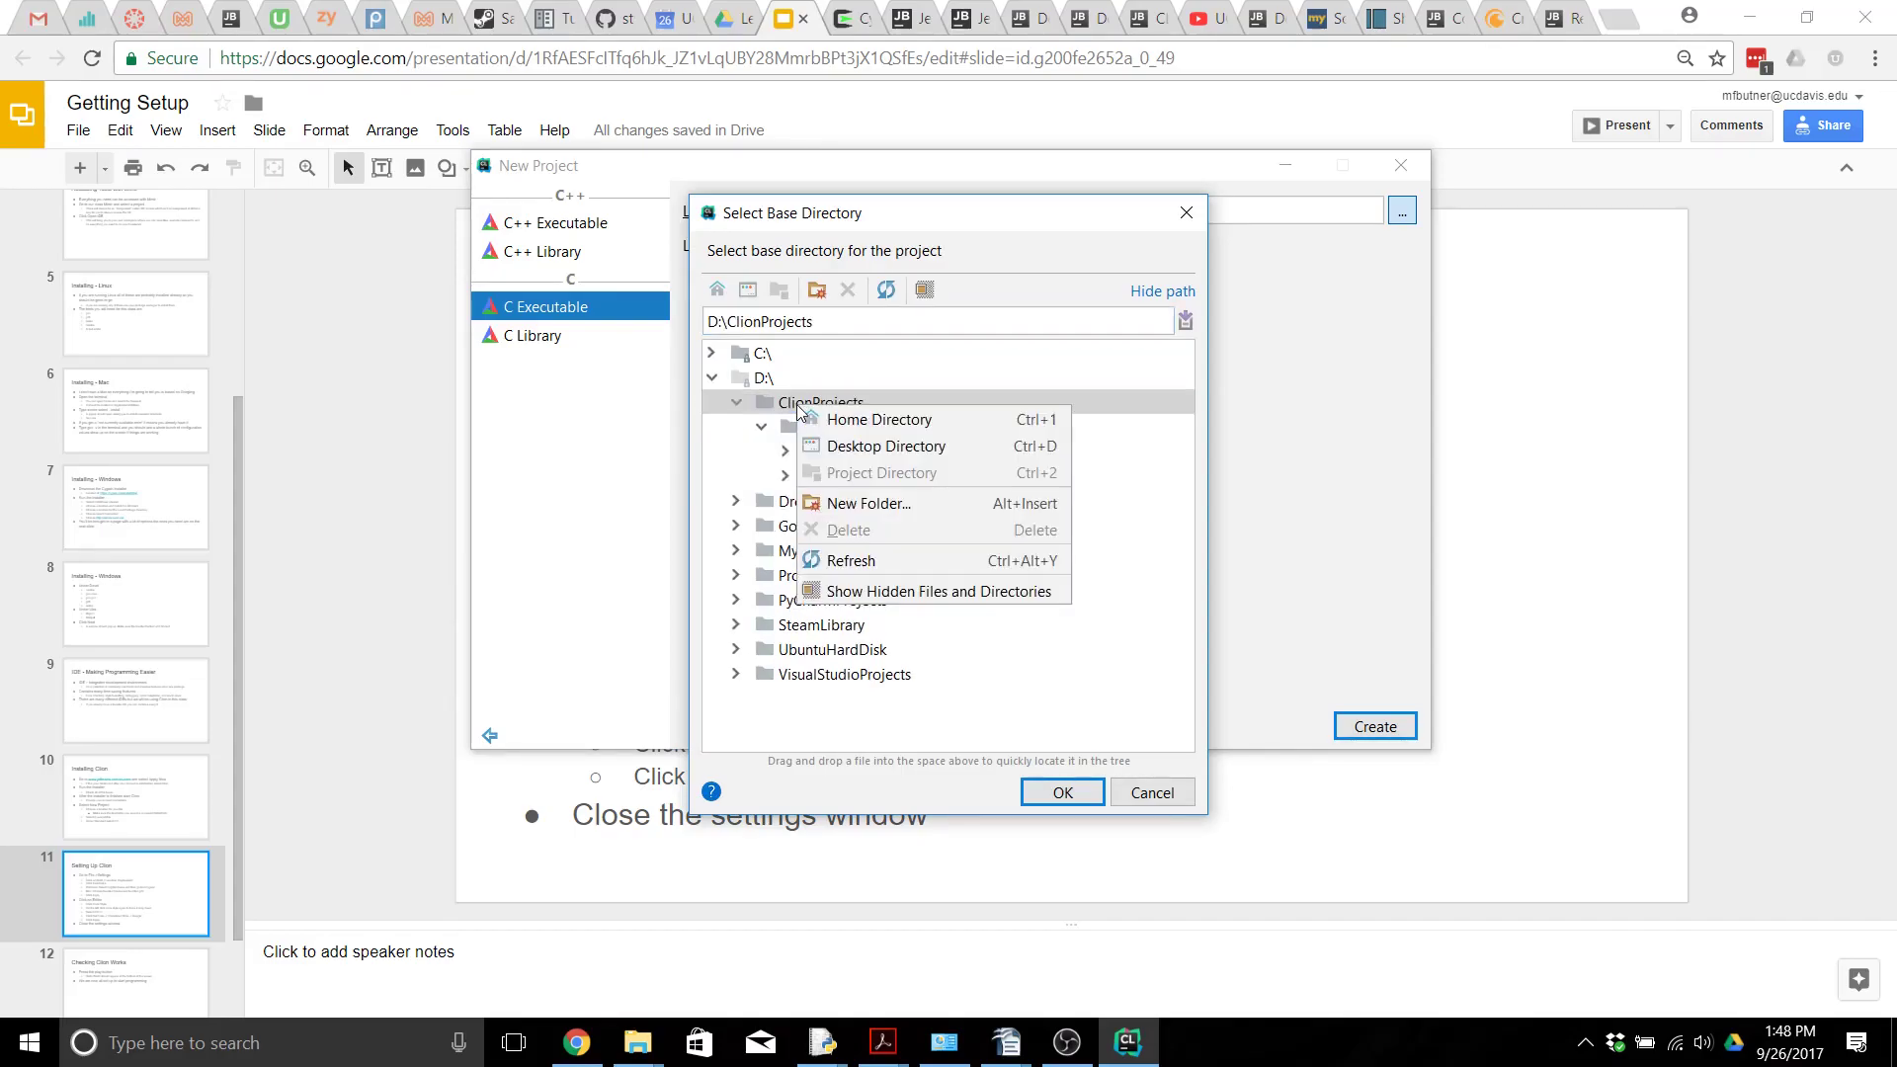
pyautogui.click(868, 503)
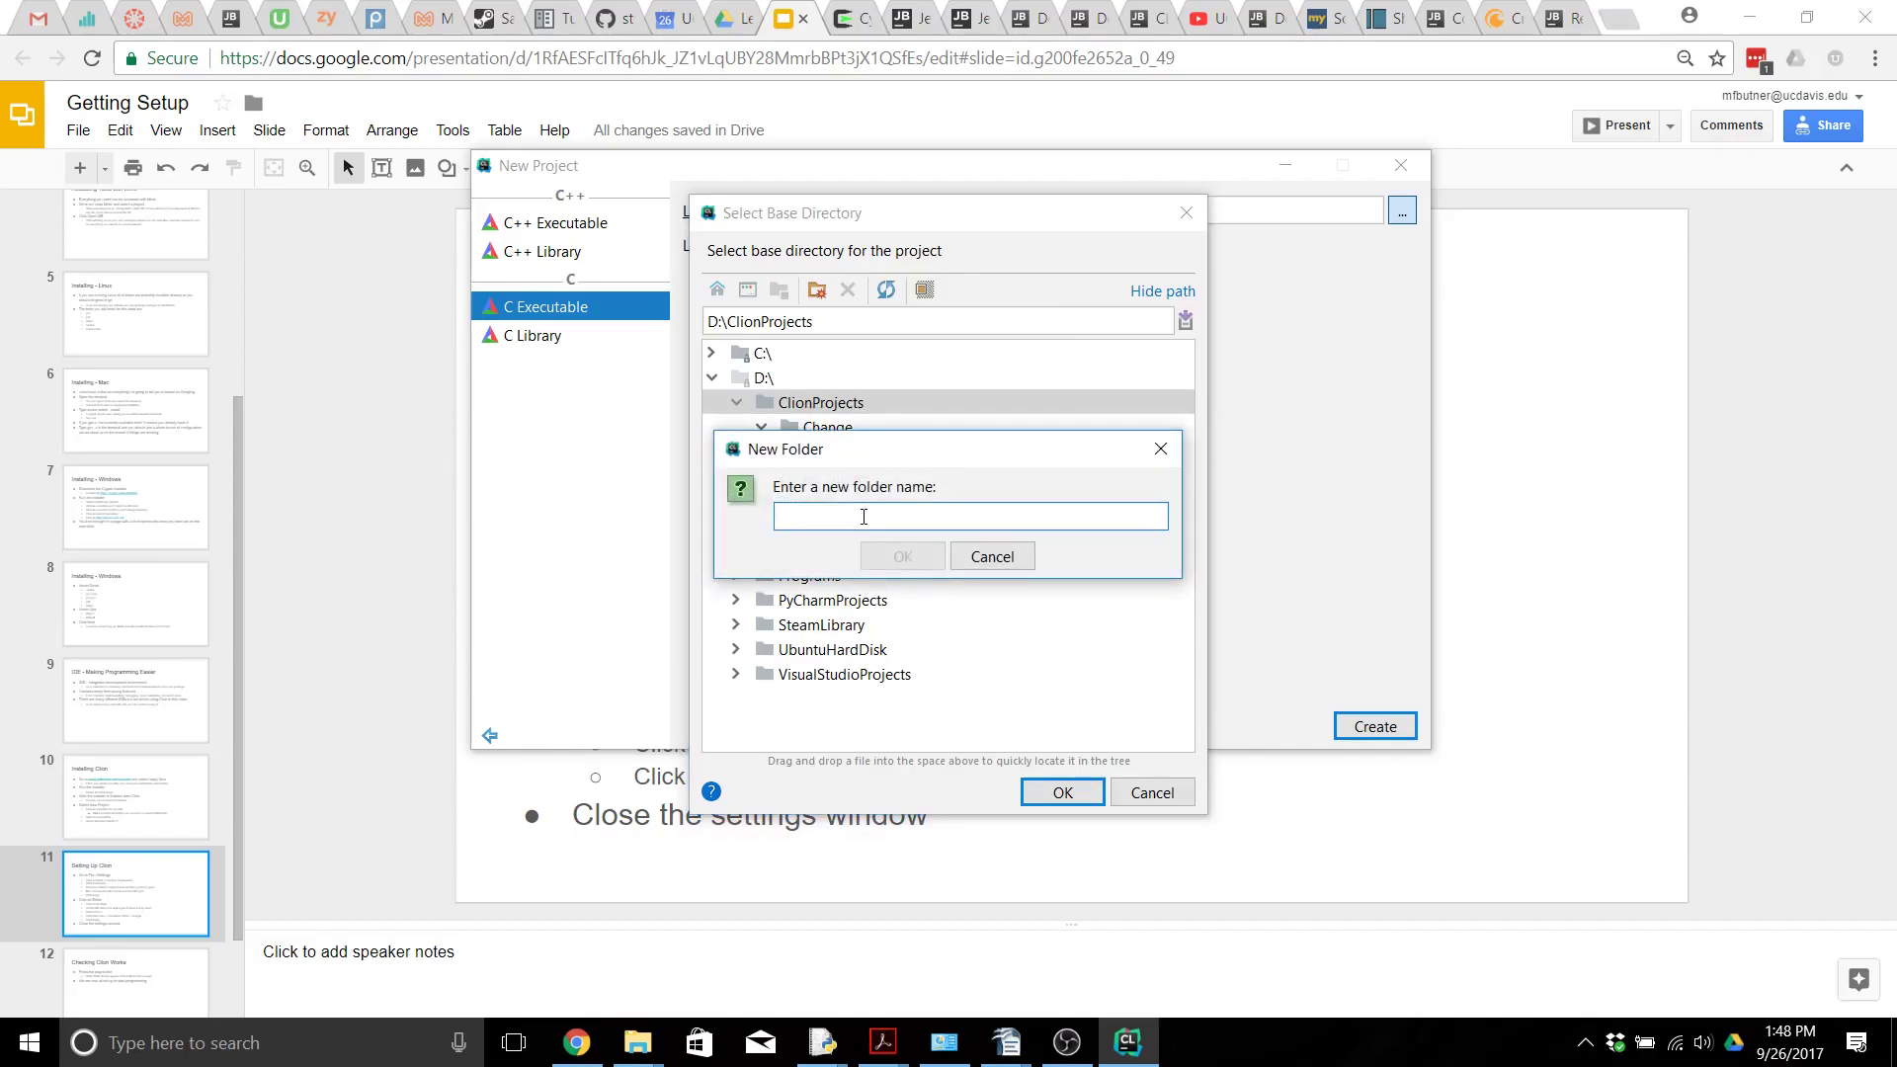
pyautogui.write('HelloWorld')
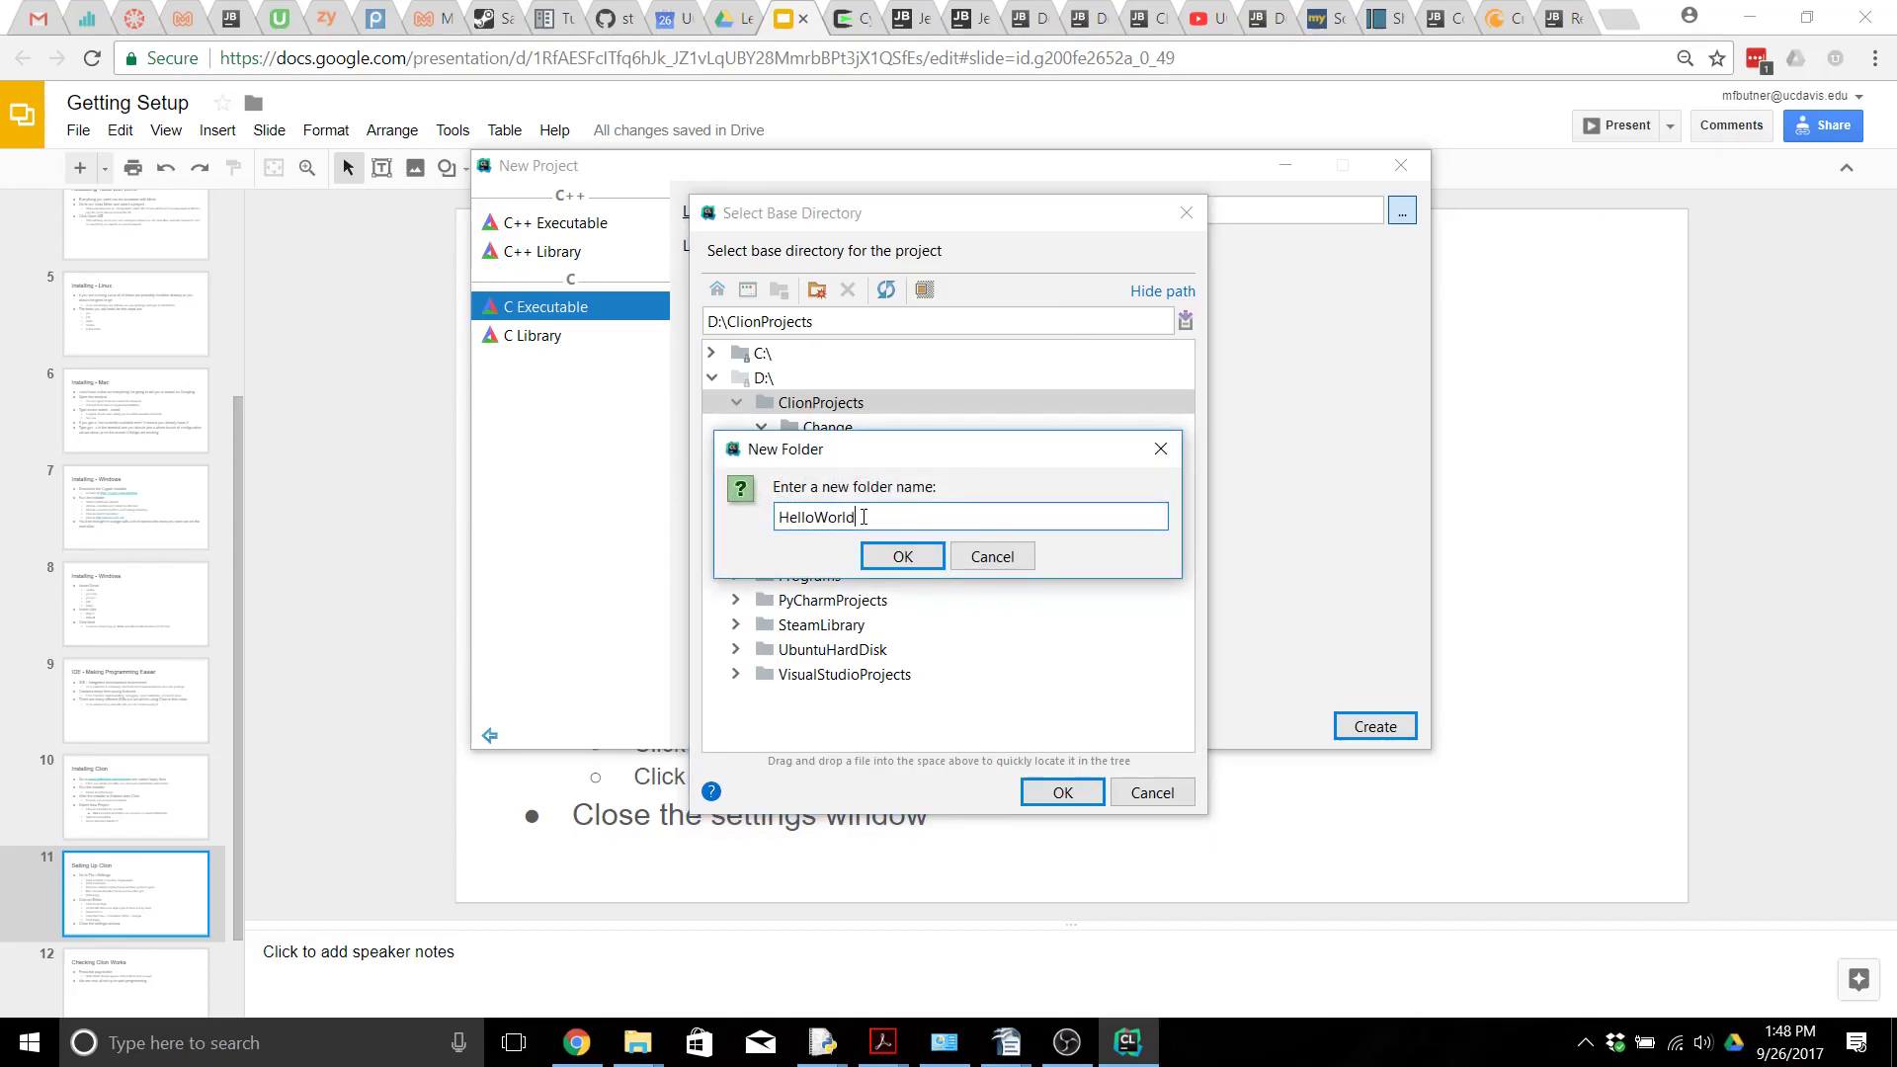
pyautogui.click(902, 556)
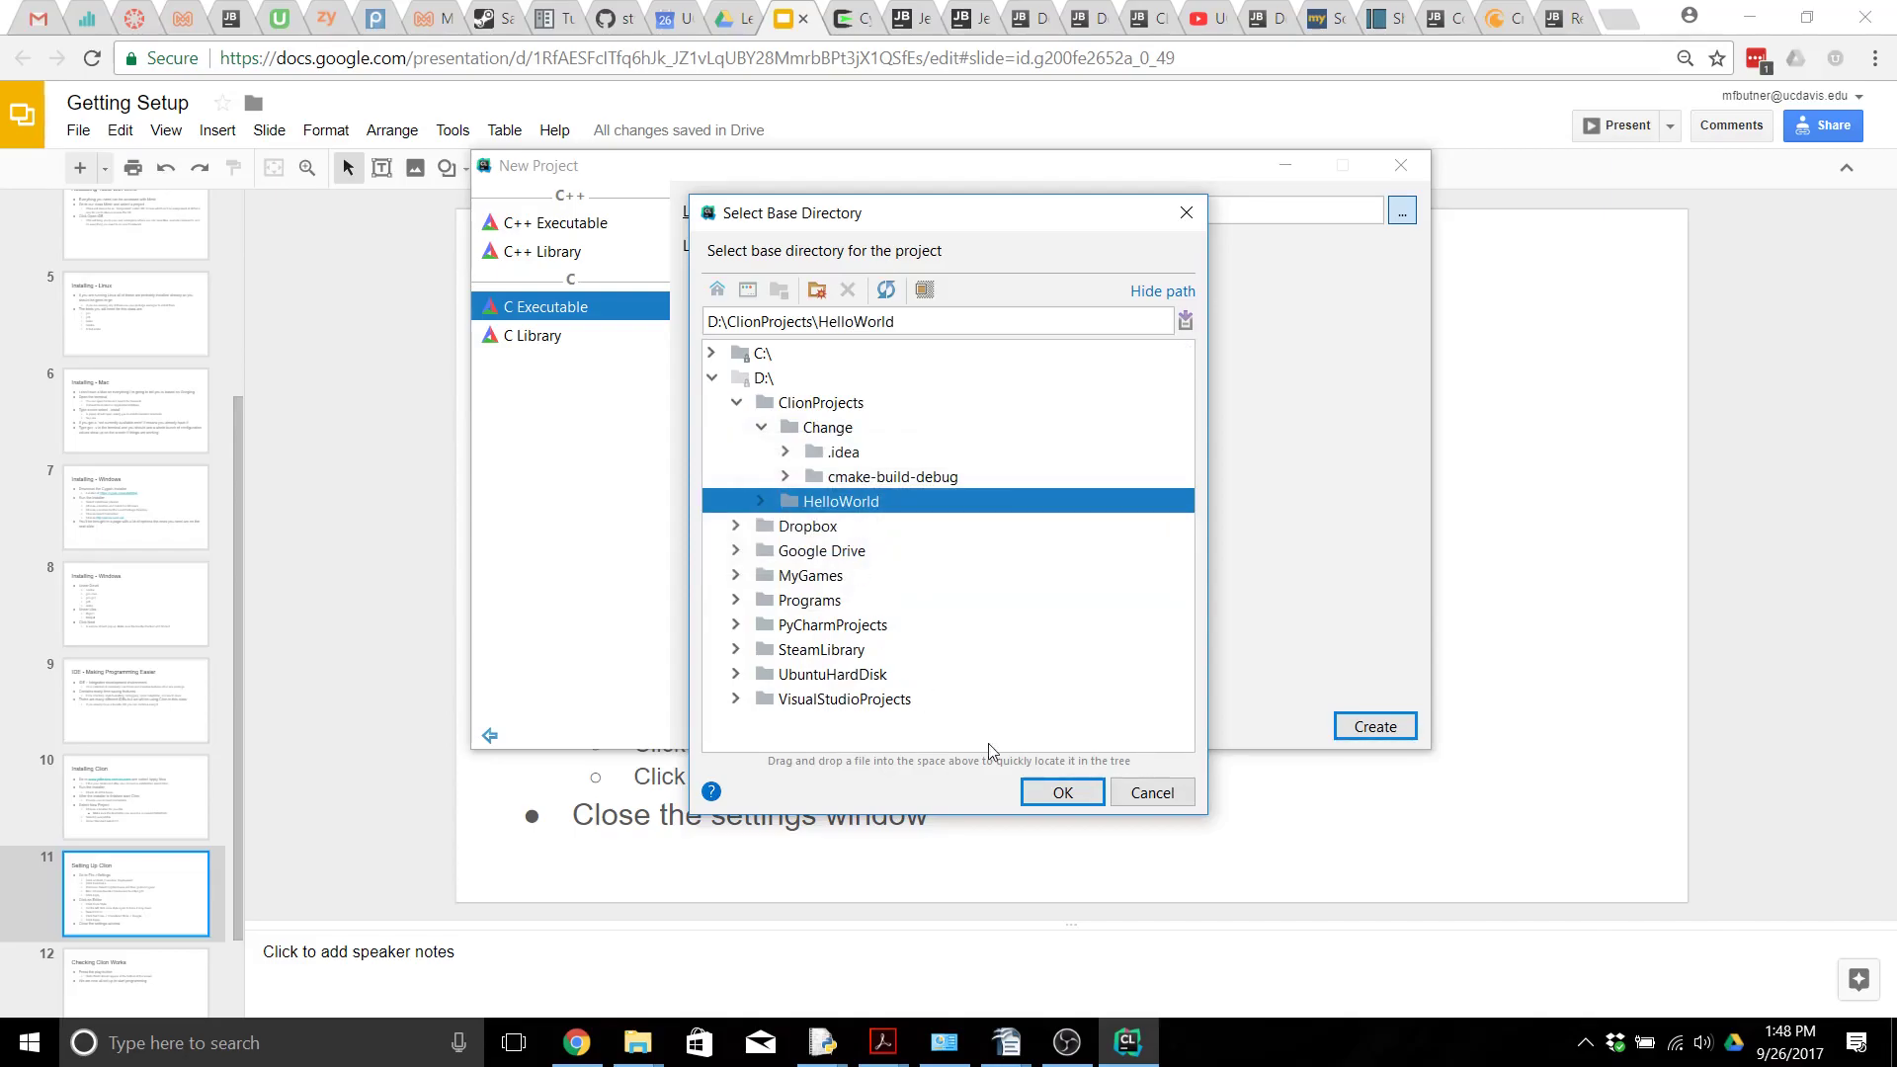
pyautogui.click(1061, 791)
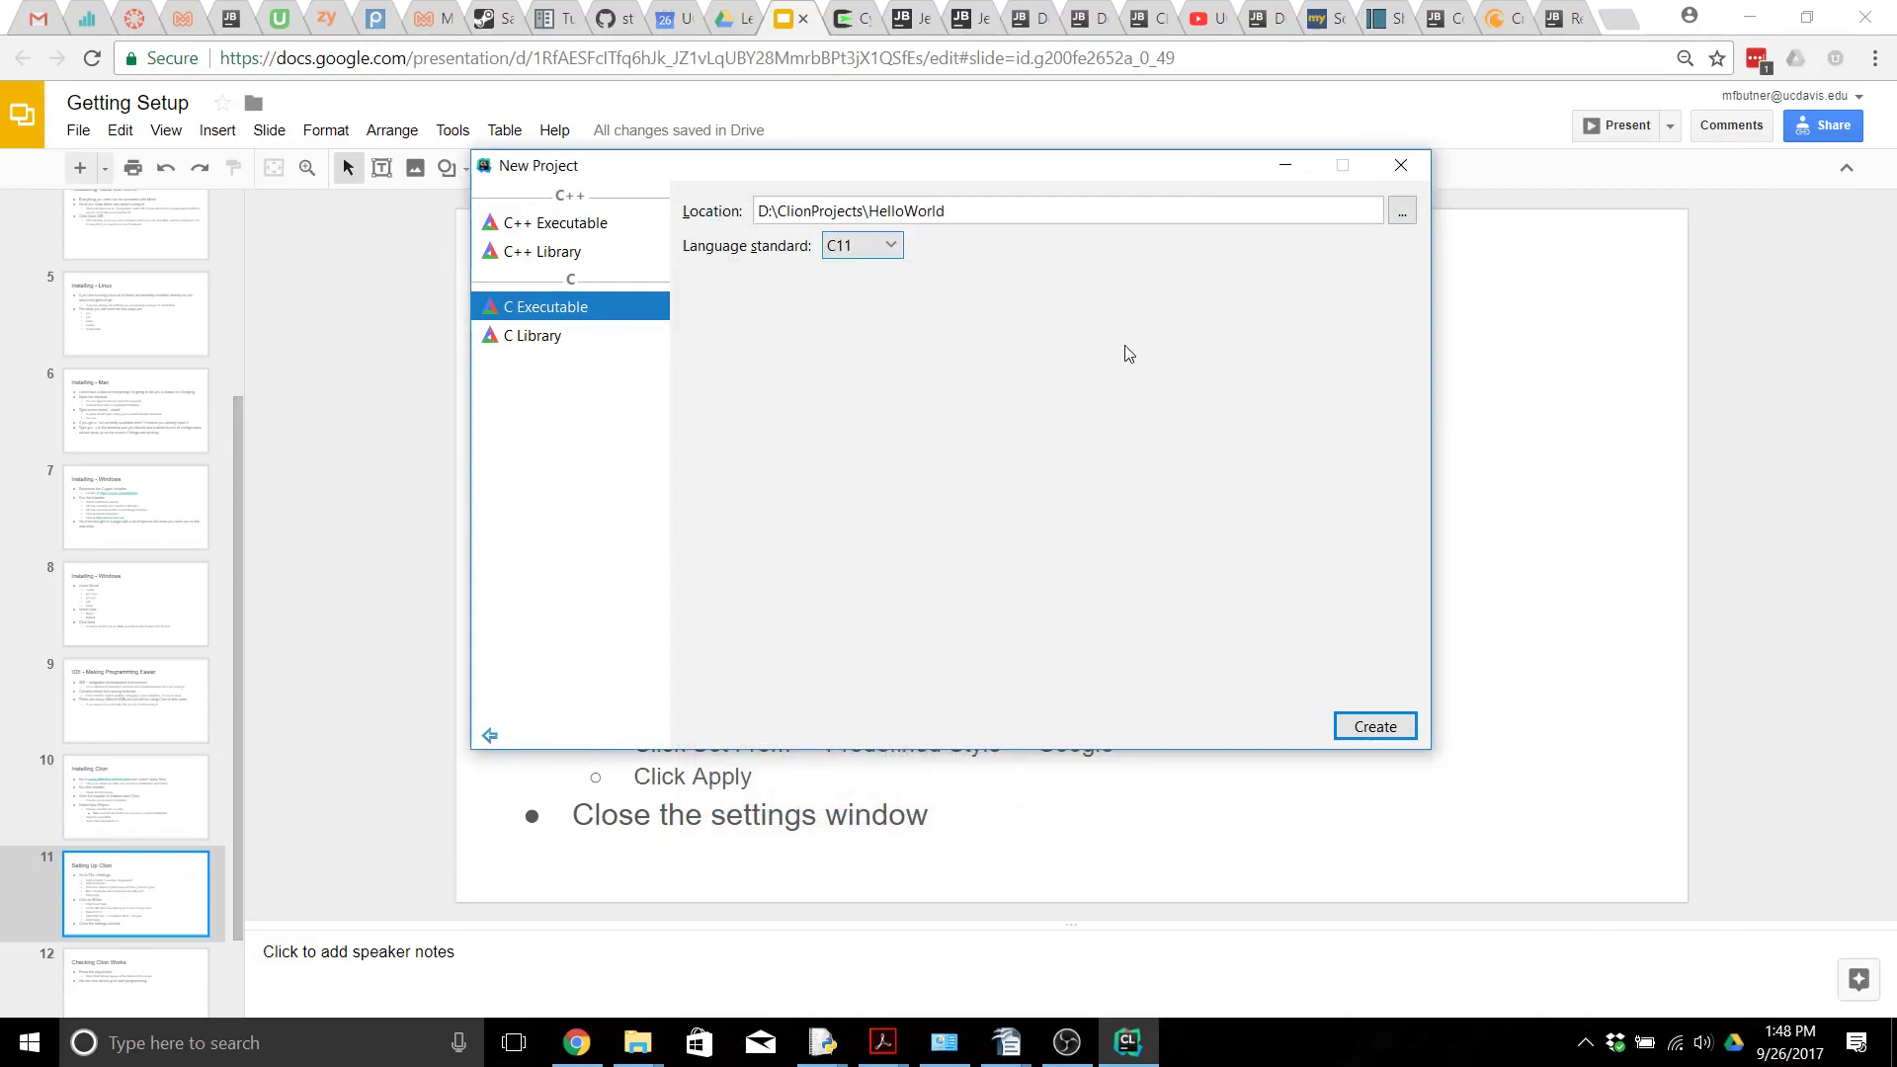
pyautogui.click(1374, 726)
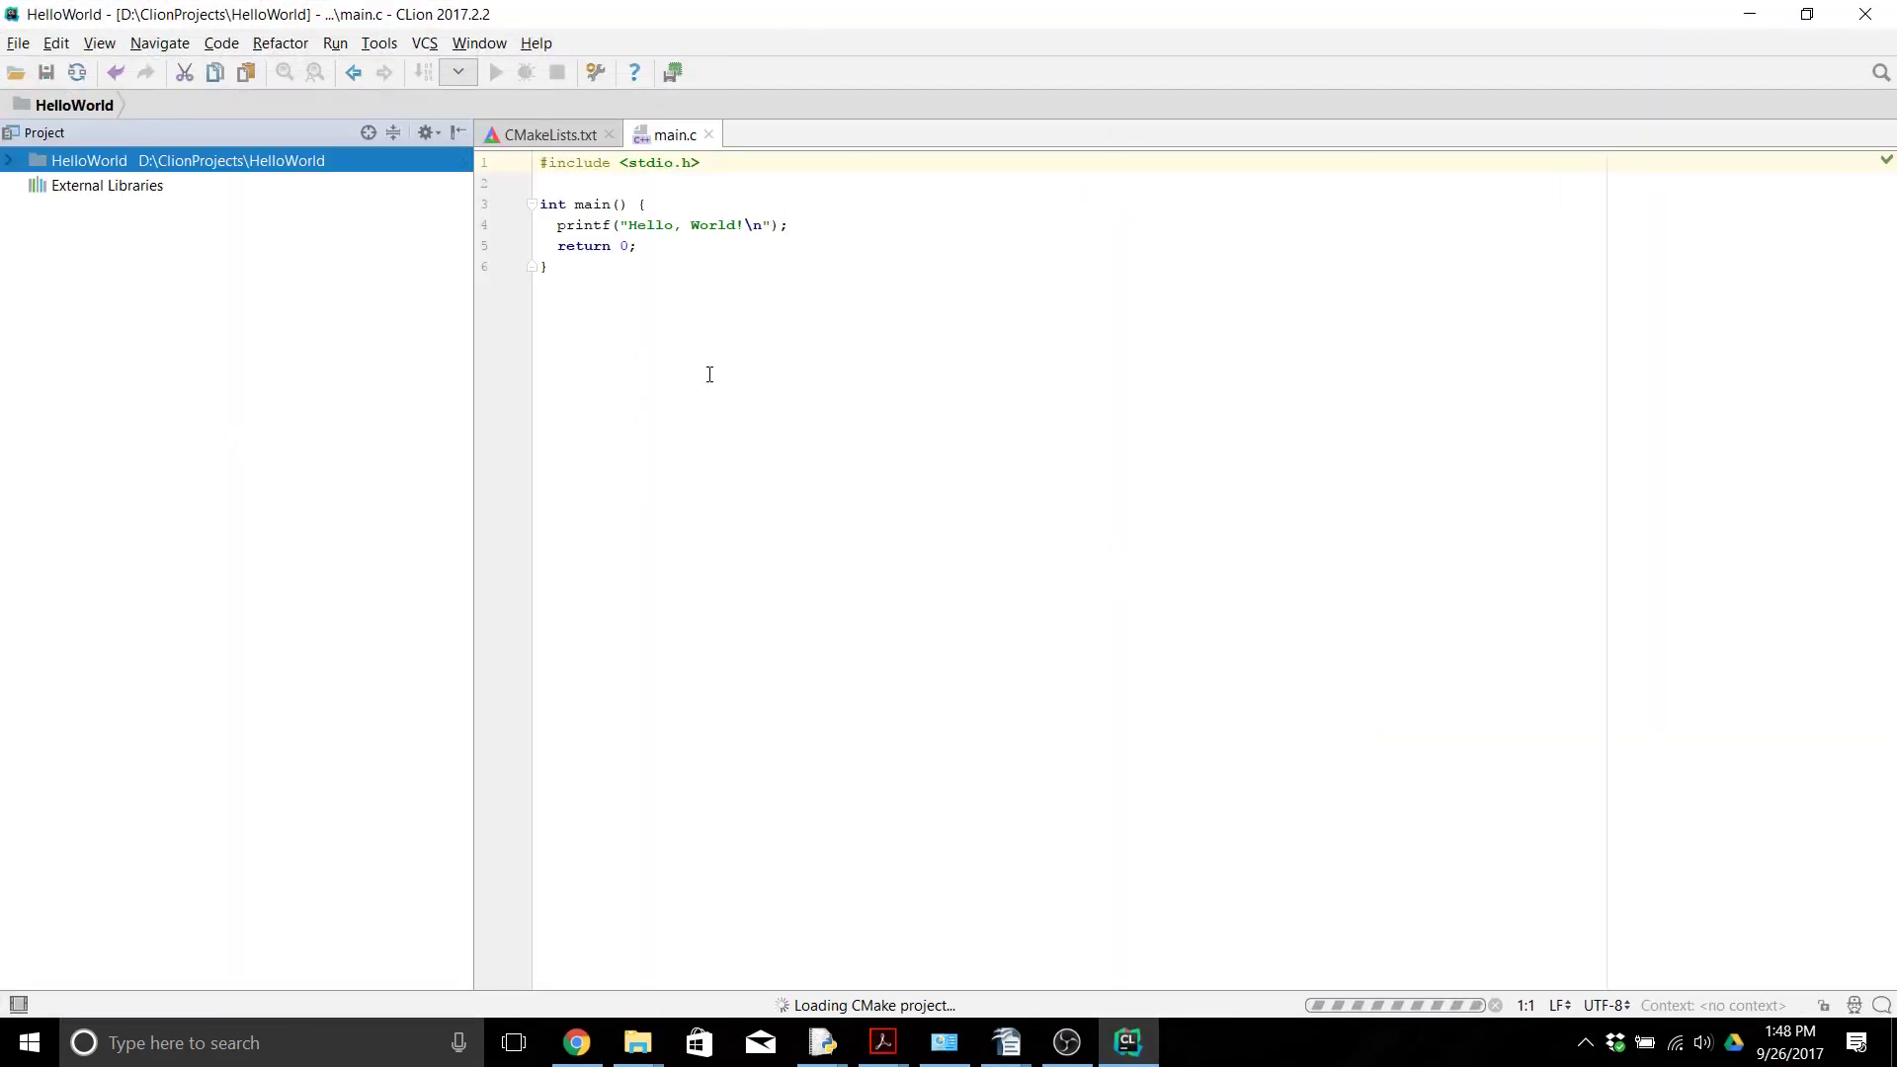
pyautogui.moveTo(502, 352)
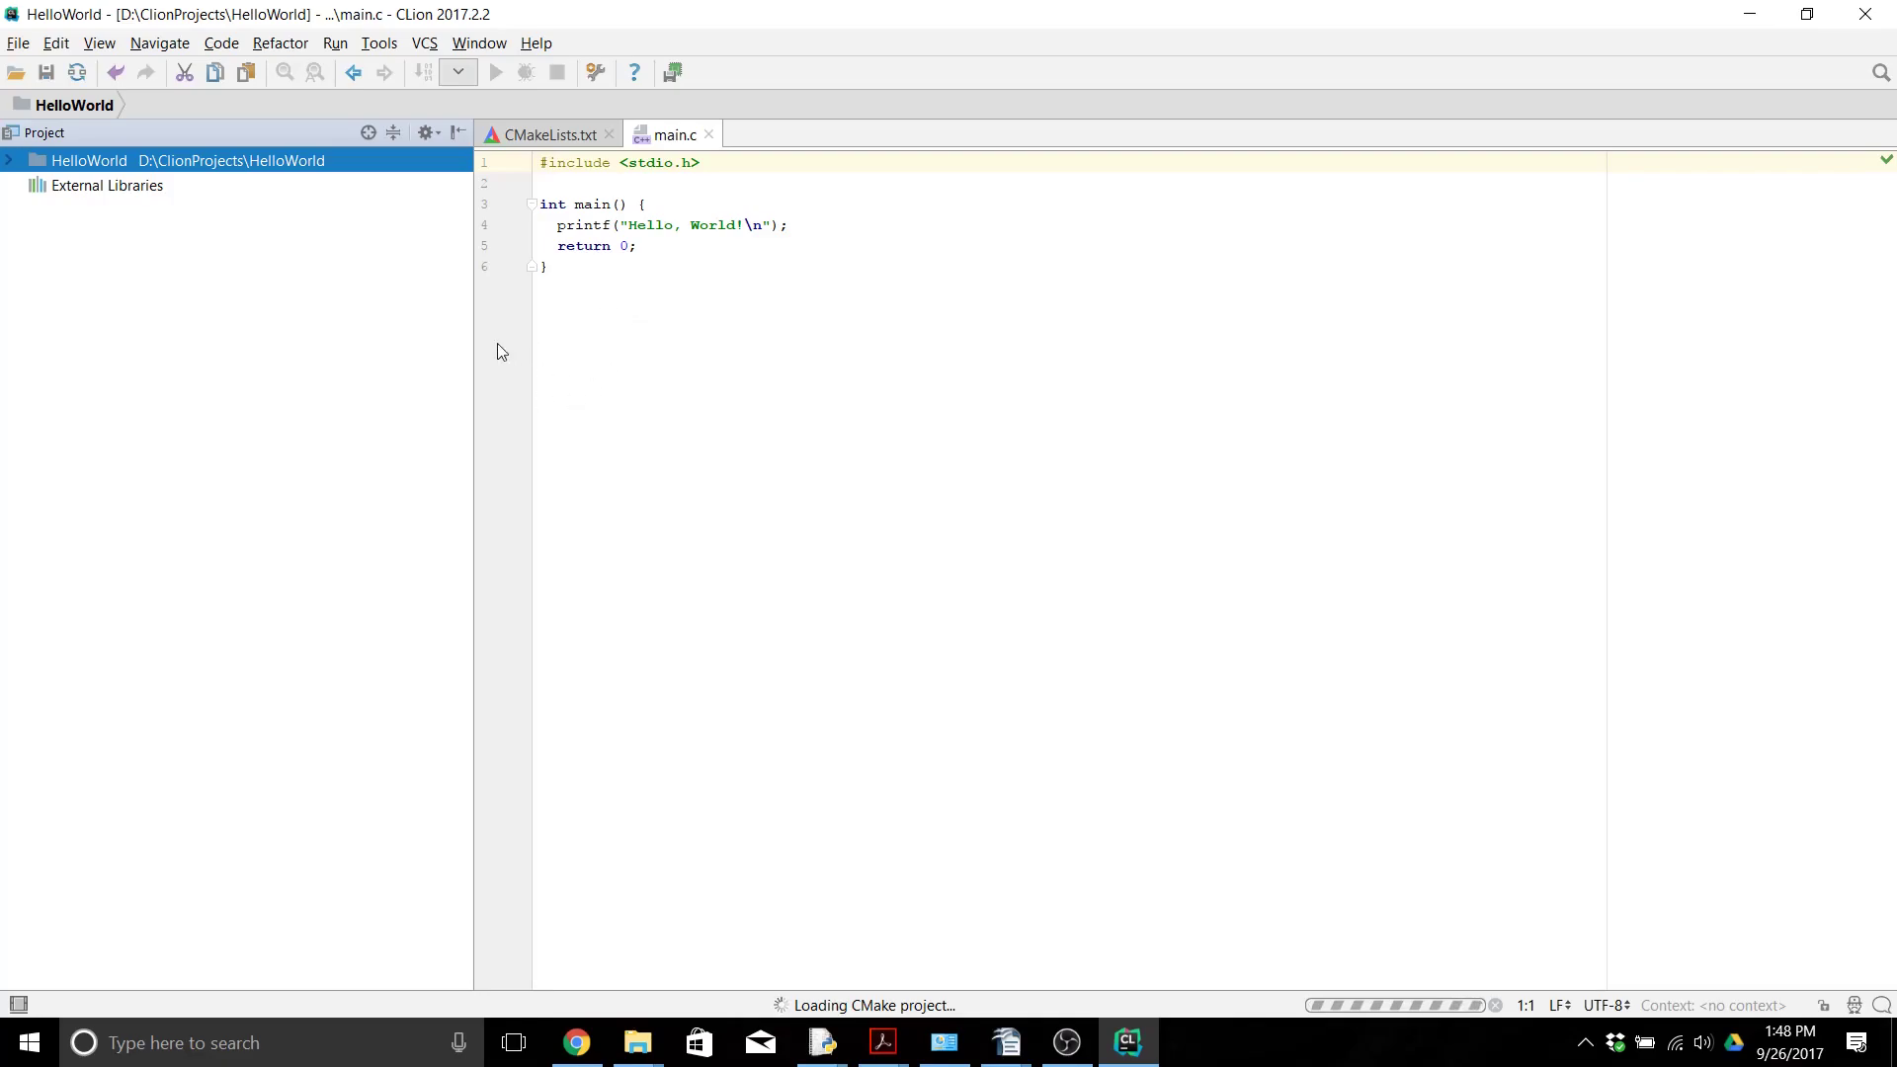
# Step: Open the default Settings and navigate its tree toward Editor > Code Style > C/C++
pyautogui.click(18, 43)
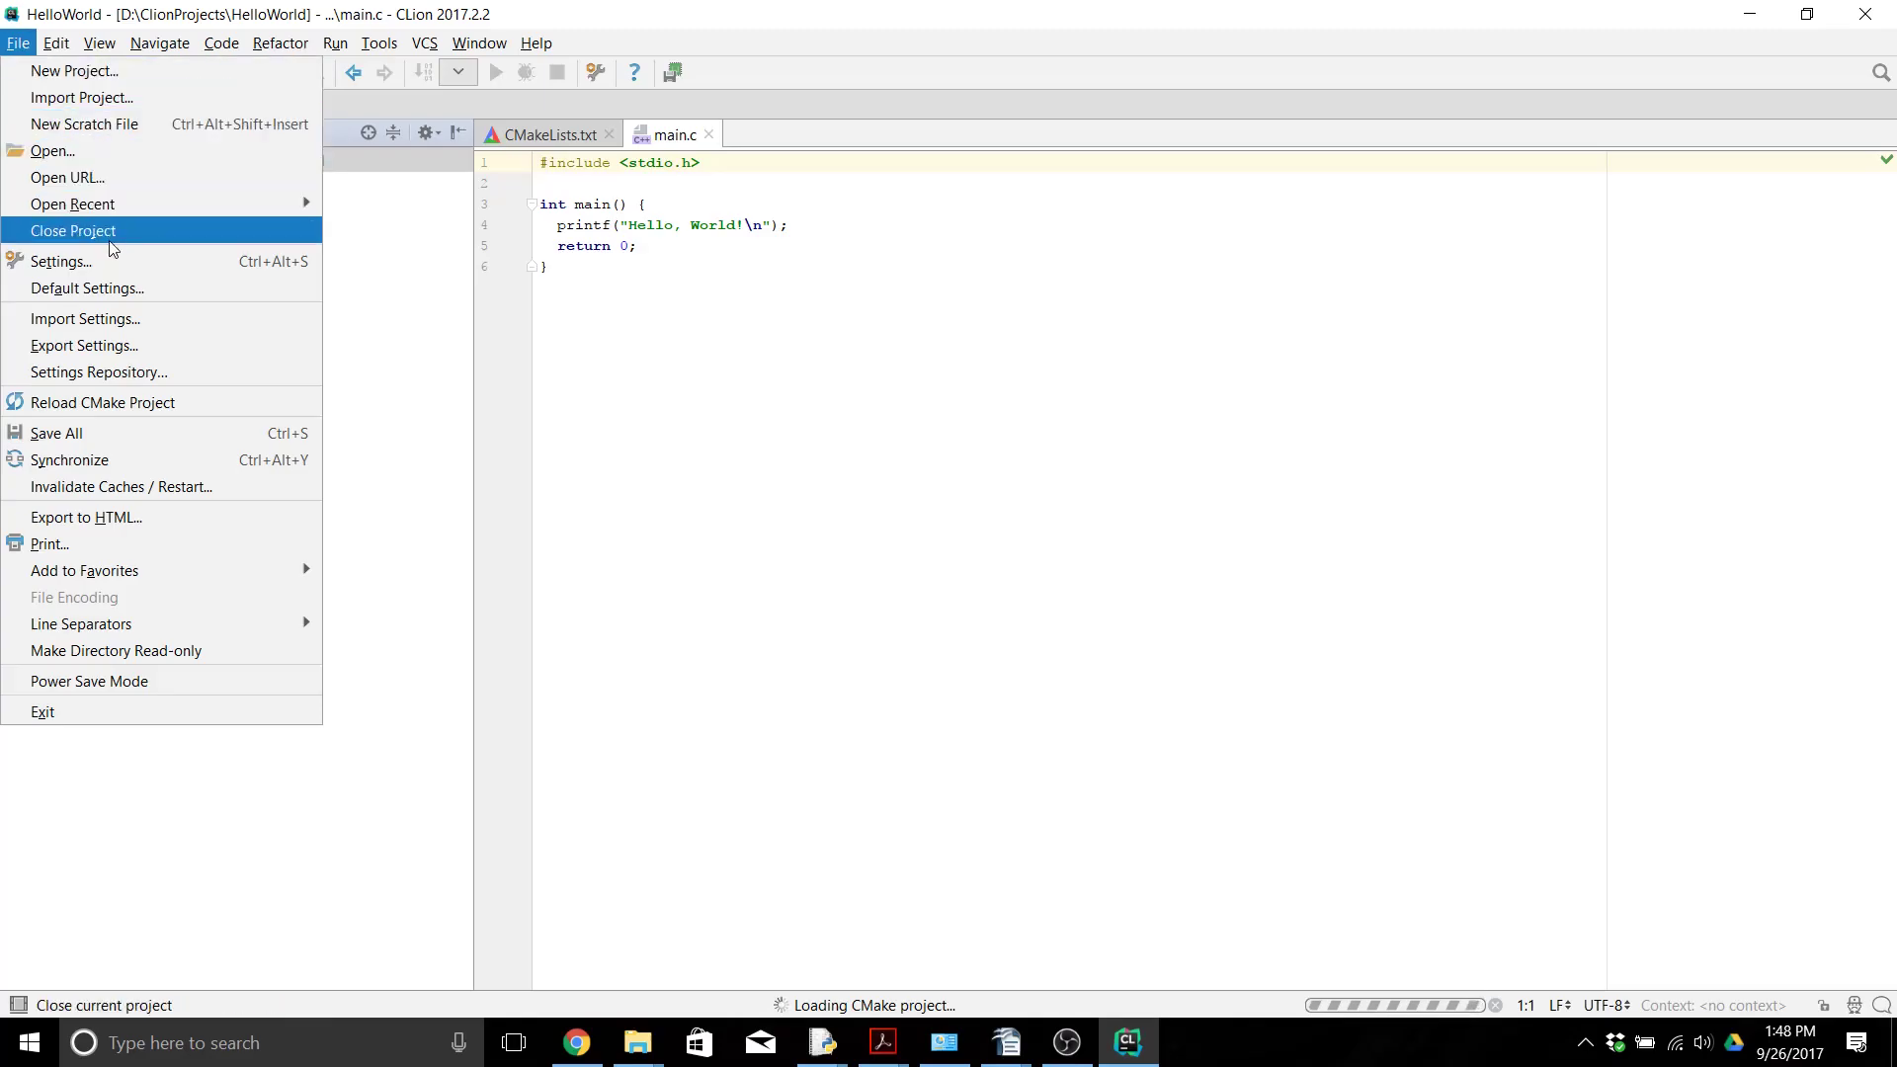
pyautogui.click(87, 288)
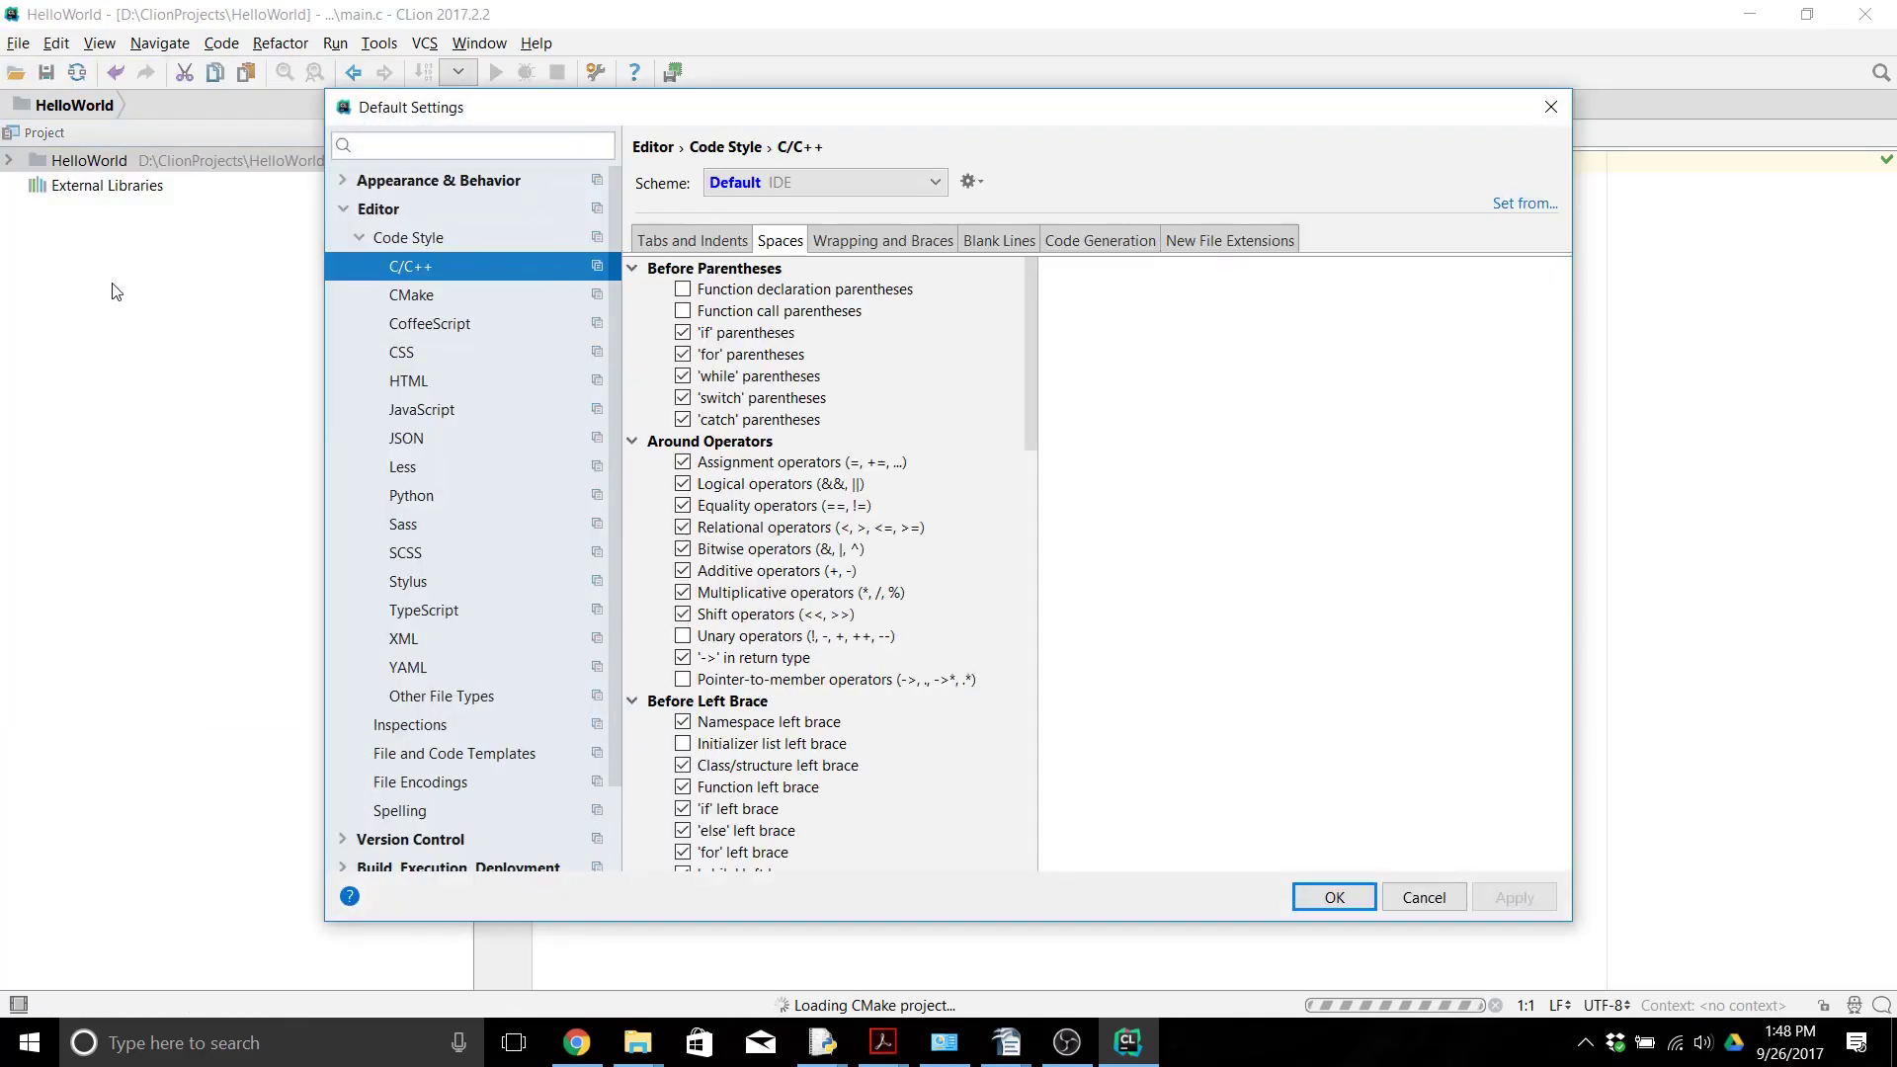
pyautogui.click(343, 208)
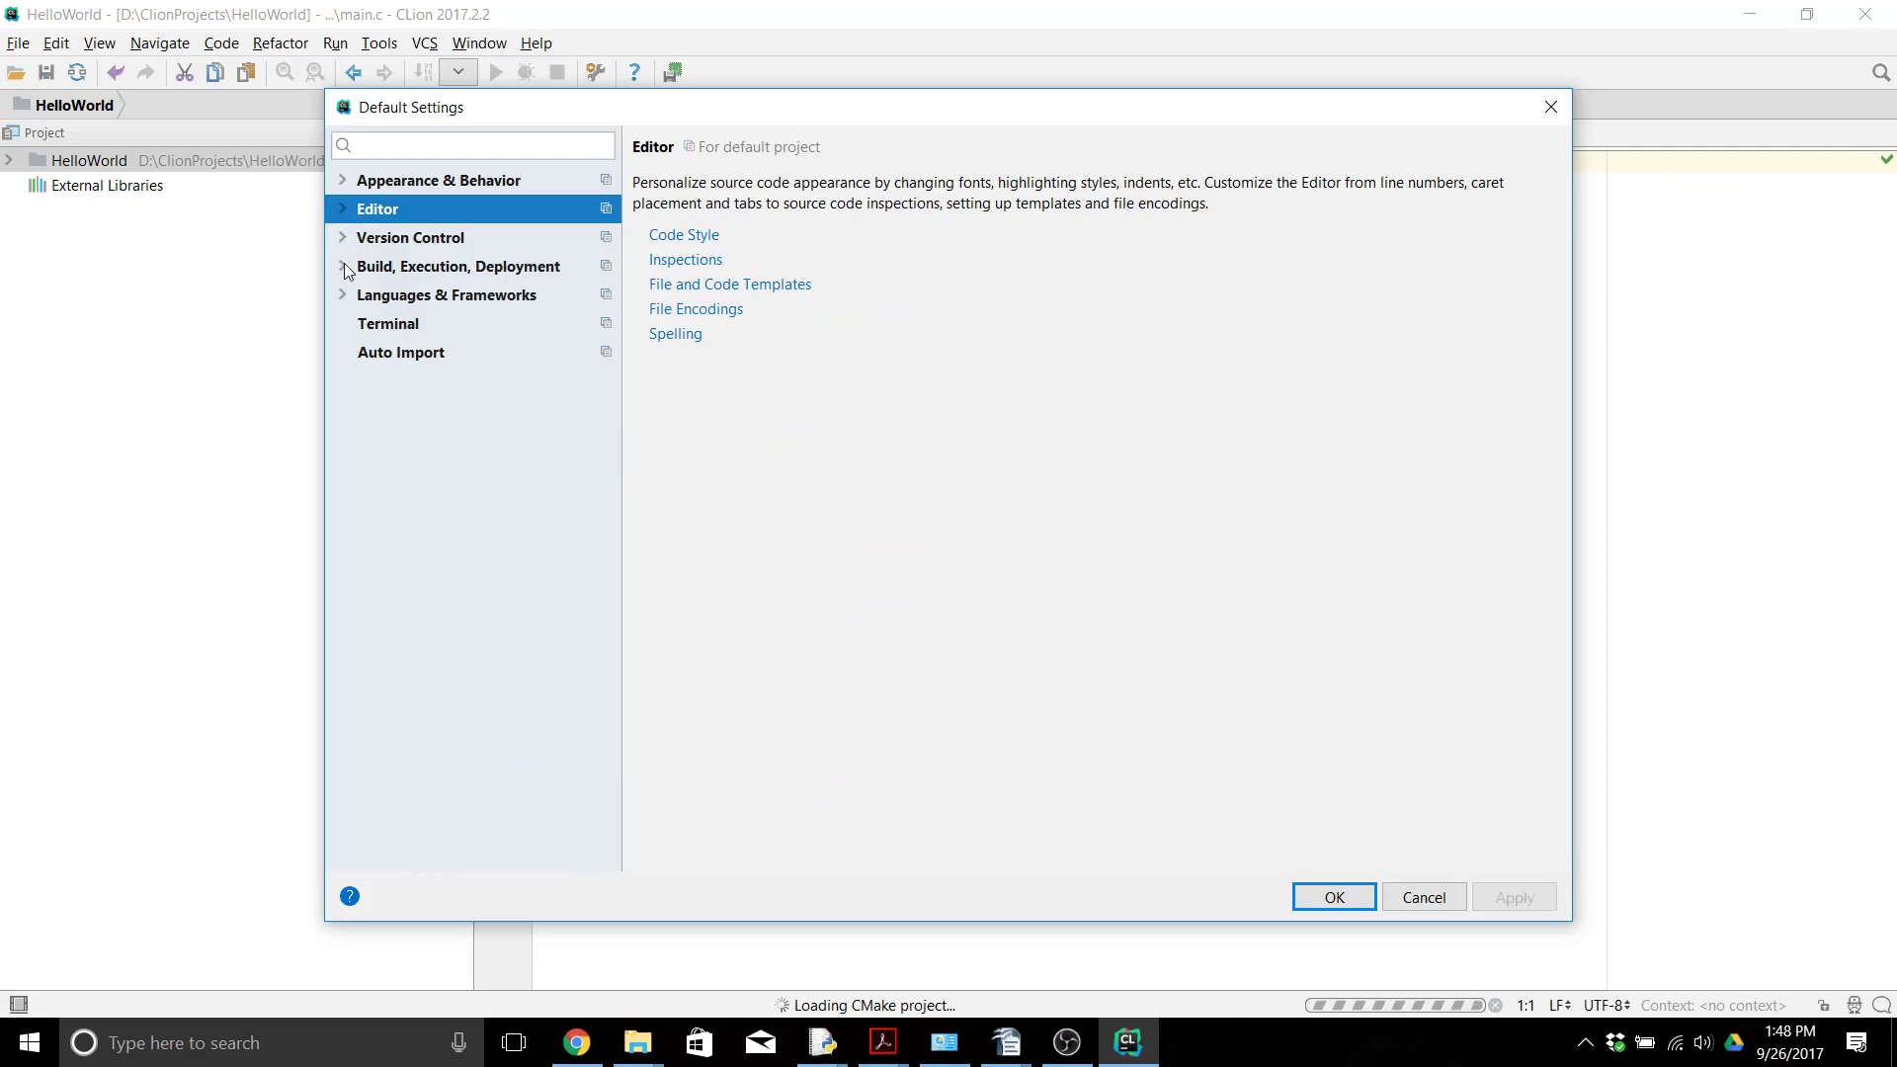
pyautogui.click(344, 266)
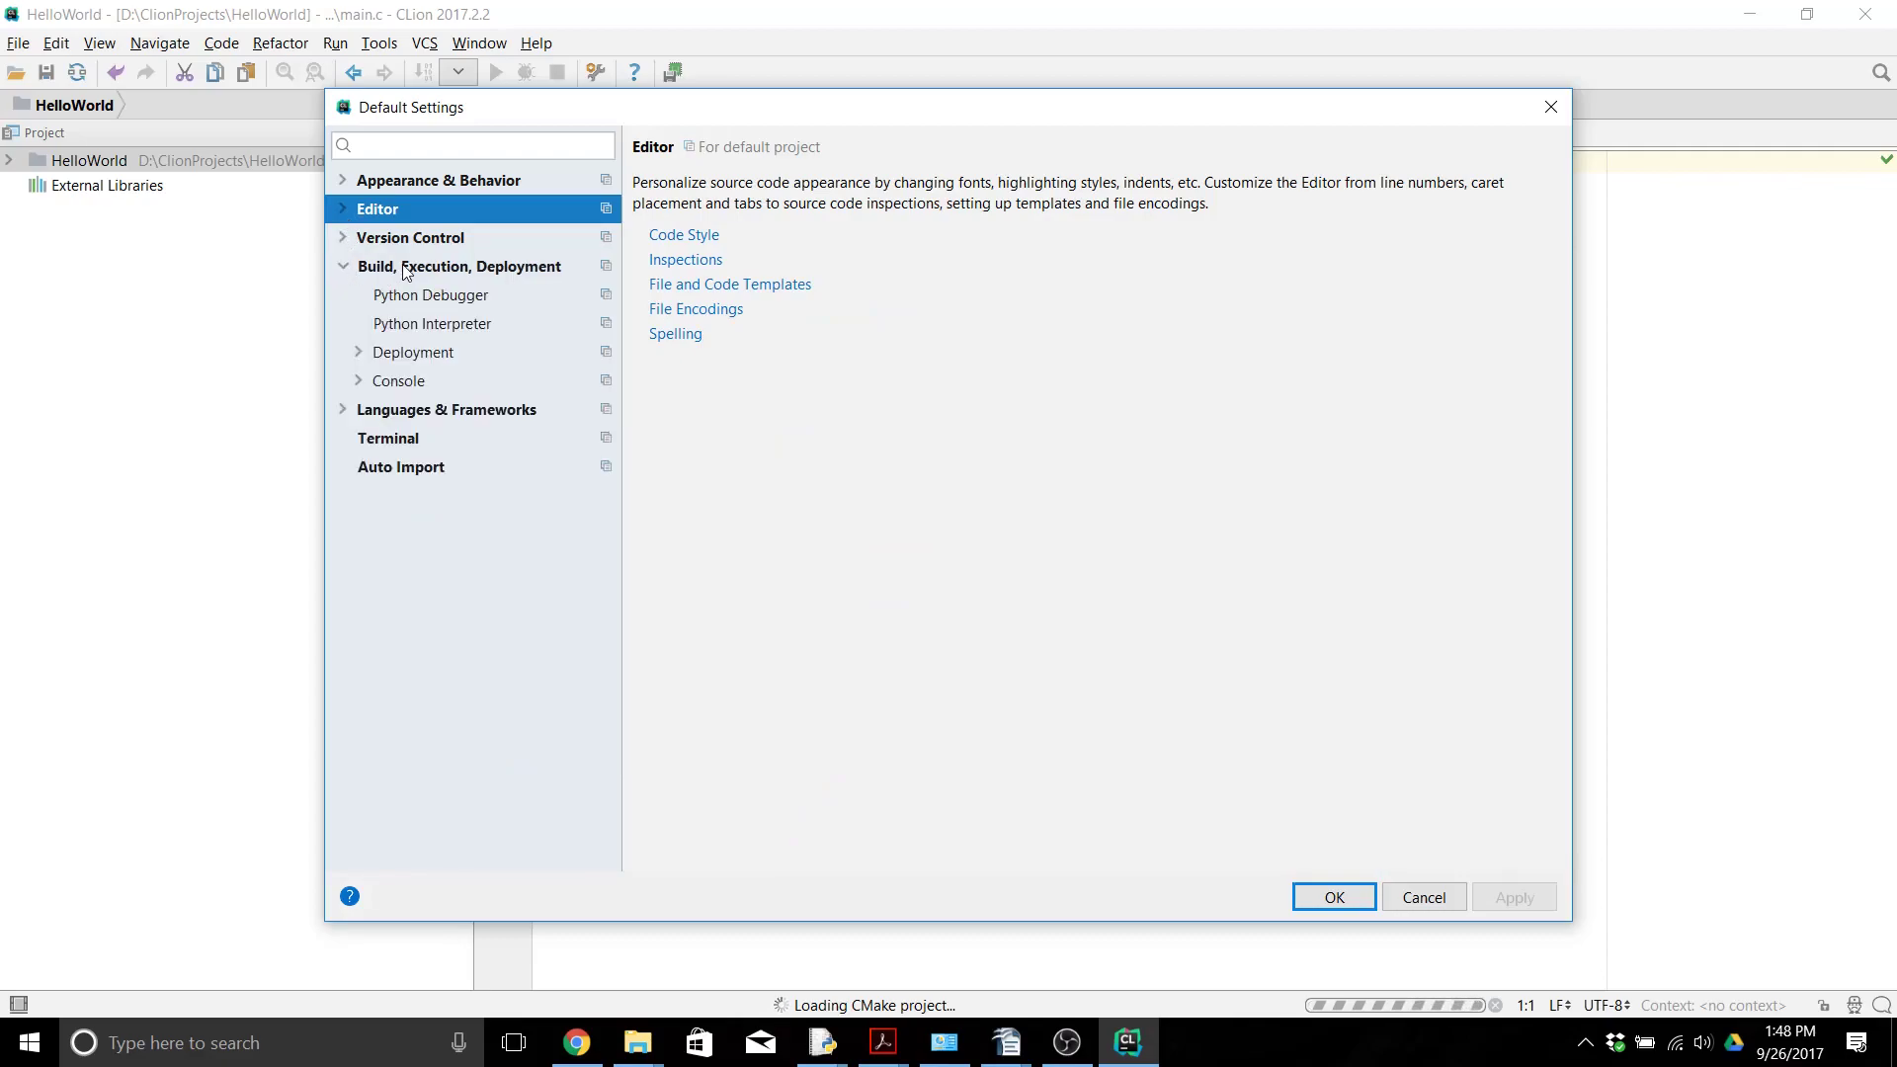
pyautogui.click(458, 266)
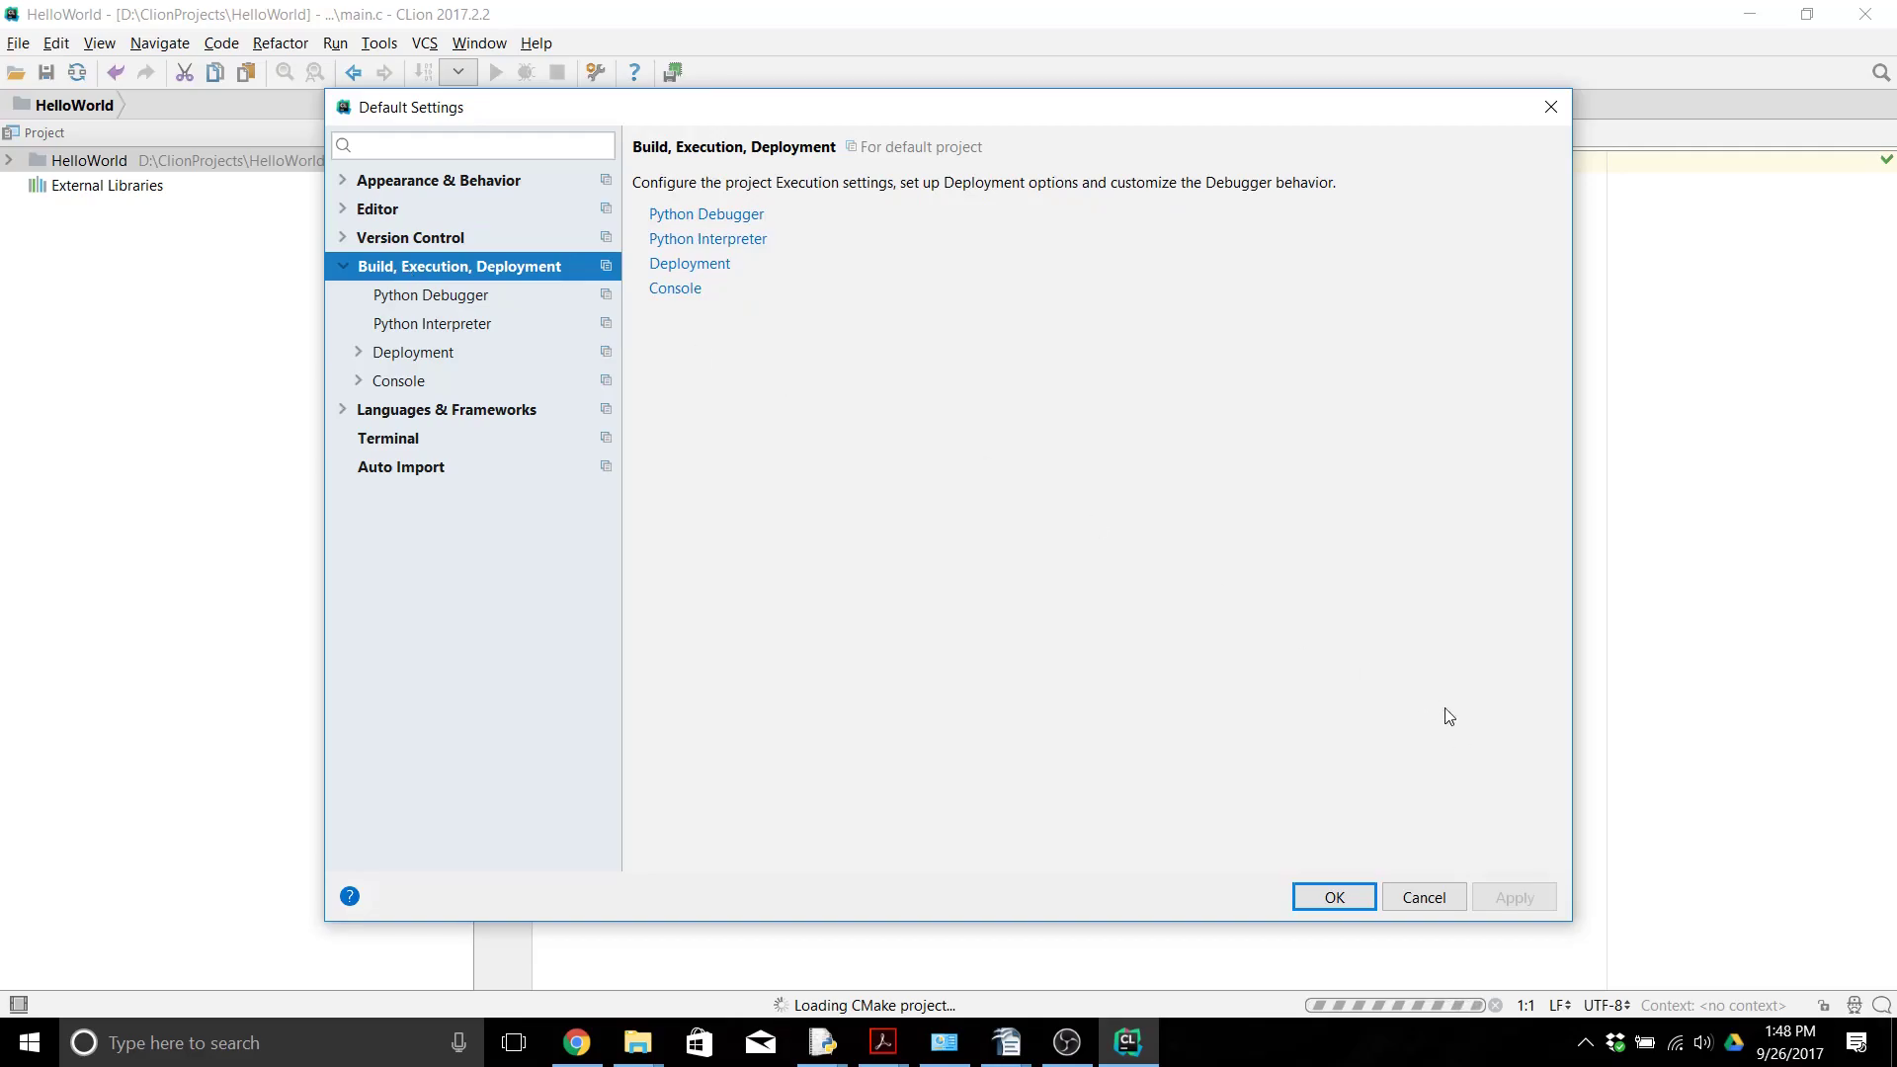
pyautogui.click(1334, 897)
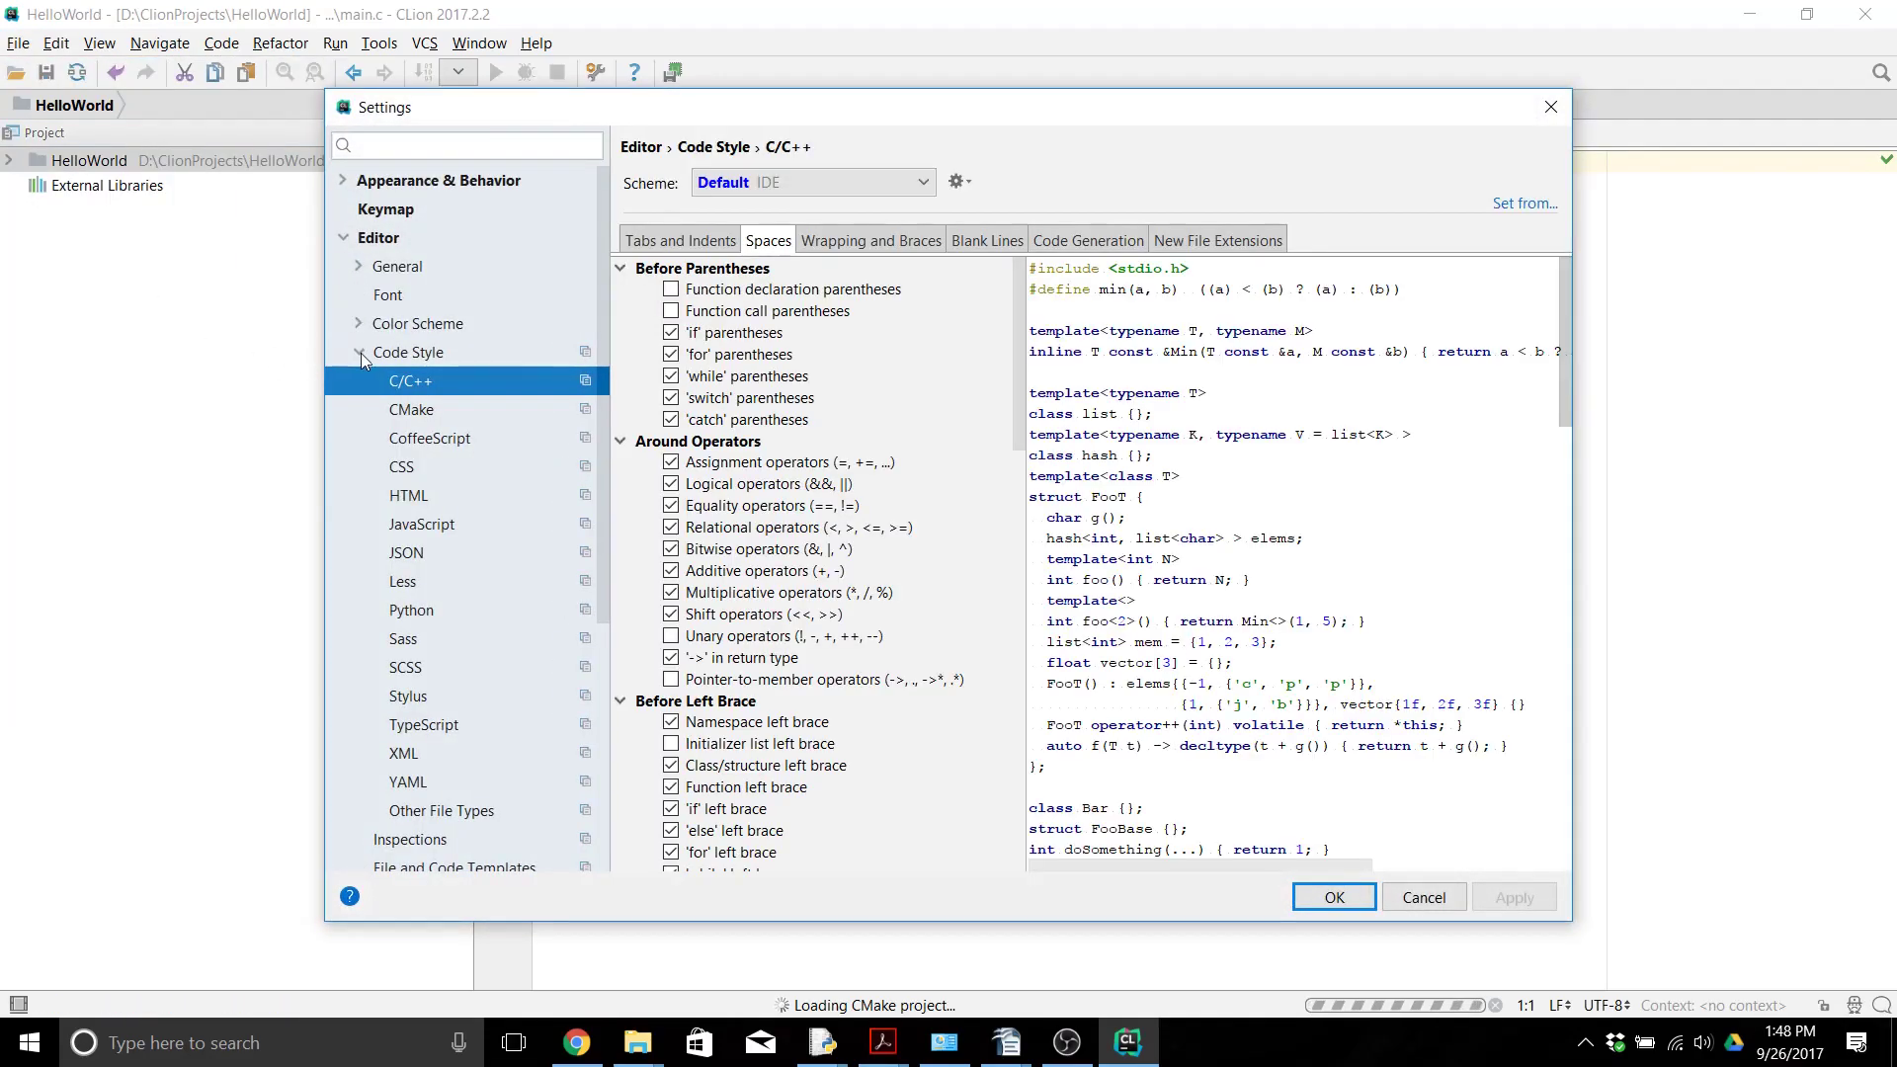
# Step: Check the Toolchains page shows Cygwin 2.9.0, bundled CMake 3.8.2 and Cygwin GDB 7.10.1
pyautogui.click(457, 724)
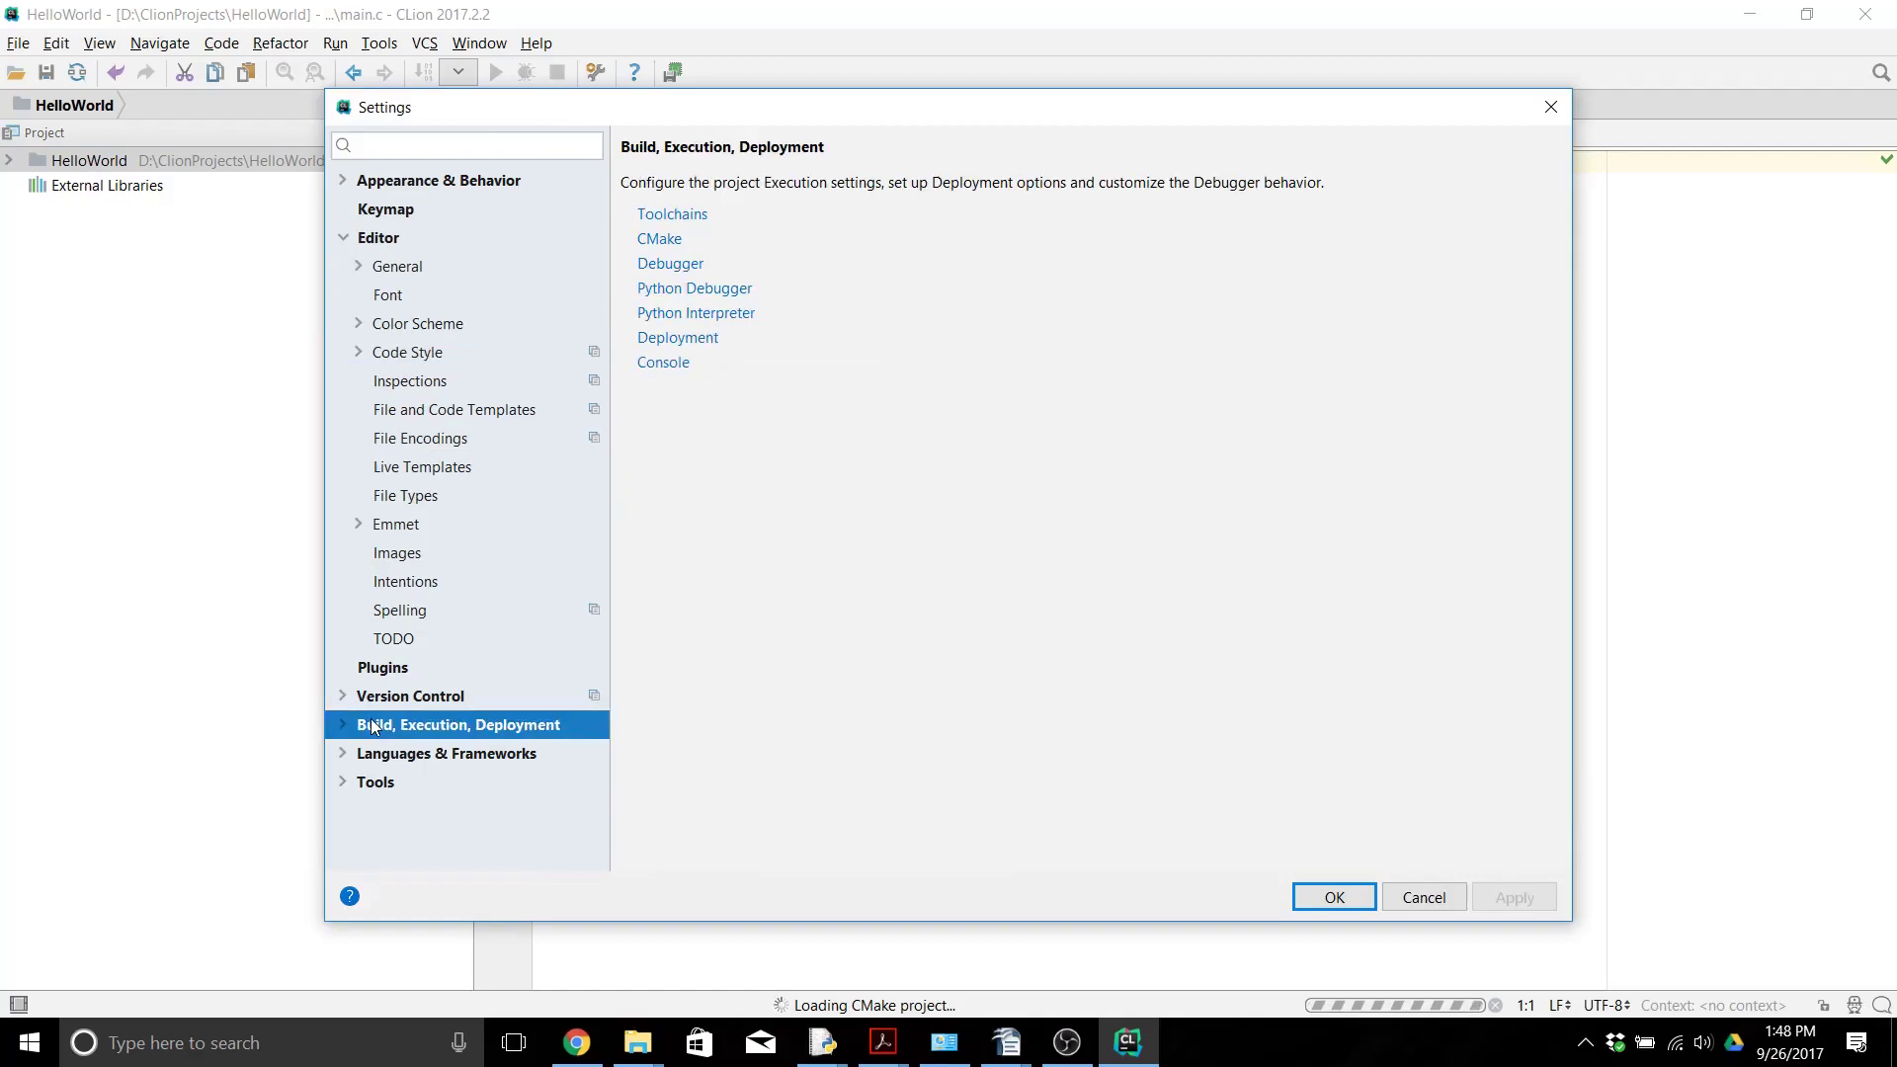
pyautogui.moveTo(677, 221)
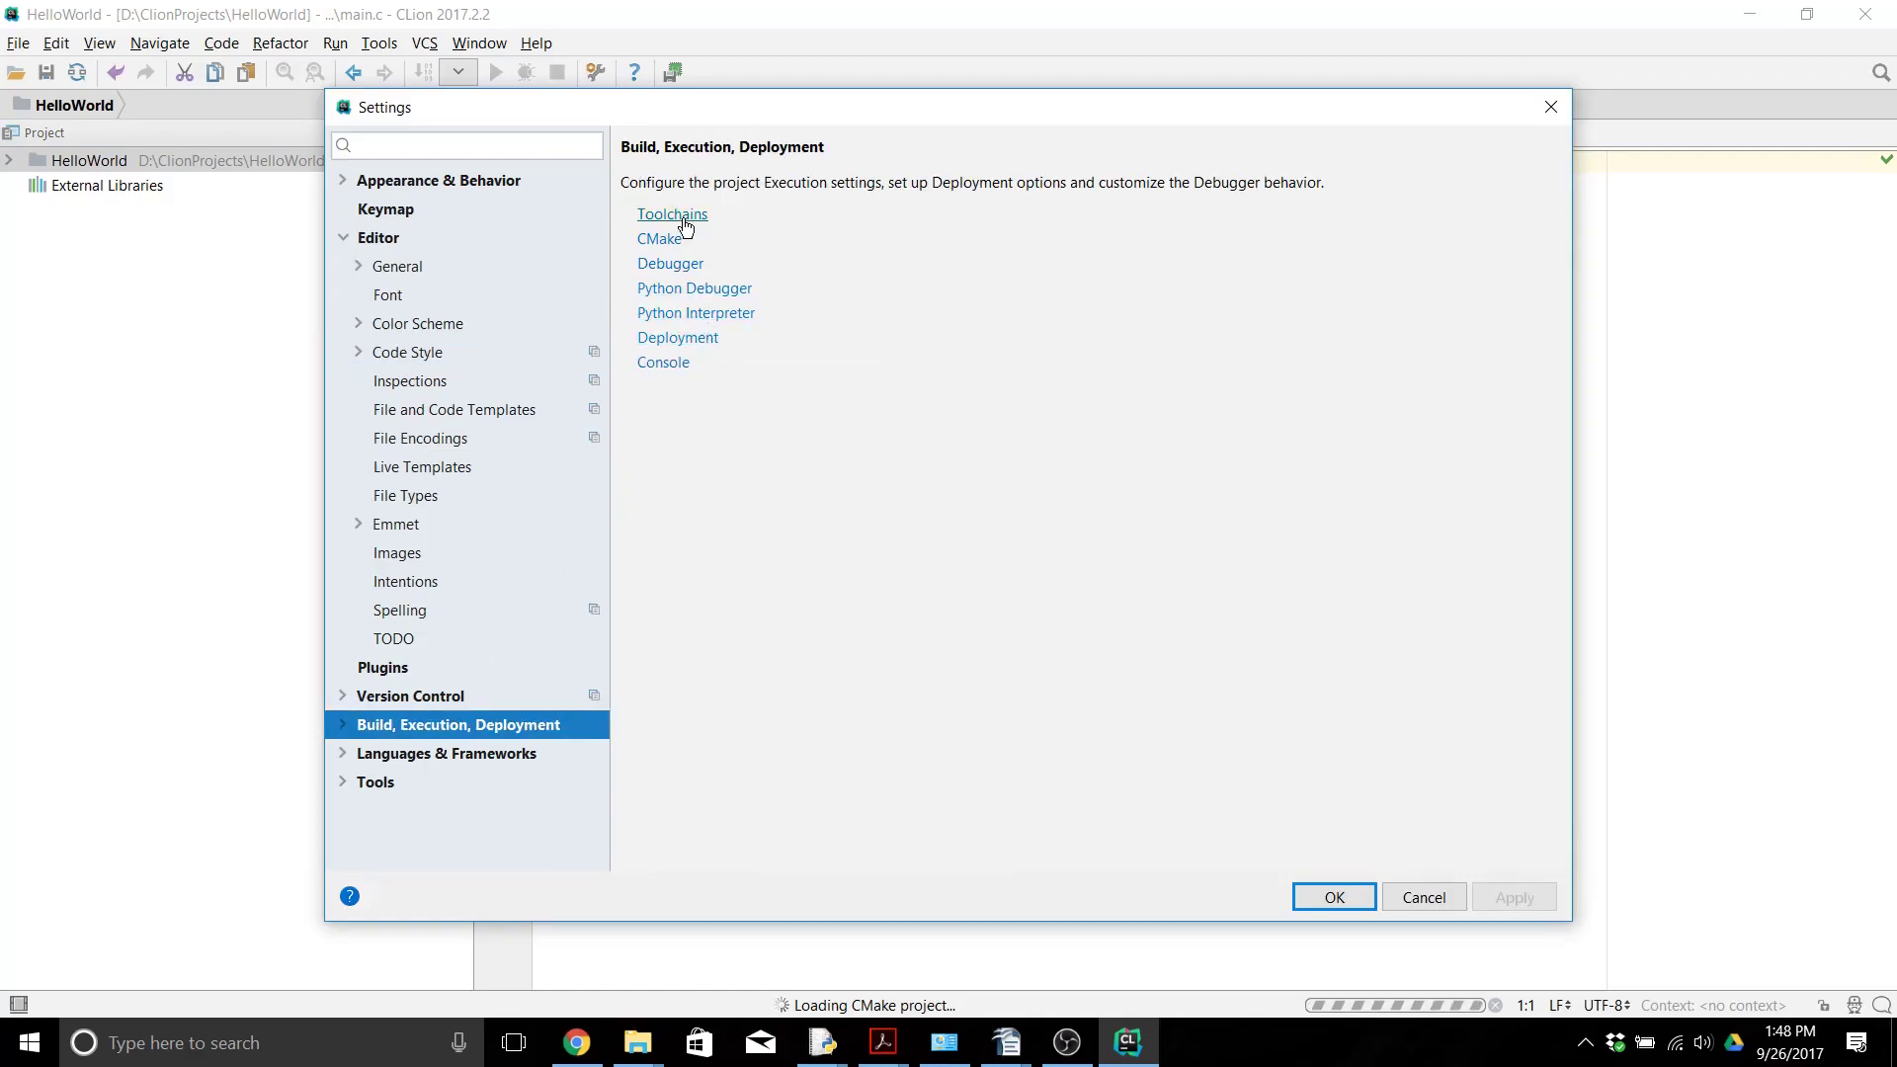
pyautogui.click(672, 215)
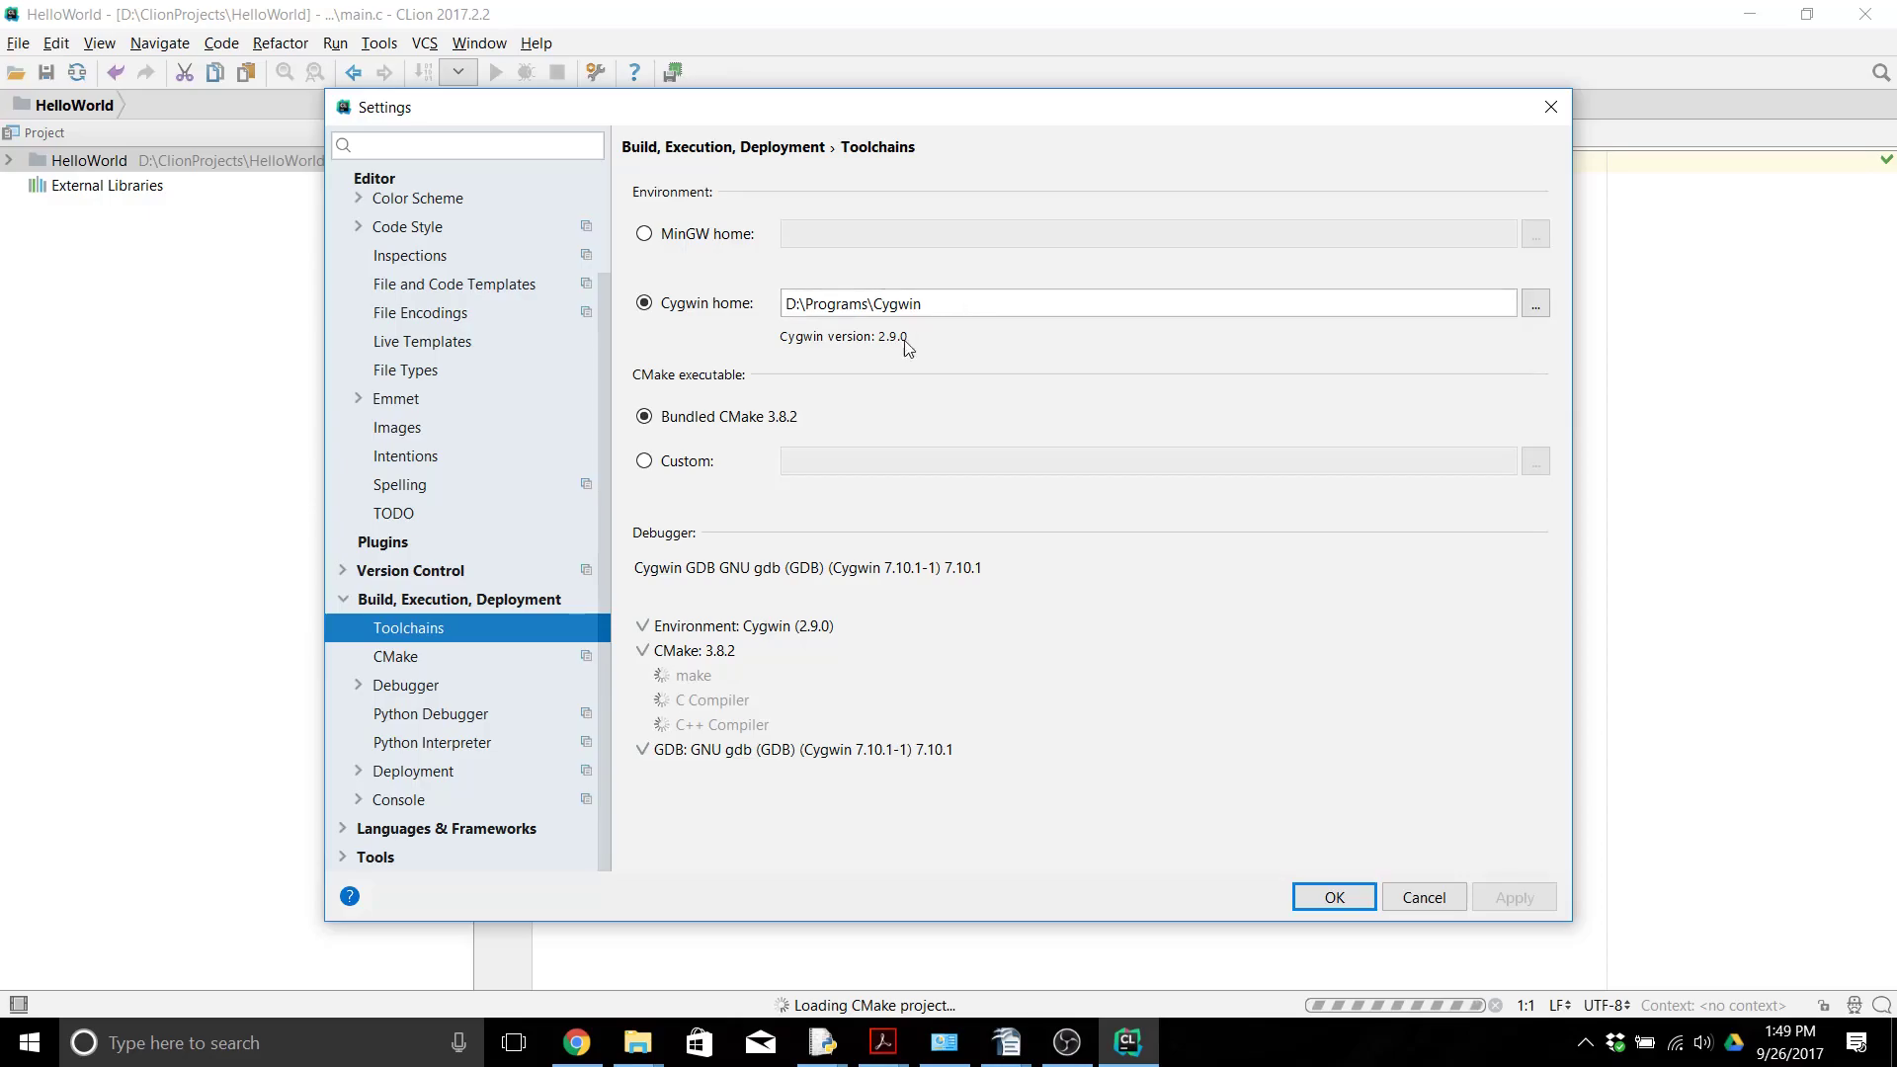
pyautogui.moveTo(908, 614)
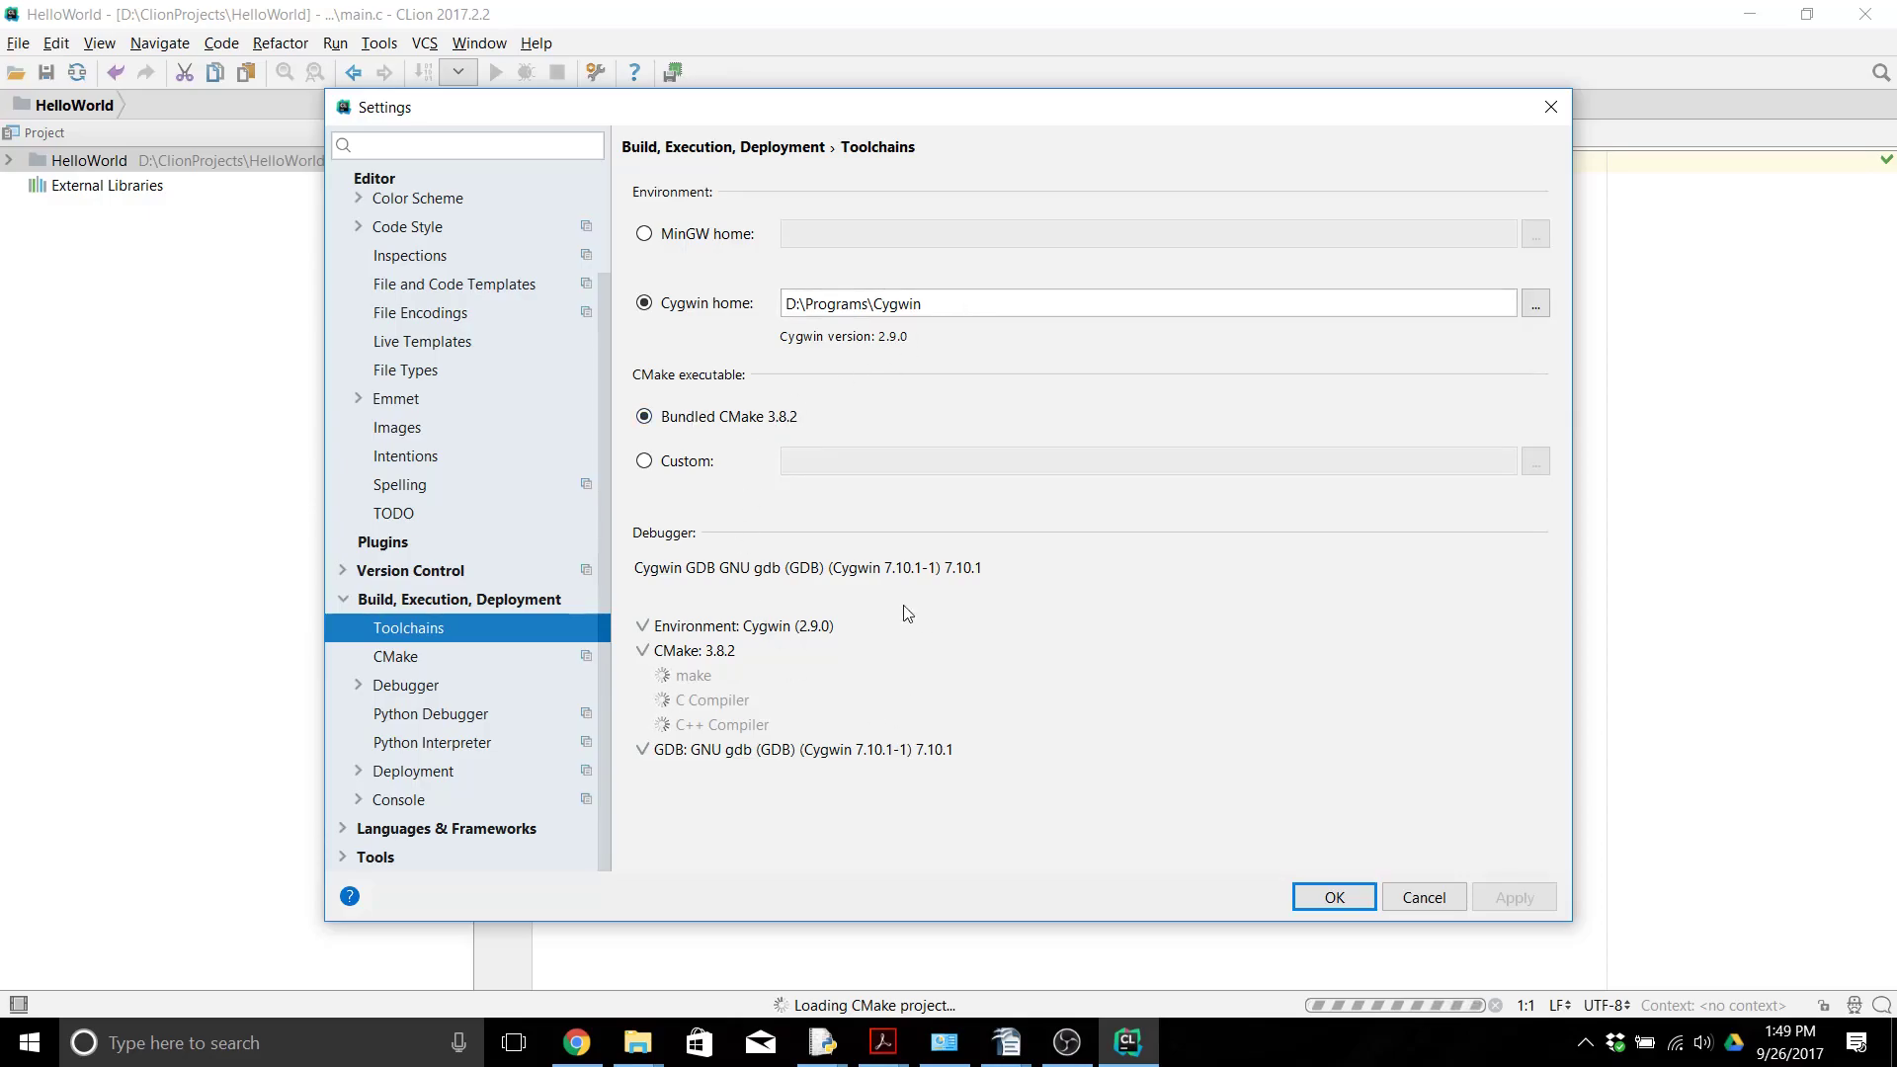
pyautogui.moveTo(713, 680)
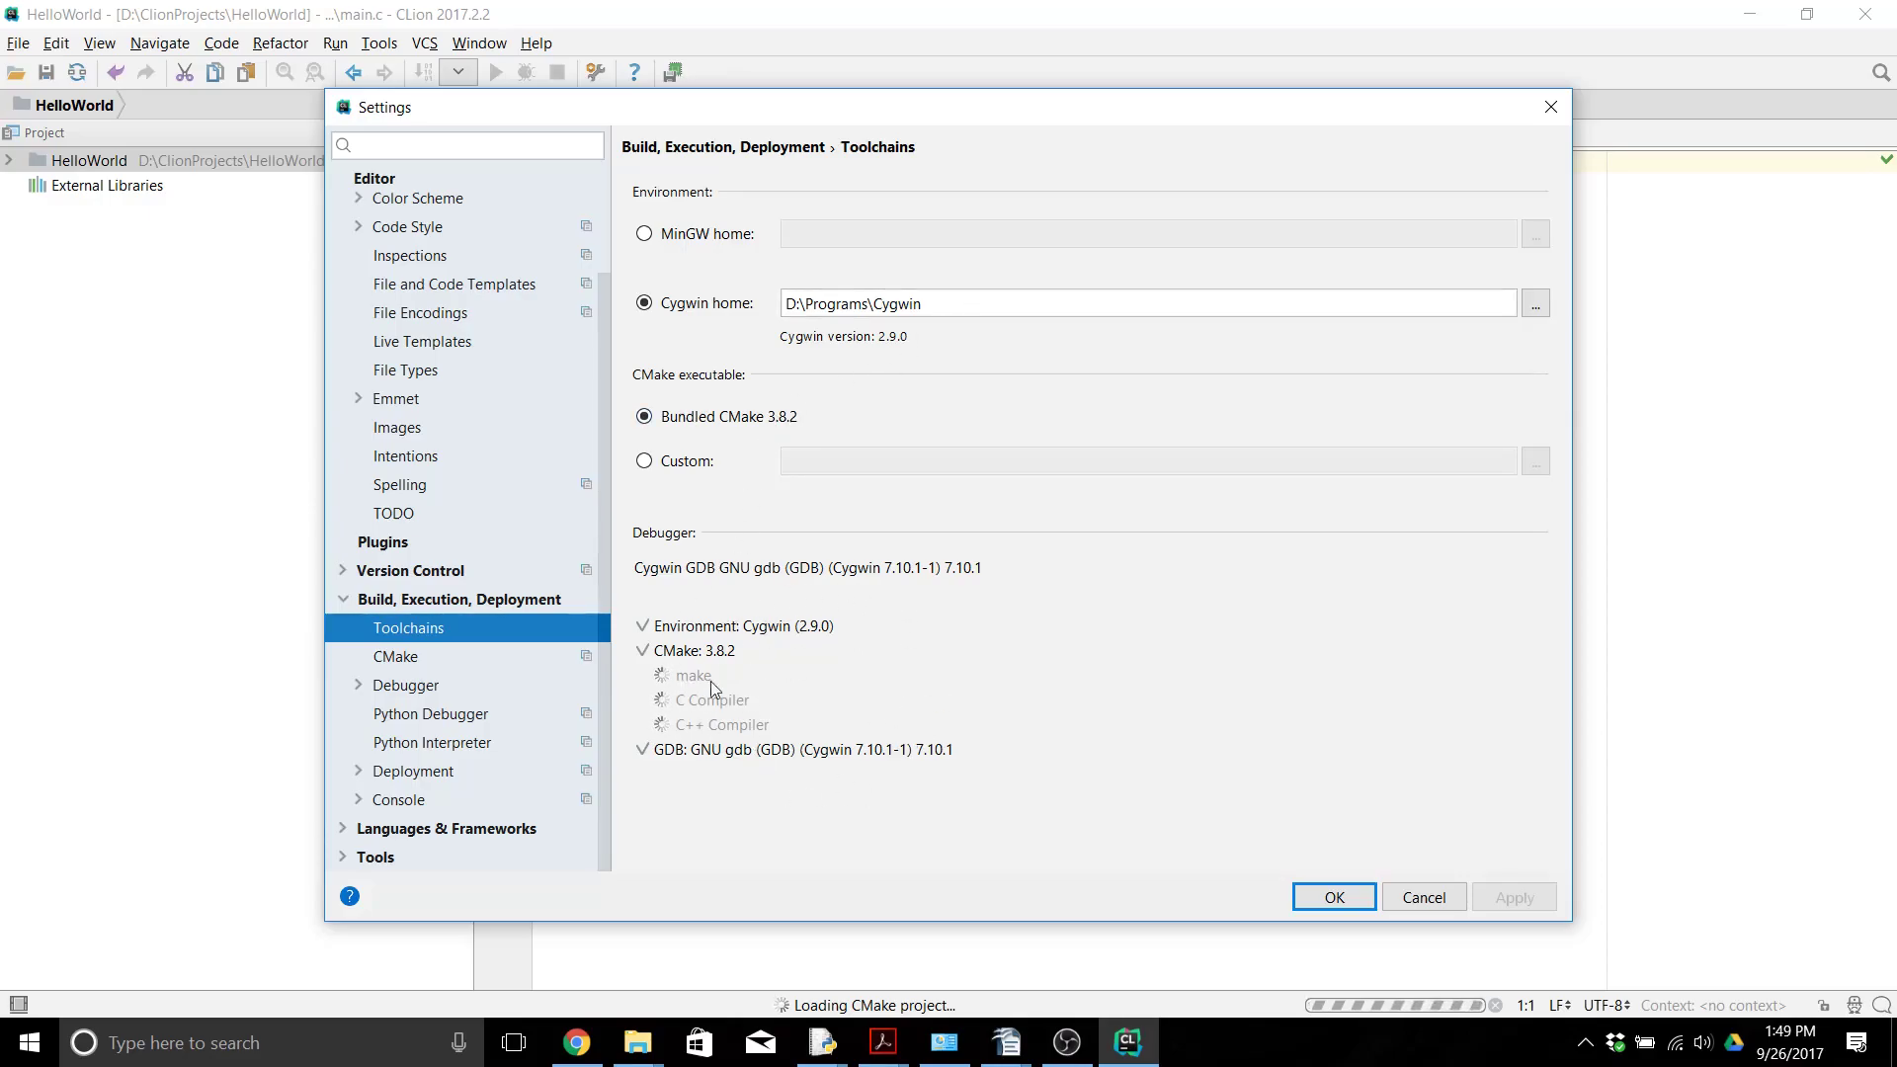
pyautogui.moveTo(830, 620)
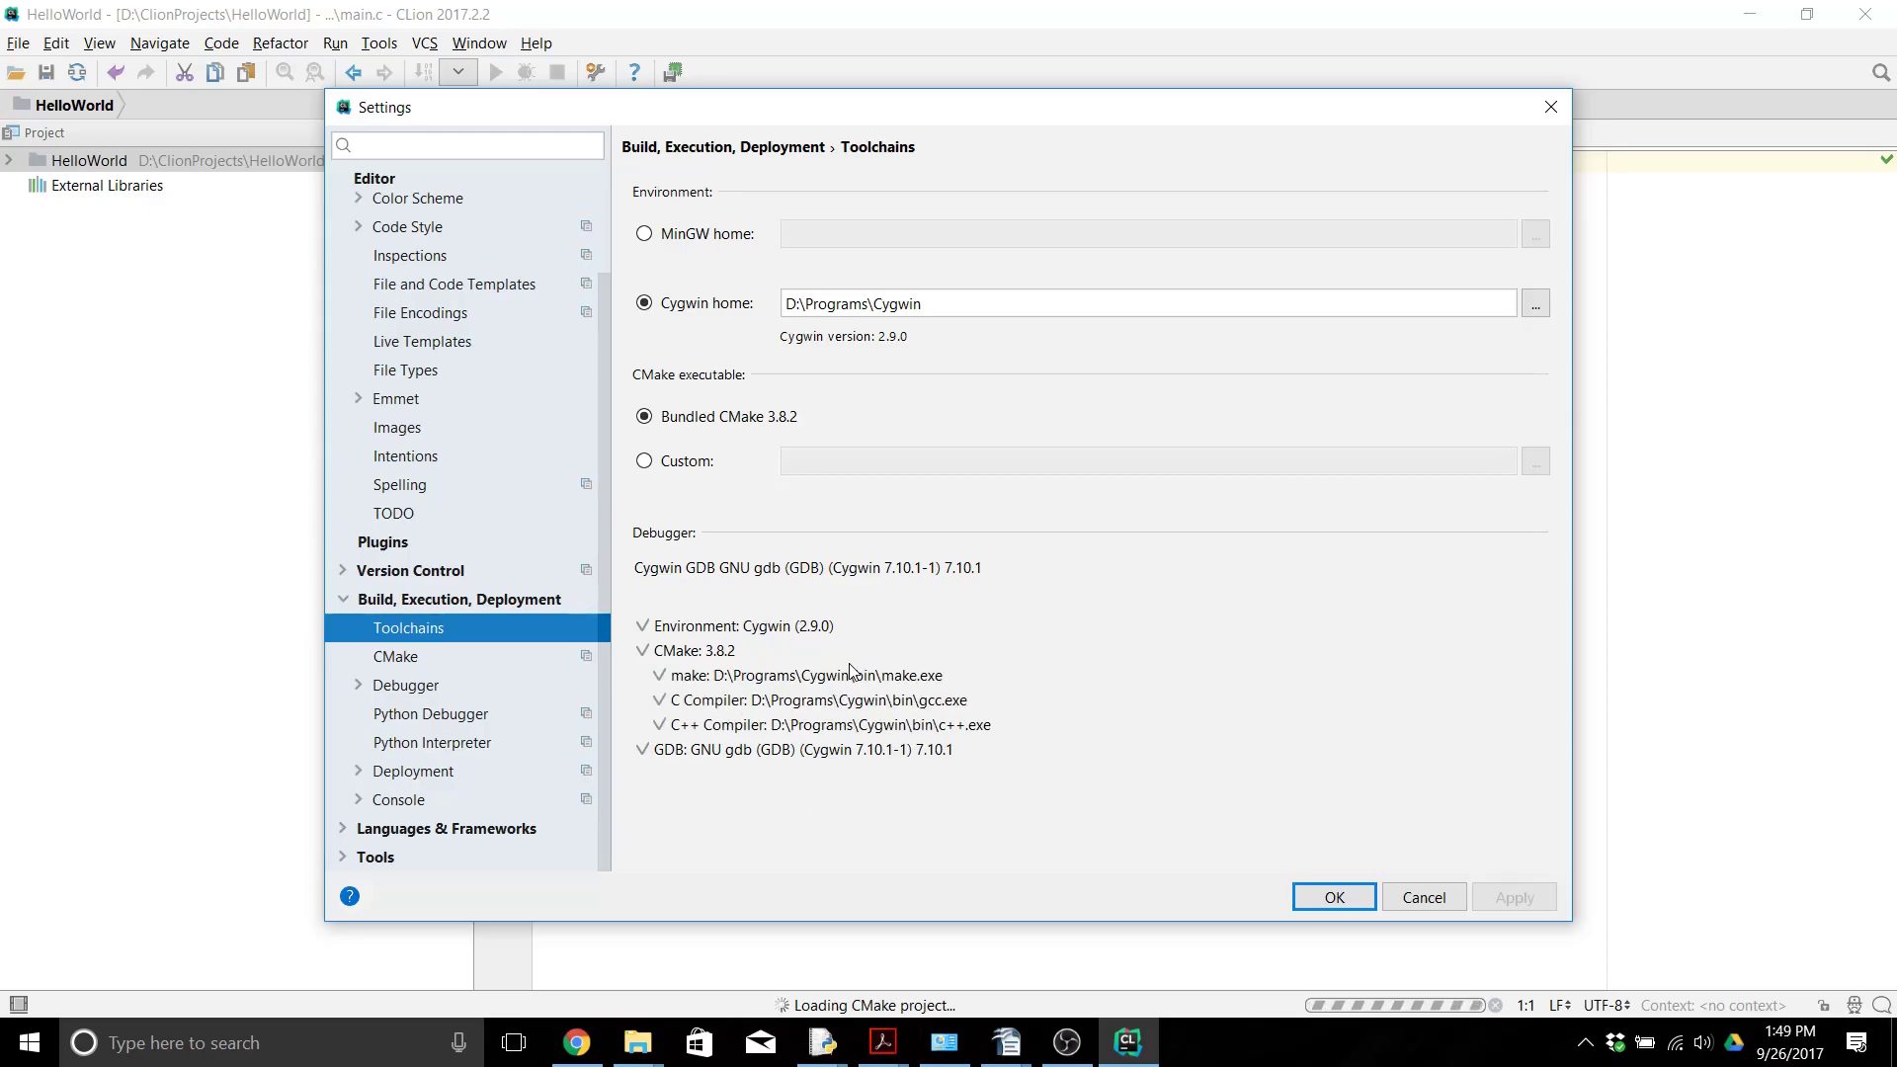
pyautogui.moveTo(922, 705)
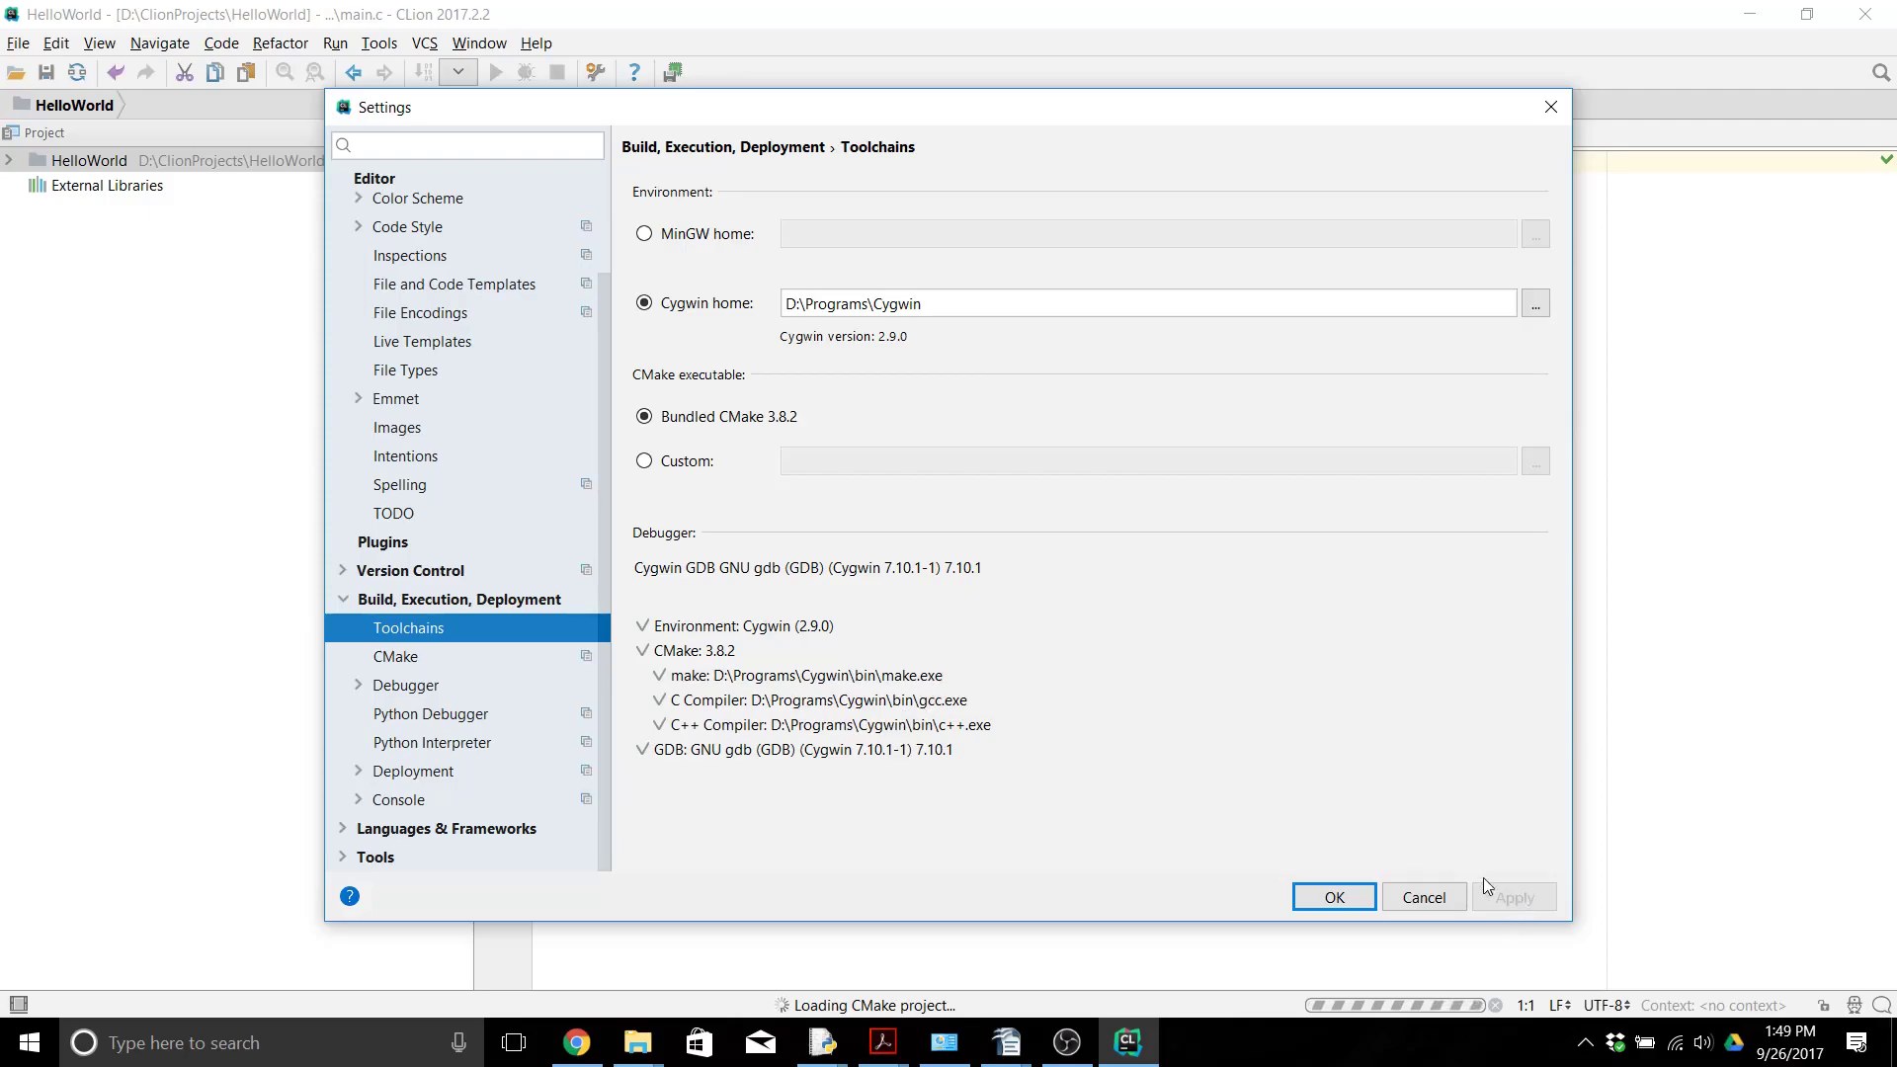
pyautogui.moveTo(551, 613)
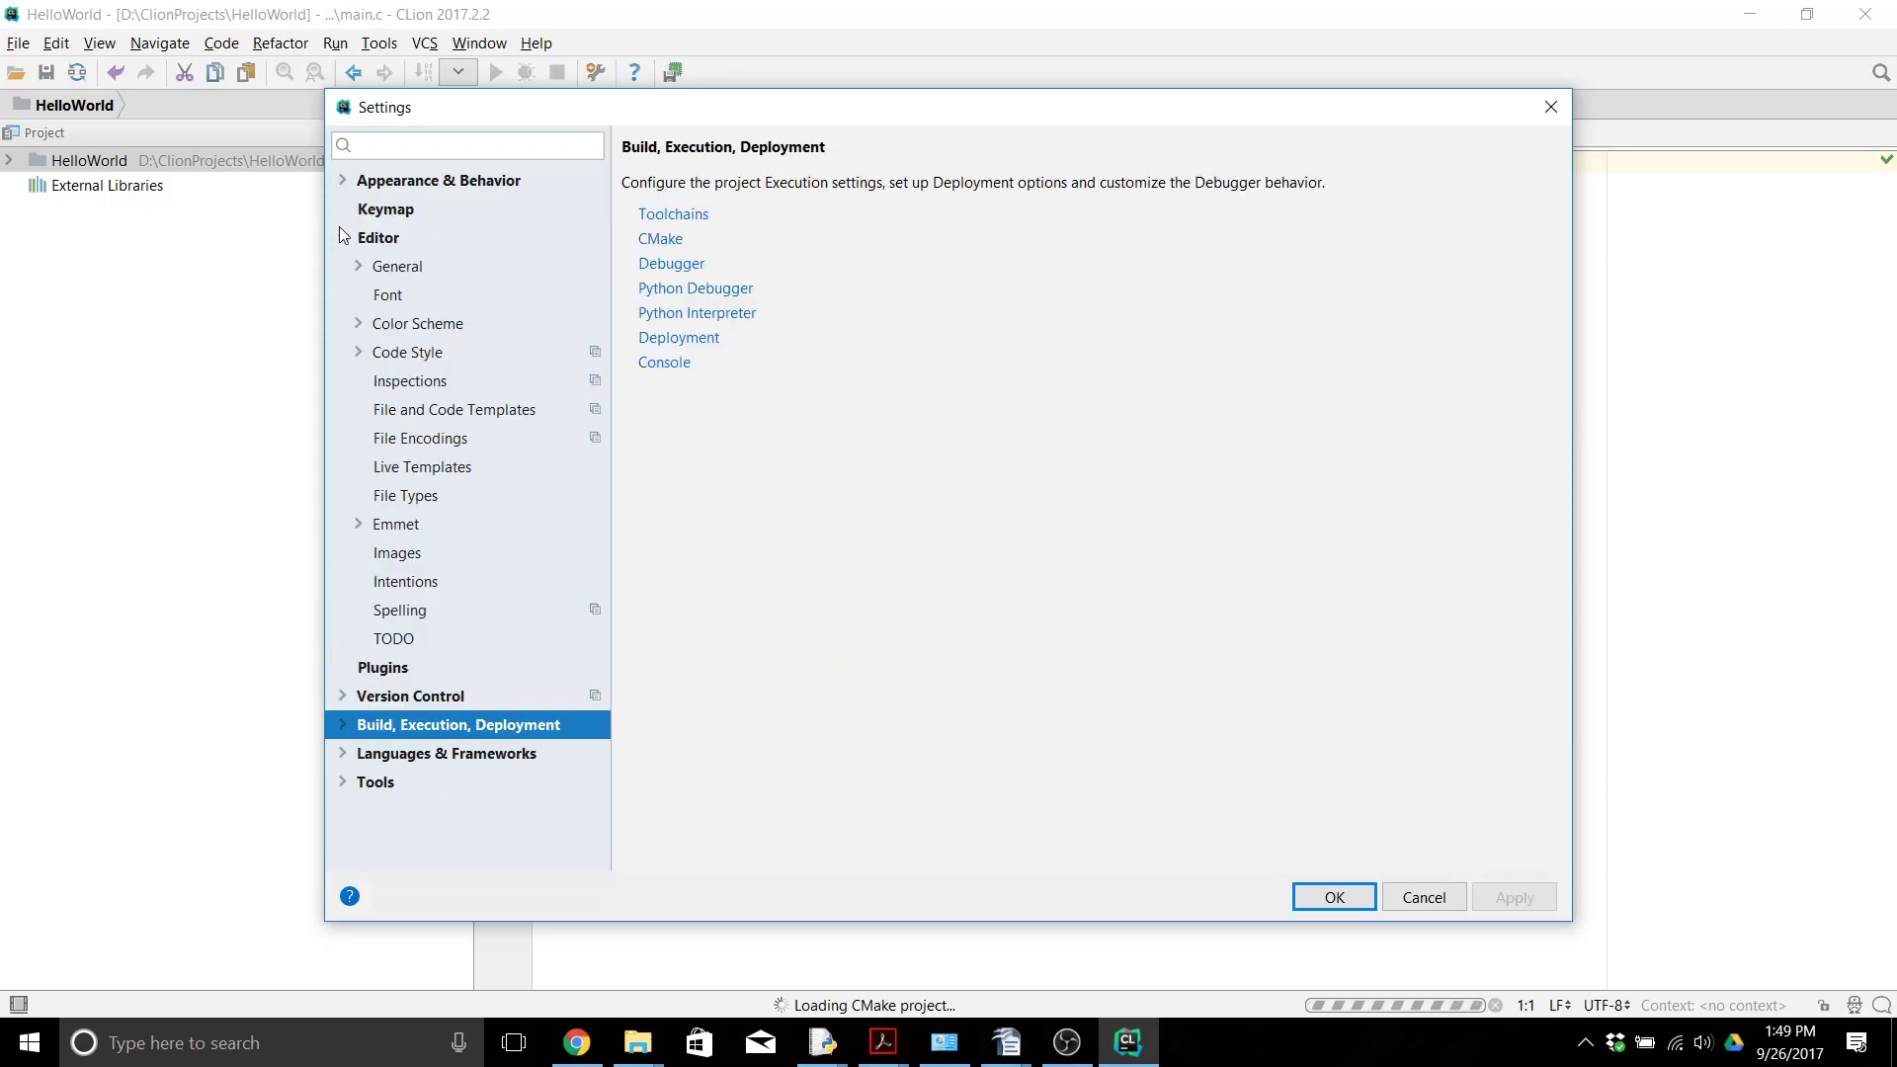
# Step: Set the C/C++ code style from the predefined Google style and close Settings with OK
pyautogui.click(378, 237)
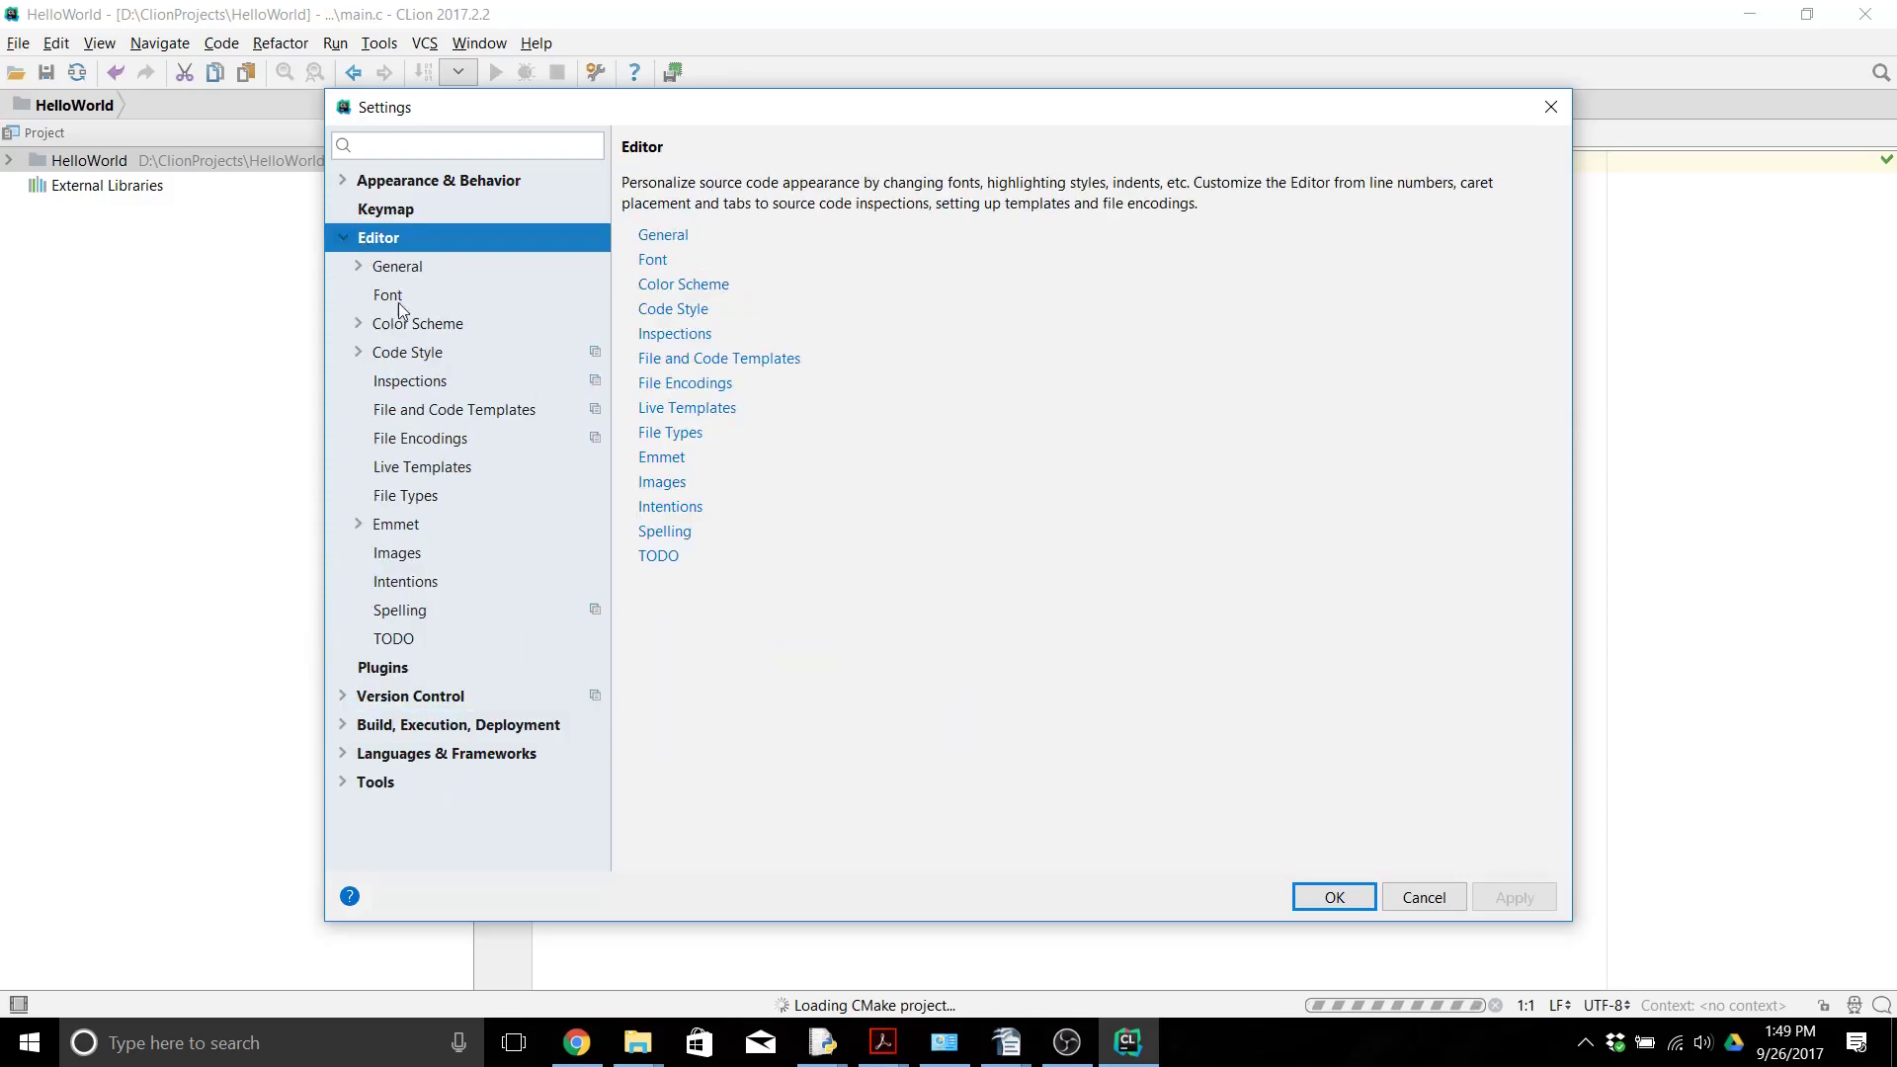
pyautogui.click(407, 352)
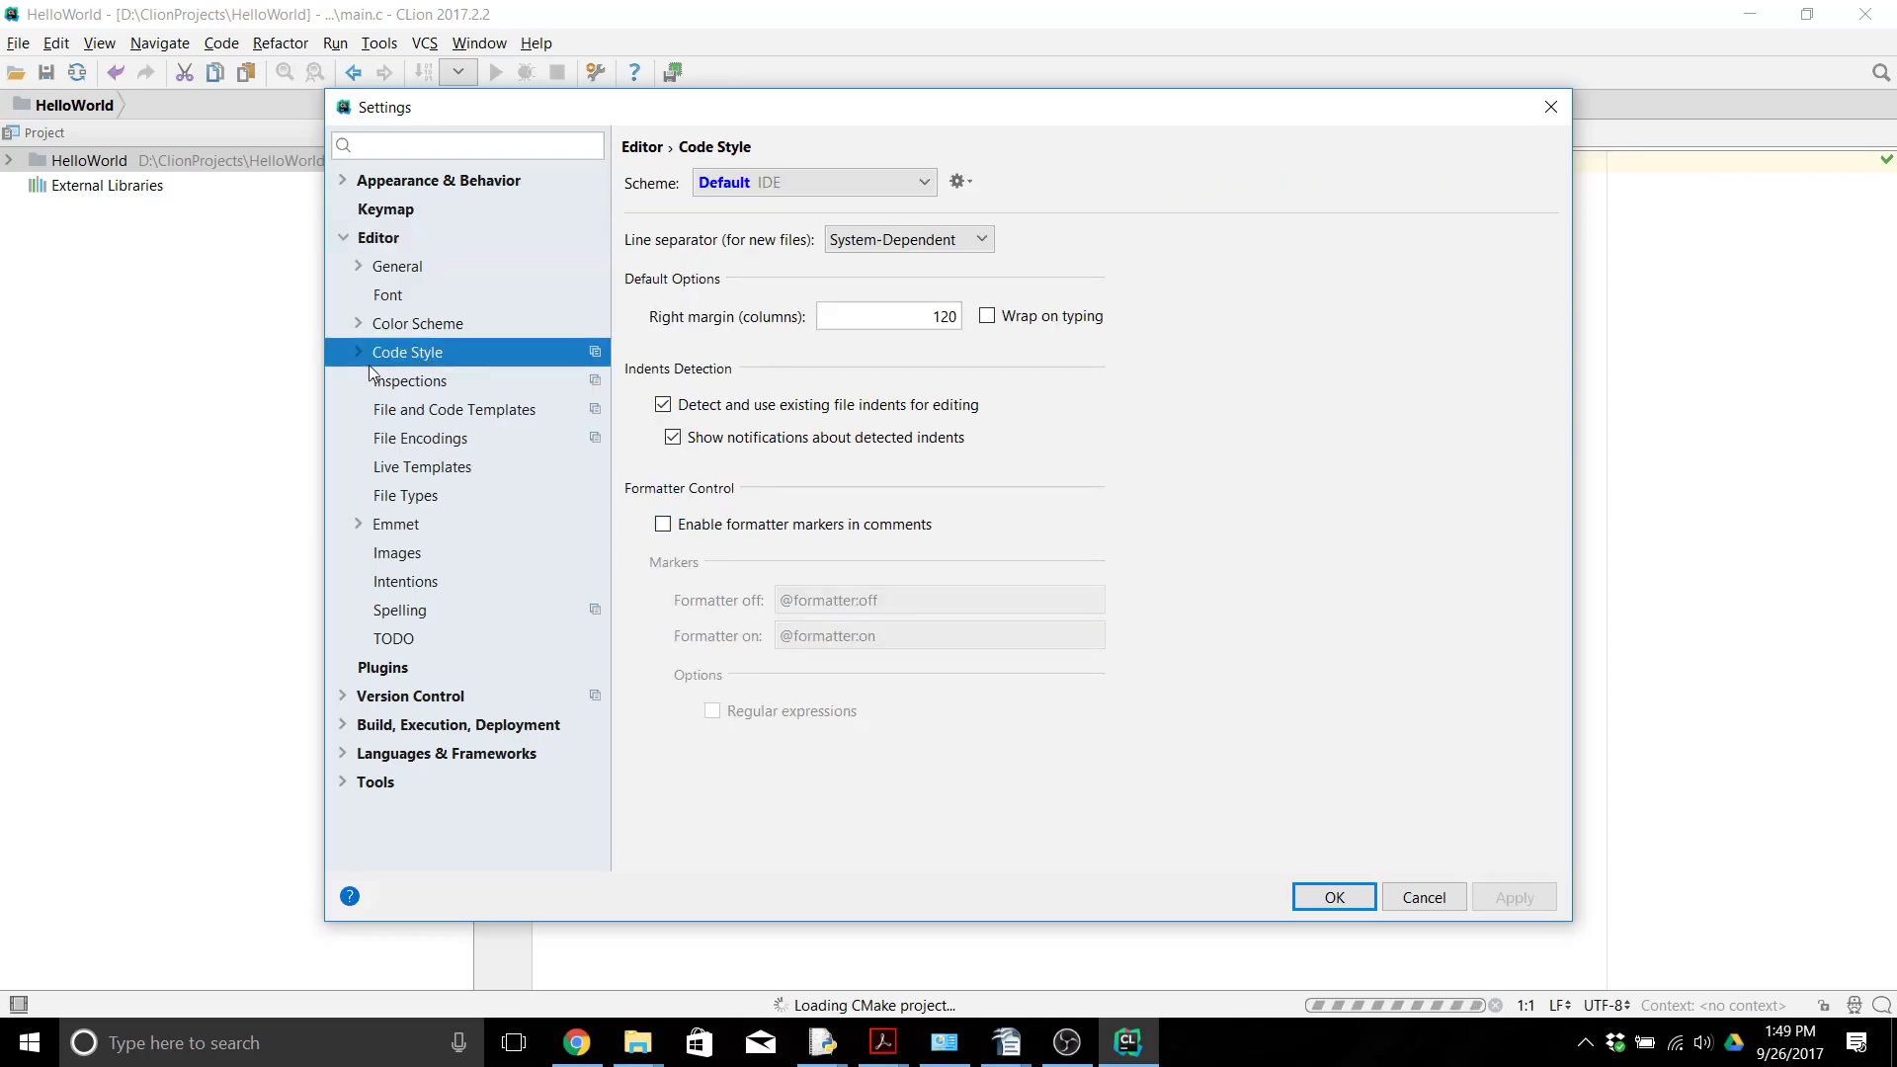
pyautogui.click(359, 352)
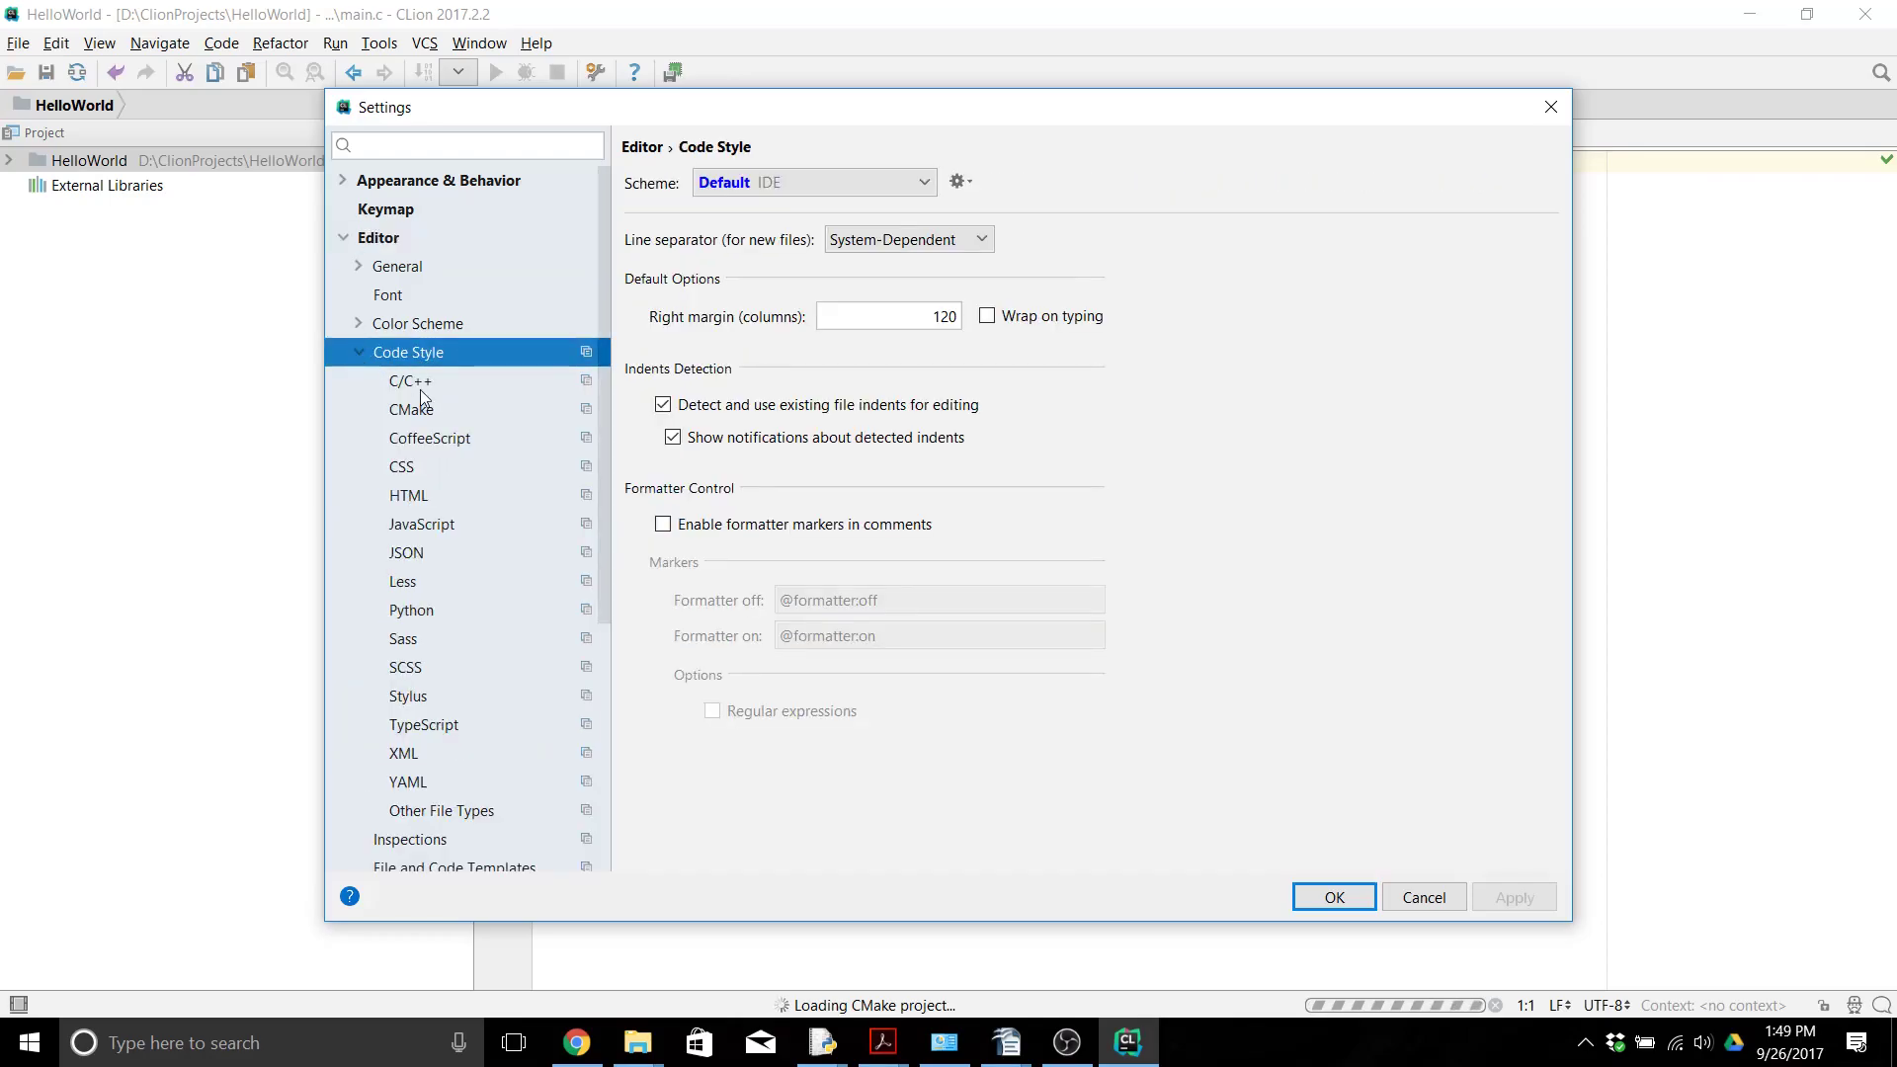
pyautogui.click(410, 380)
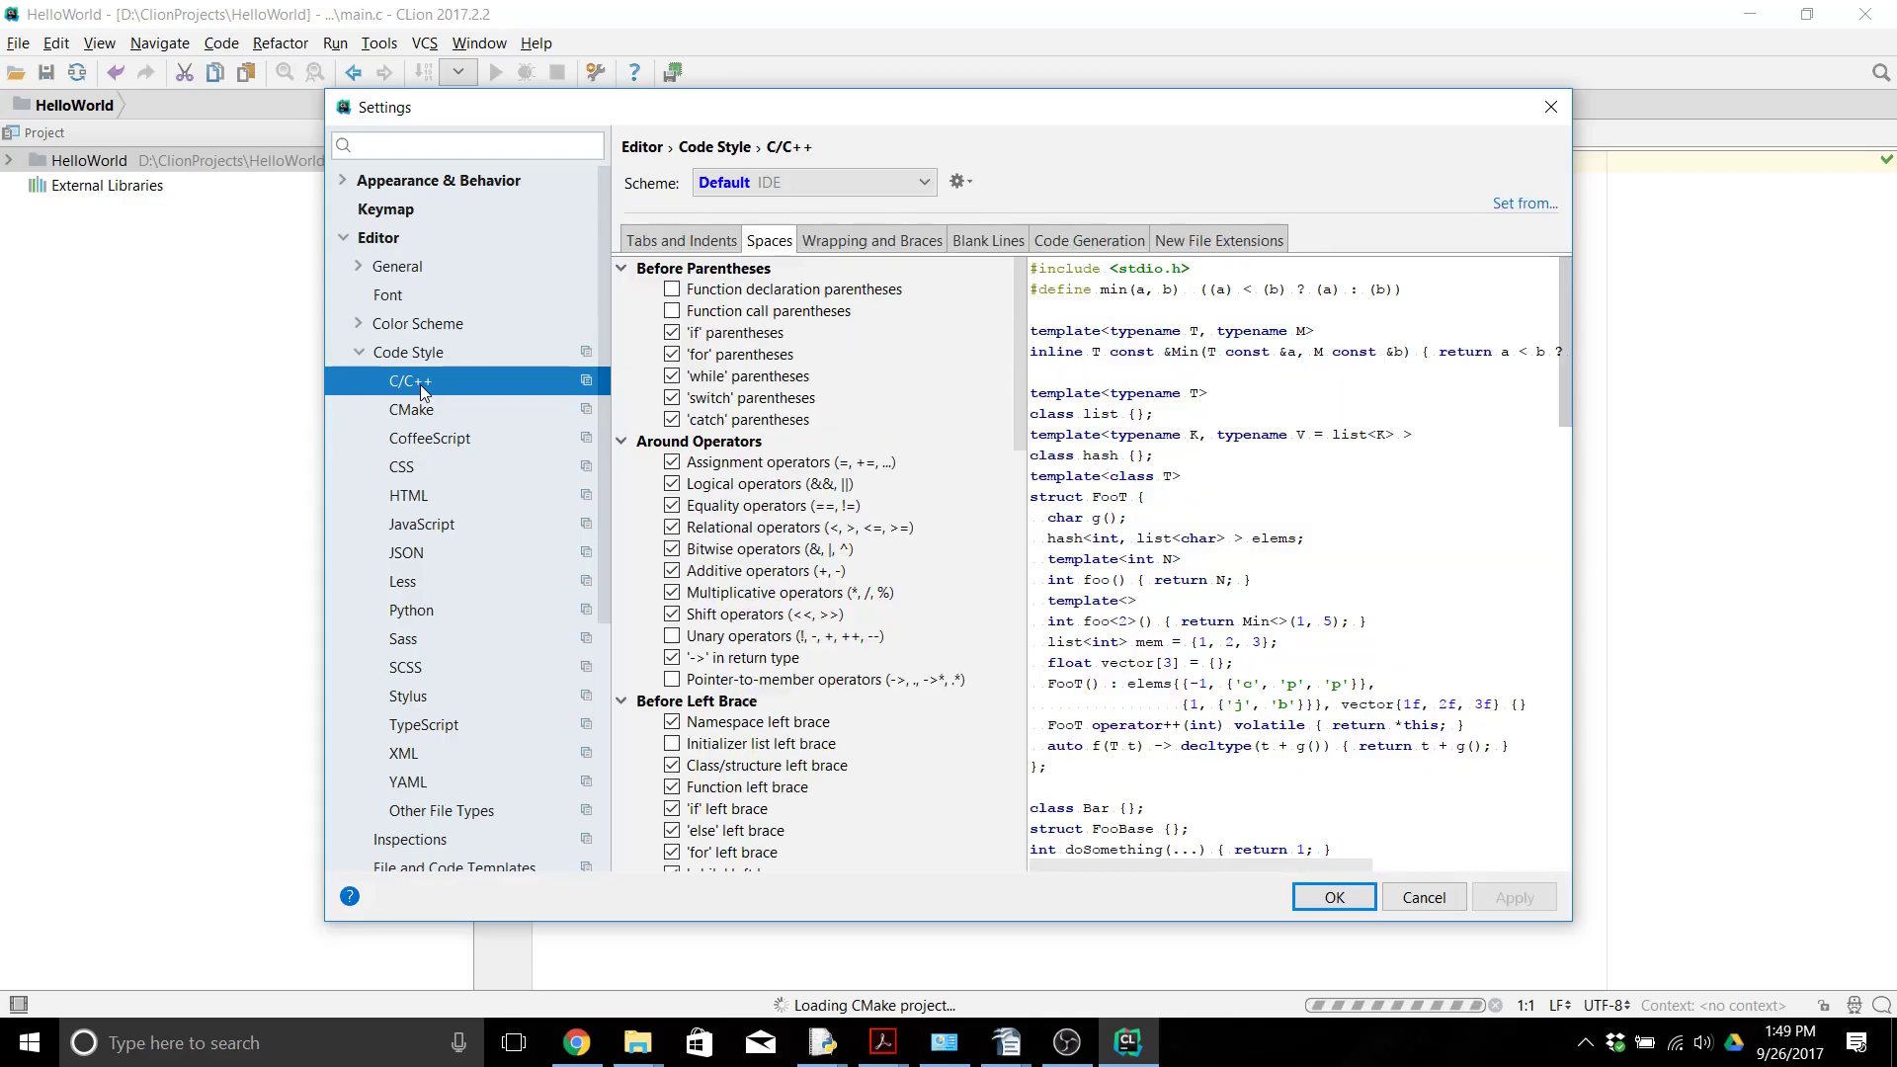
pyautogui.click(1523, 203)
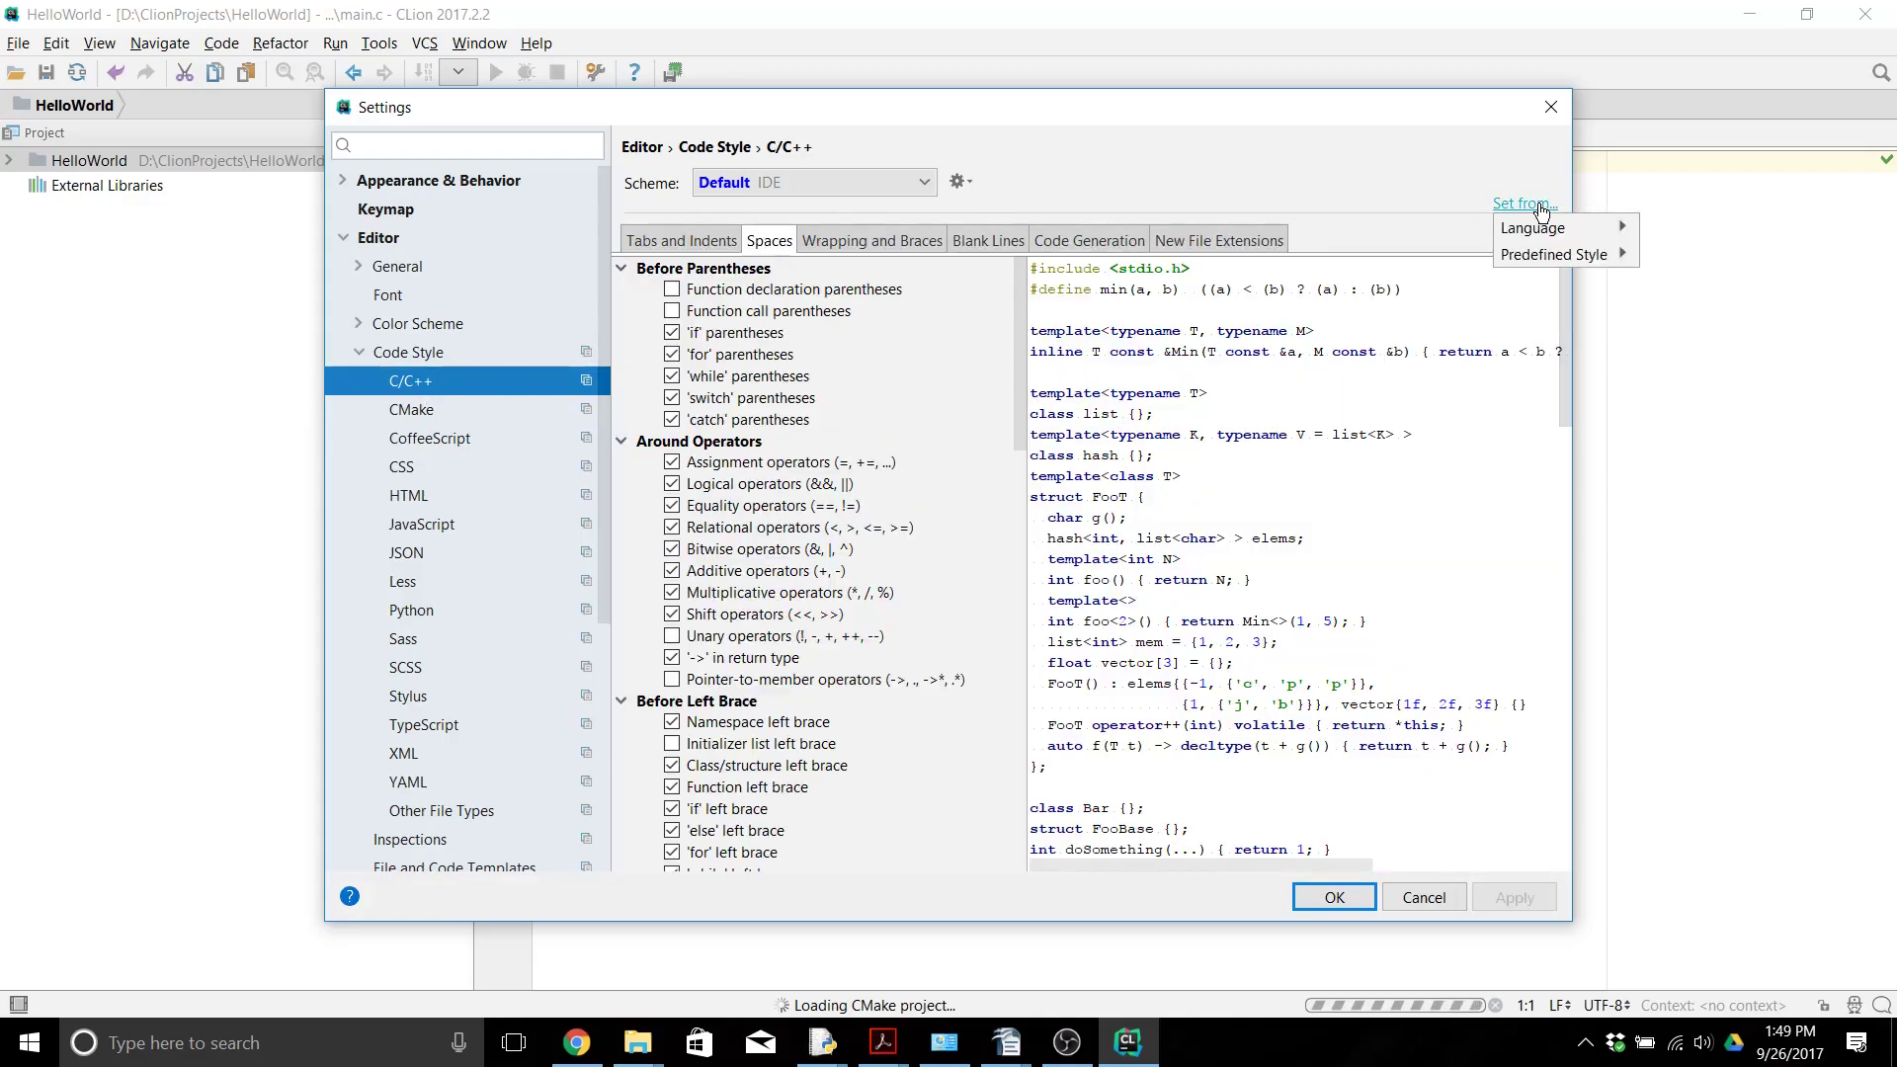
pyautogui.moveTo(1533, 228)
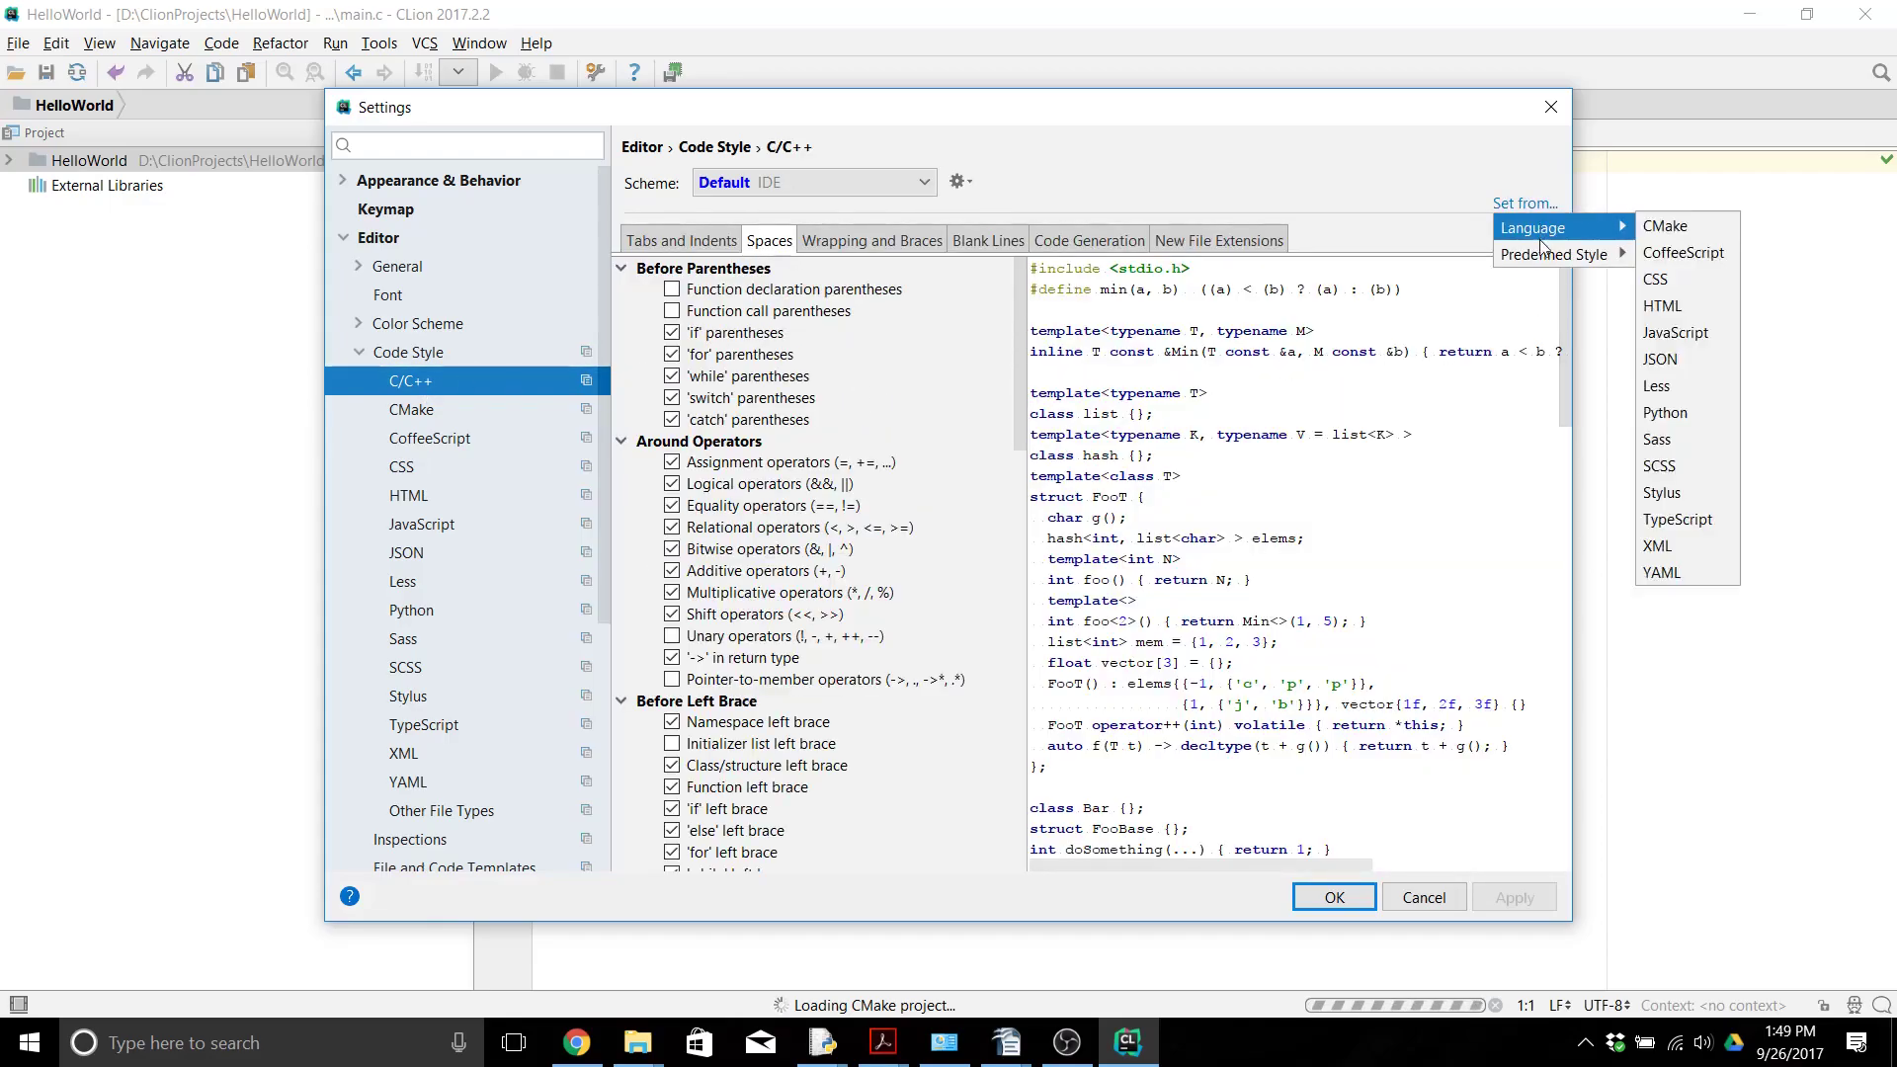
pyautogui.moveTo(1556, 254)
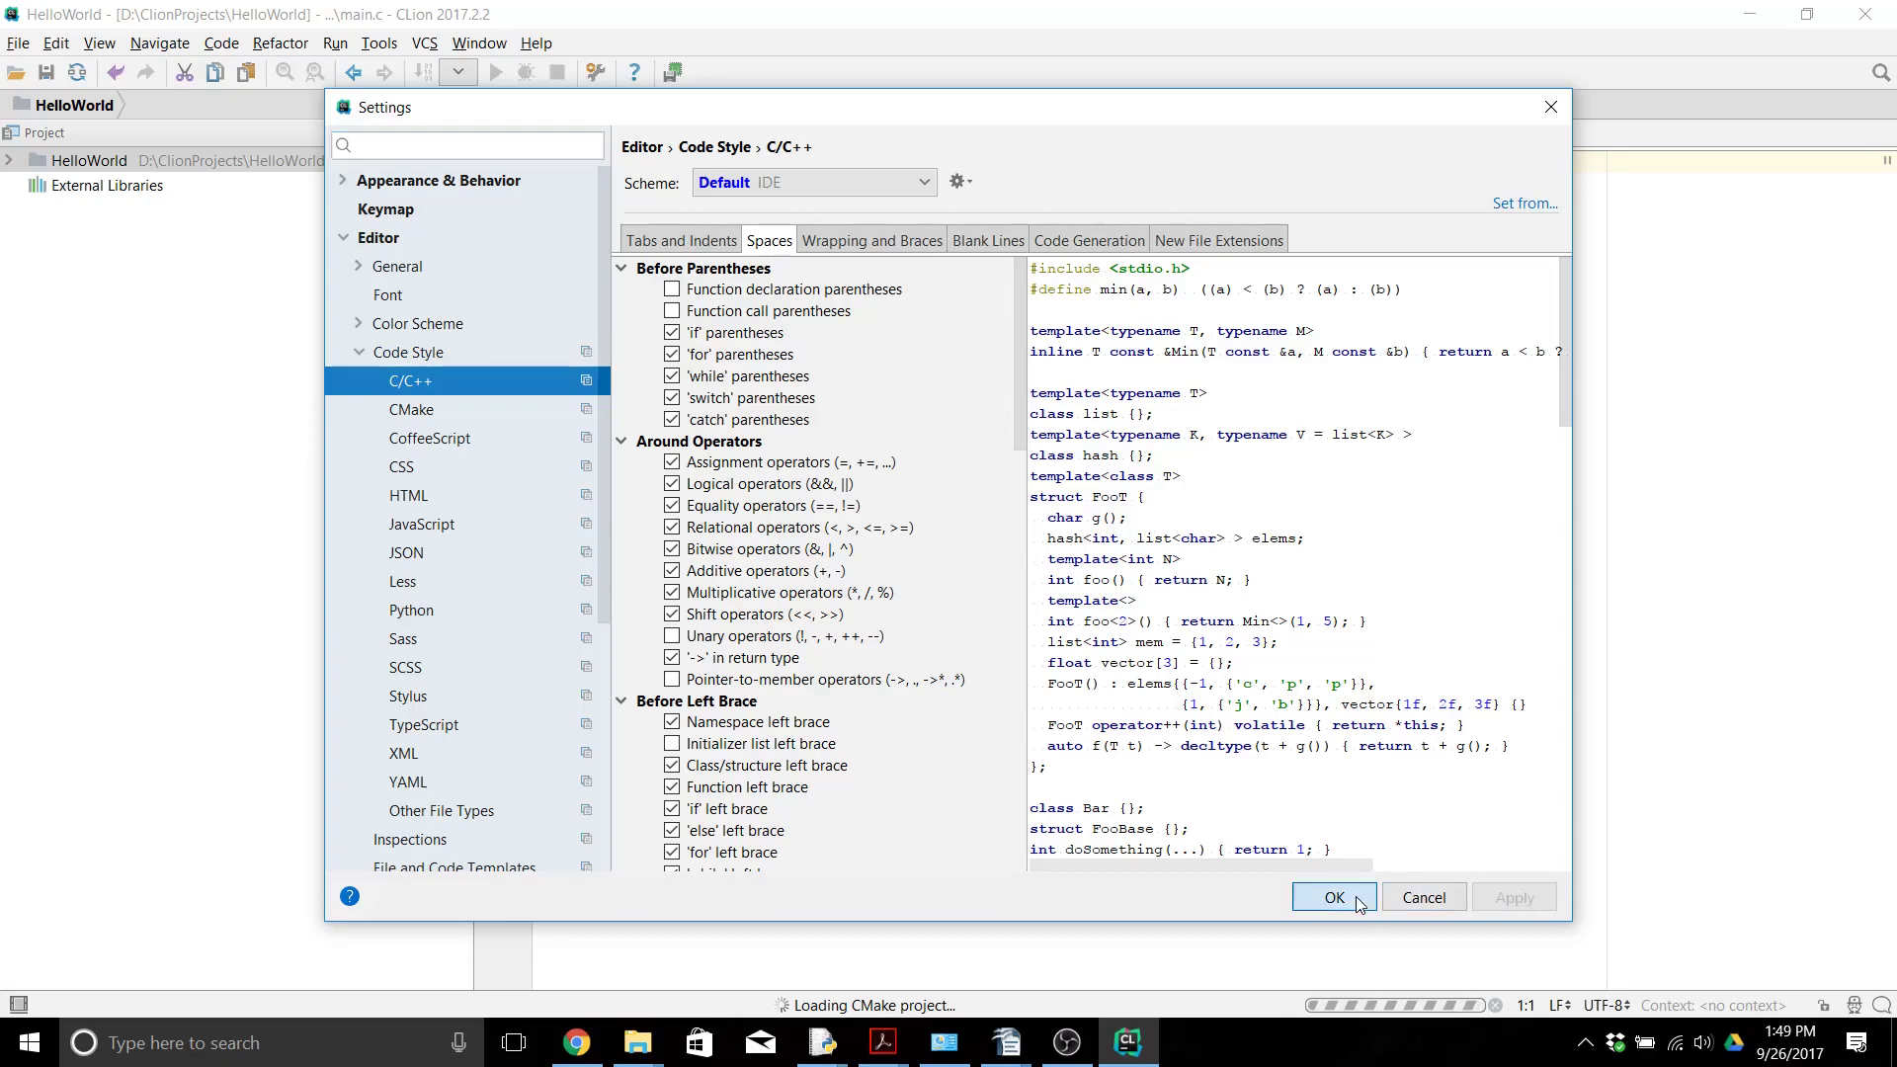
pyautogui.click(1335, 897)
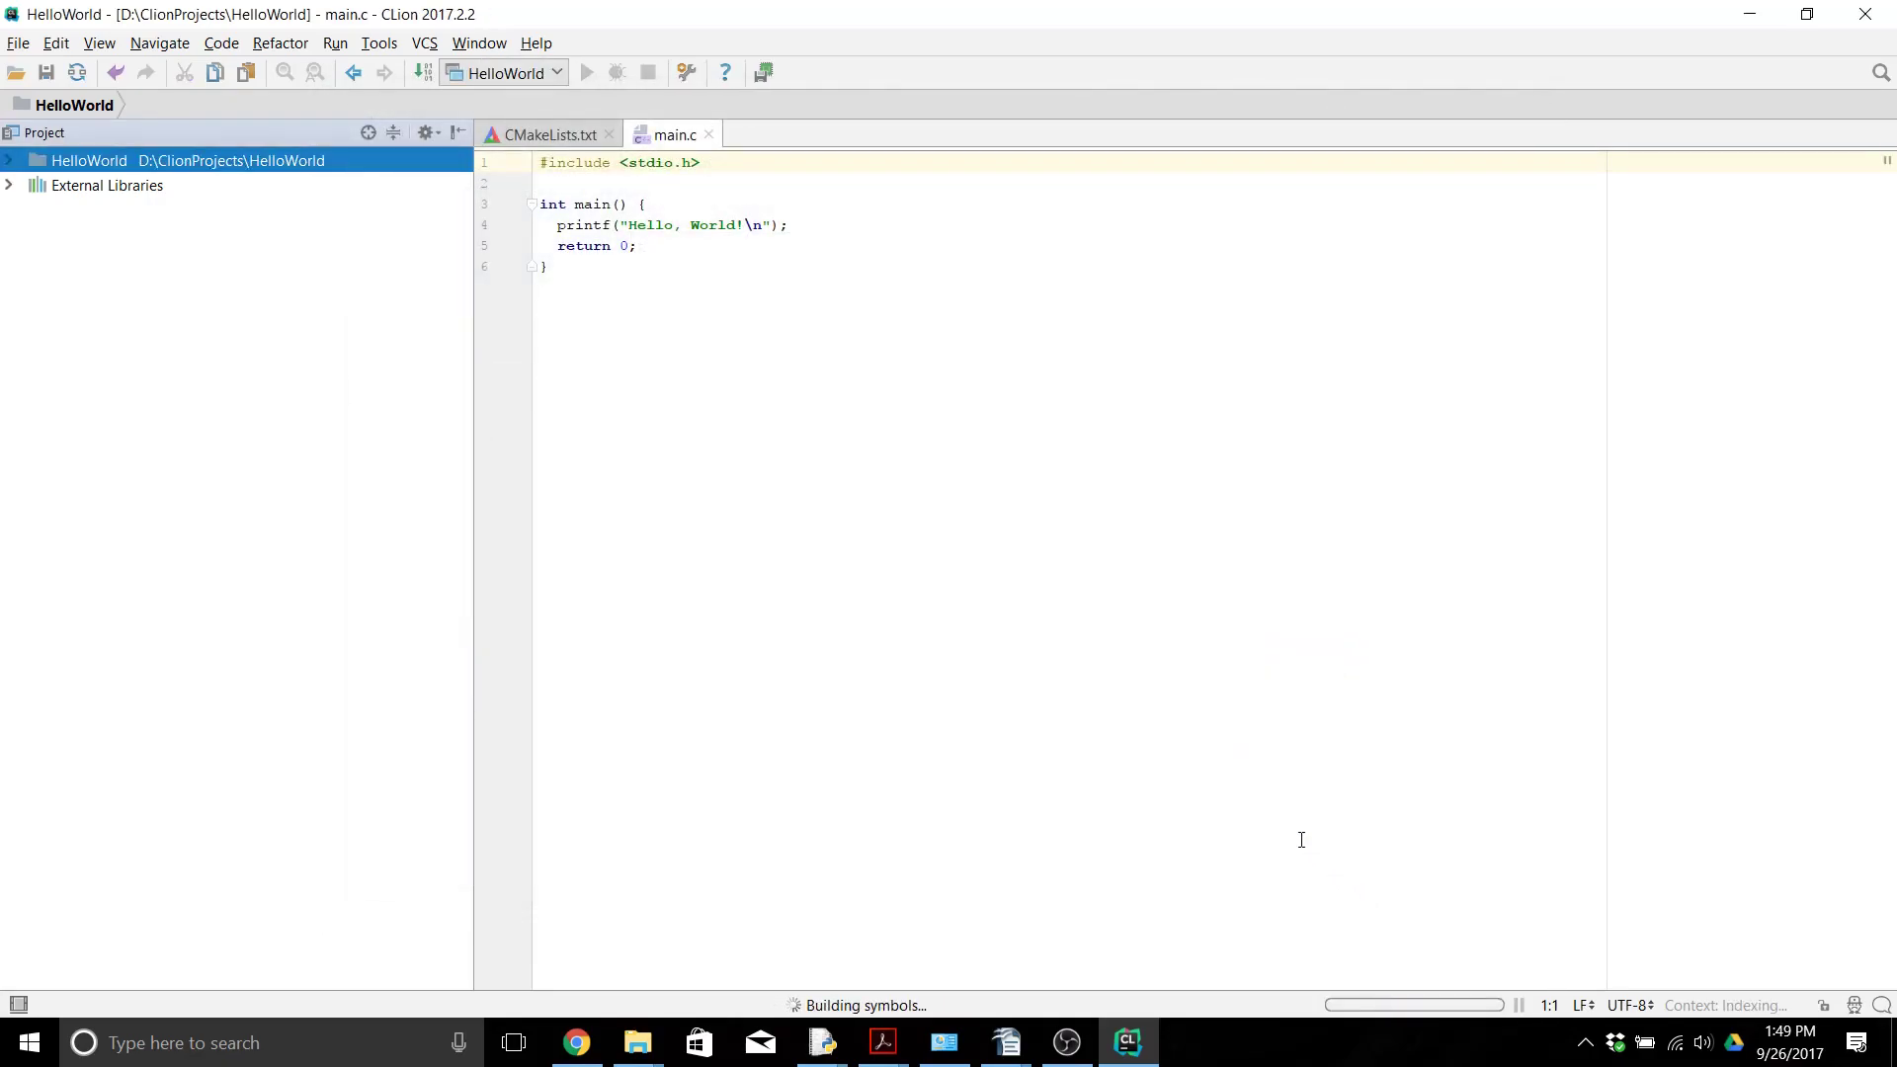
pyautogui.moveTo(1103, 942)
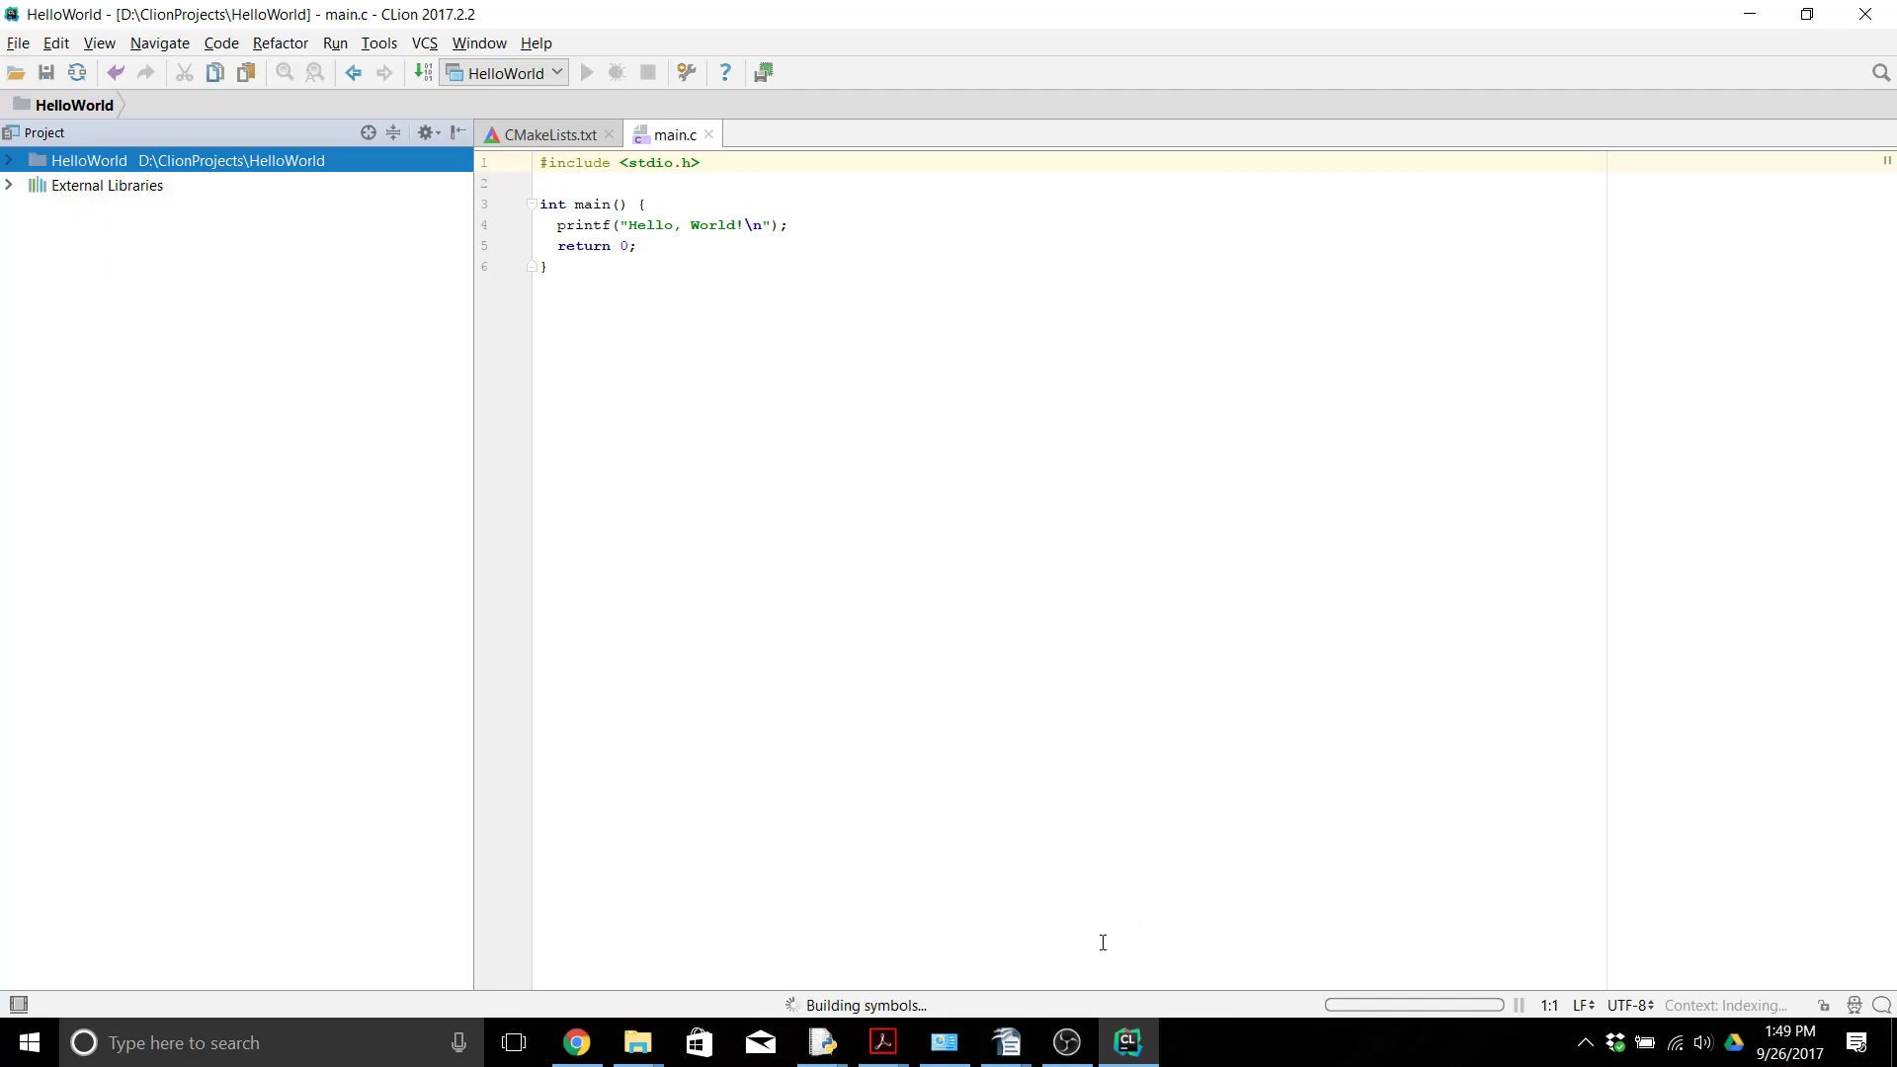
pyautogui.moveTo(1315, 987)
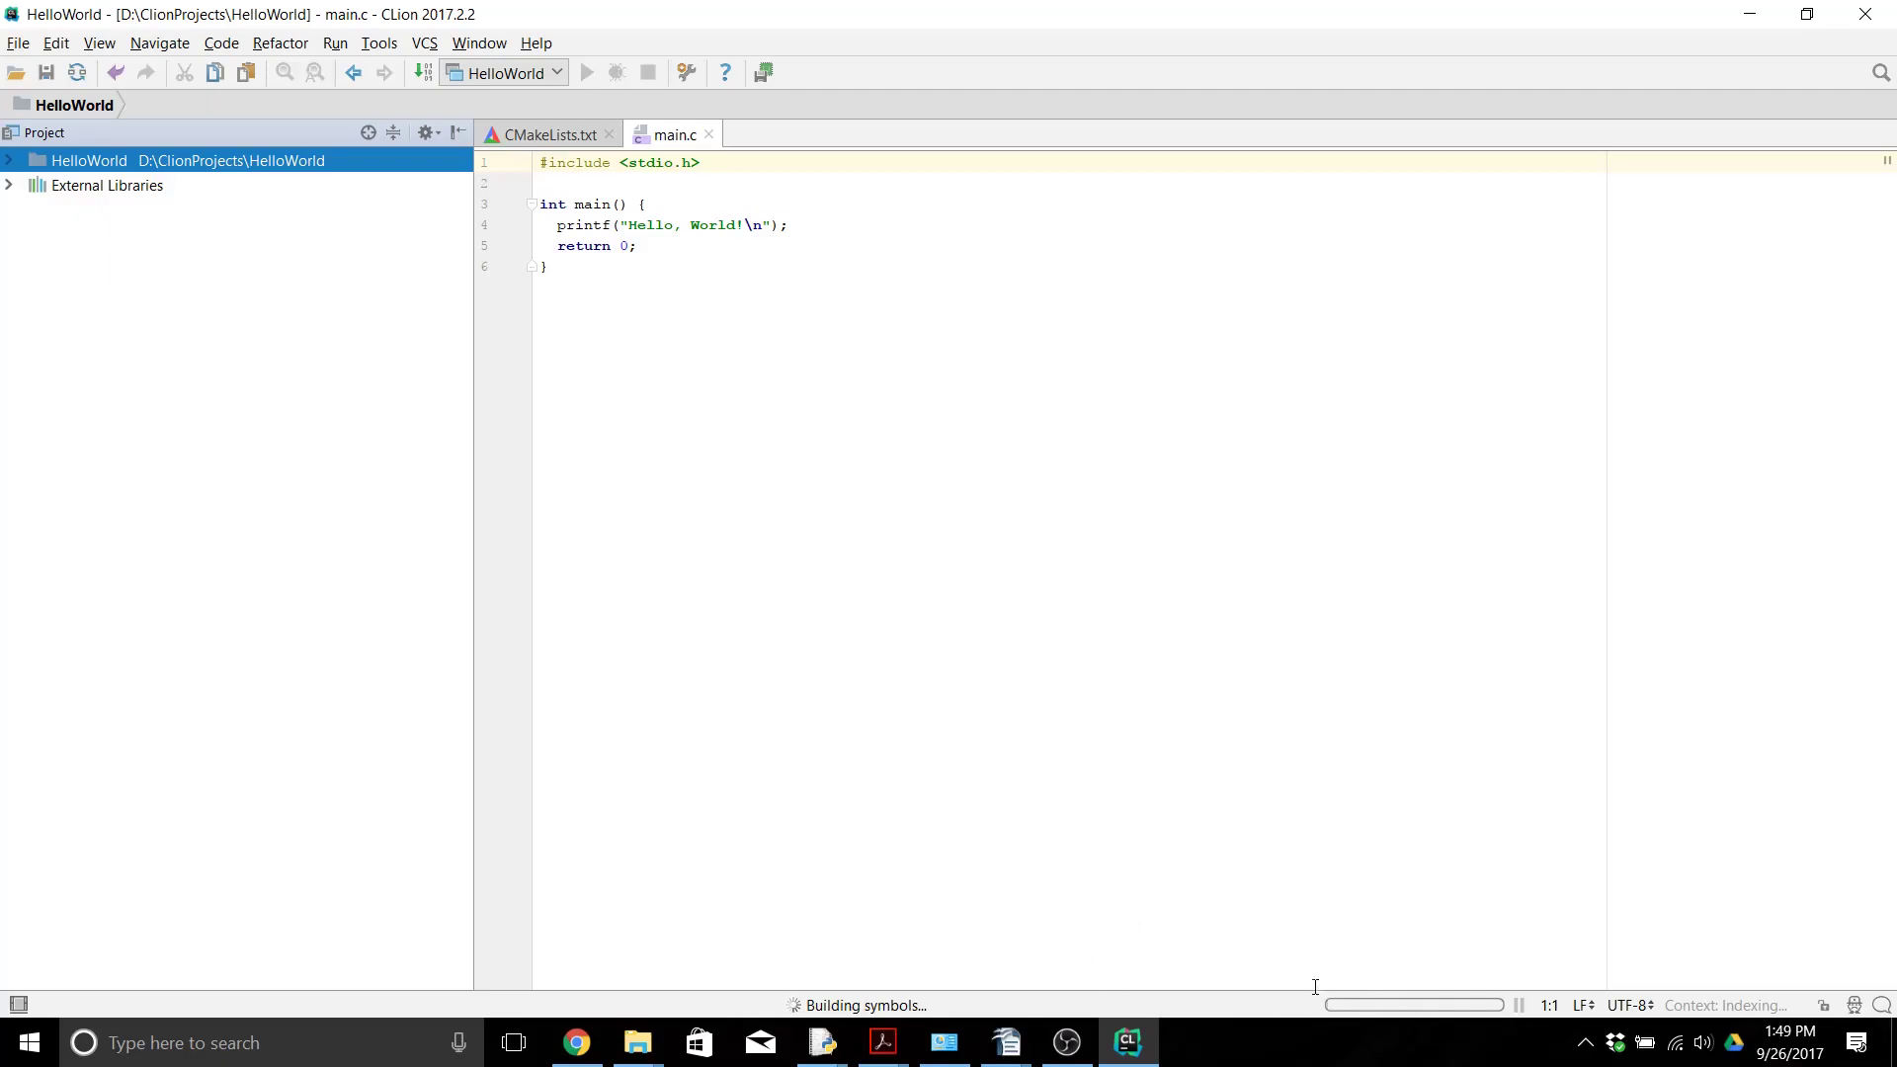
pyautogui.moveTo(973, 657)
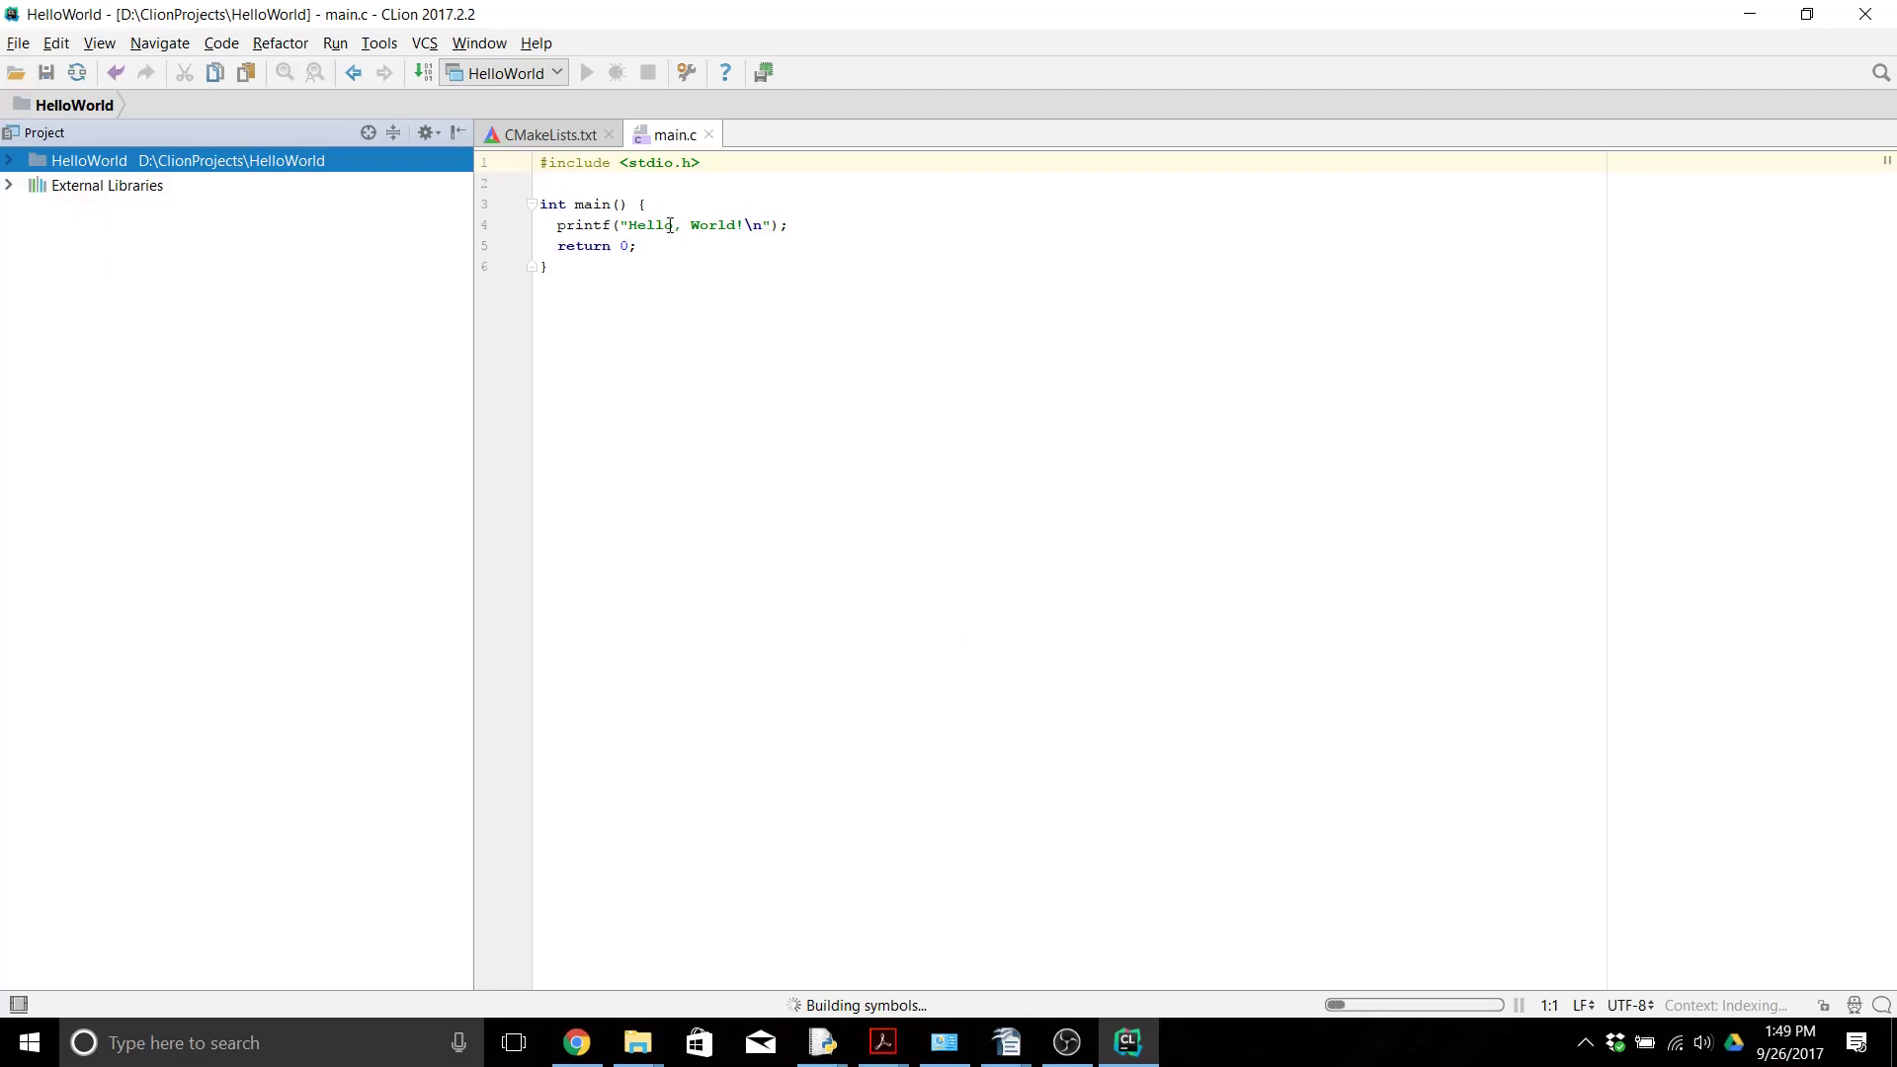
pyautogui.moveTo(588, 73)
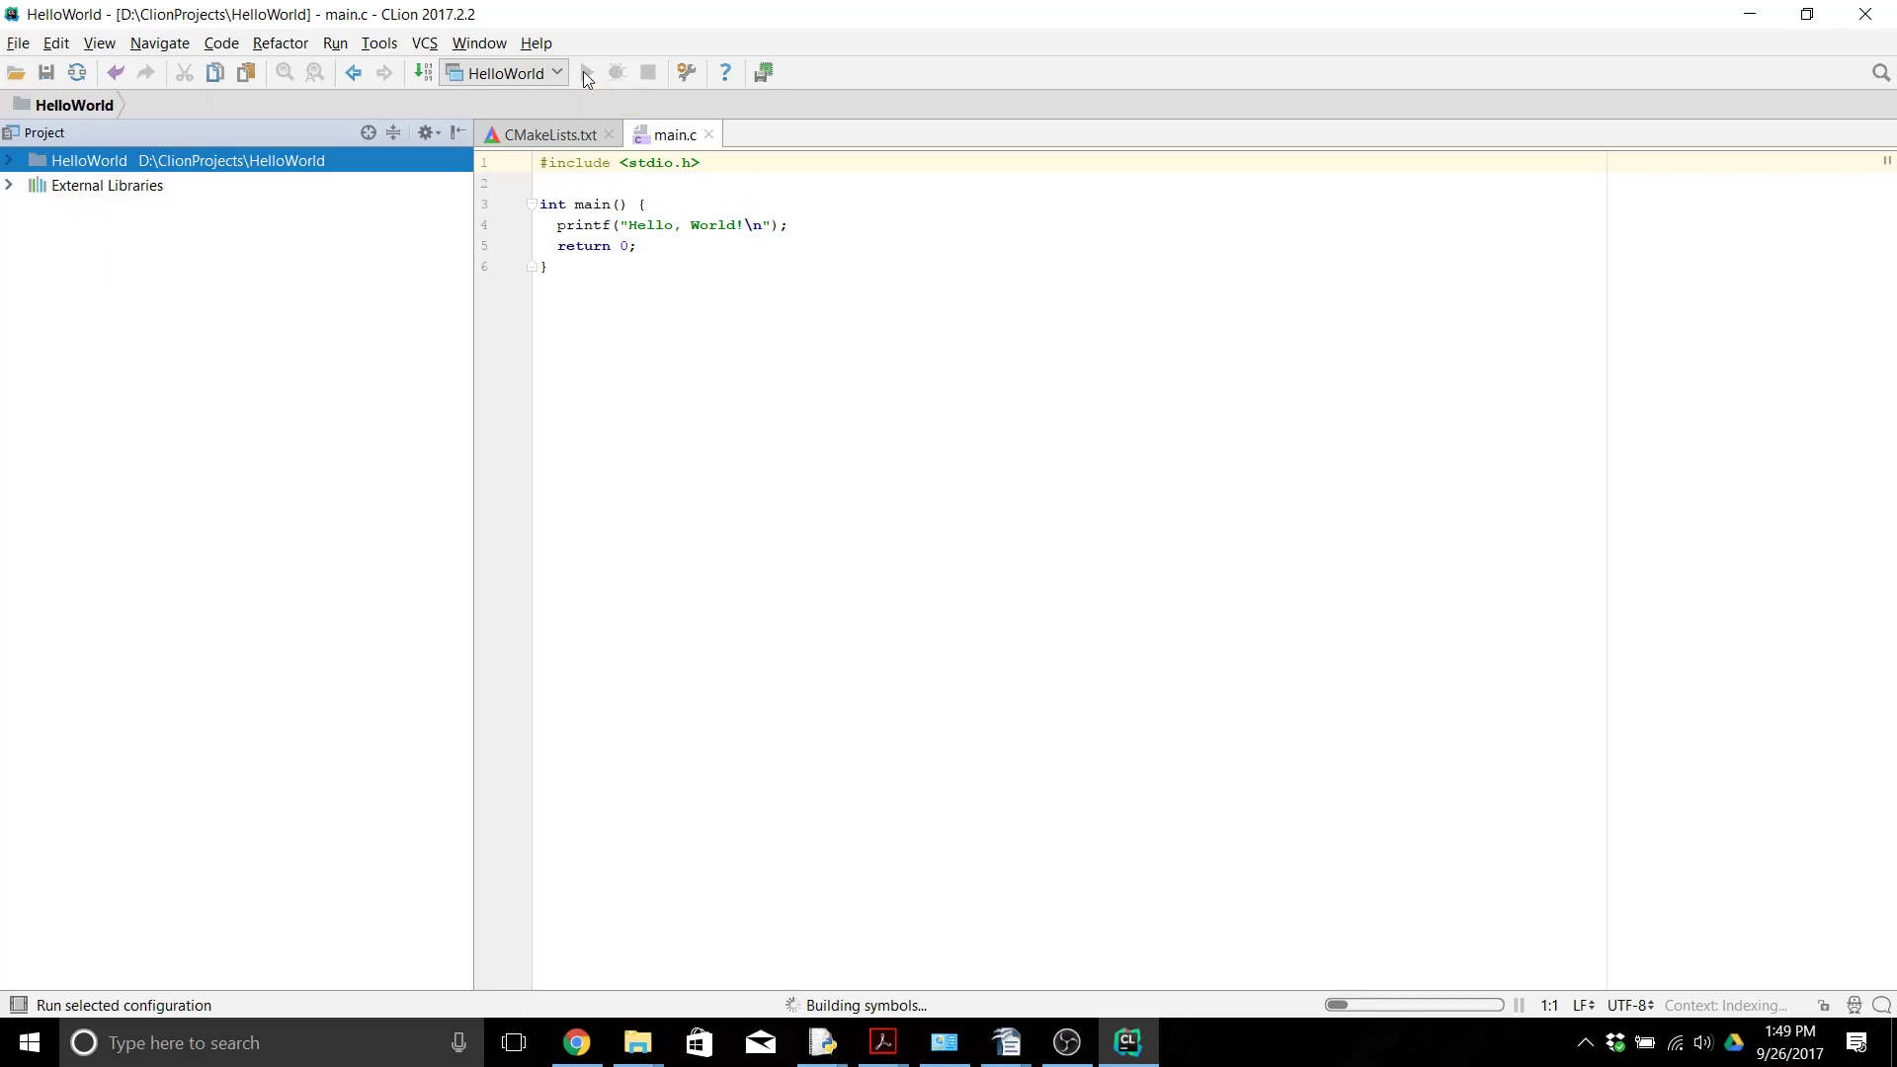
pyautogui.moveTo(726, 724)
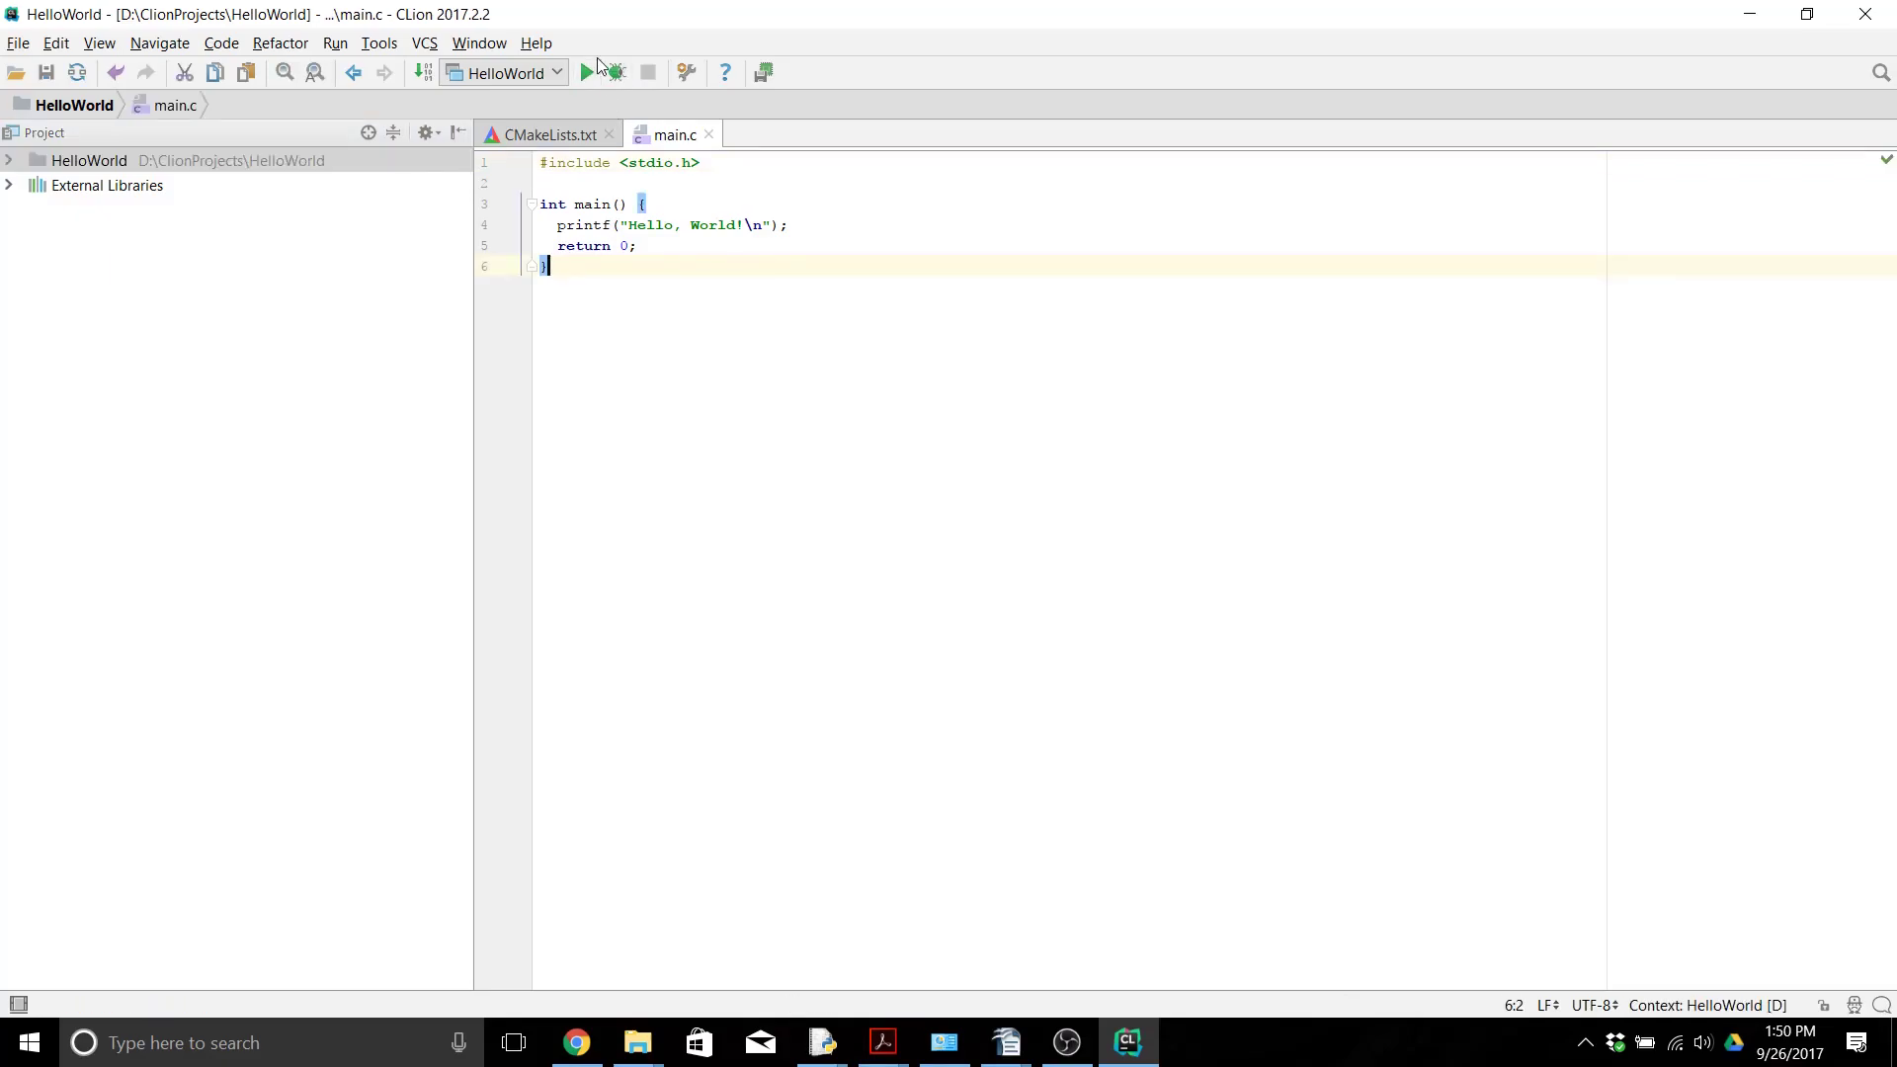
# Step: Build and run HelloWorld, printing 'Hello, World!' and exiting with code 0
pyautogui.click(618, 73)
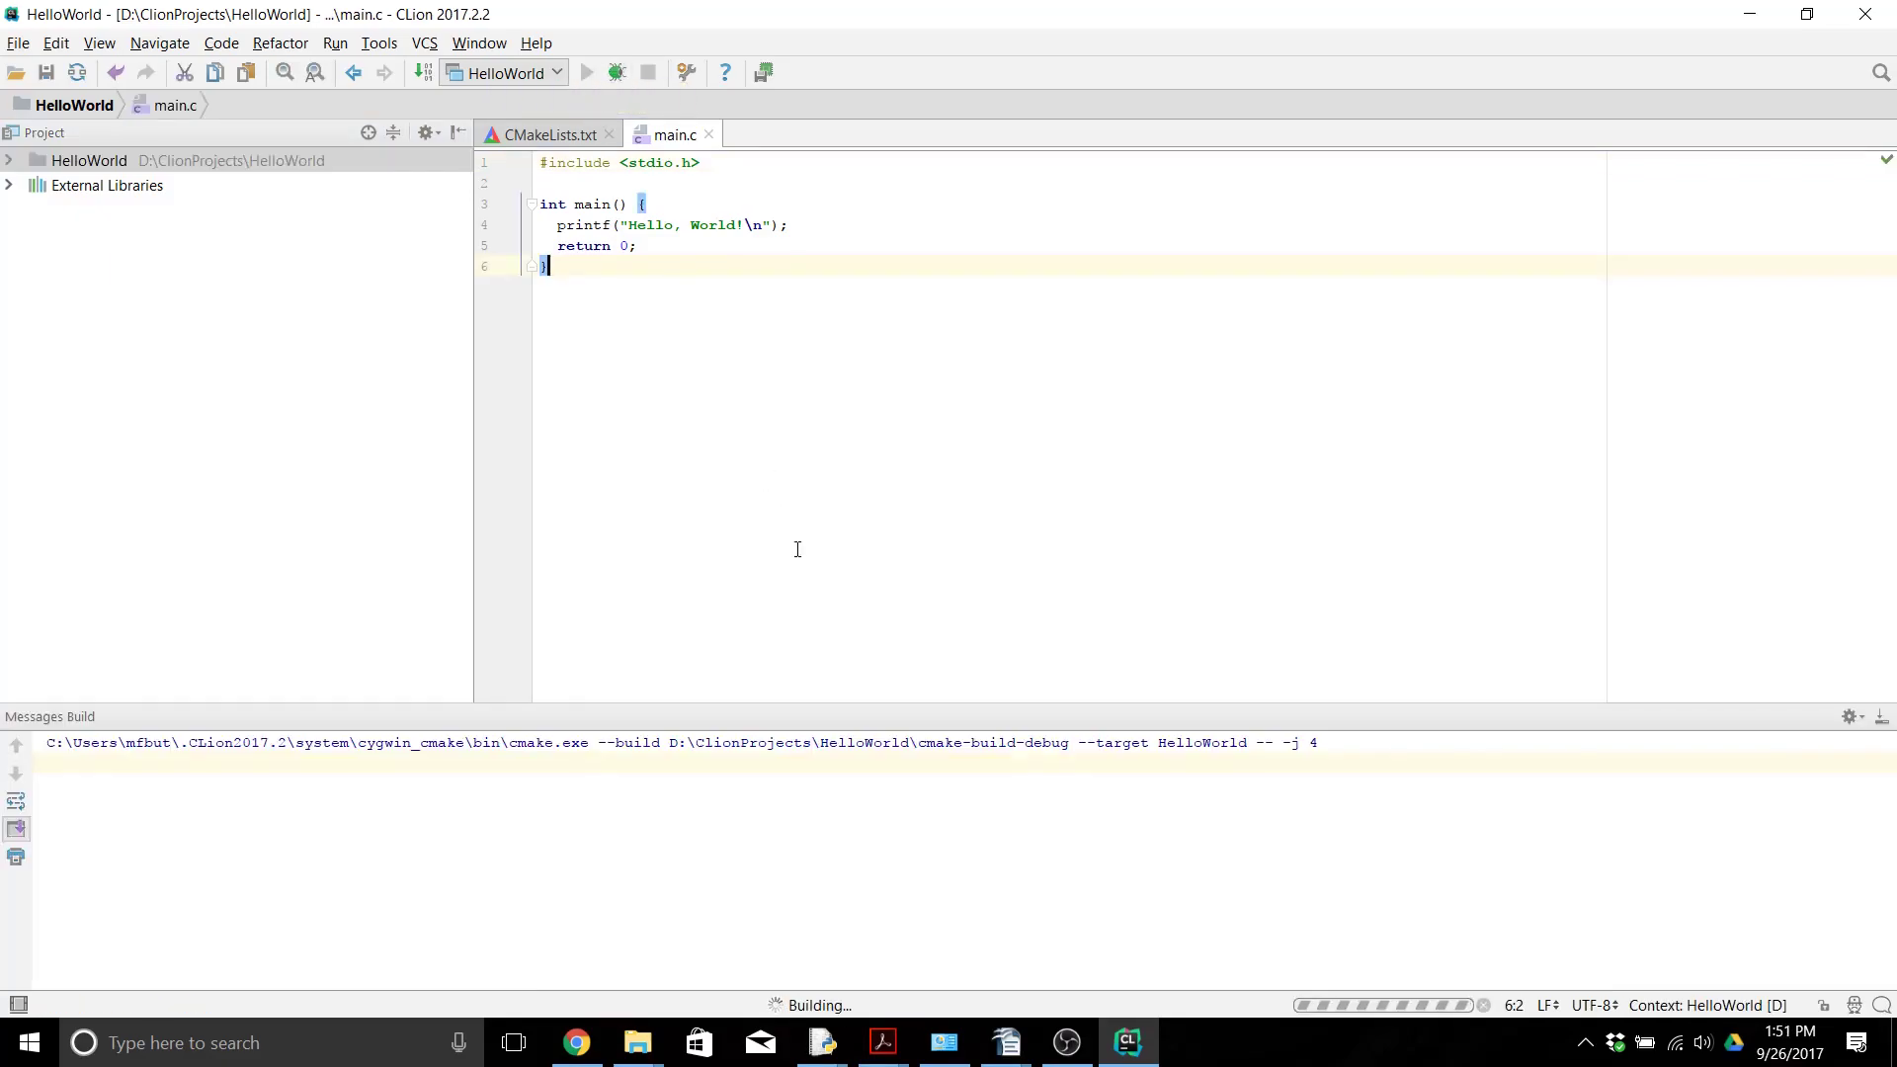
pyautogui.click(586, 73)
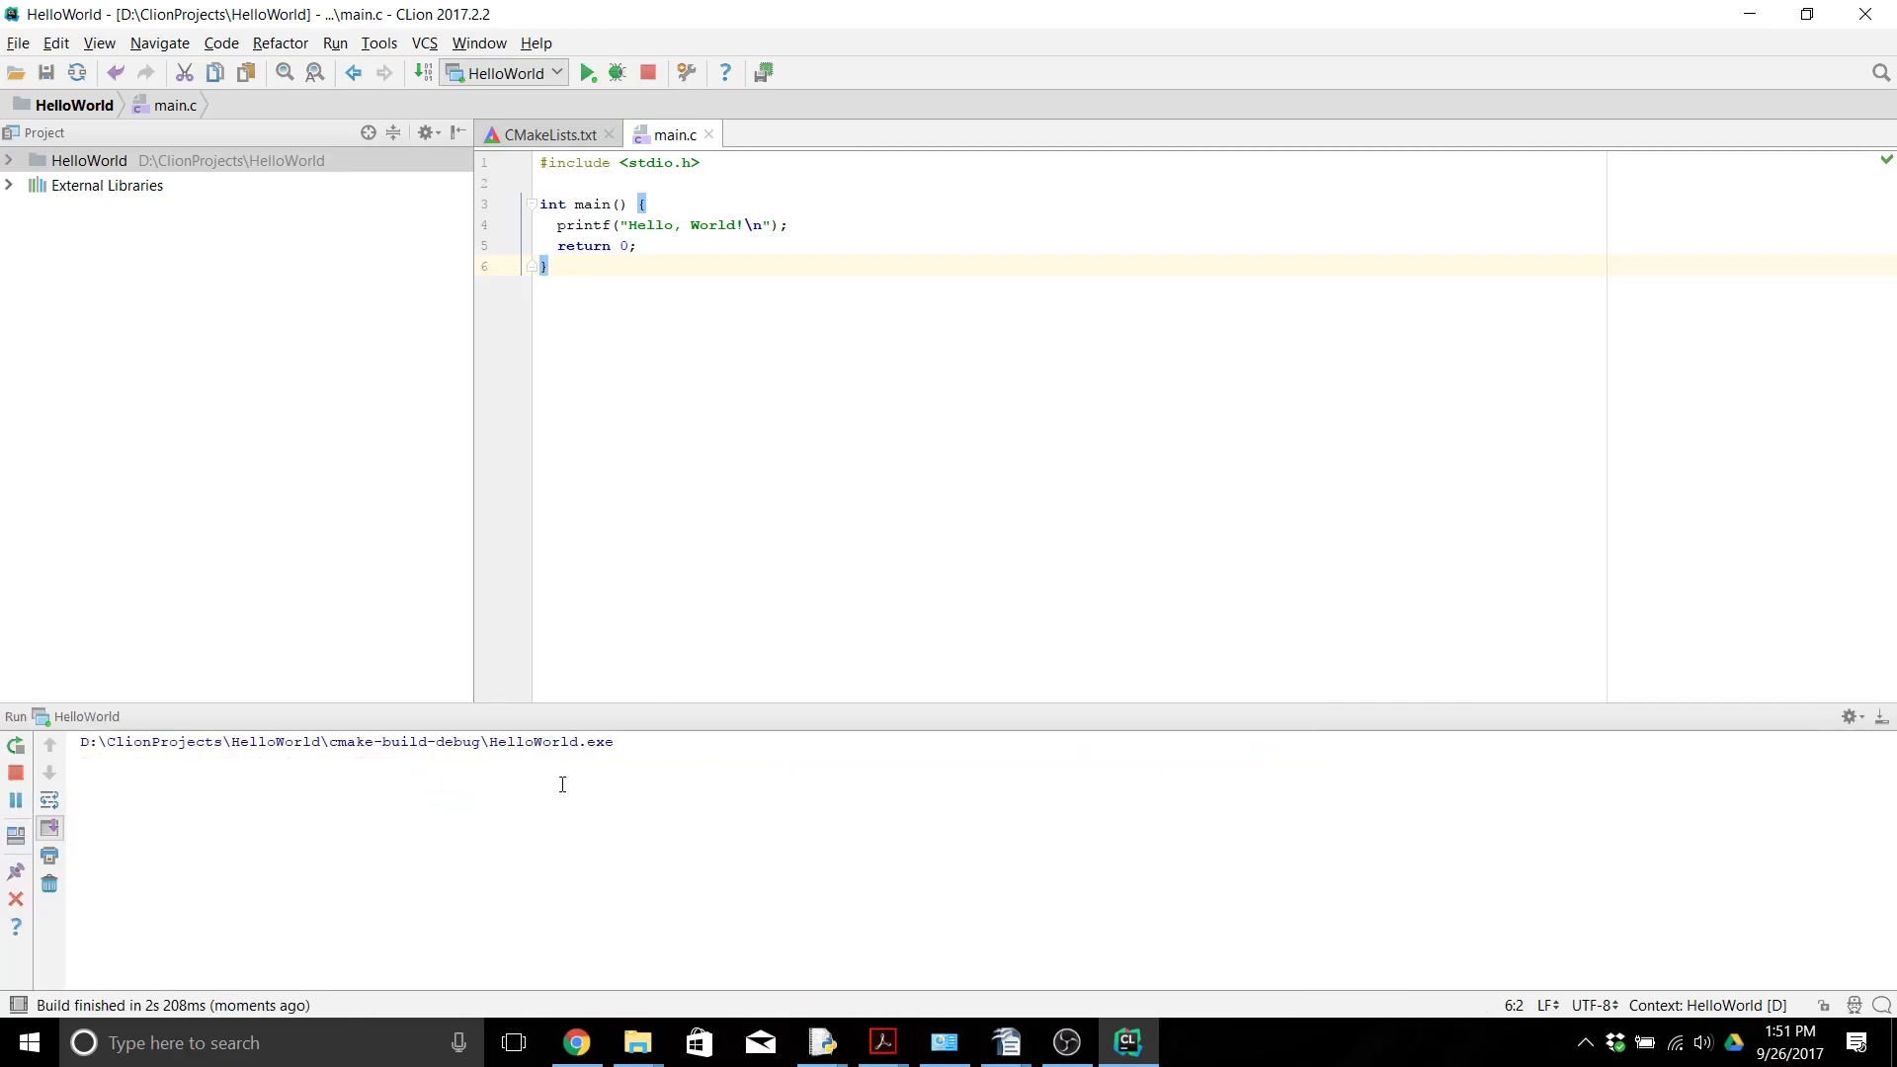
pyautogui.click(591, 72)
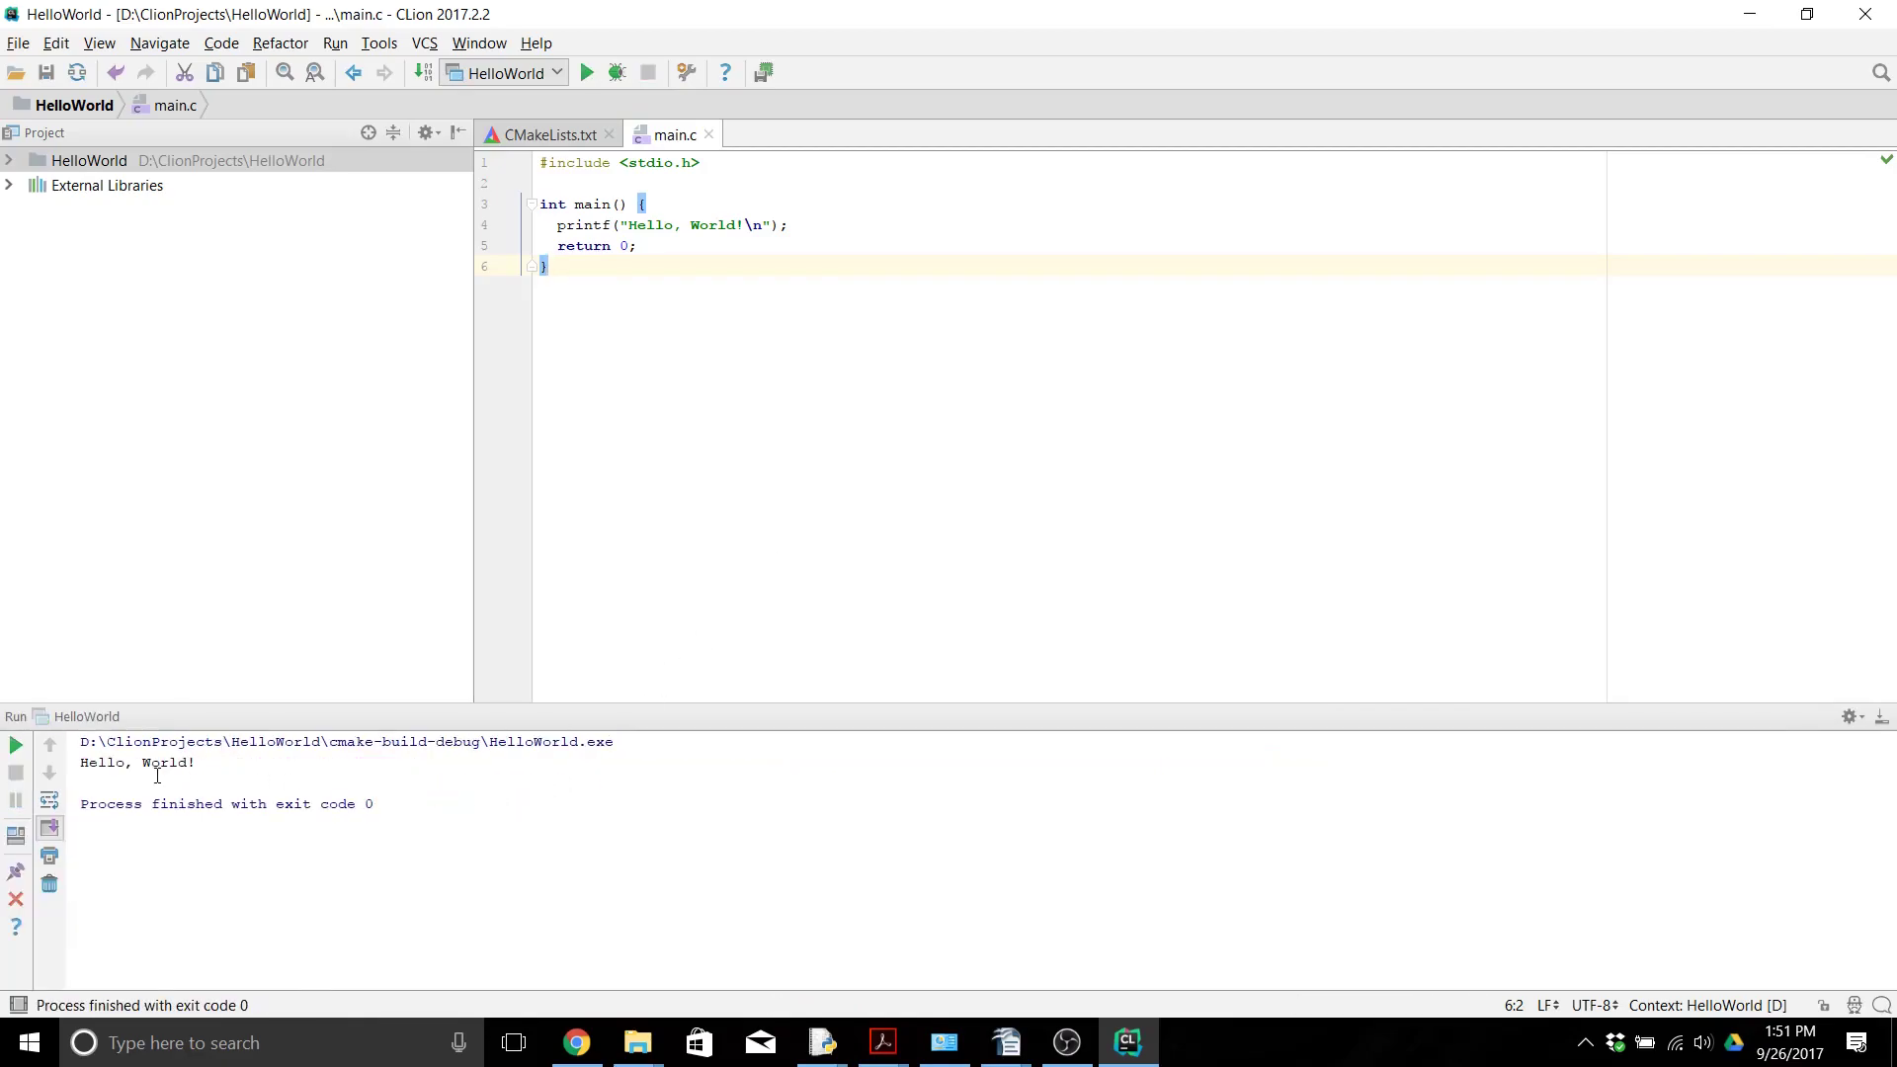
pyautogui.moveTo(228, 777)
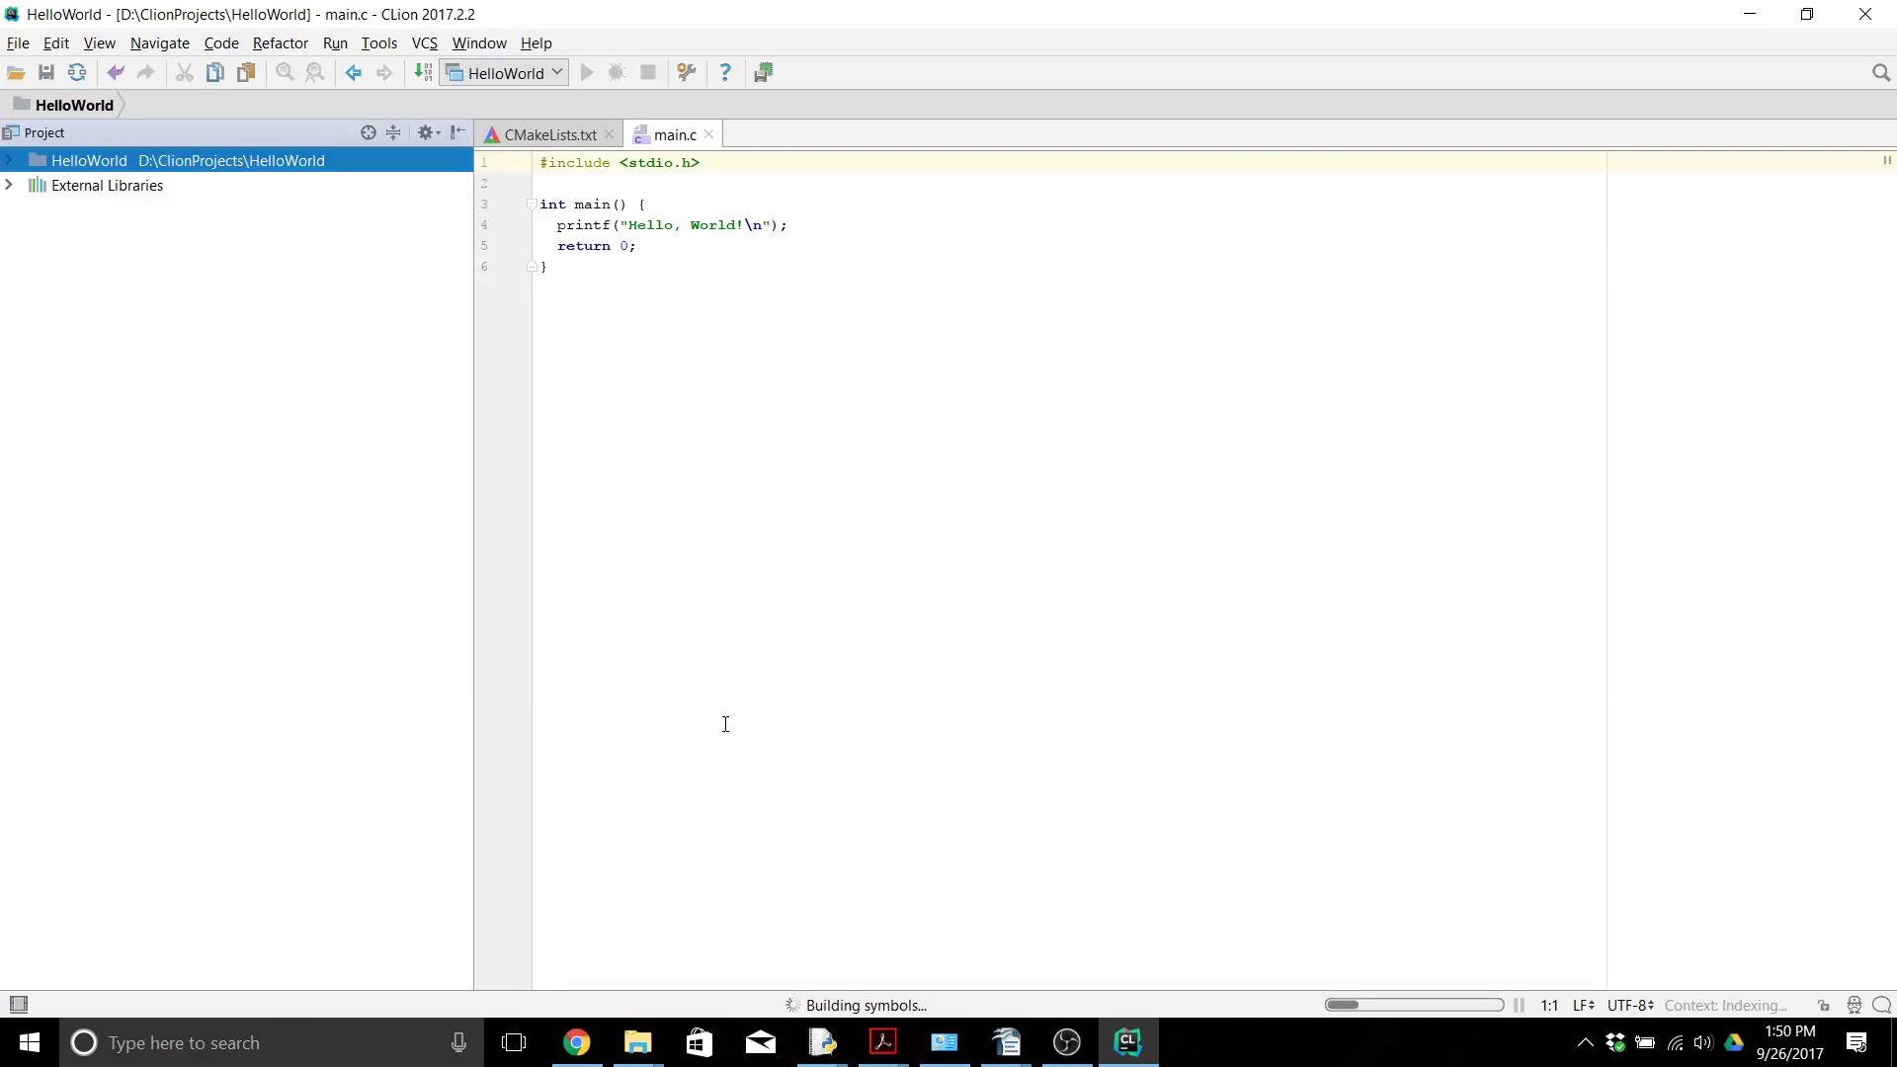
pyautogui.moveTo(714, 745)
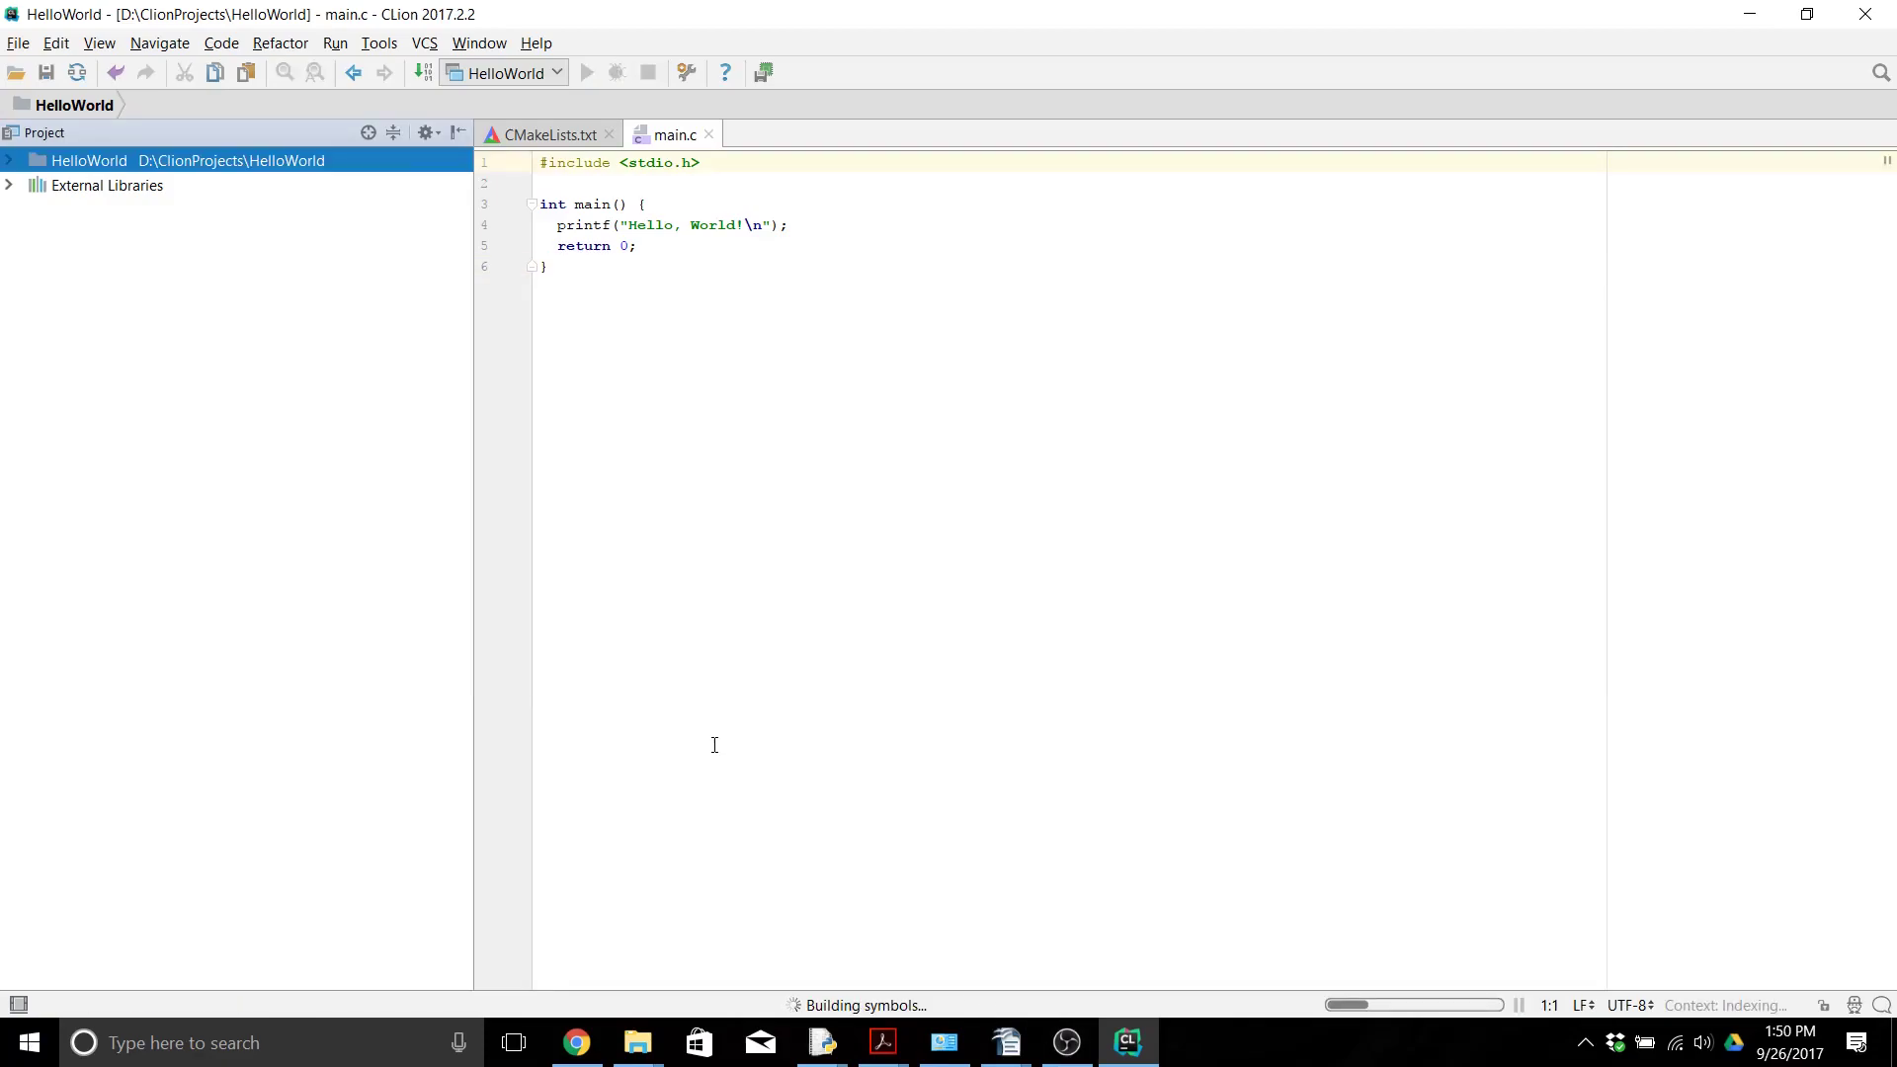